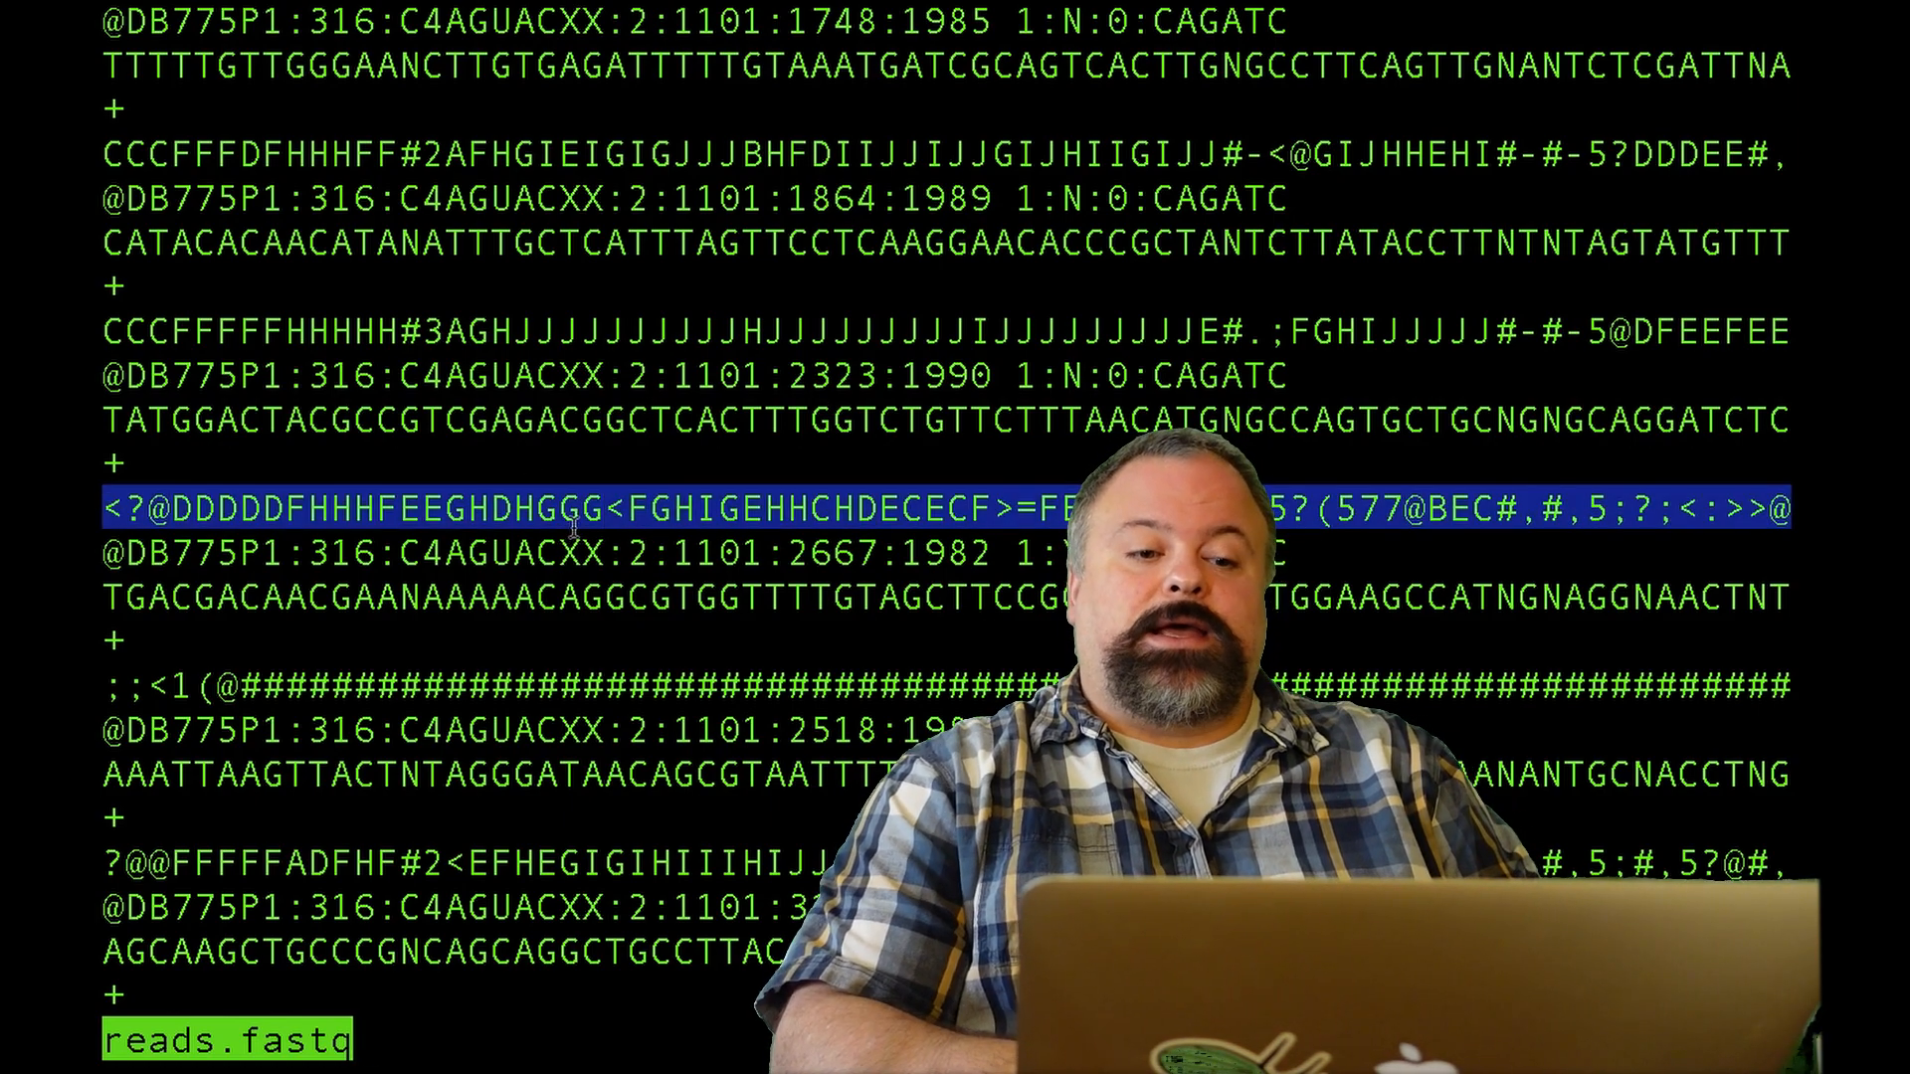
# - Scroll through the reads in the less viewer and quit back to the prompt
pyautogui.press('q')
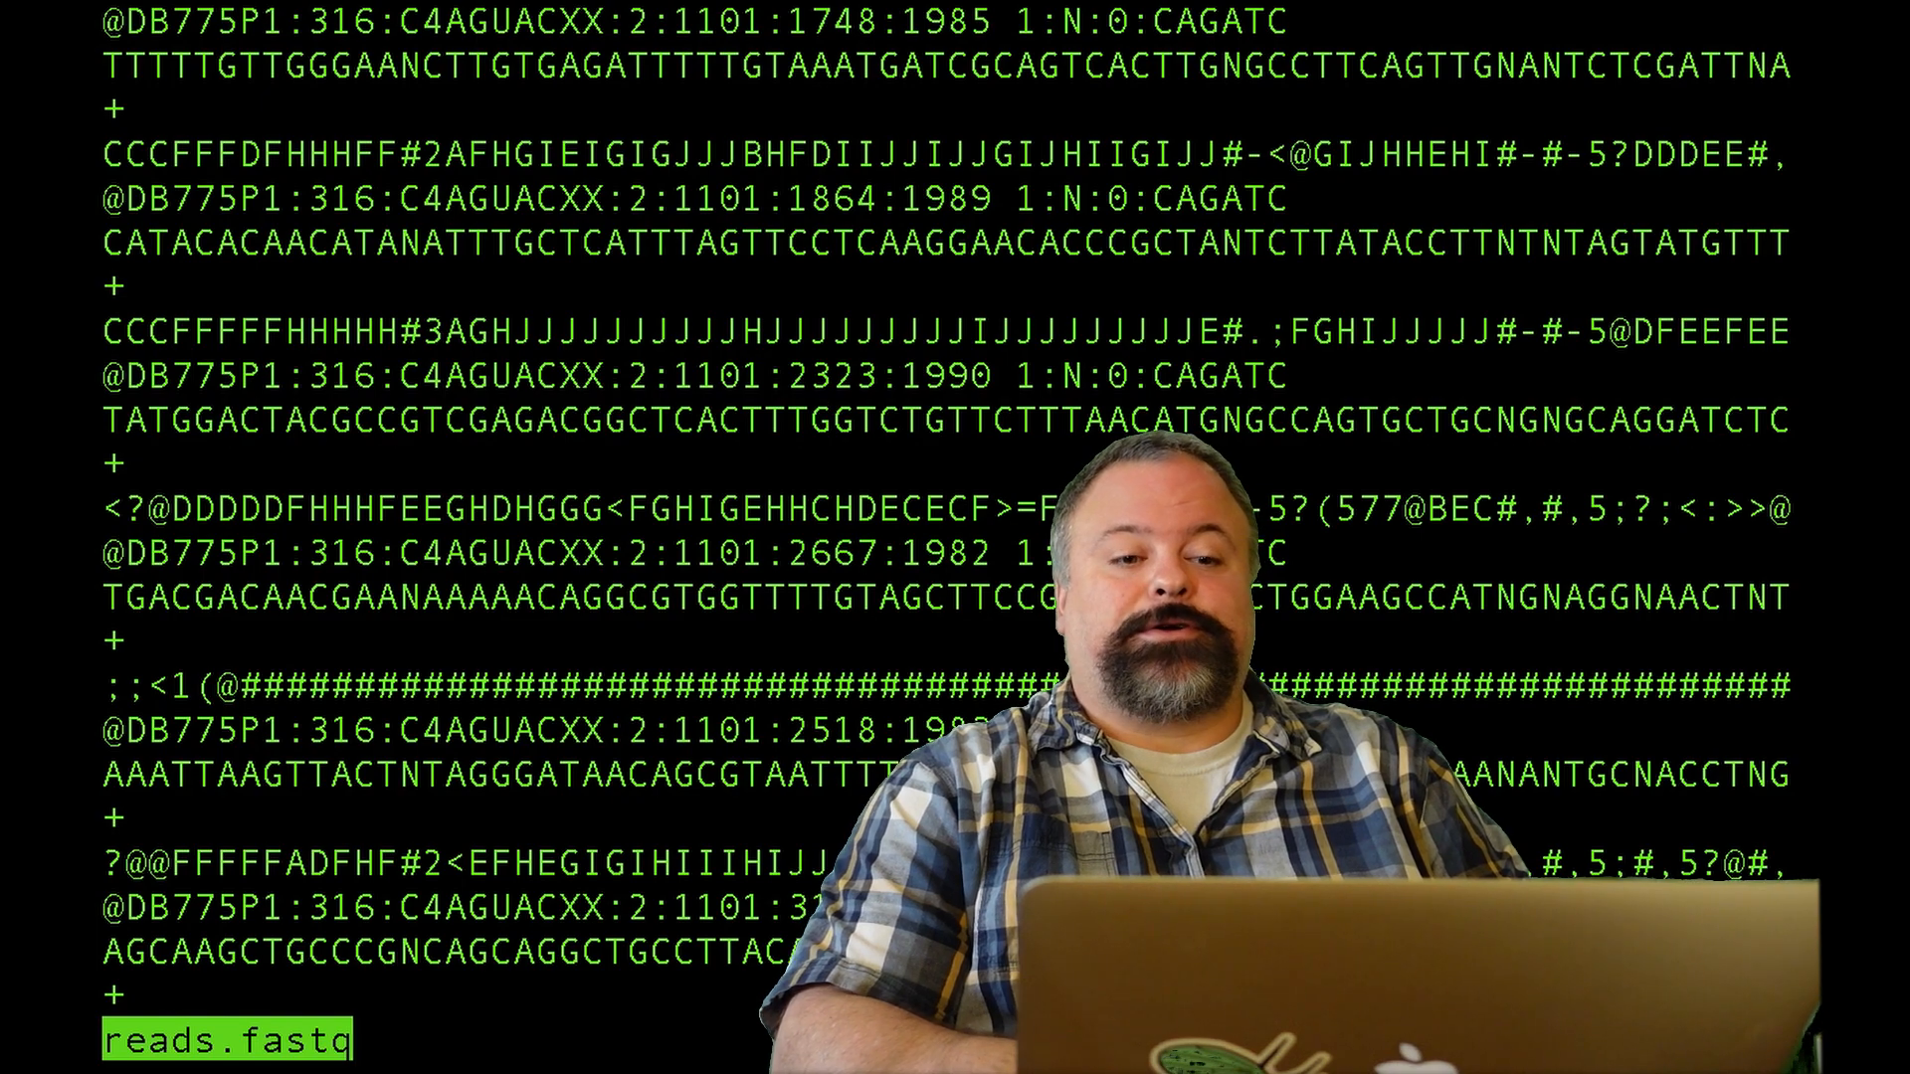
pyautogui.scroll(-3)
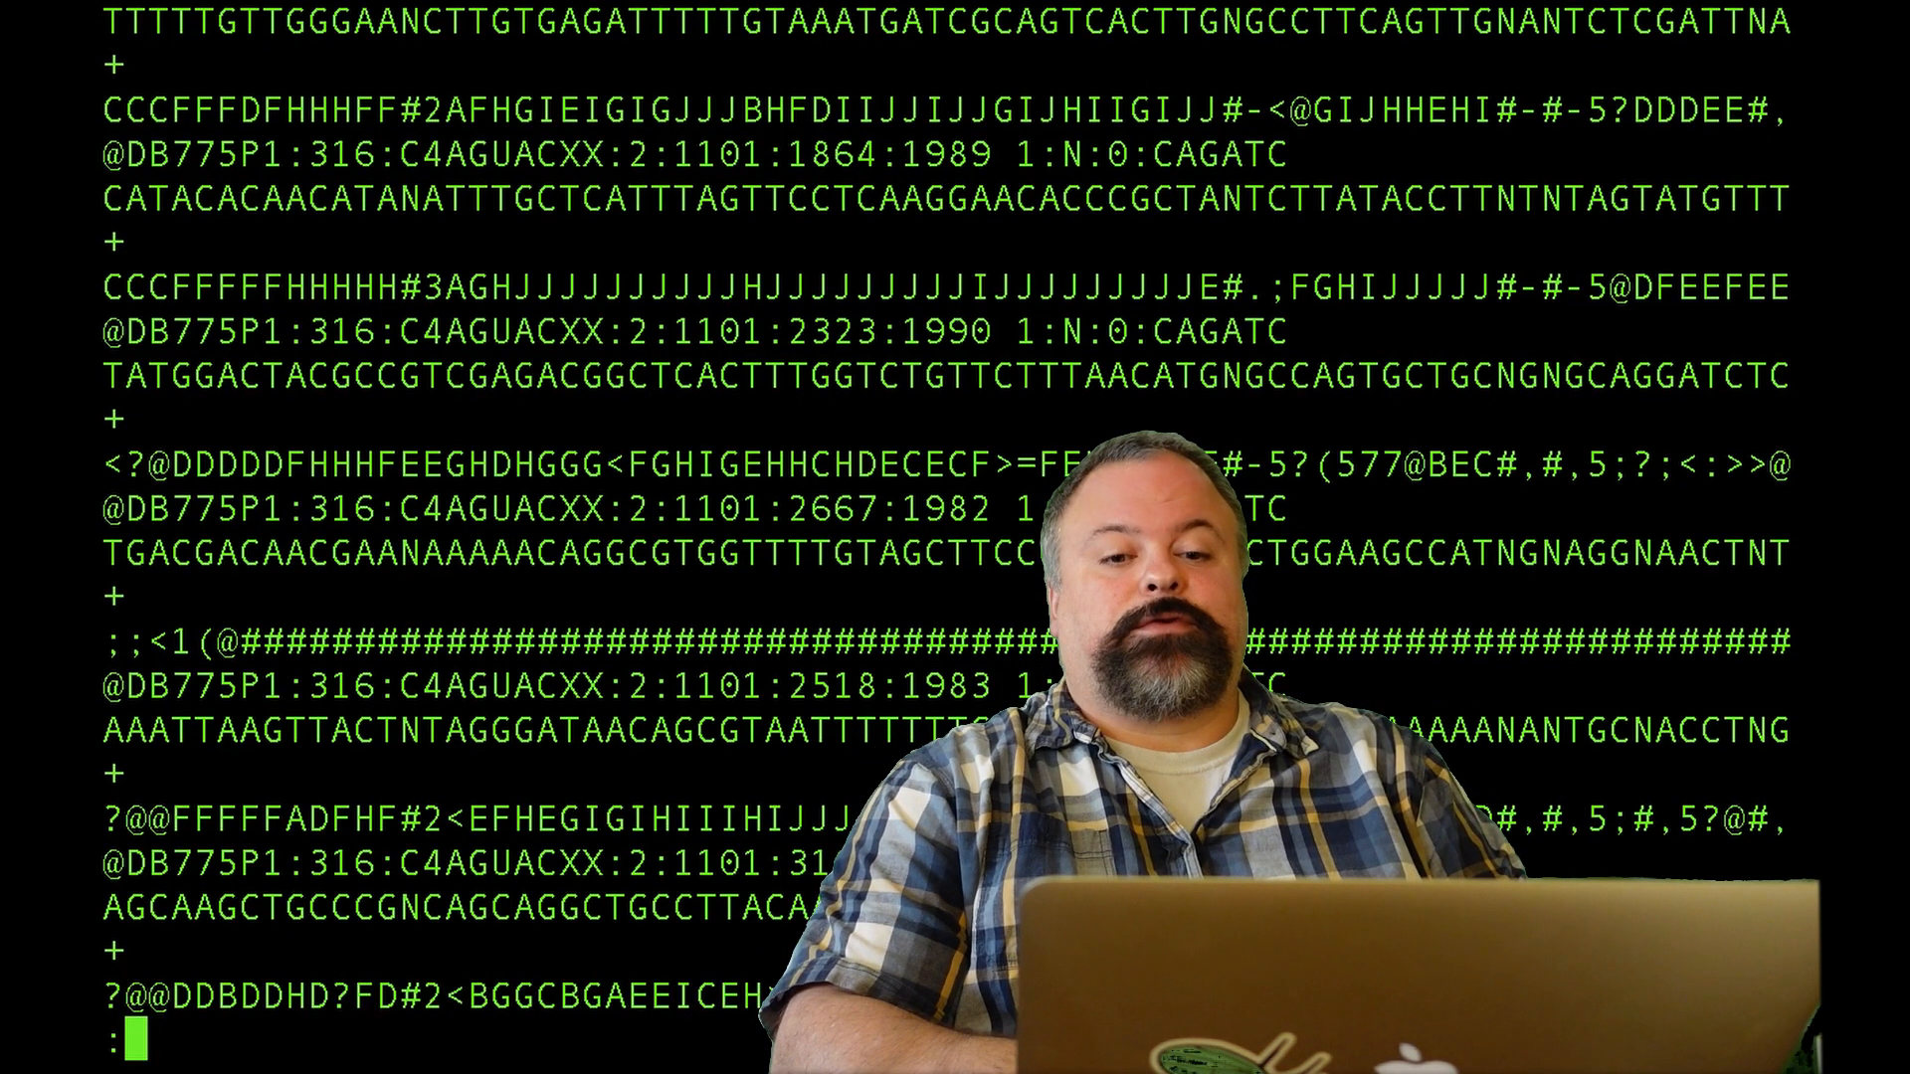
pyautogui.scroll(-3)
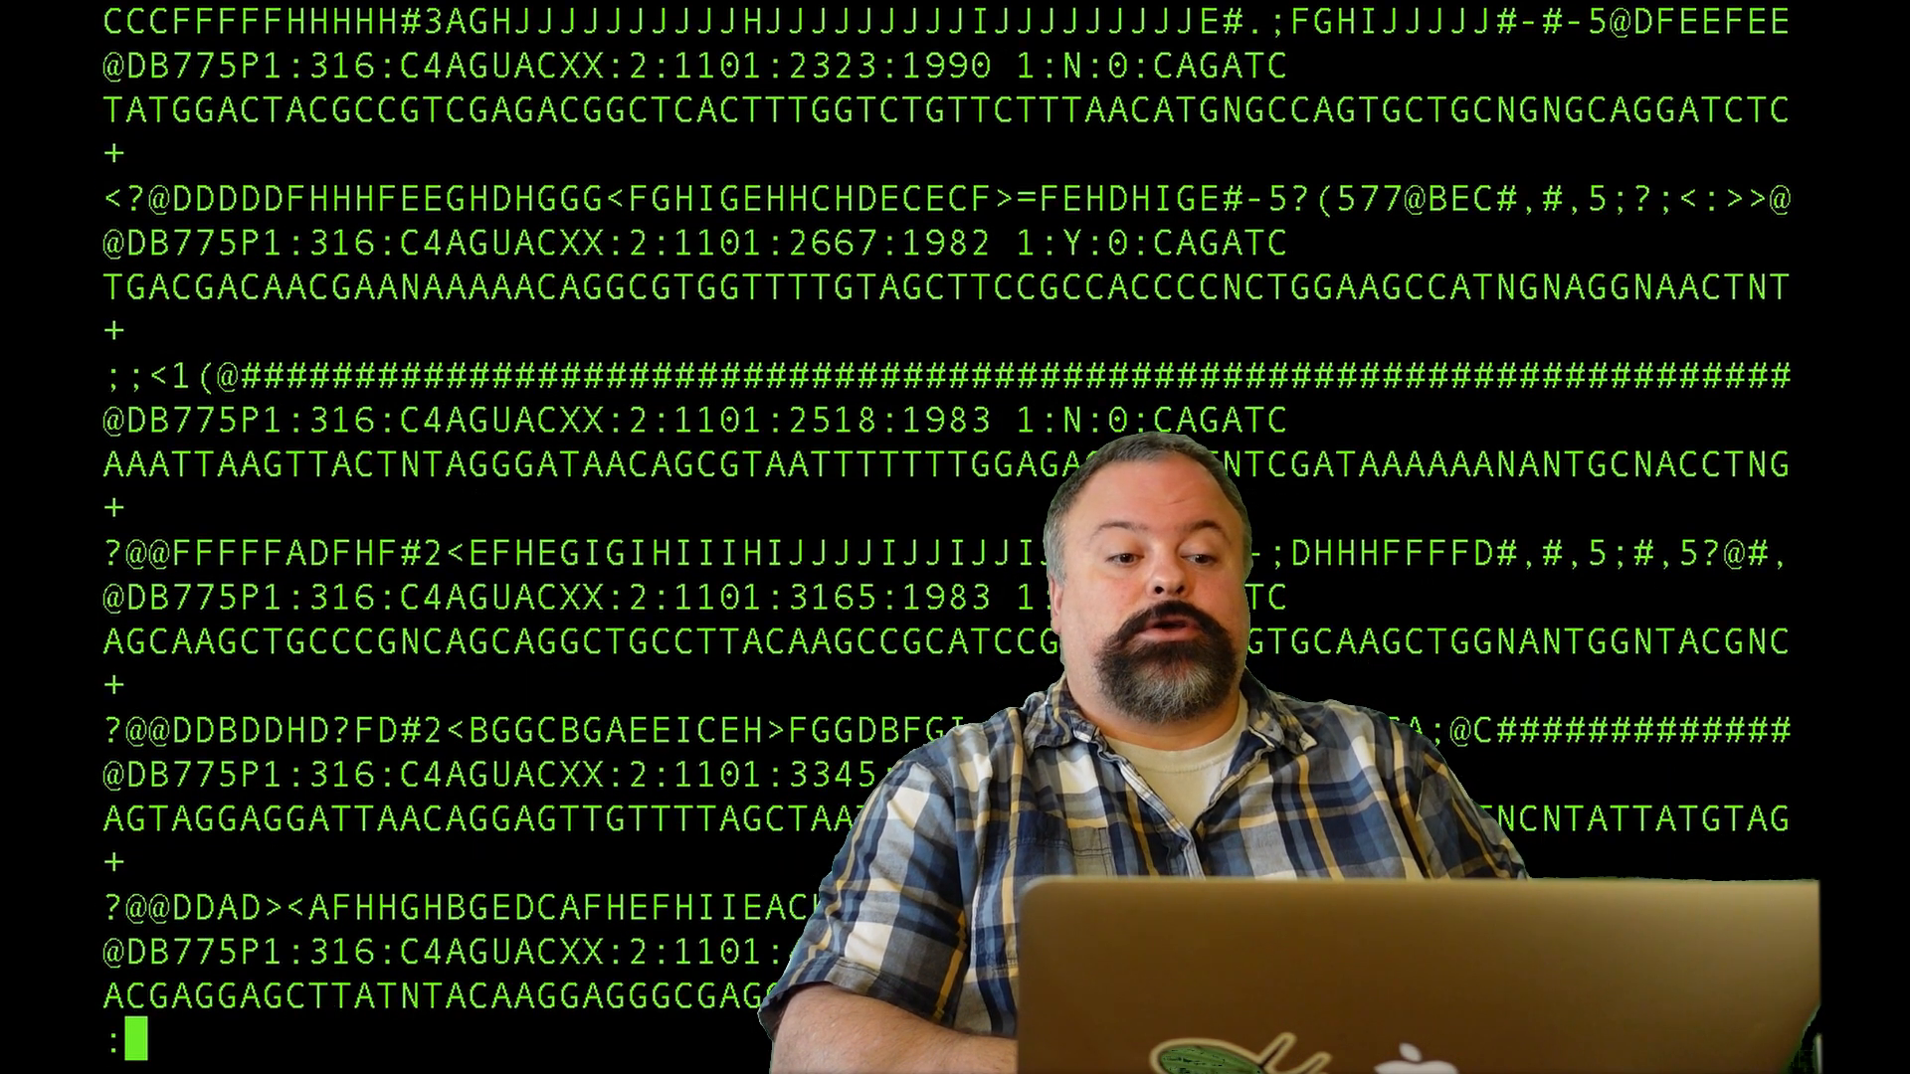
pyautogui.scroll(-3)
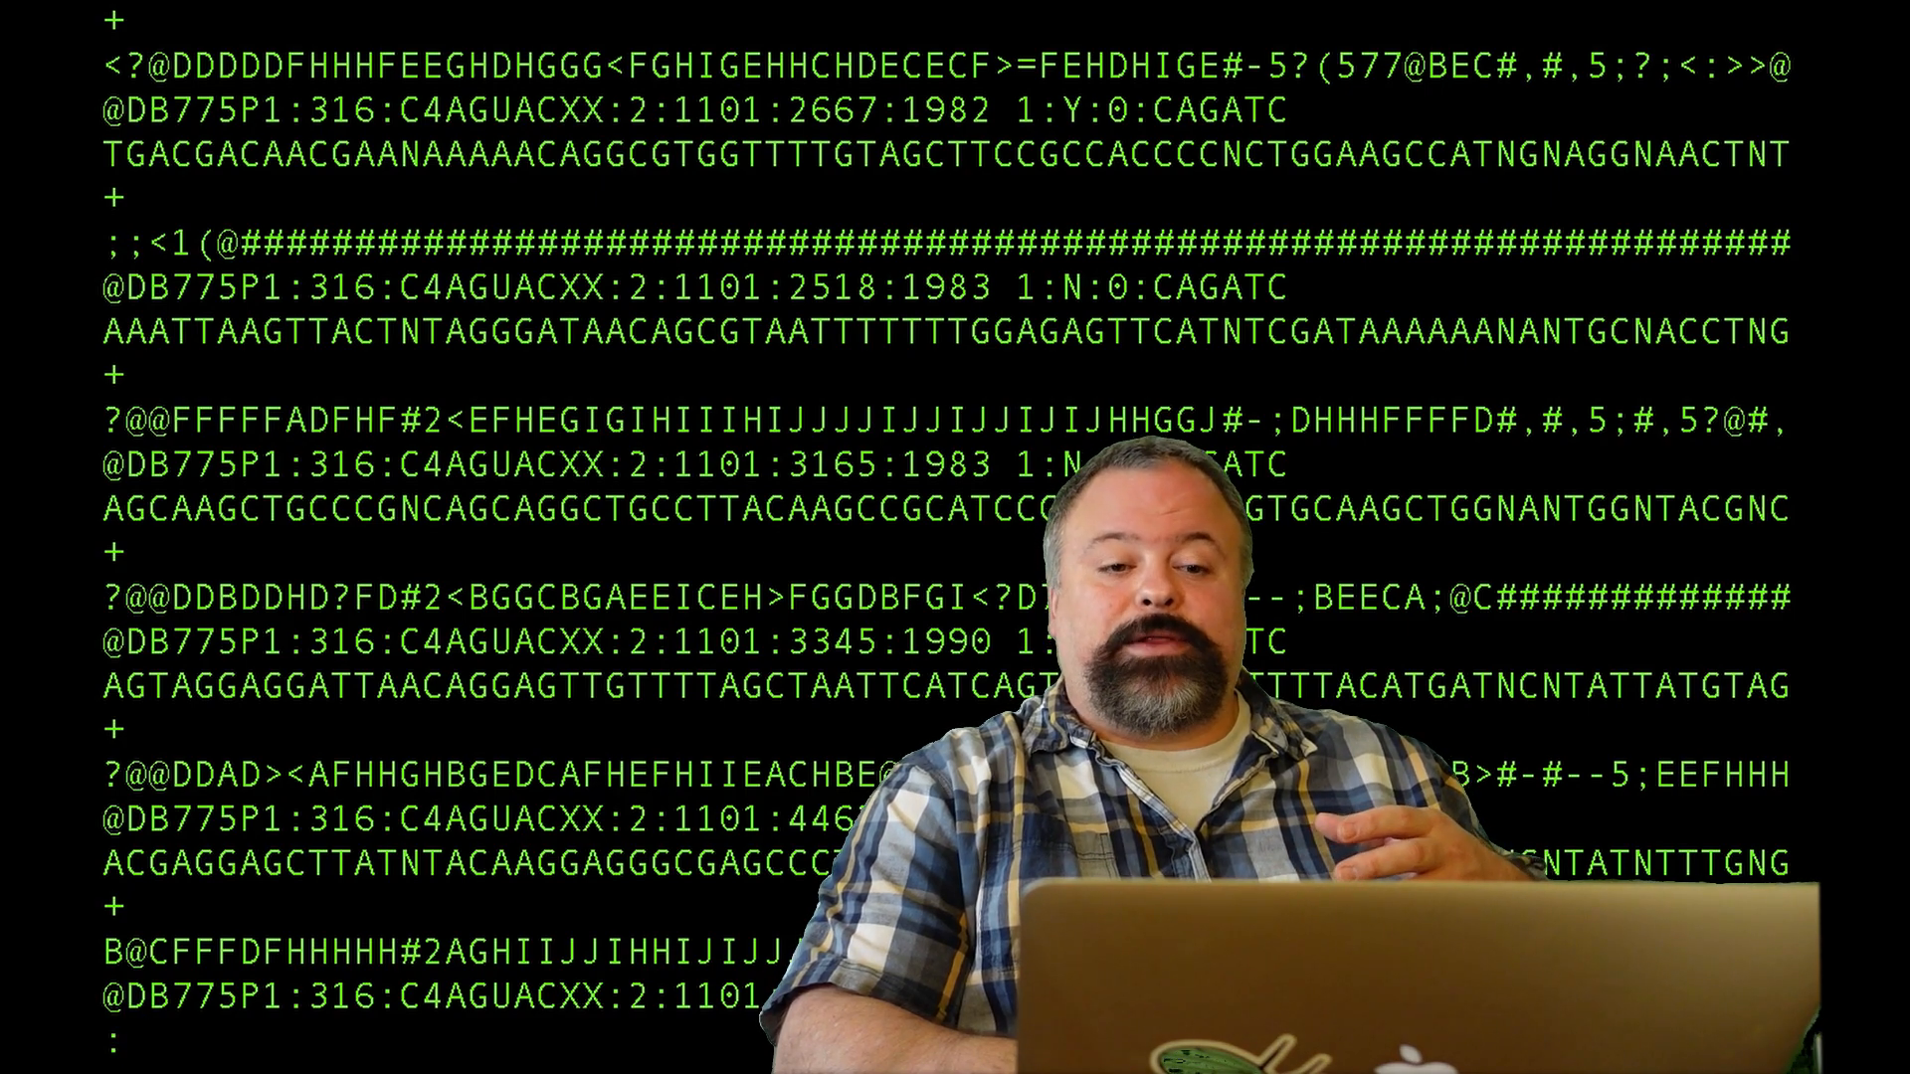
pyautogui.press('q')
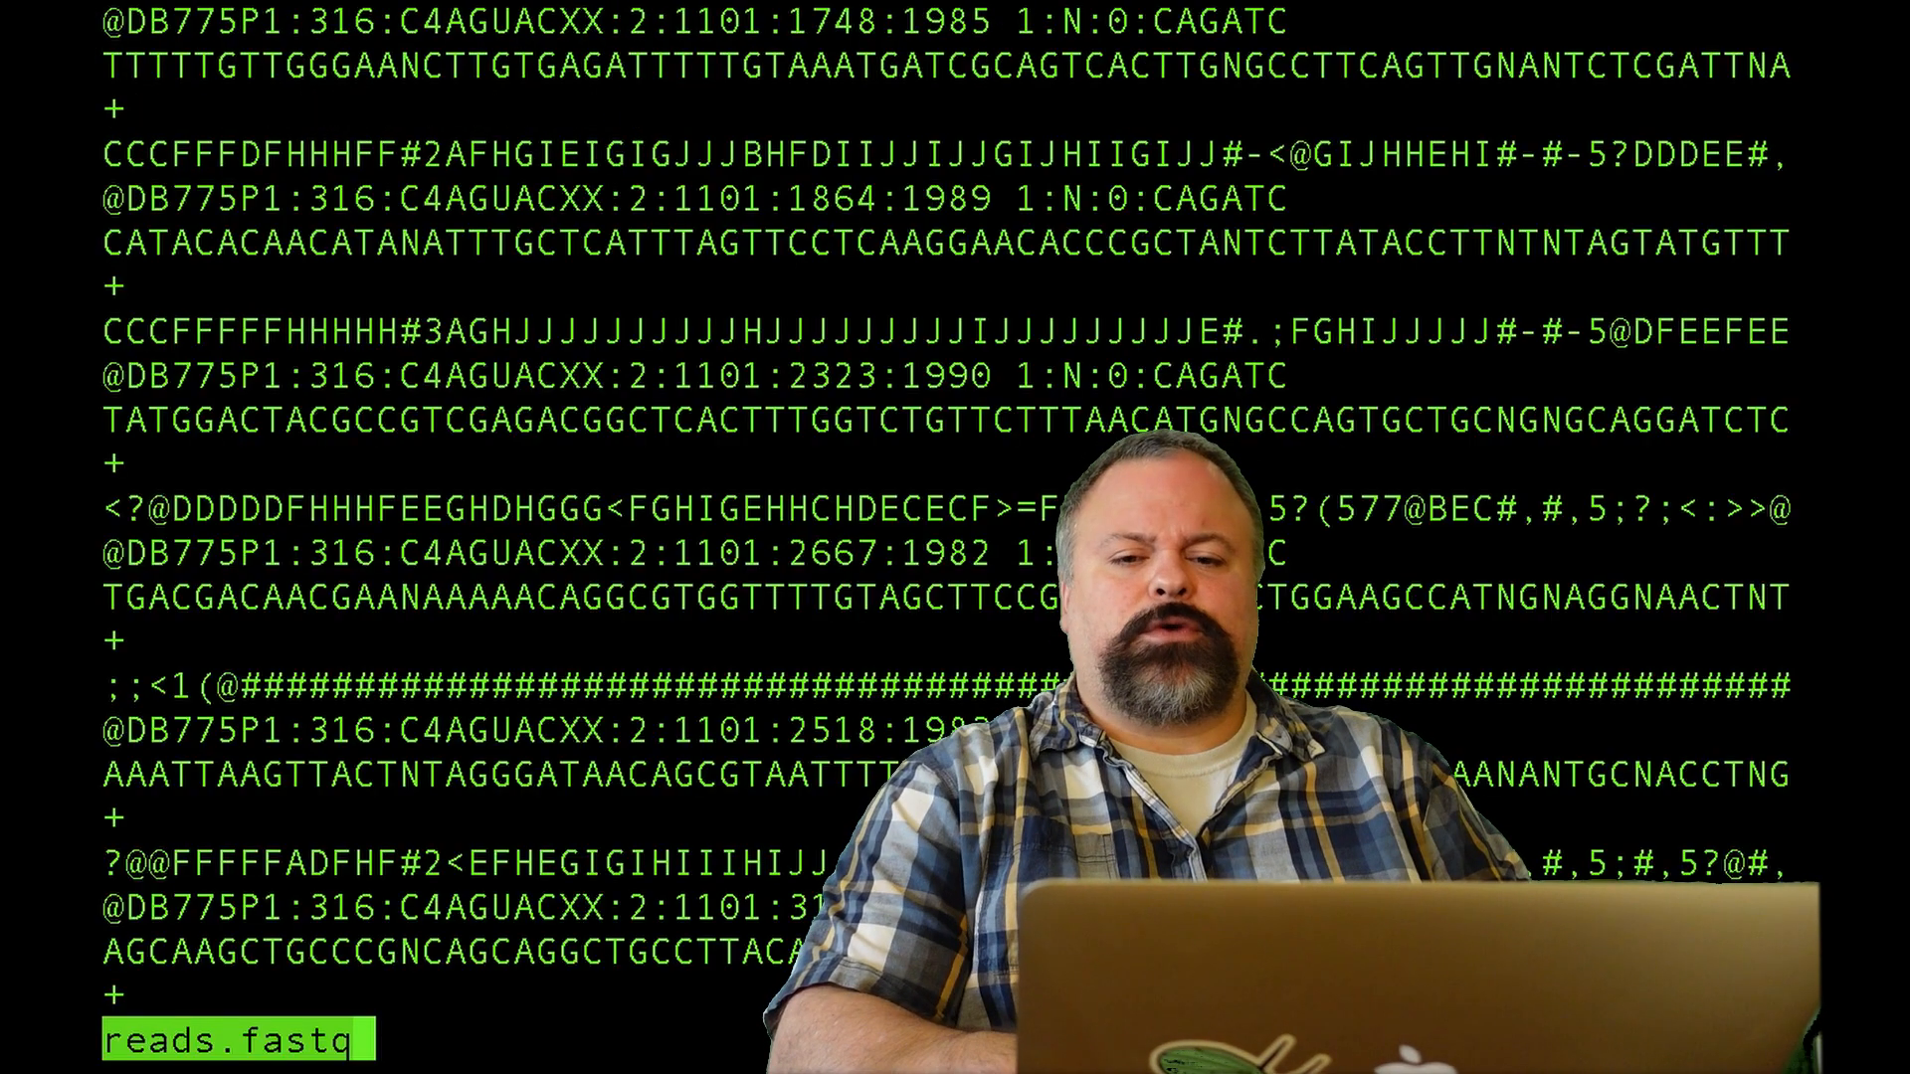
pyautogui.press('q')
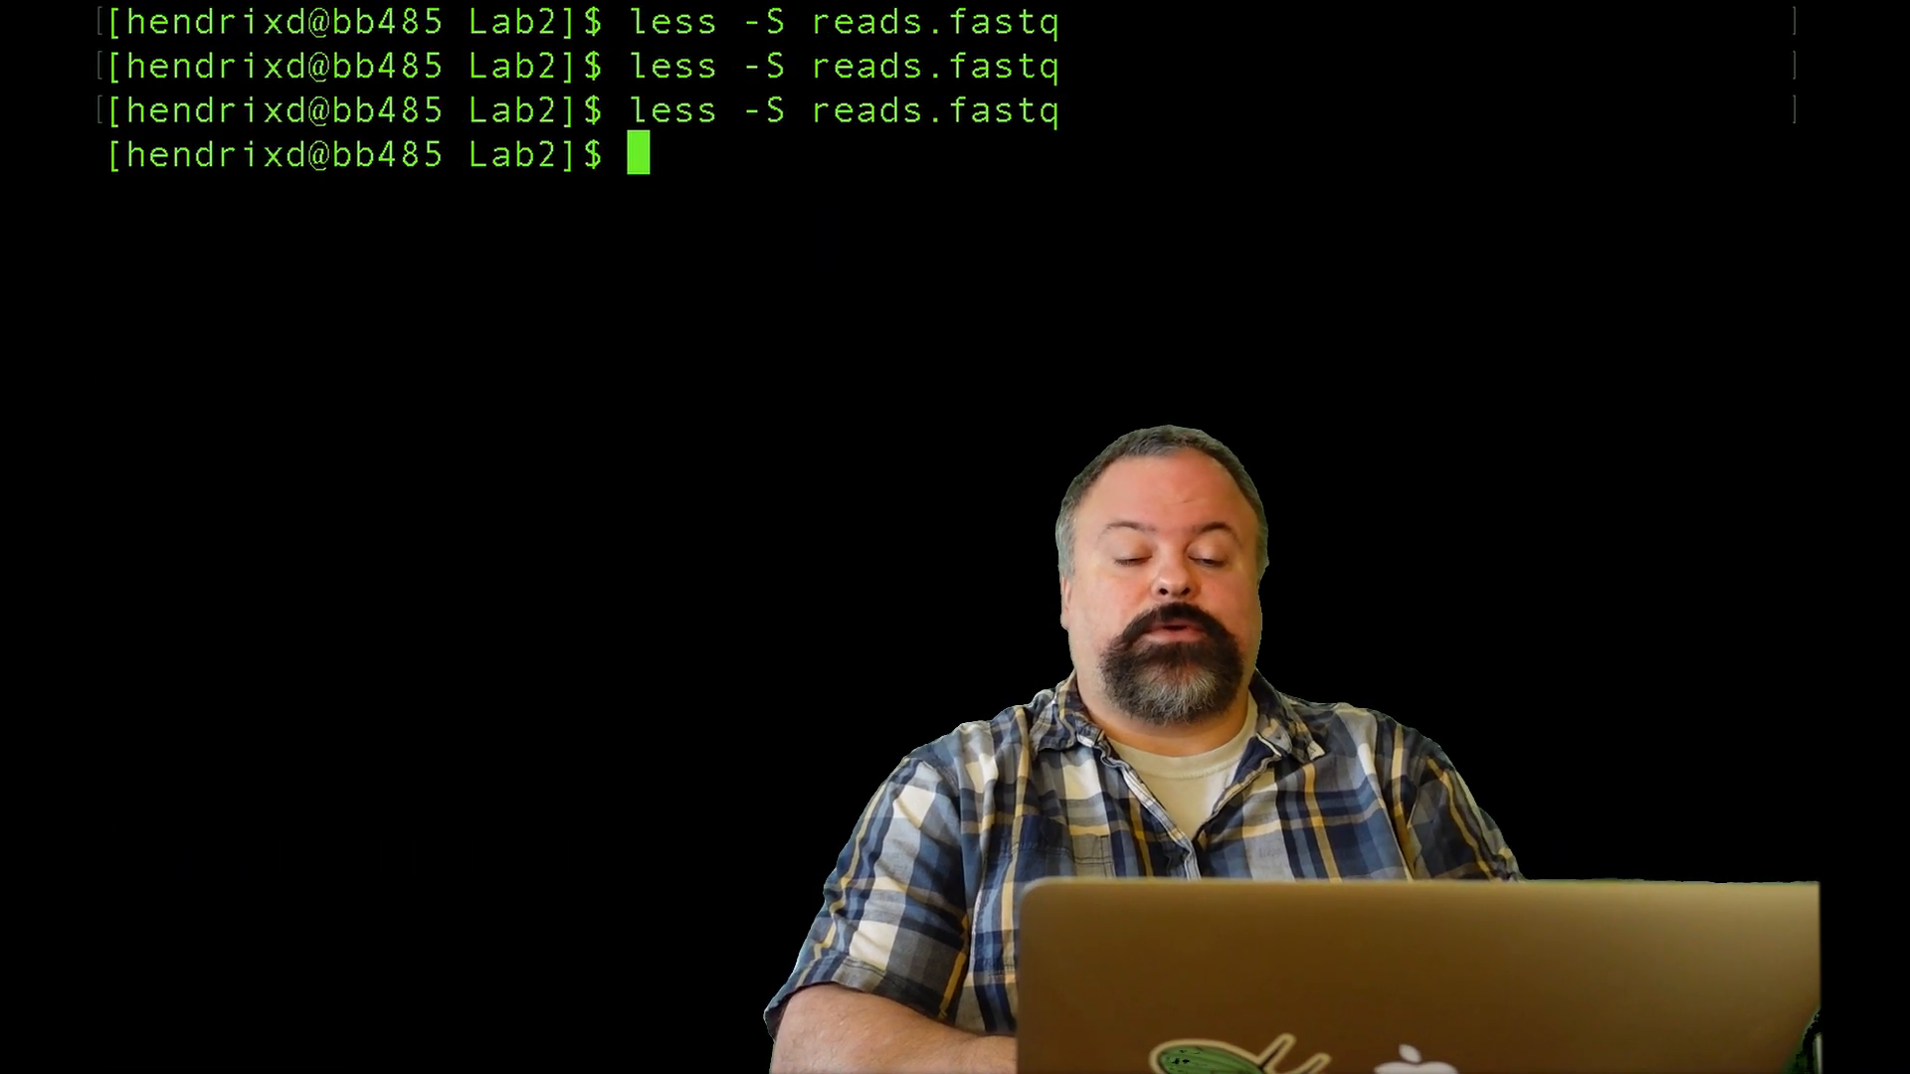
# - Launch Emacs on a new file named processFASTQ.py
pyautogui.write('emacs')
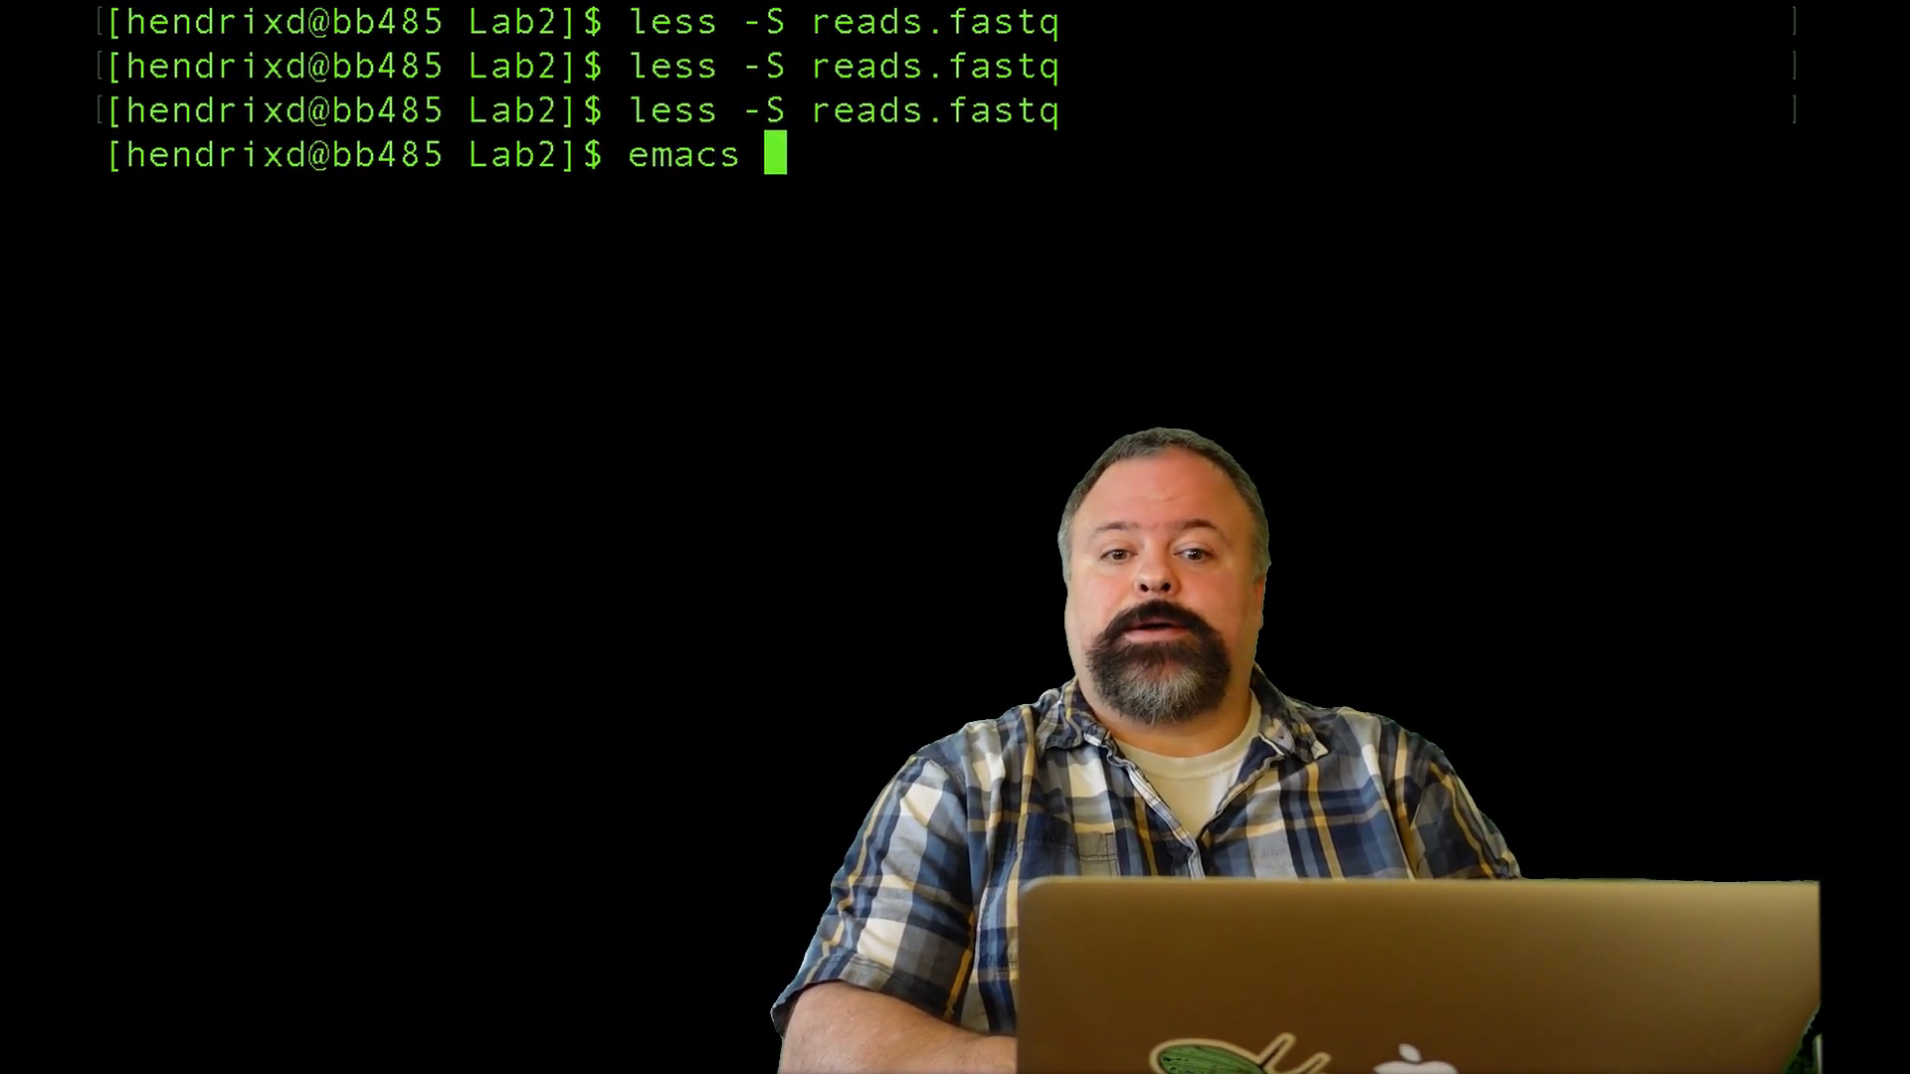
pyautogui.write('process')
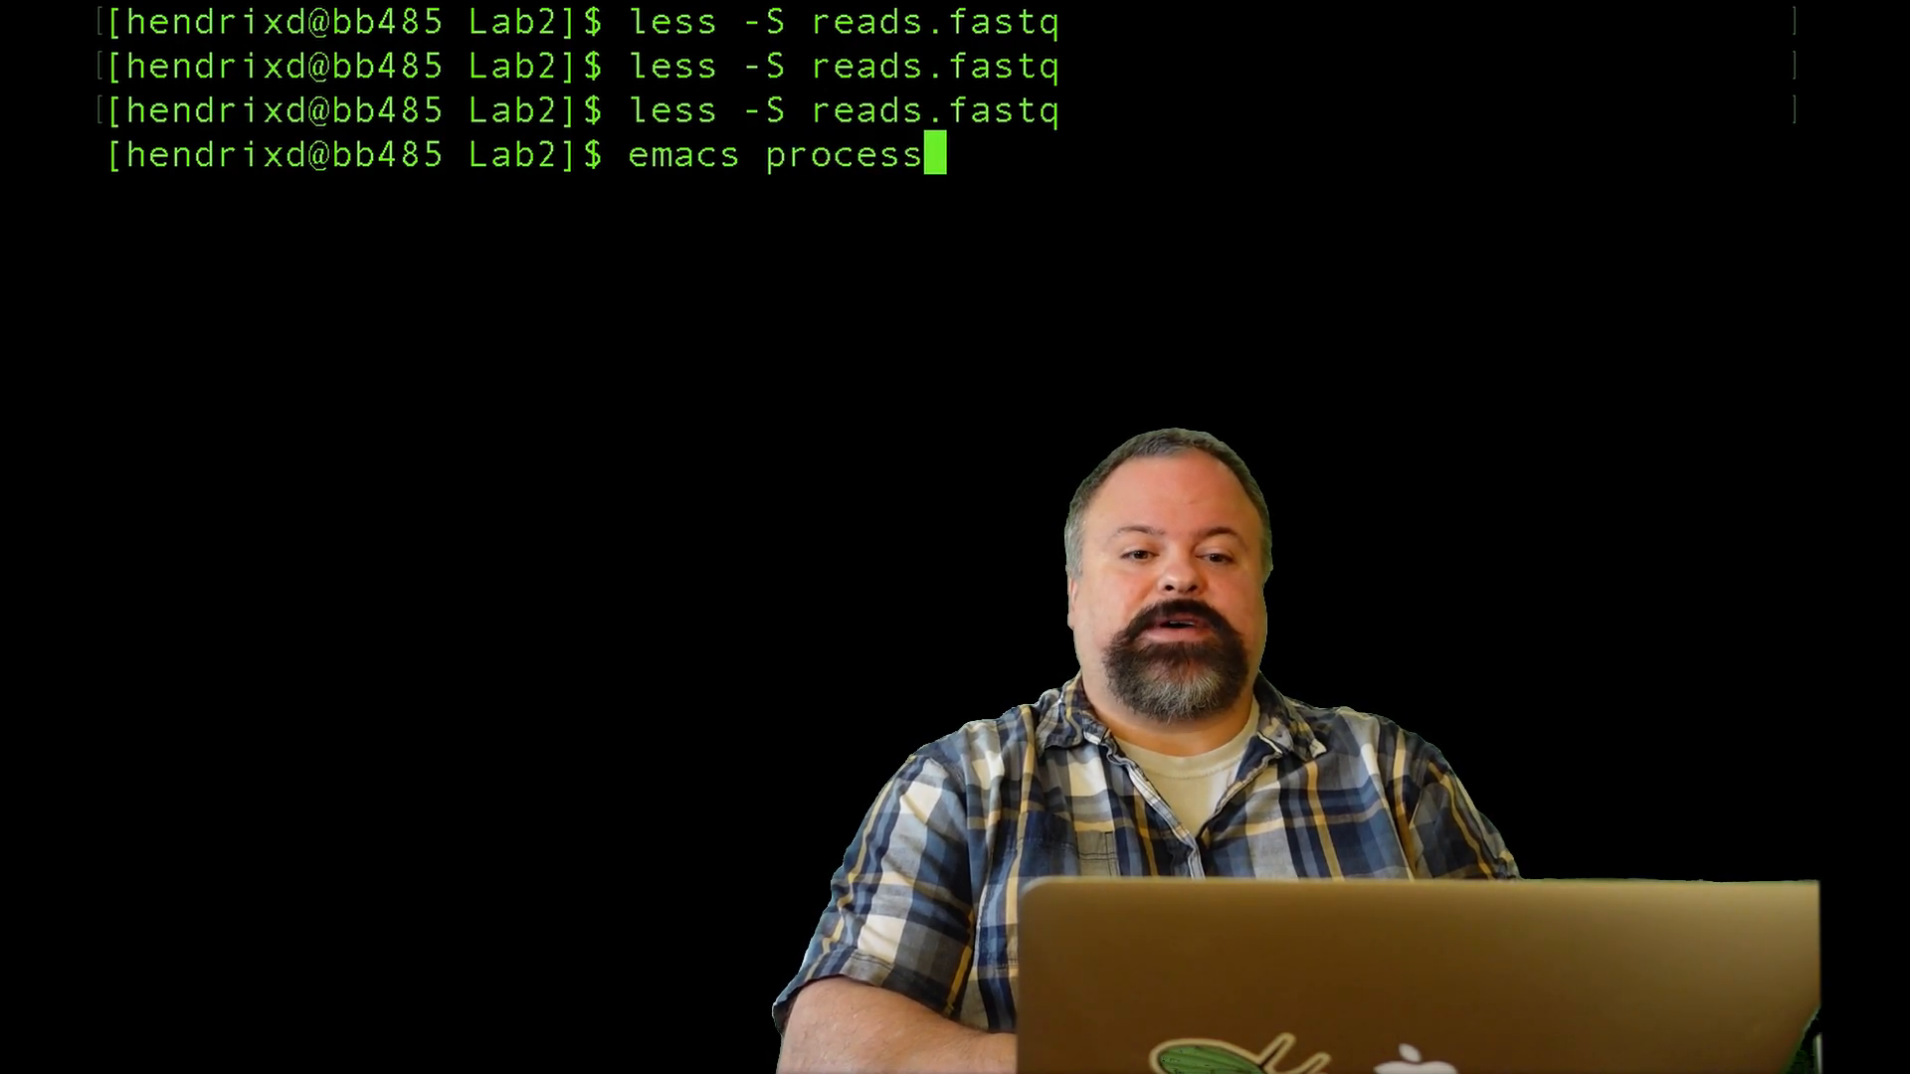
pyautogui.write('FASTQ.p')
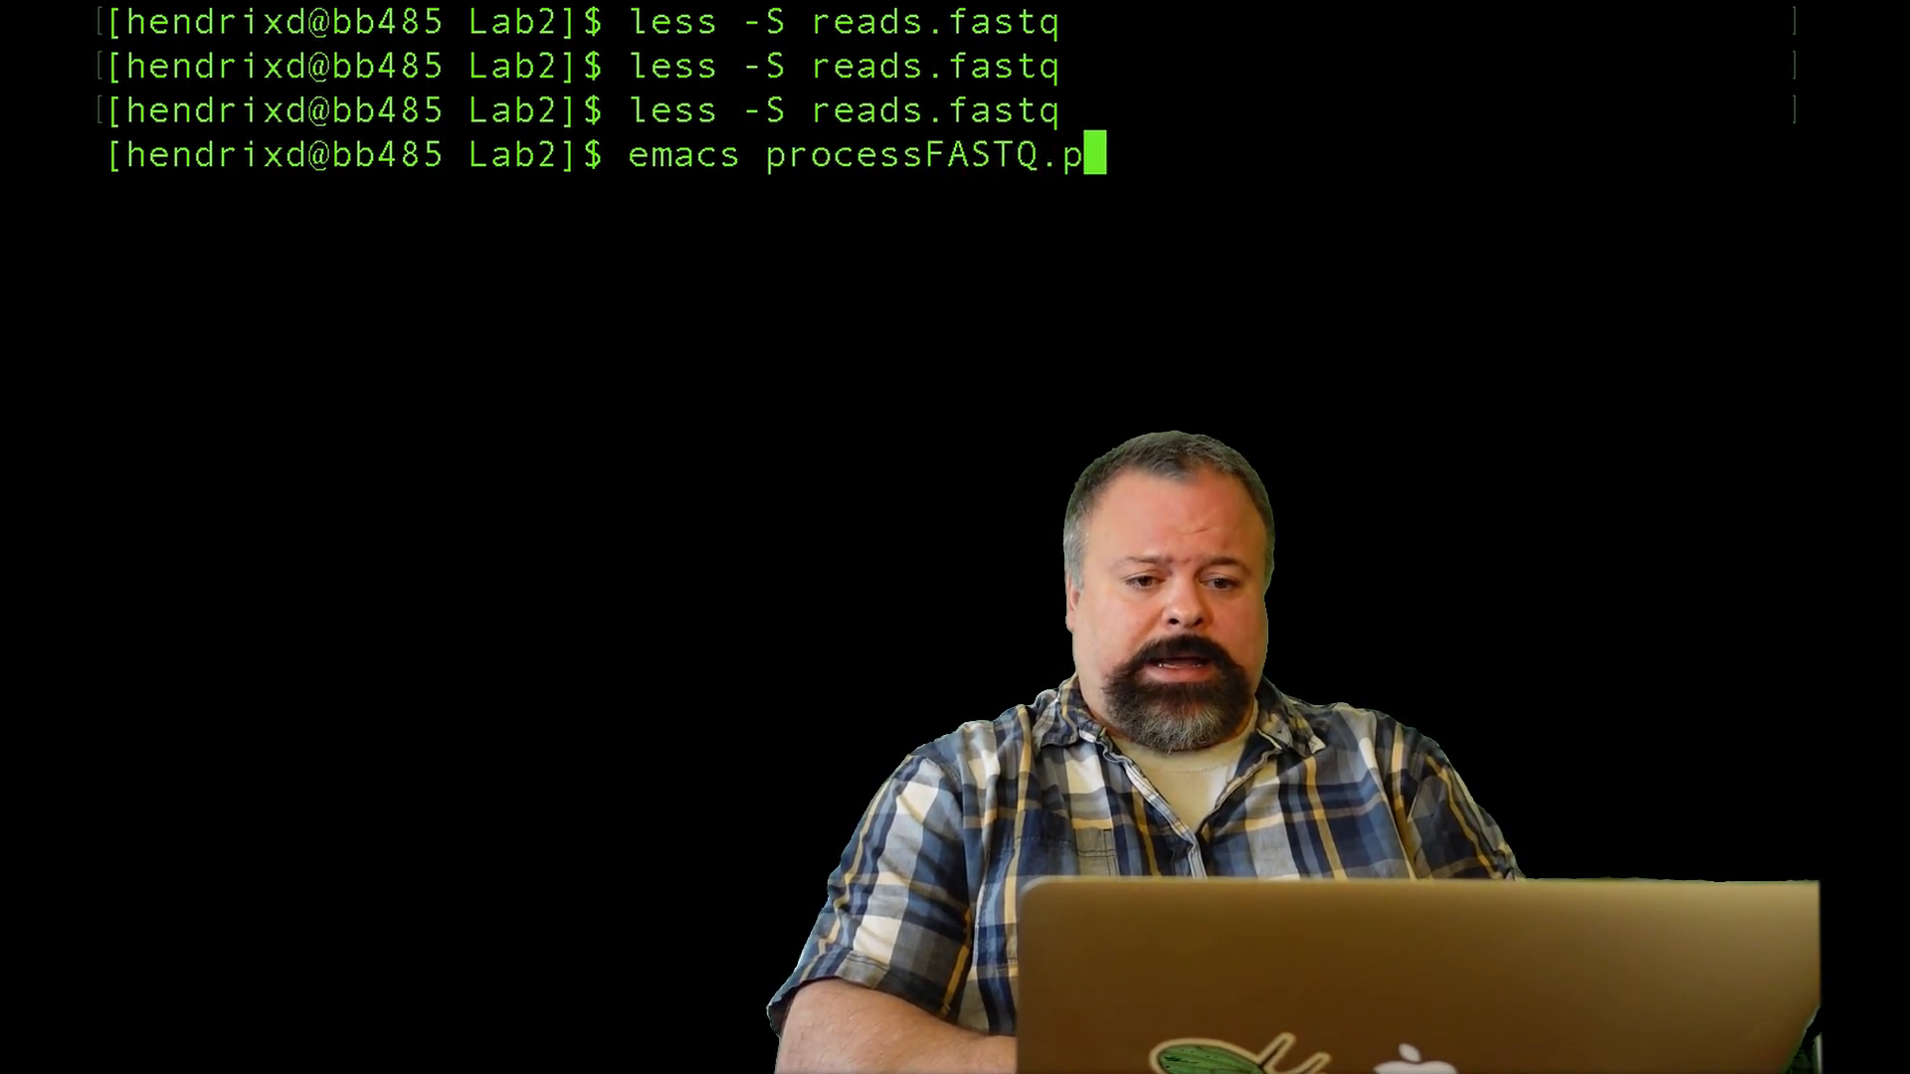
pyautogui.press('enter')
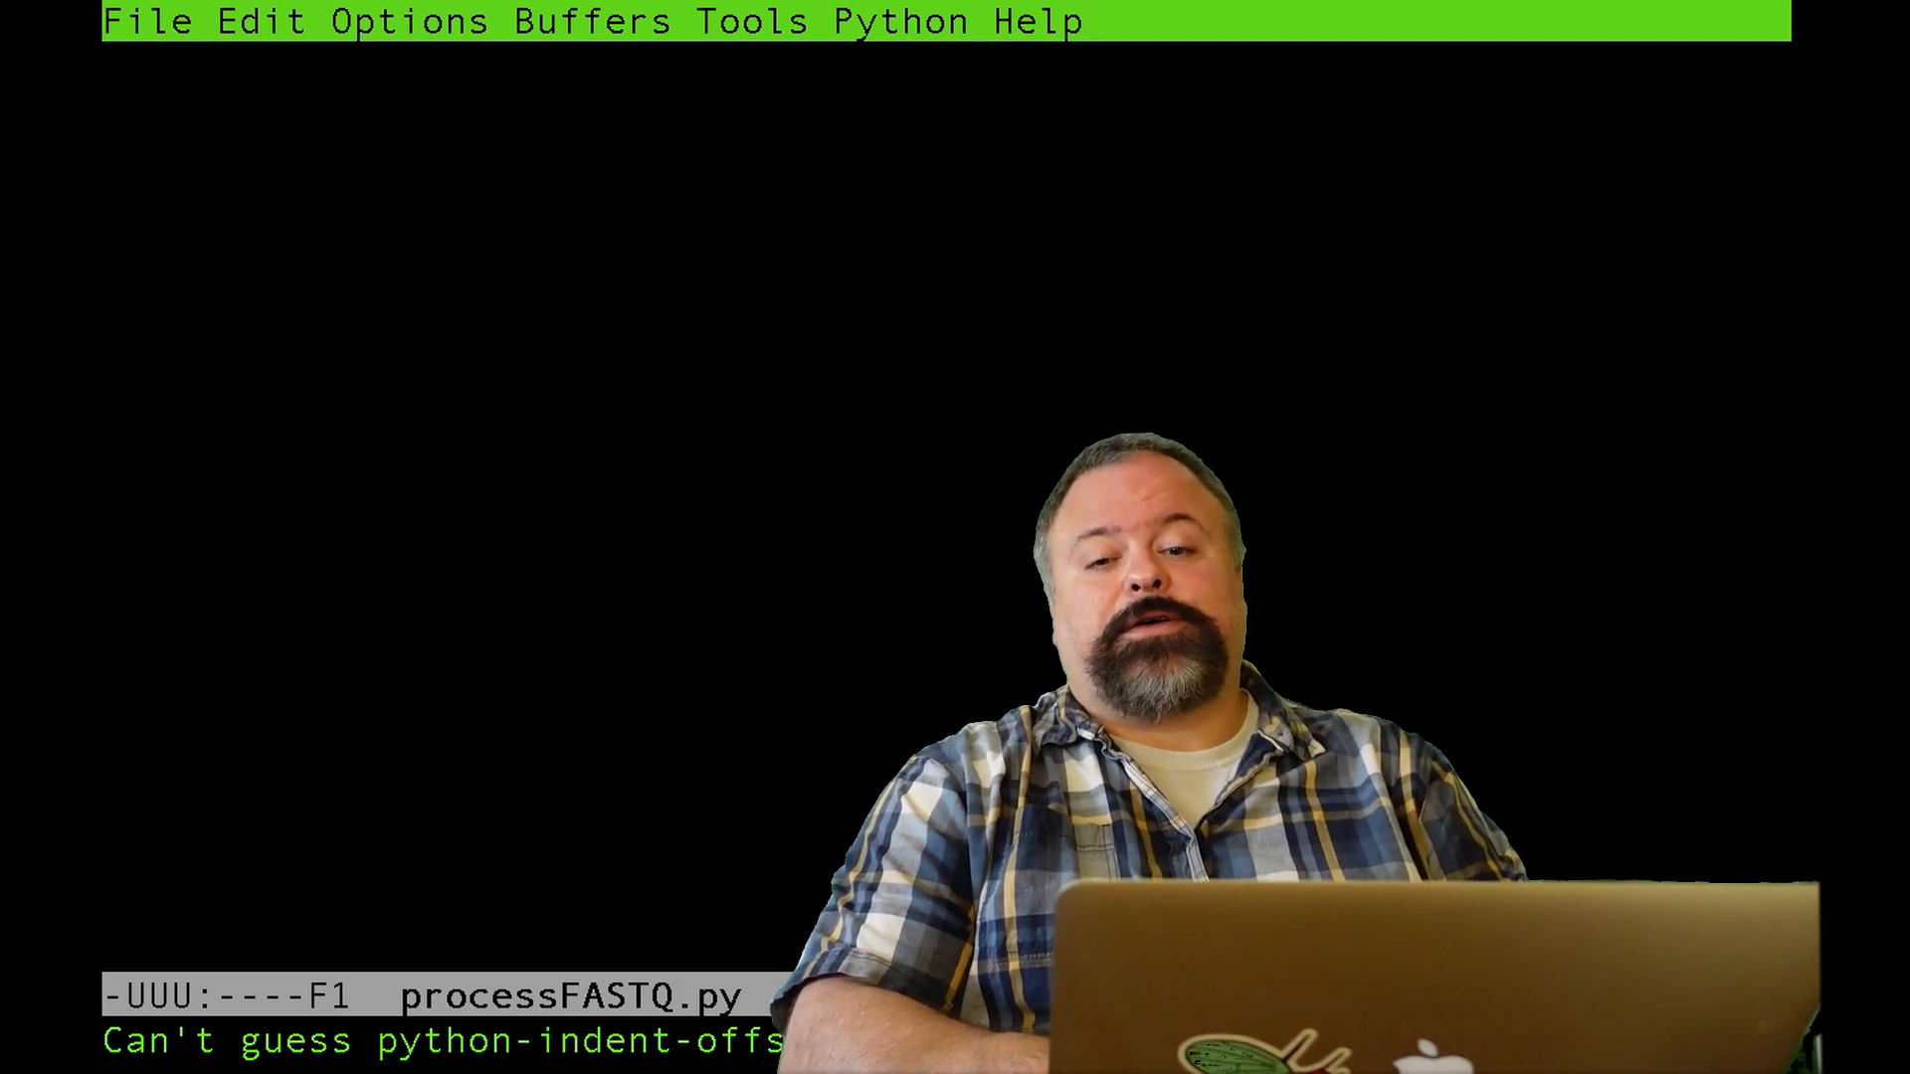
# - Add the 'from Bio import SeqIO' and 'import sys' imports
pyautogui.write('f')
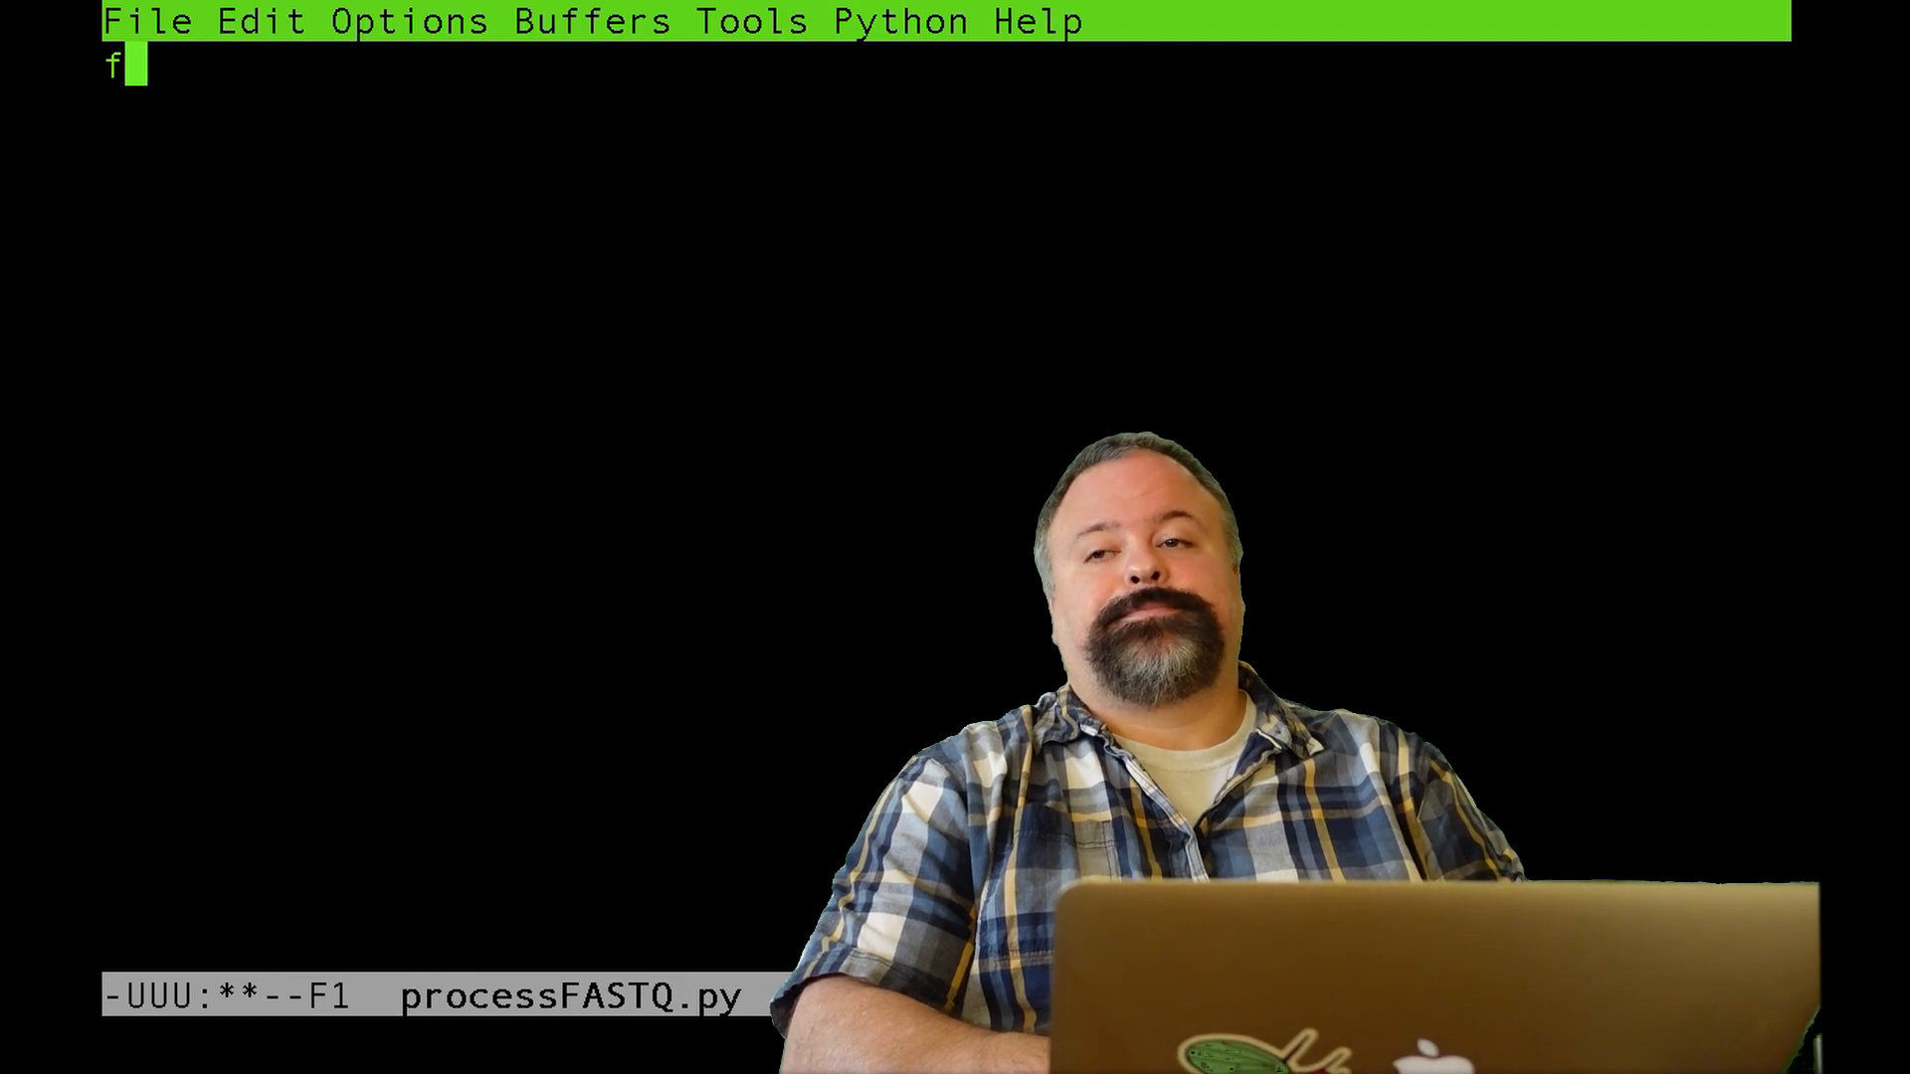
pyautogui.press('backspace')
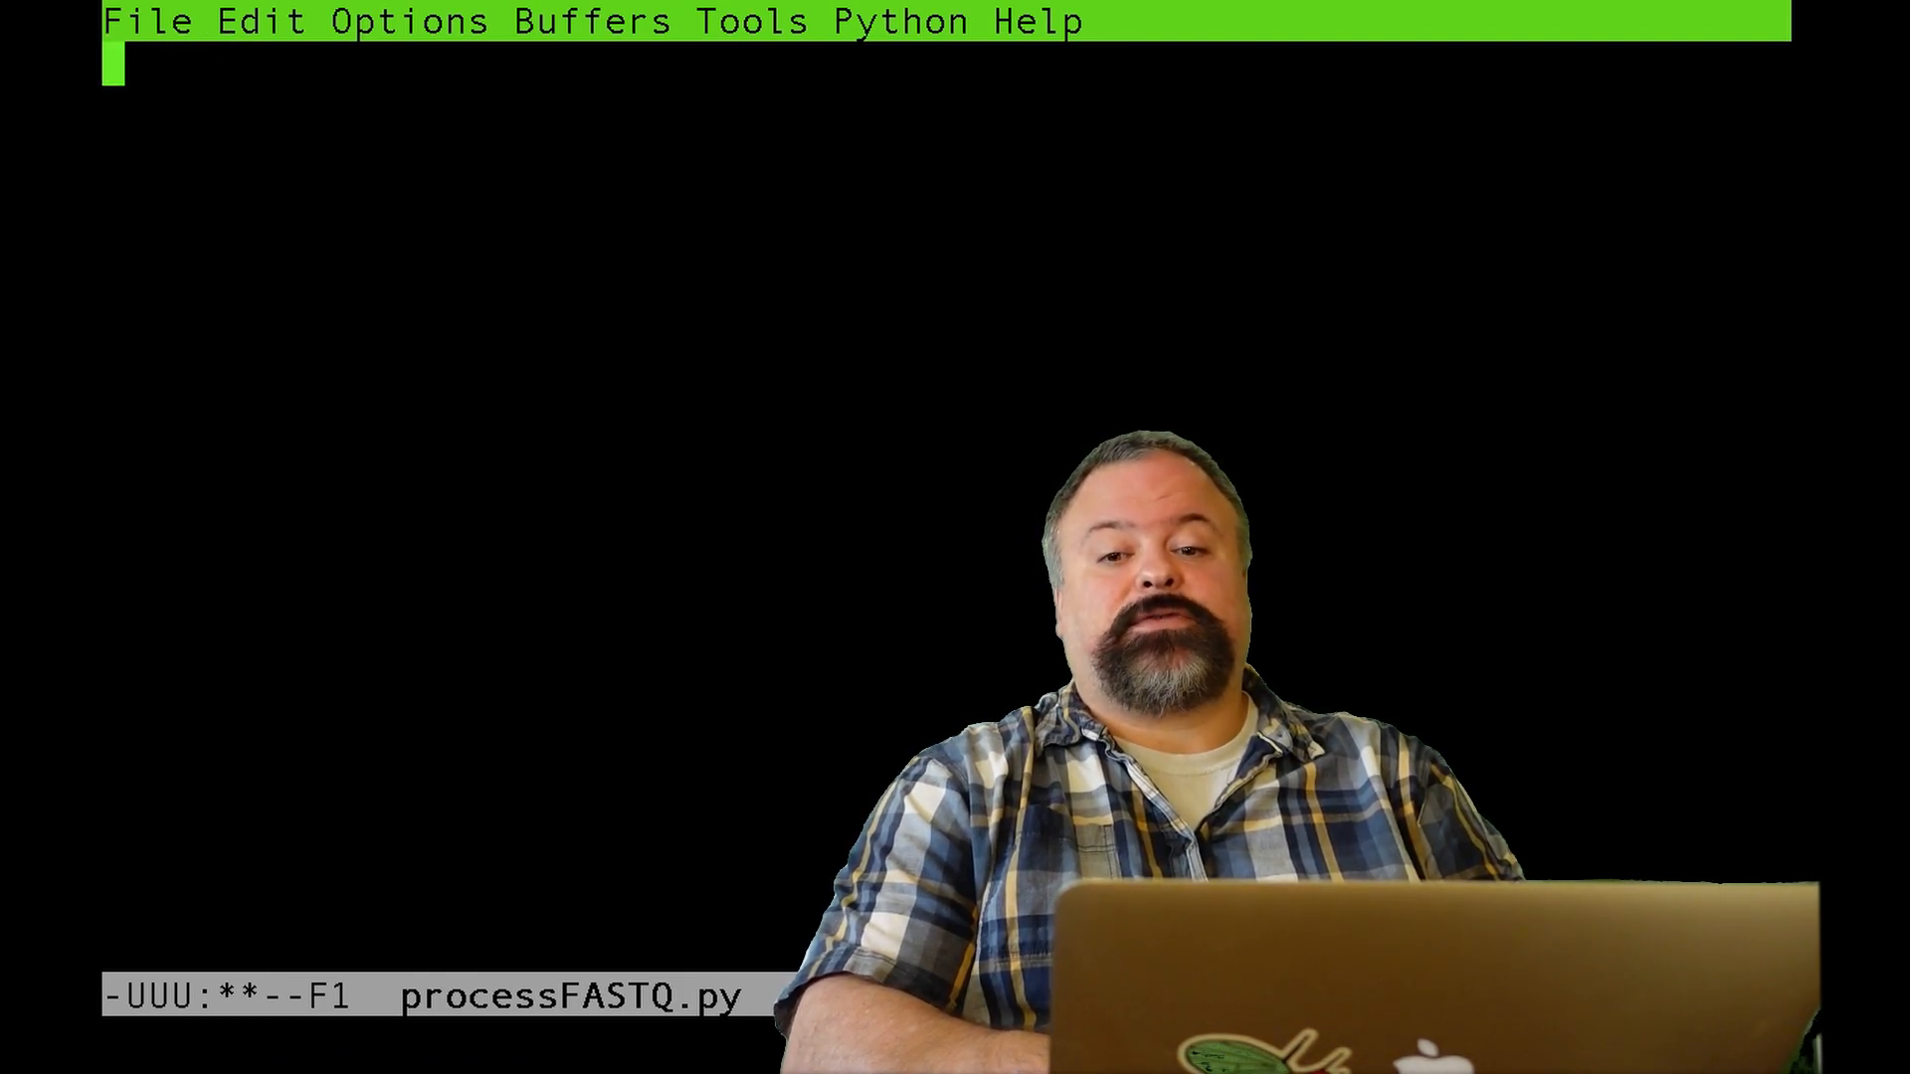
pyautogui.write('from Bio import')
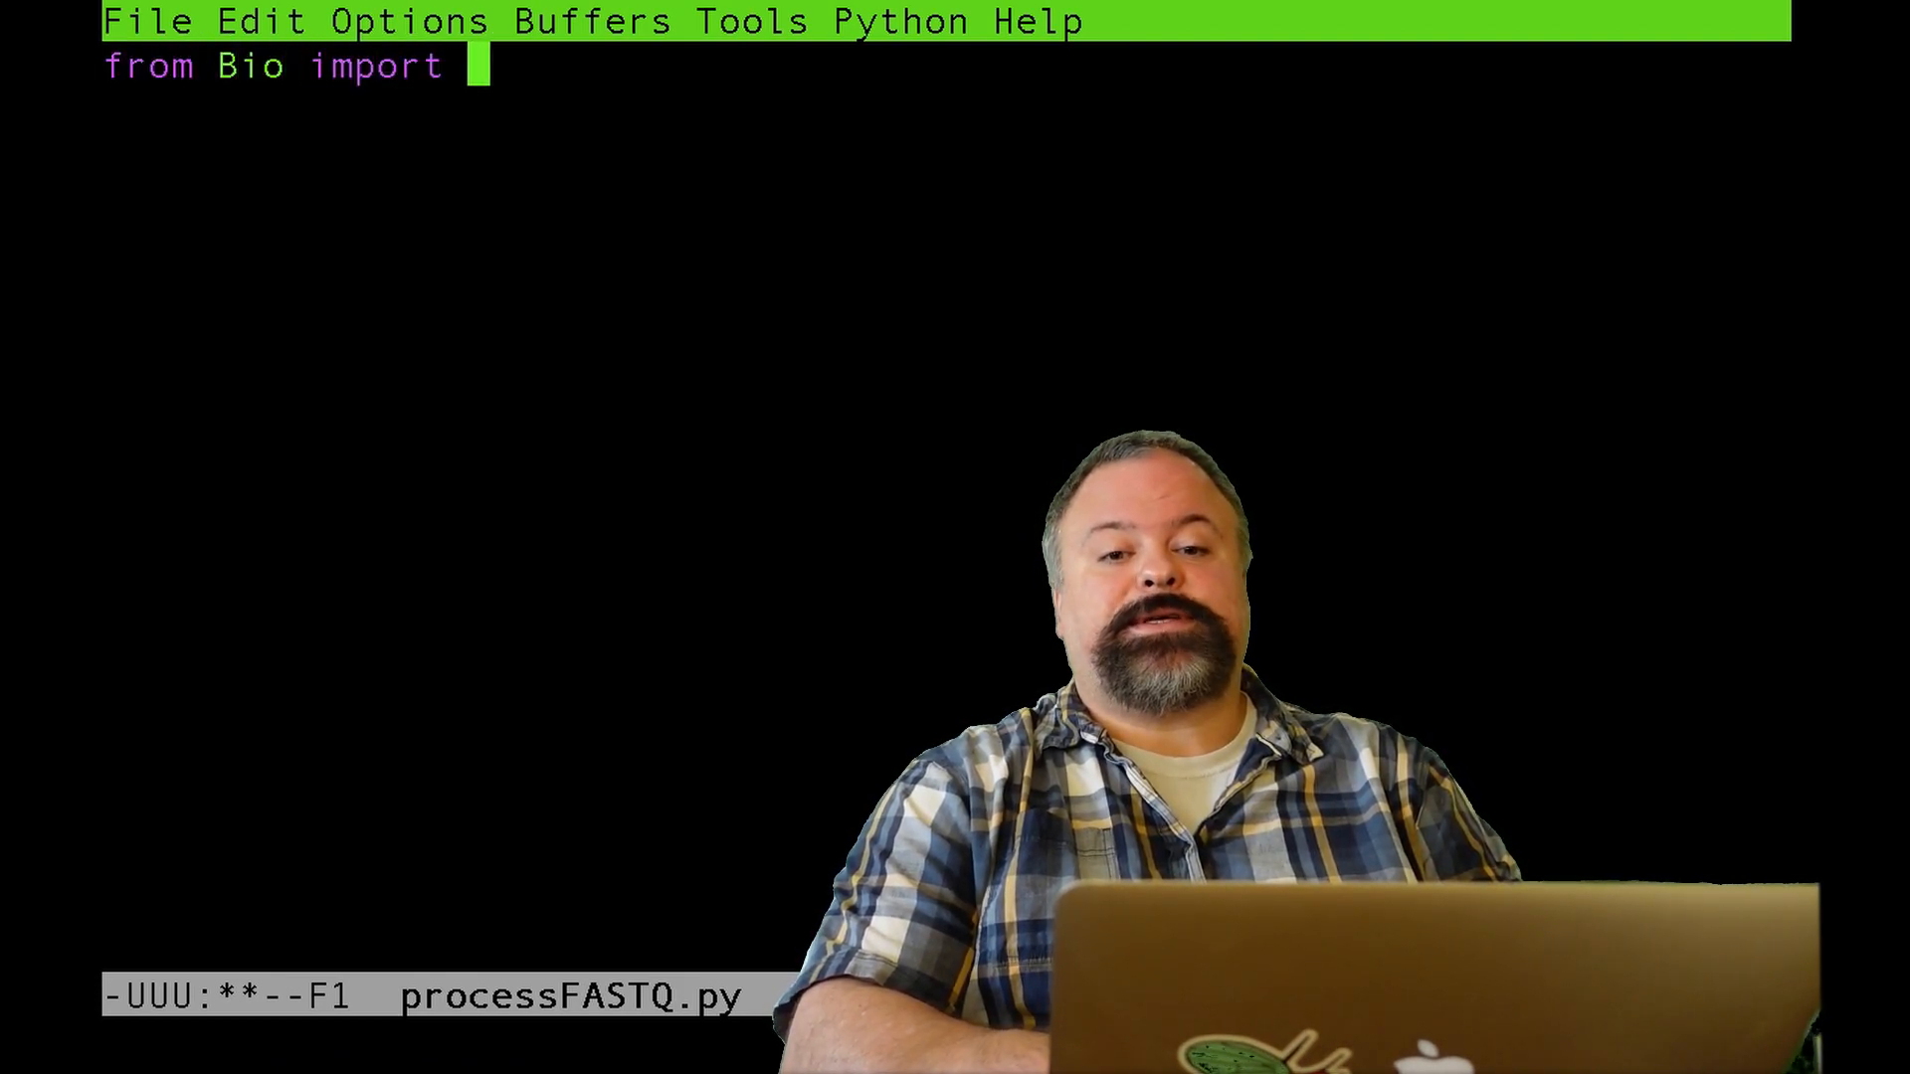
pyautogui.write('SeqIO')
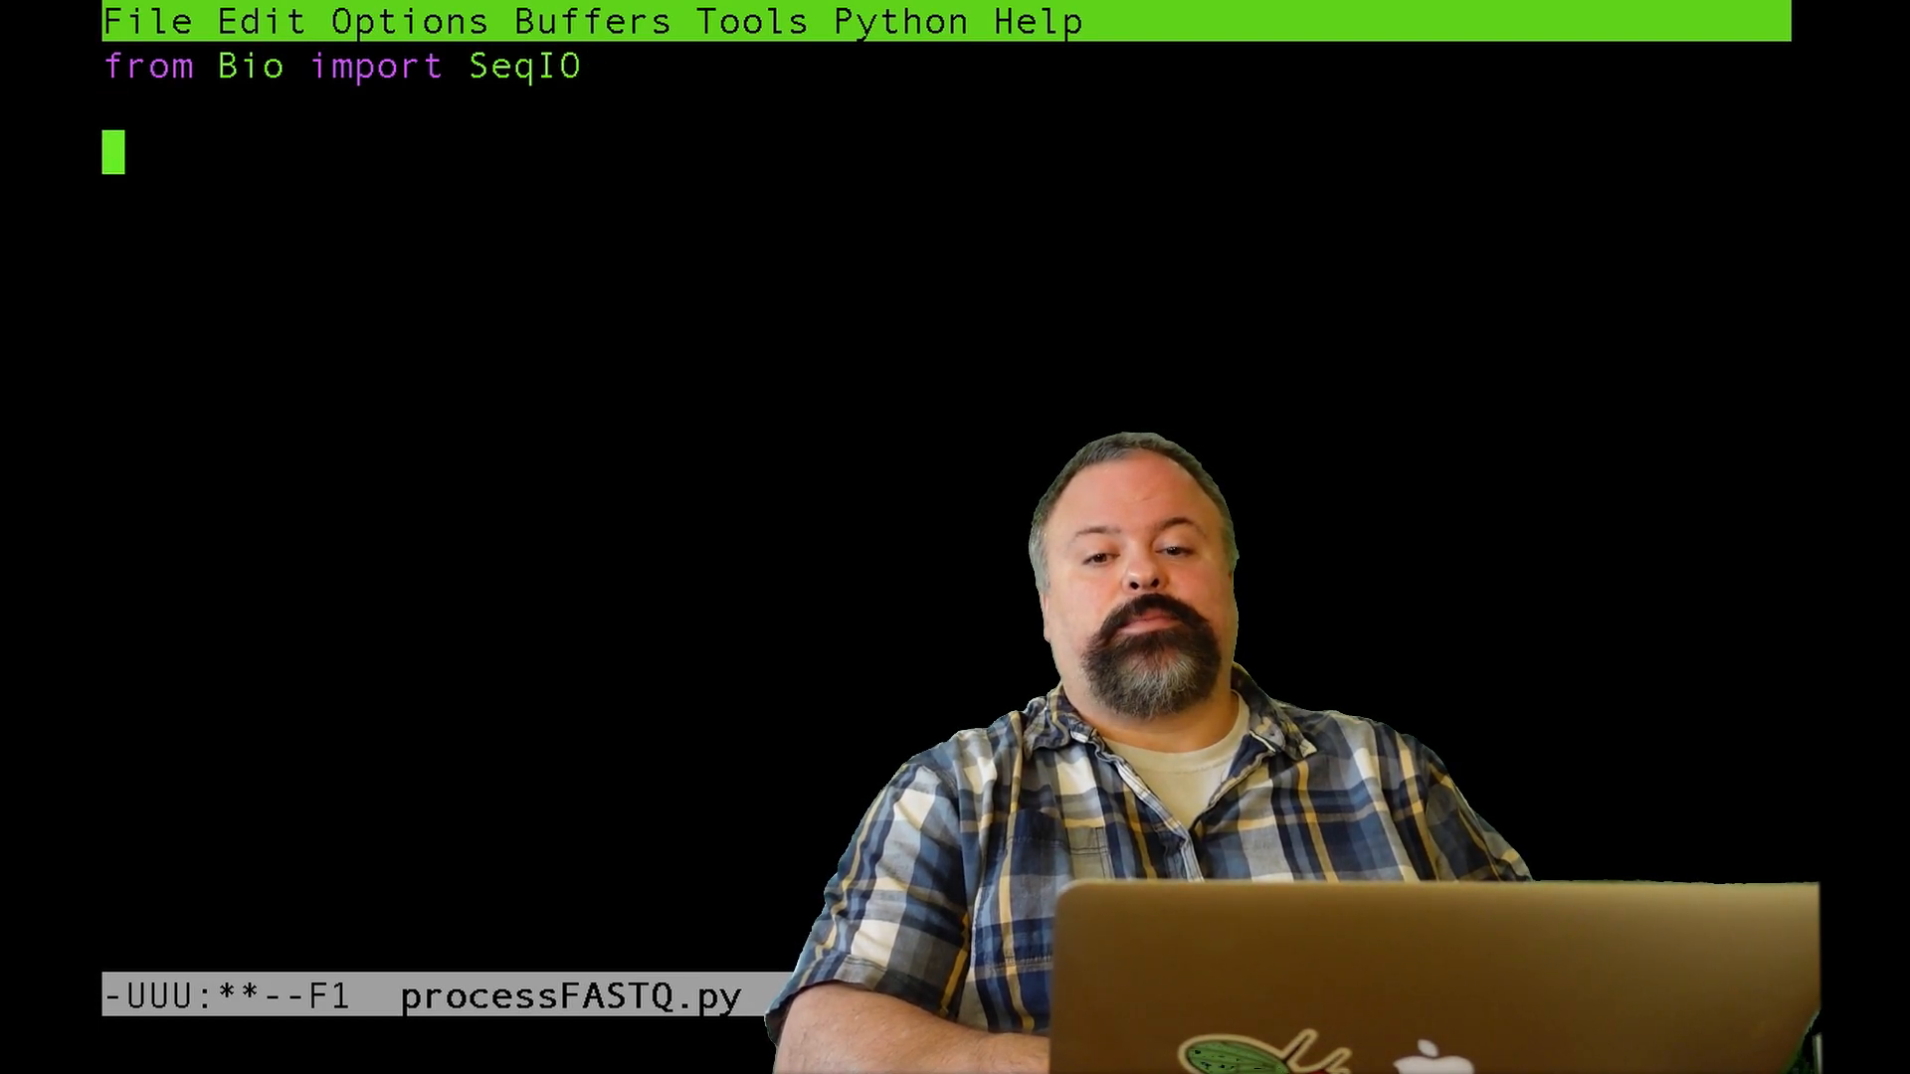
pyautogui.write('import y')
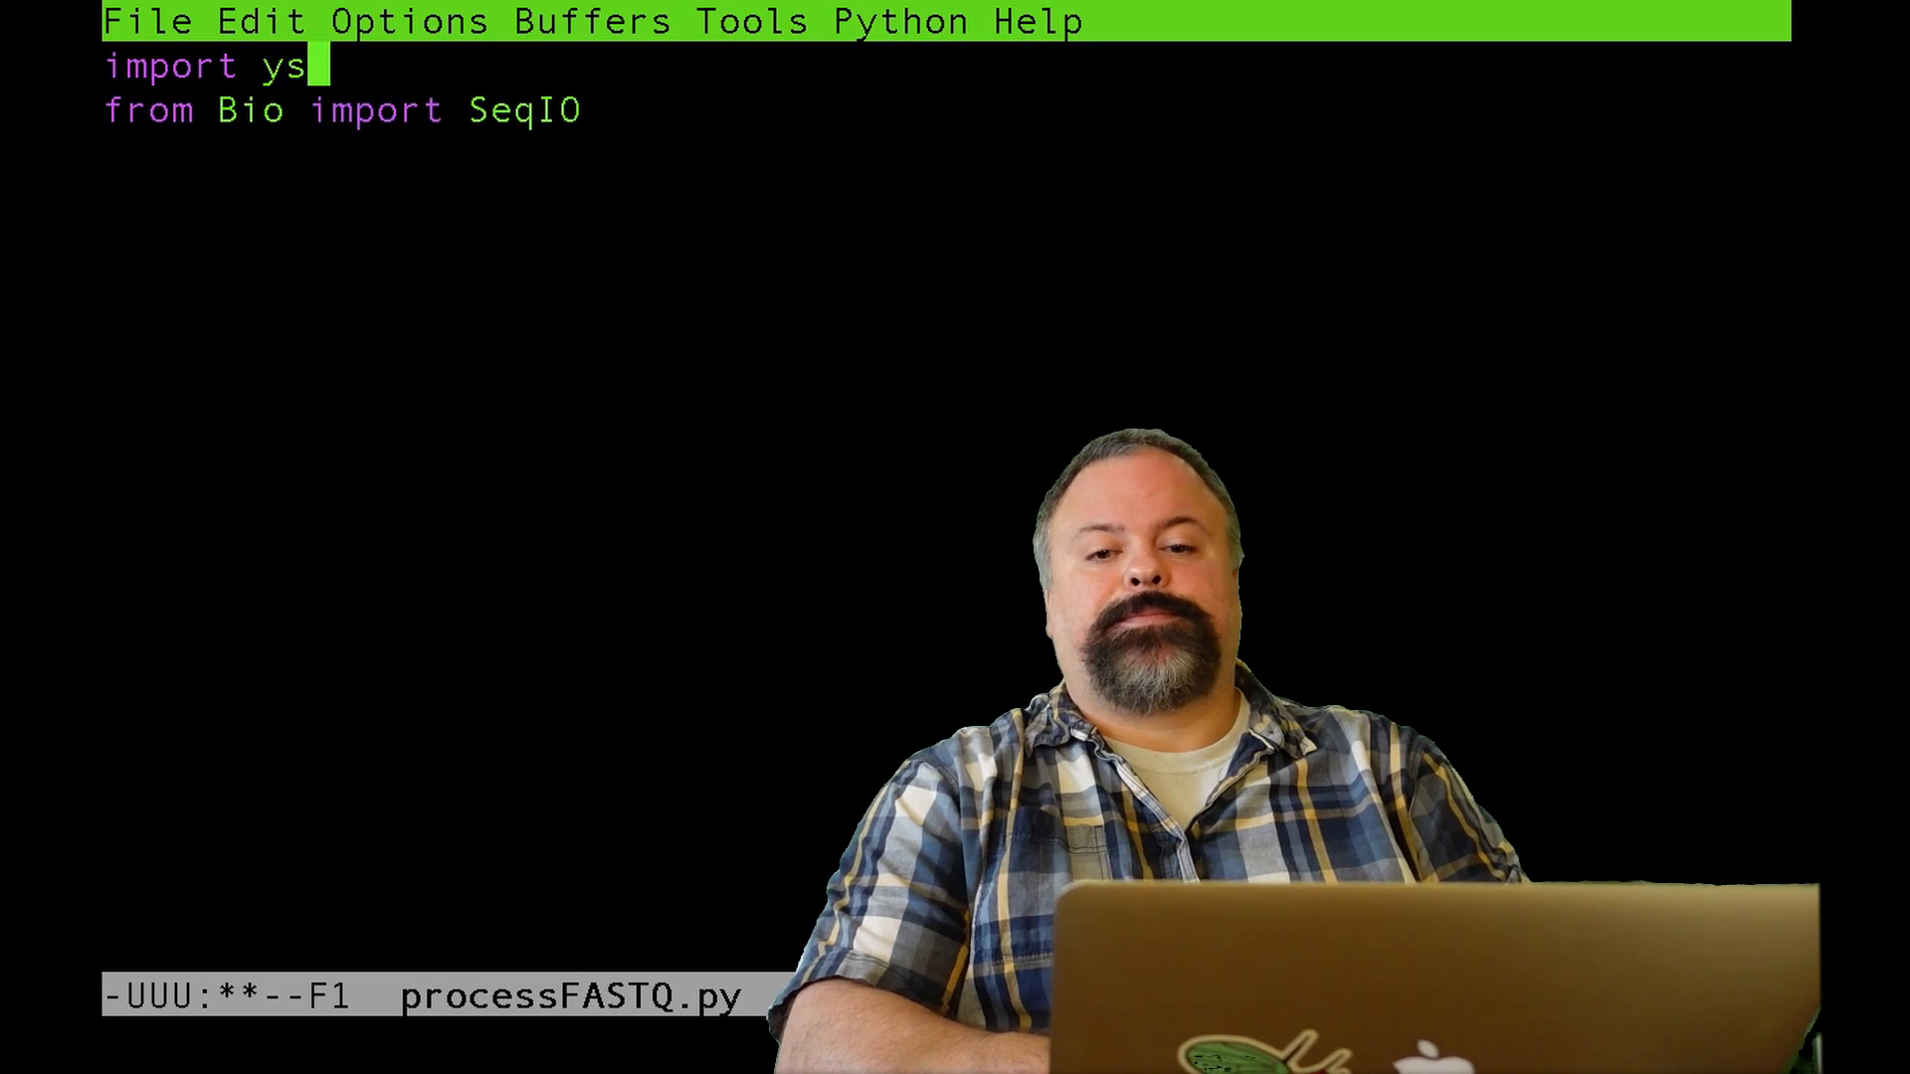
pyautogui.write('s')
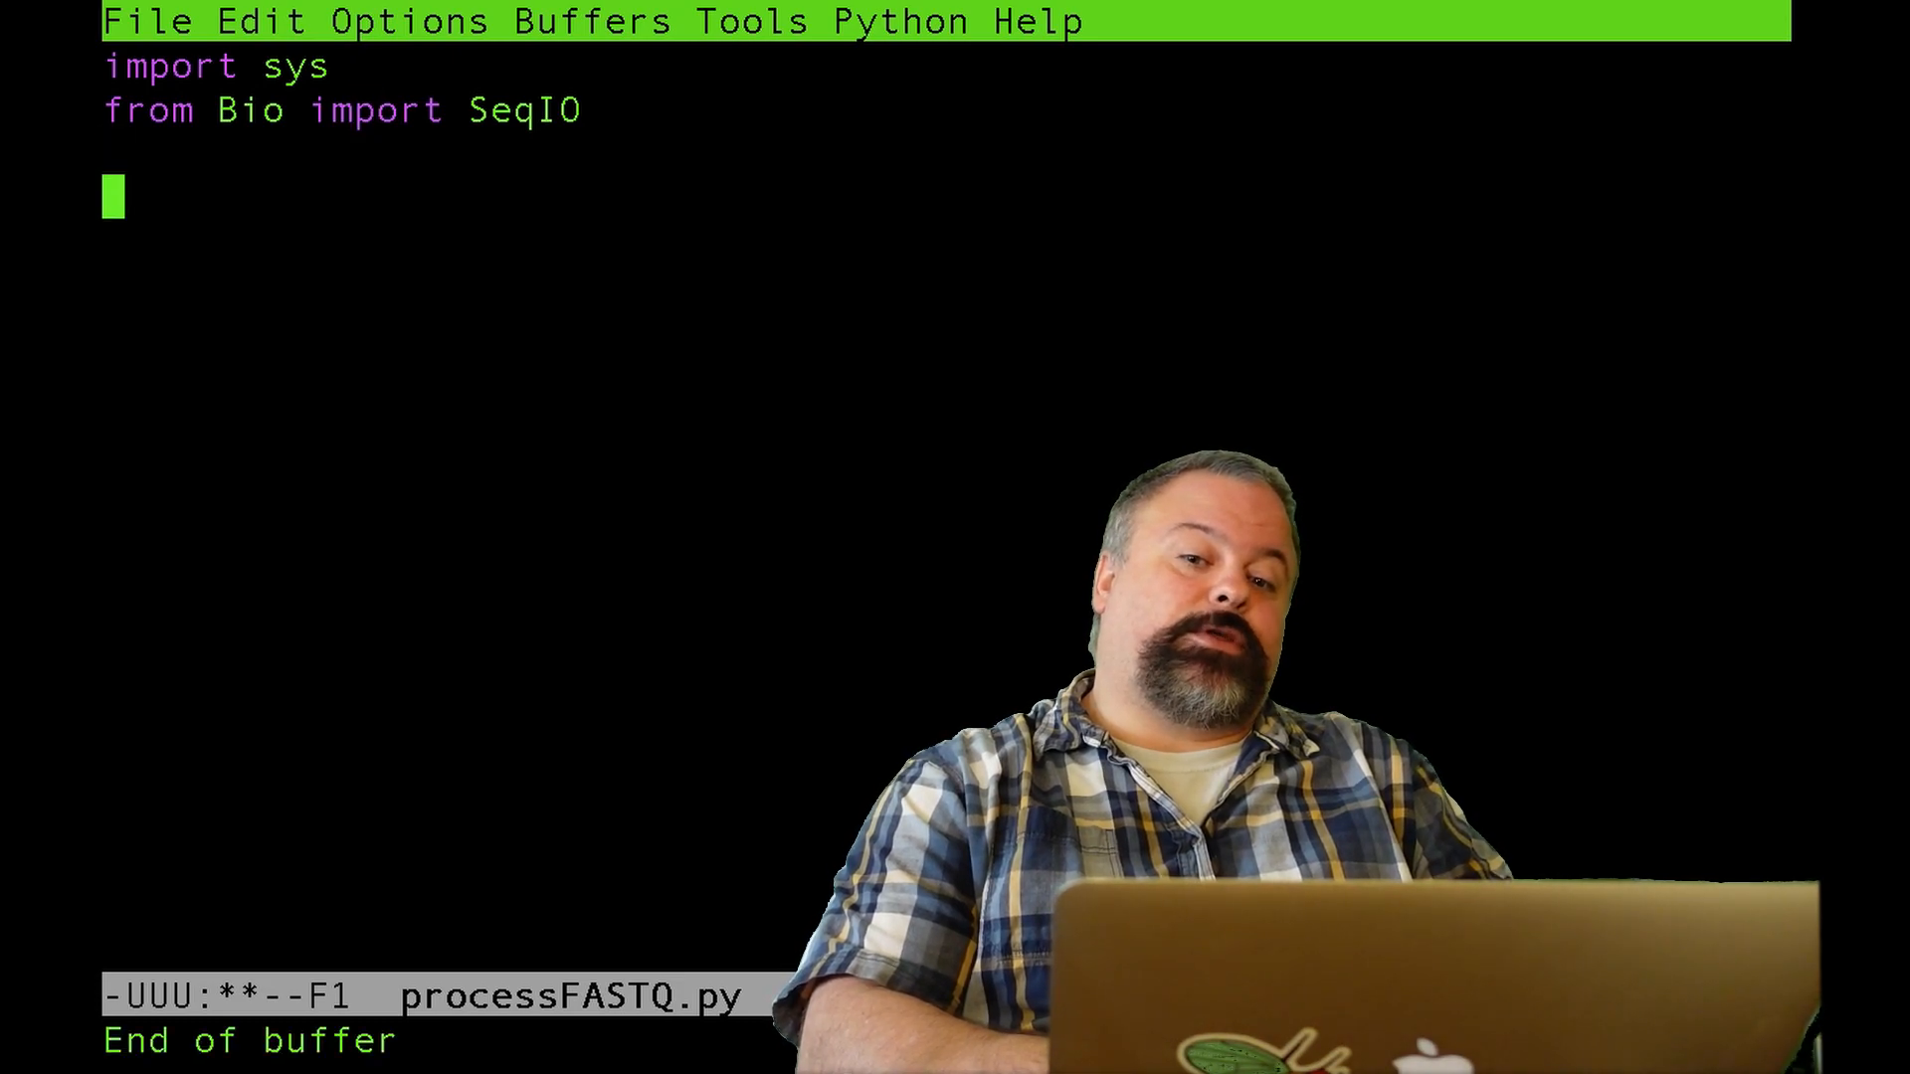
# - Define a usage string 'Usage: ' built from sys.argv and ending with '<FASTQ>'
pyautogui.write('usage')
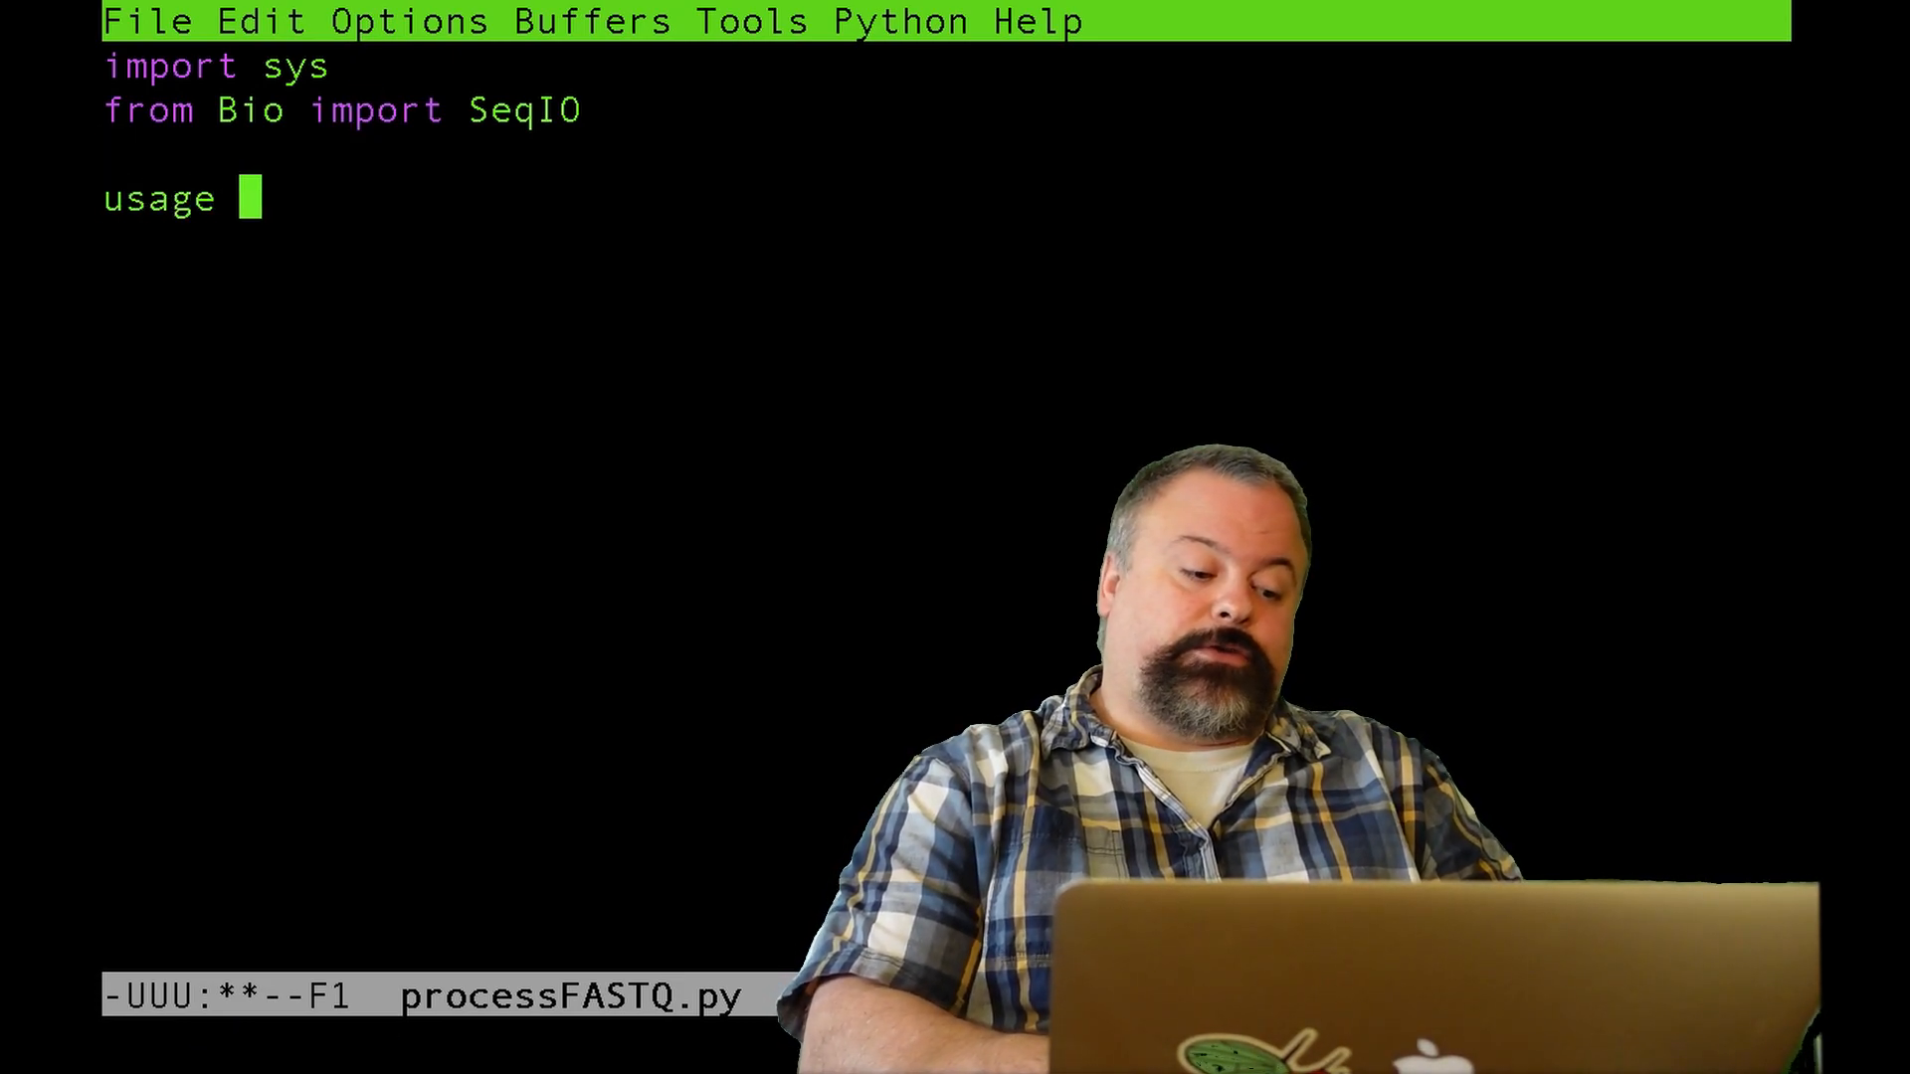
pyautogui.write("= '")
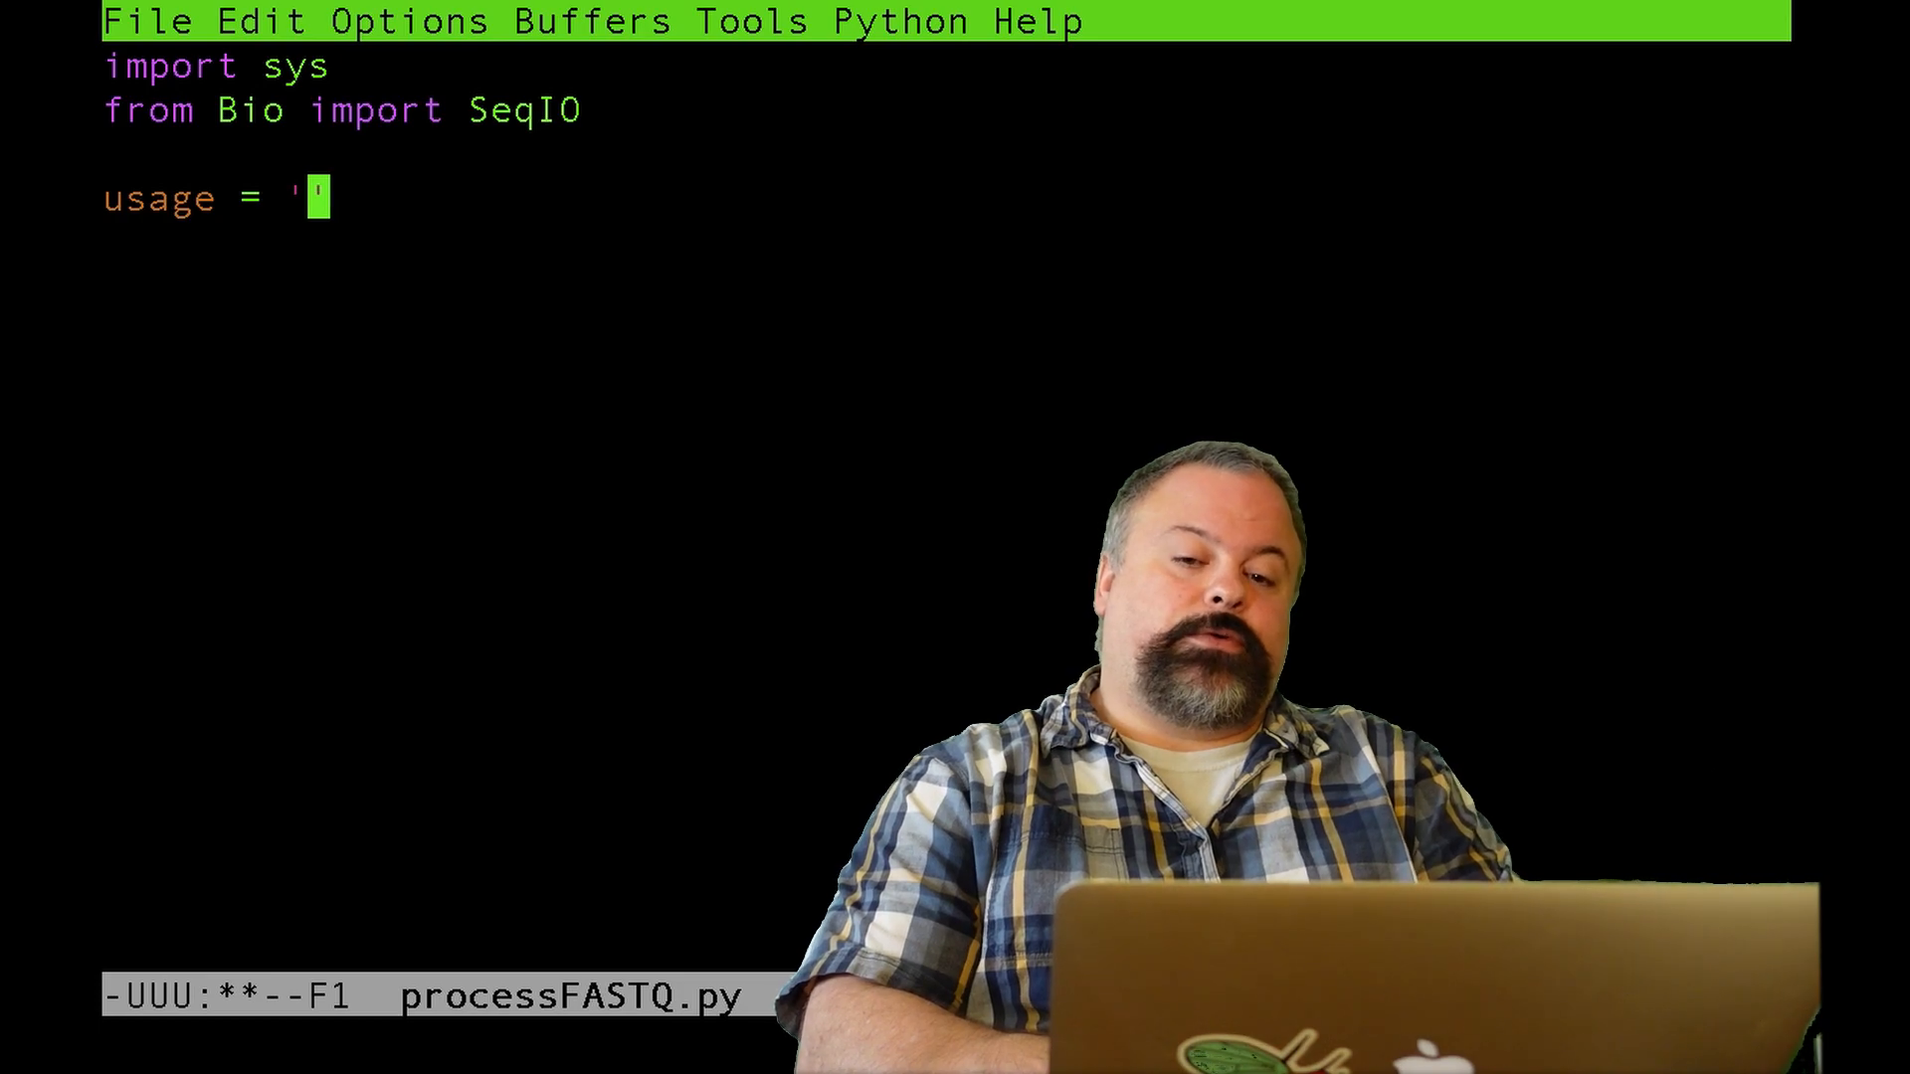
pyautogui.write('Usage:')
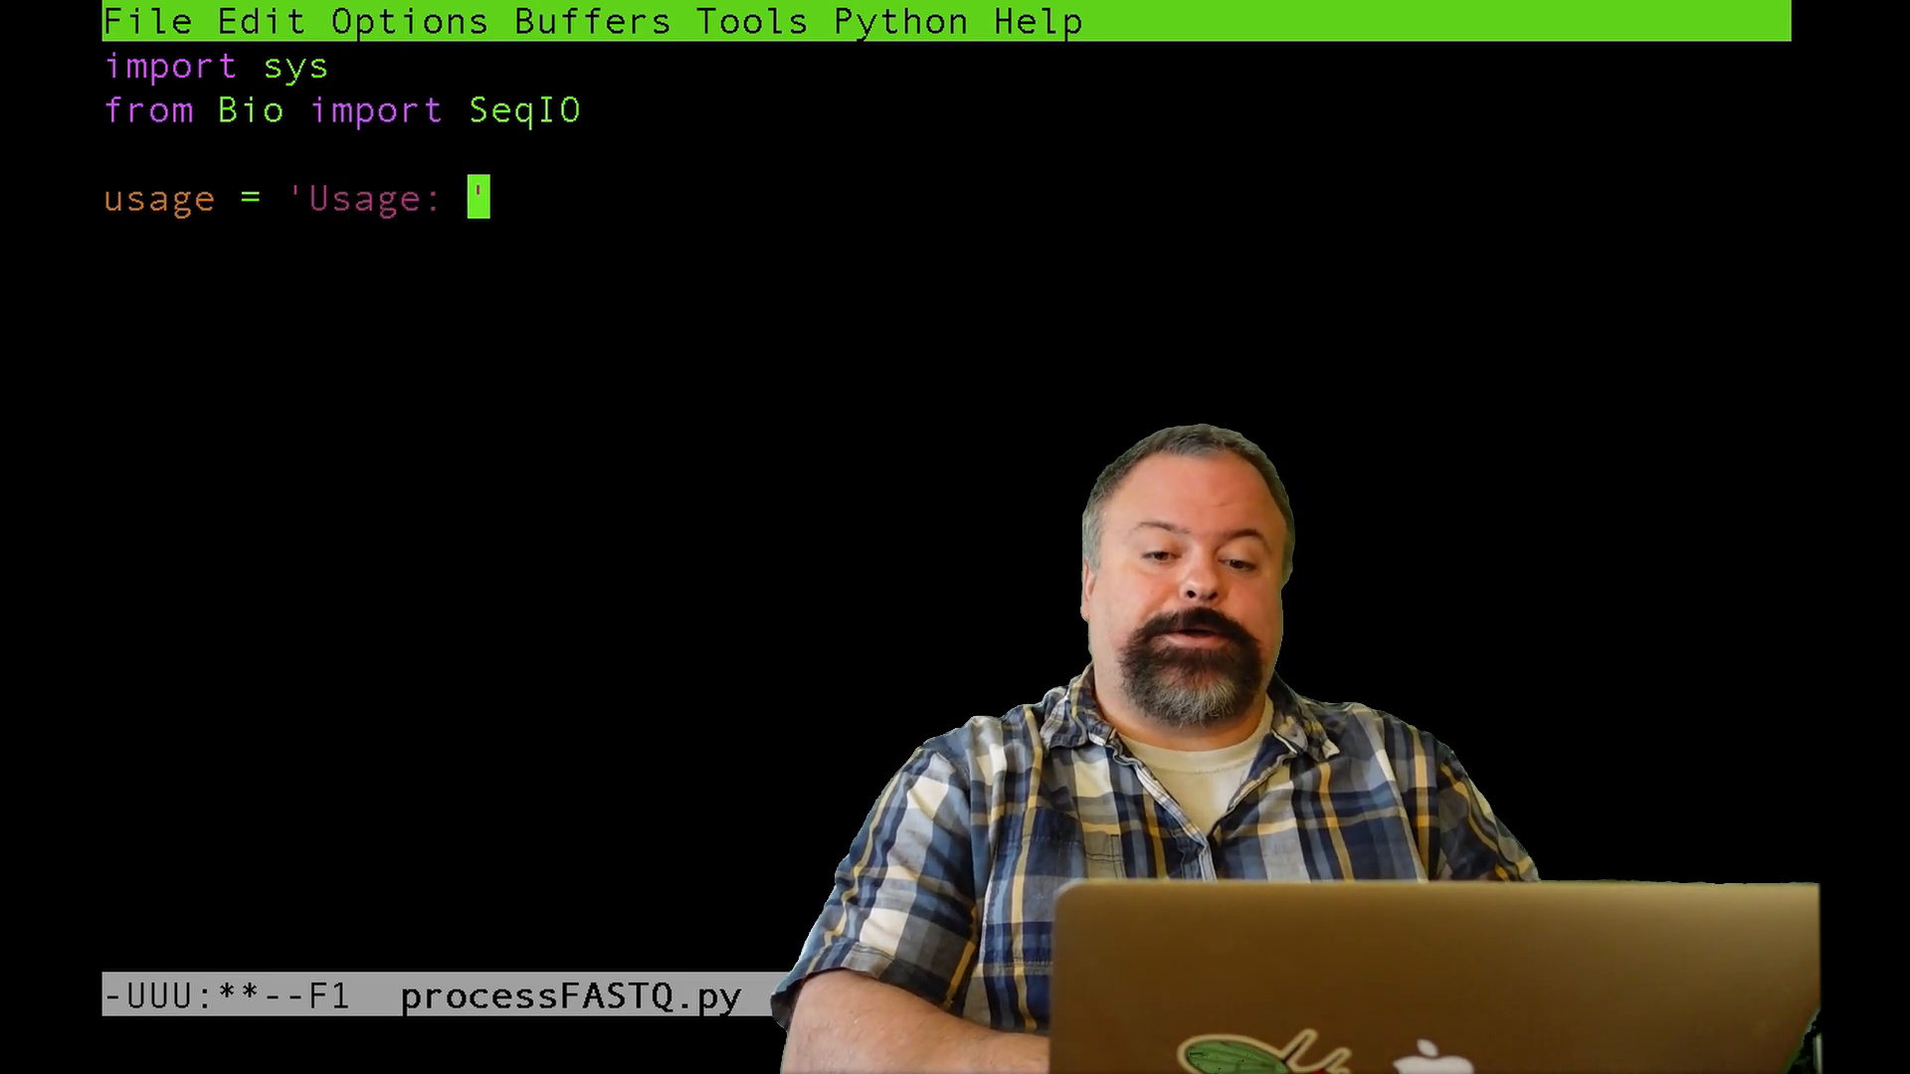
pyautogui.write('+')
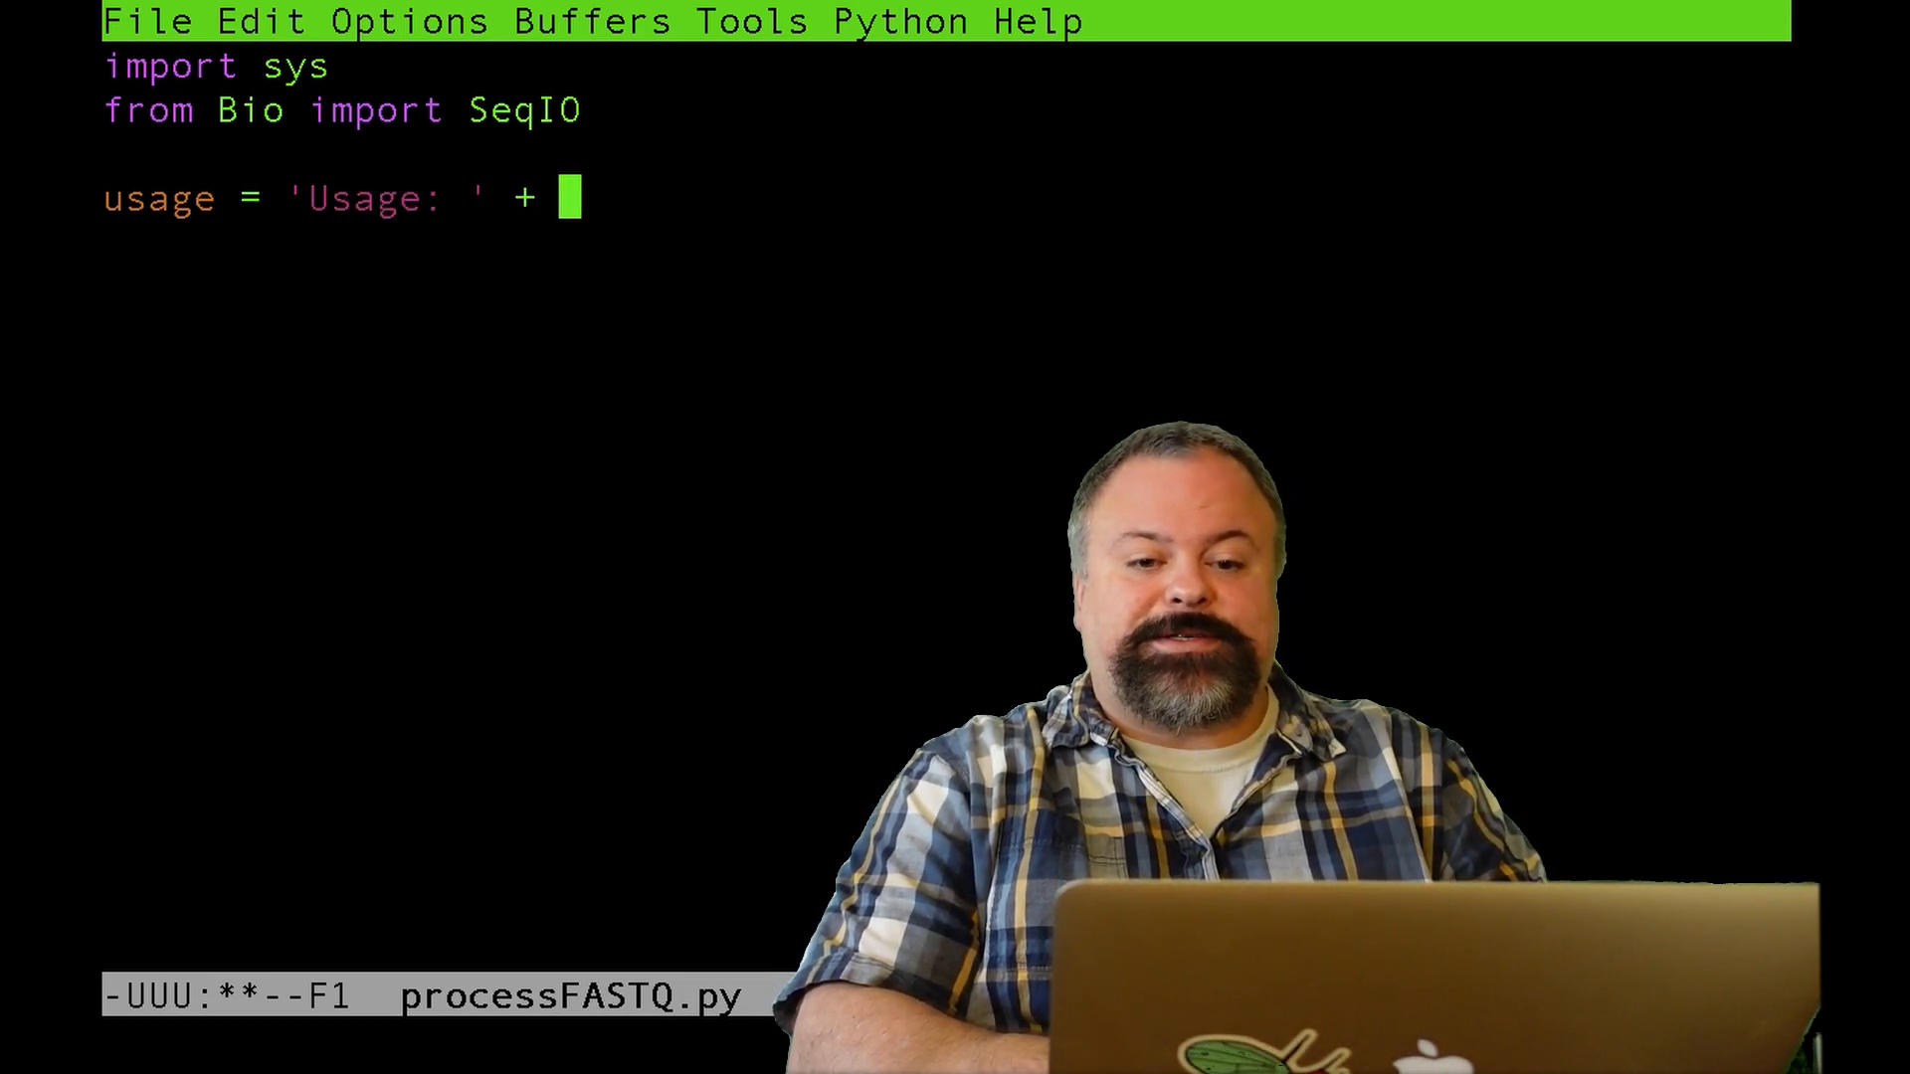
pyautogui.write('sys.argv[0')
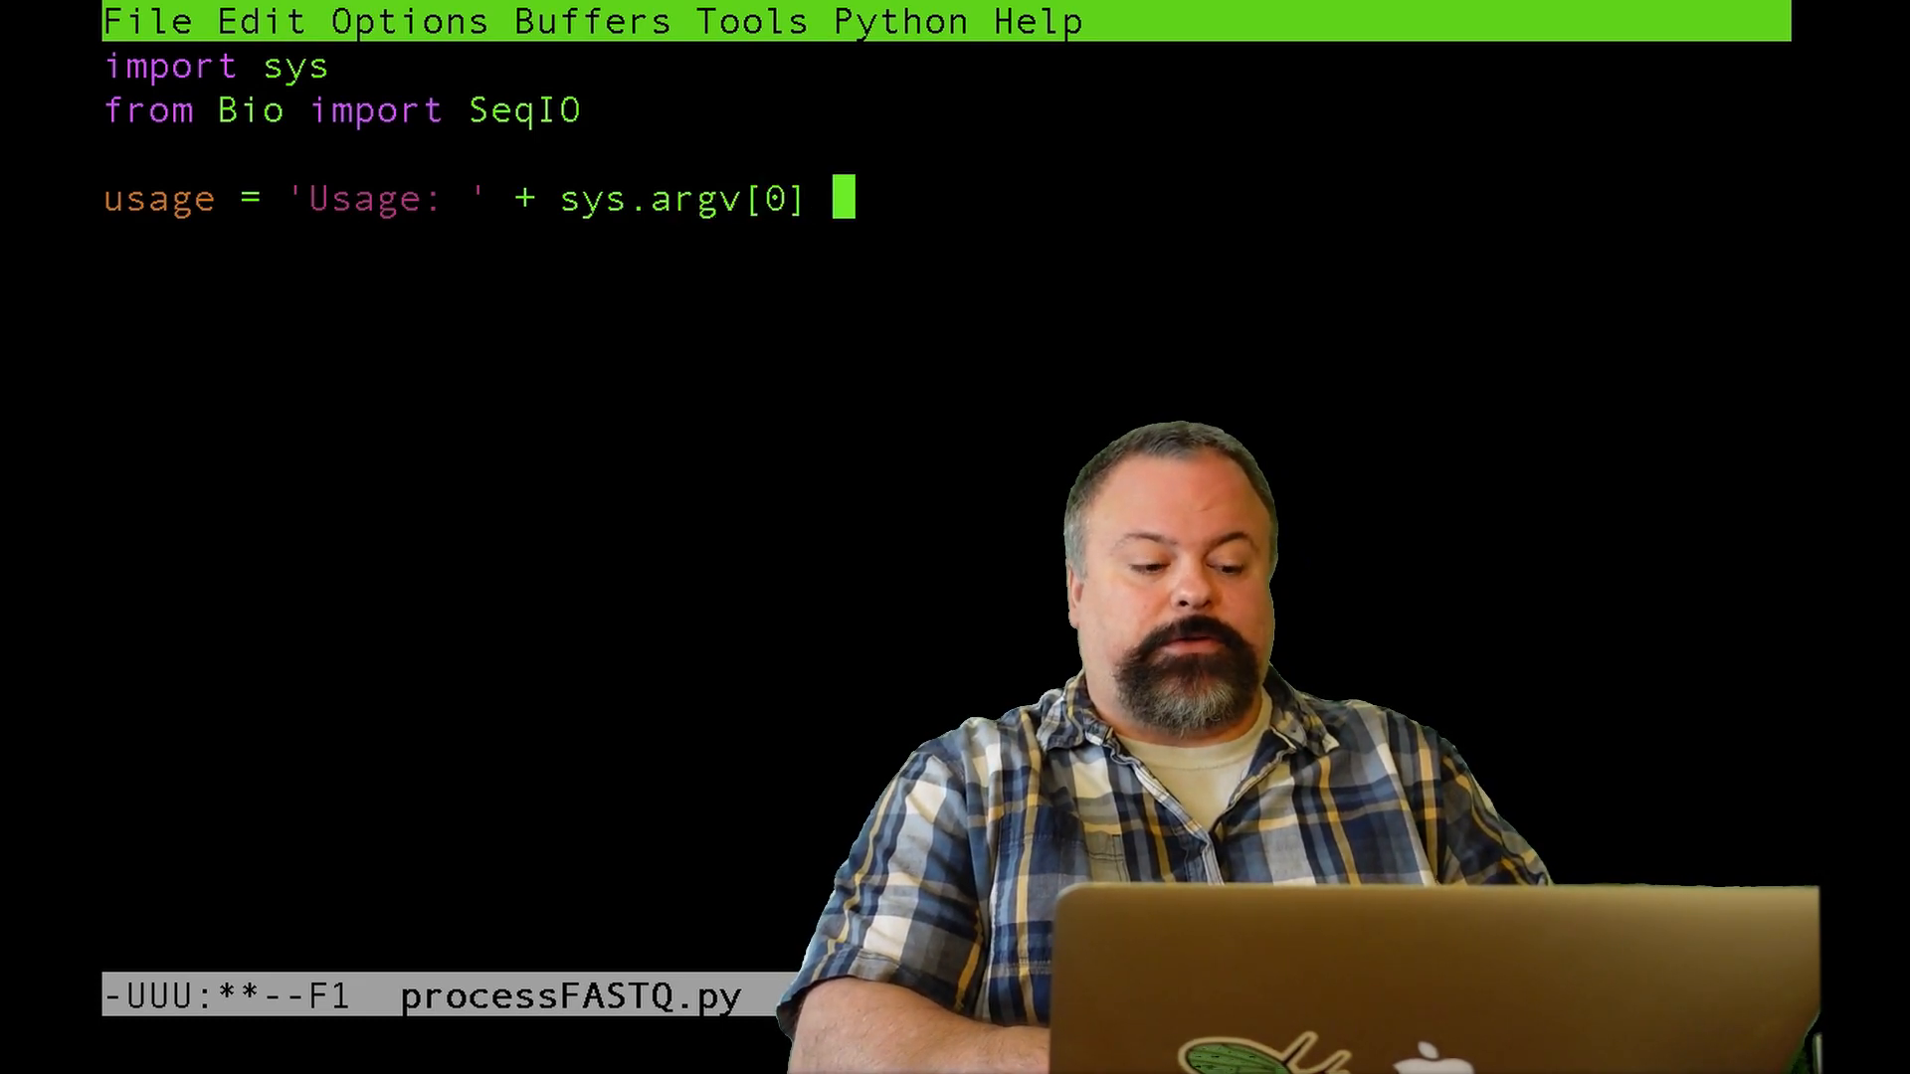
pyautogui.write("+ ' <'")
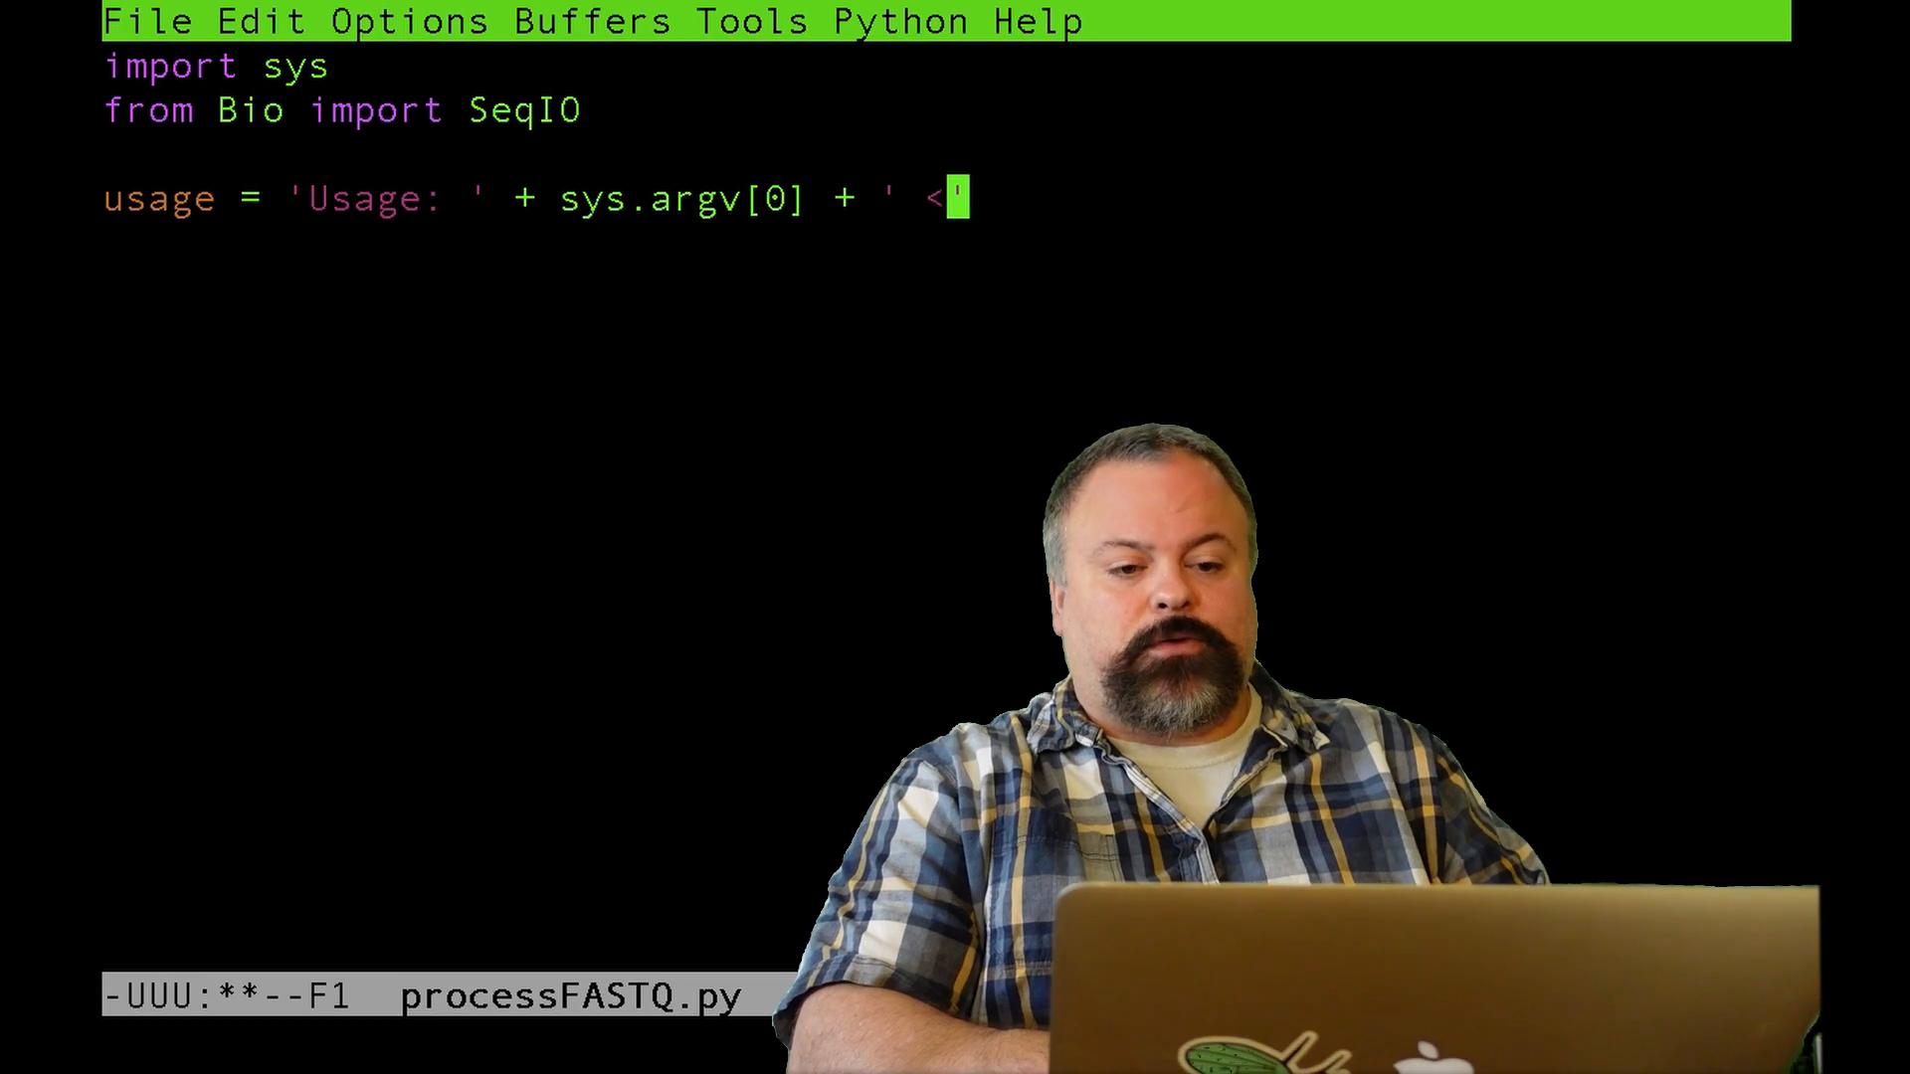
pyautogui.write('FASTQ>')
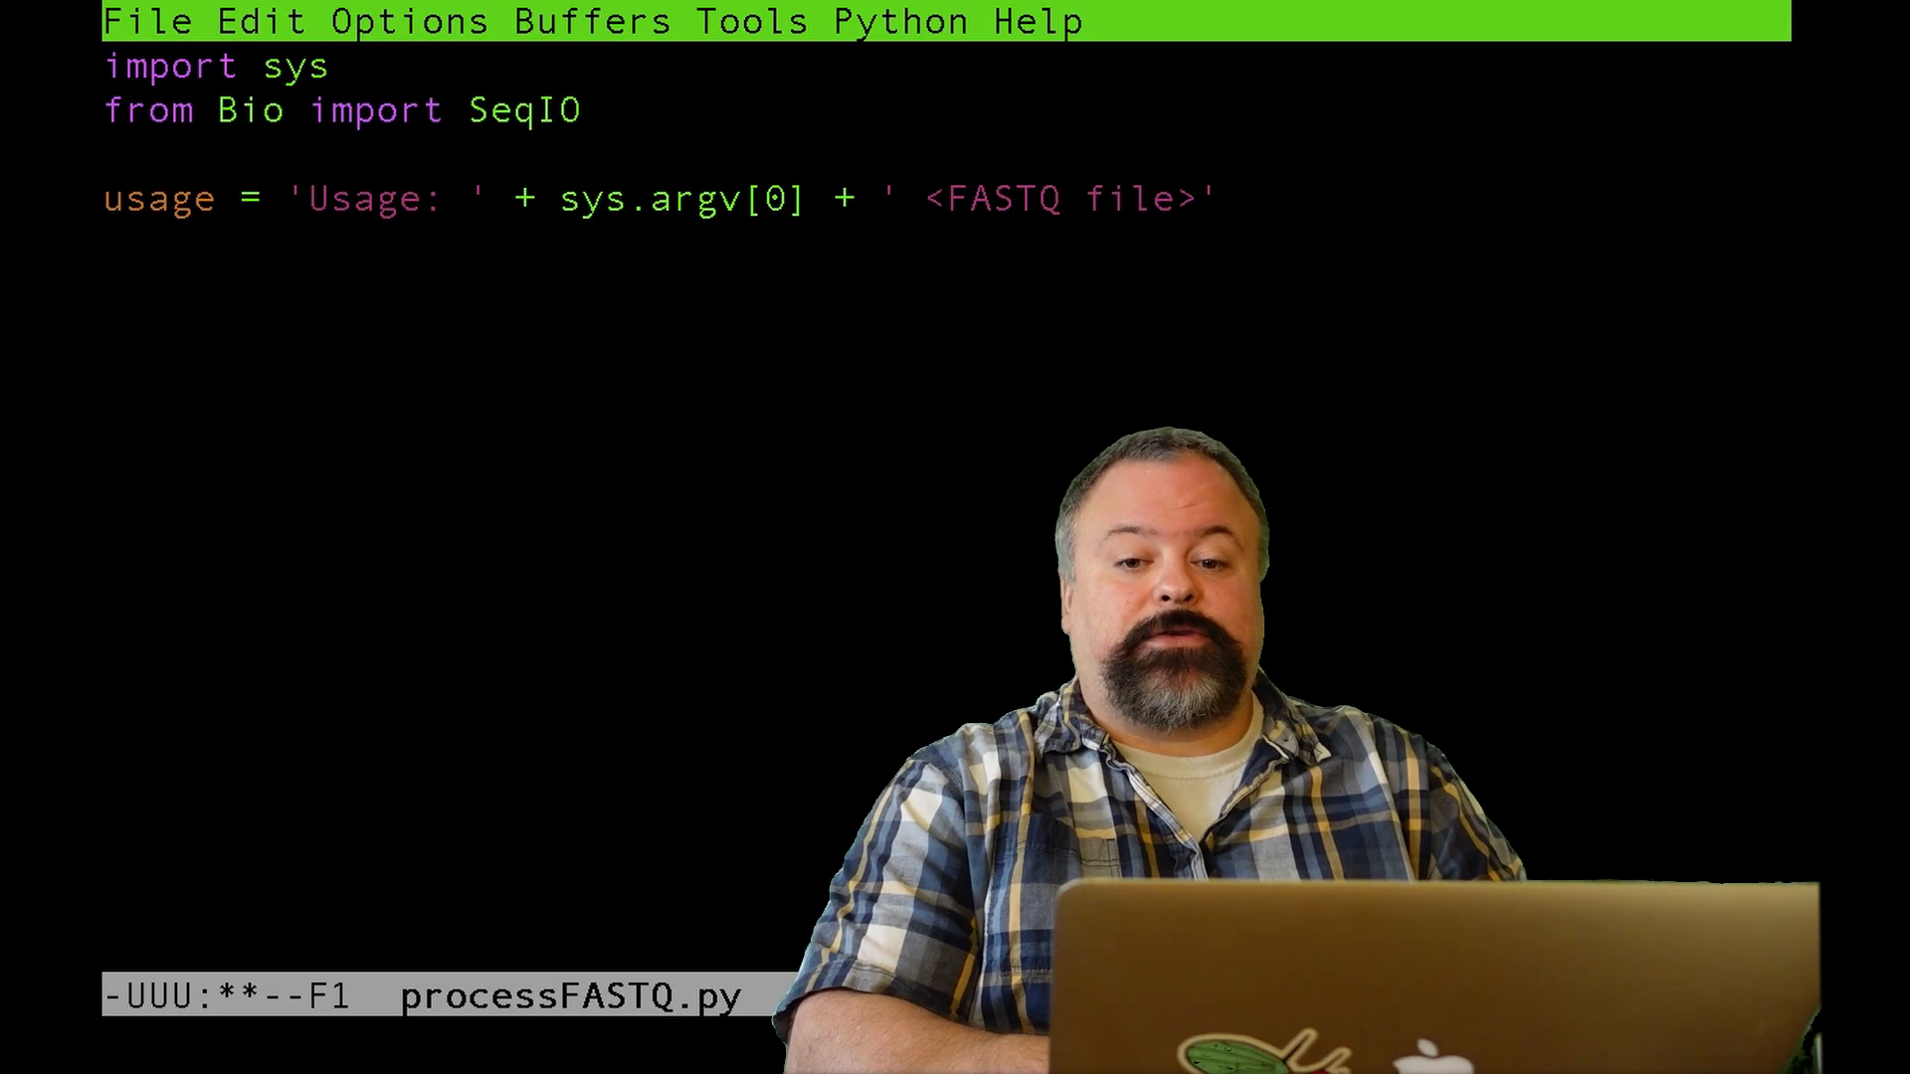
# - Add a check that prints usage and exits when len(sys.argv) != 2
pyautogui.write('if')
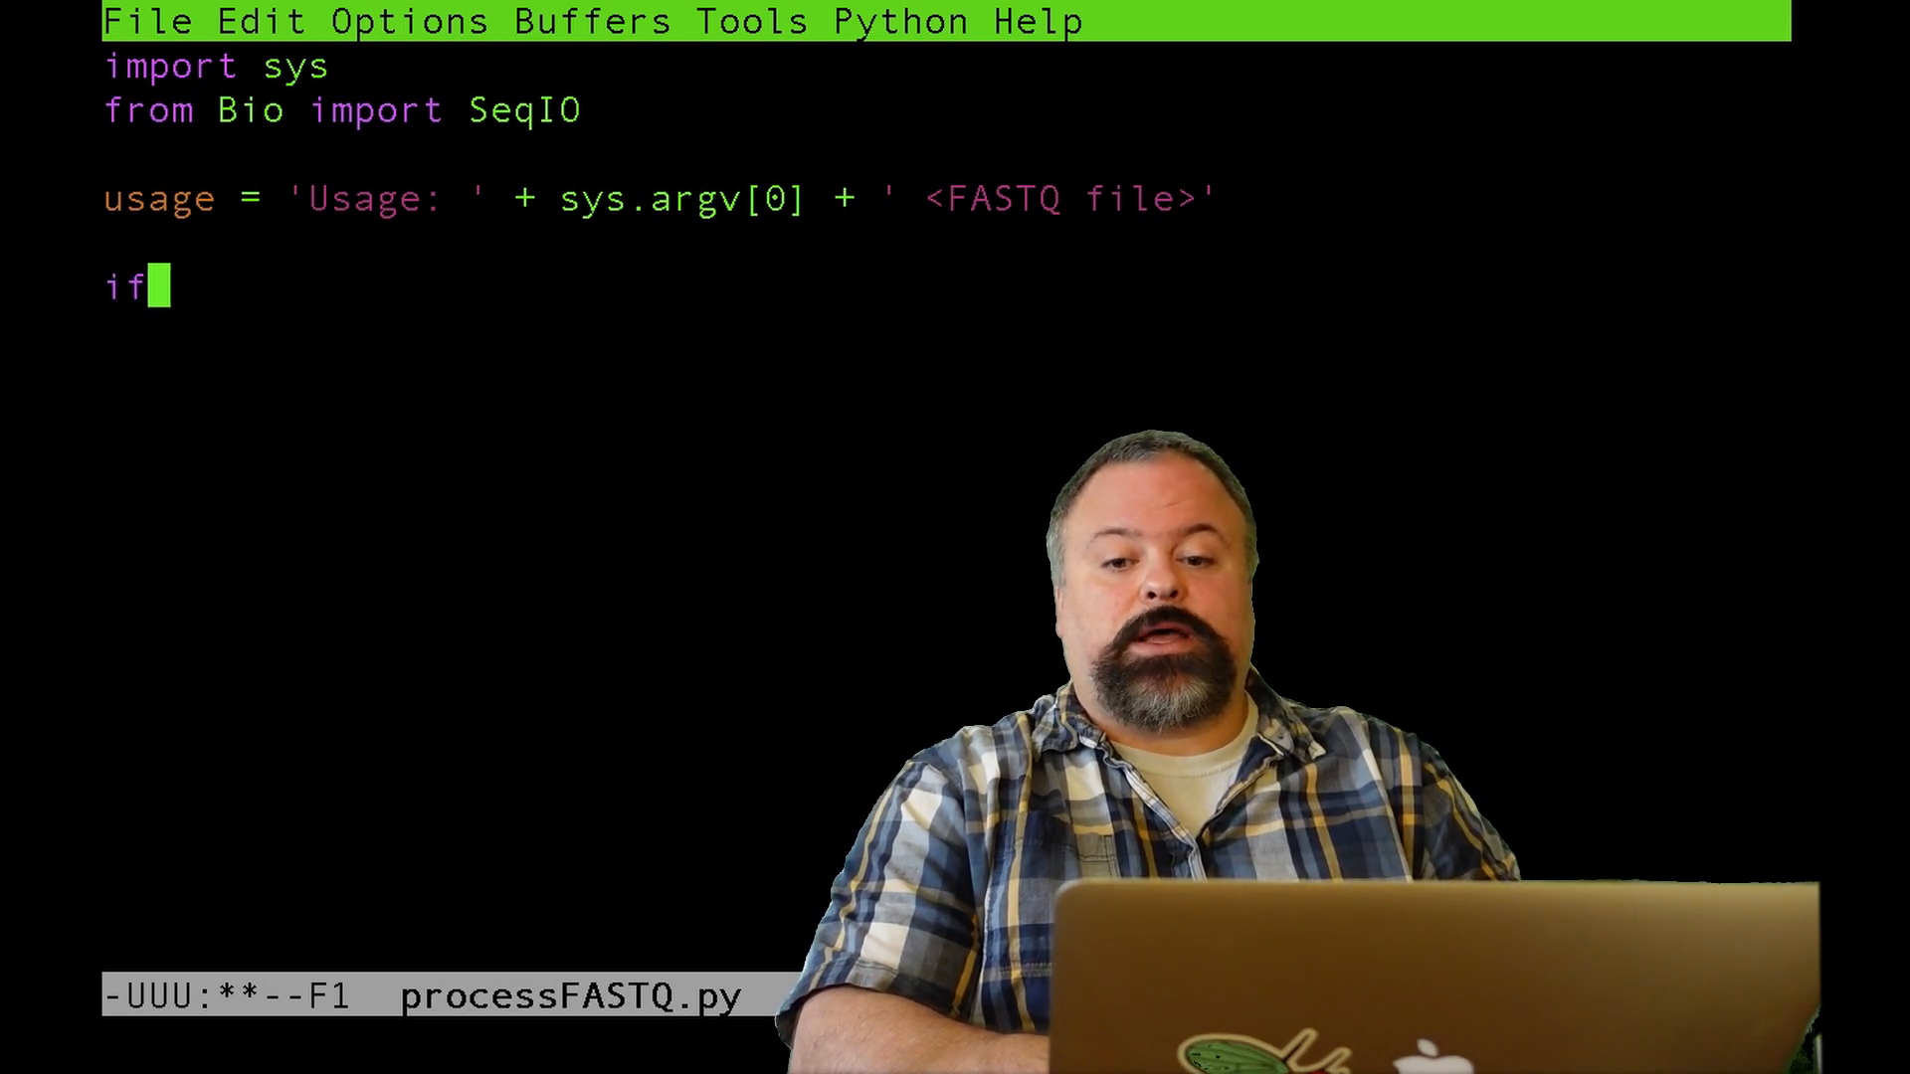
pyautogui.write('len(')
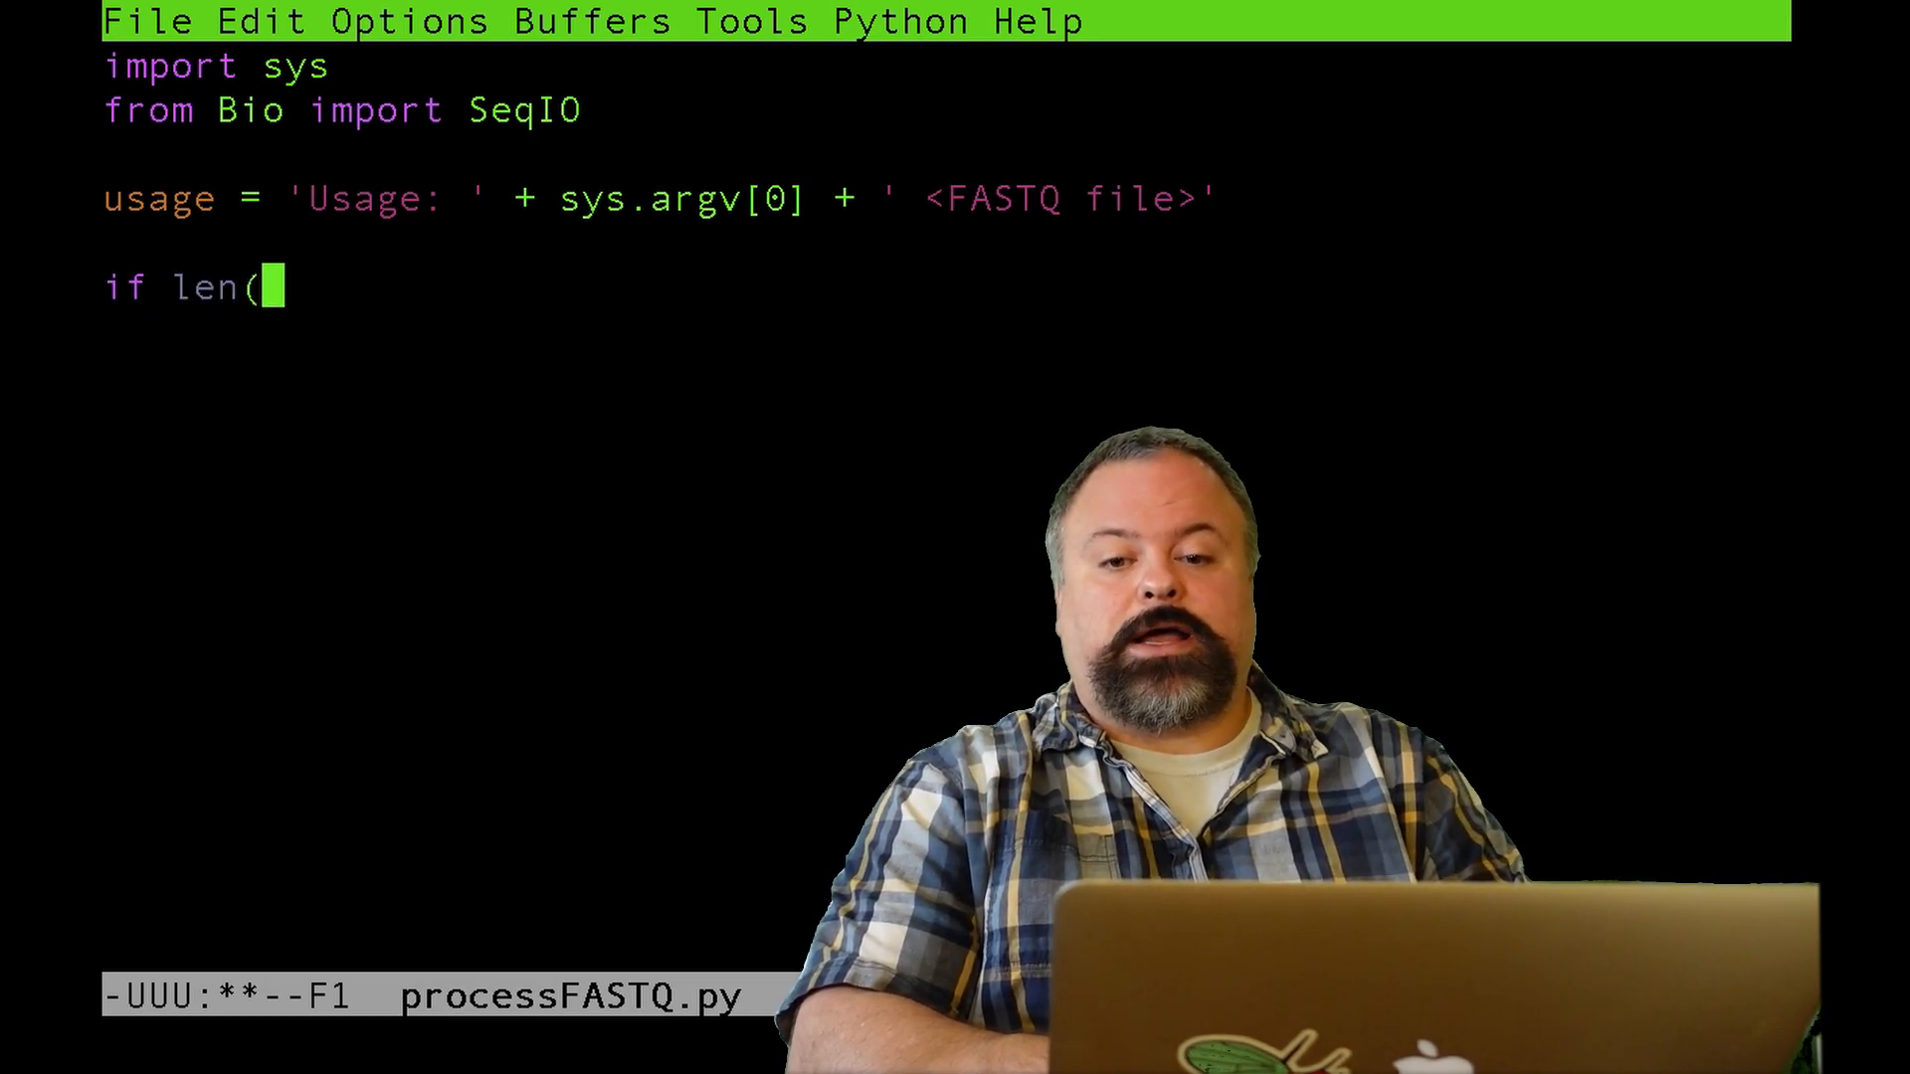
pyautogui.write('sys.')
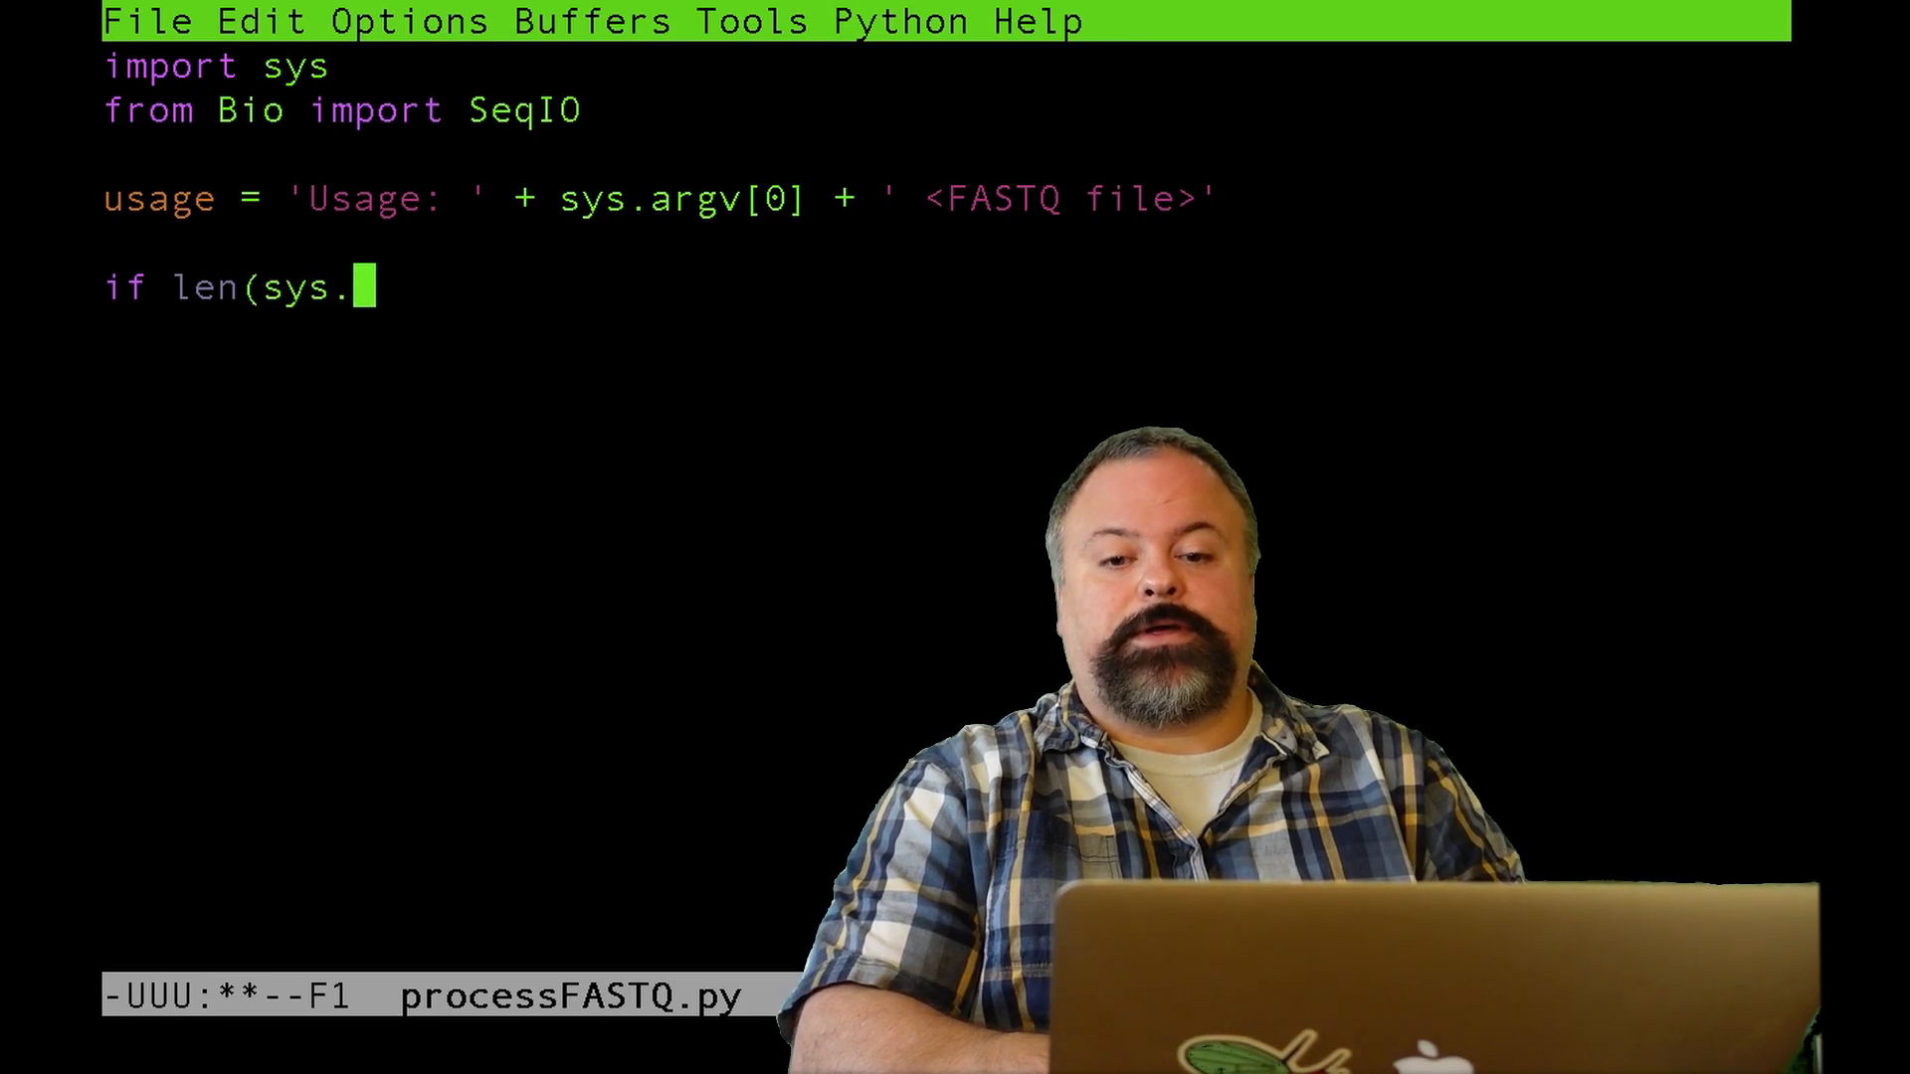
pyautogui.write('argv)')
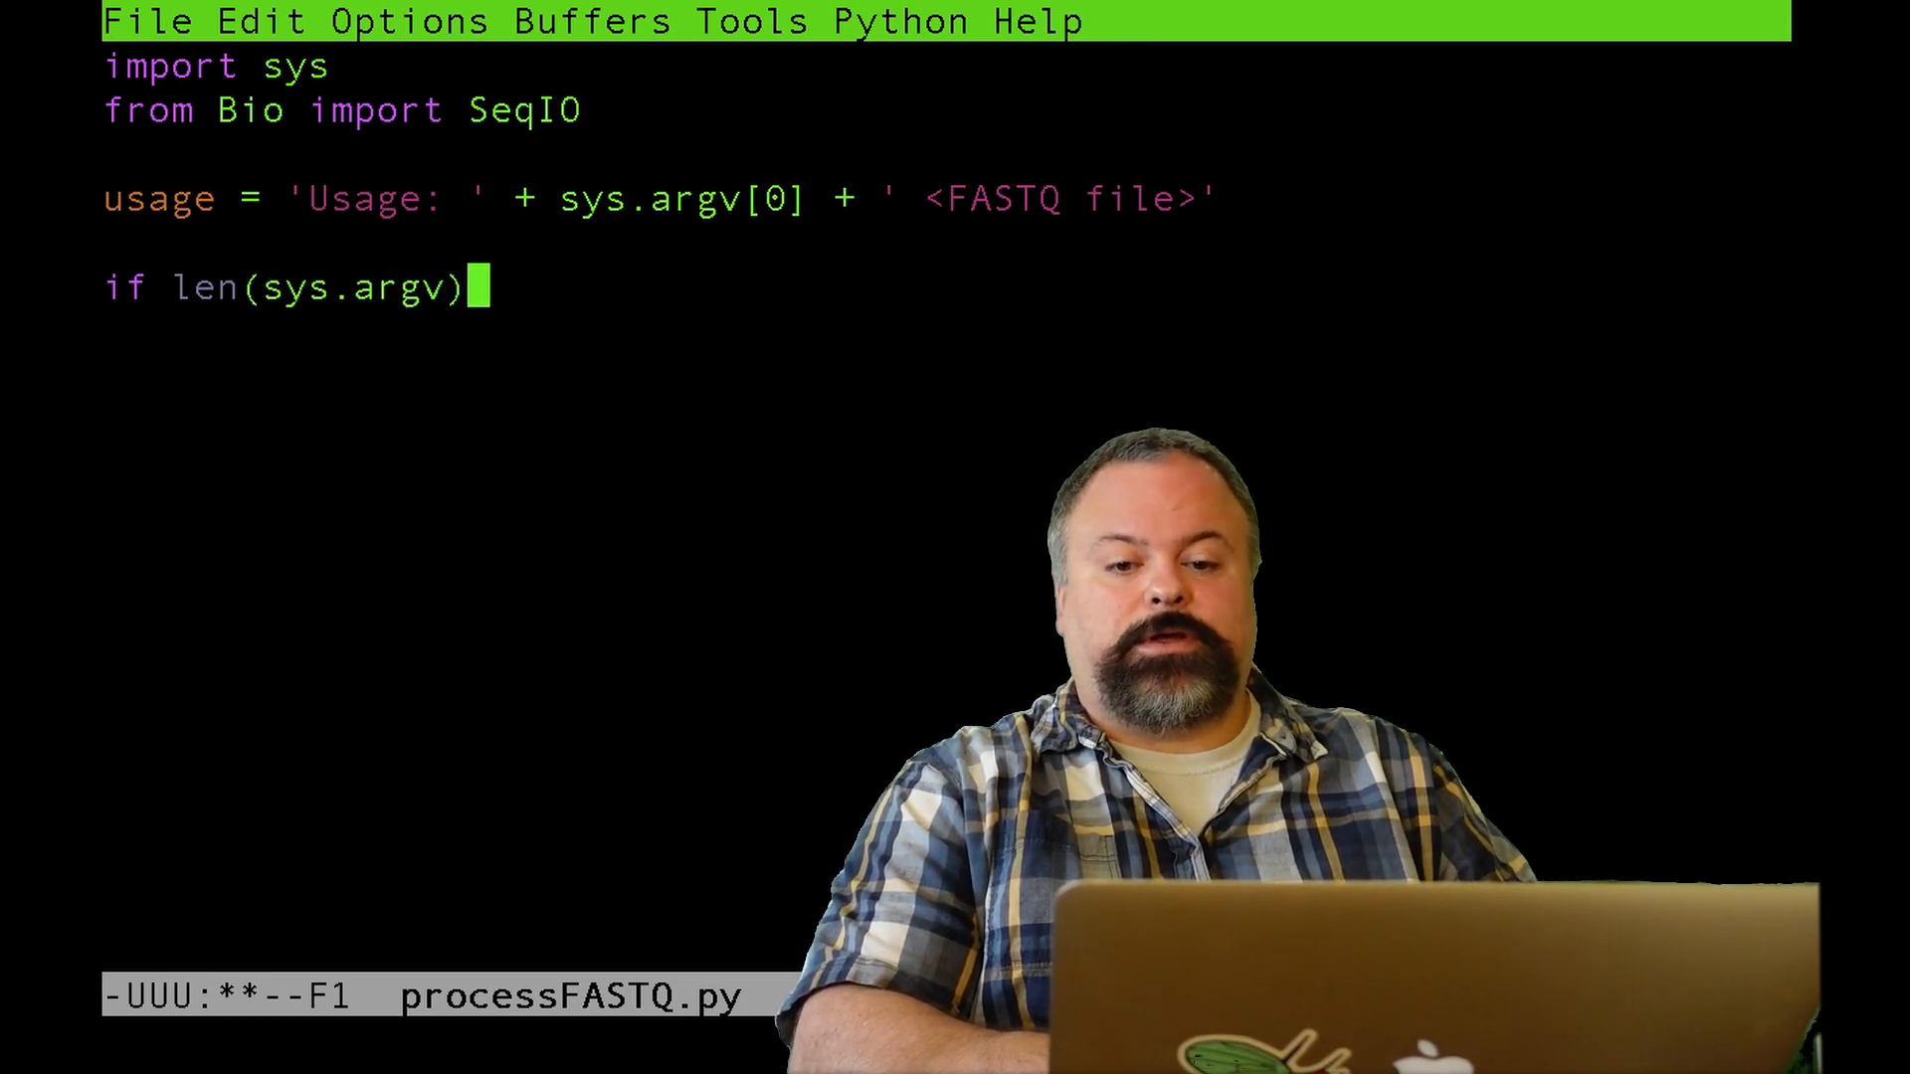
pyautogui.write('!= 2:')
pyautogui.write('print(')
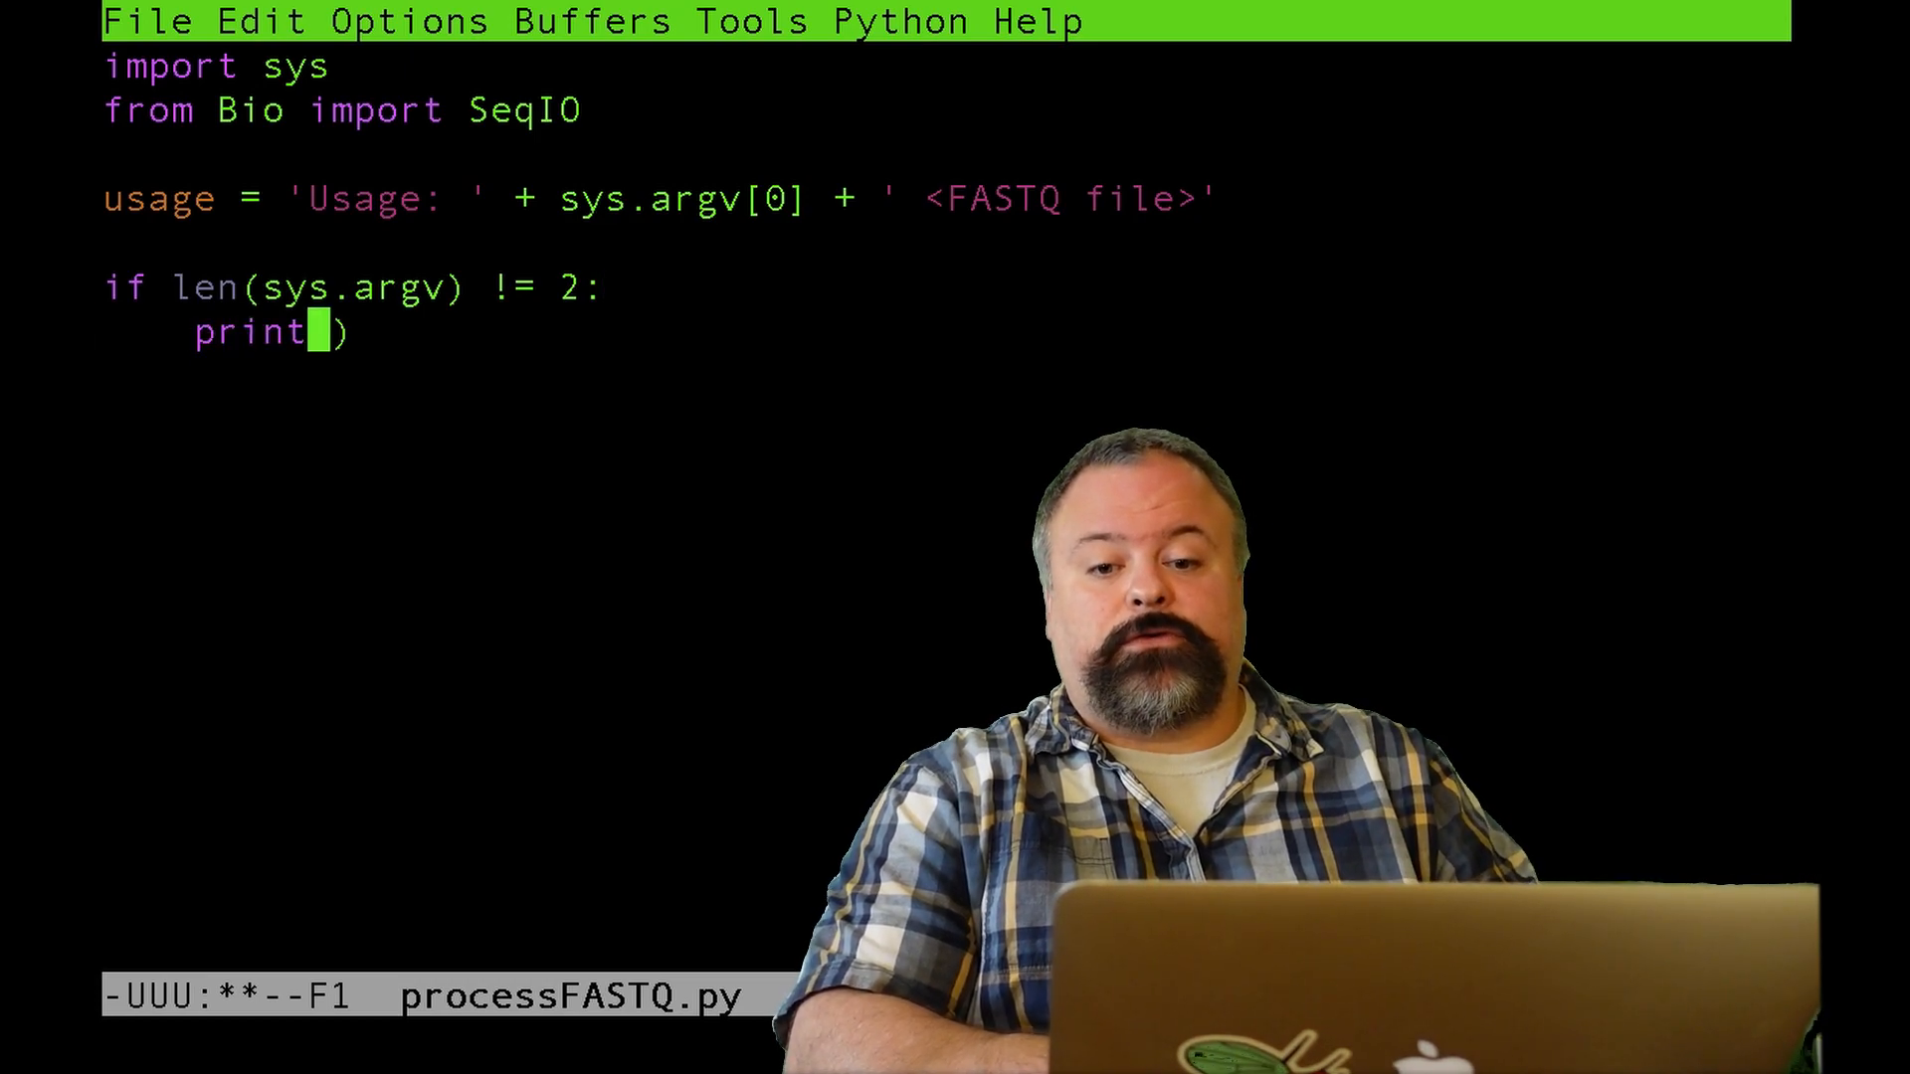
pyautogui.write('usage')
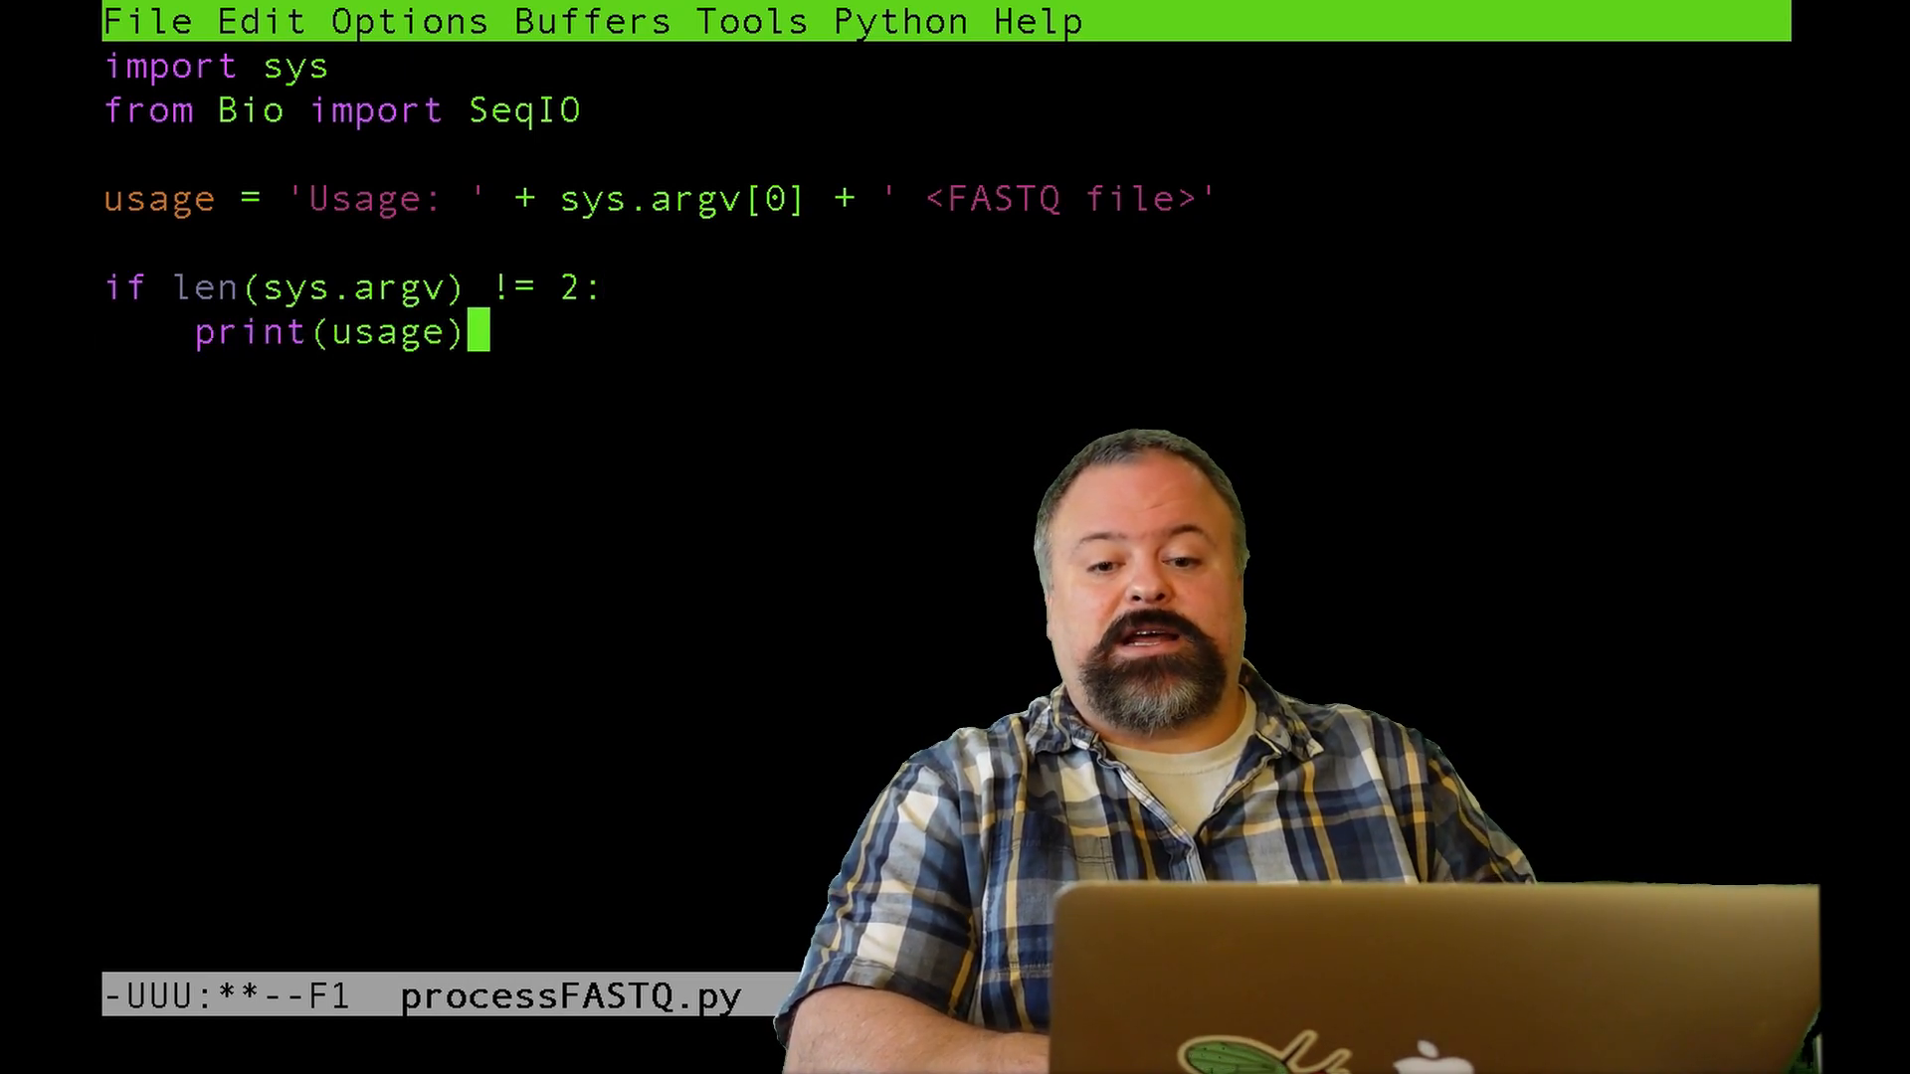
pyautogui.write('exit(')
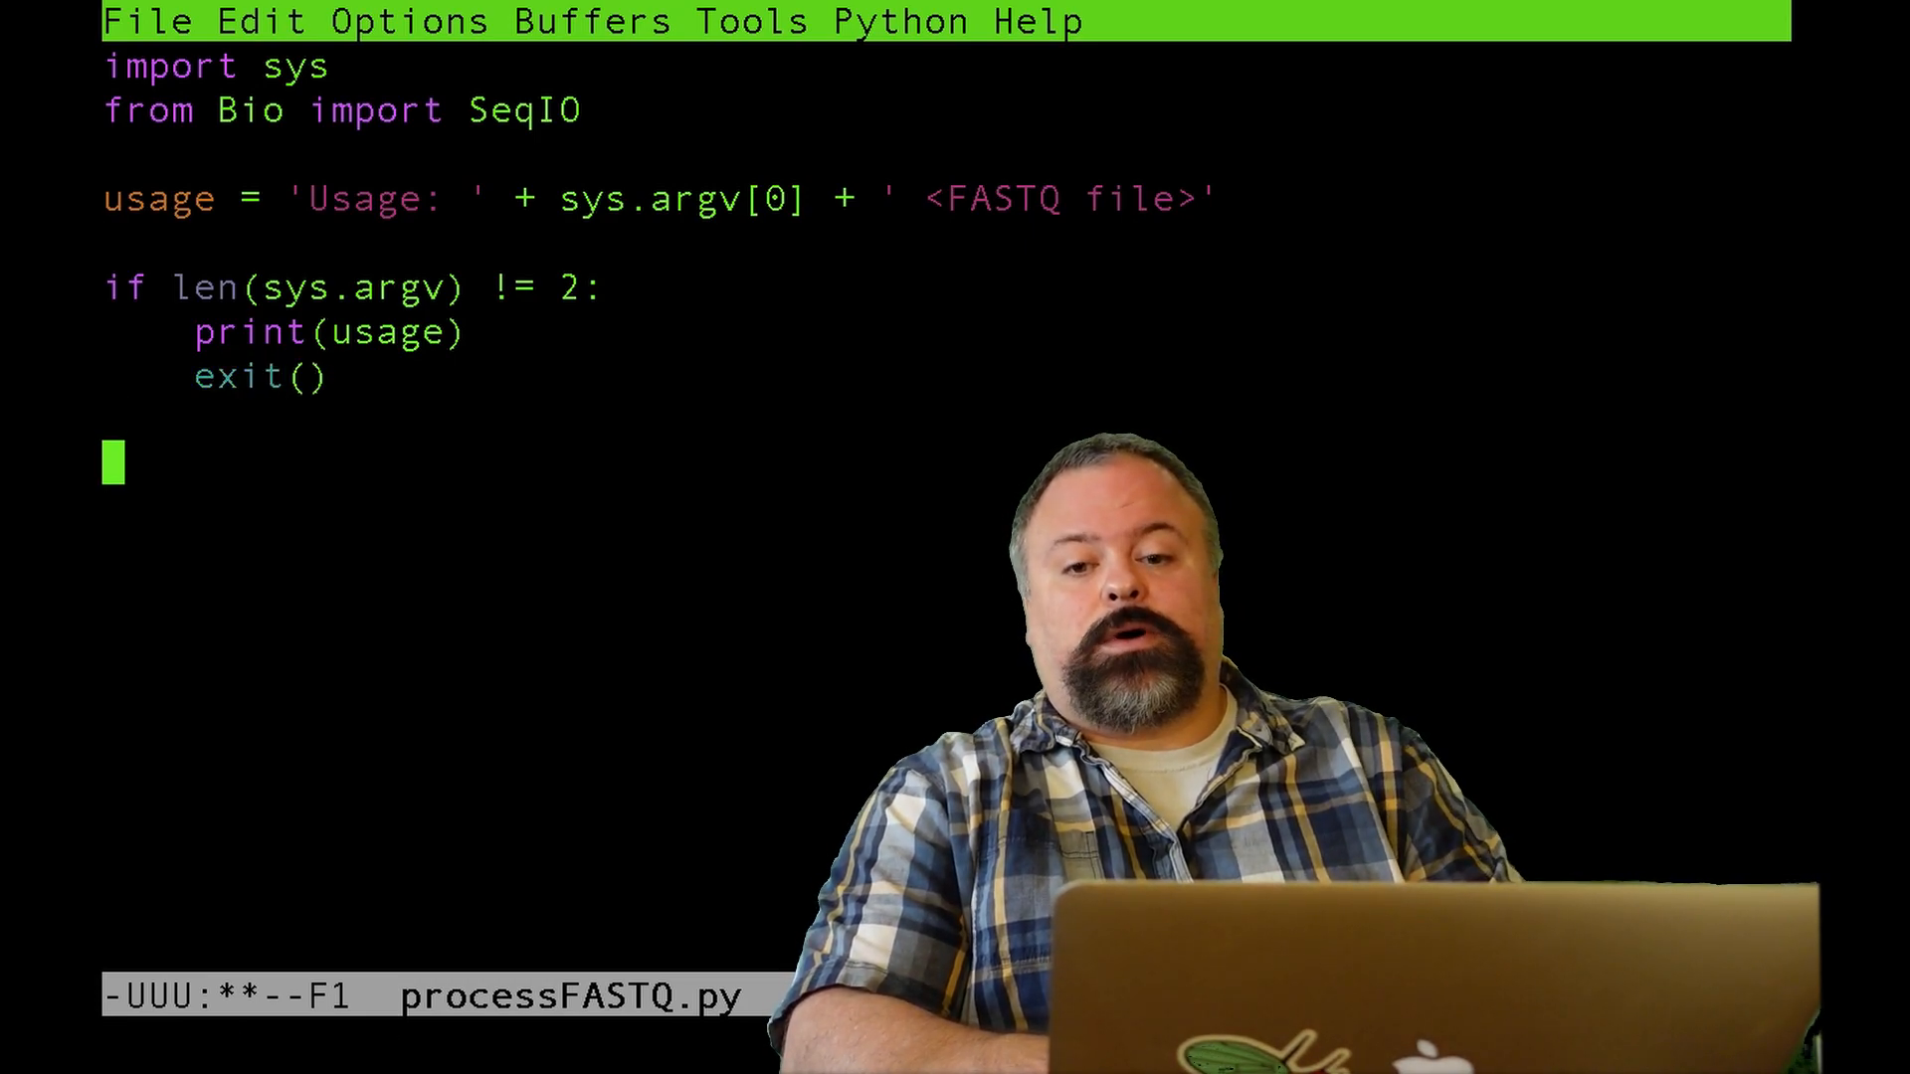
# - Assign fastqFile = sys.argv[1]
pyautogui.write('fastq')
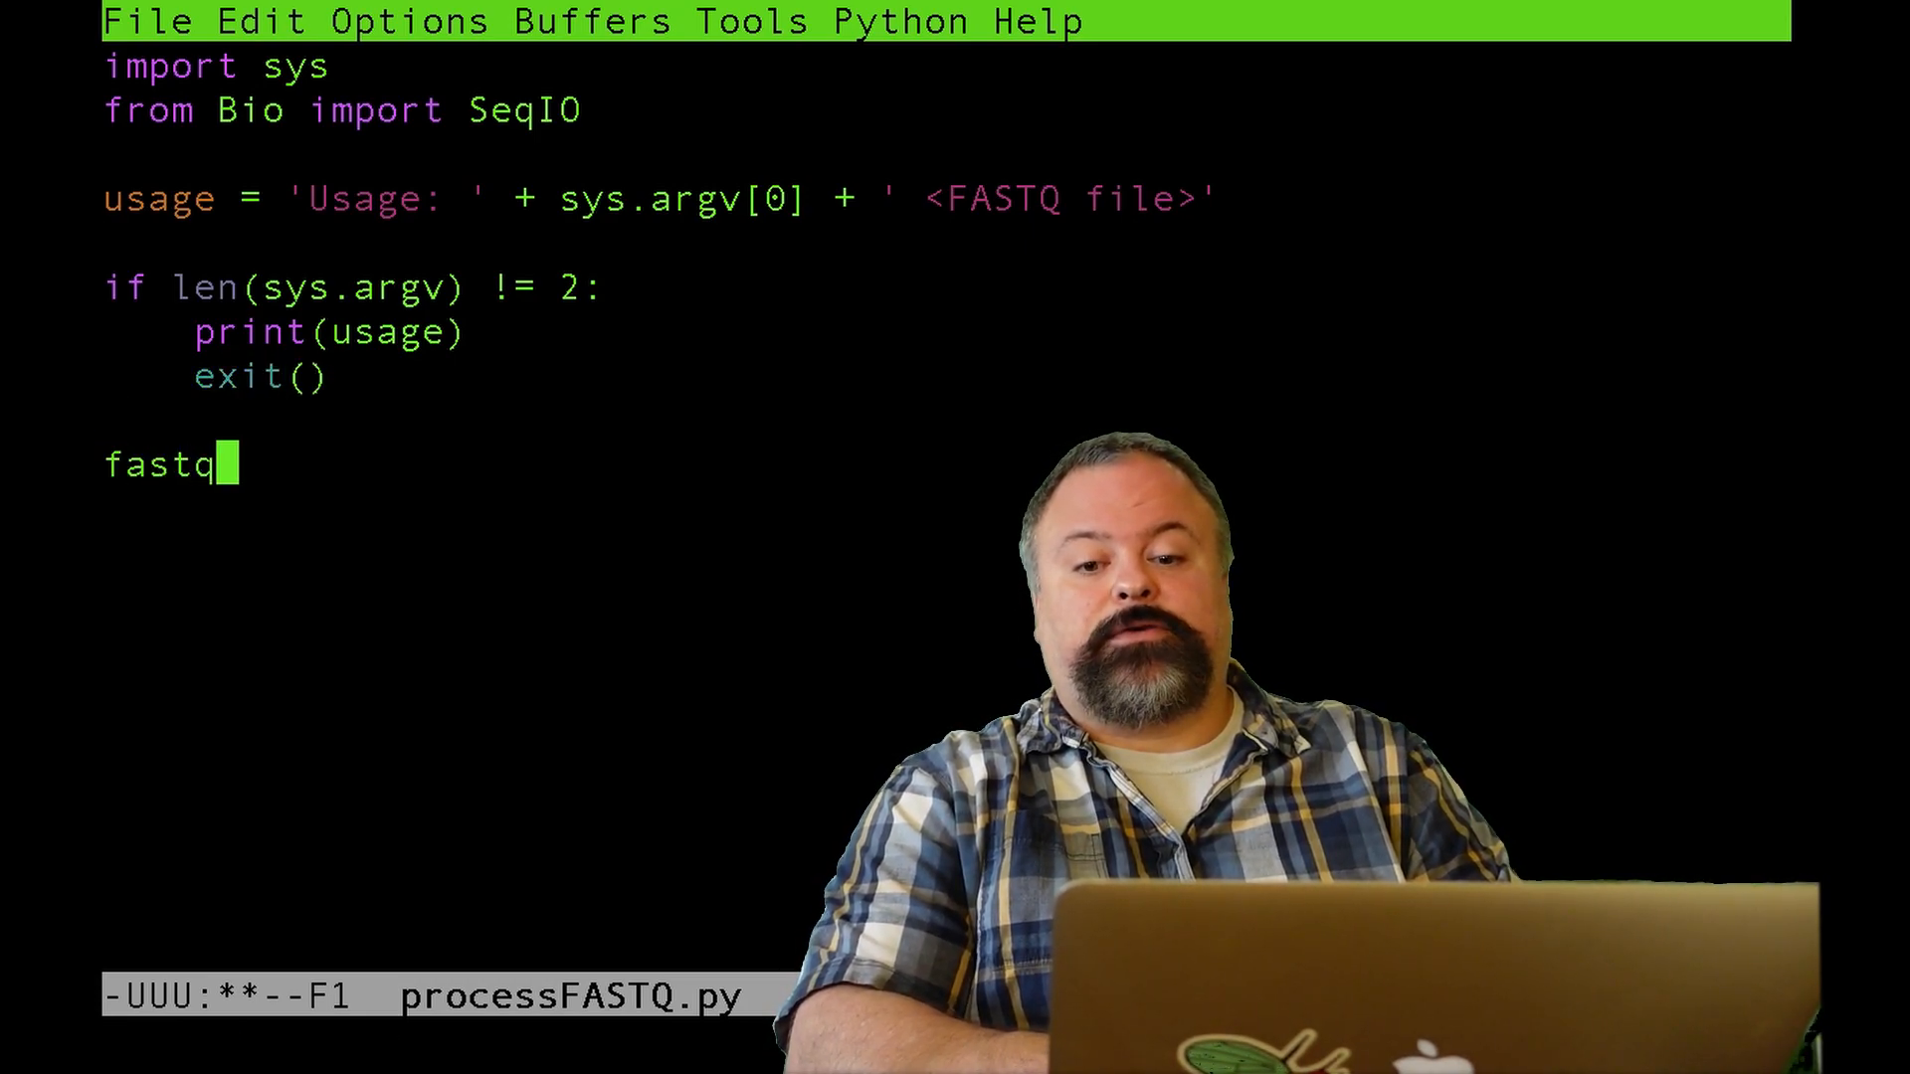
pyautogui.write('File = sy')
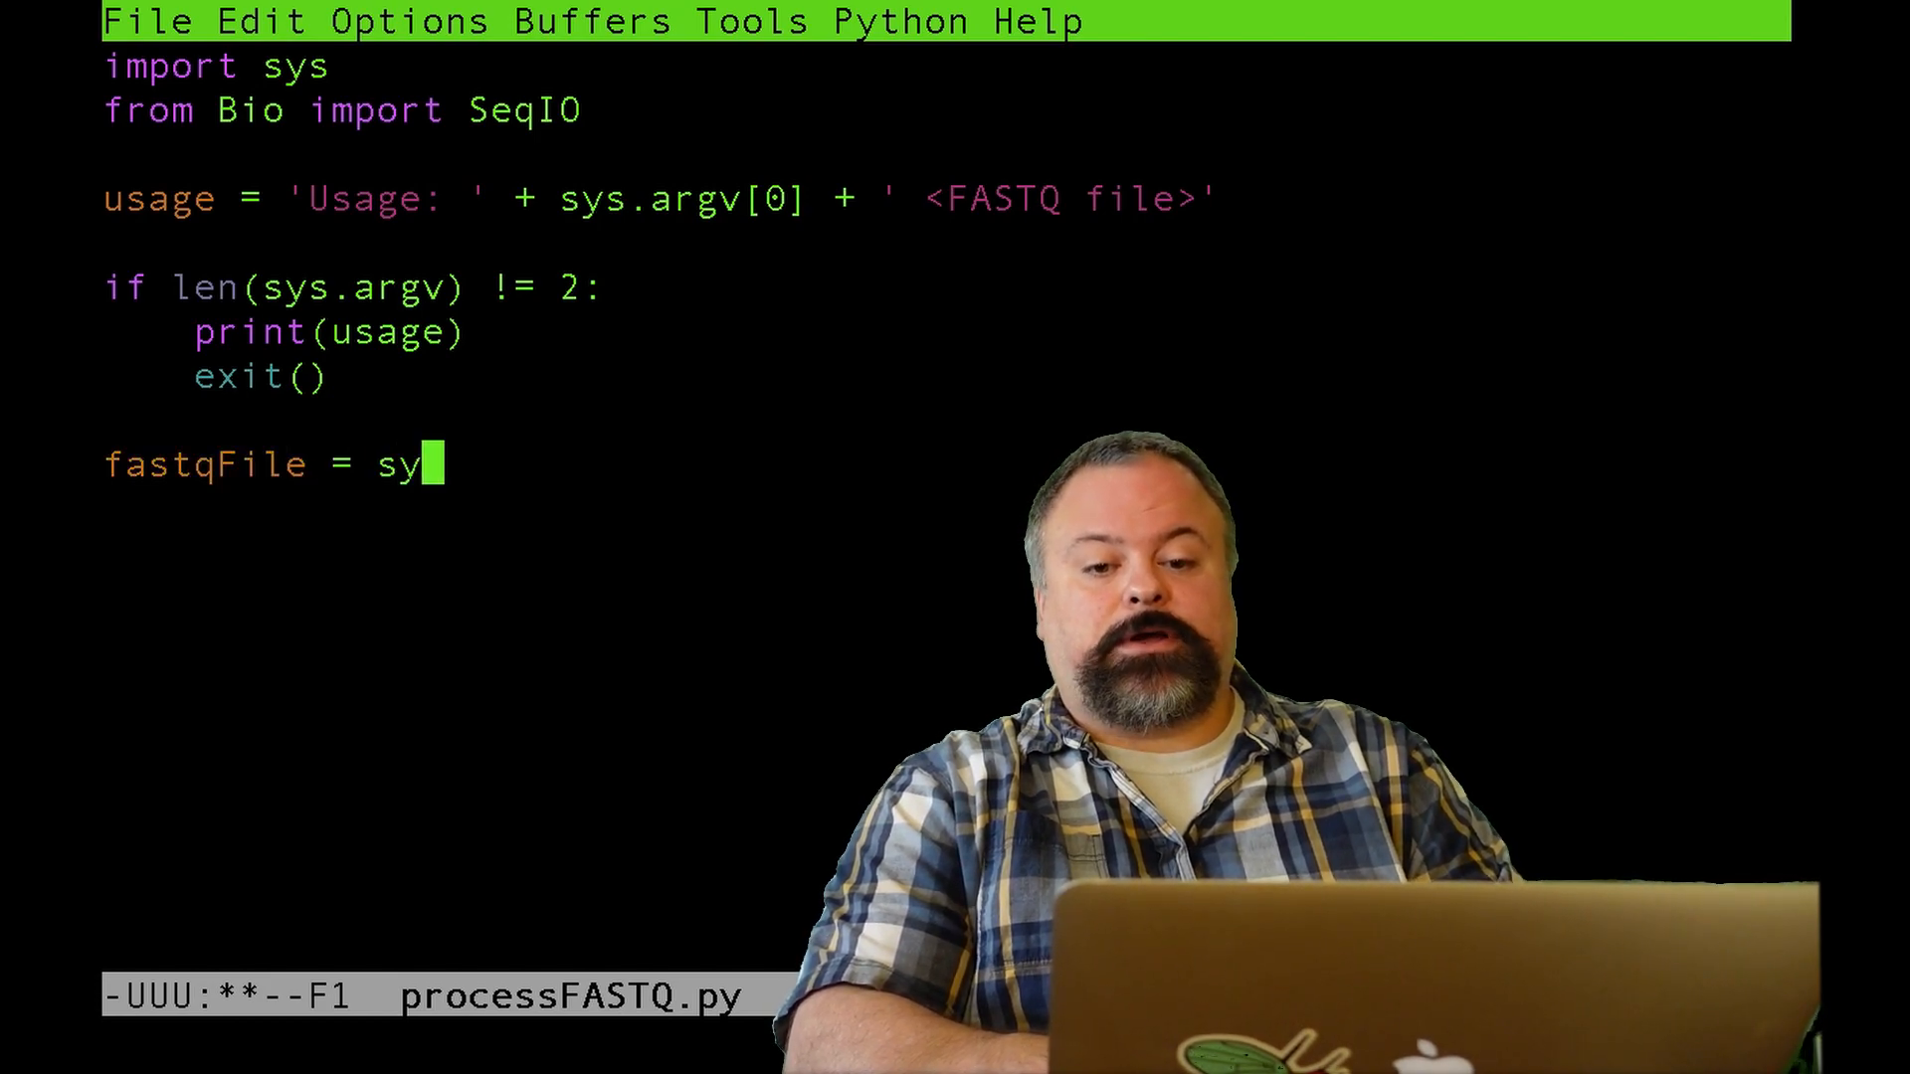
pyautogui.write('s.argv[')
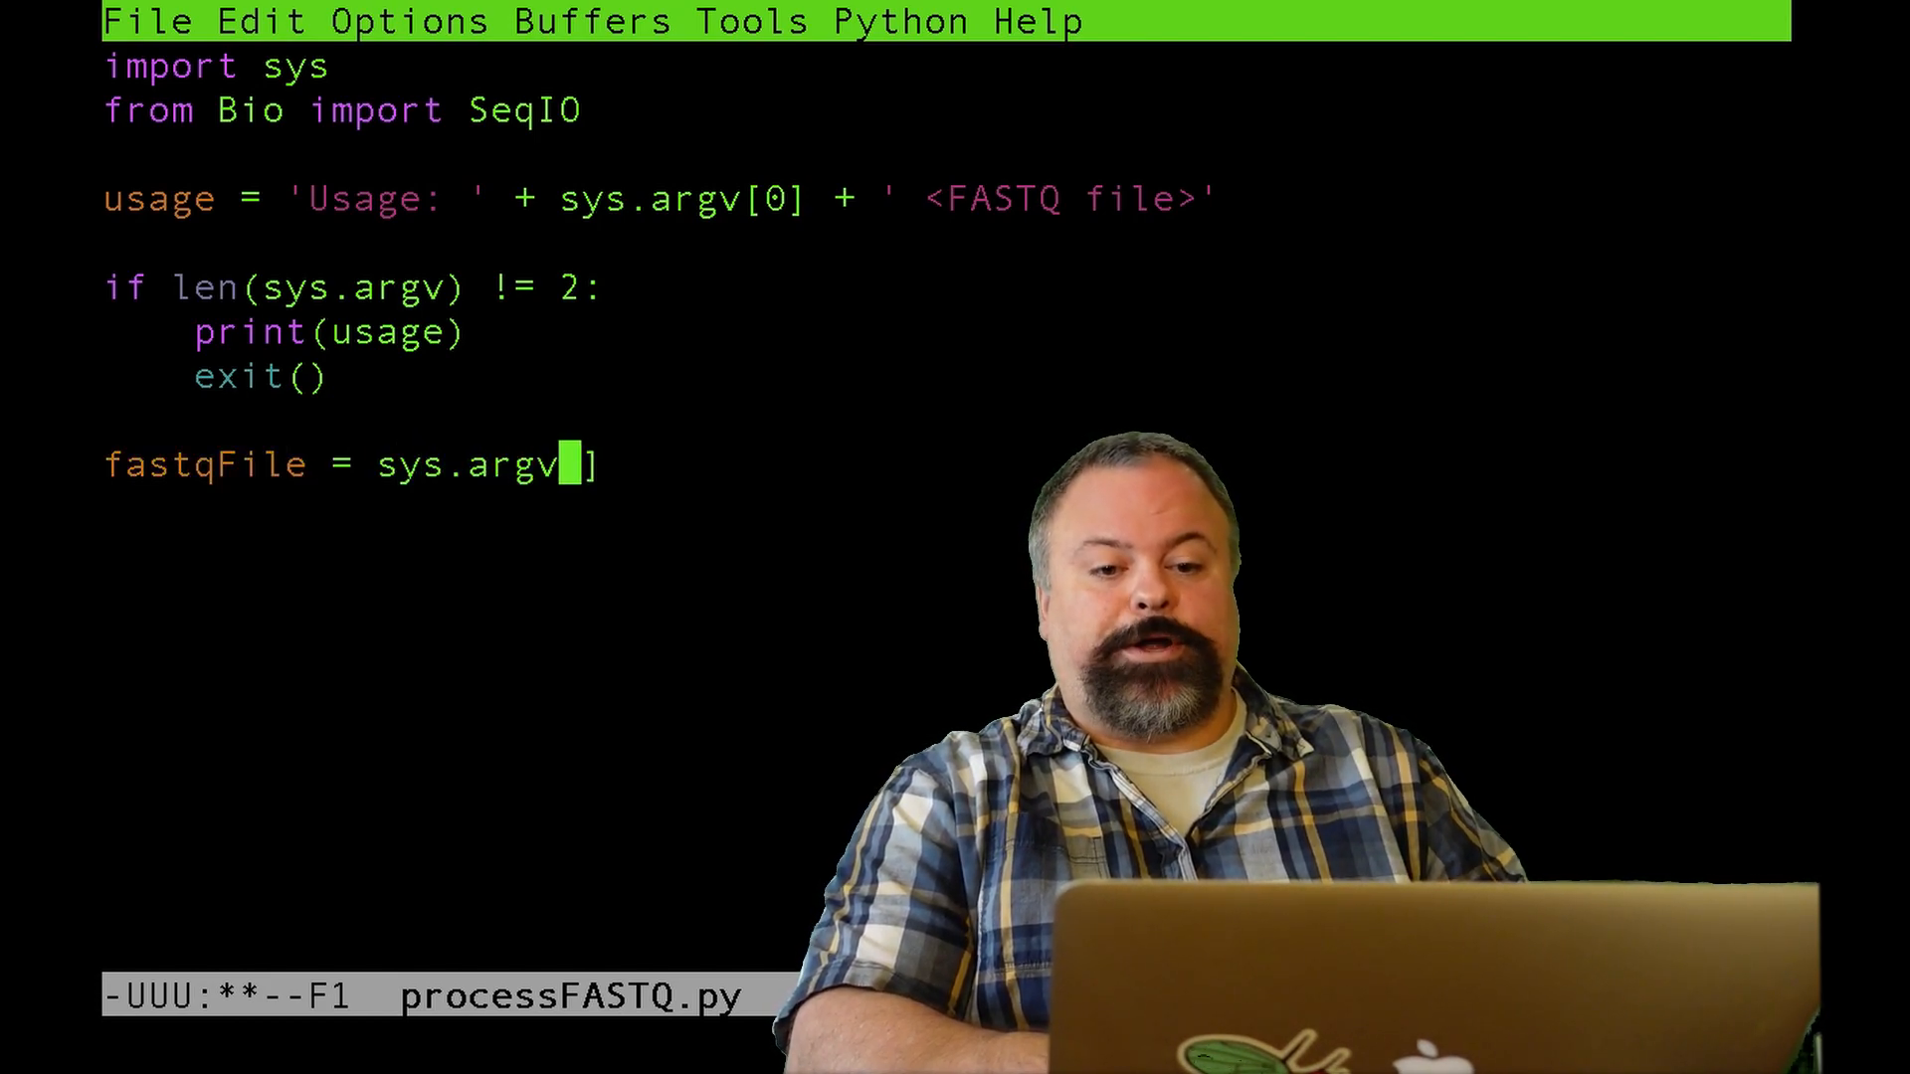
pyautogui.write('1')
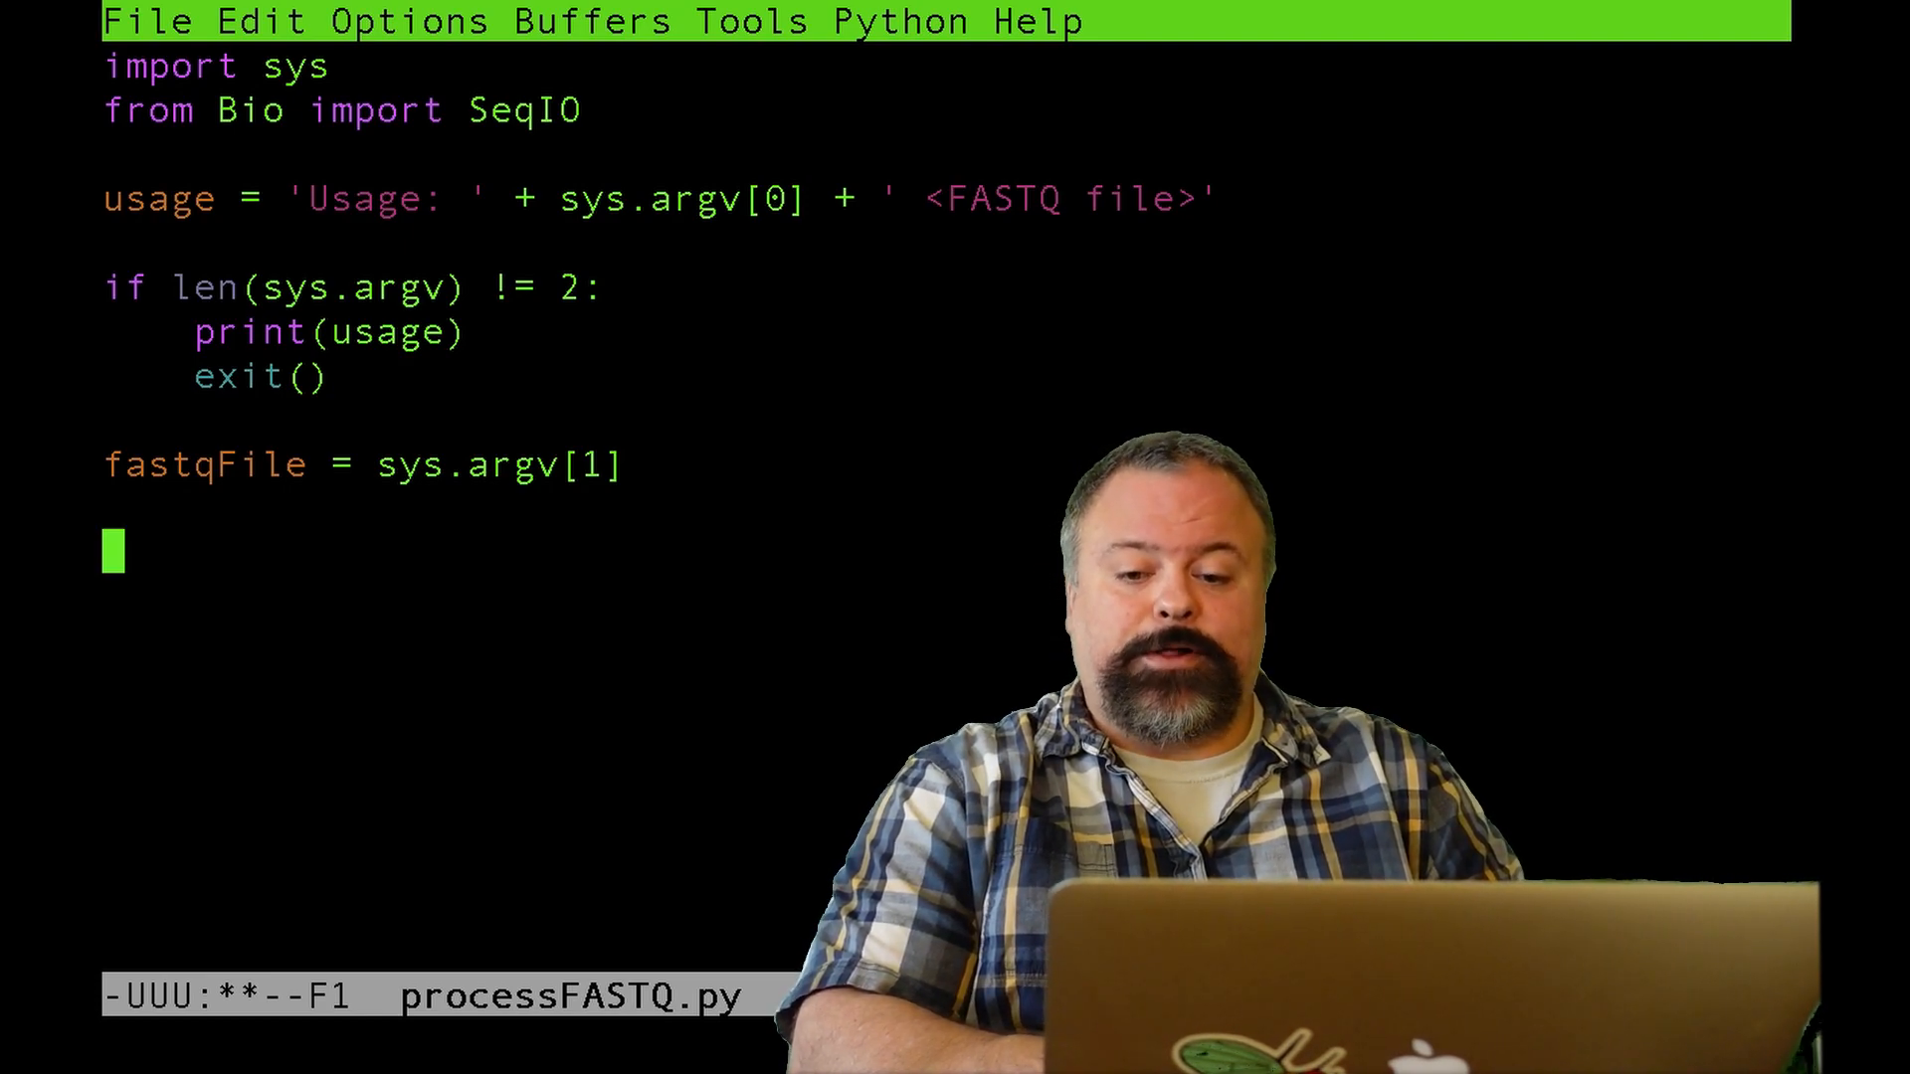
# - Write the loop header: for record in SeqIO.parse(fastqFile, 'fastq')
pyautogui.write('for')
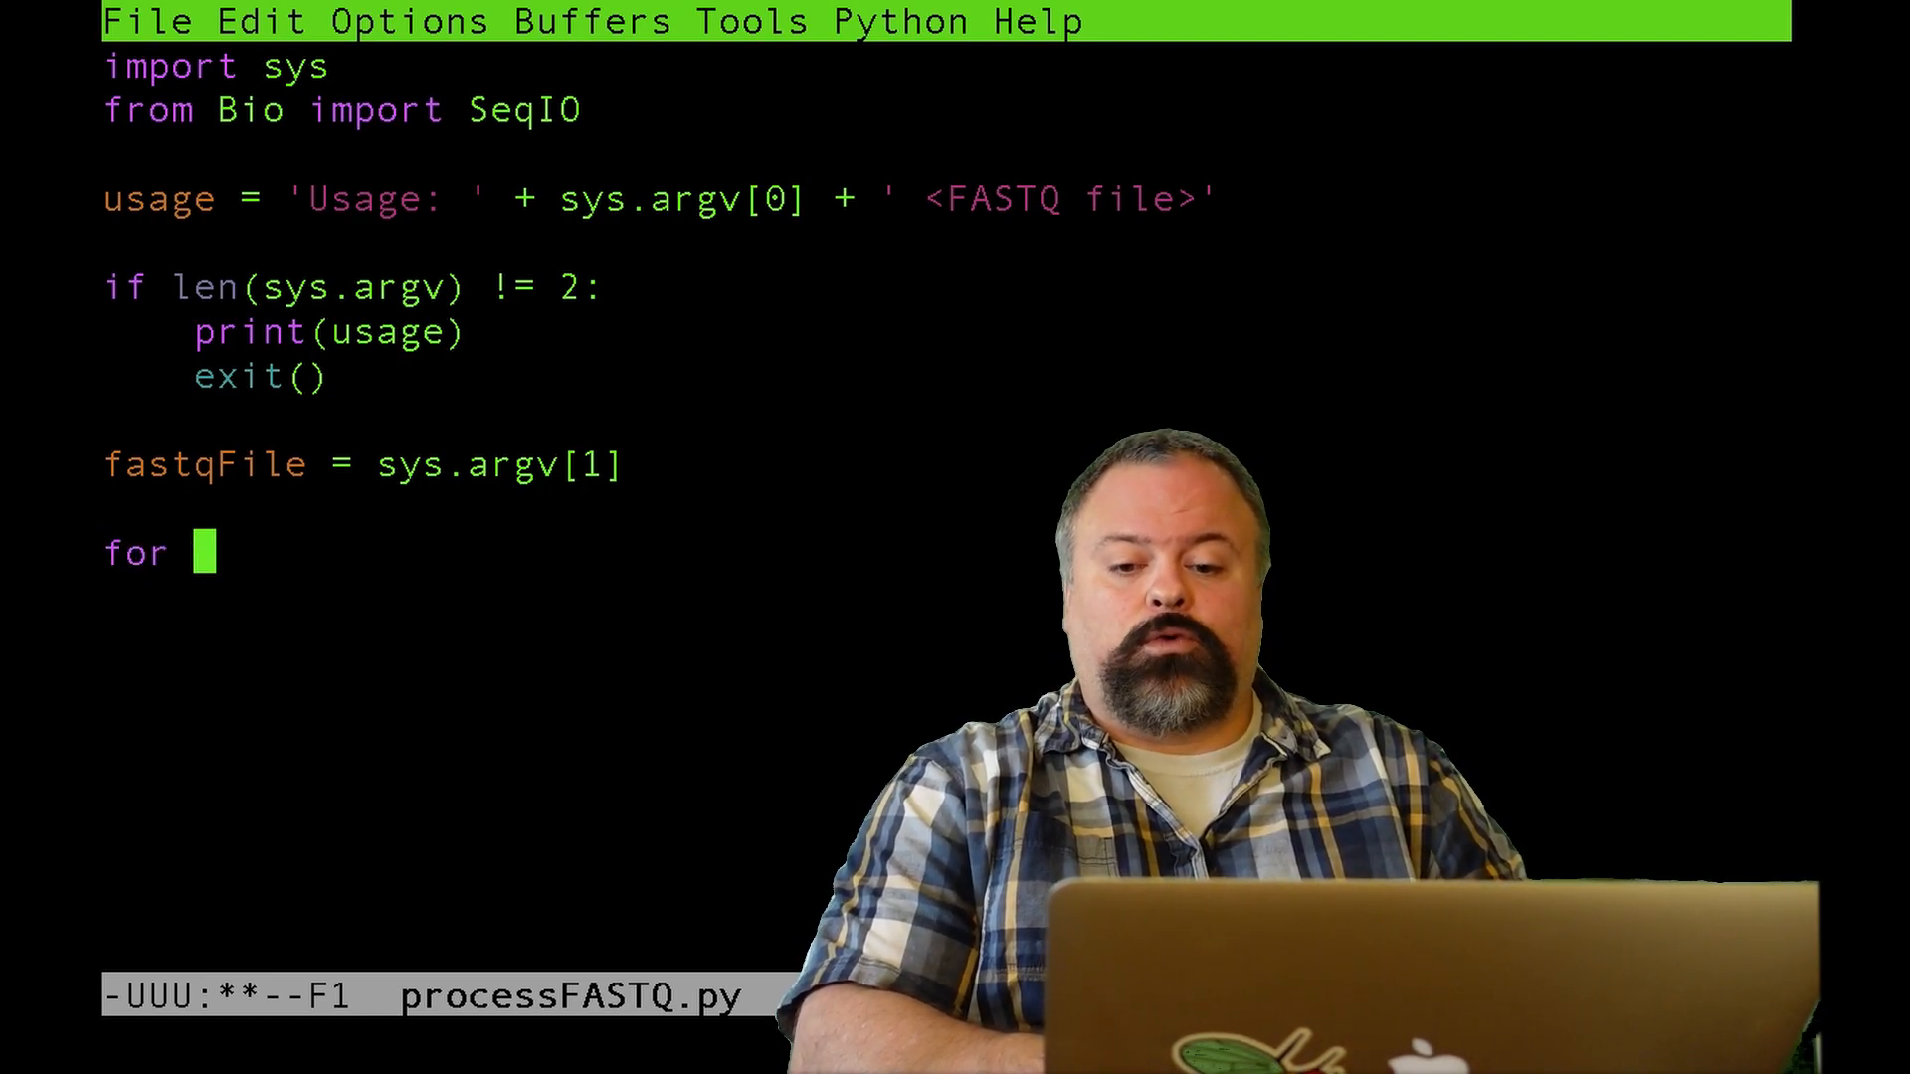
pyautogui.write('record in')
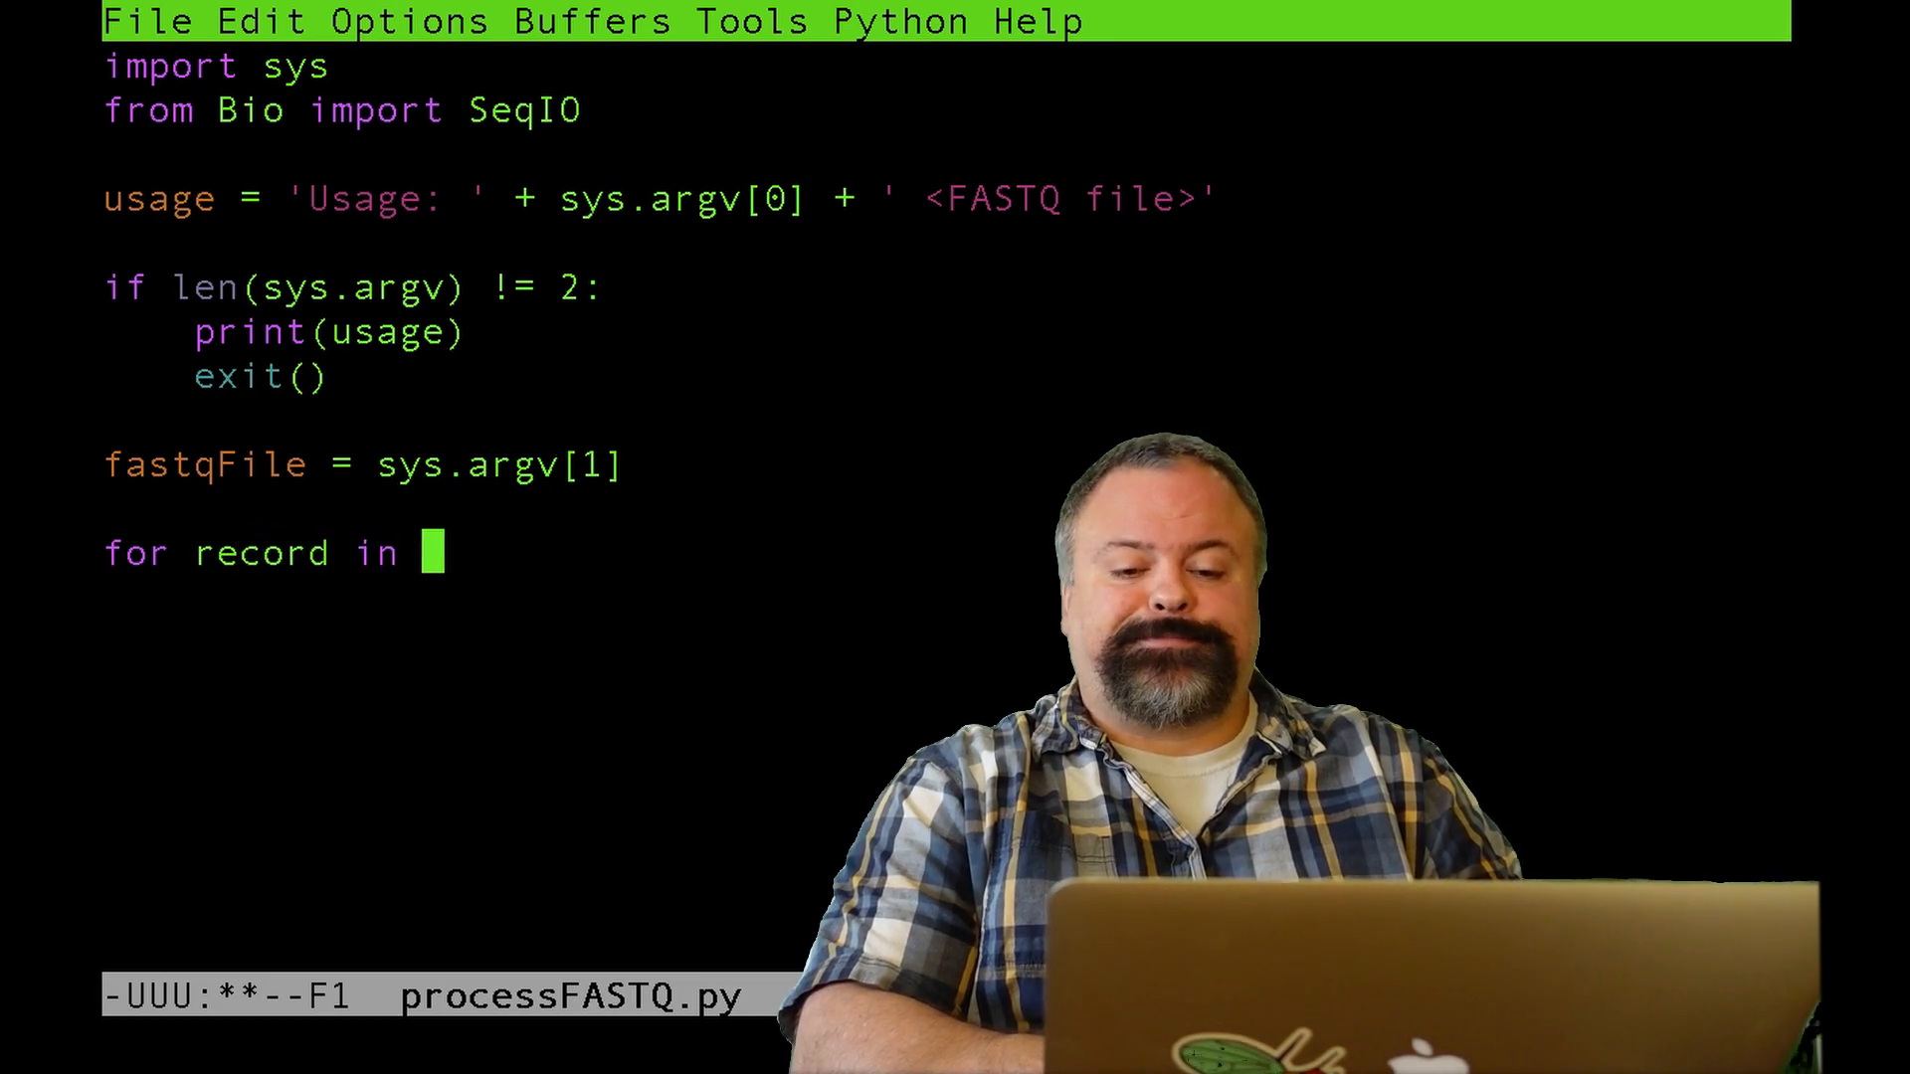
pyautogui.write('SeqIO.a')
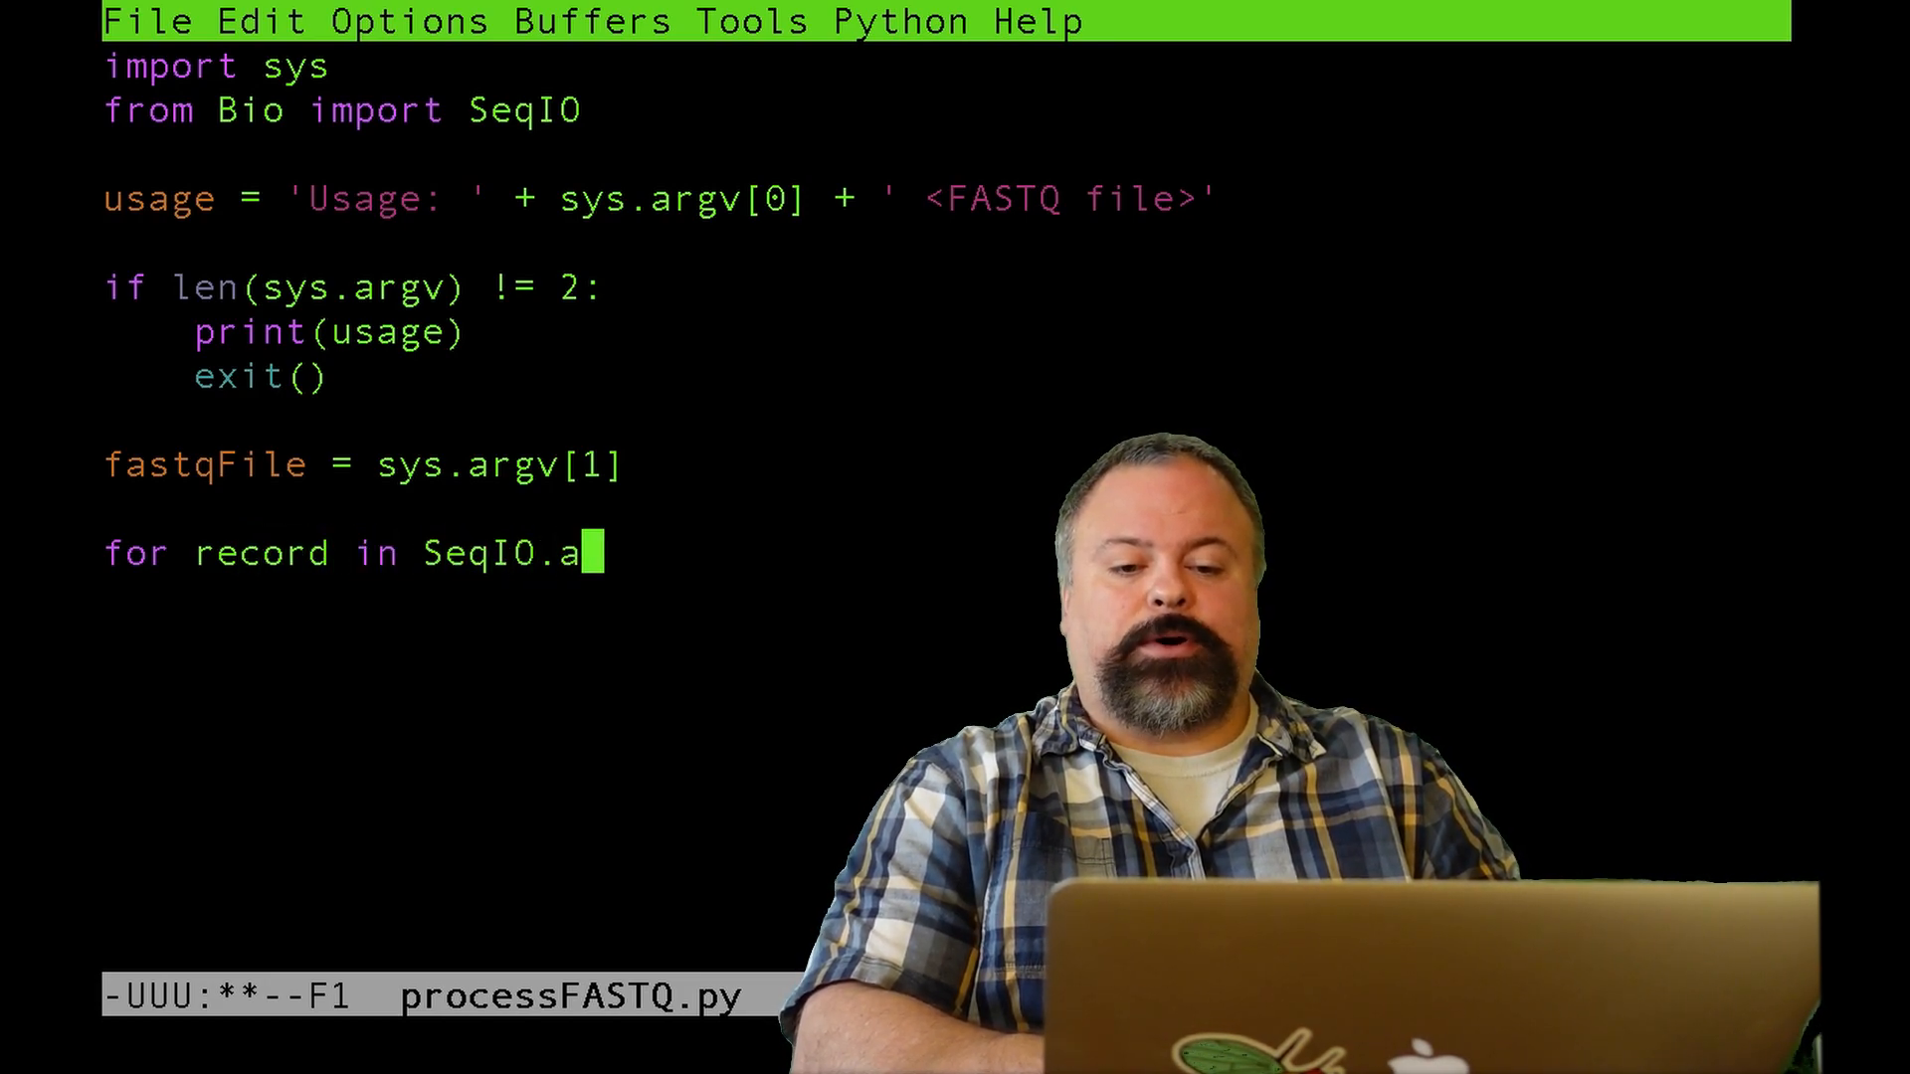
pyautogui.write('parse(')
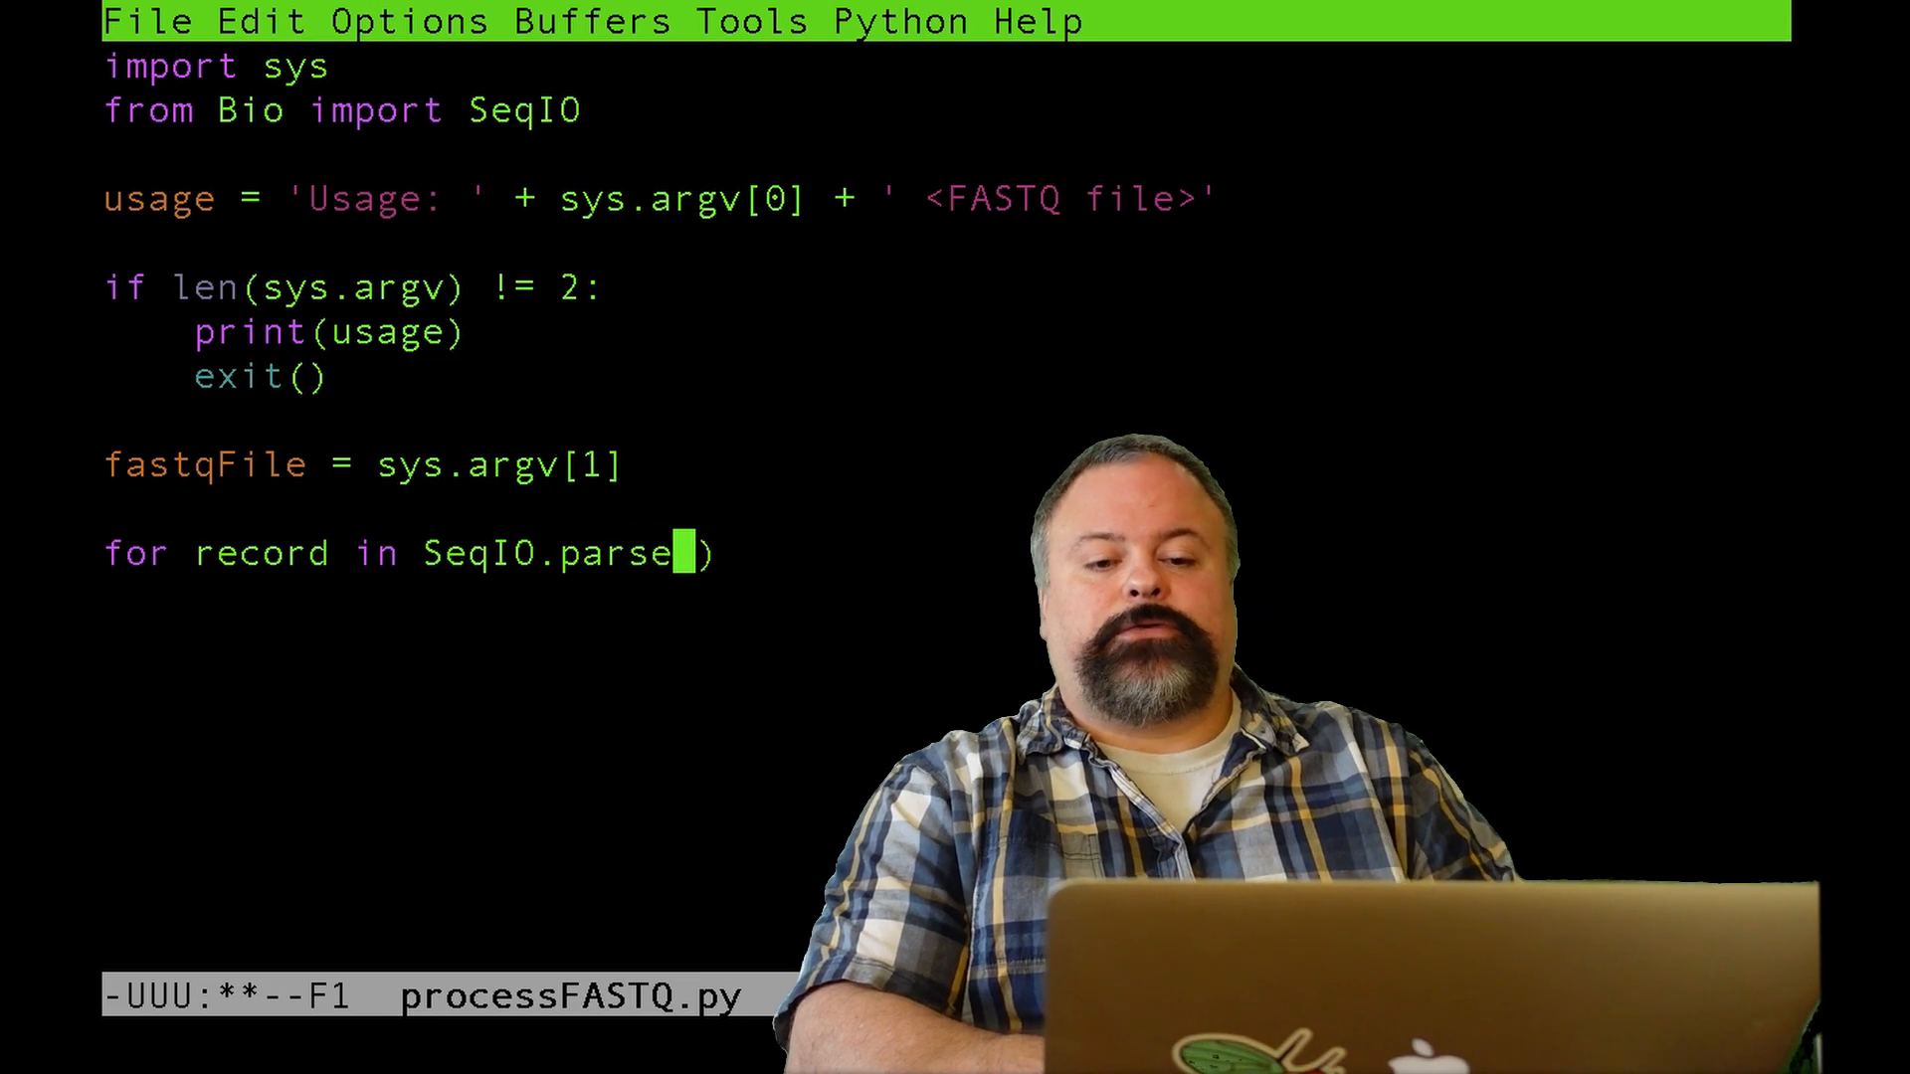
pyautogui.write('(')
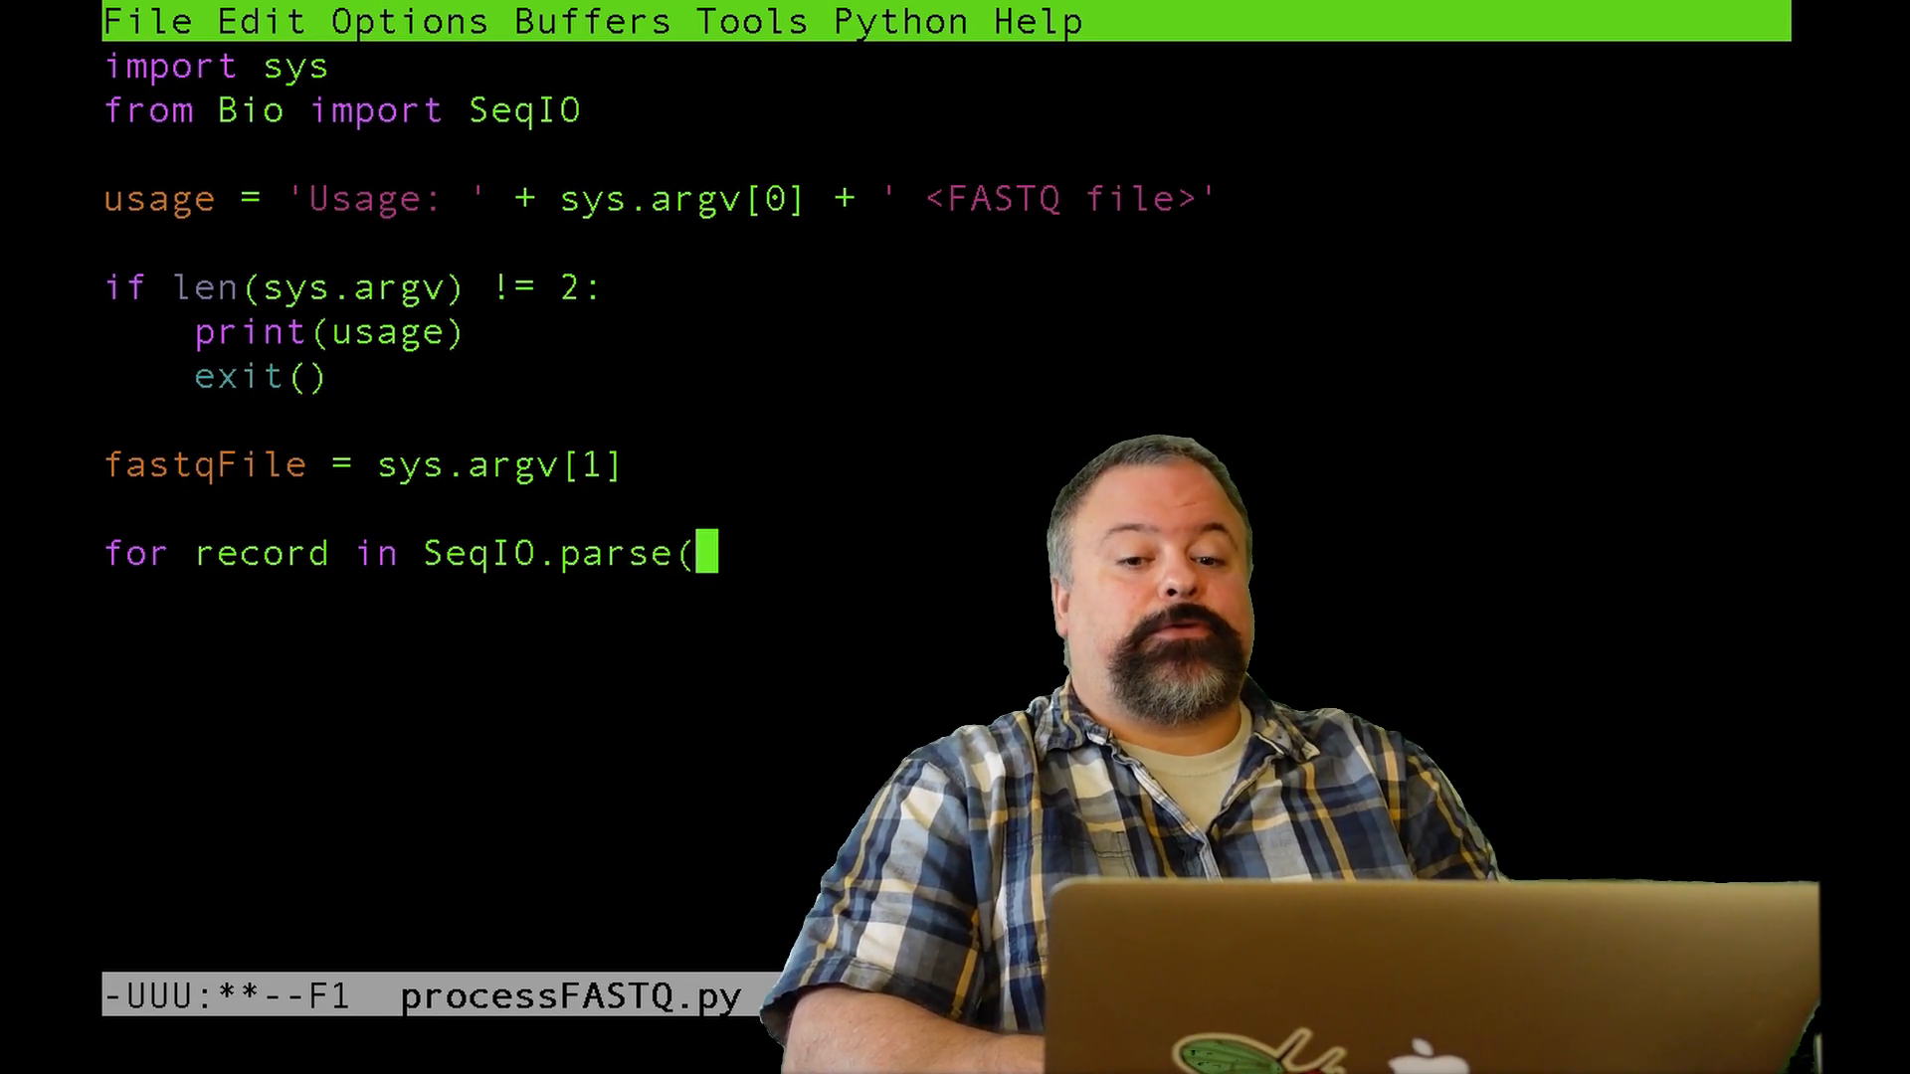
pyautogui.write('fast')
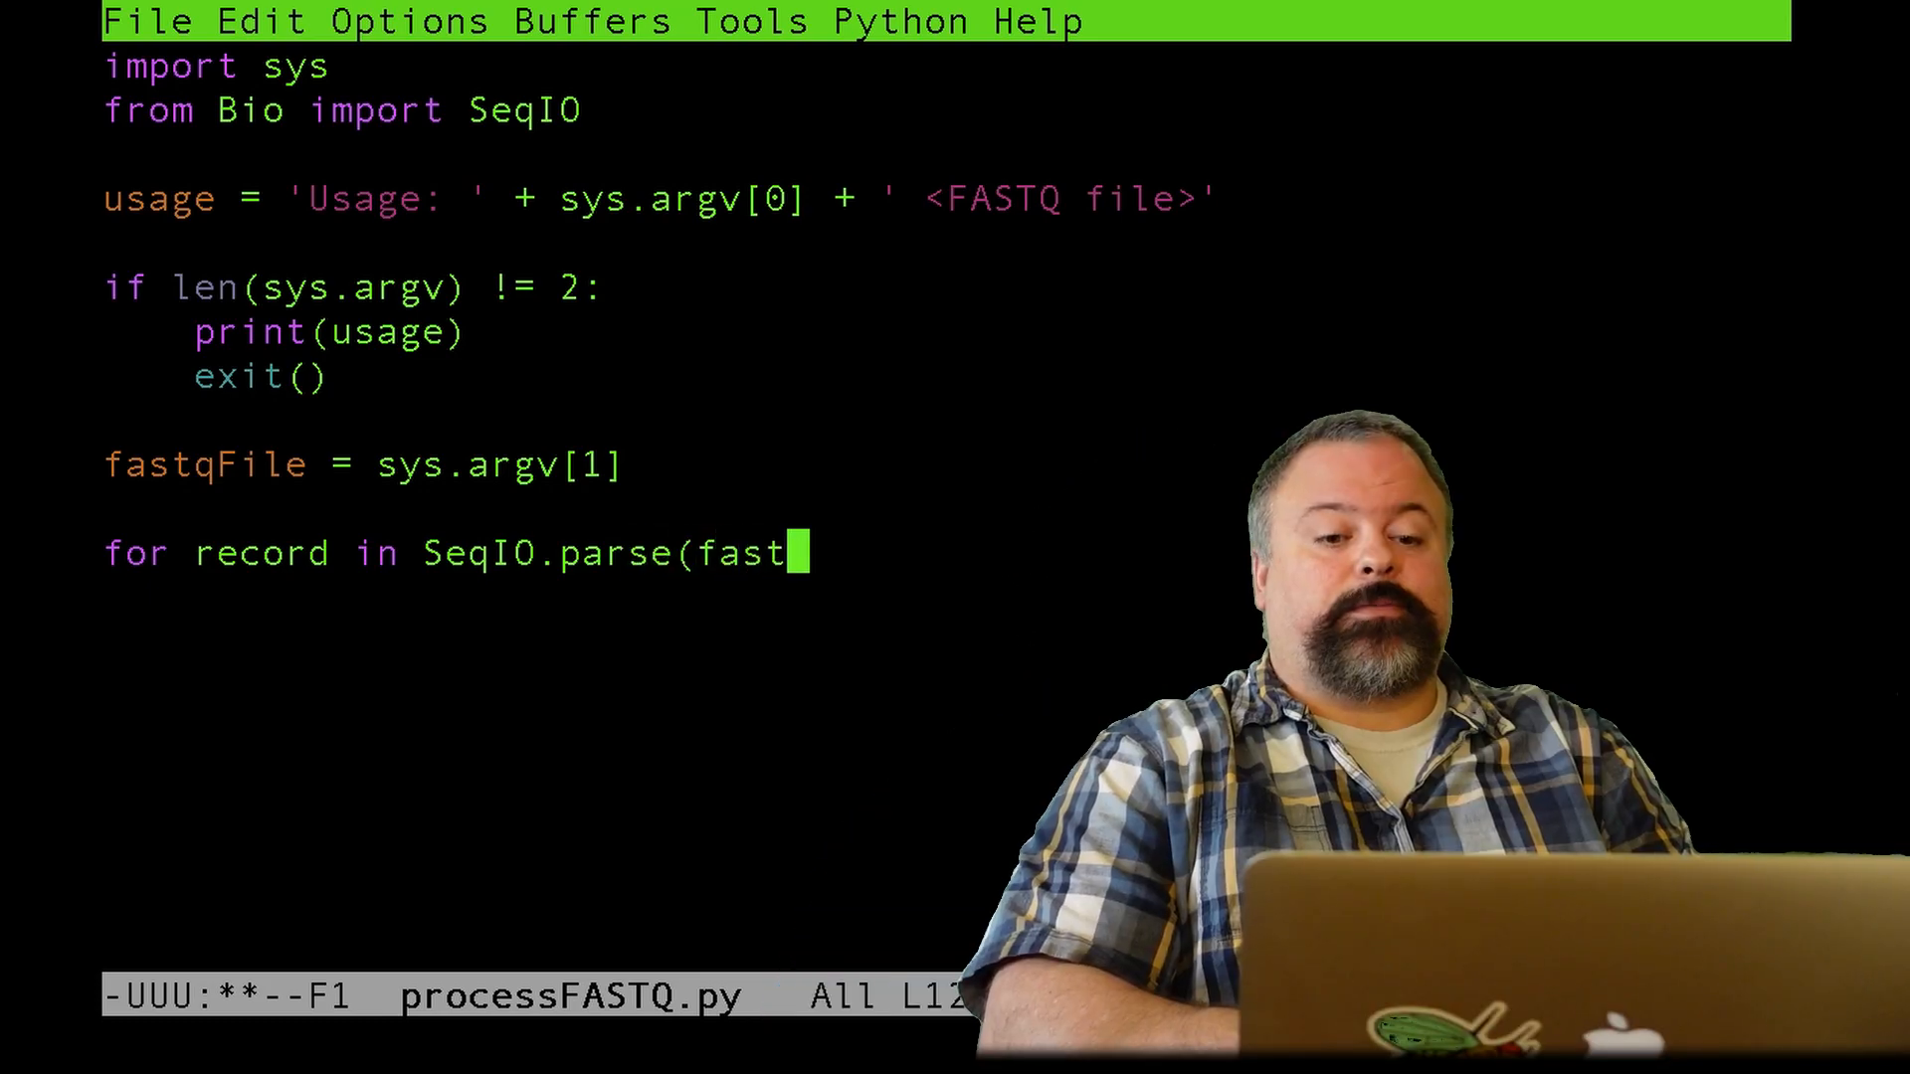
pyautogui.write("qFile,''")
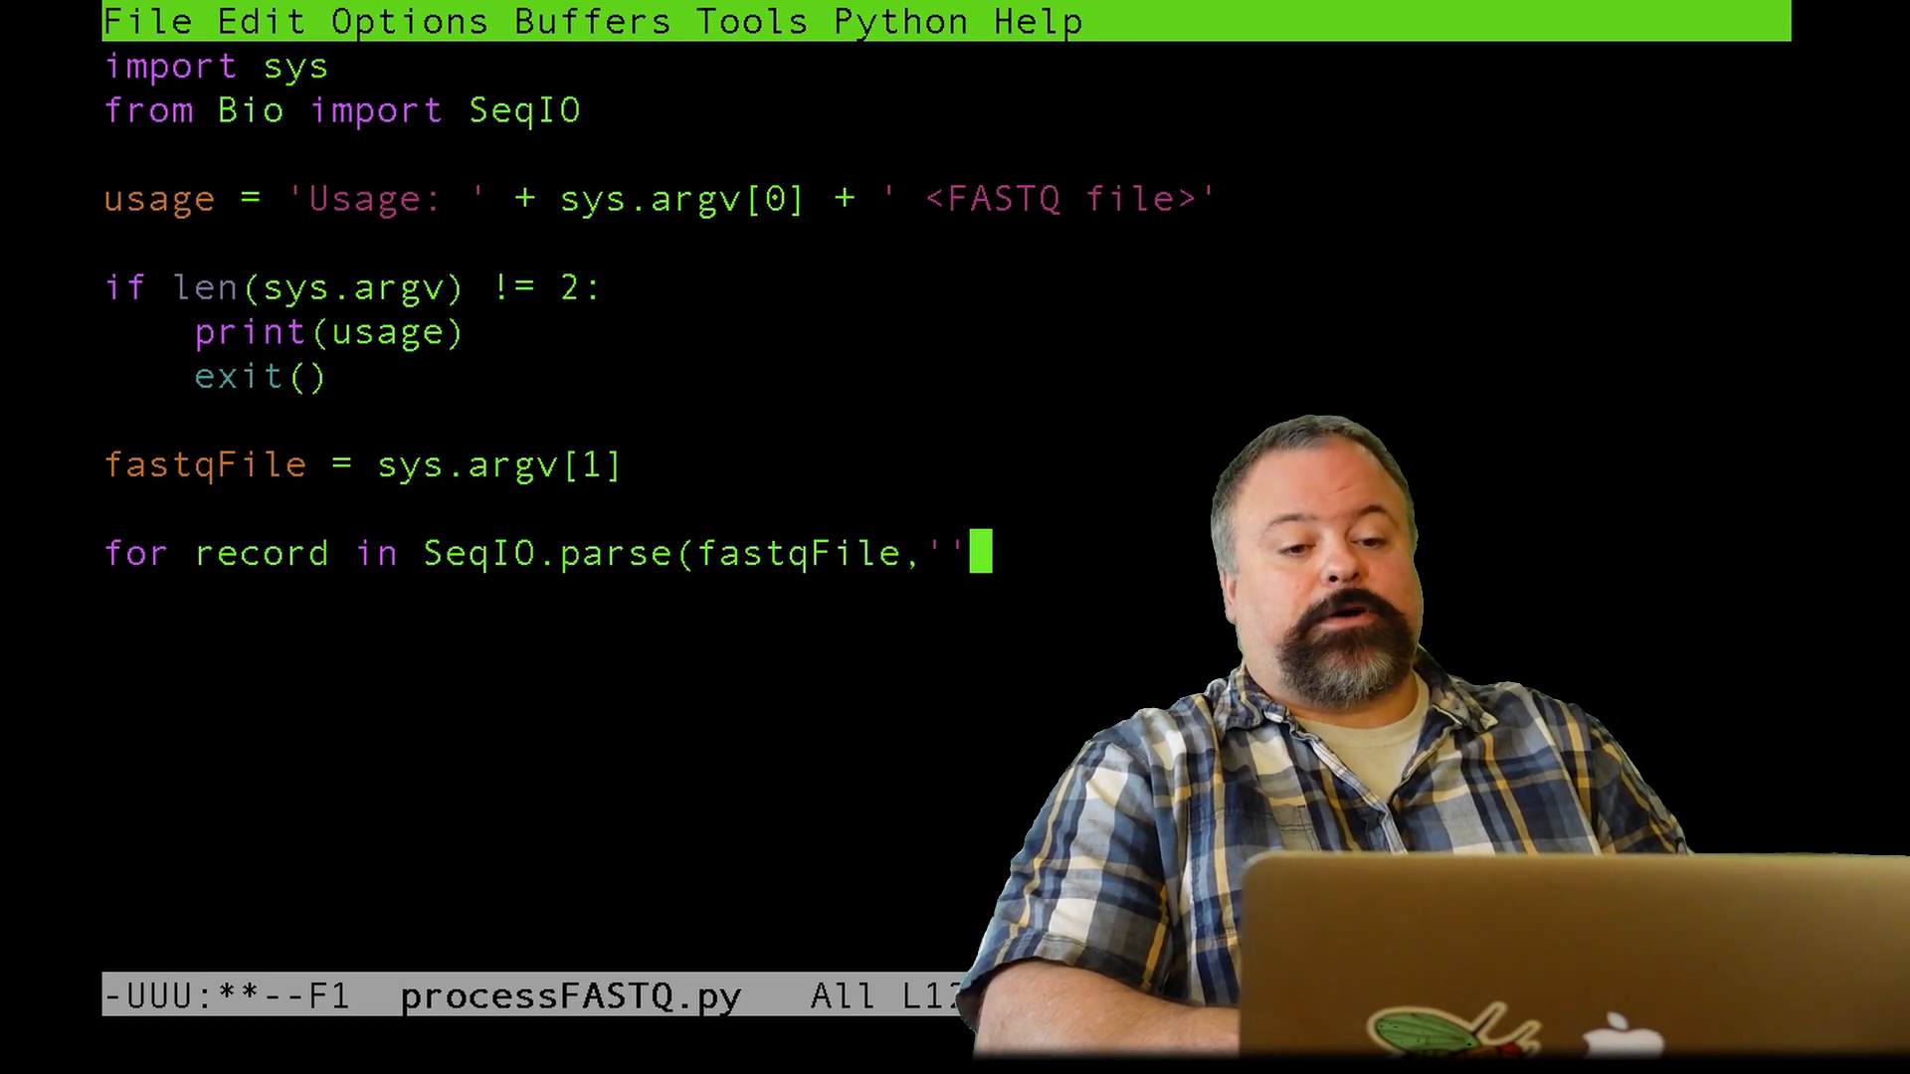
pyautogui.write('fas')
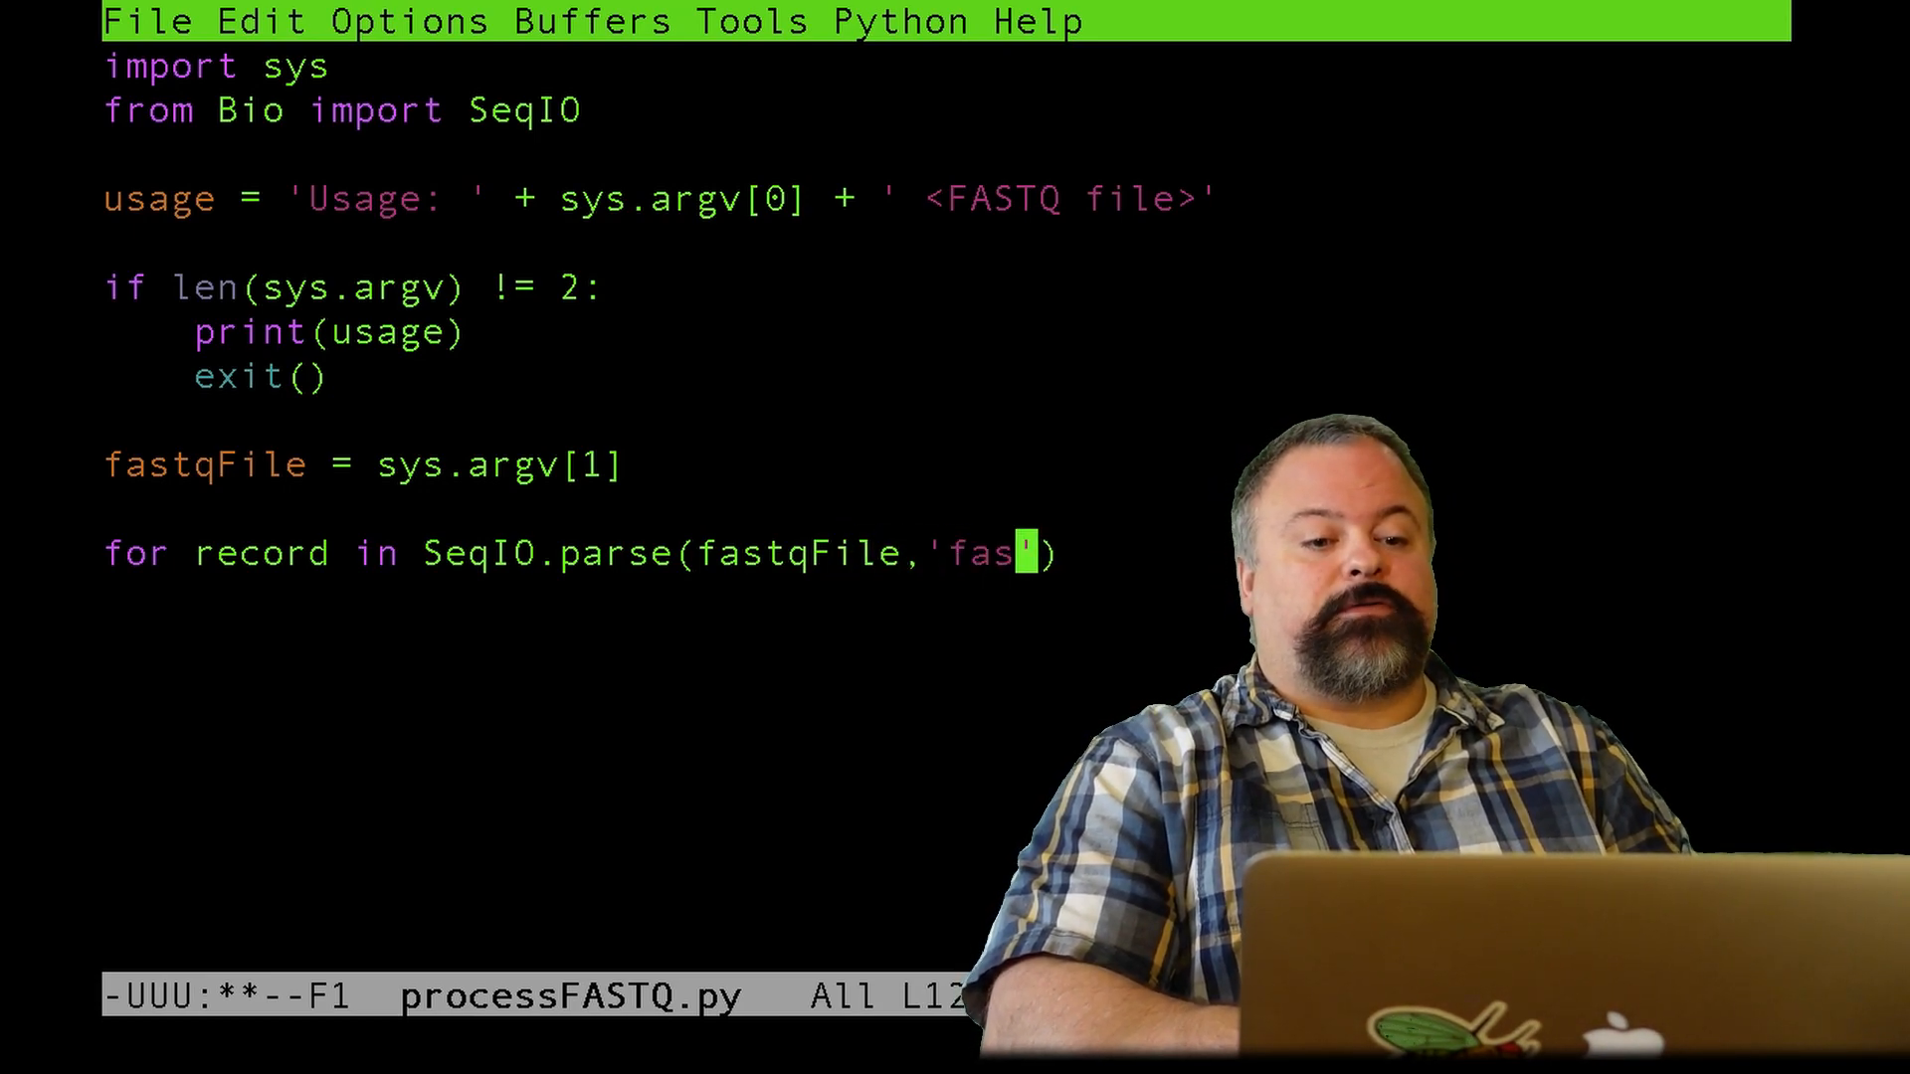
pyautogui.write('tq')
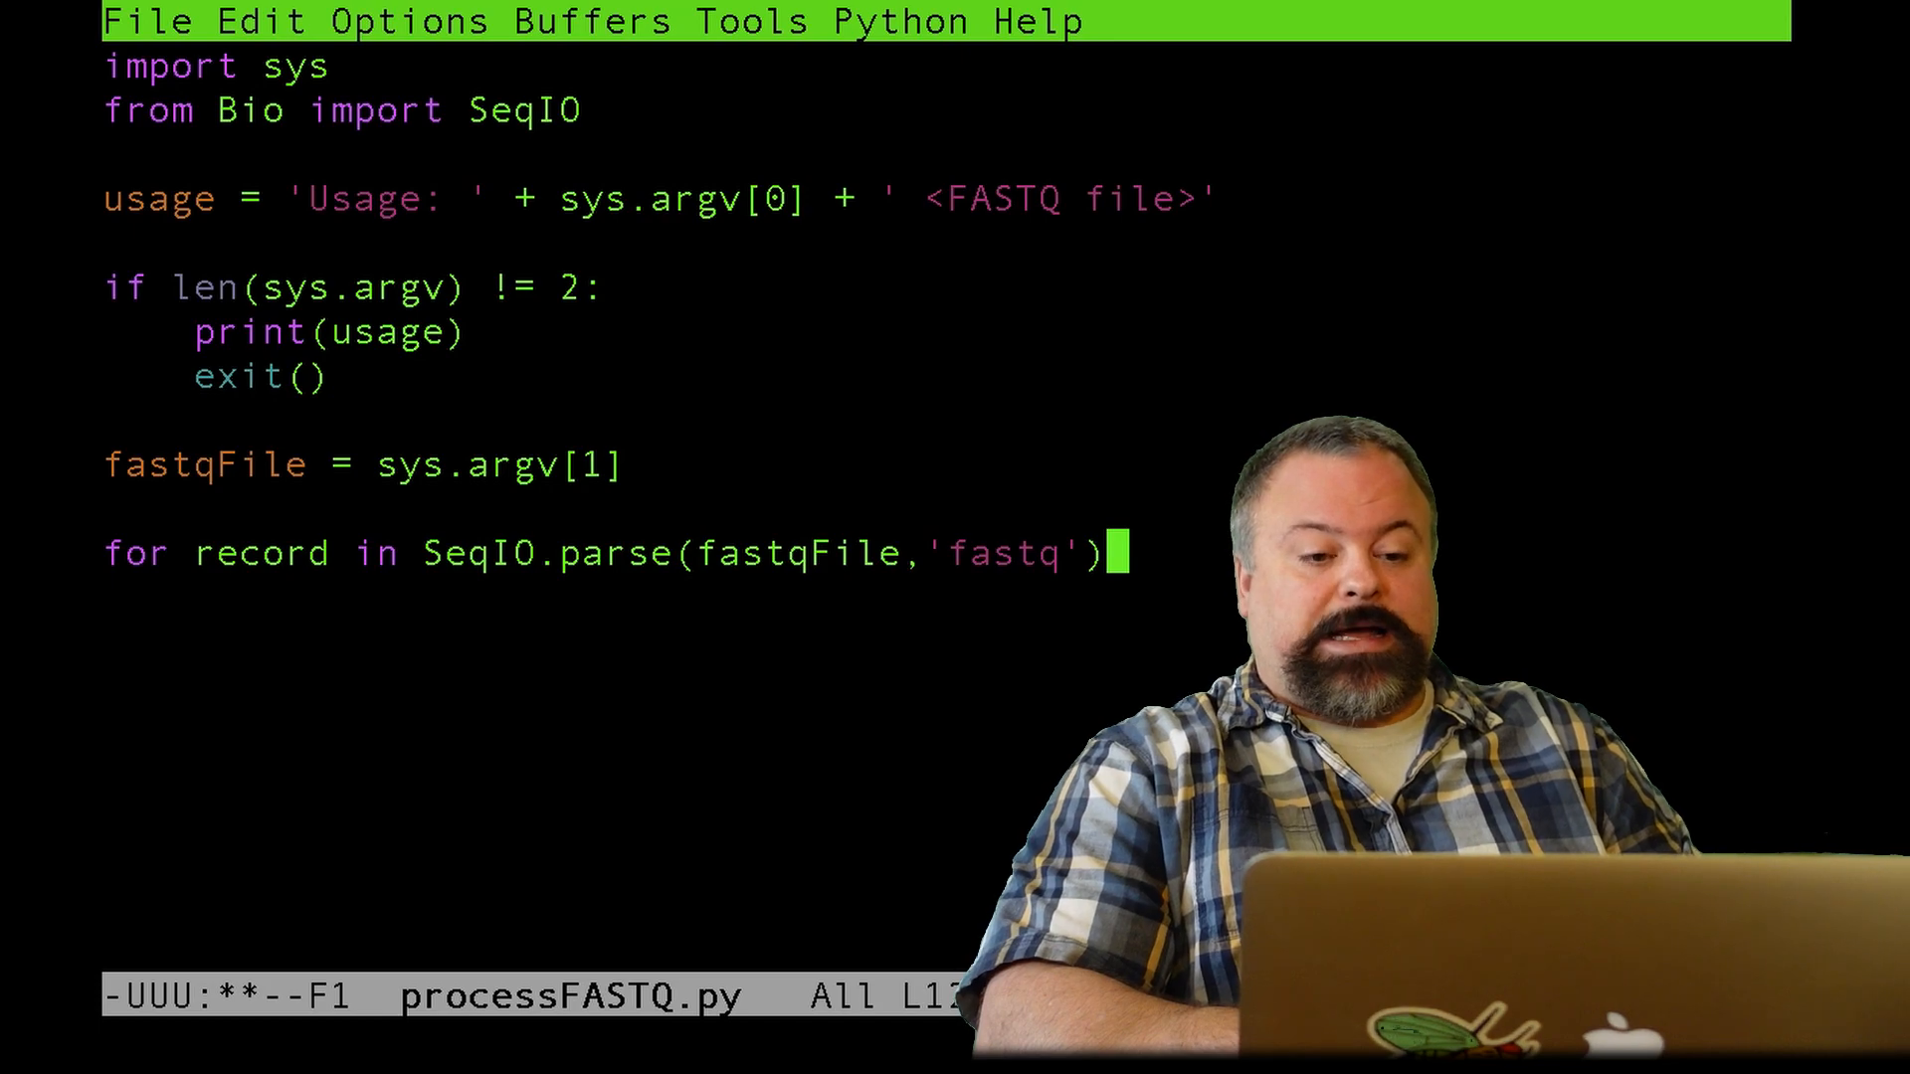
pyautogui.write(':')
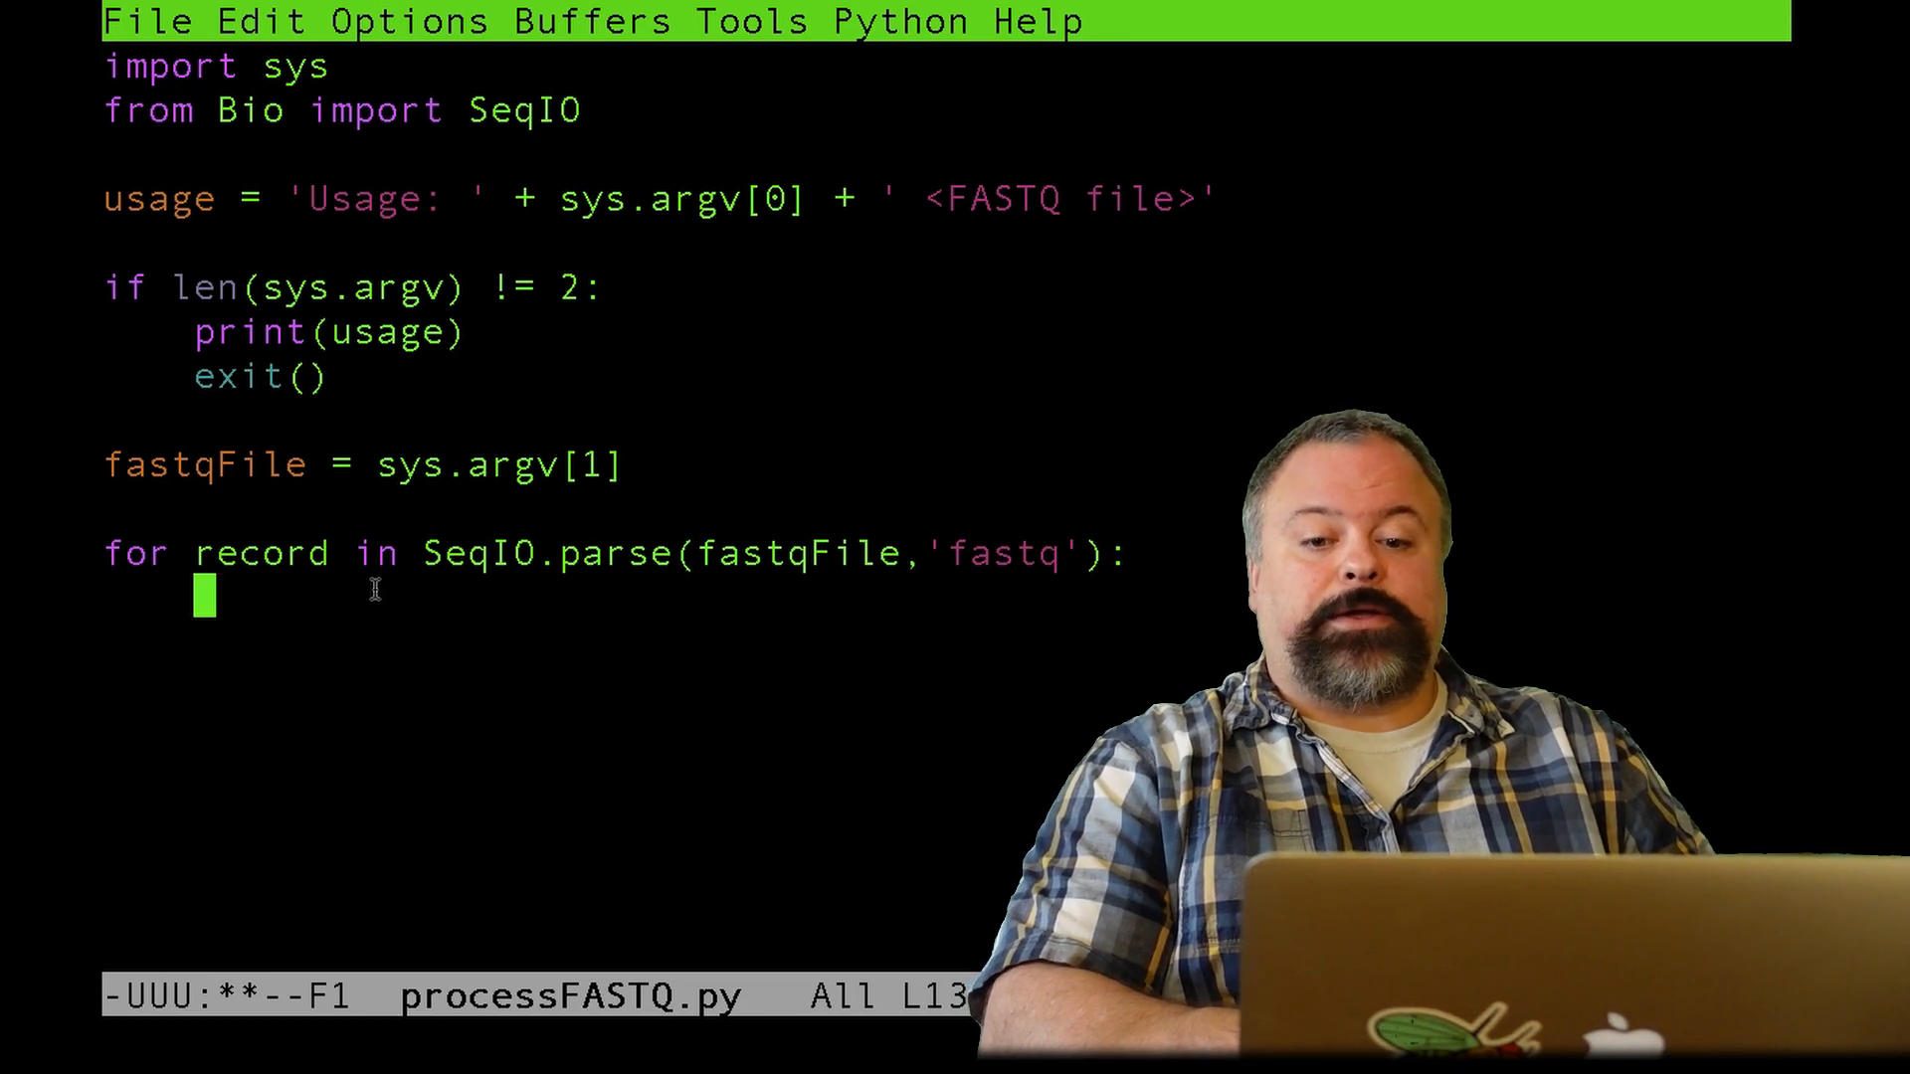
# - Store the record as example inside the loop and print the record
pyautogui.write('ex')
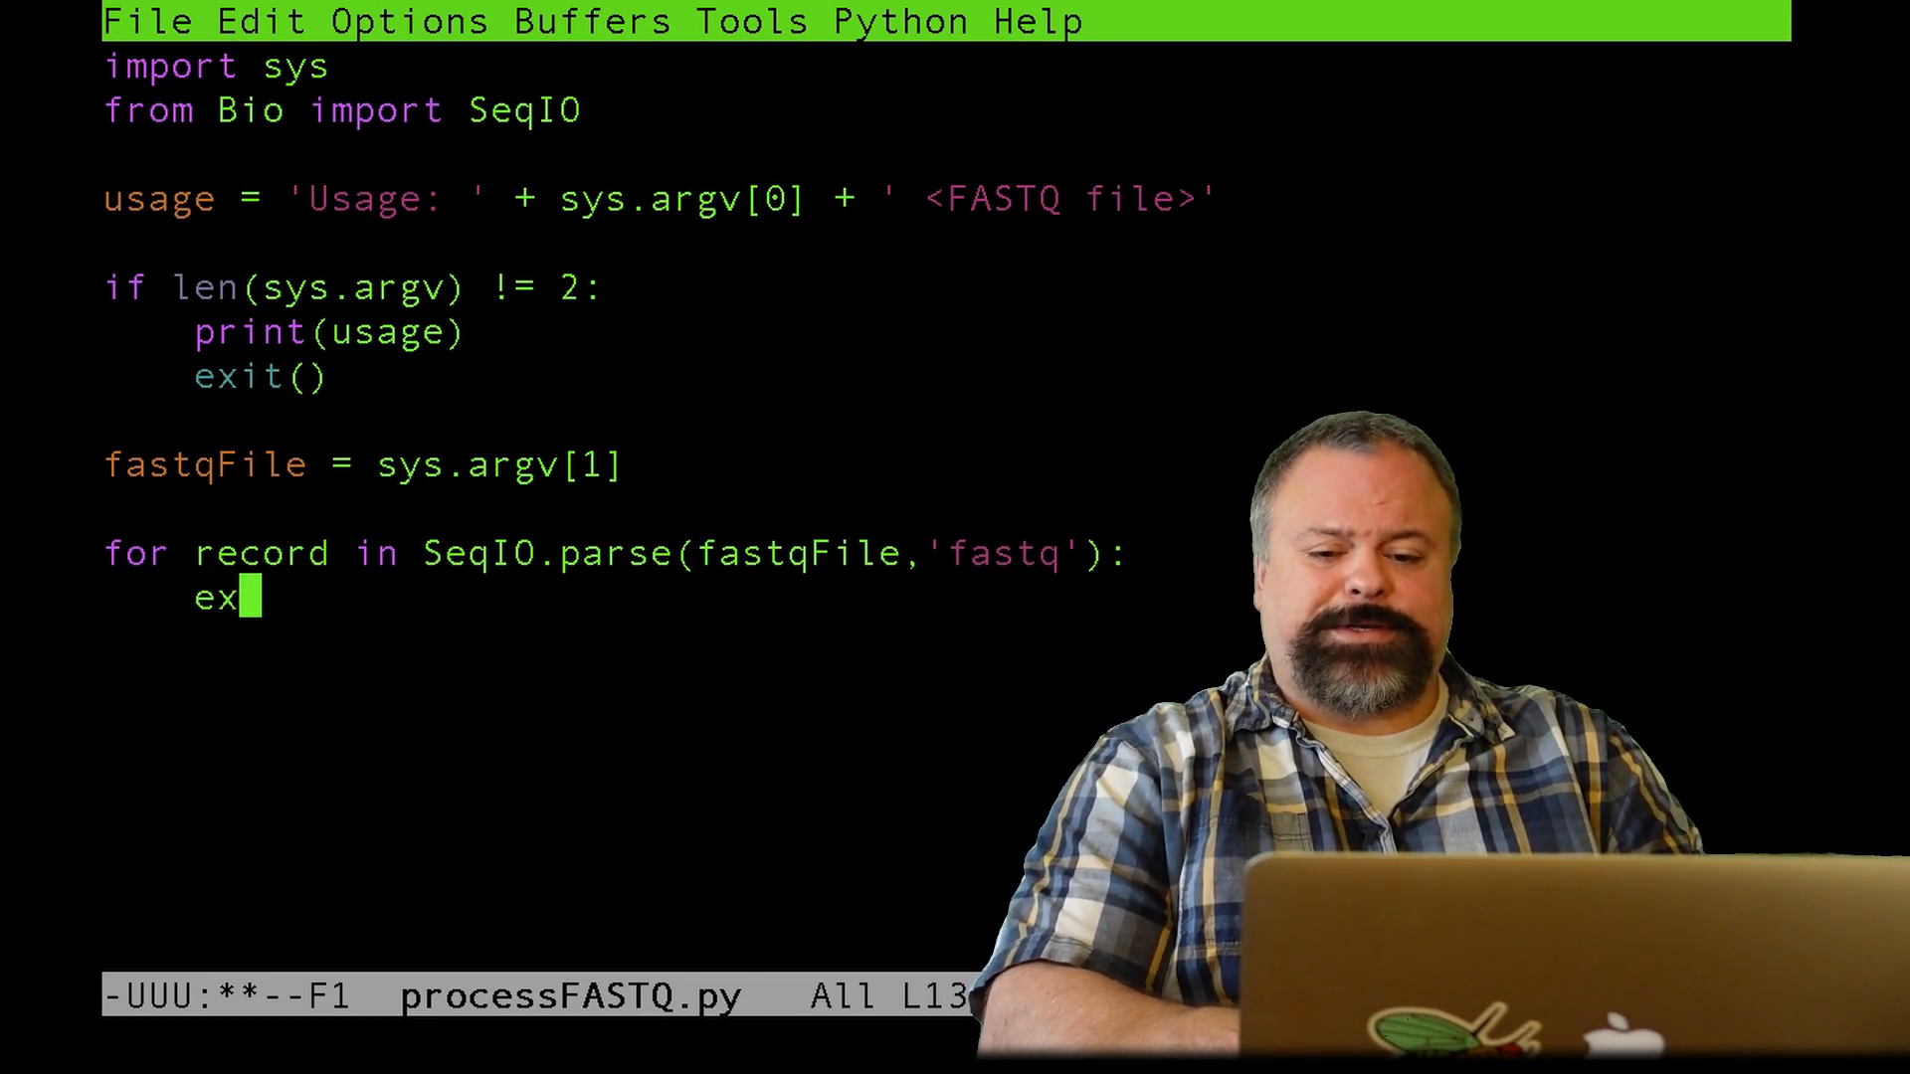
pyautogui.write('ample')
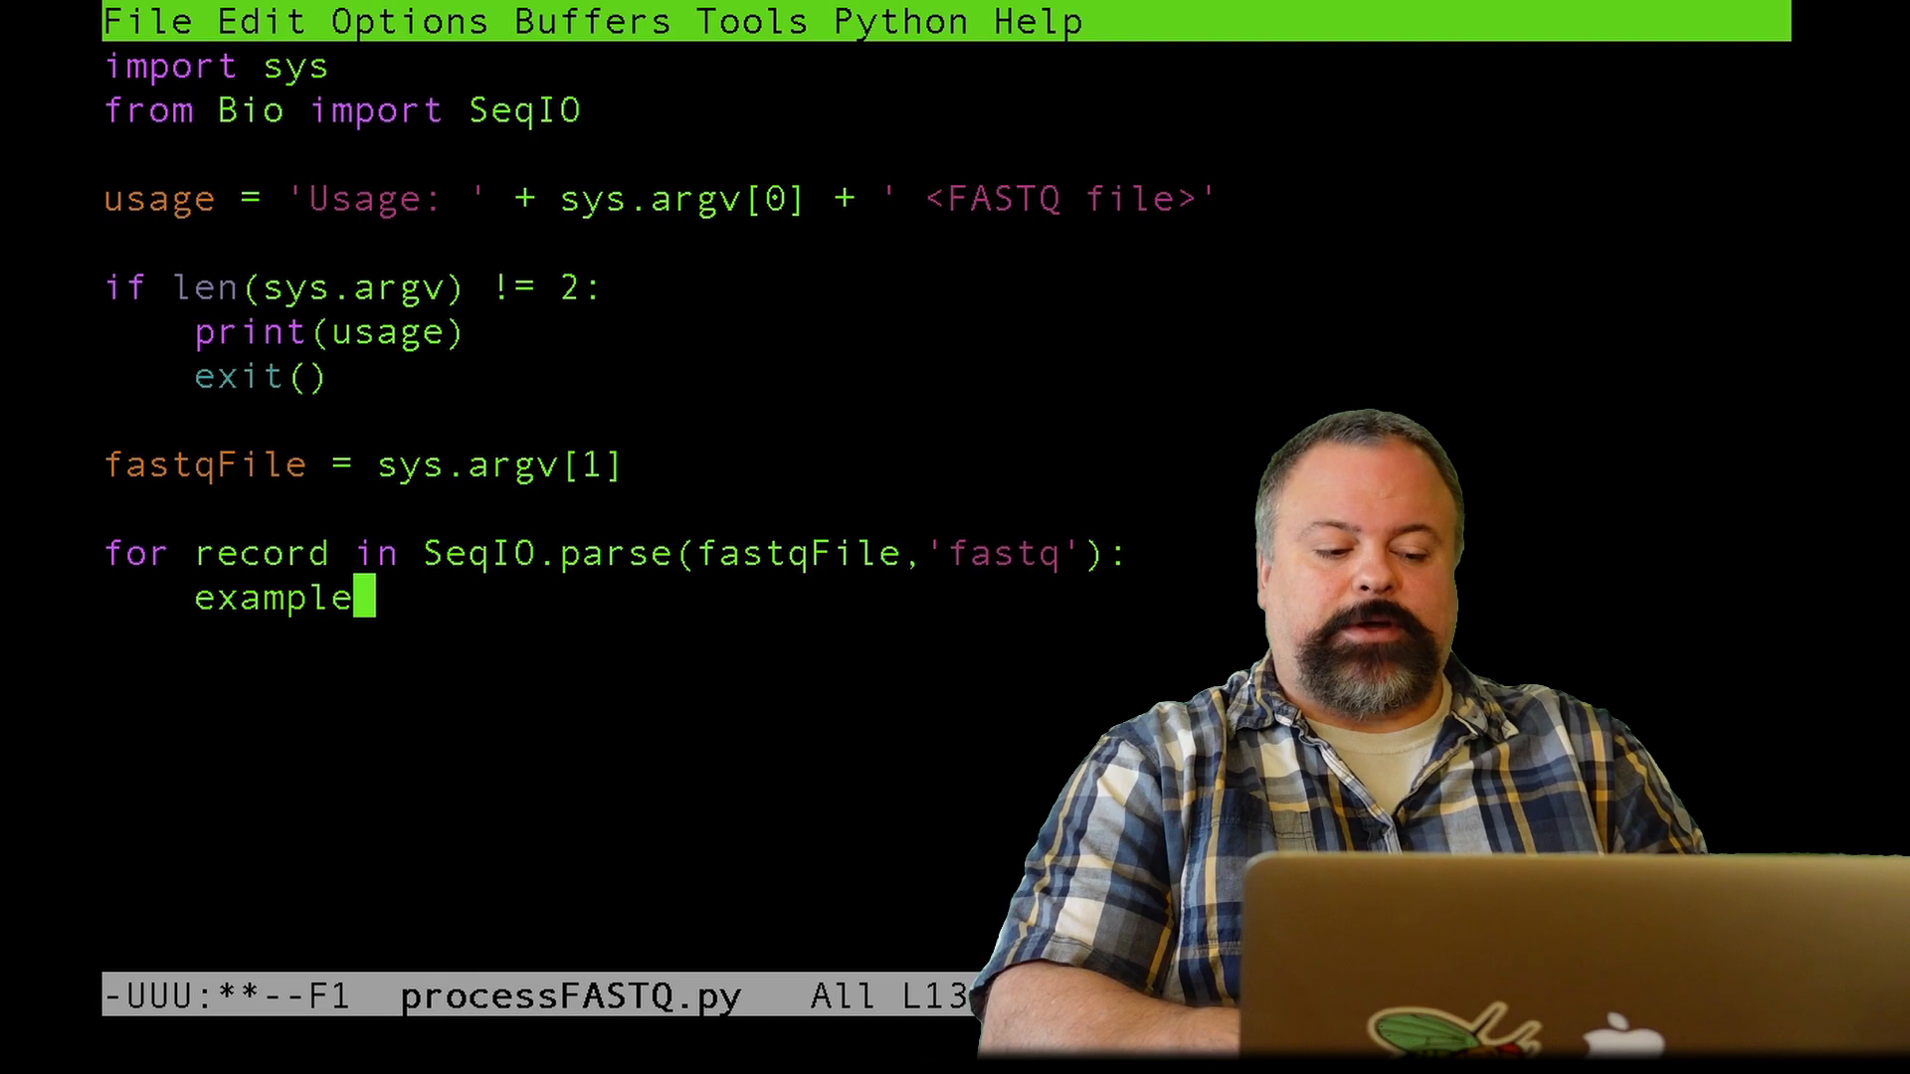
pyautogui.write('=')
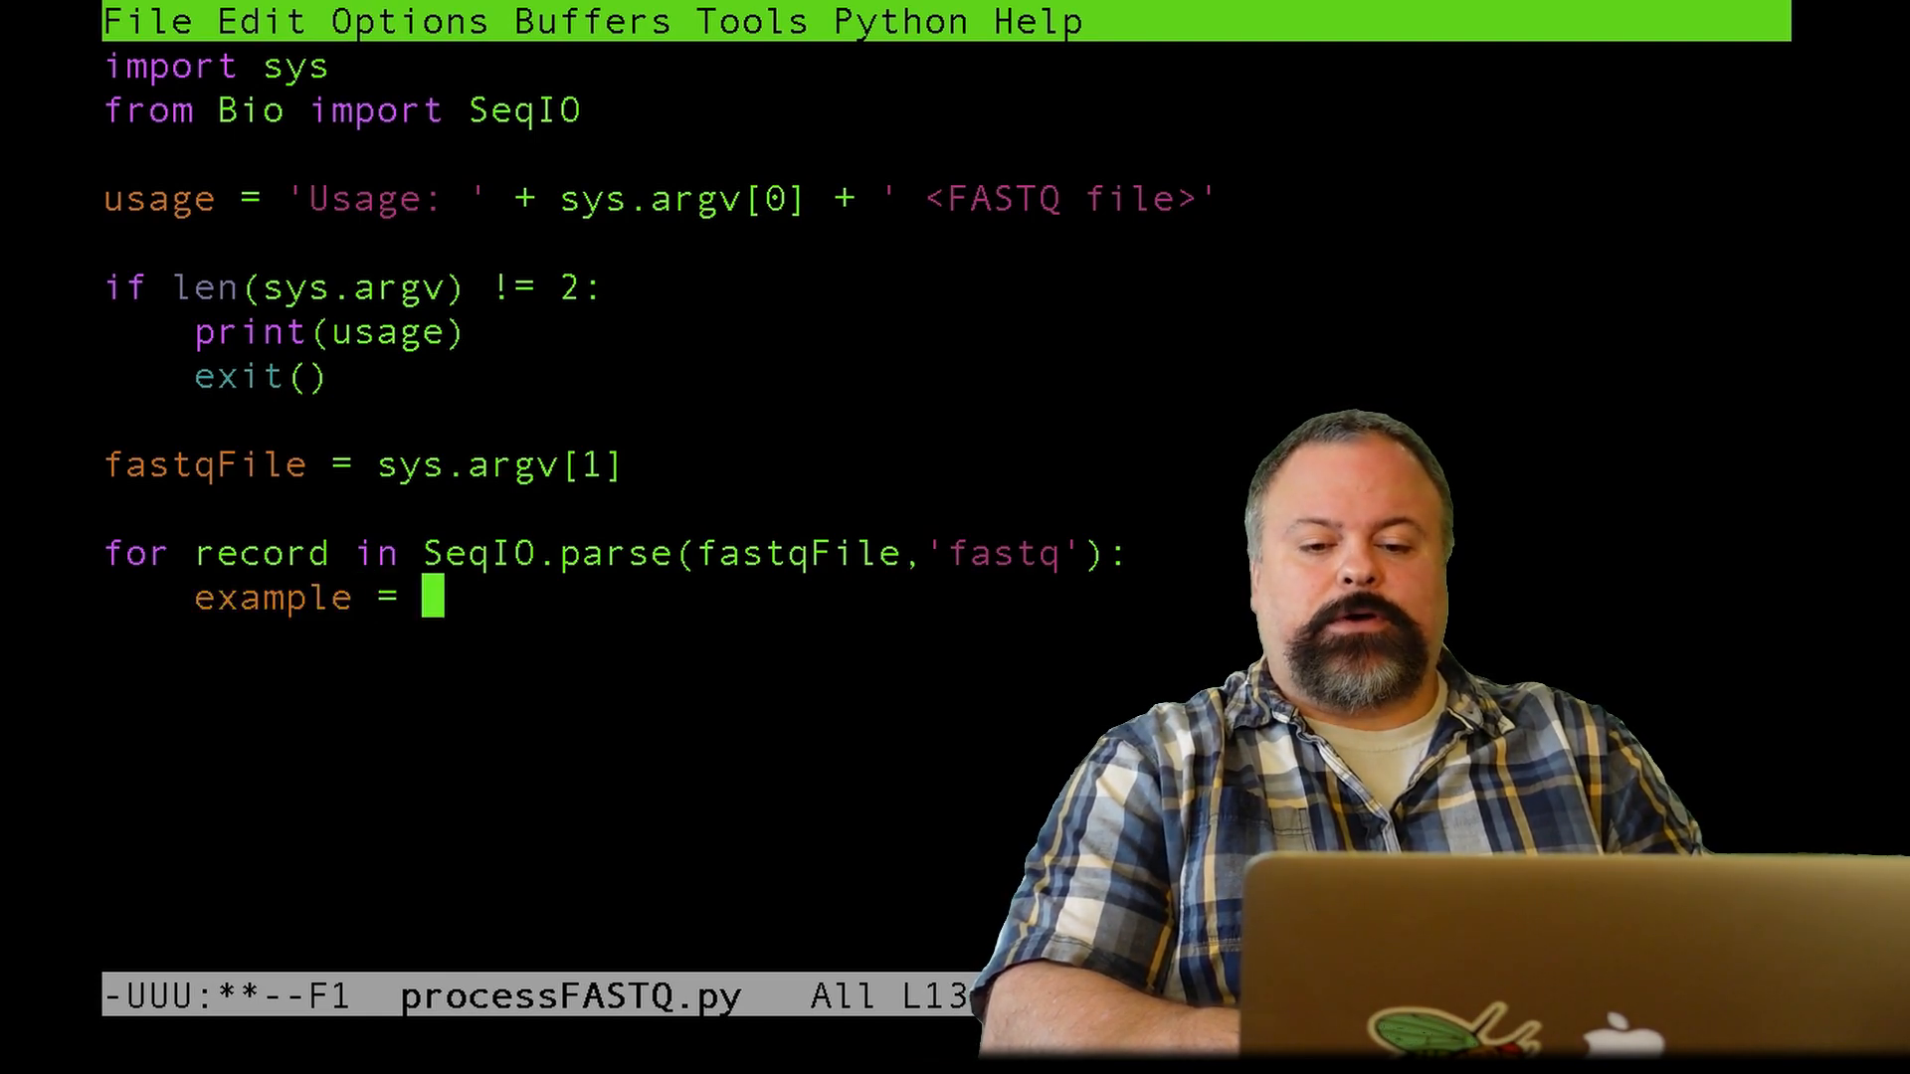
pyautogui.write('re')
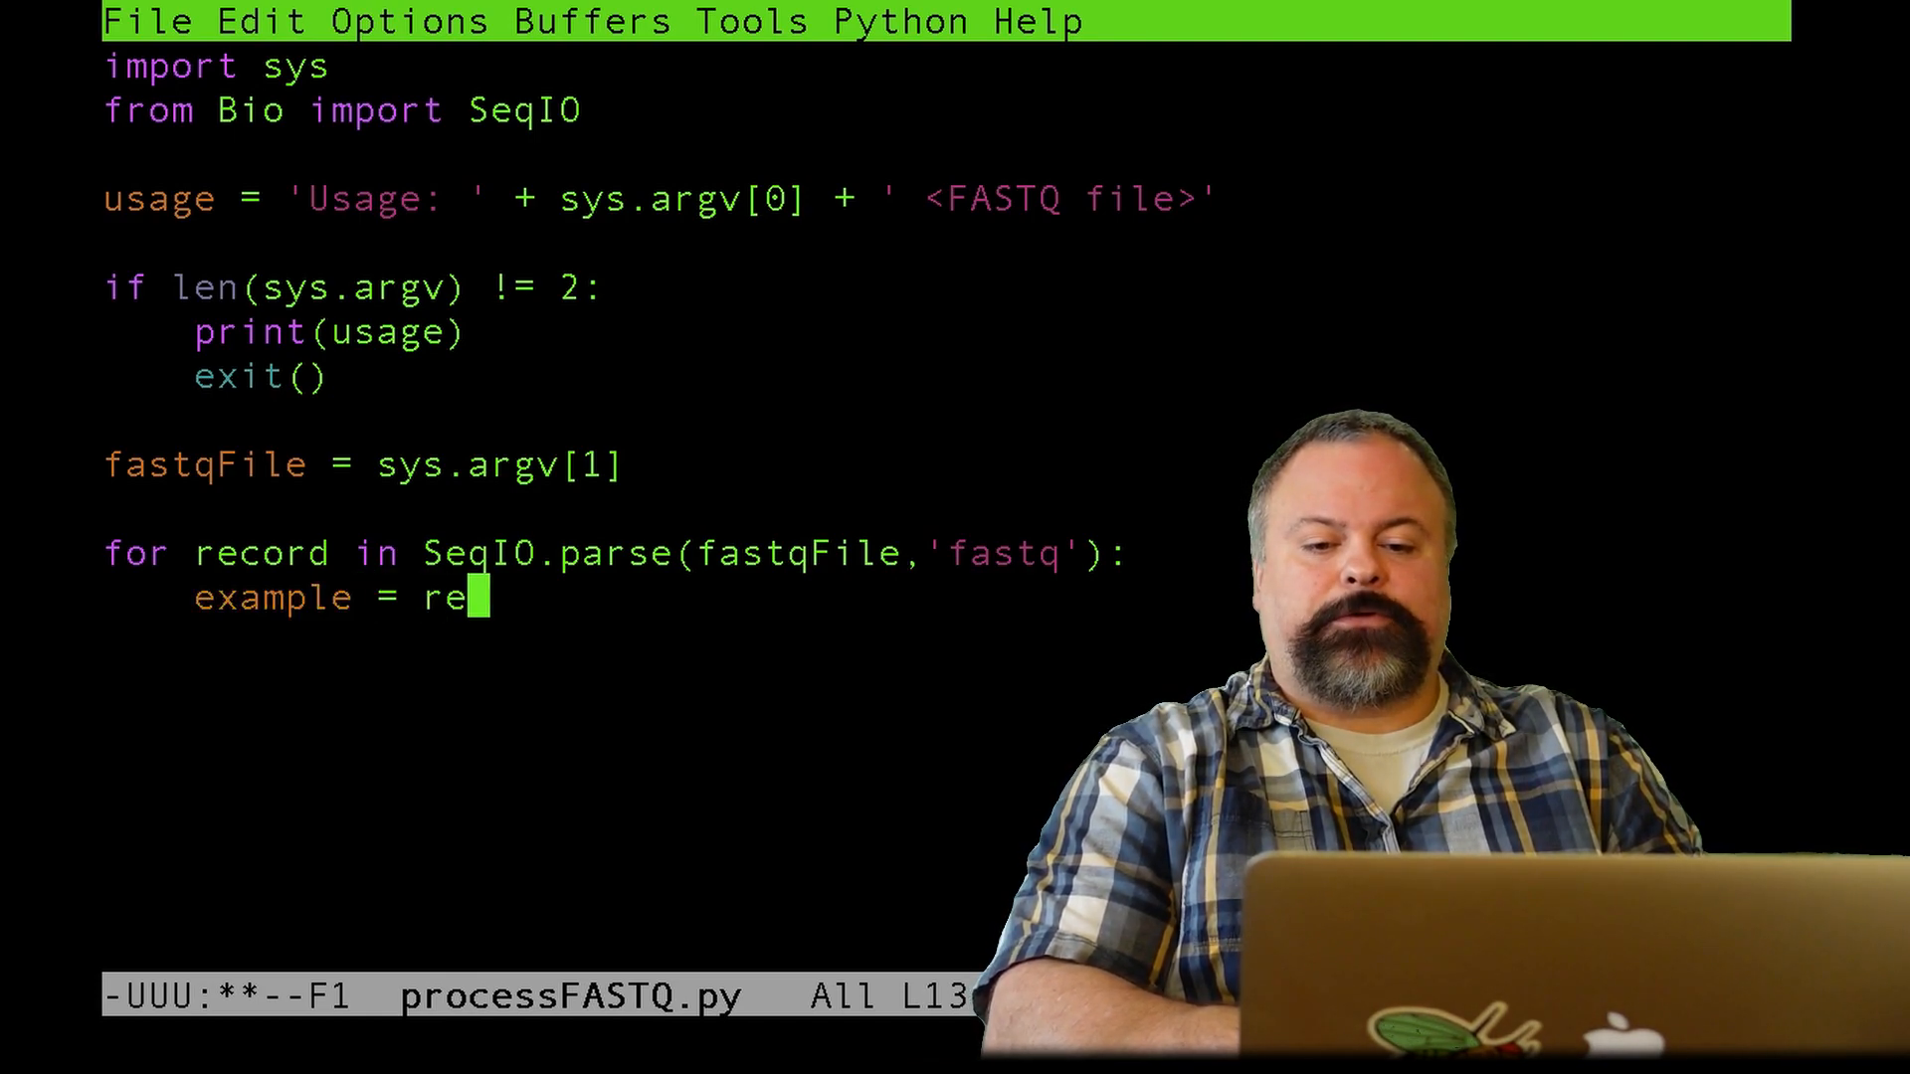
pyautogui.write('cord')
pyautogui.click(543, 732)
pyautogui.write('print(')
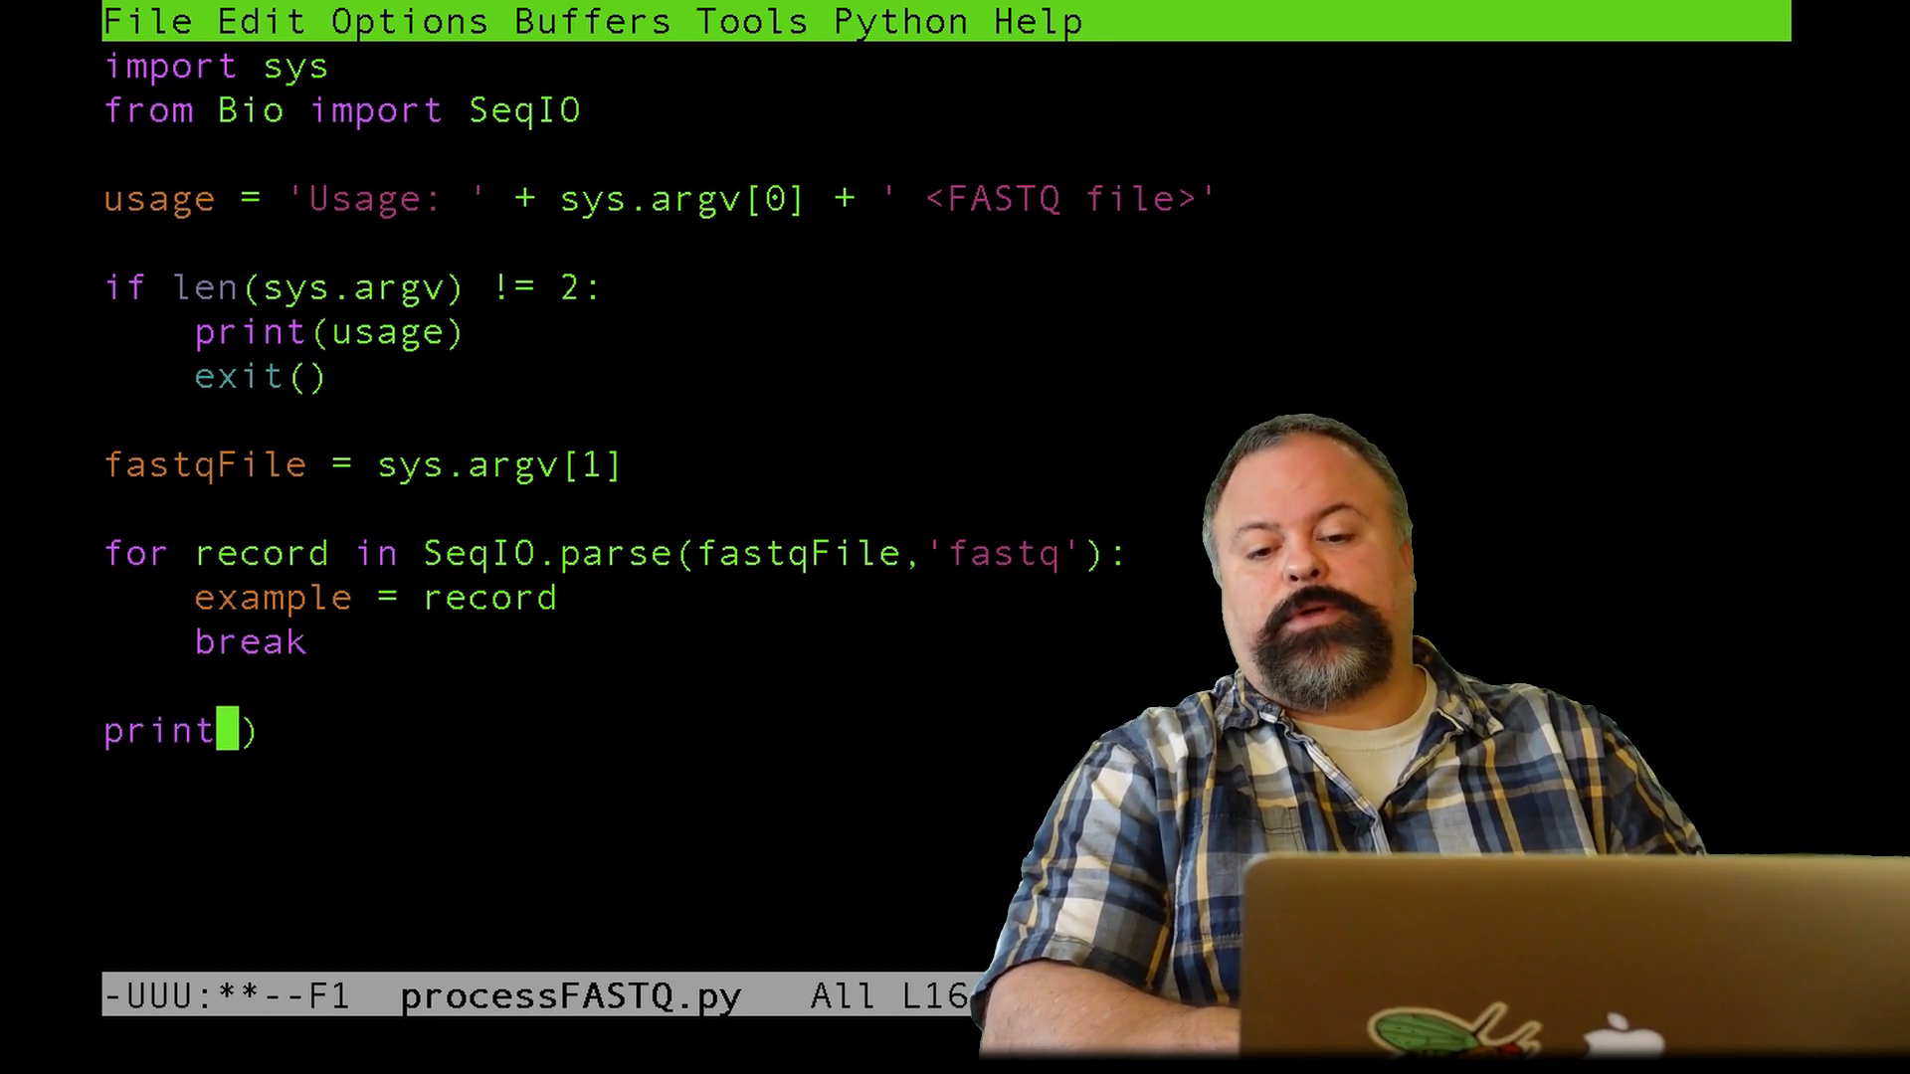
pyautogui.write('record')
pyautogui.write('python')
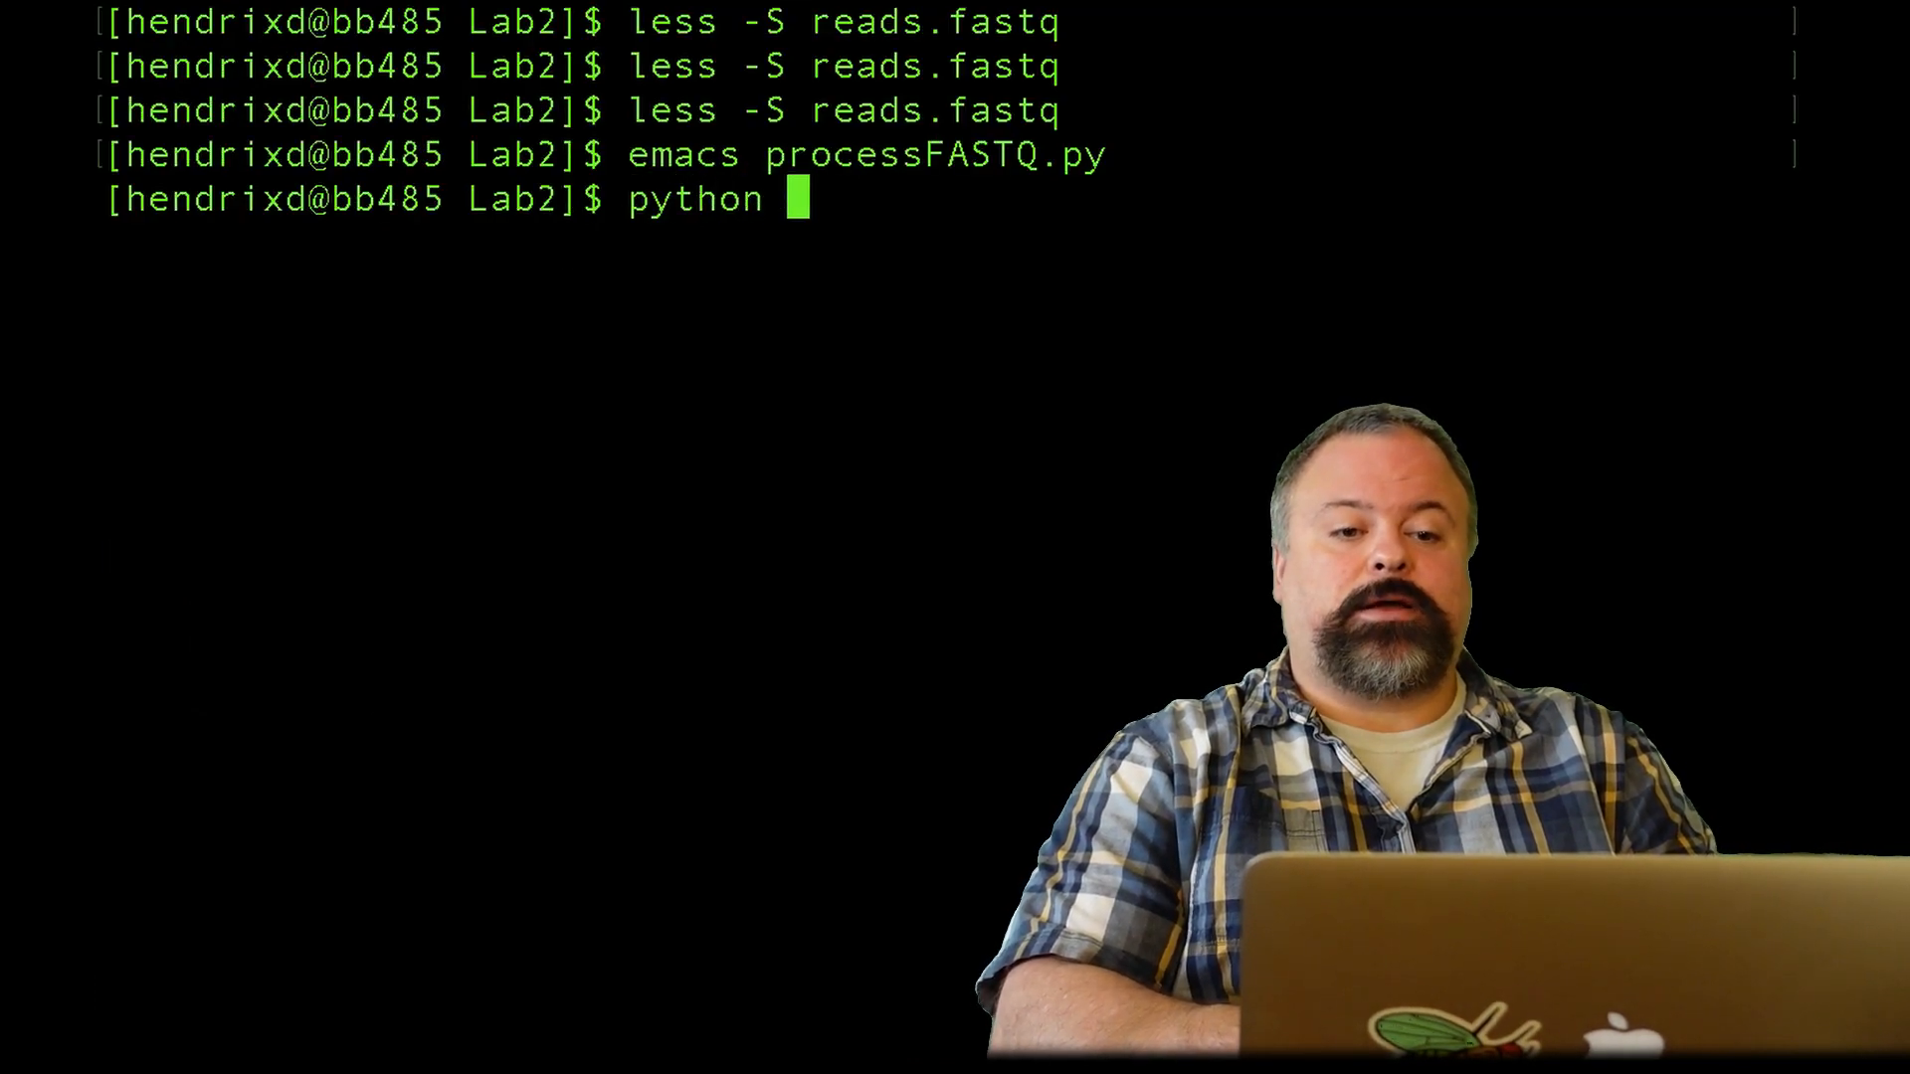
# - Run processFASTQ.py without arguments, then on reads.fastq, highlighting the printed record lines
pyautogui.write('processFASTQ.py')
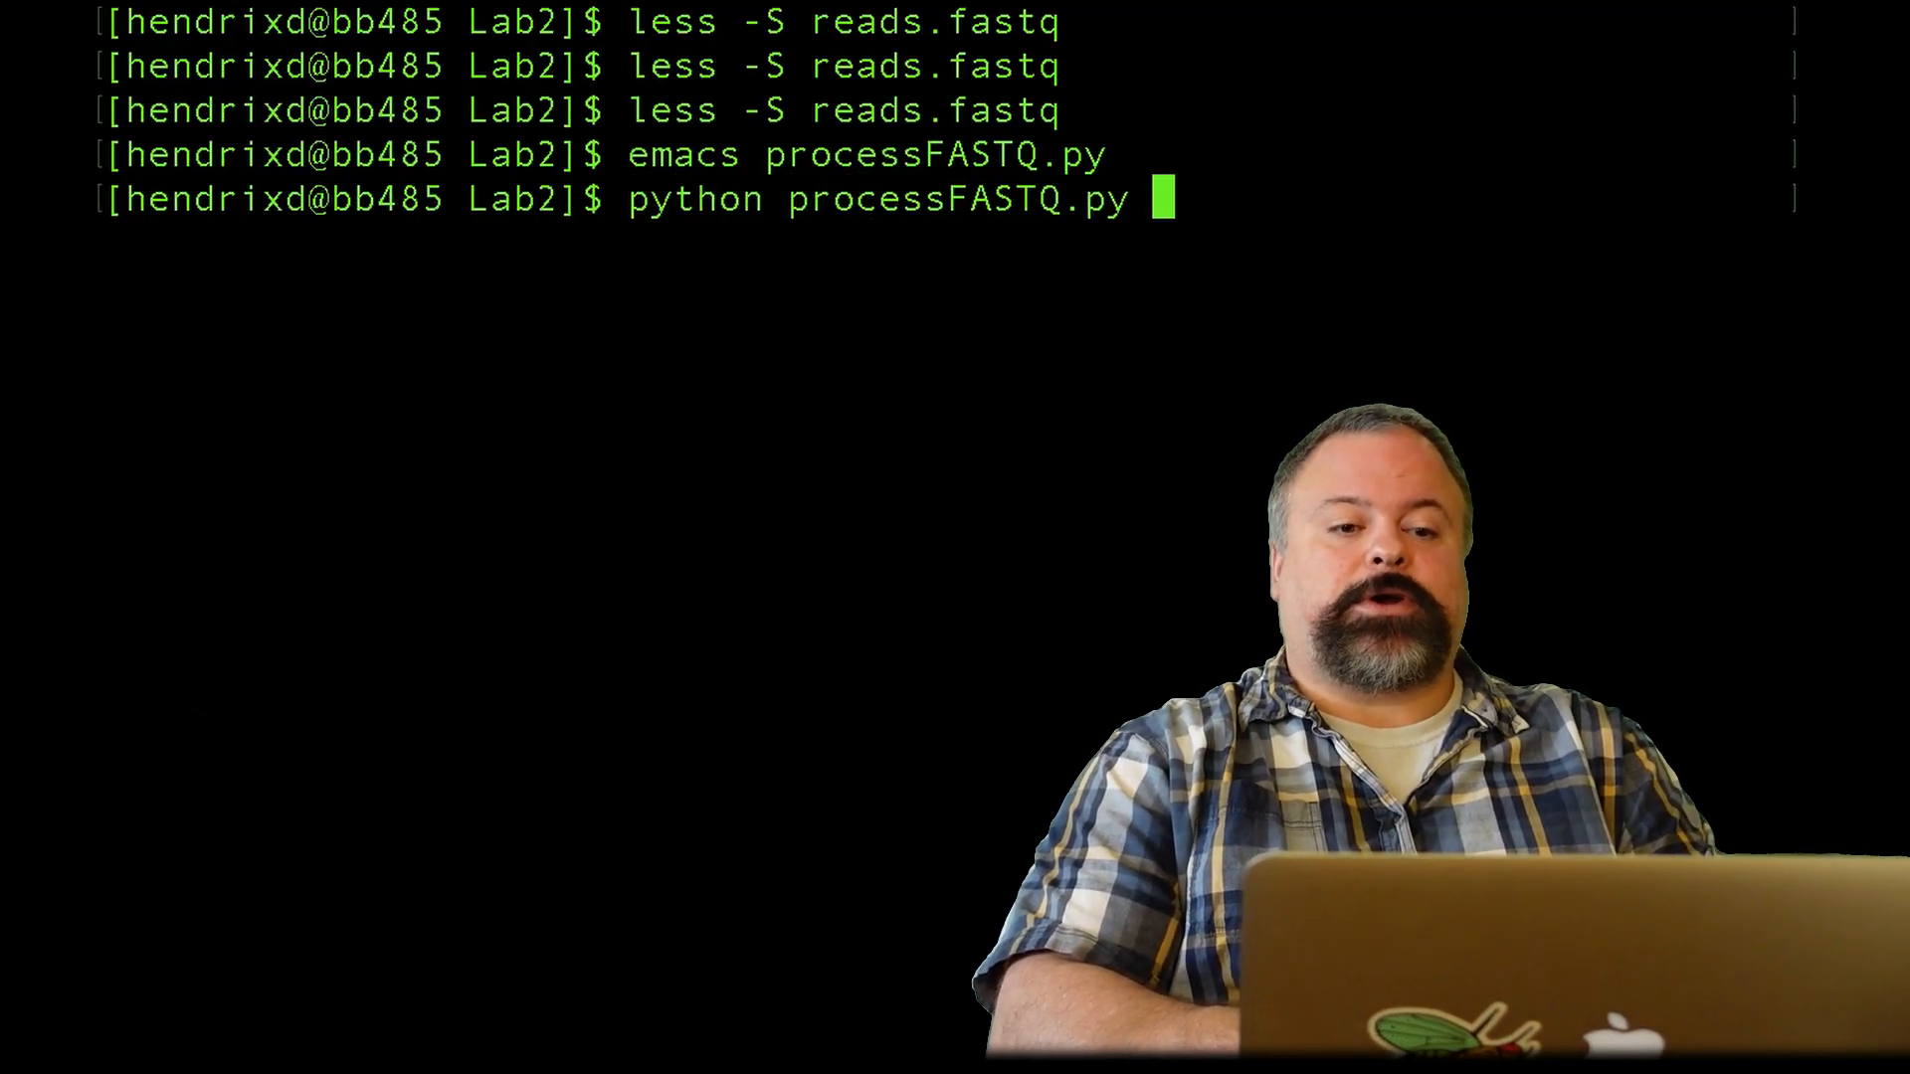
pyautogui.press('Return')
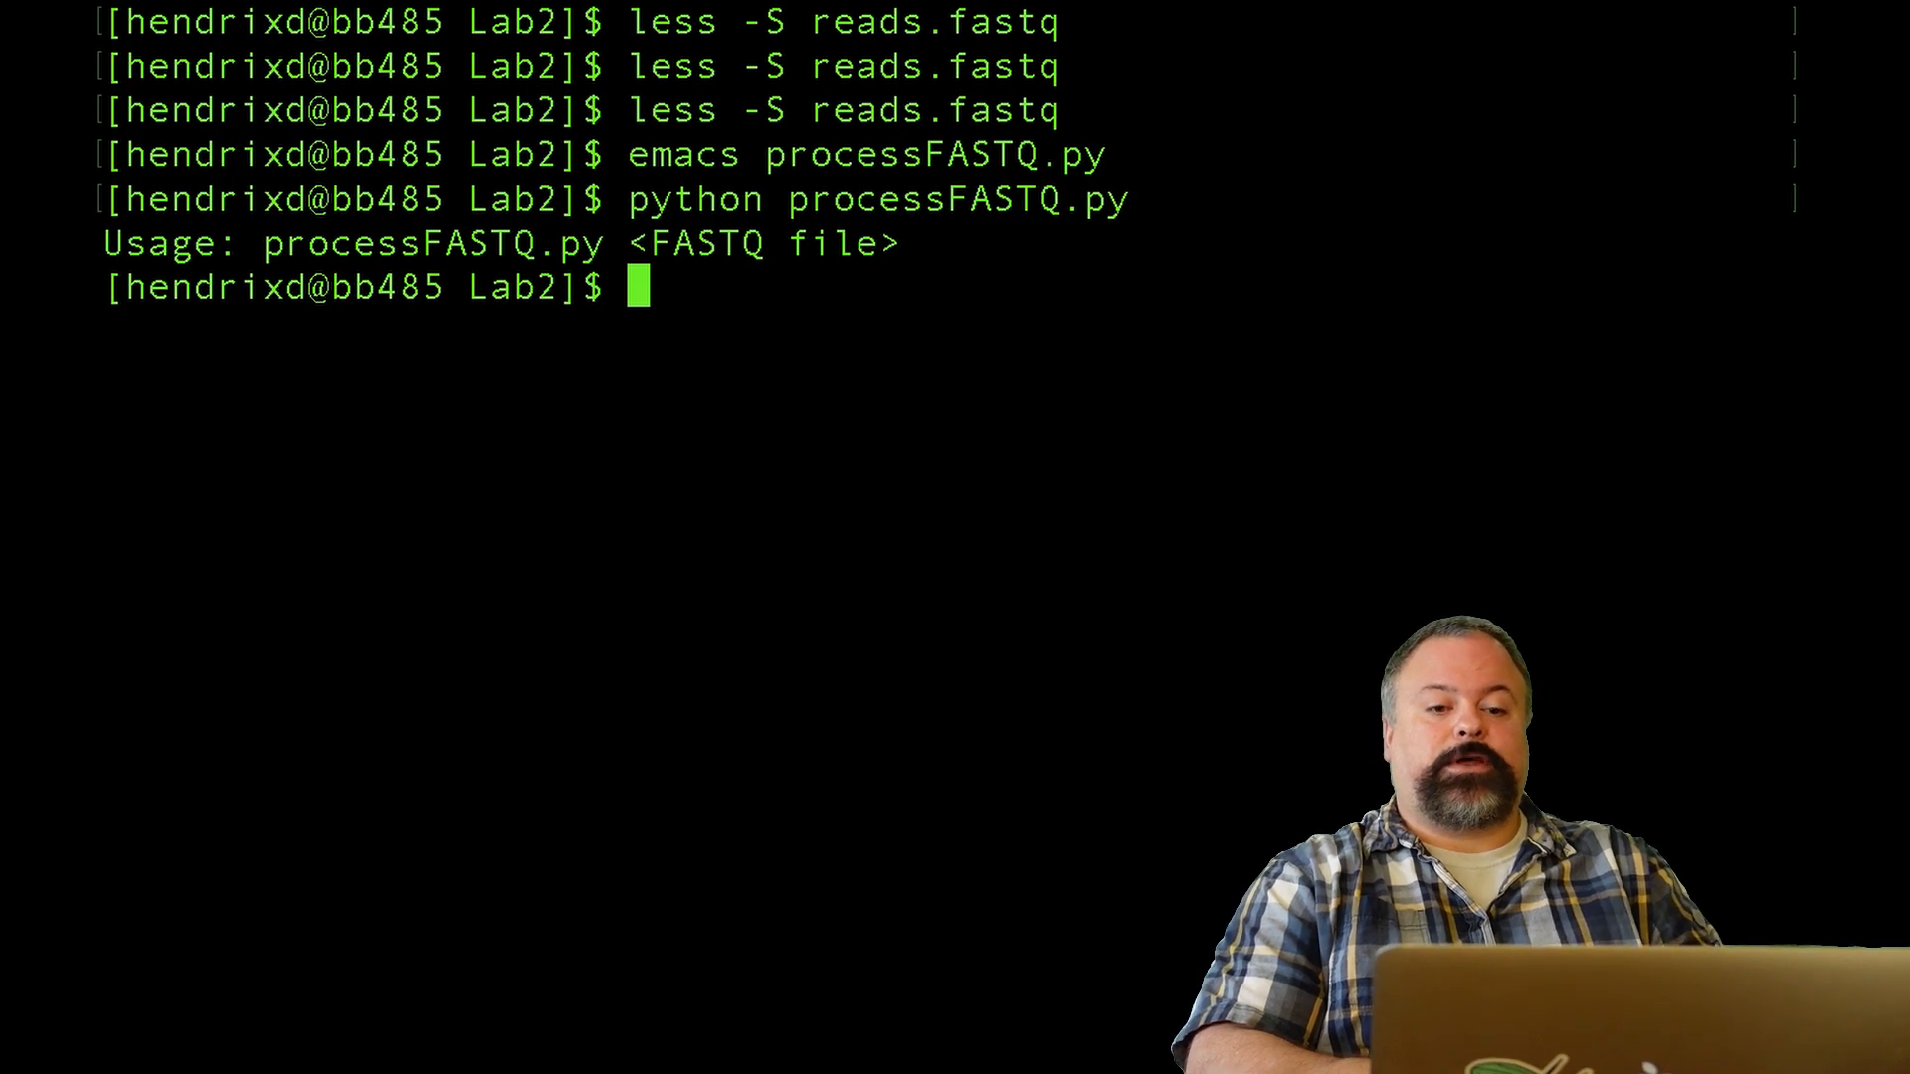
pyautogui.write('python processFASTQ.py reads.fastq')
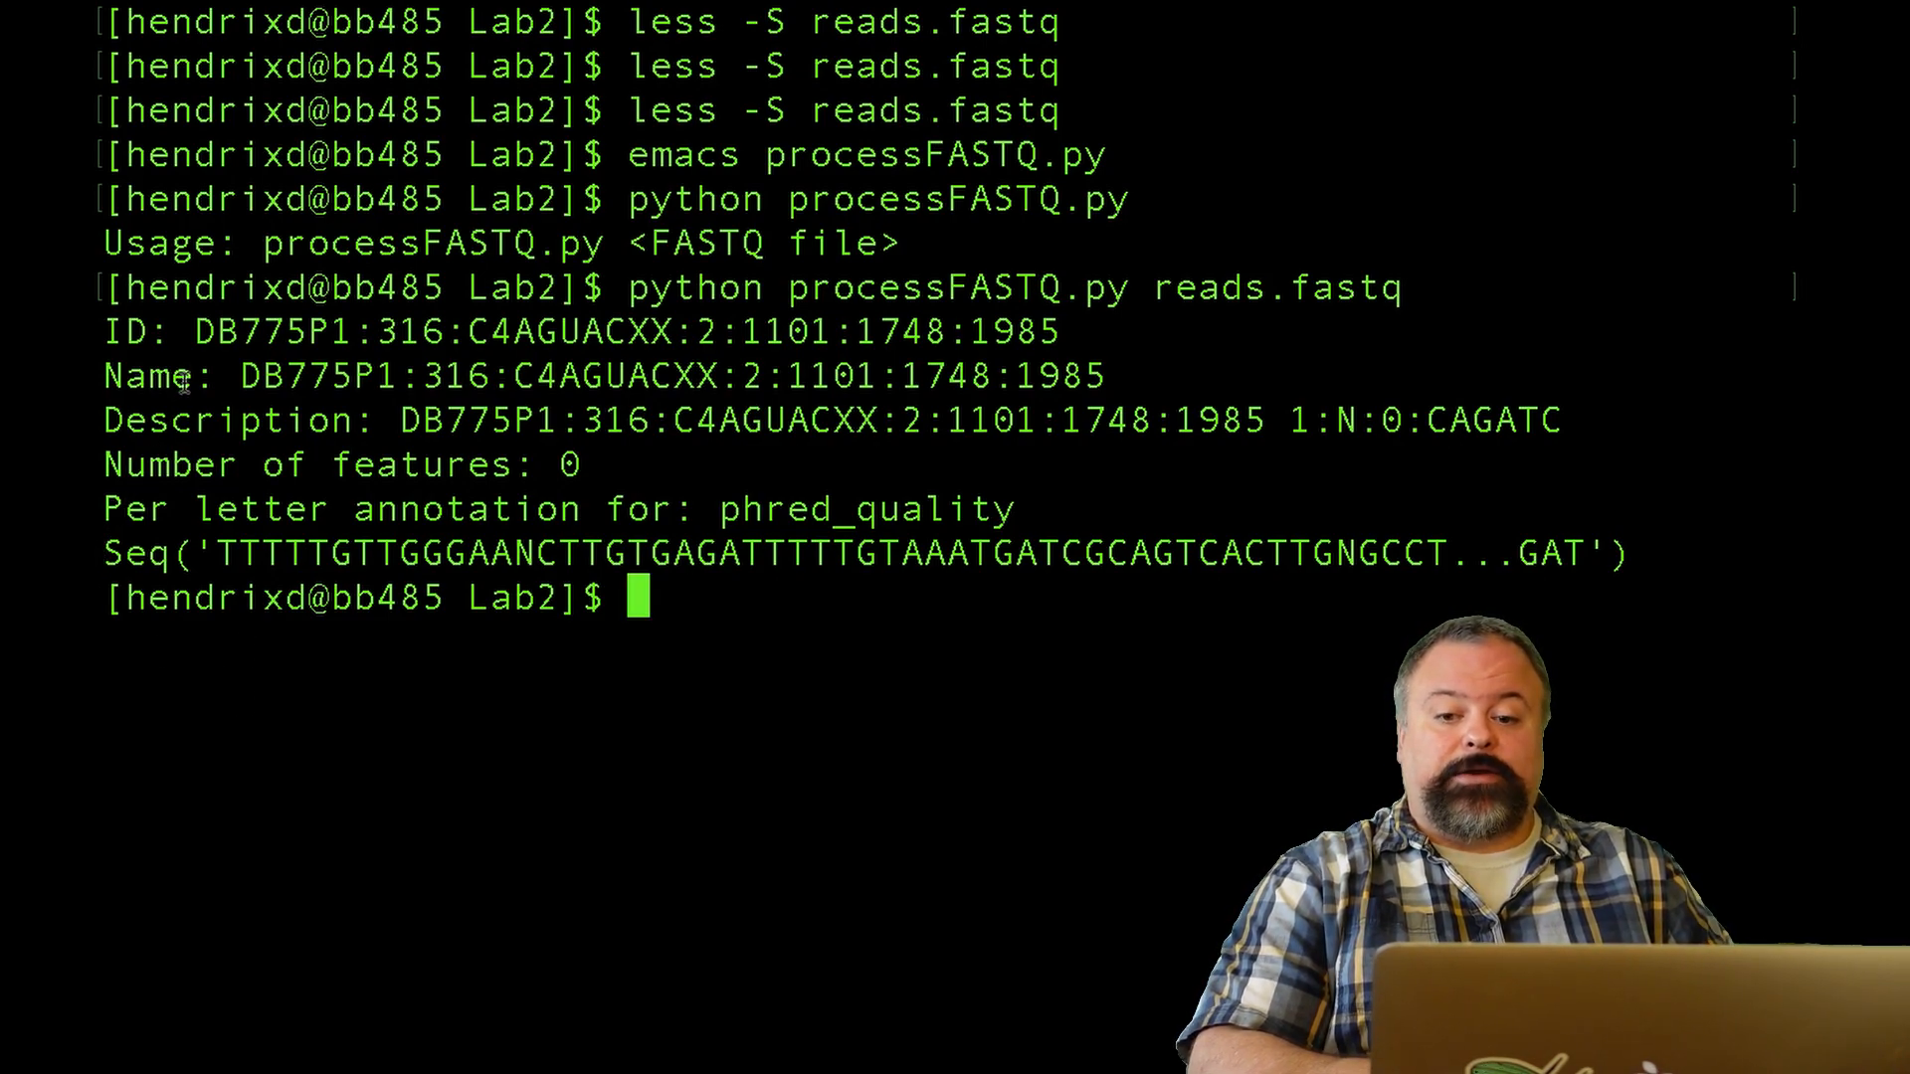
pyautogui.moveTo(207, 353)
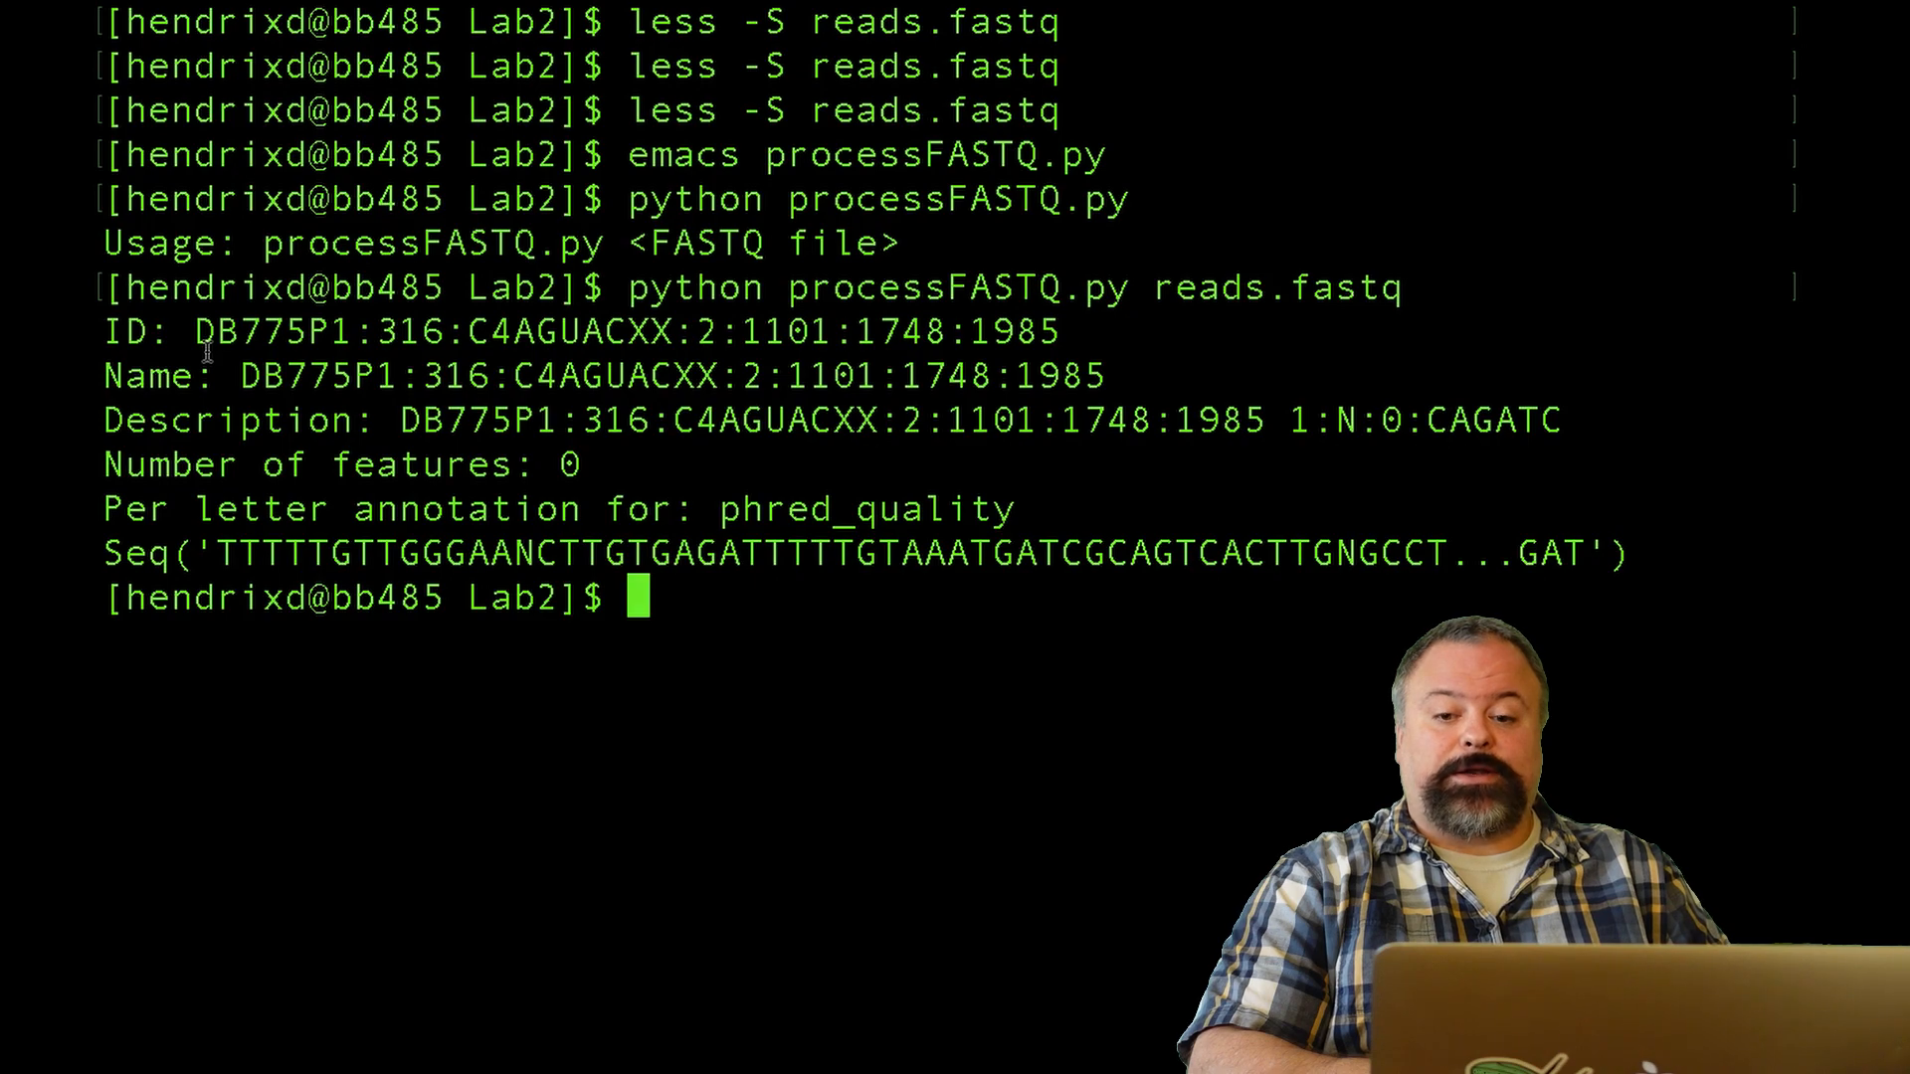
pyautogui.tripleClick(853, 553)
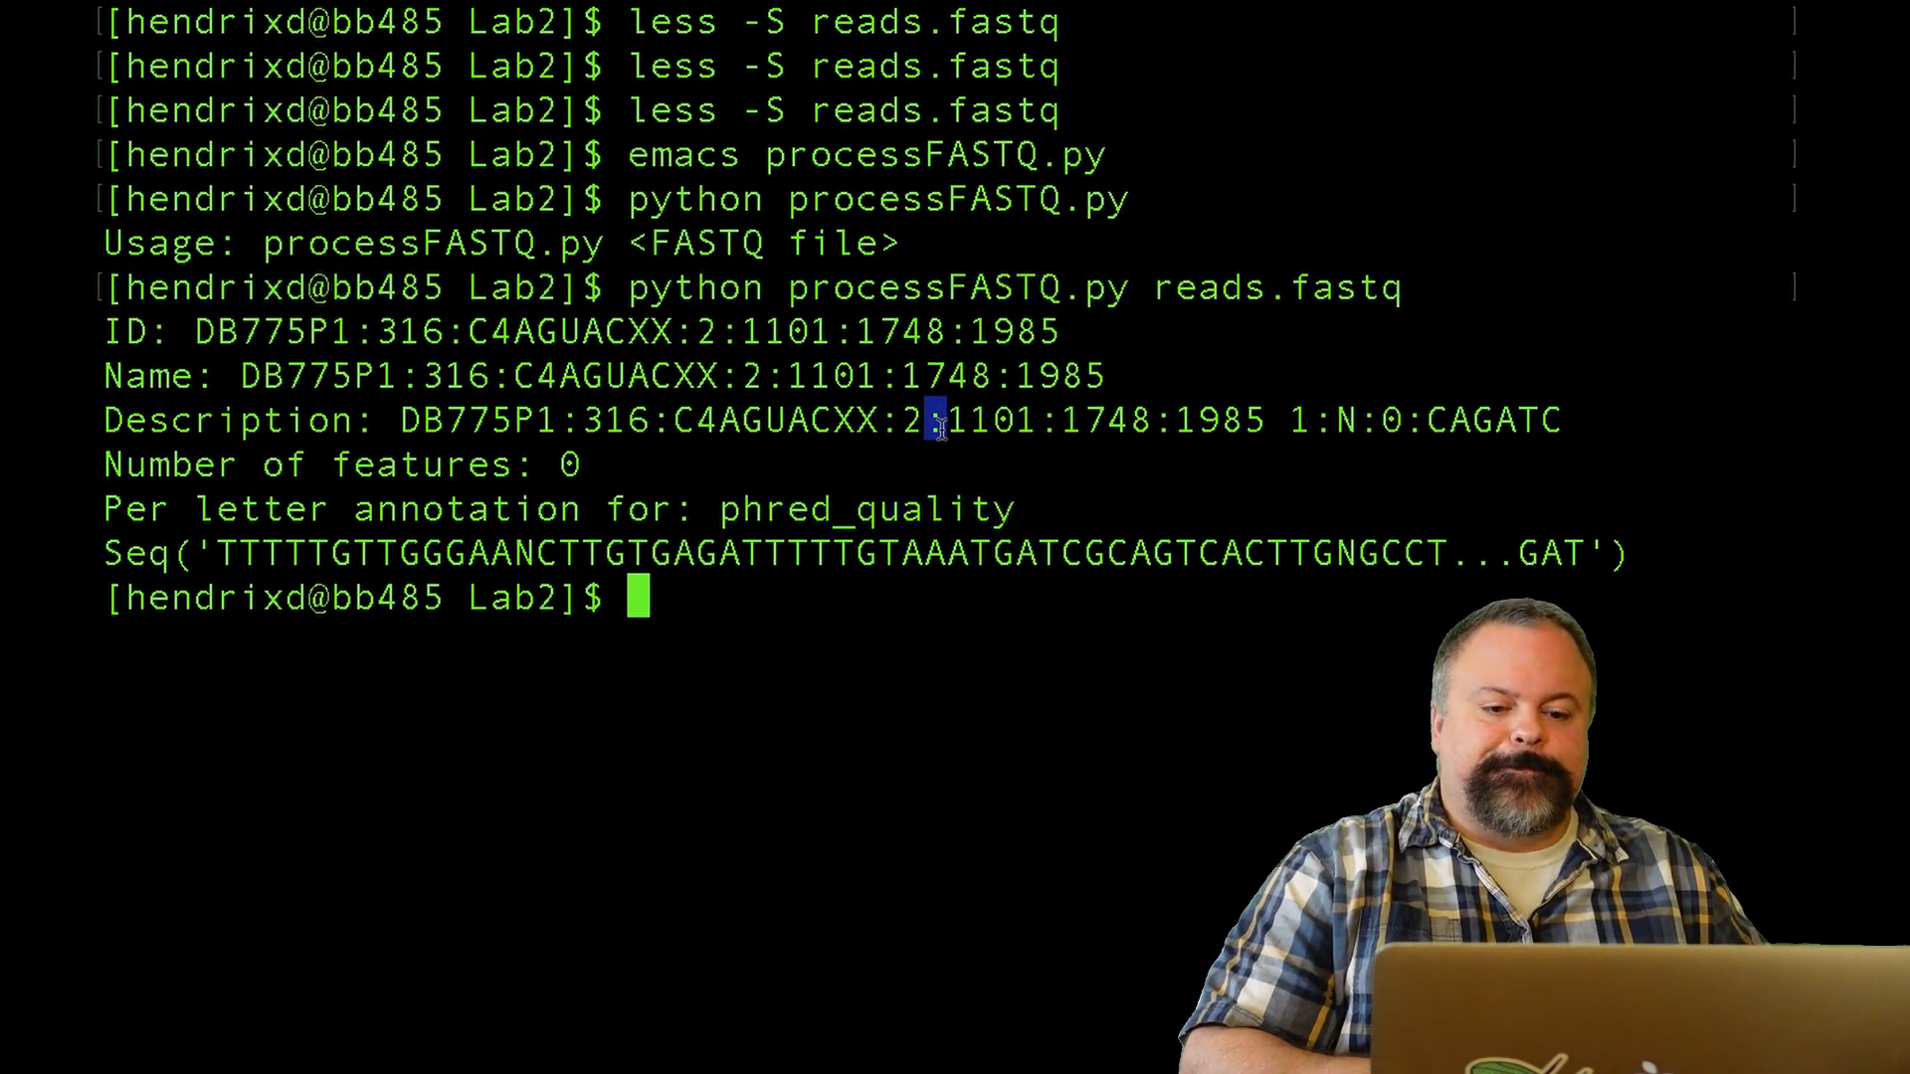
pyautogui.tripleClick(829, 420)
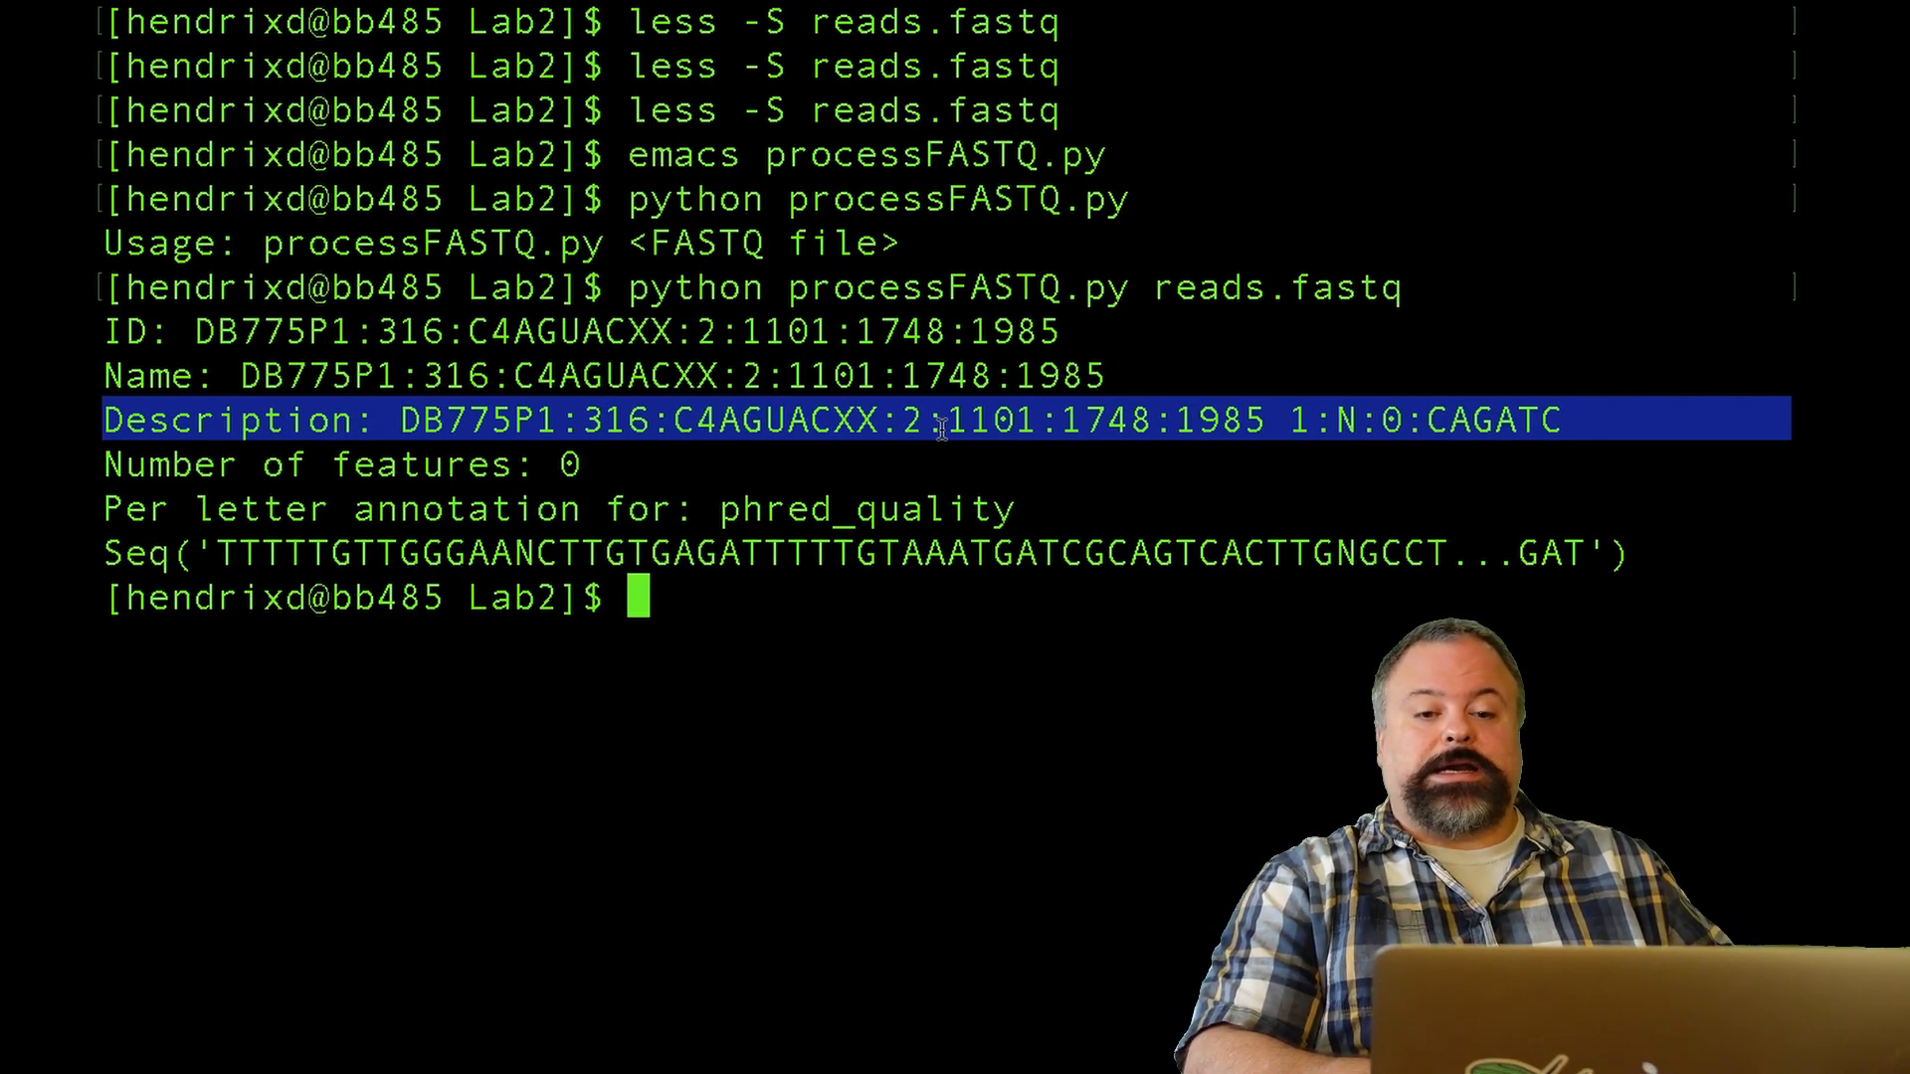
pyautogui.write('python processFASTQ.py')
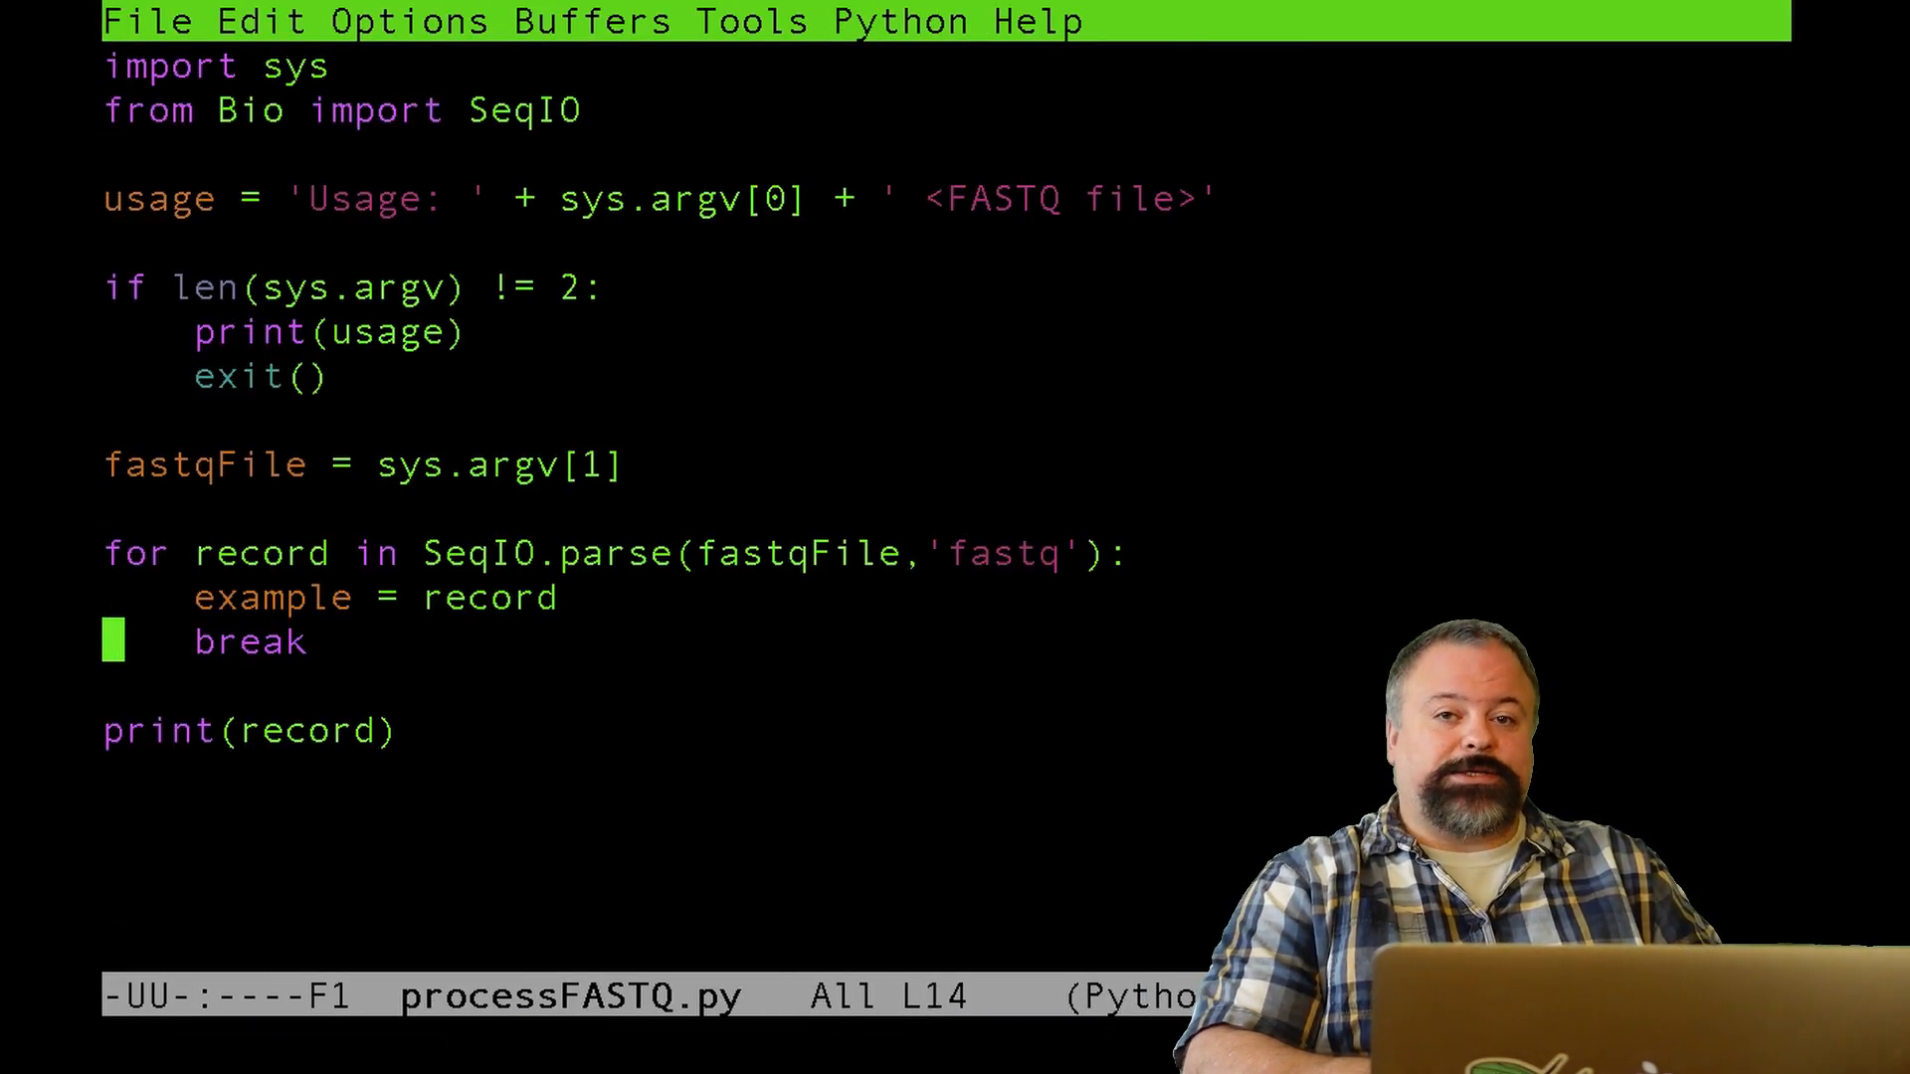
# - Add a print(len(record.seq)) line to print the sequence length
pyautogui.press('Up')
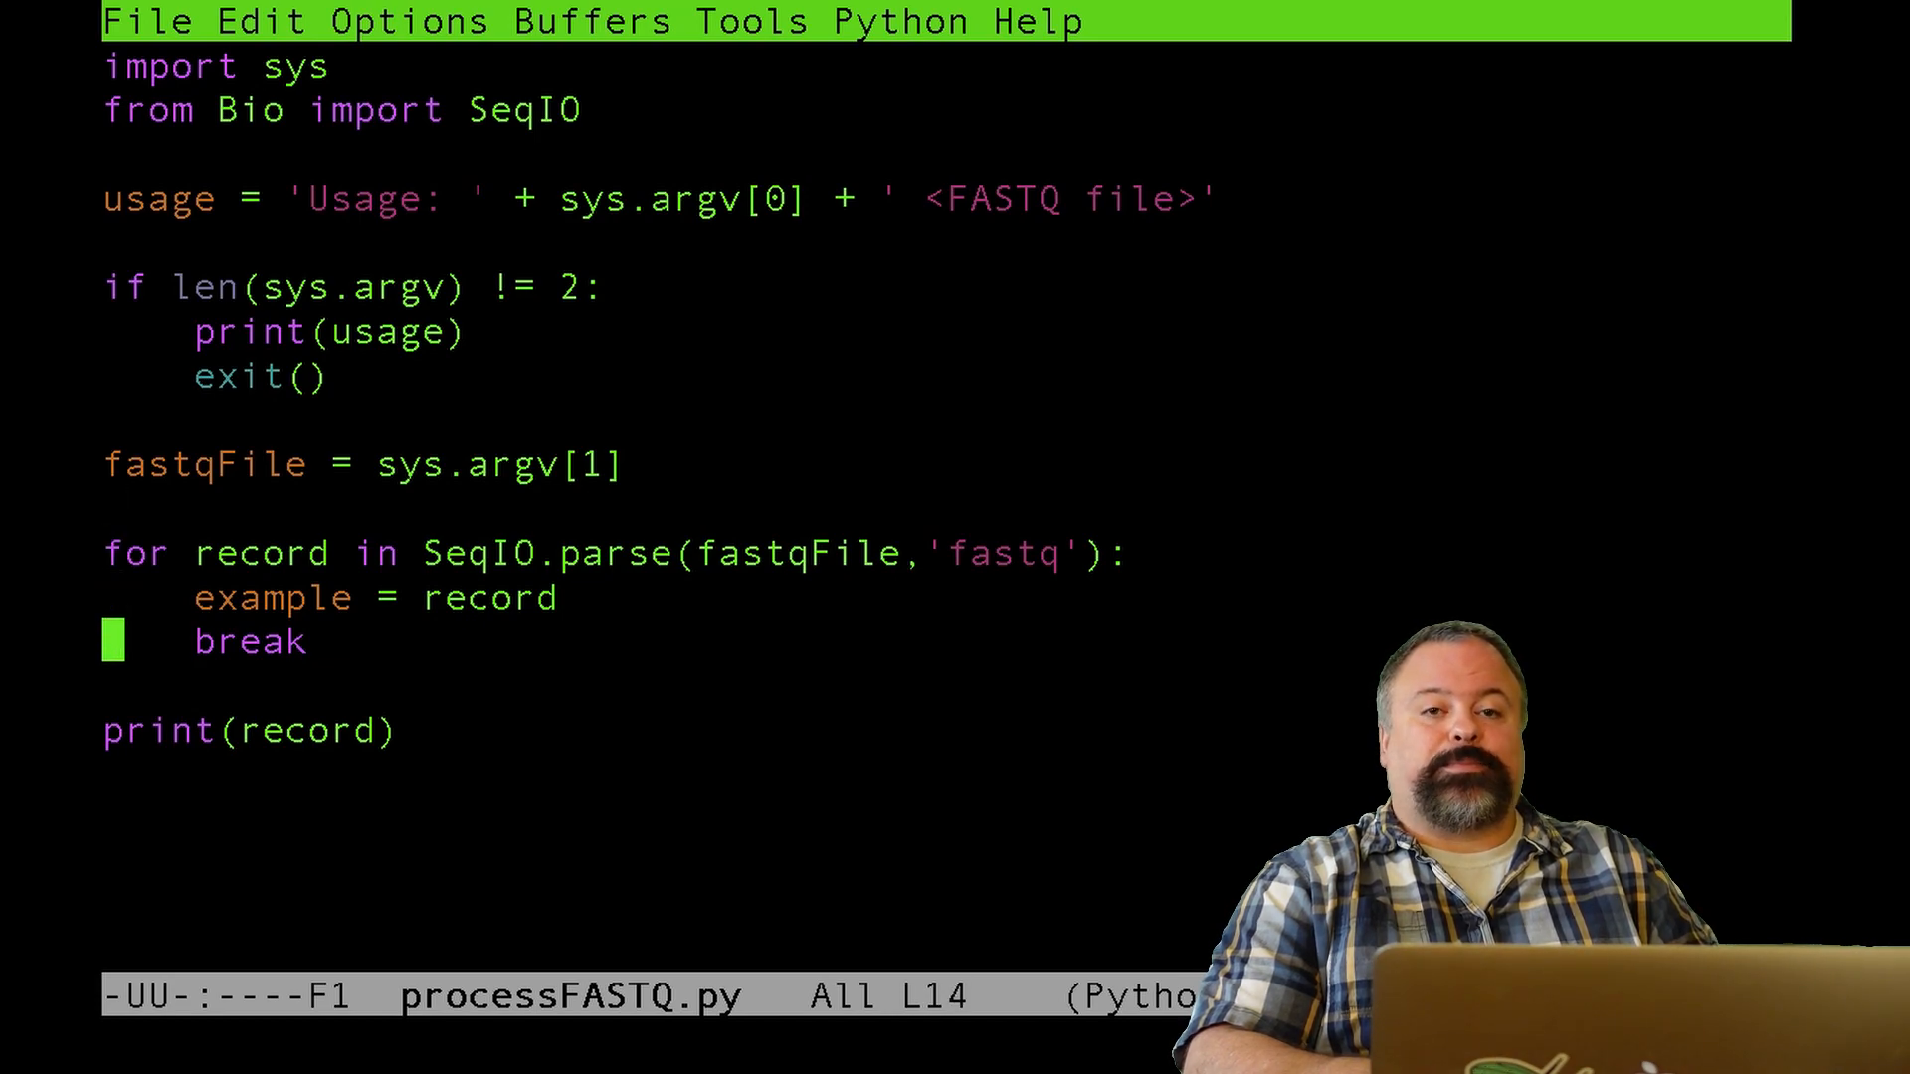
pyautogui.press('Return')
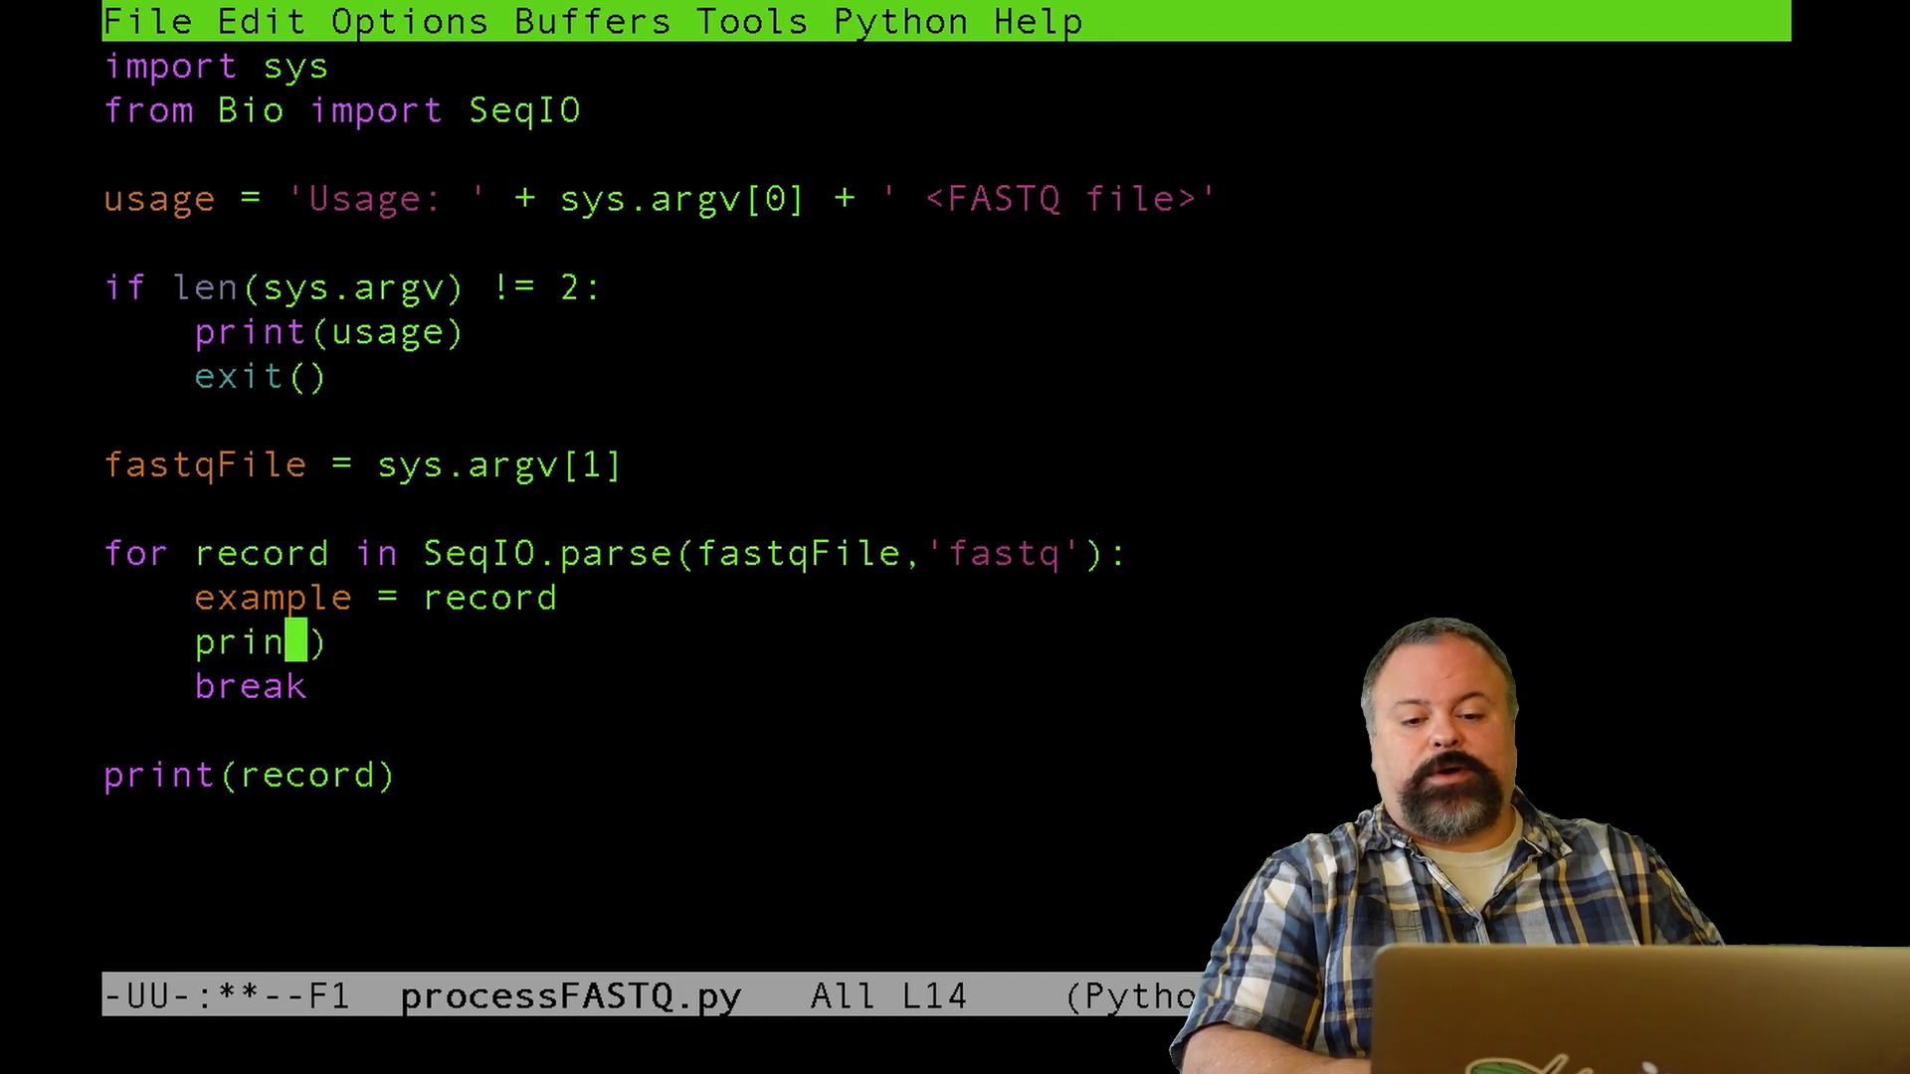
pyautogui.write('record.')
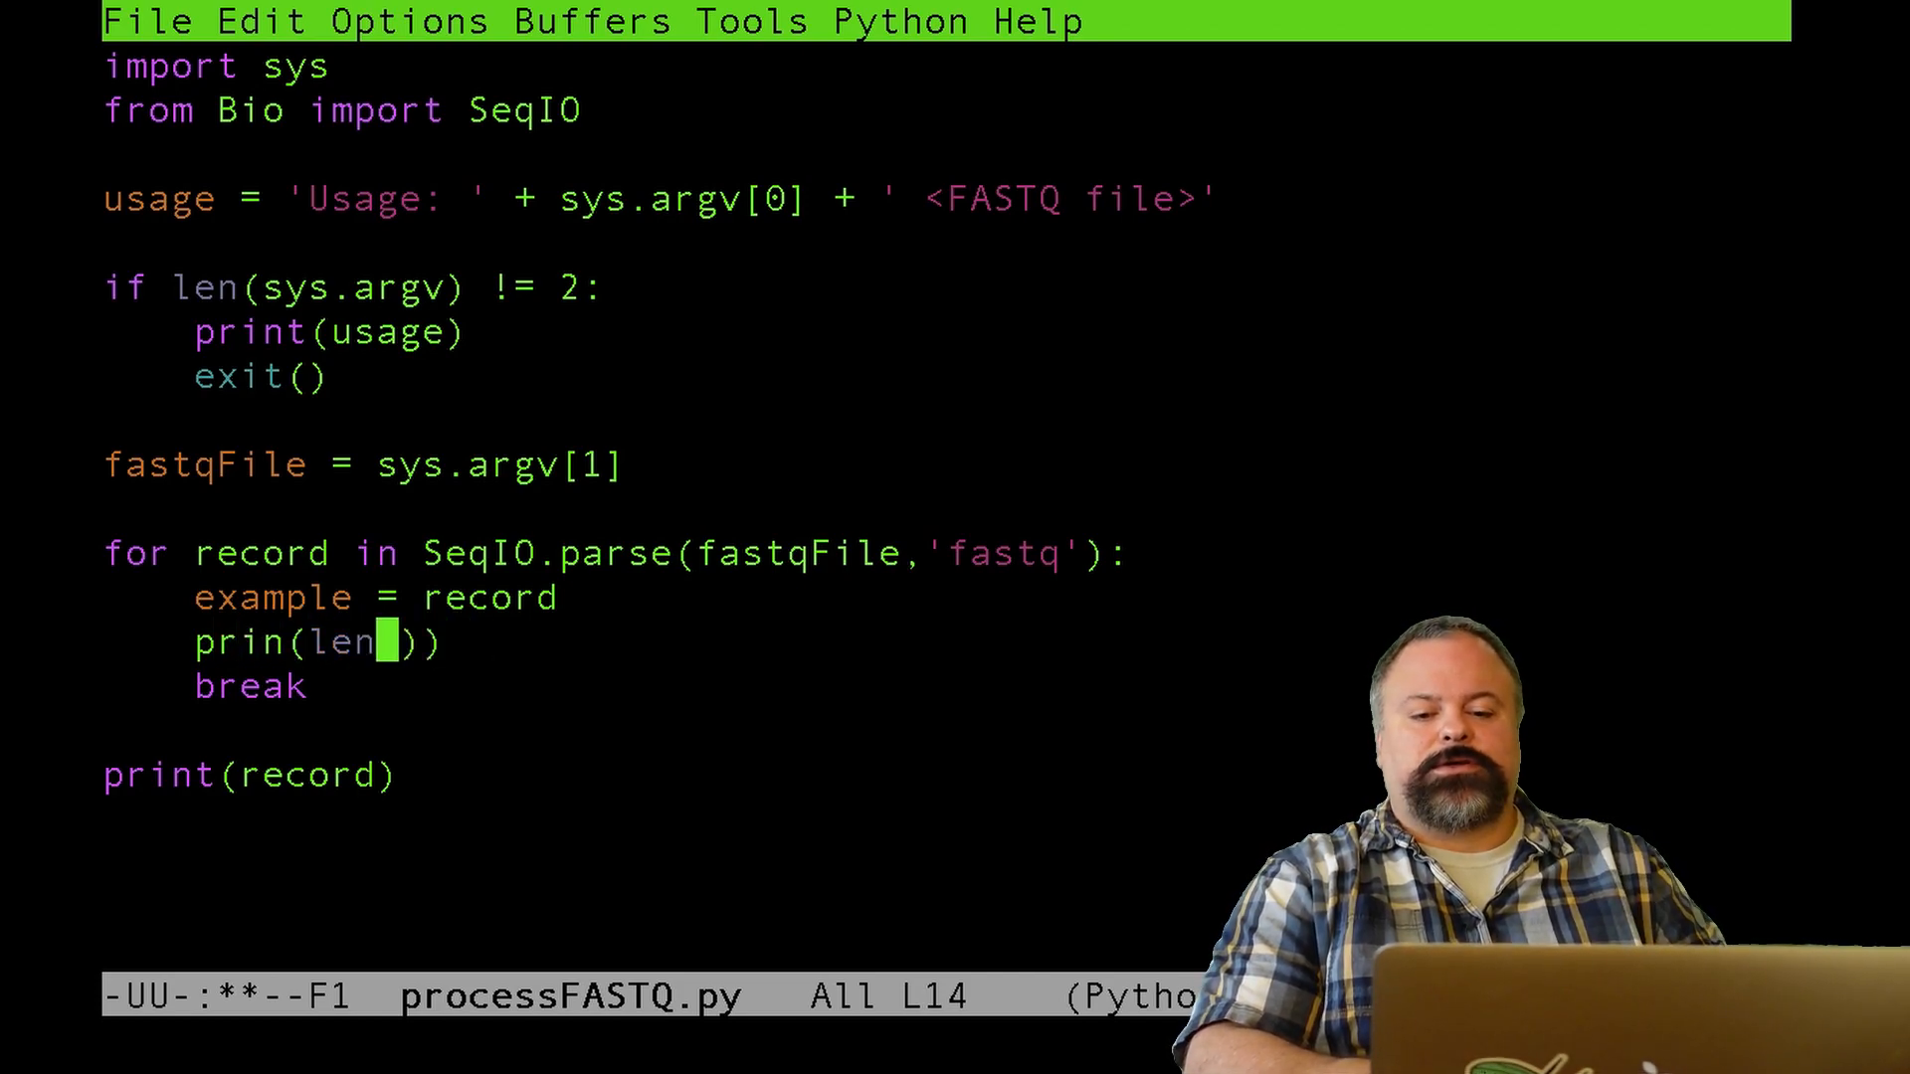
pyautogui.write('record.seq')
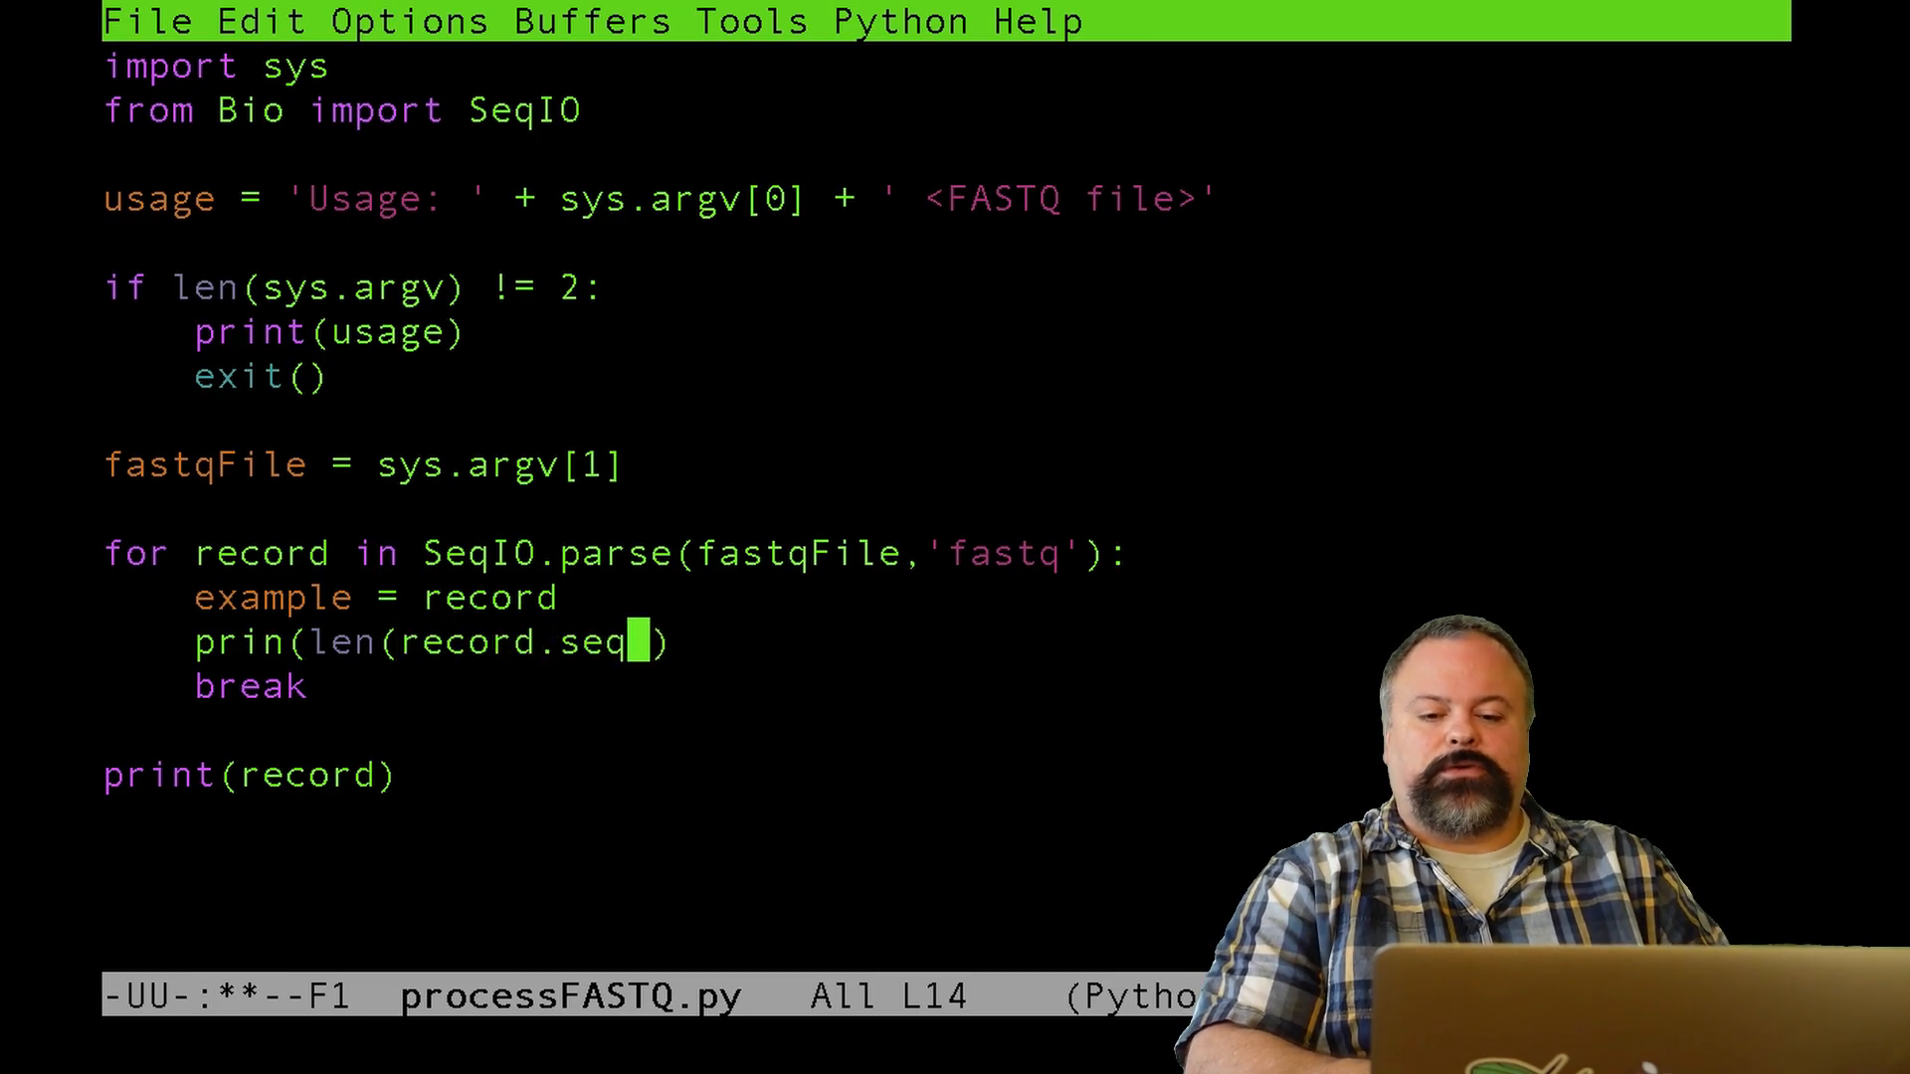
pyautogui.write(')')
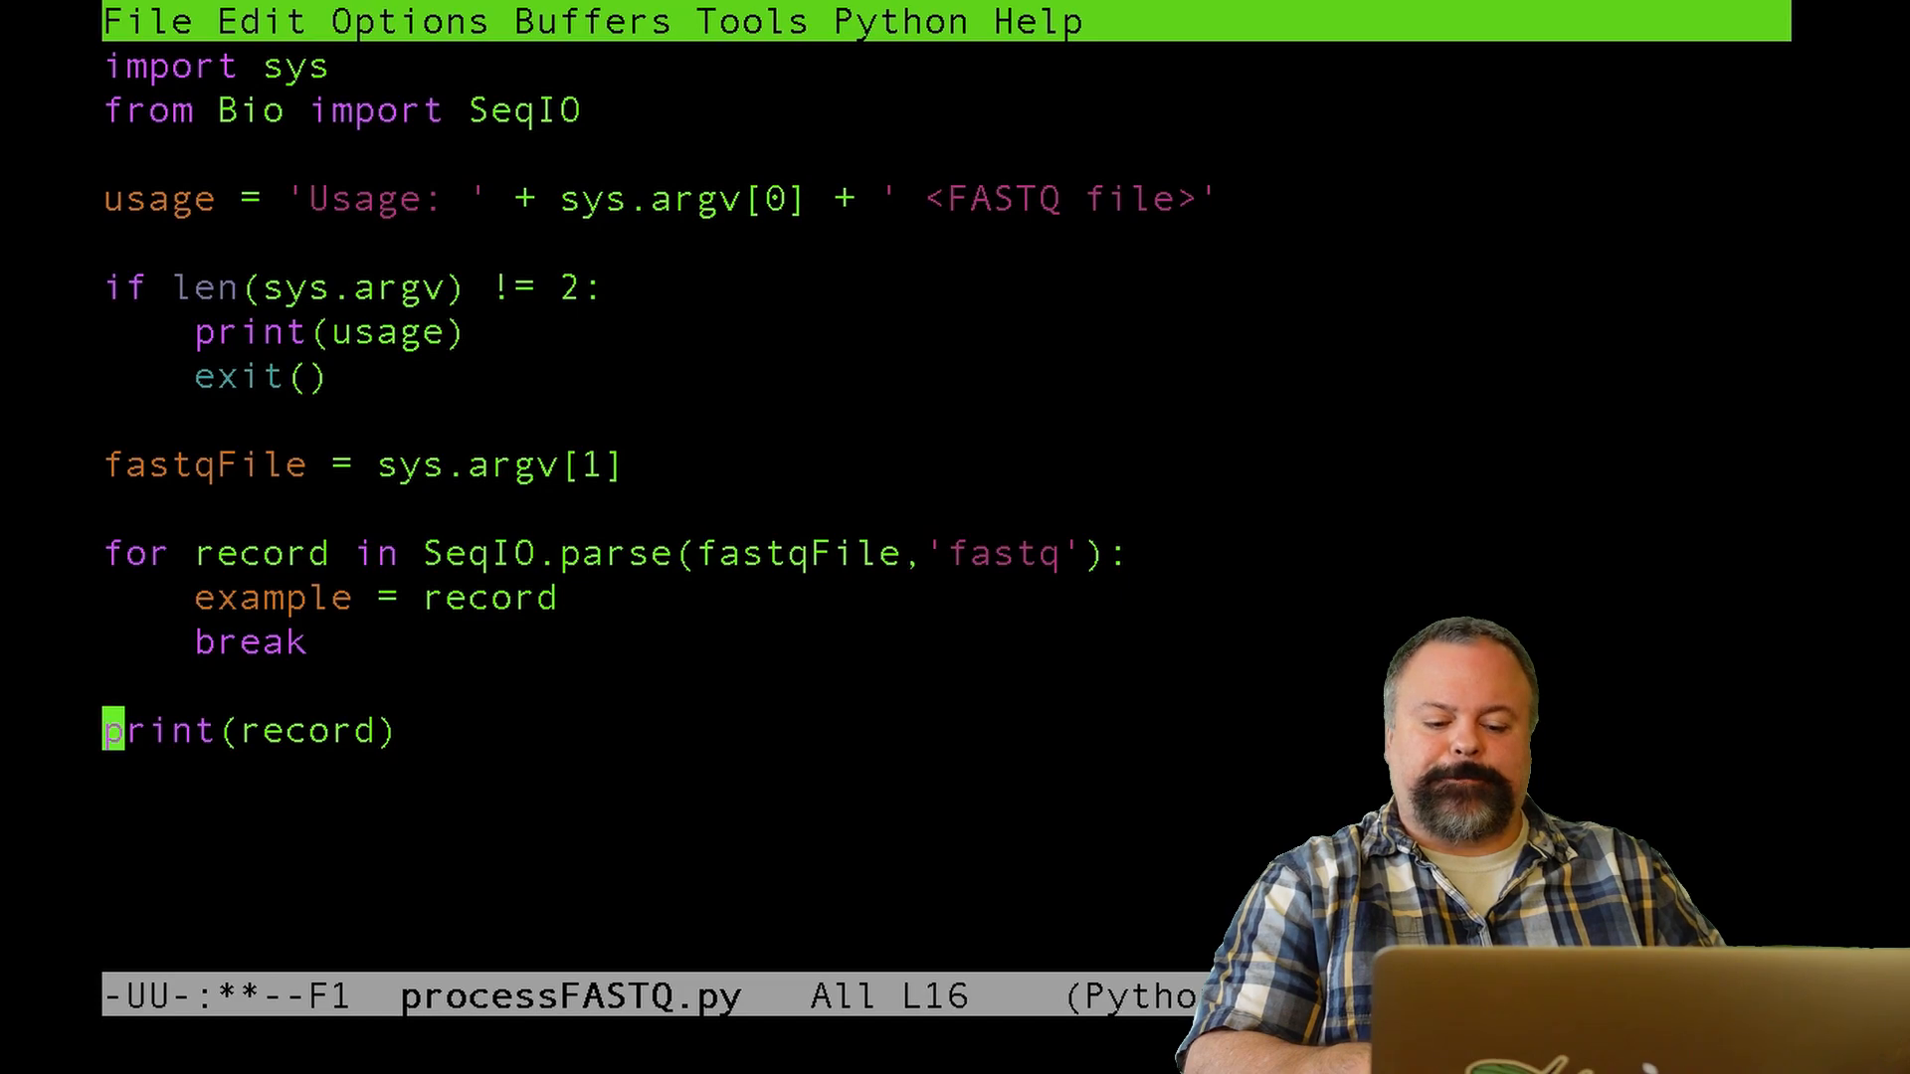
pyautogui.write('print(len(record.seq))')
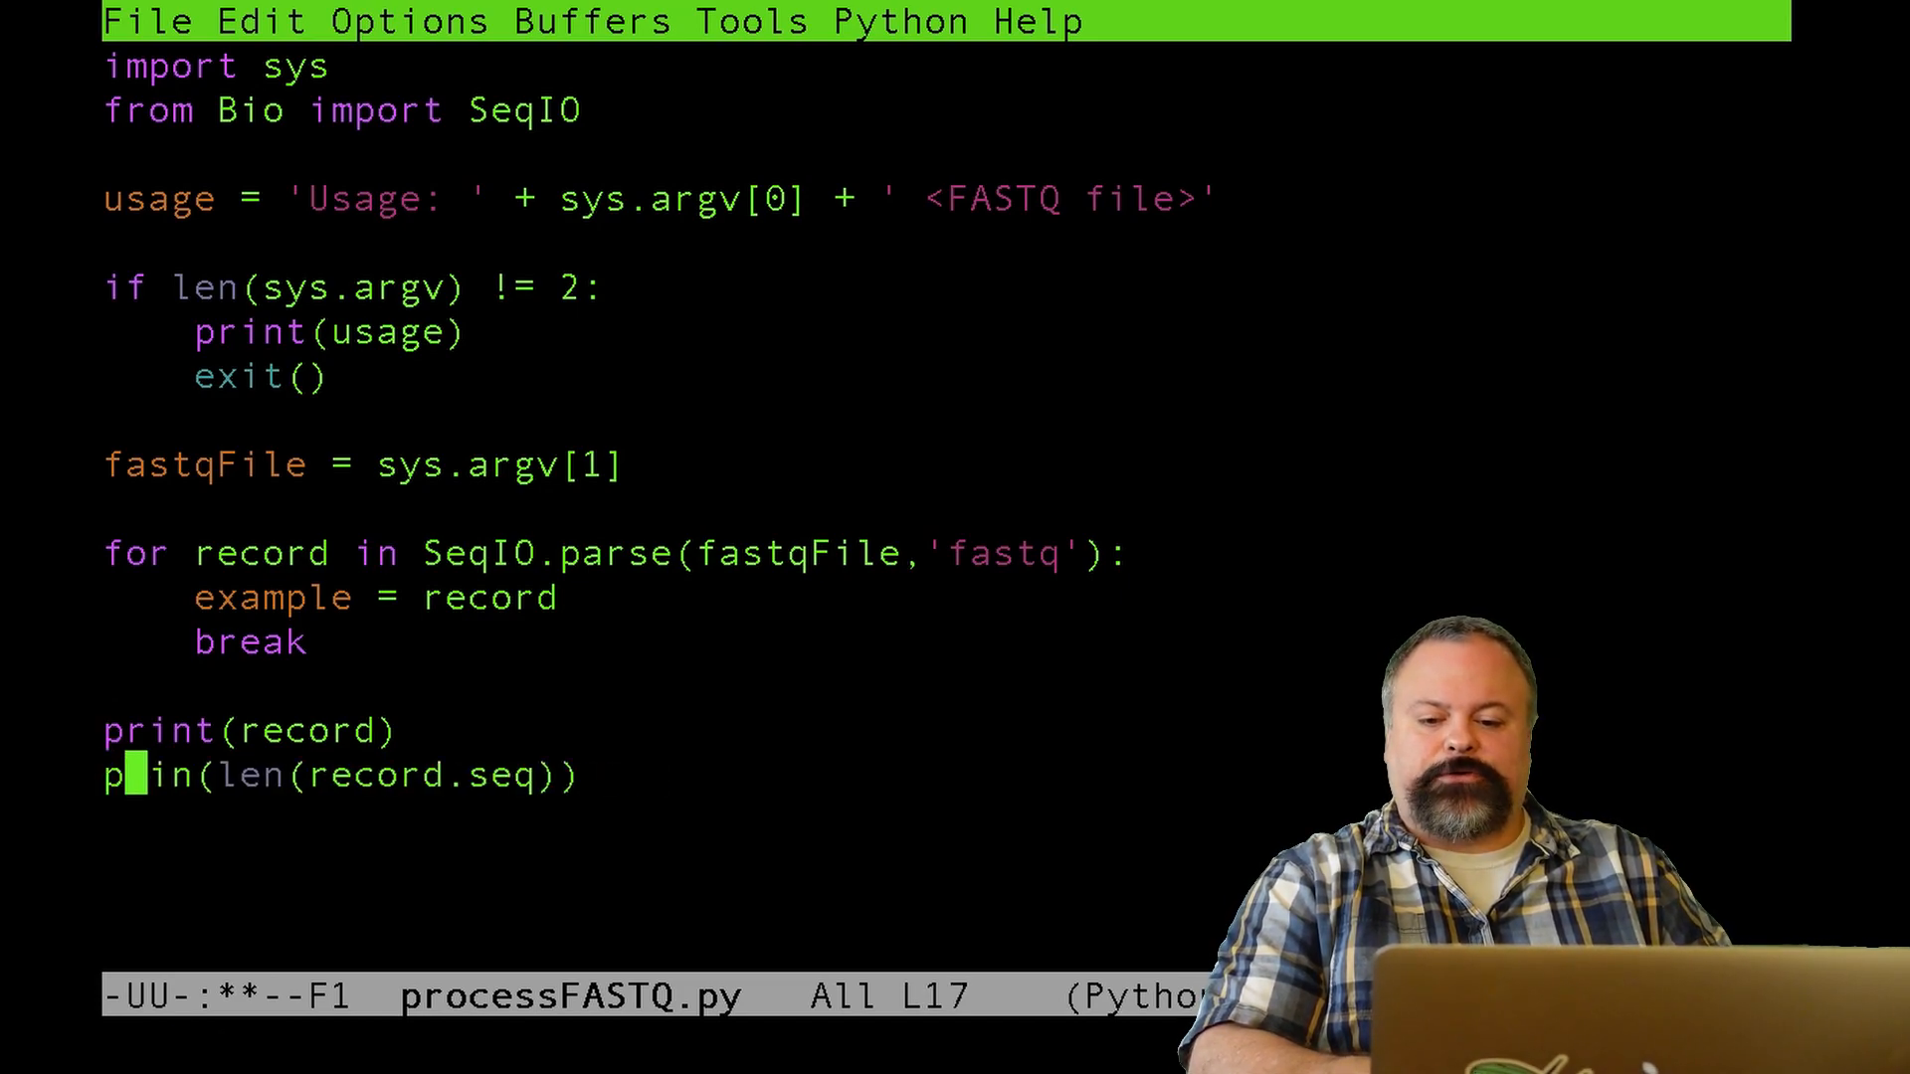
pyautogui.write('rint')
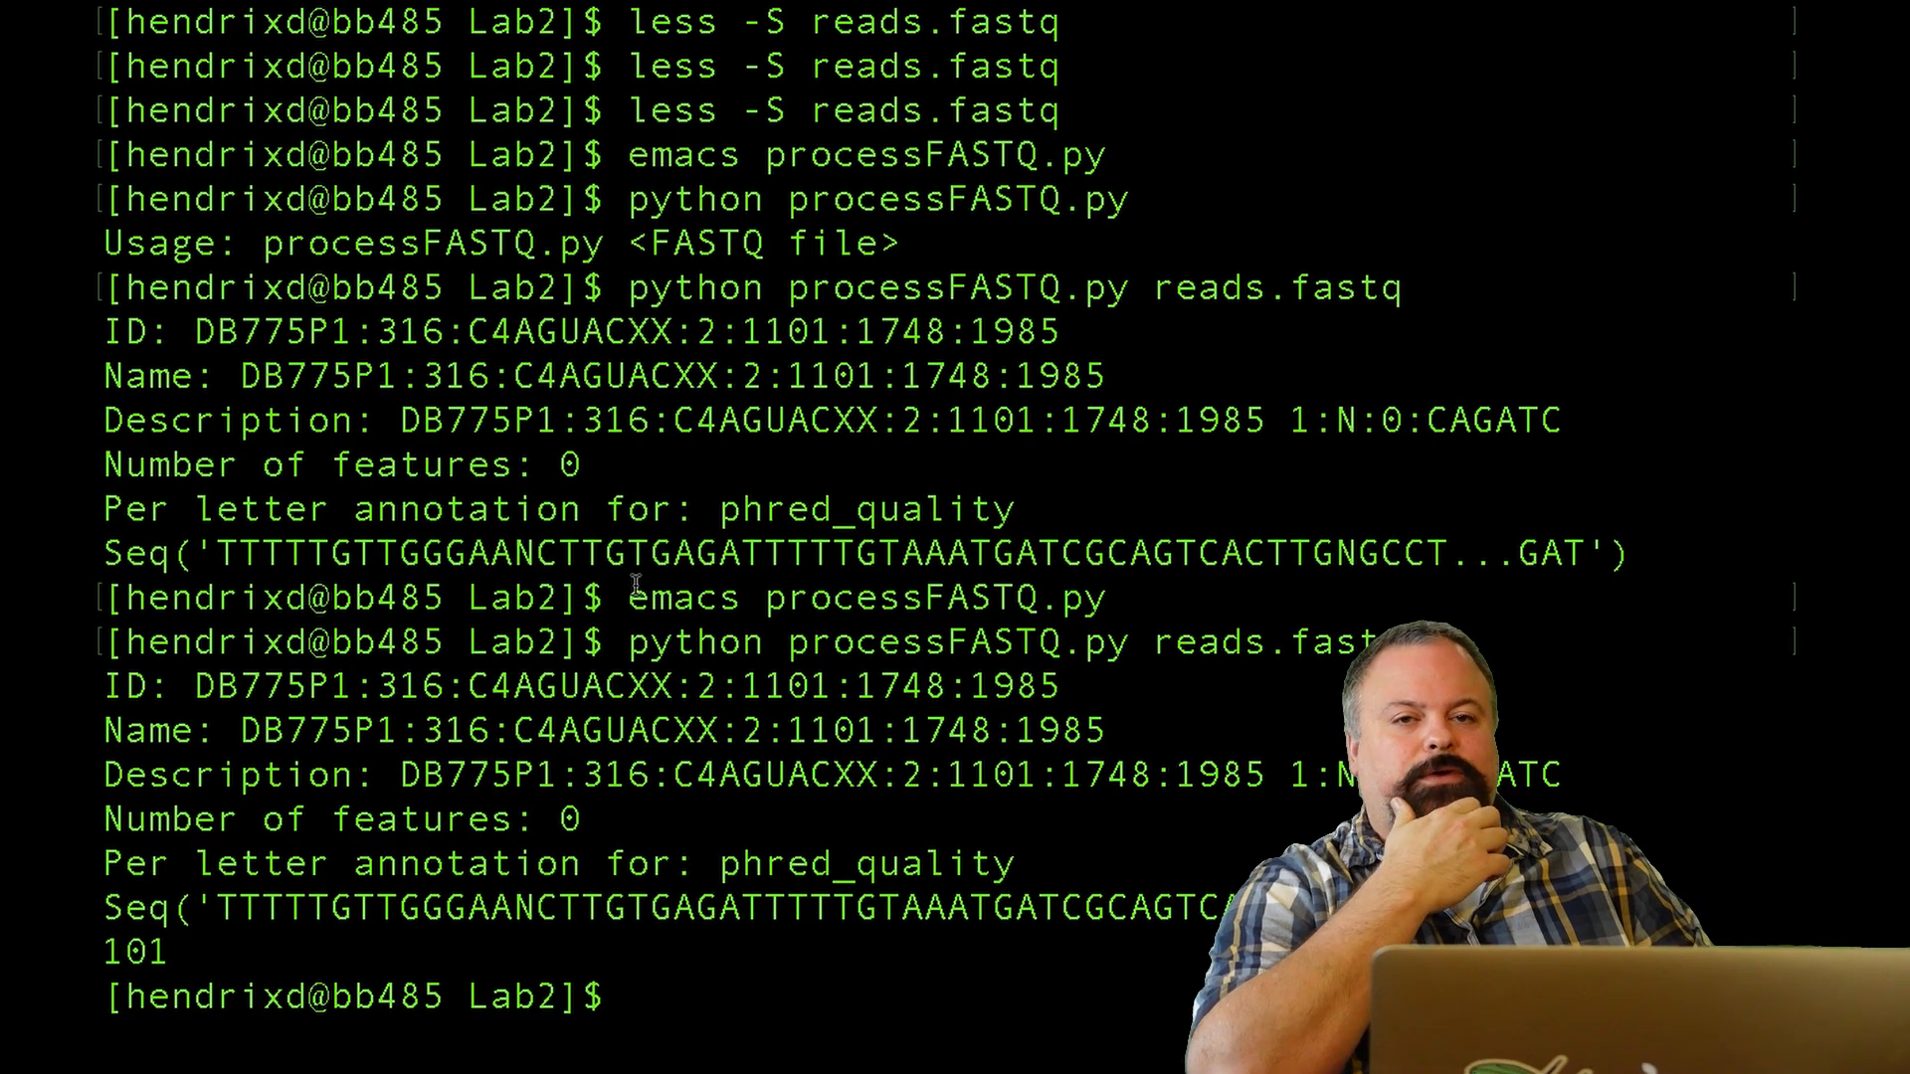
# - Reopen processFASTQ.py in Emacs from the terminal
pyautogui.write('emacs processFASTQ.py')
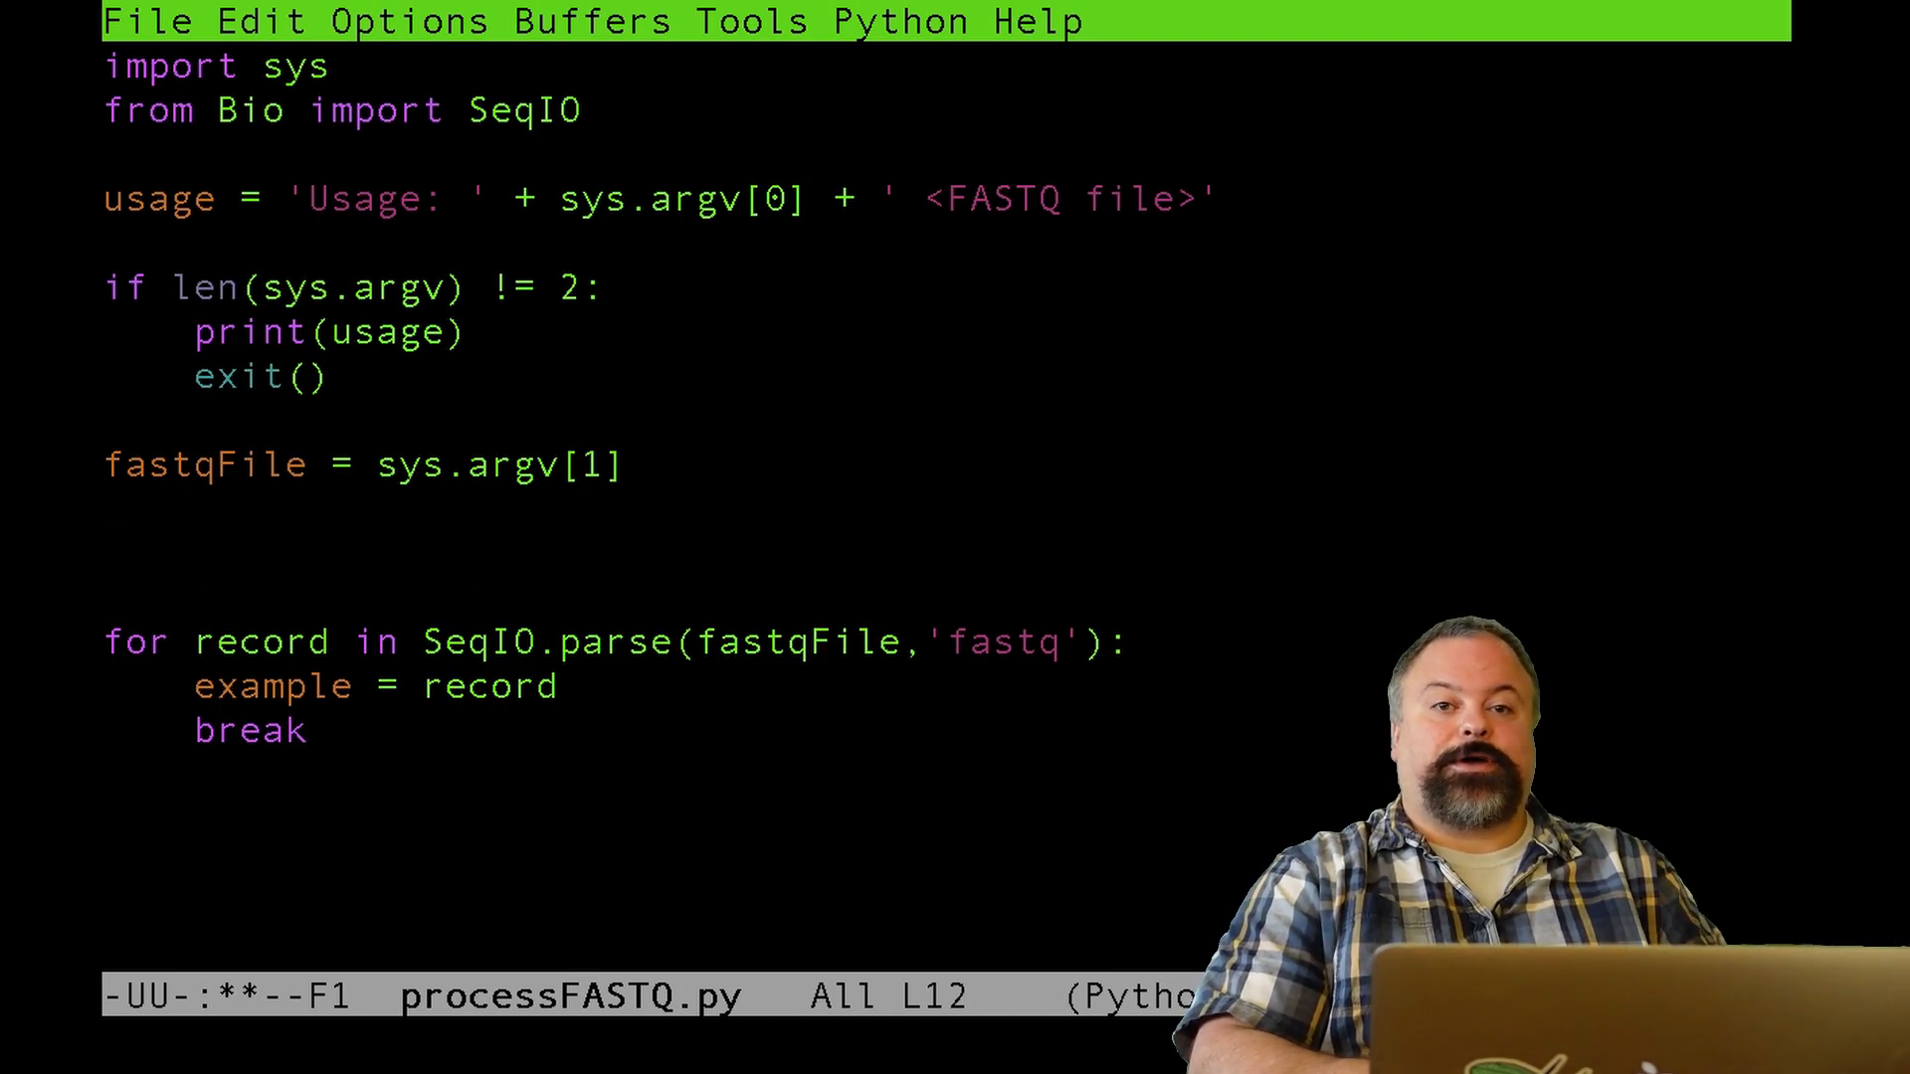
# - Initialize S_i = [0.0] * 100 above the loop
pyautogui.write('S')
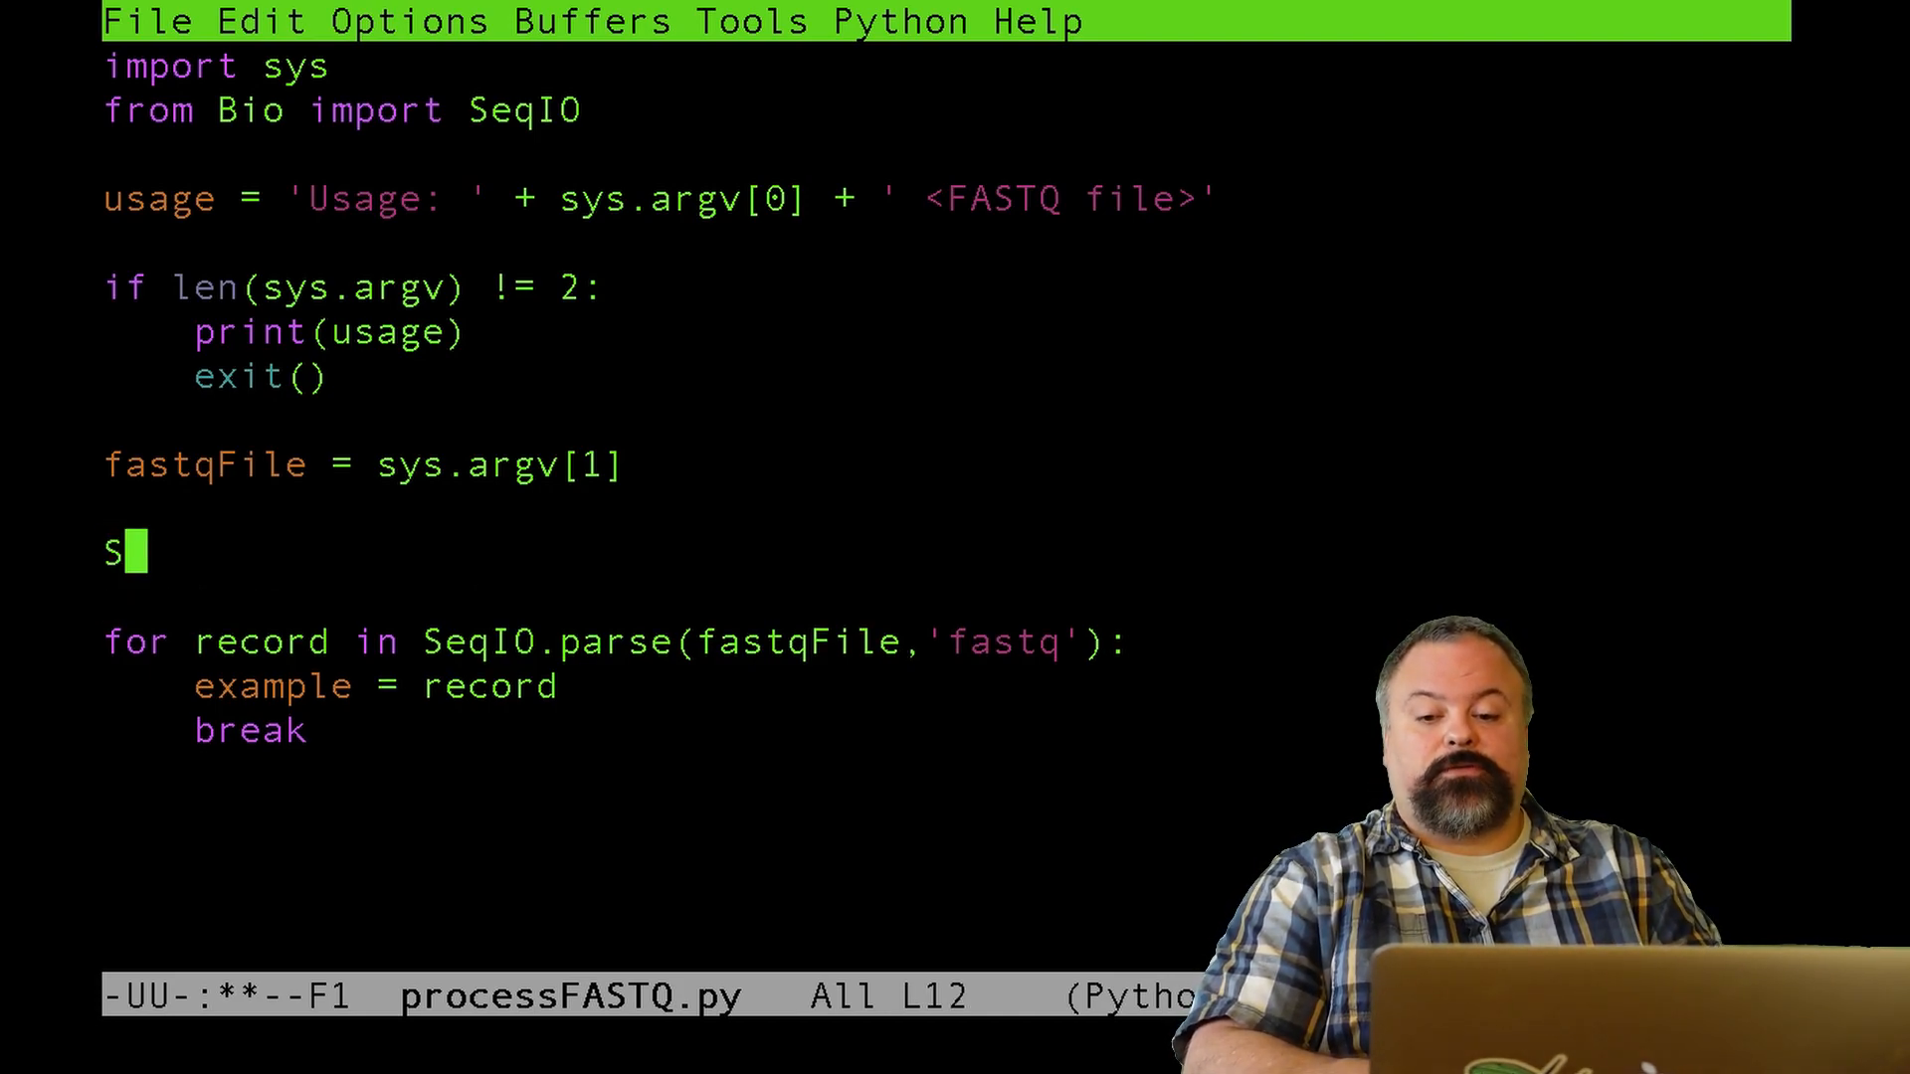
pyautogui.write('_')
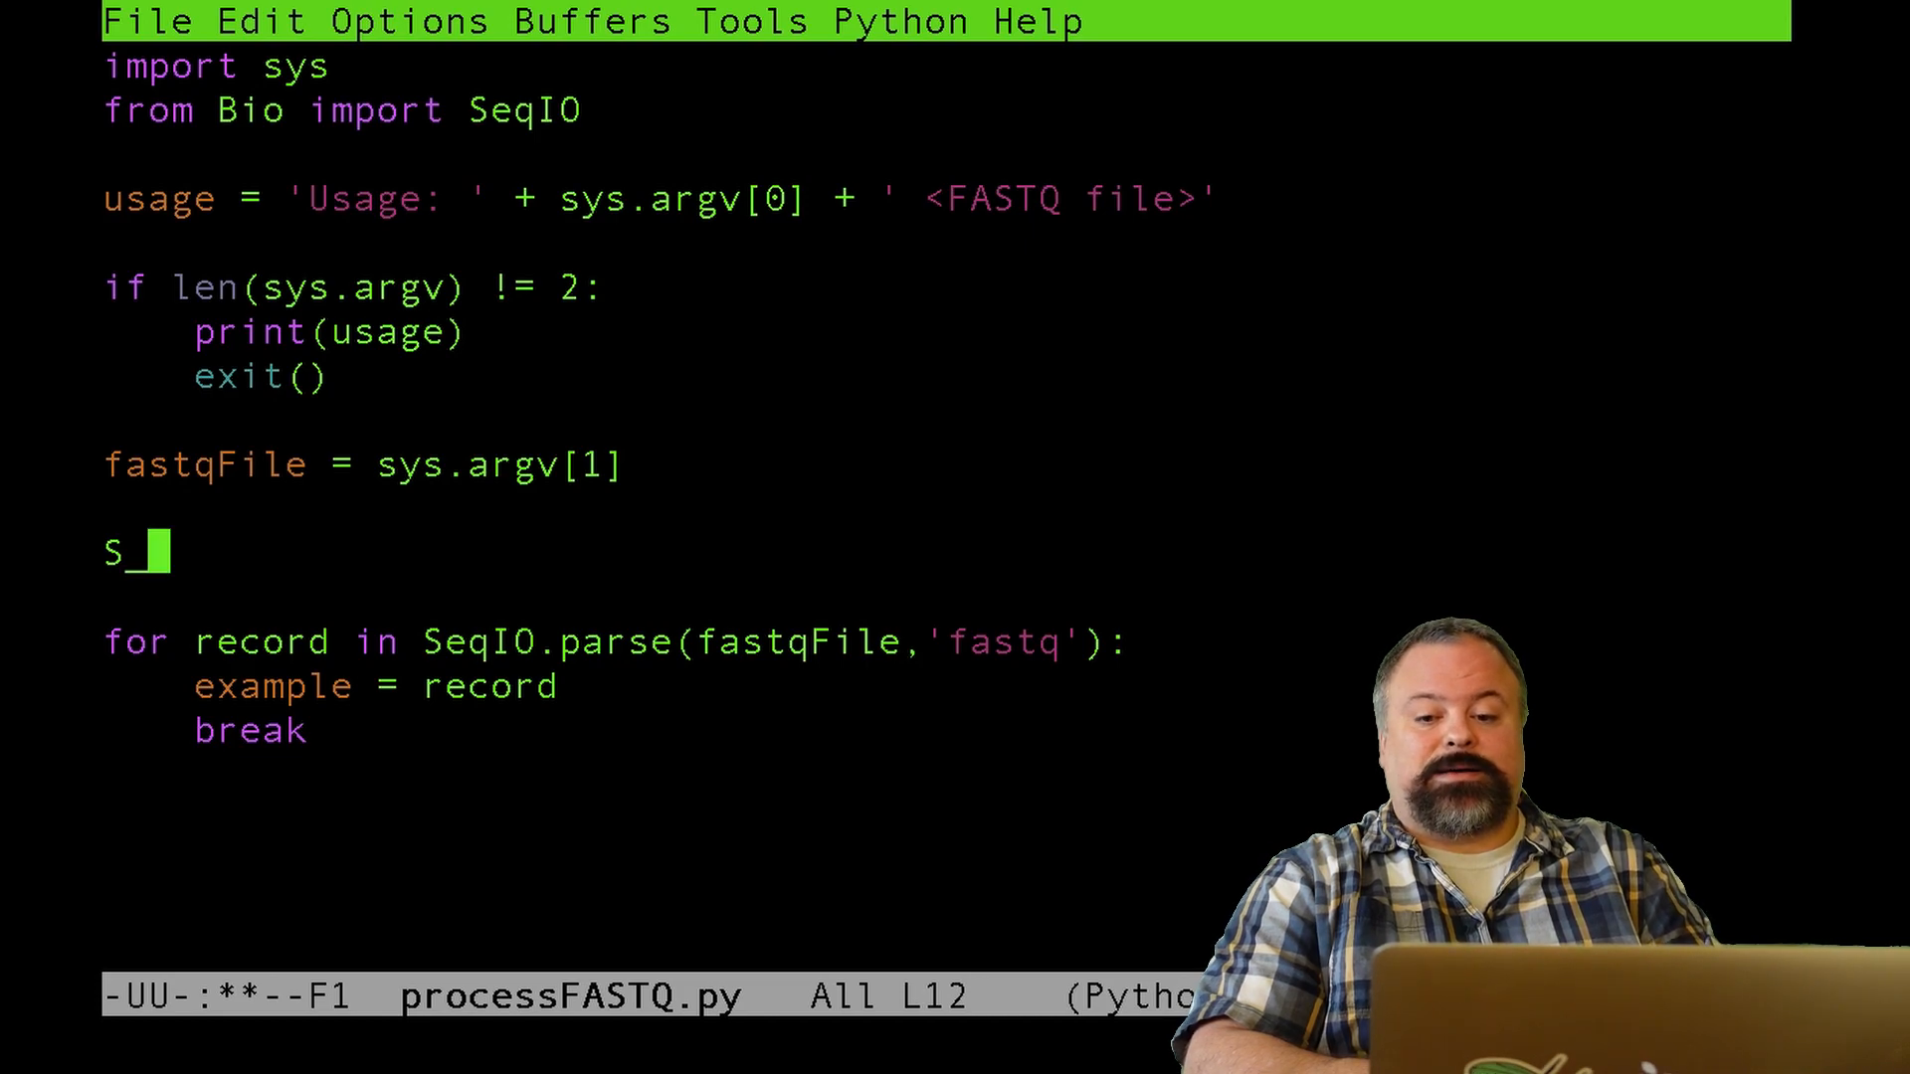
pyautogui.write('i =')
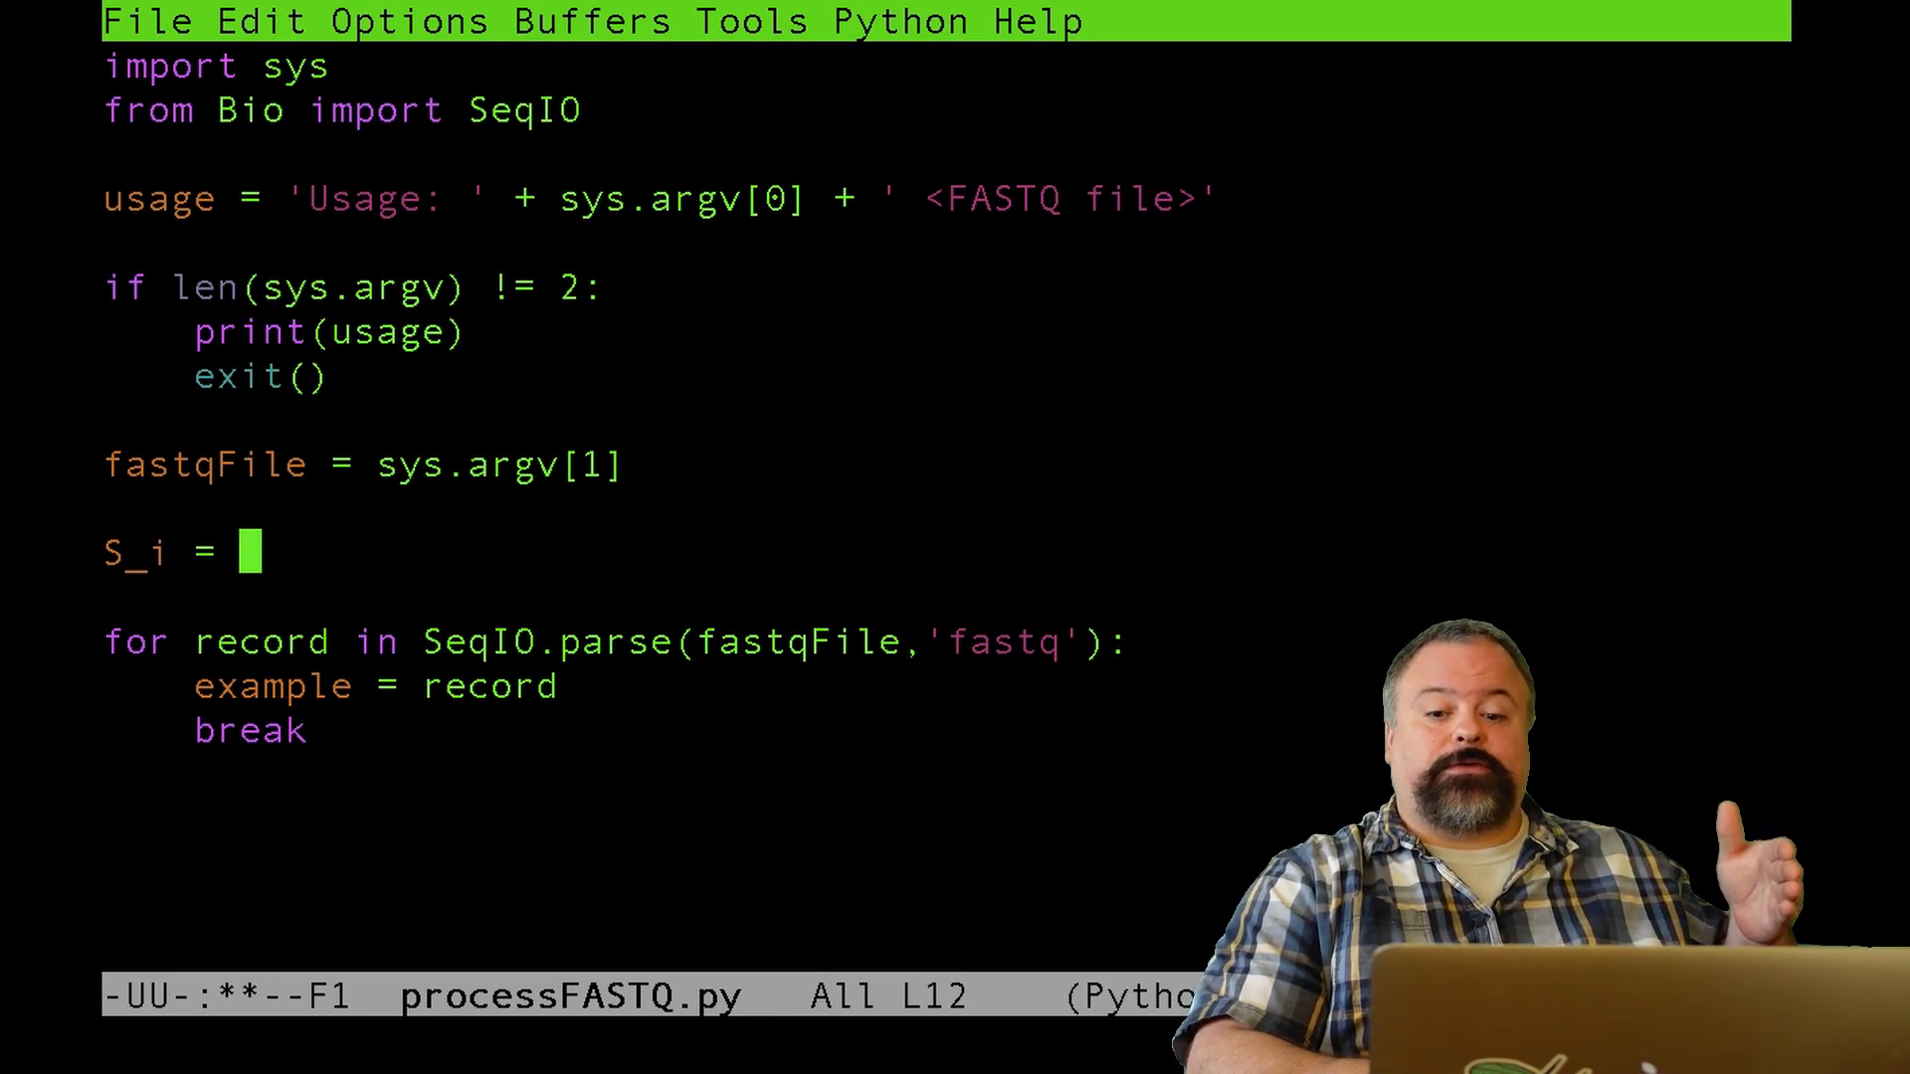
pyautogui.write(']')
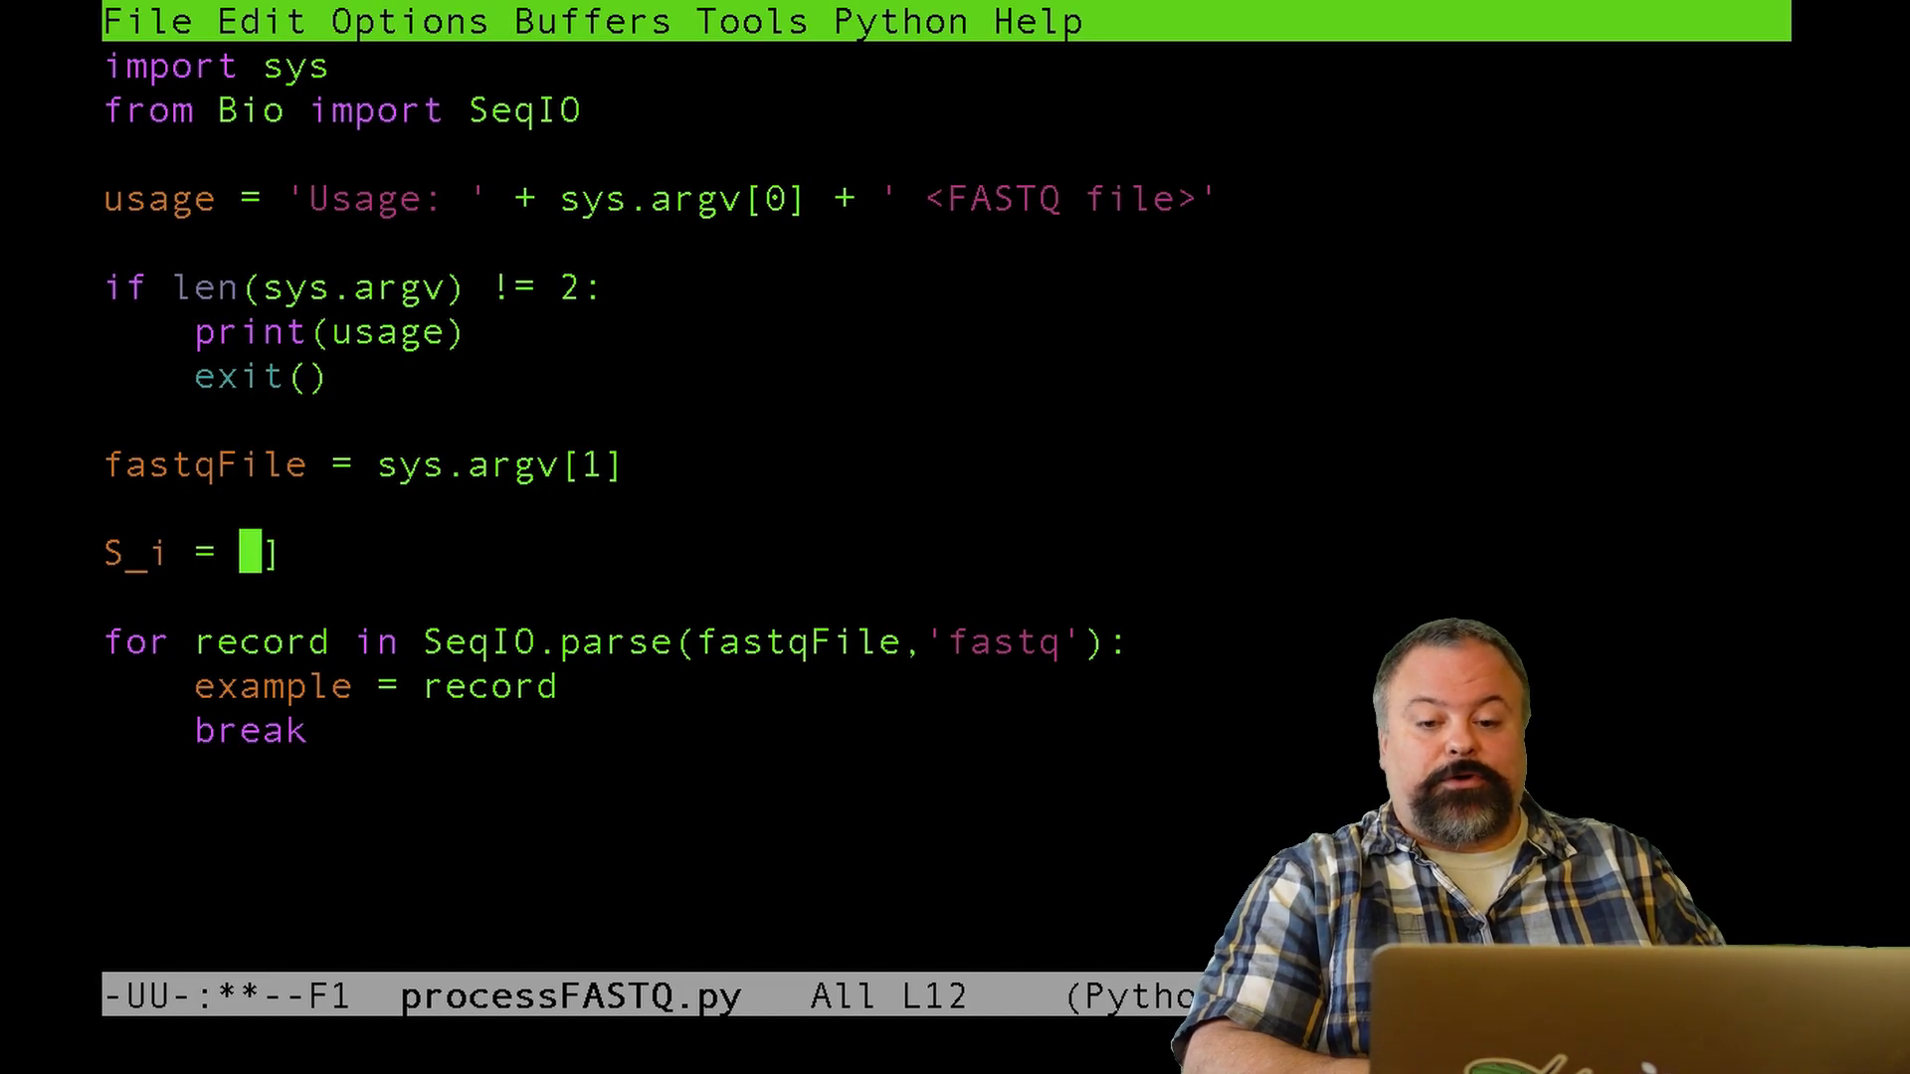
pyautogui.write('[*')
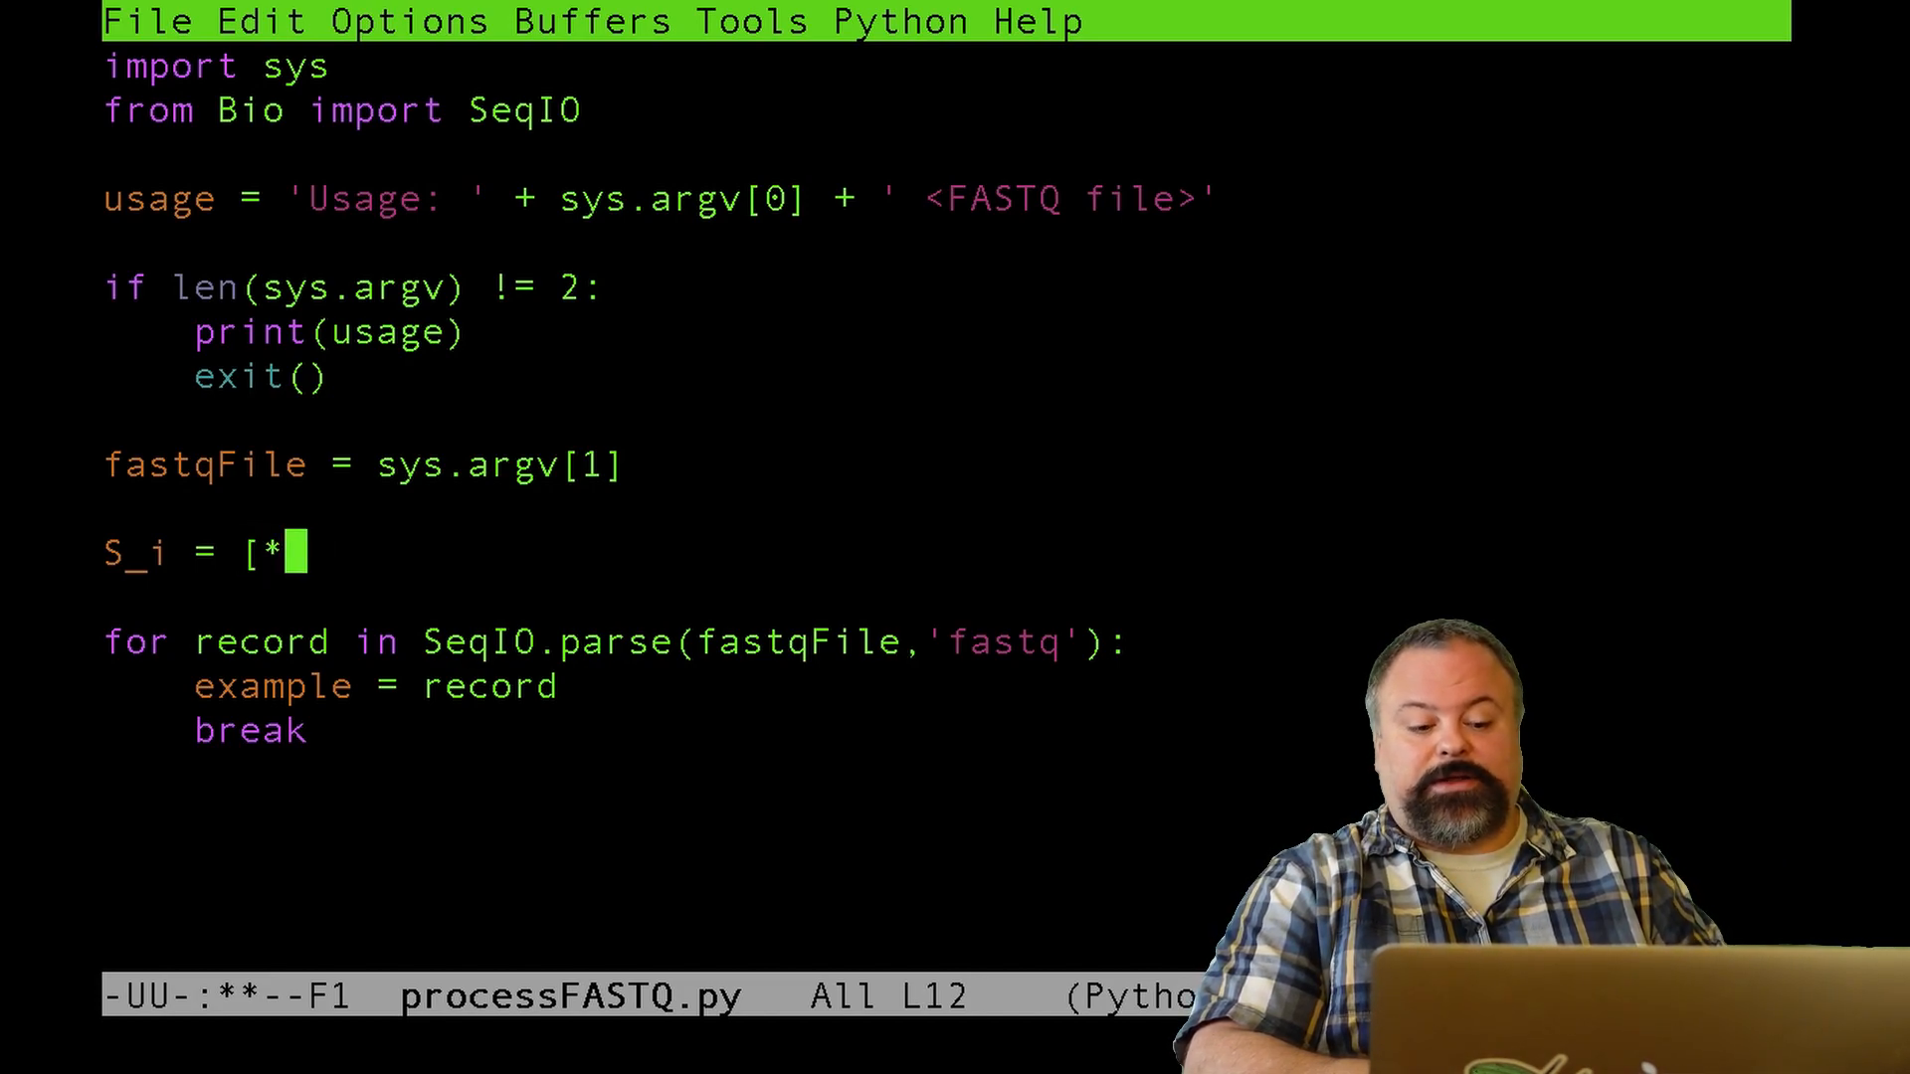
pyautogui.write('0.0]')
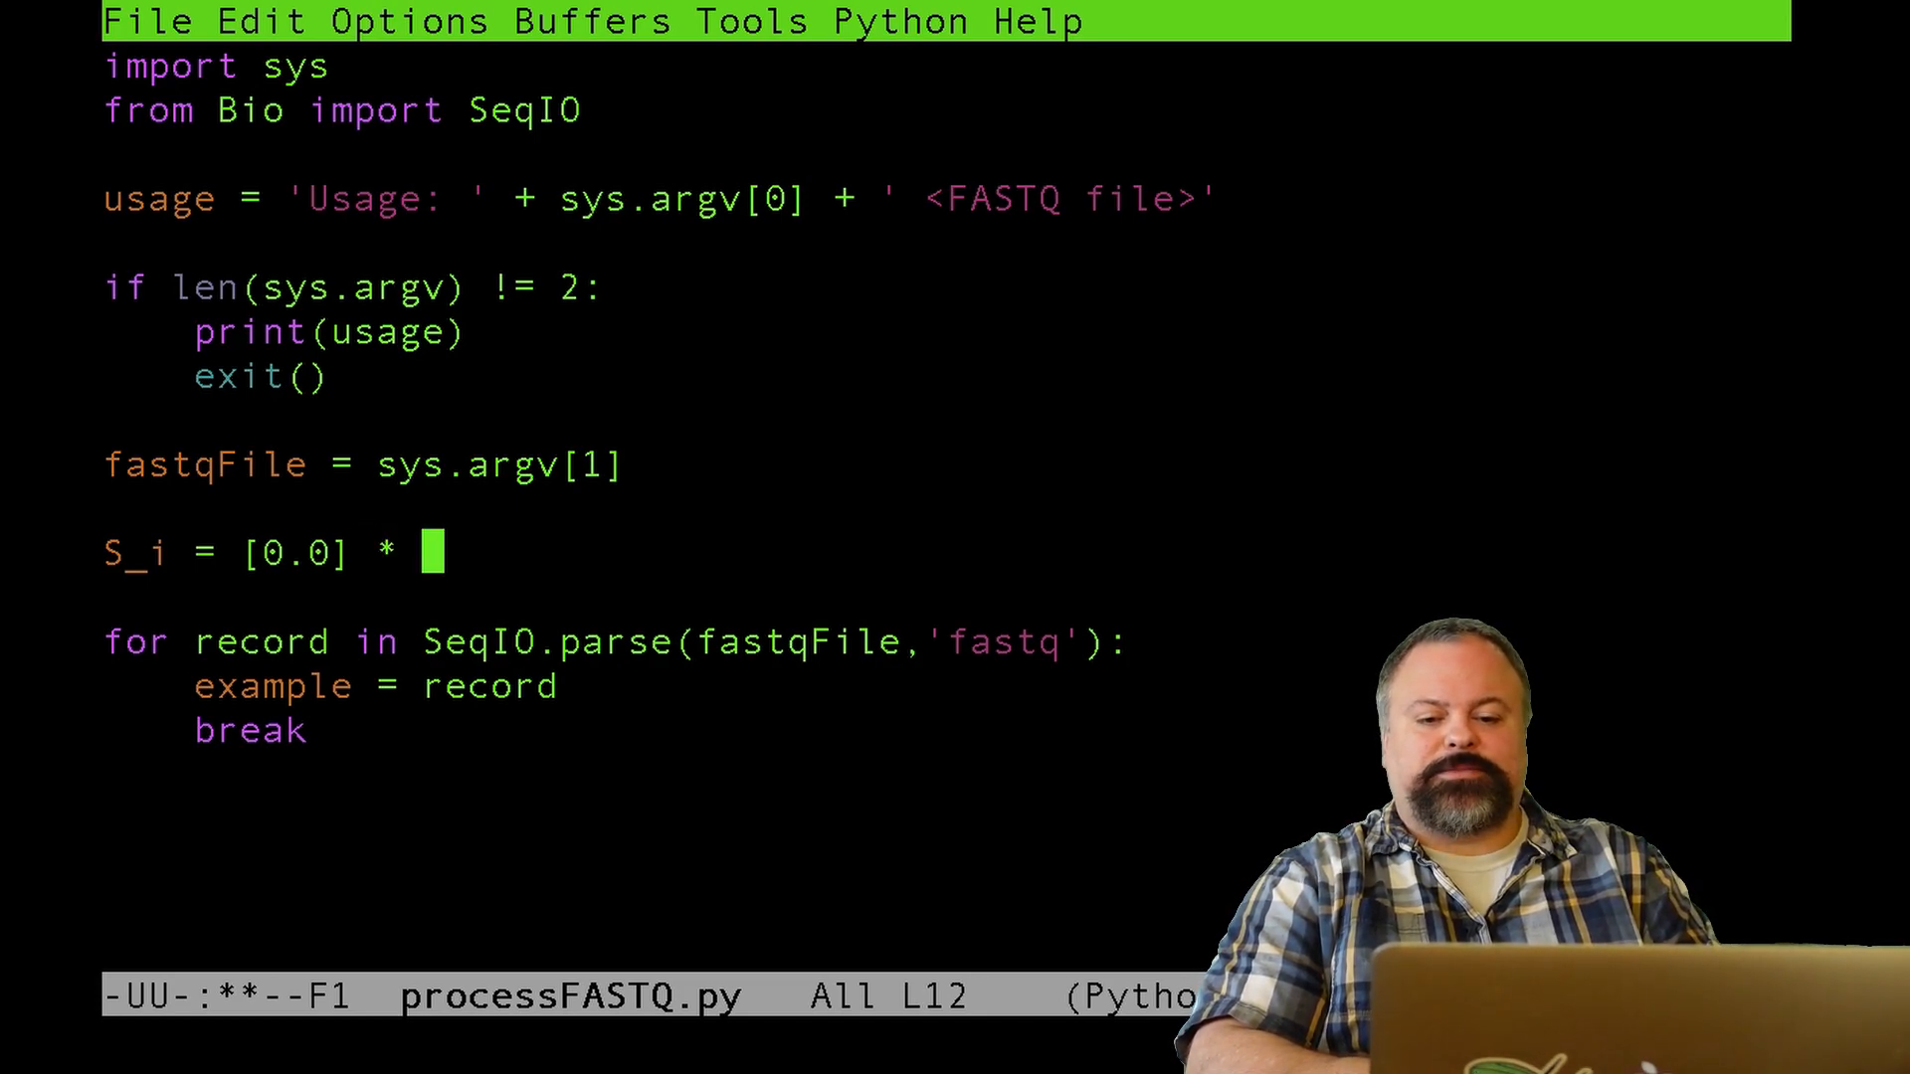
pyautogui.write('100')
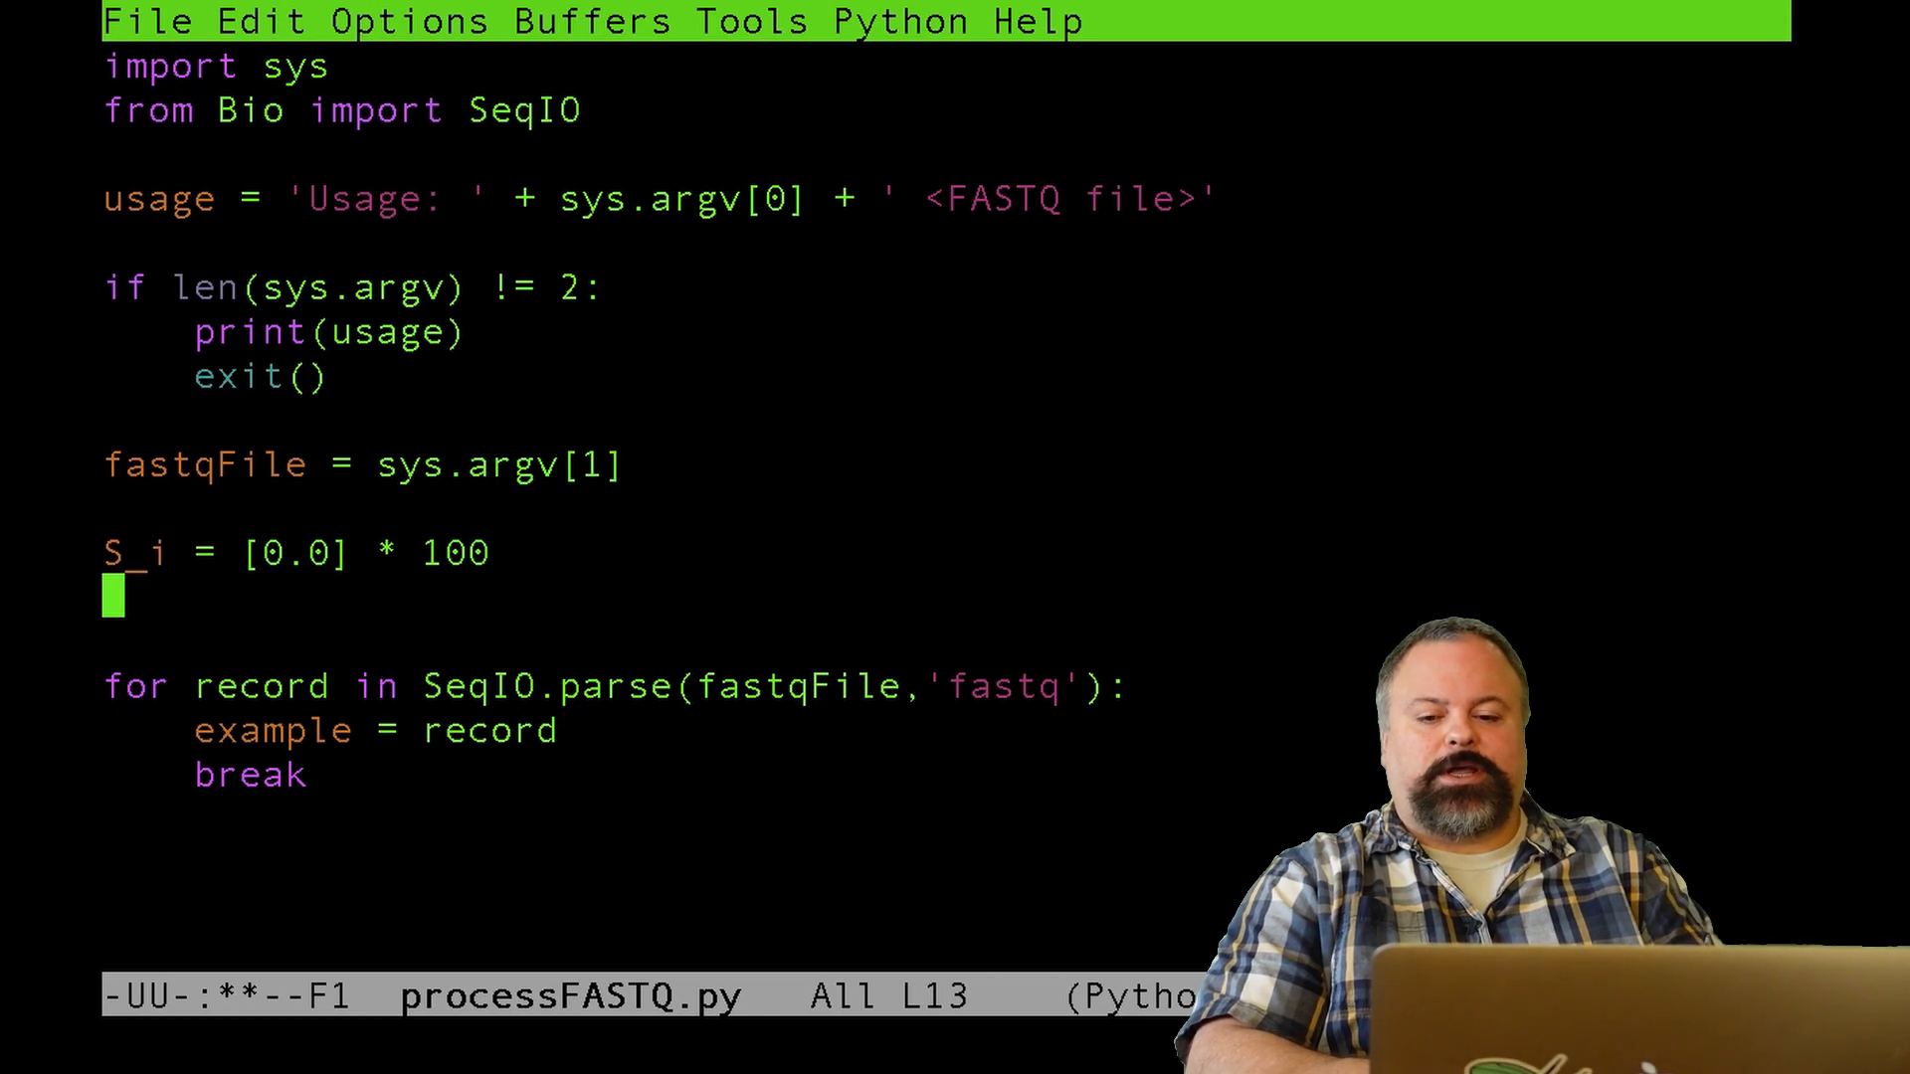
# - Initialize N_i = [0] * 100 below S_i
pyautogui.write('N')
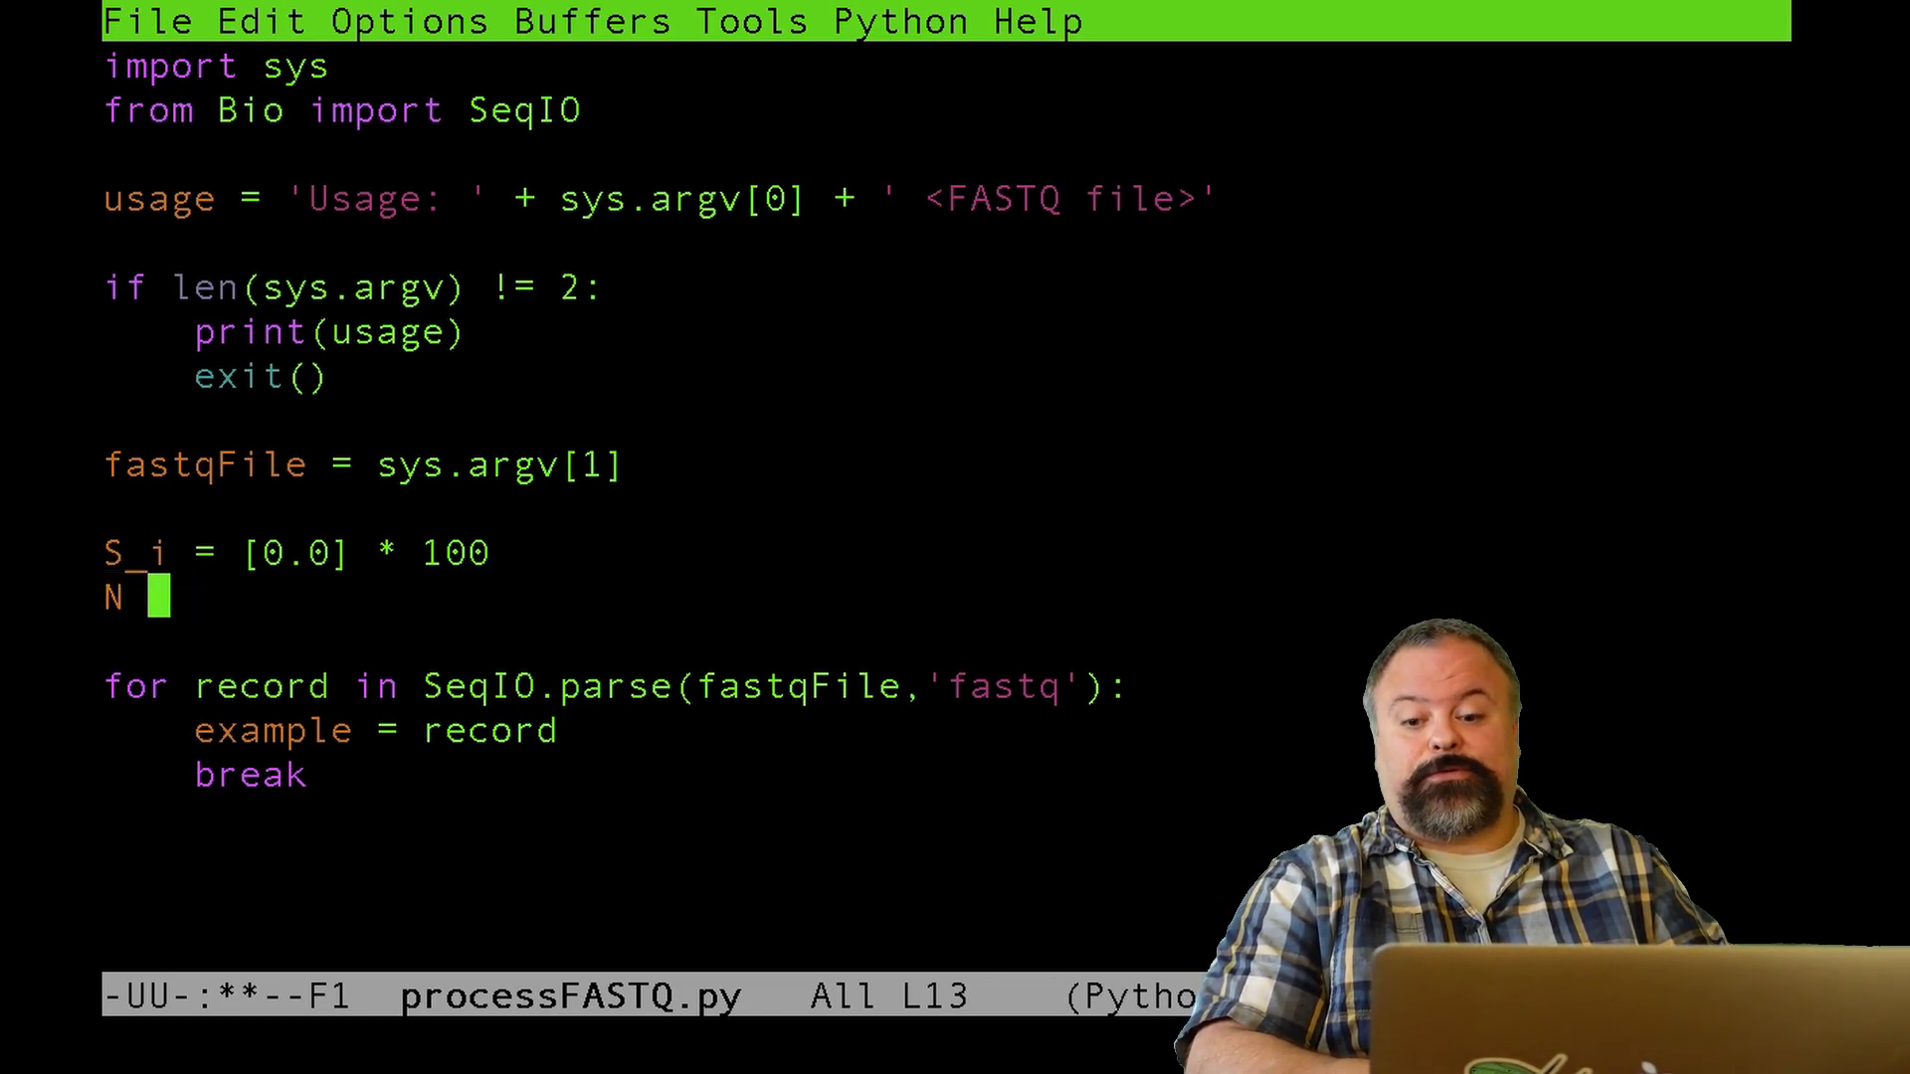
pyautogui.write('=')
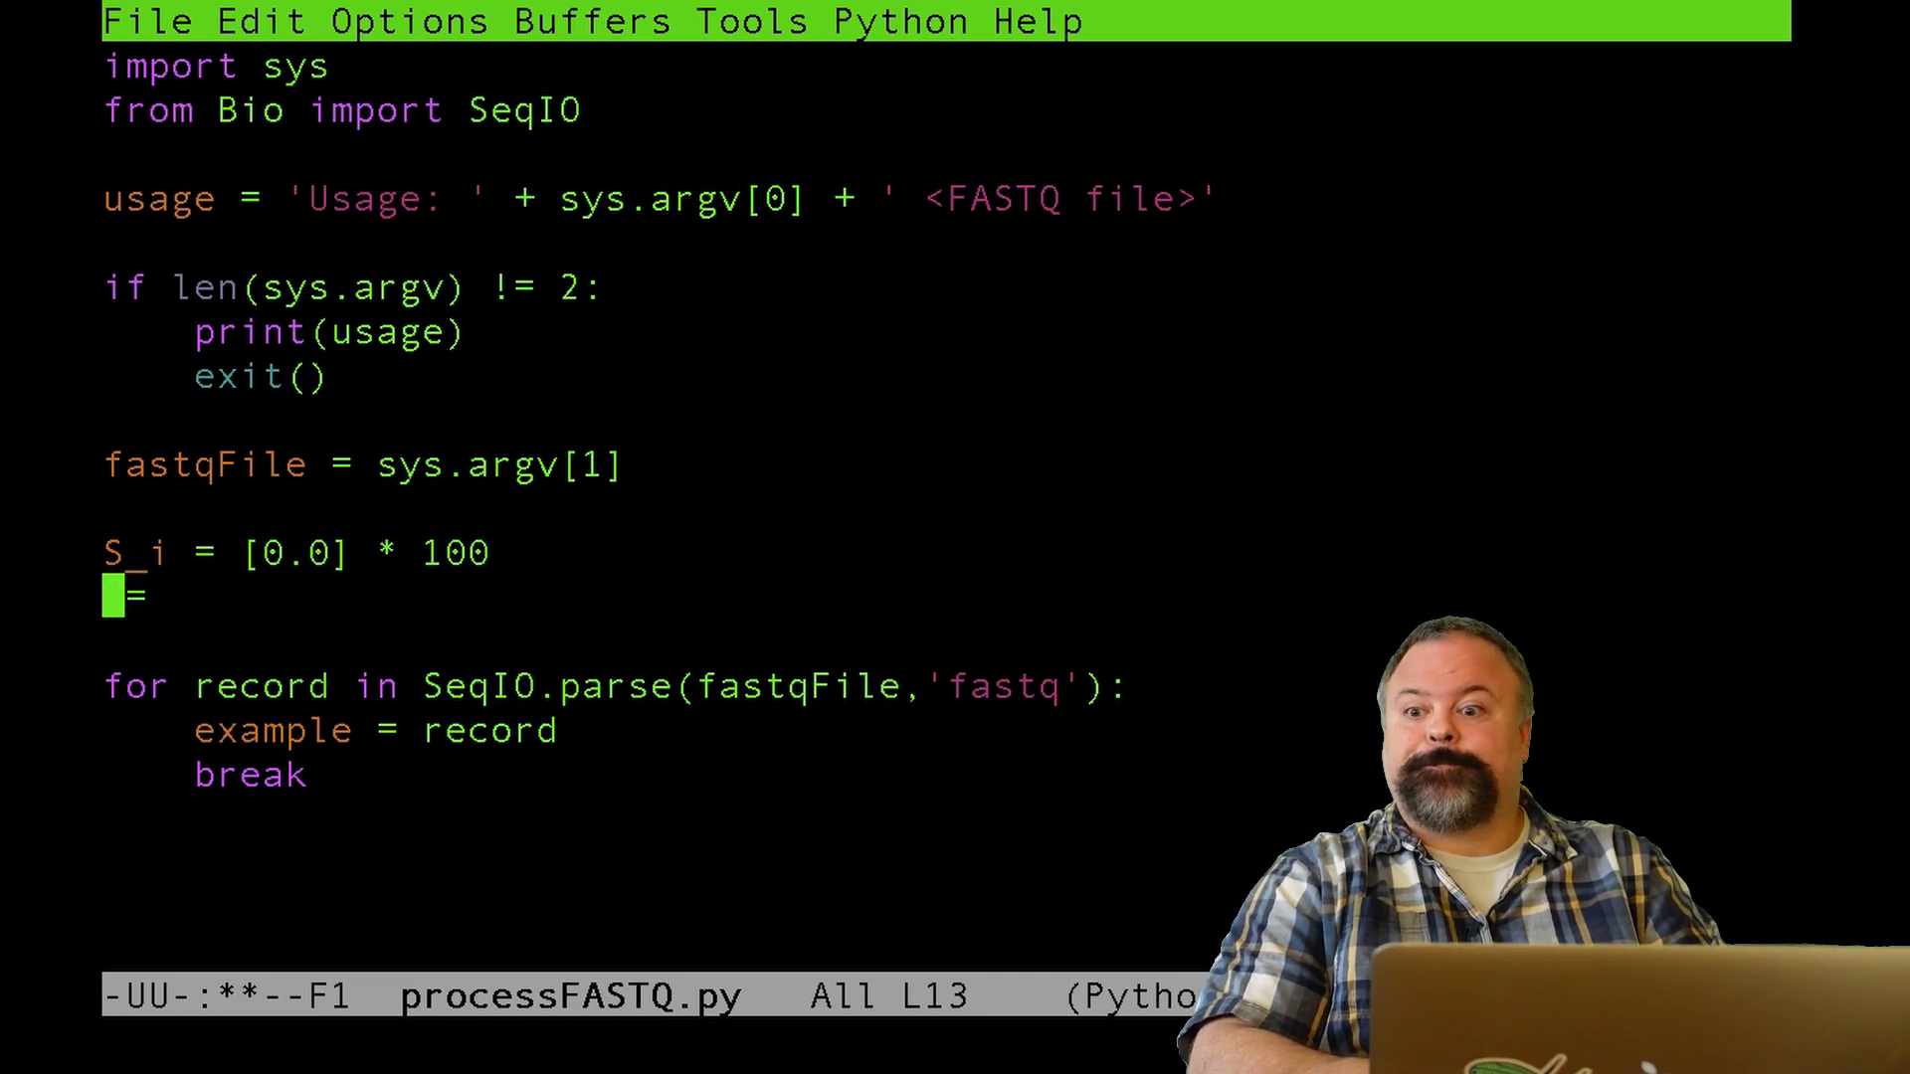
pyautogui.write('N')
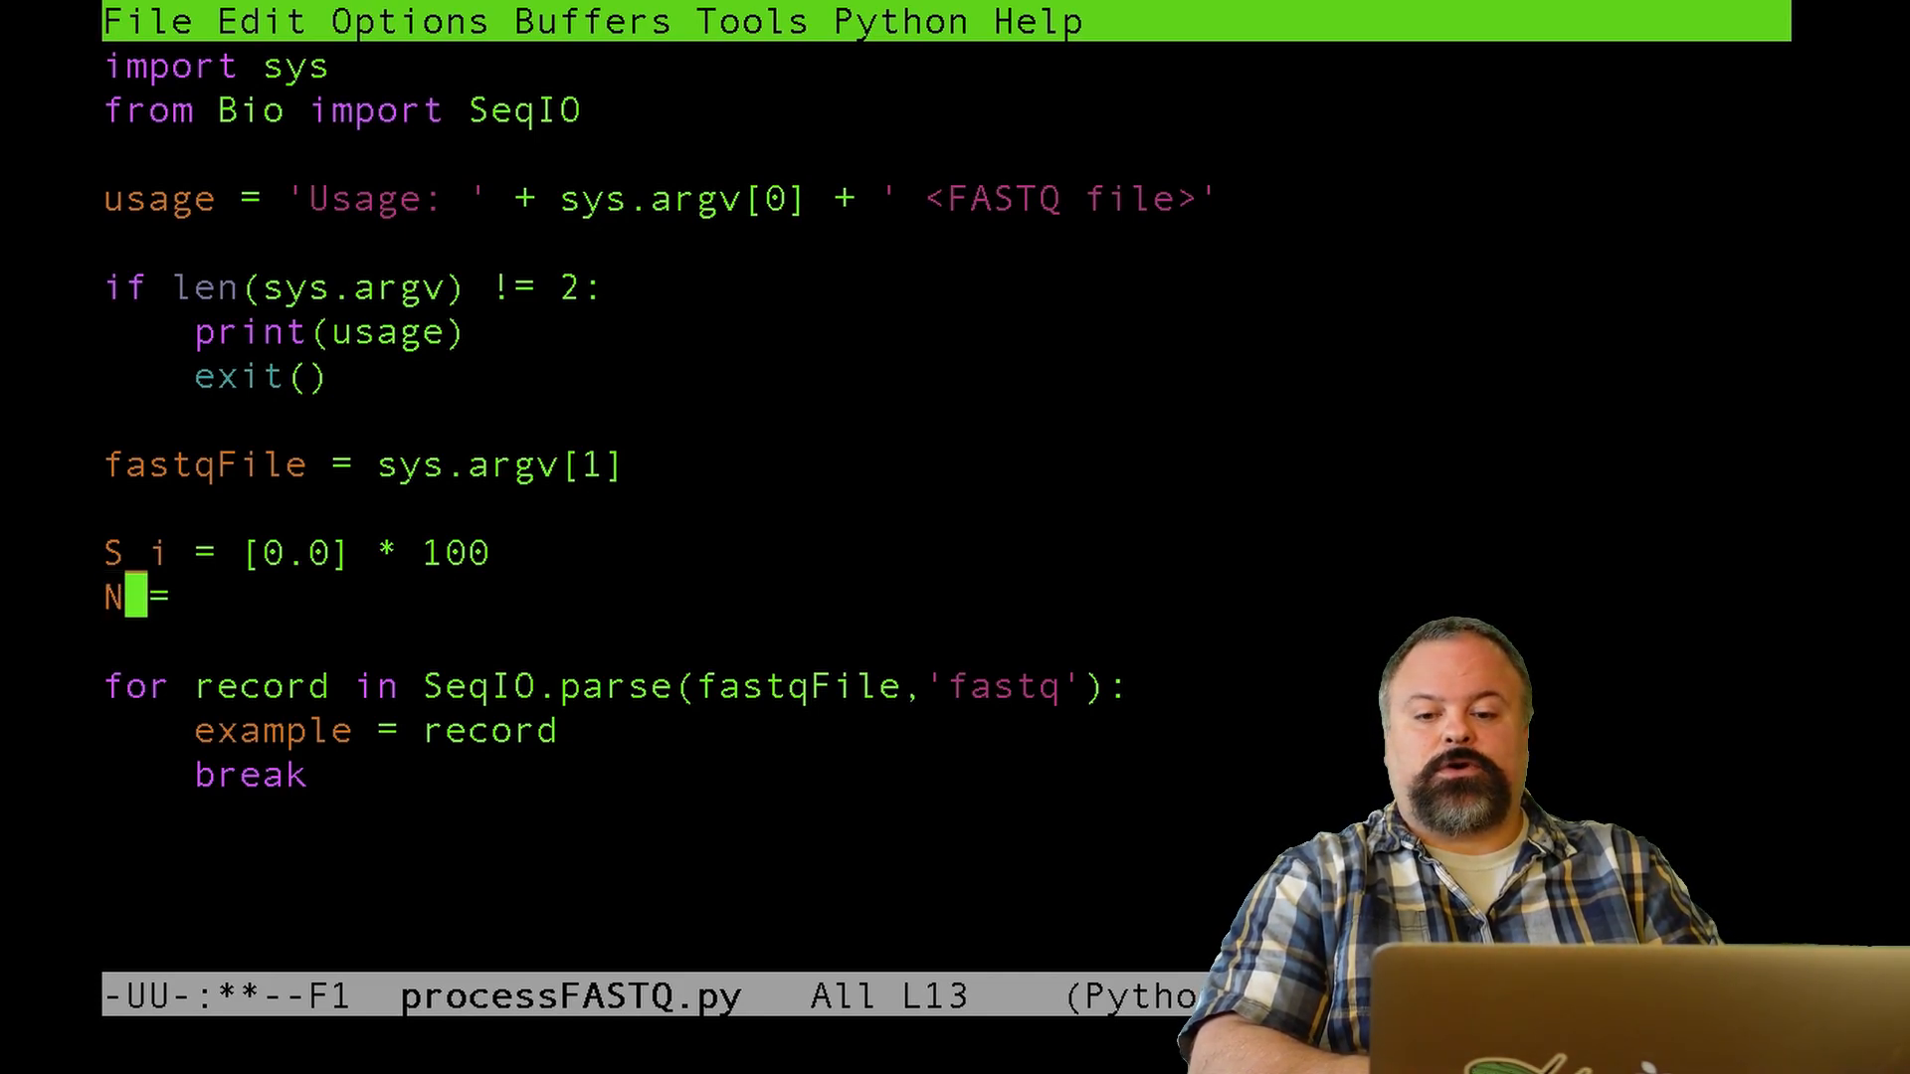
pyautogui.write('tot = [0]')
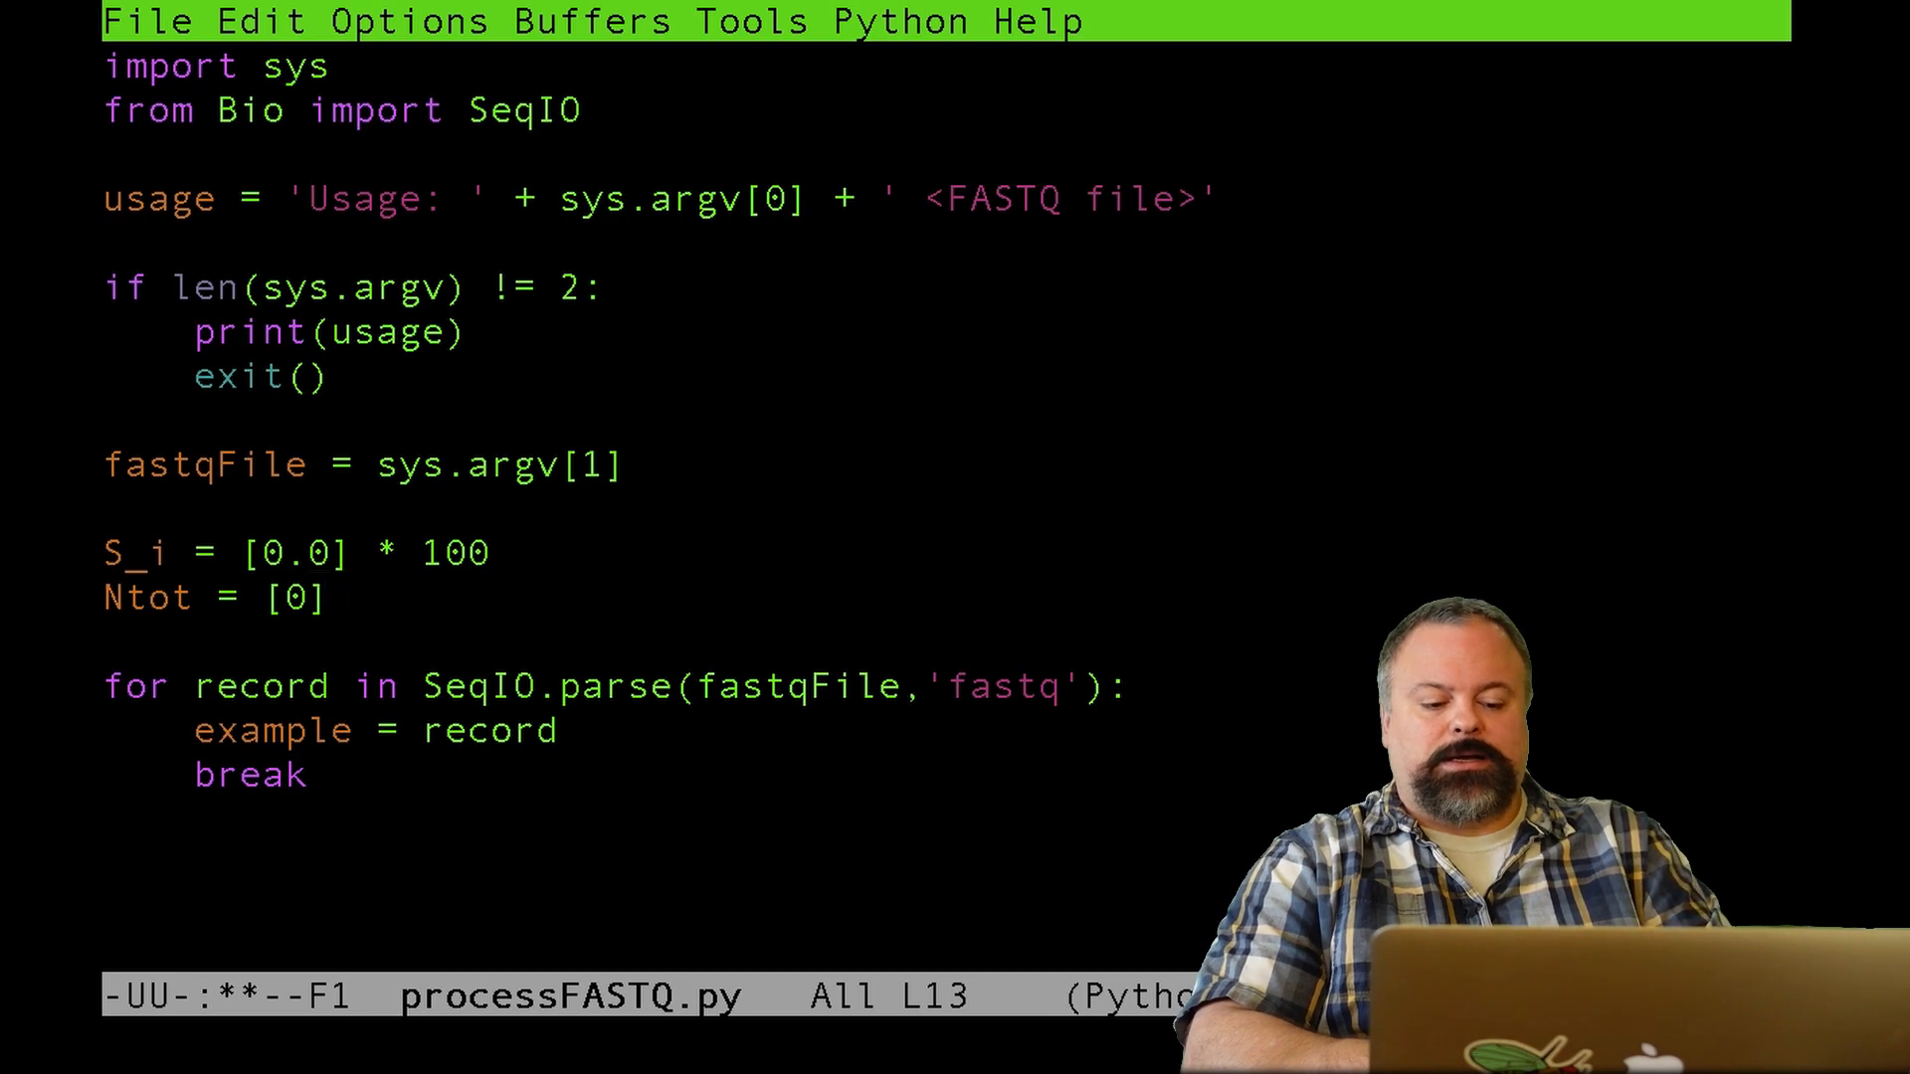
pyautogui.write('*100')
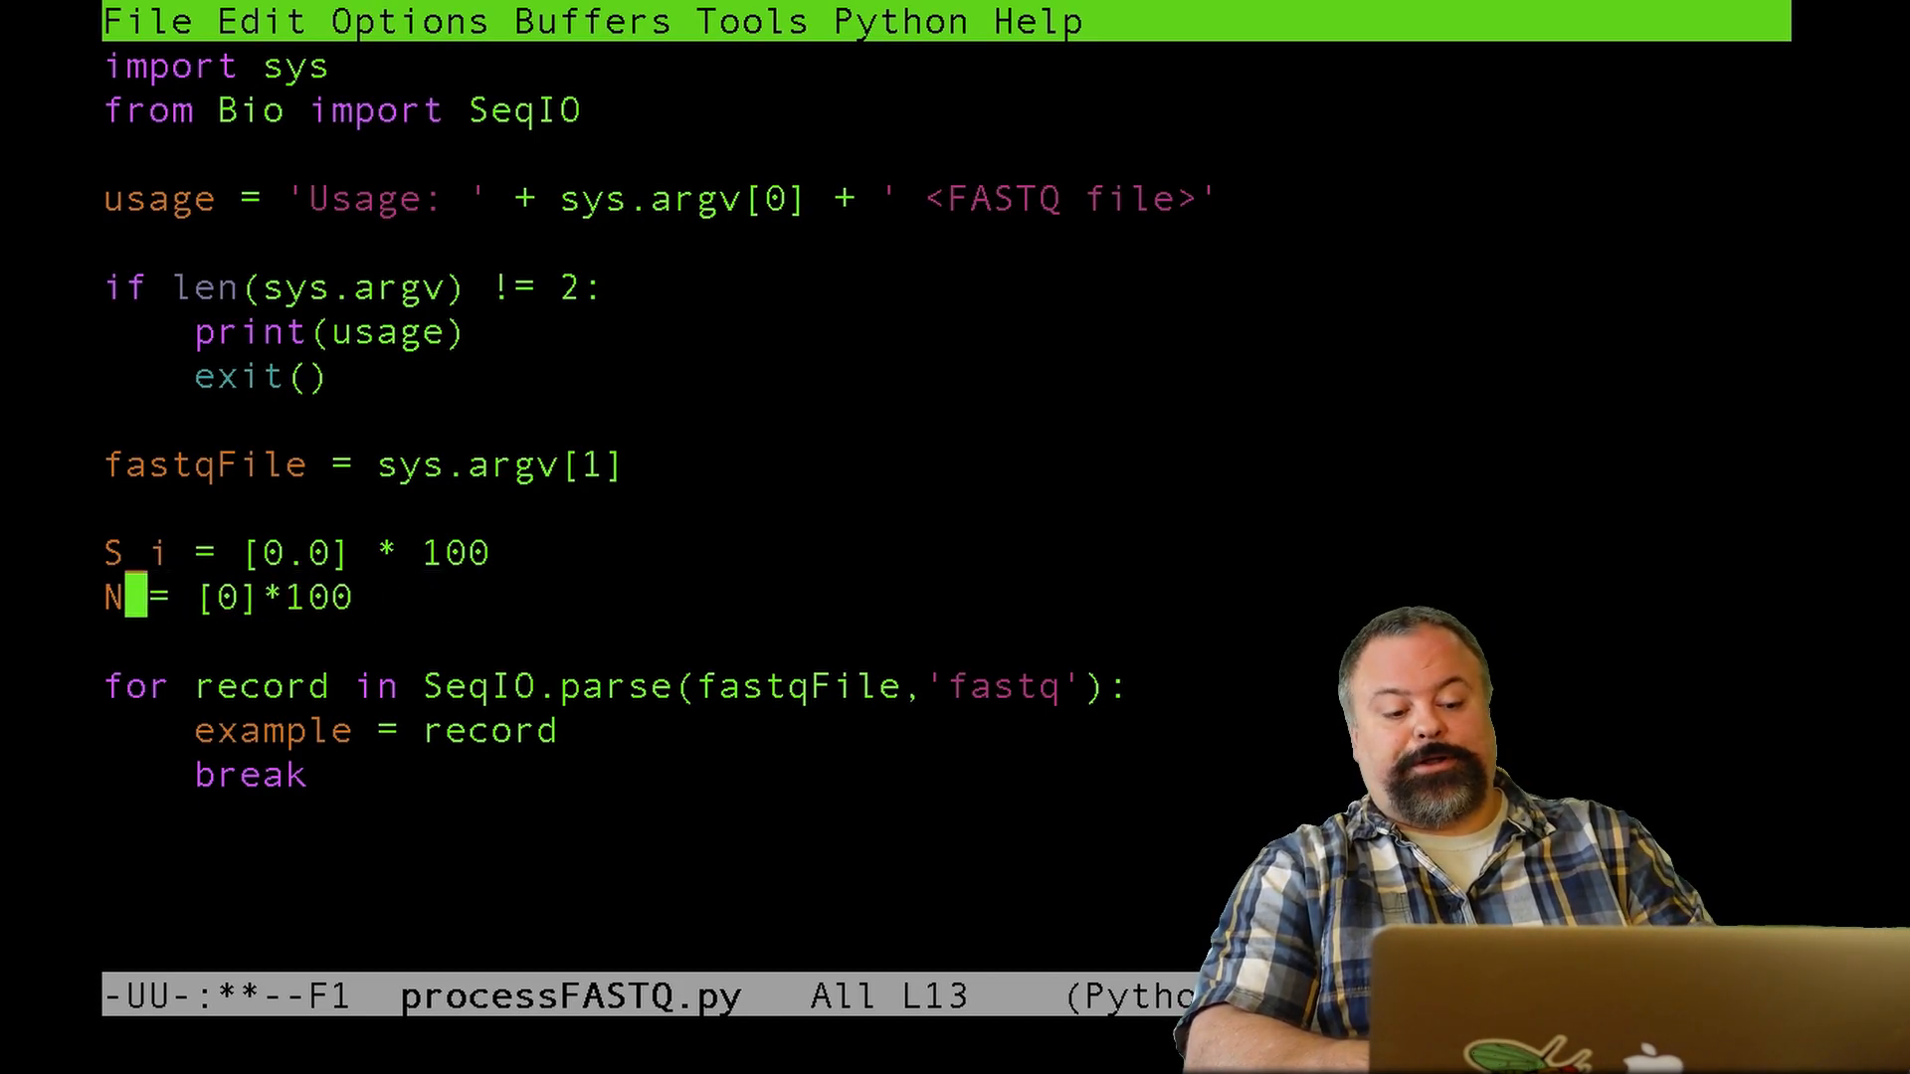
pyautogui.write('_i')
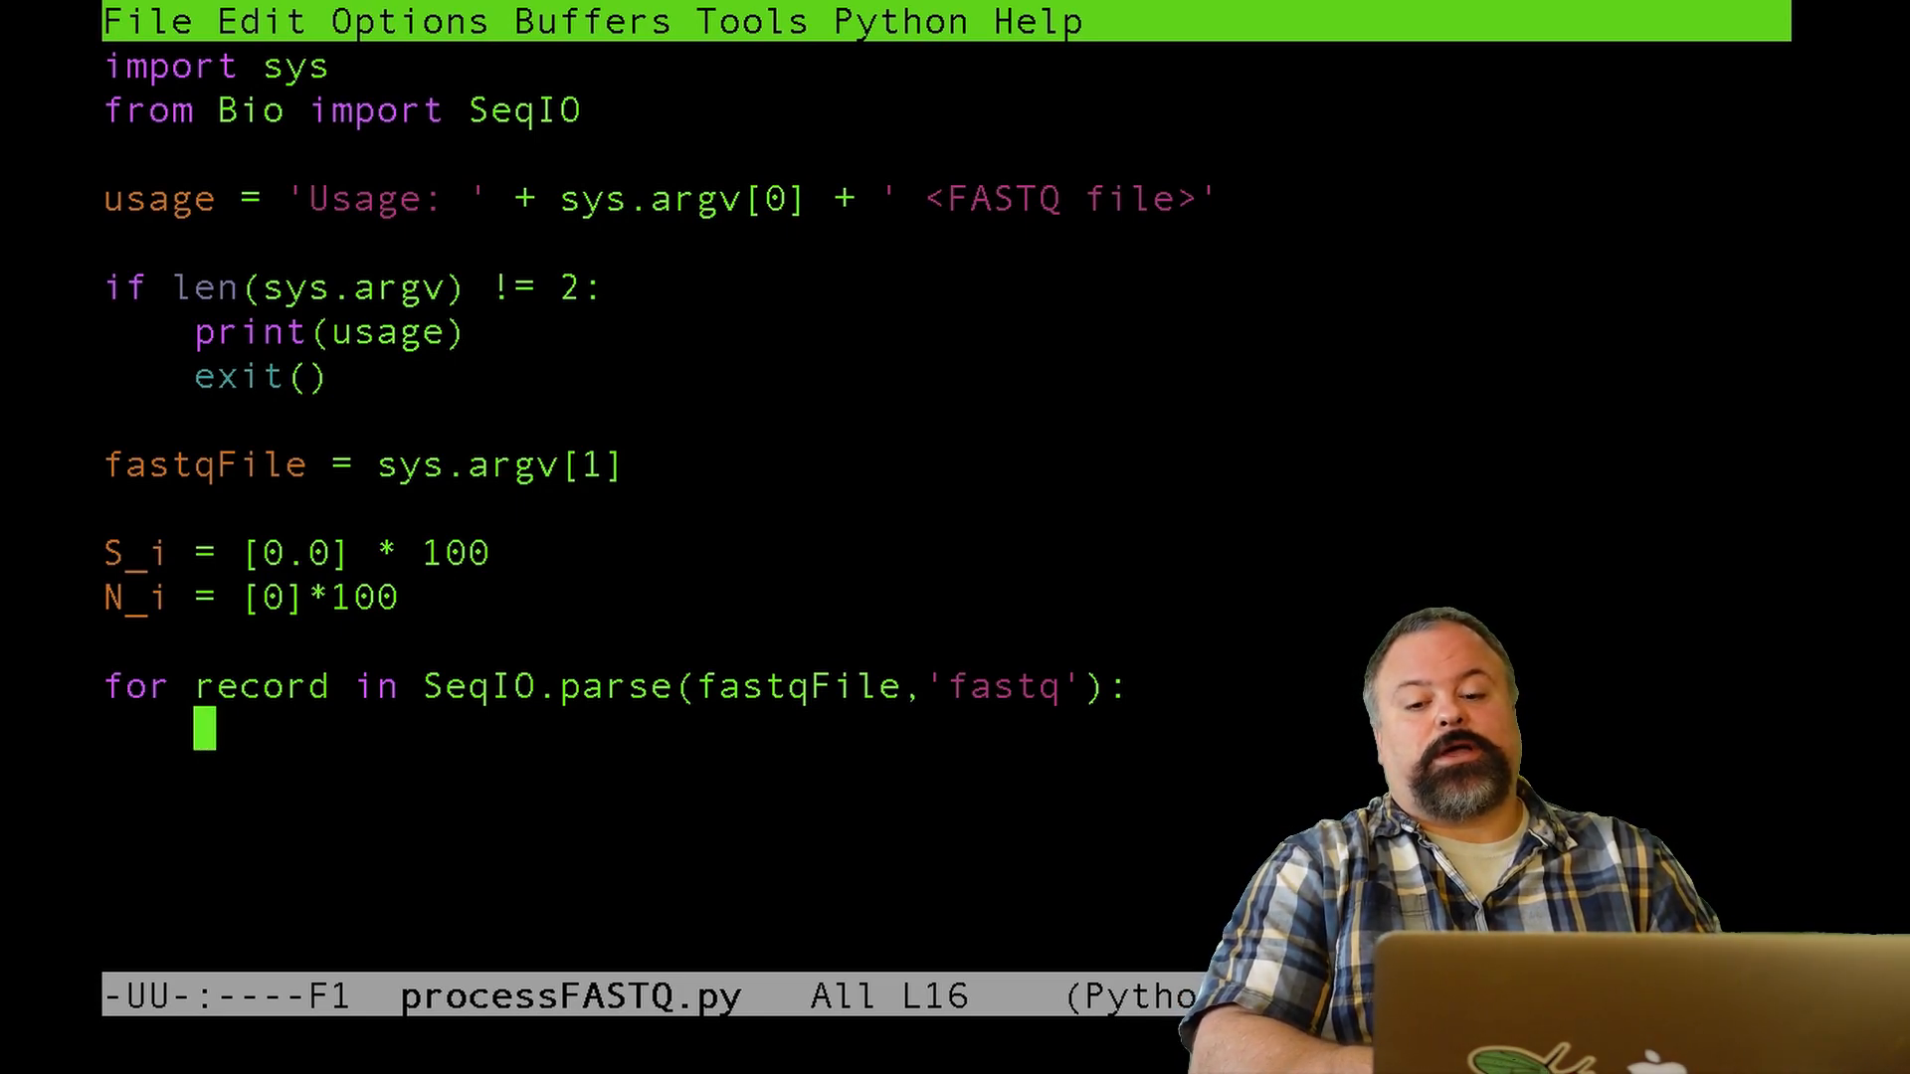
# - Write record.letter_annotations['phred_quality'] in the loop body
pyautogui.write('record.')
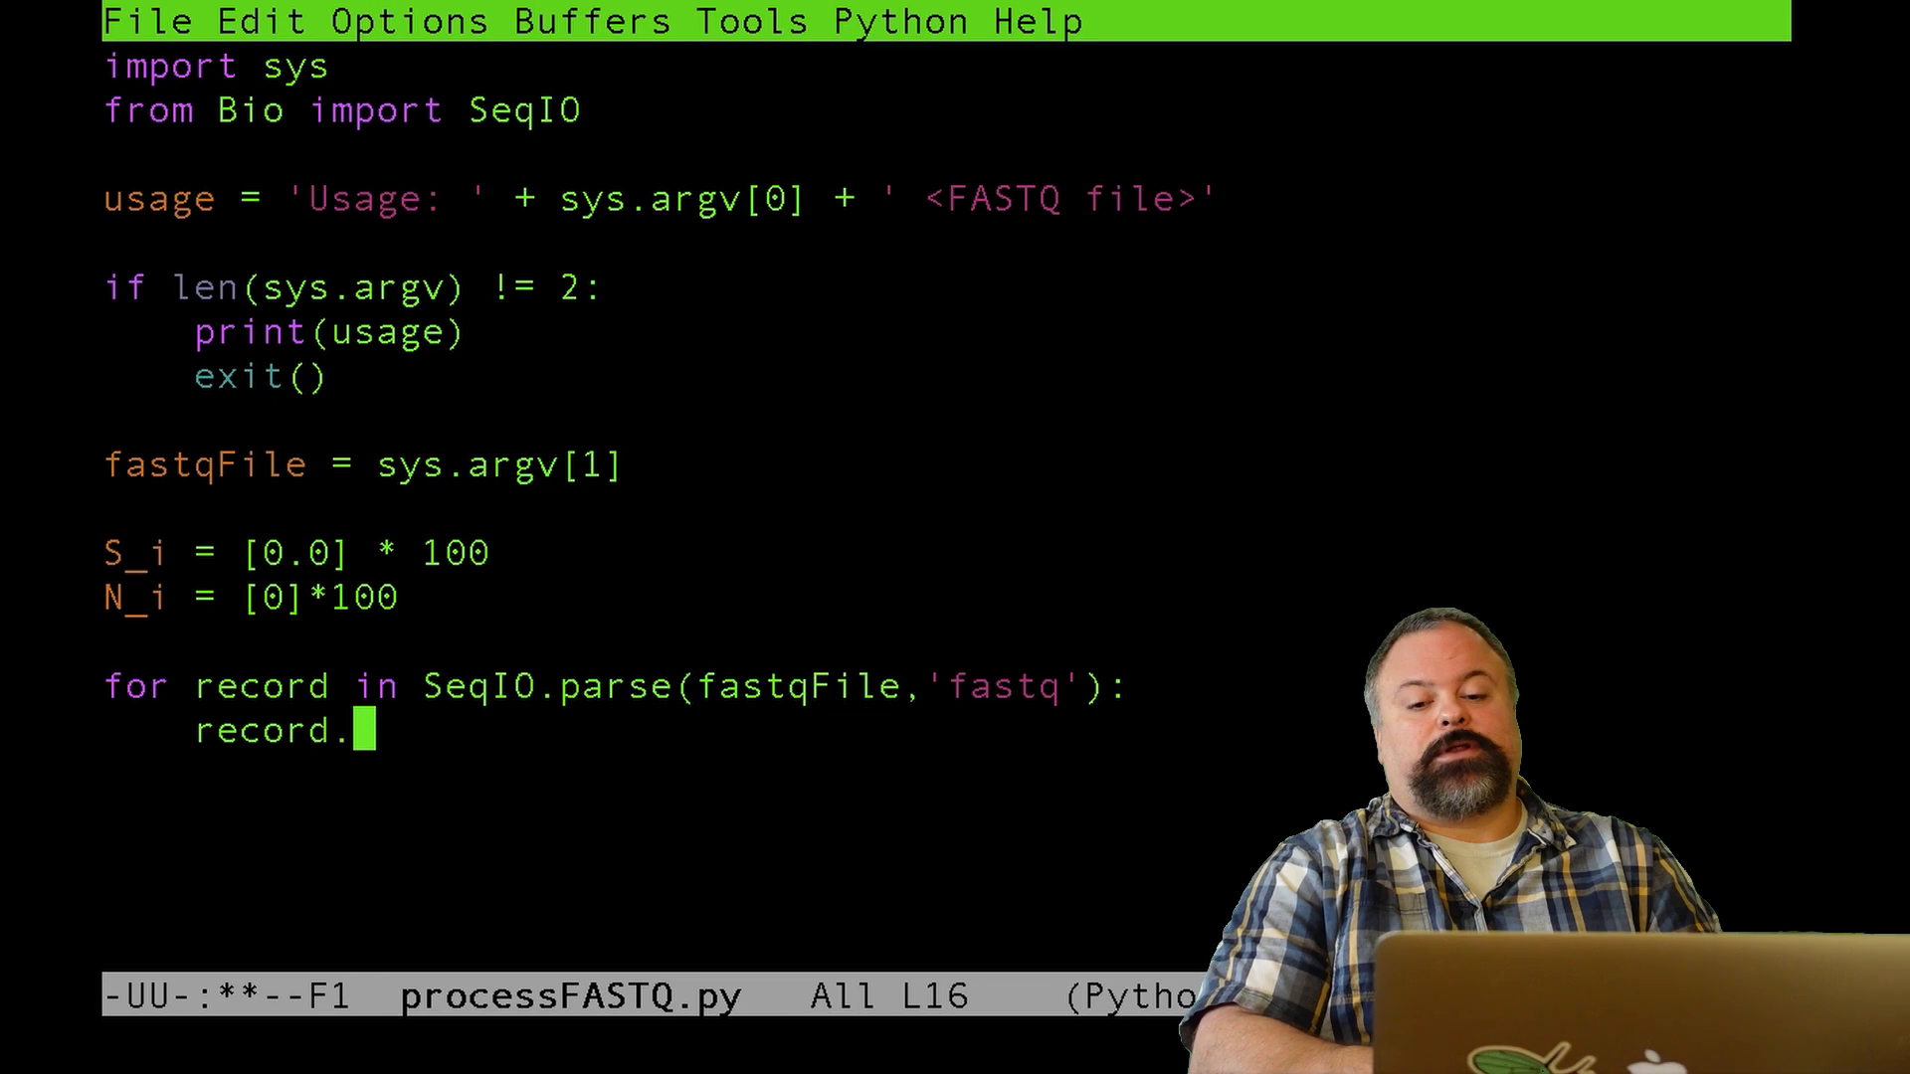
pyautogui.write('letter')
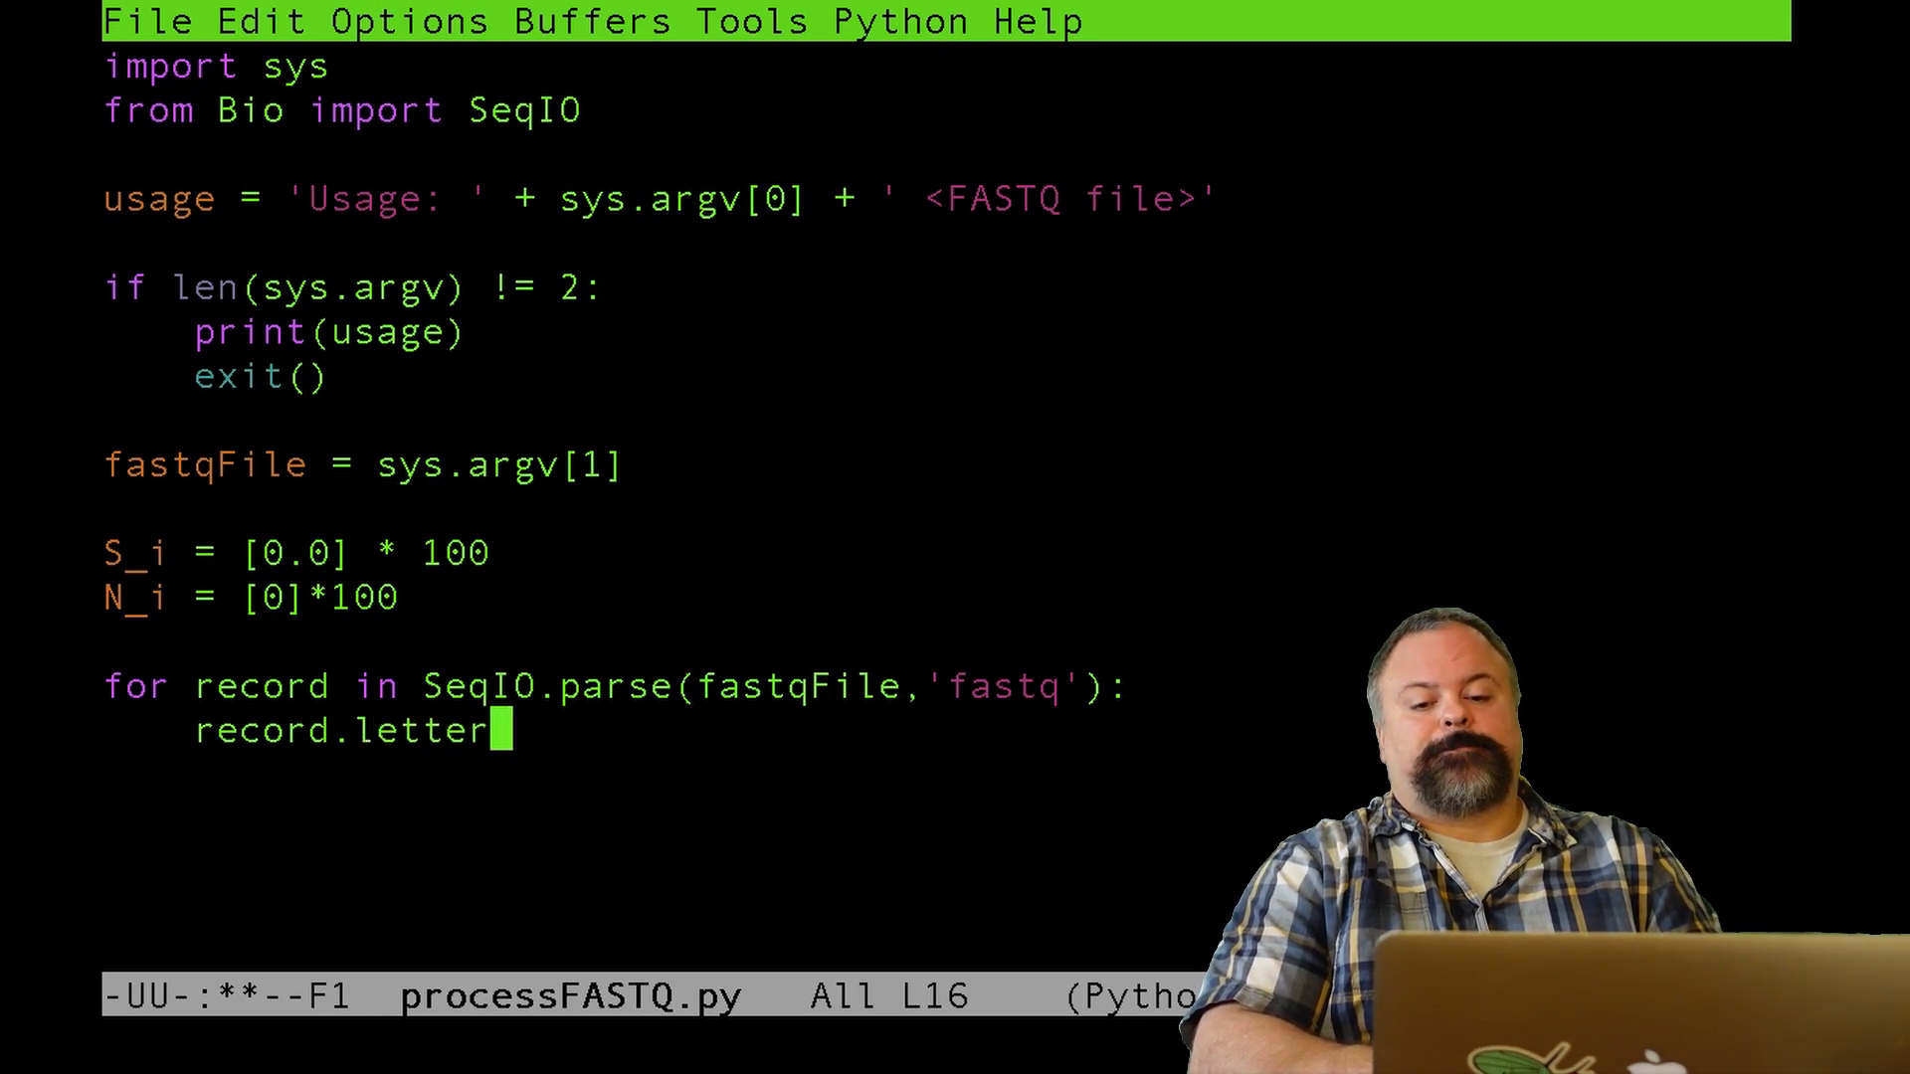
pyautogui.write('_annotations')
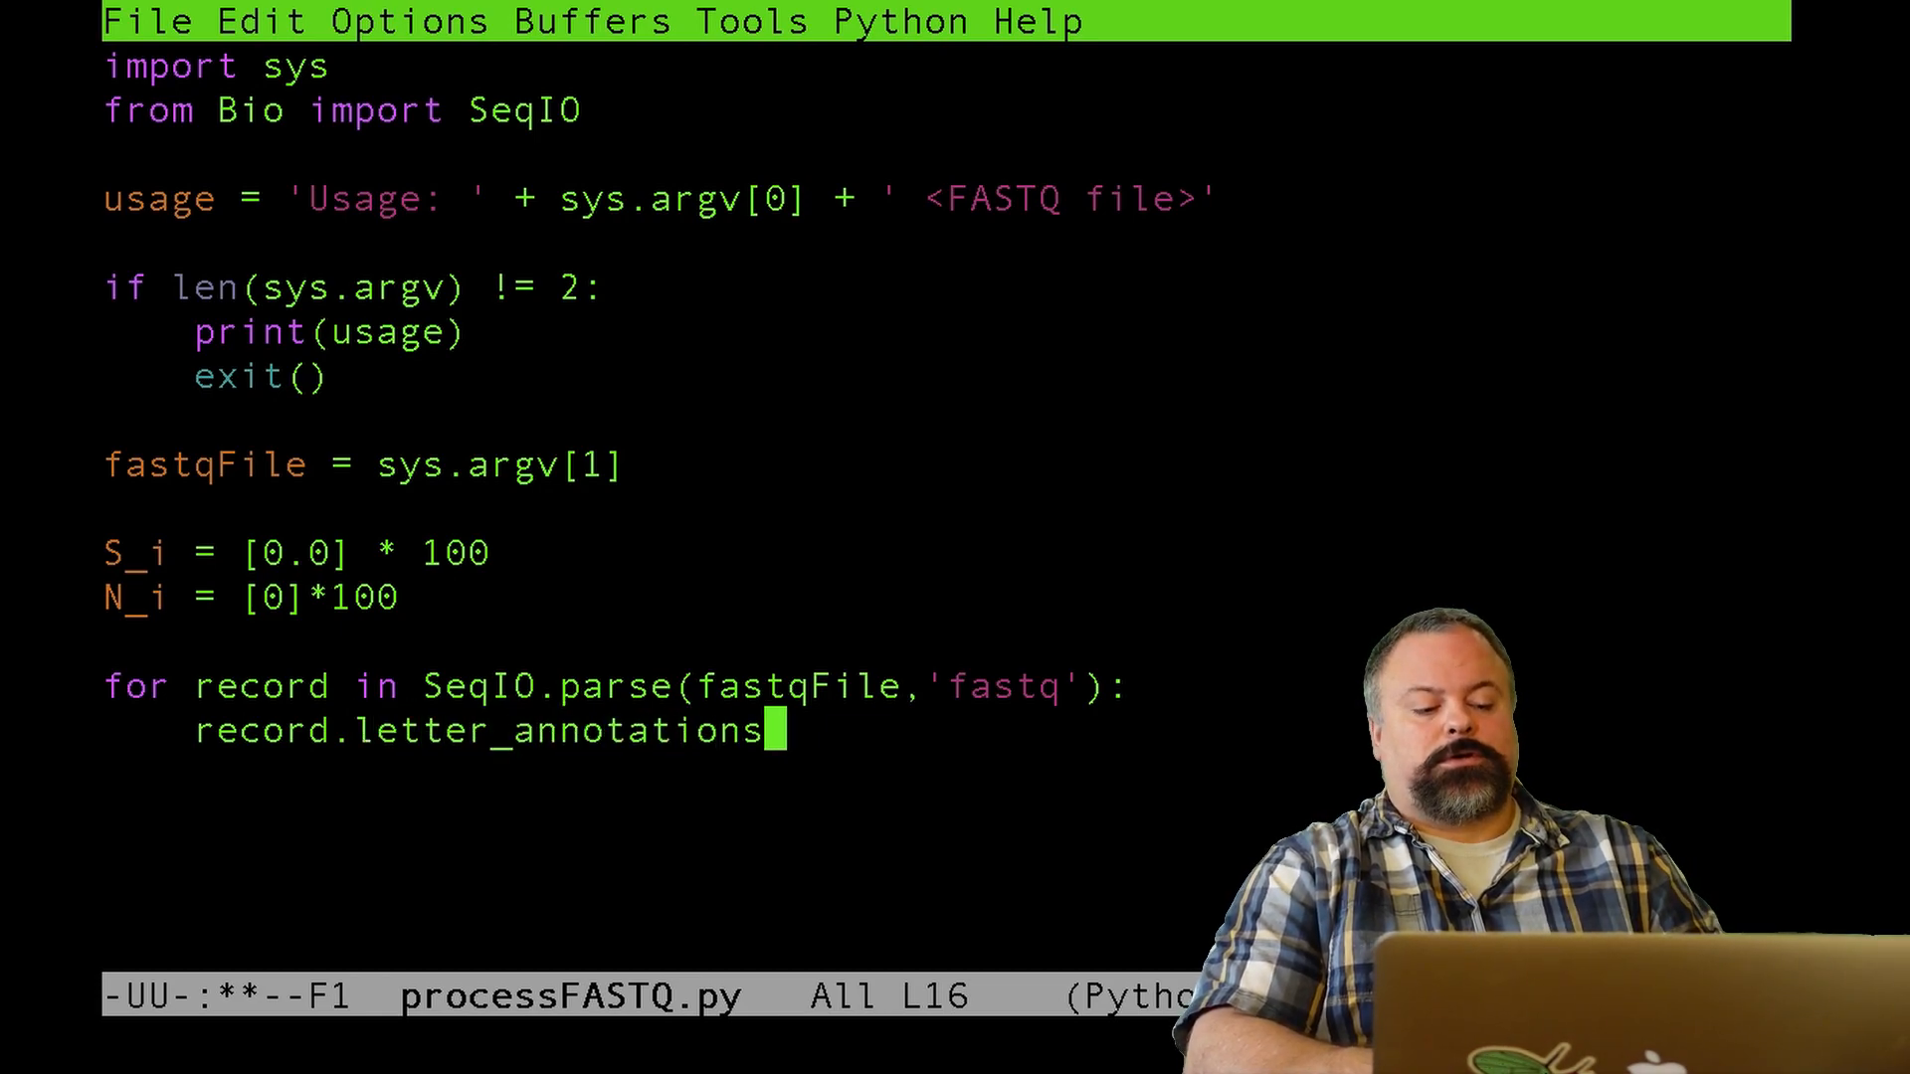
pyautogui.write("['']")
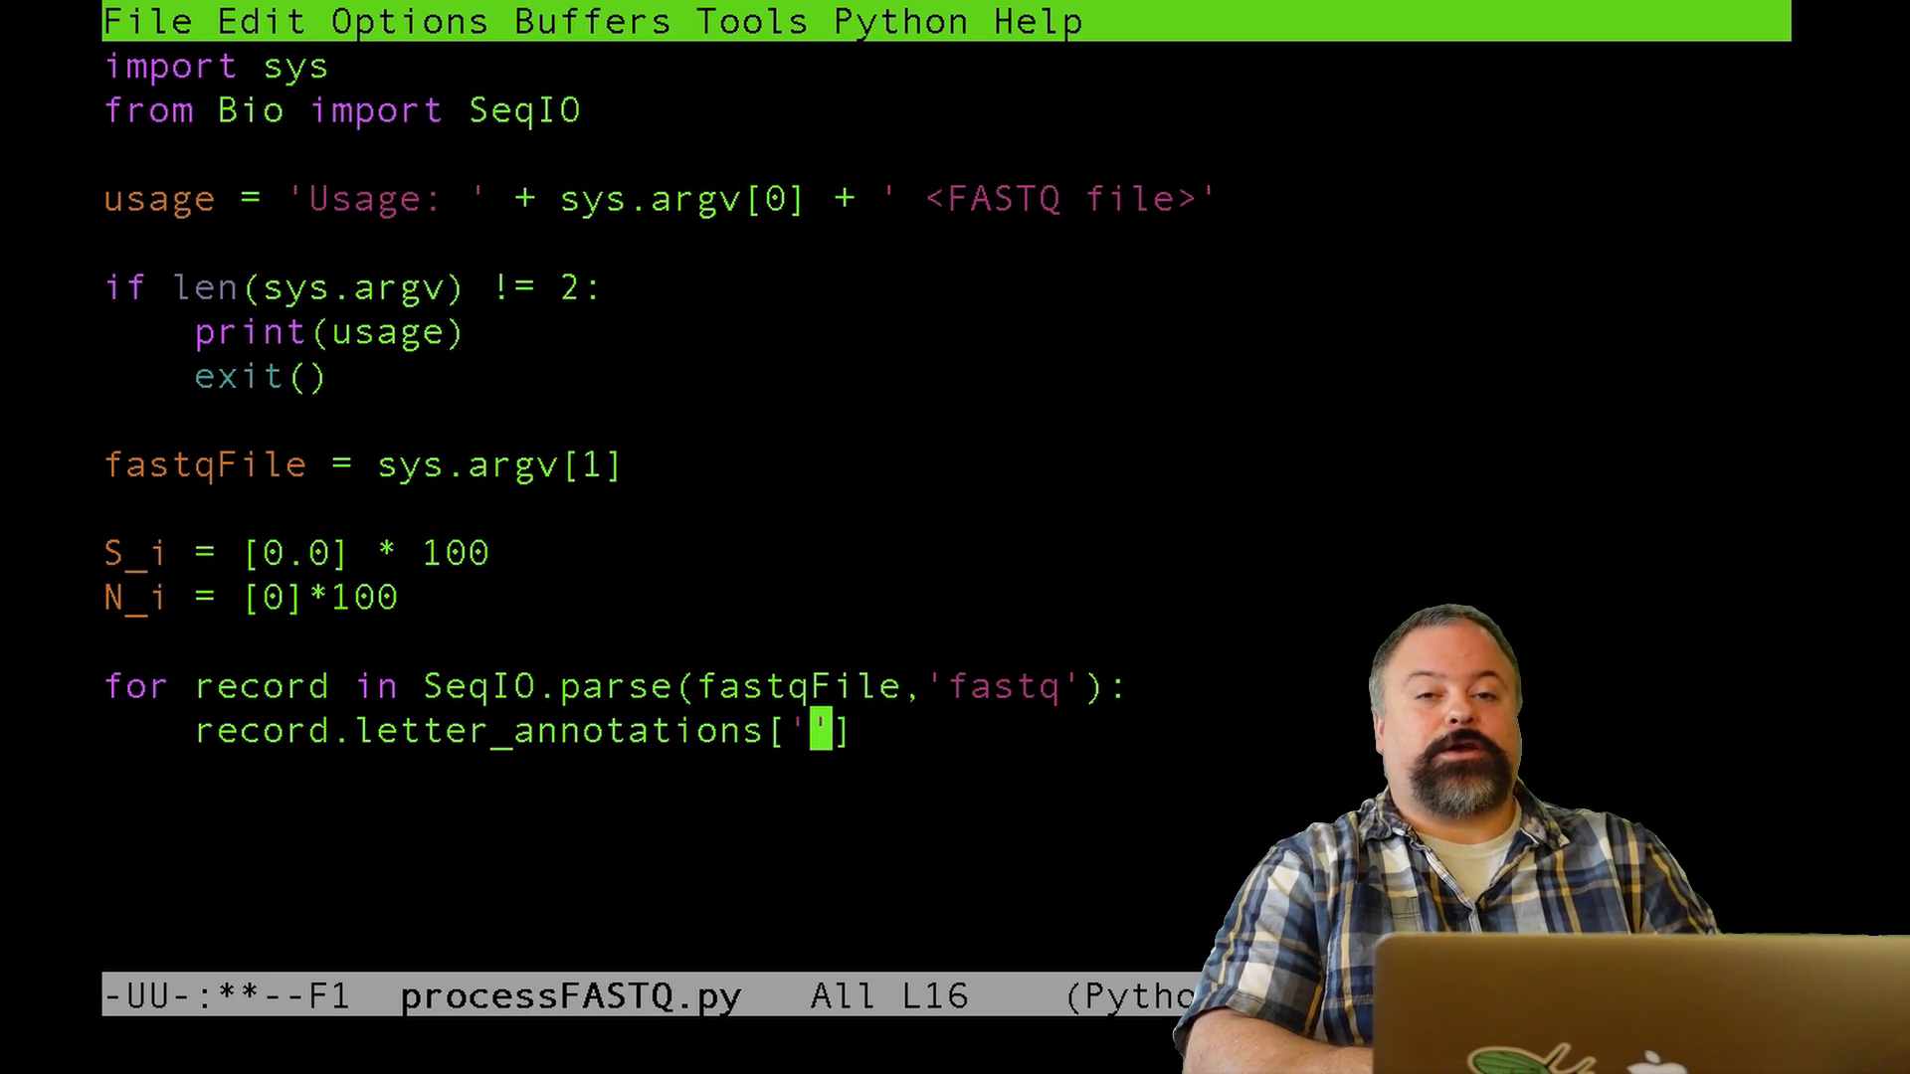
pyautogui.write('phred_q')
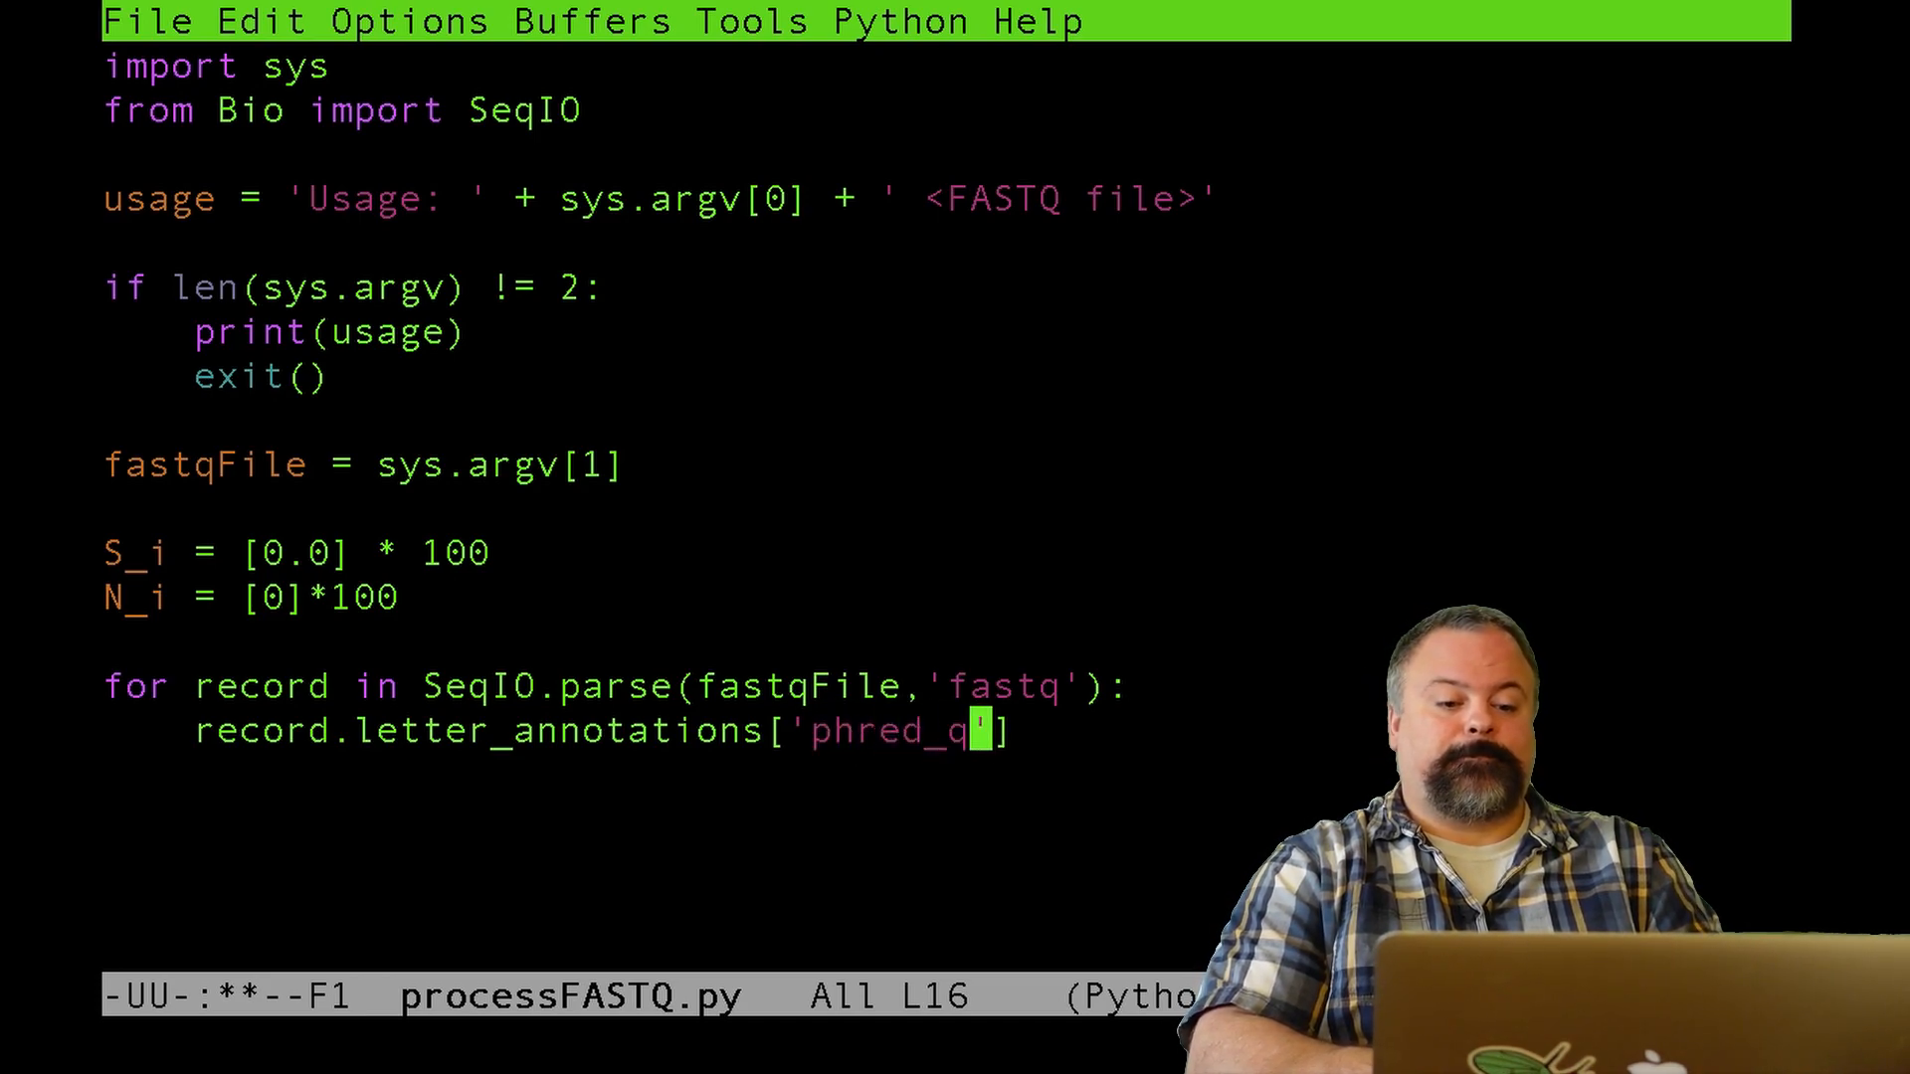
pyautogui.write('uality')
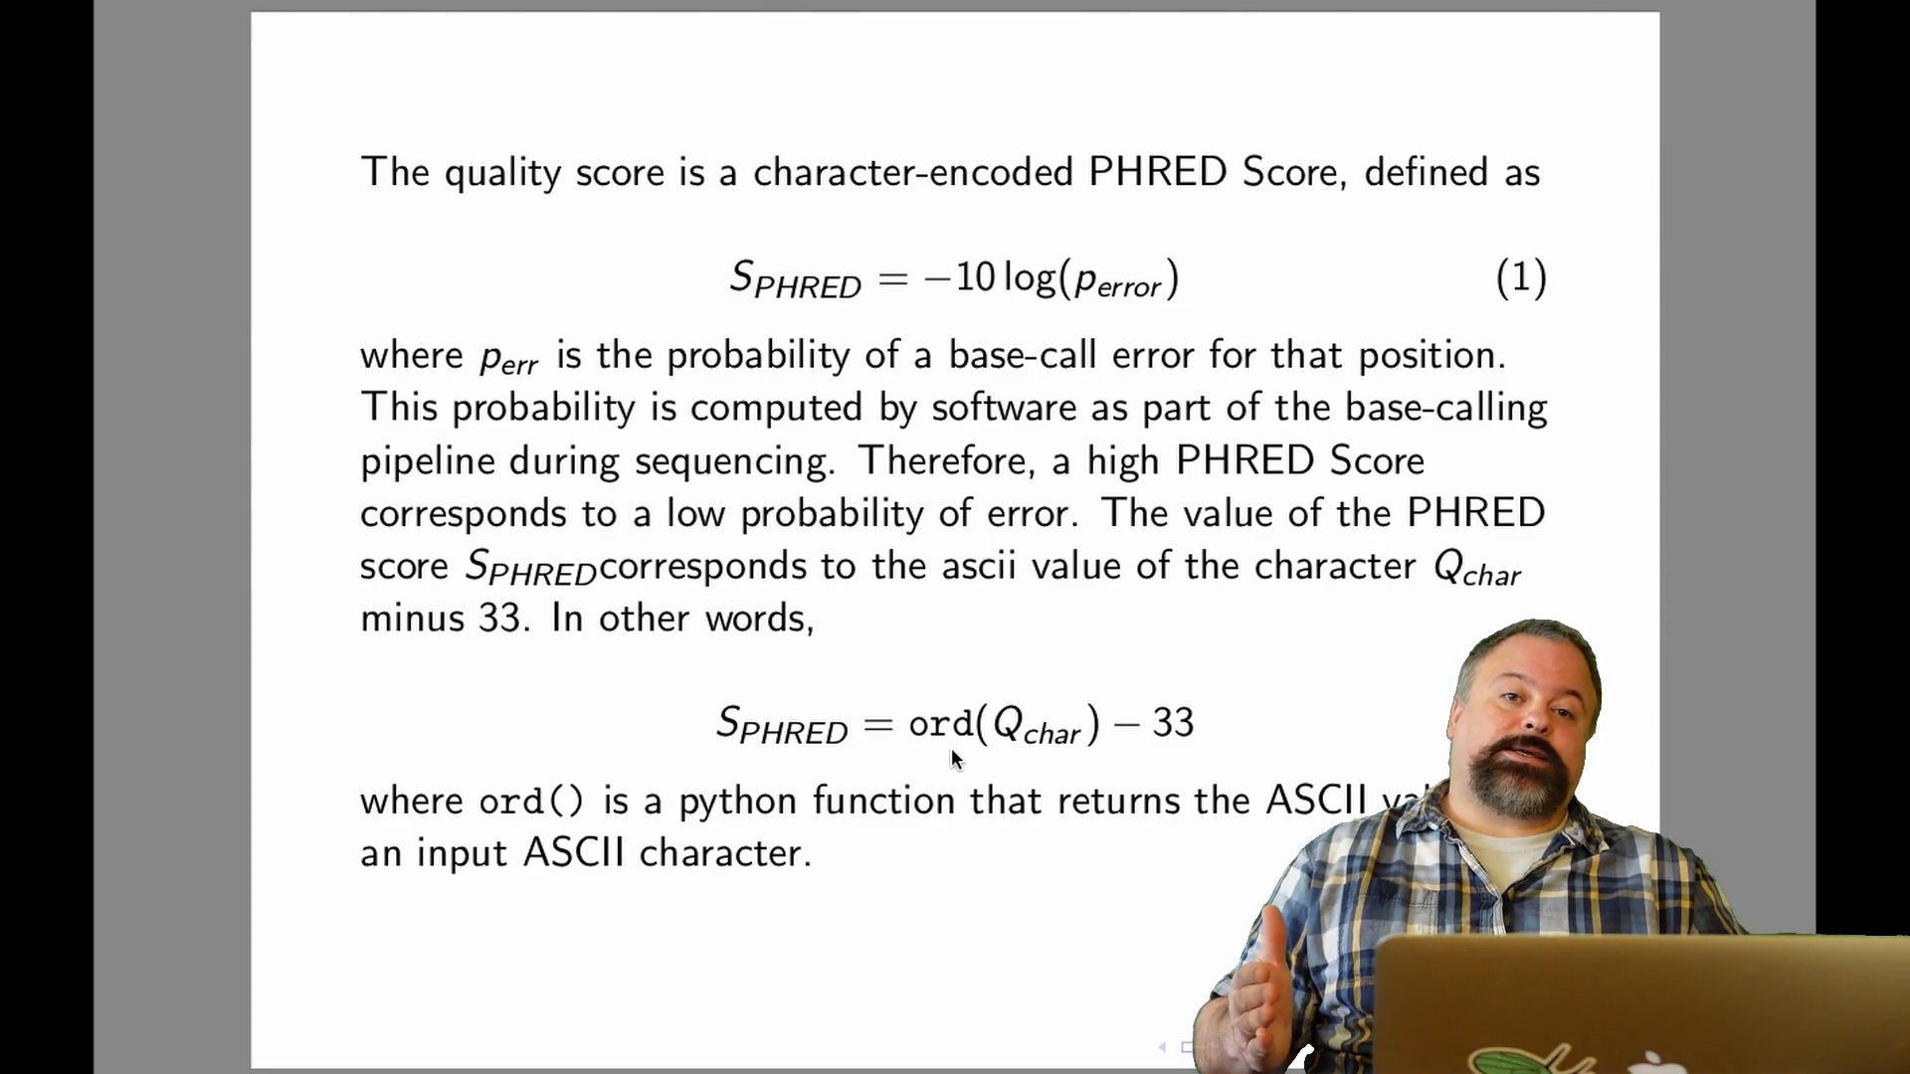
pyautogui.moveTo(1200, 728)
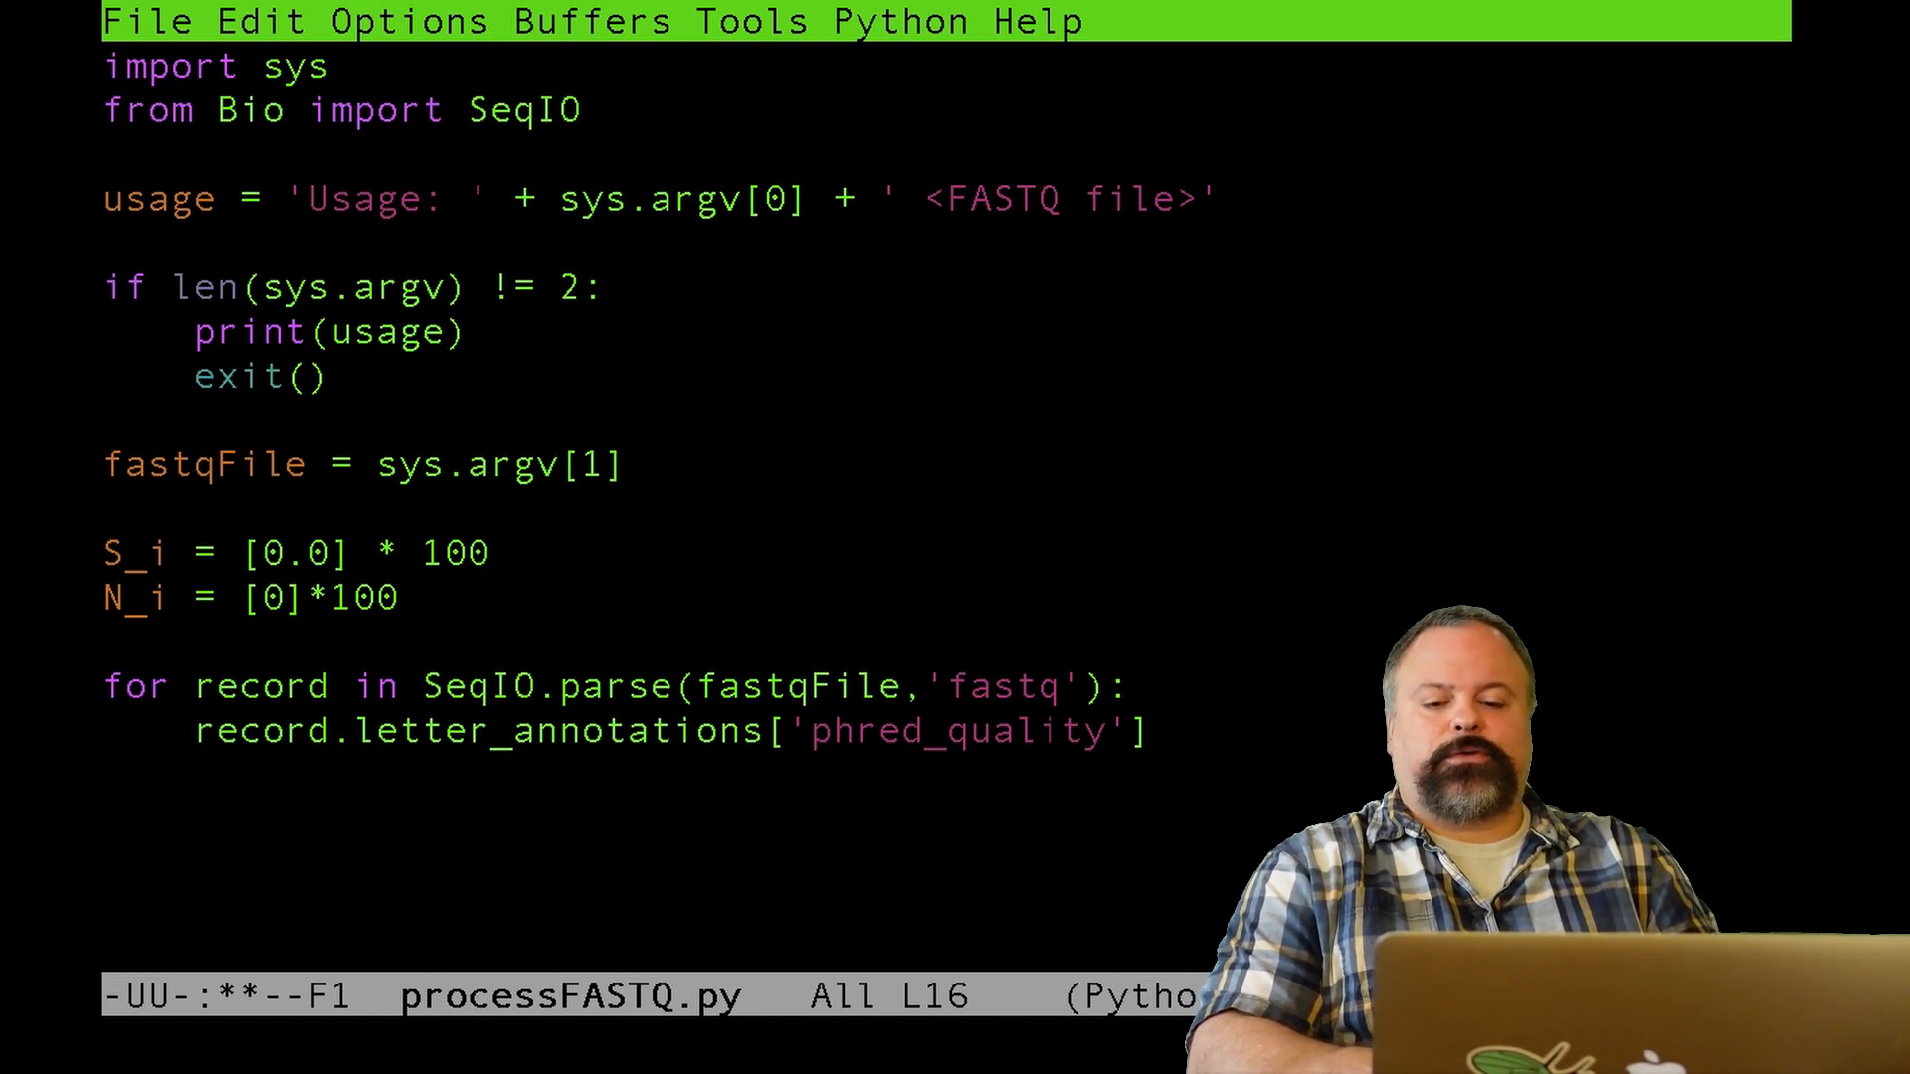
# - Store the scores as quality and start a loop for i in range(len(quality))
pyautogui.write('qualiti')
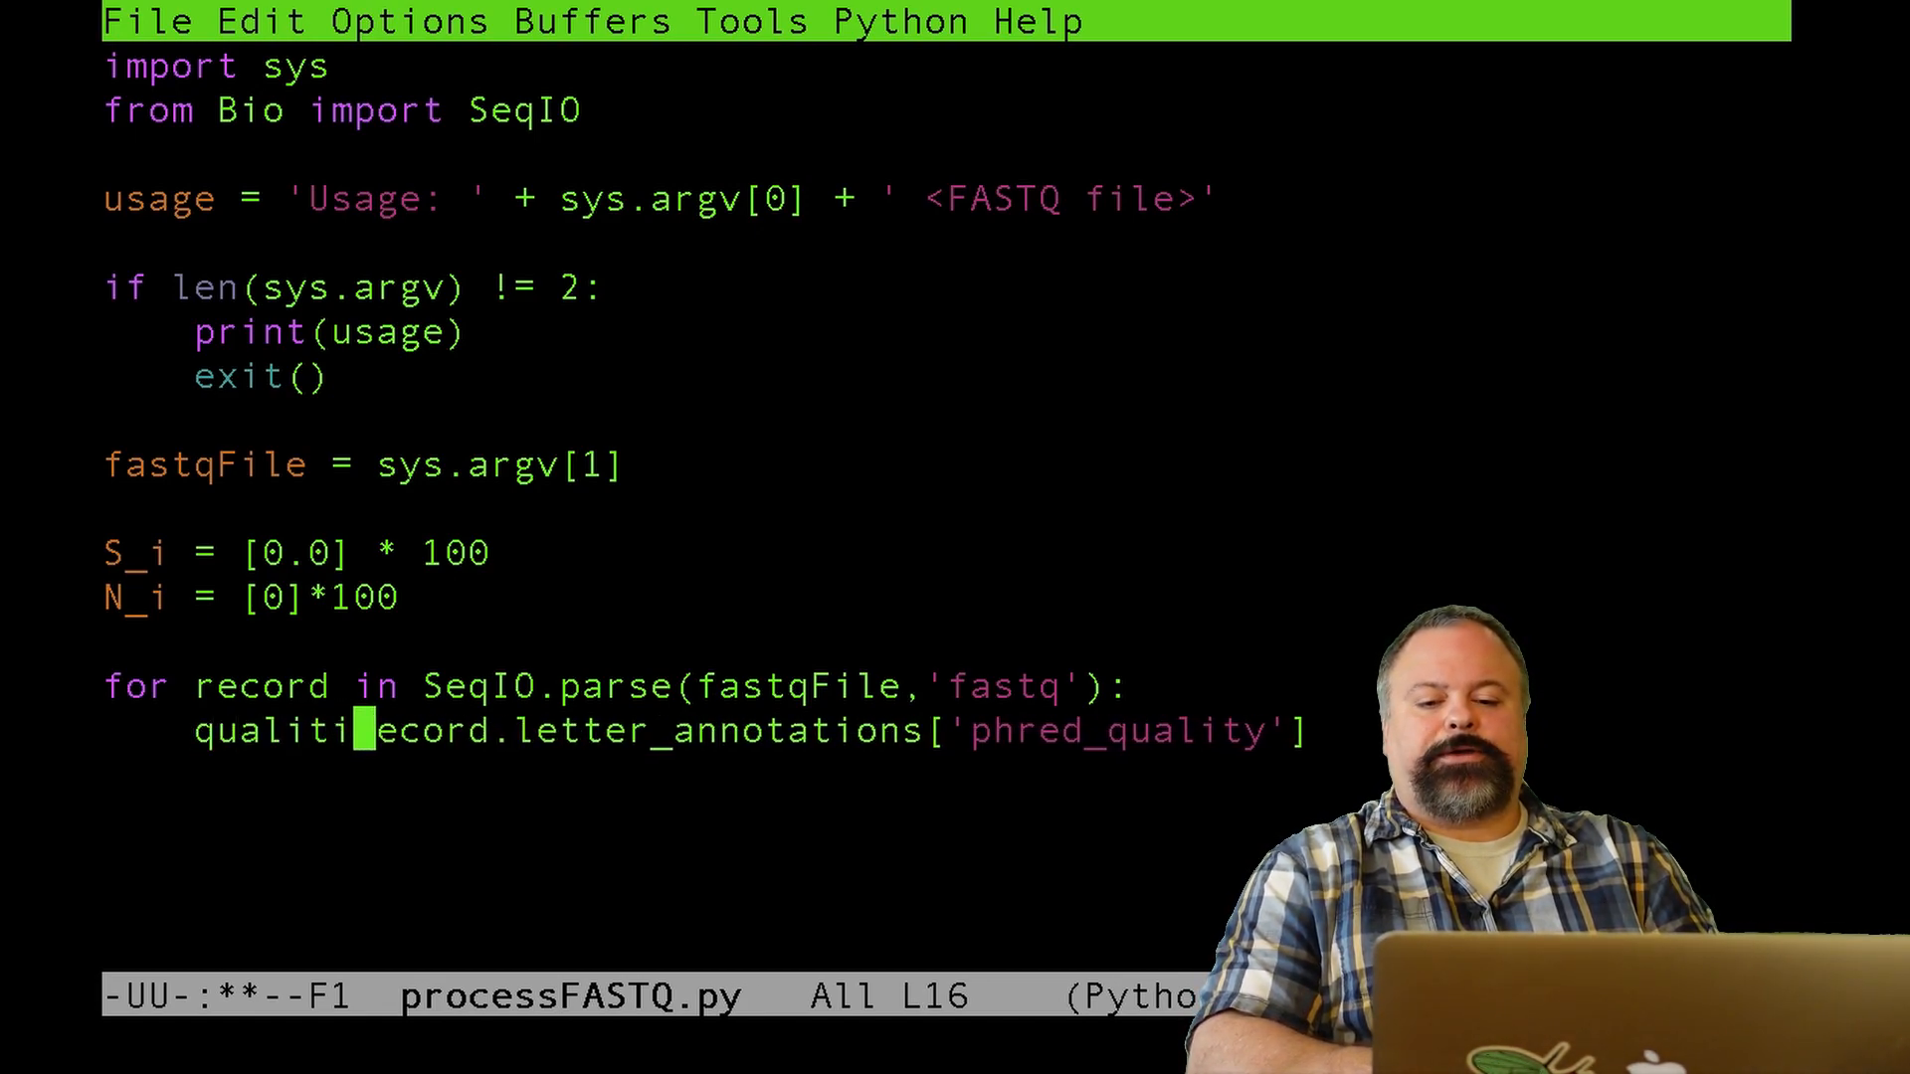
pyautogui.write('y =')
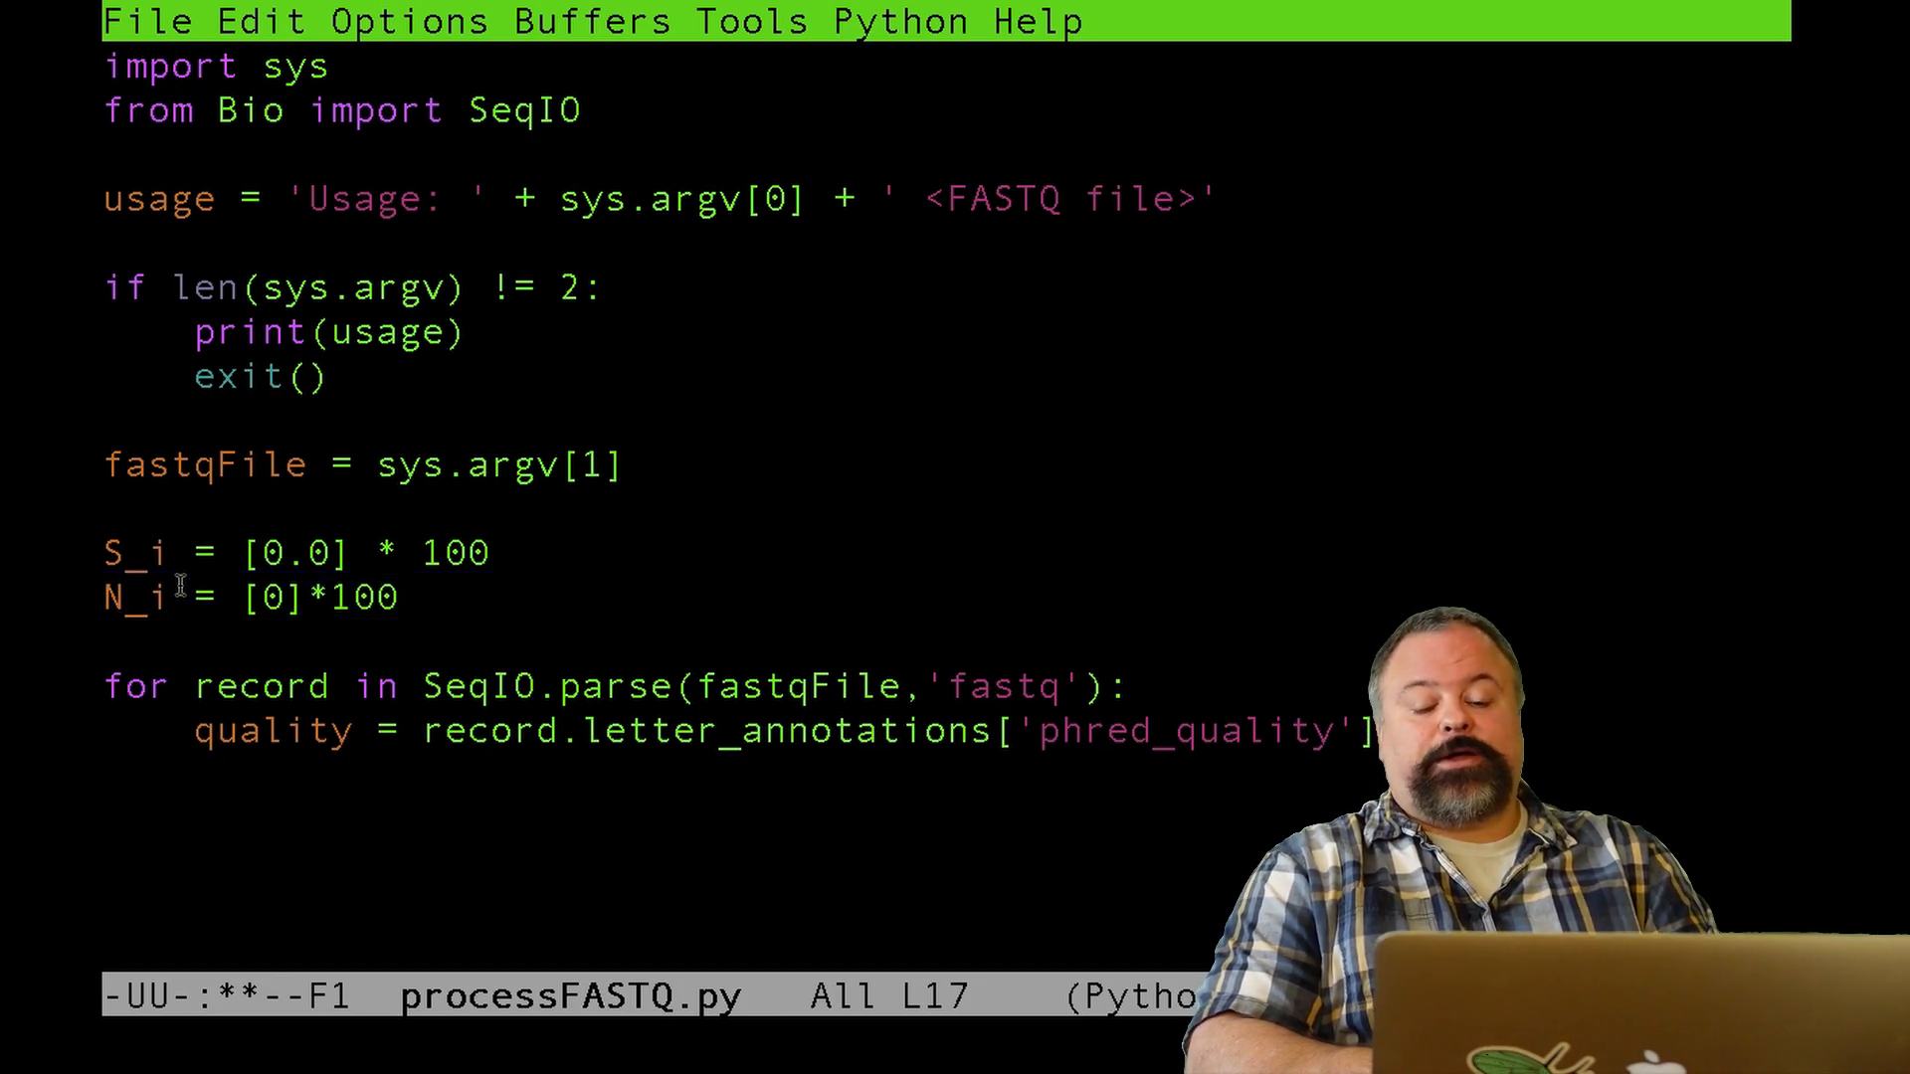
pyautogui.write('for i in')
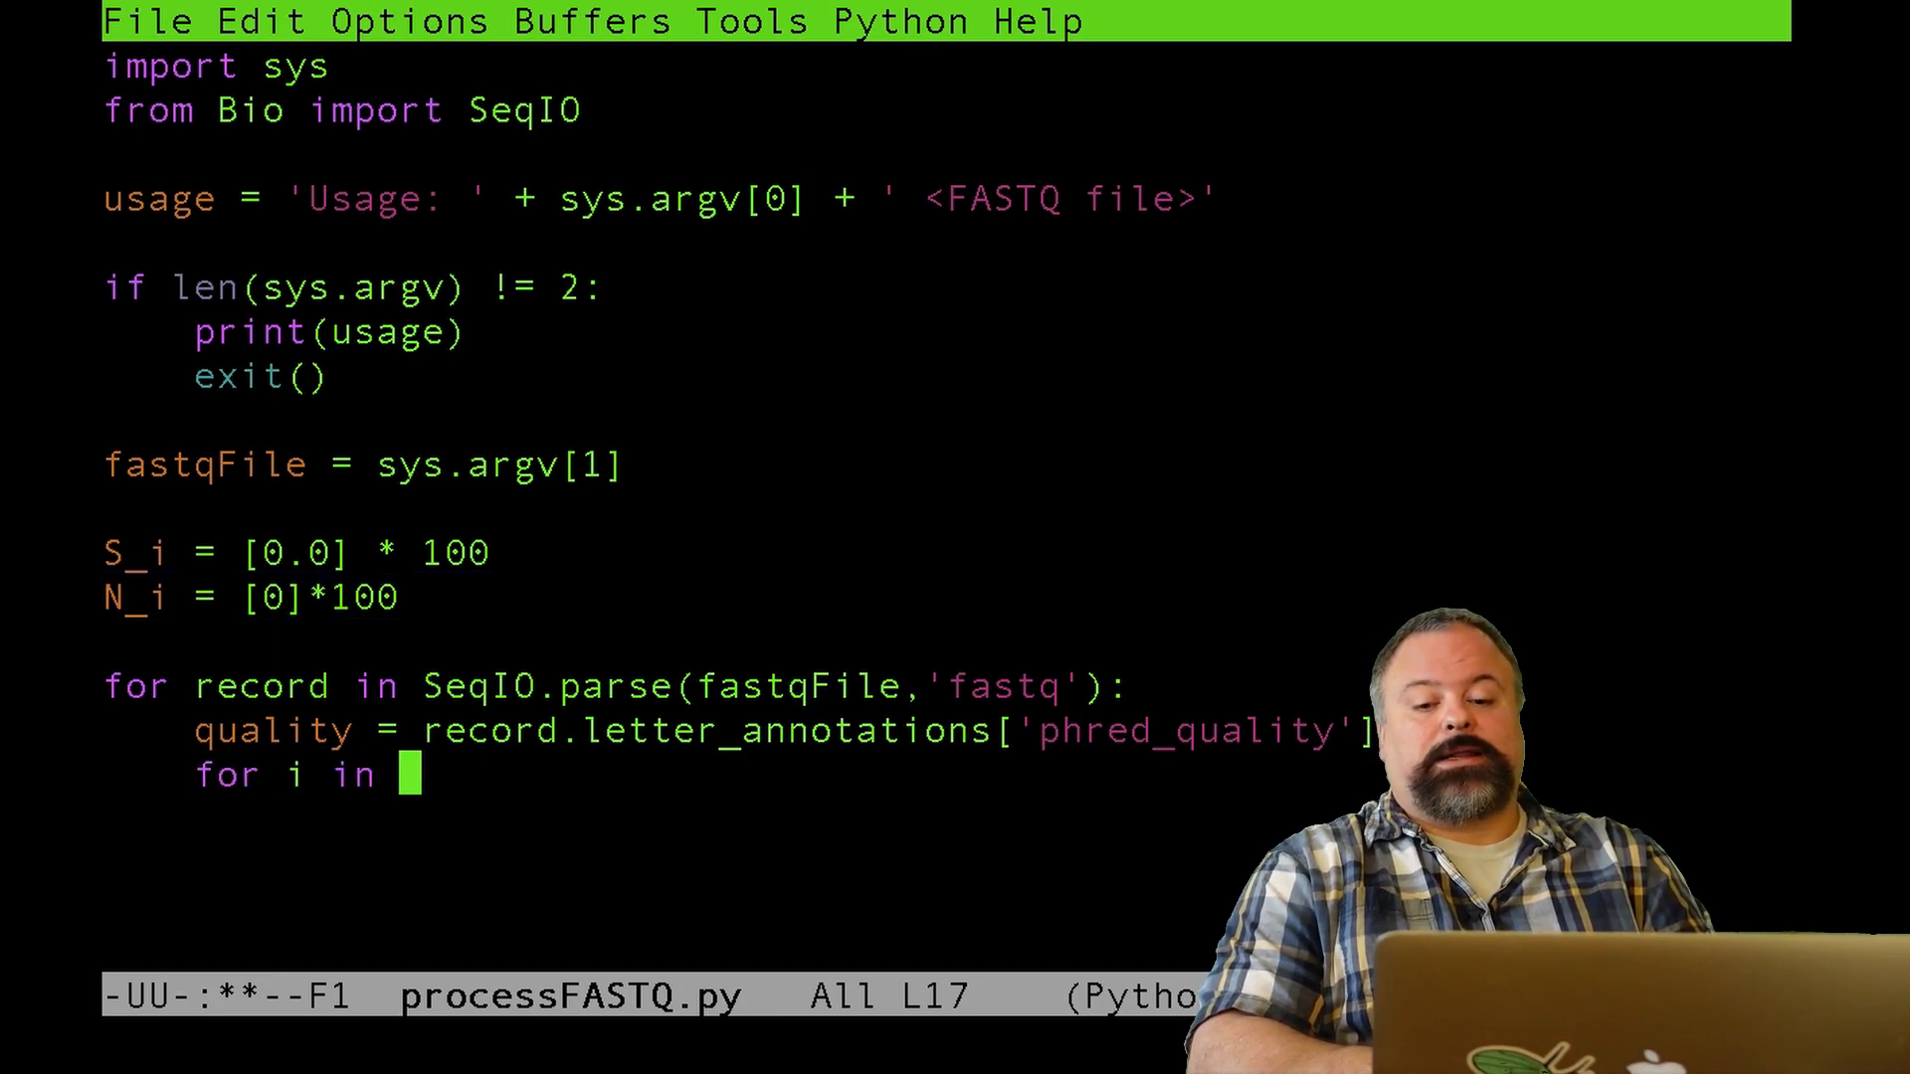
pyautogui.write('r')
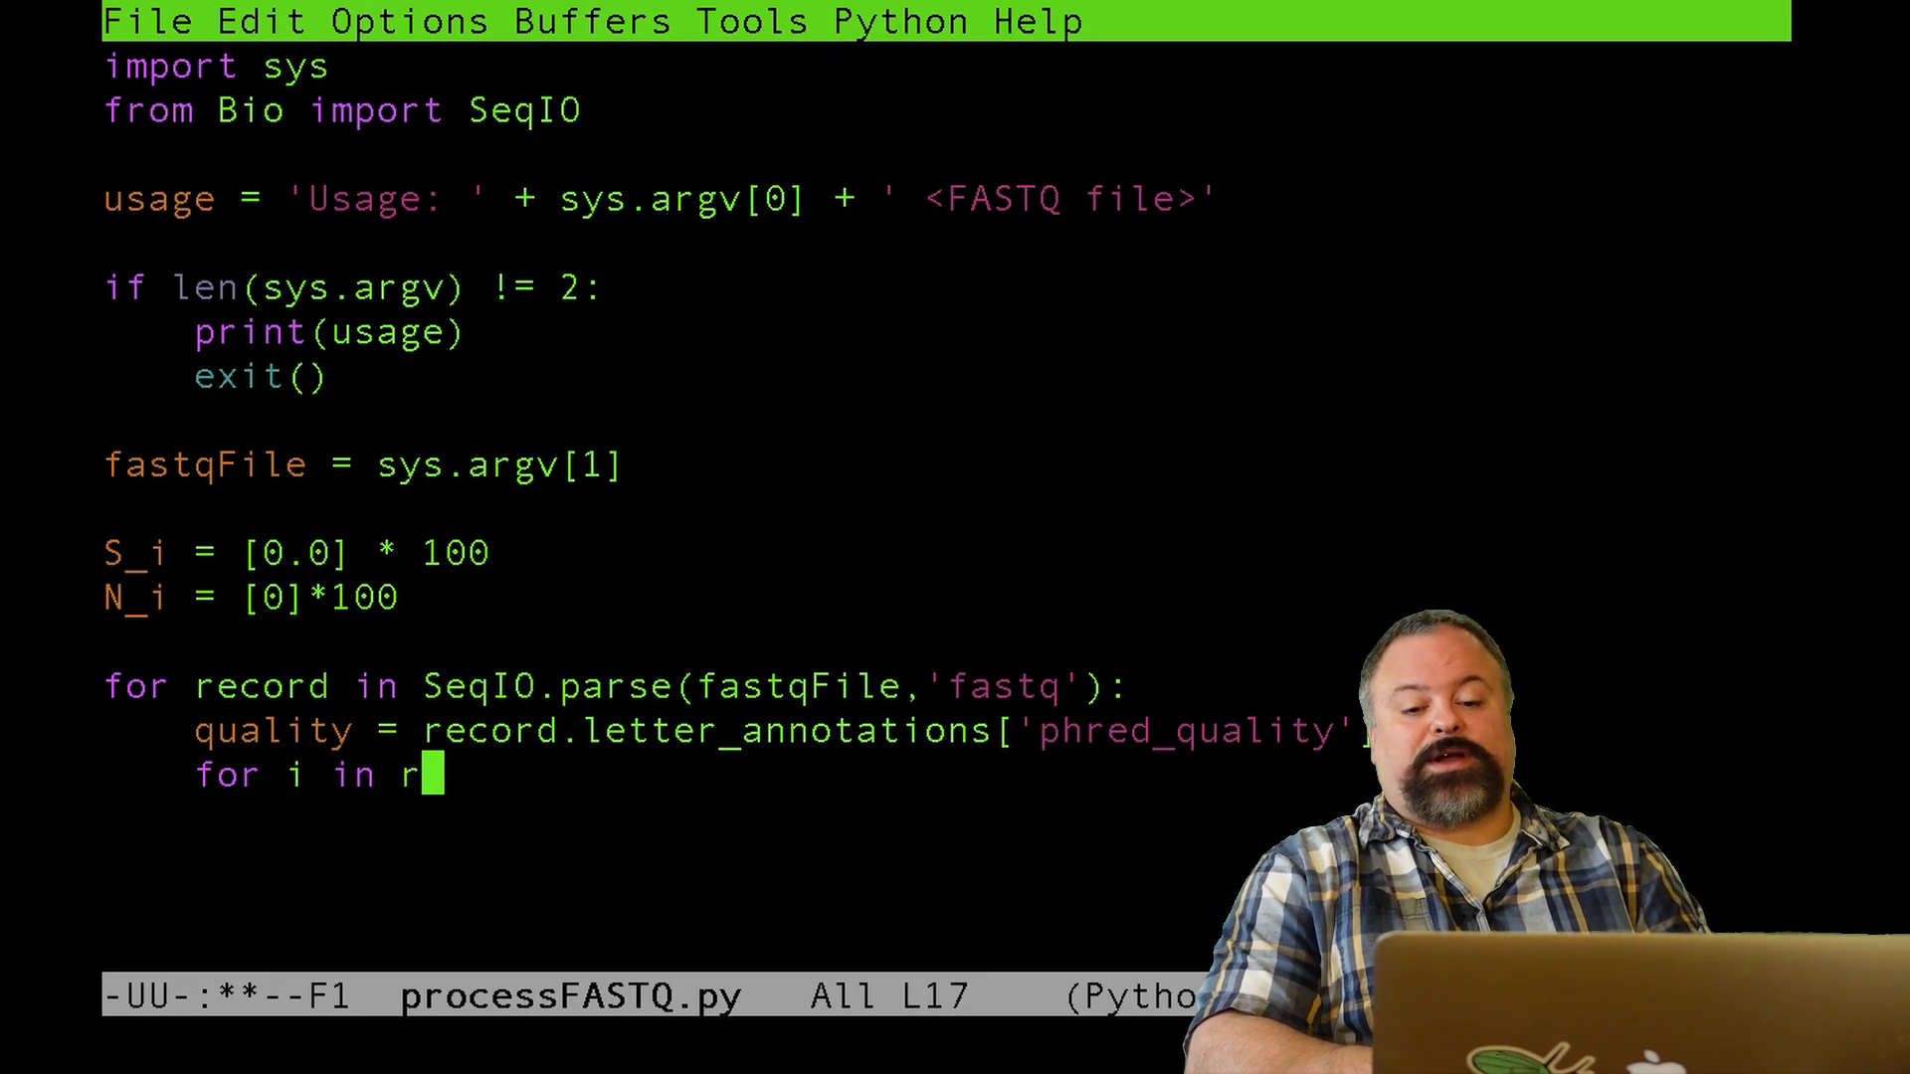
pyautogui.write('ange(len(quality)):')
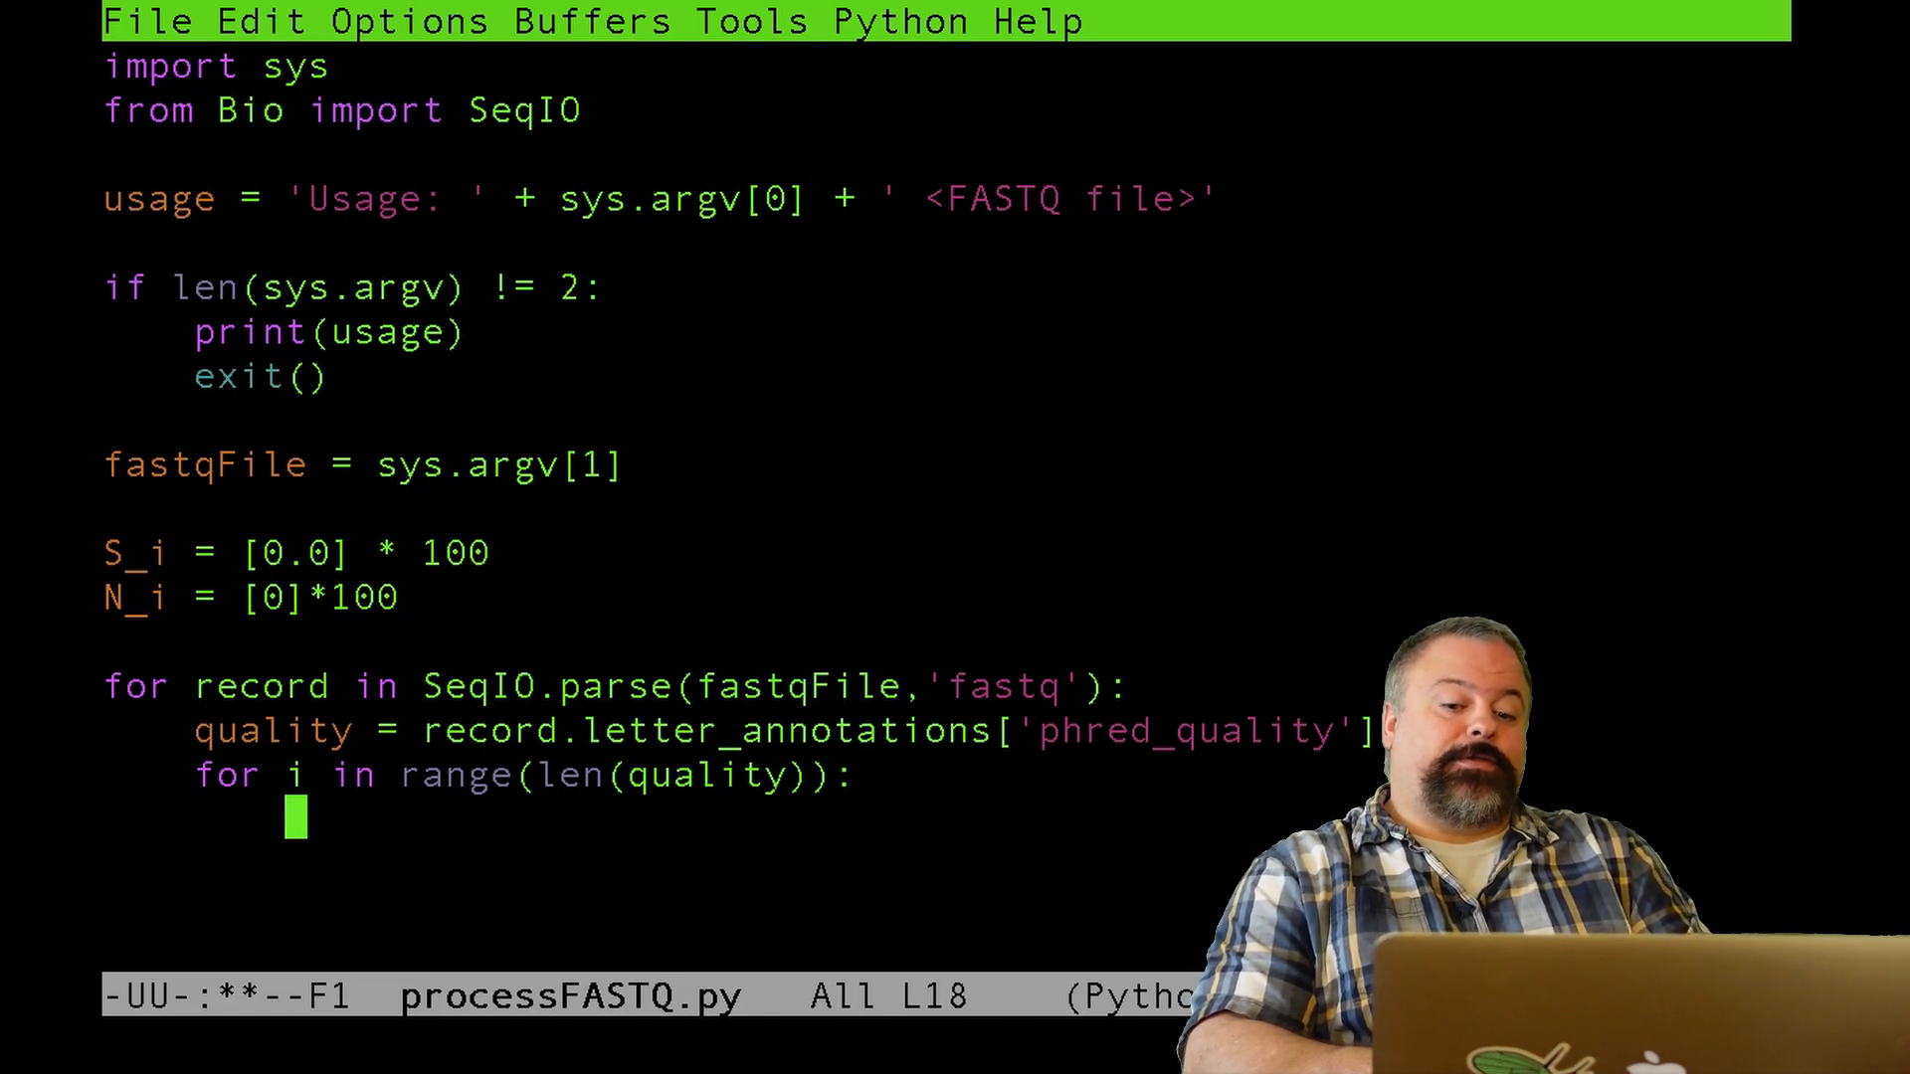
# - Accumulate S_i[i] += quality[i] inside the inner loop
pyautogui.write('S_')
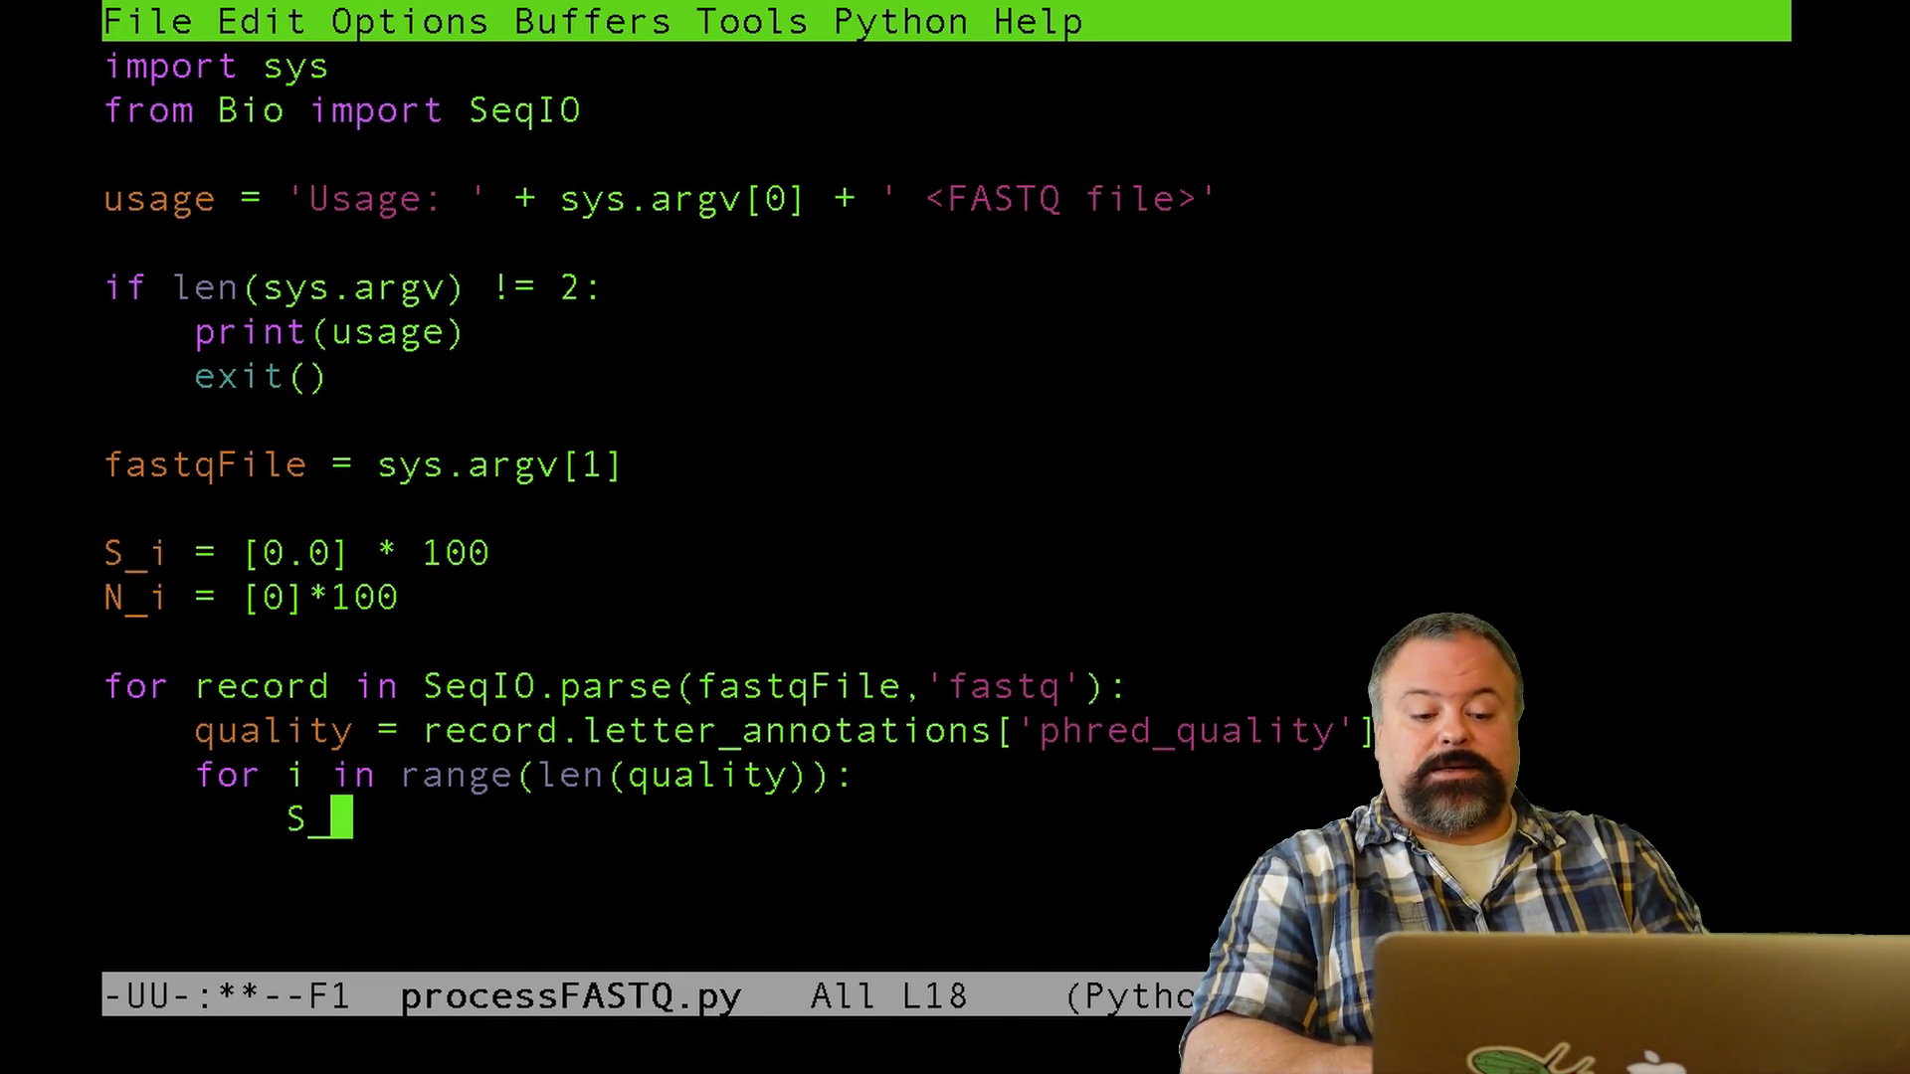
pyautogui.write('i[')
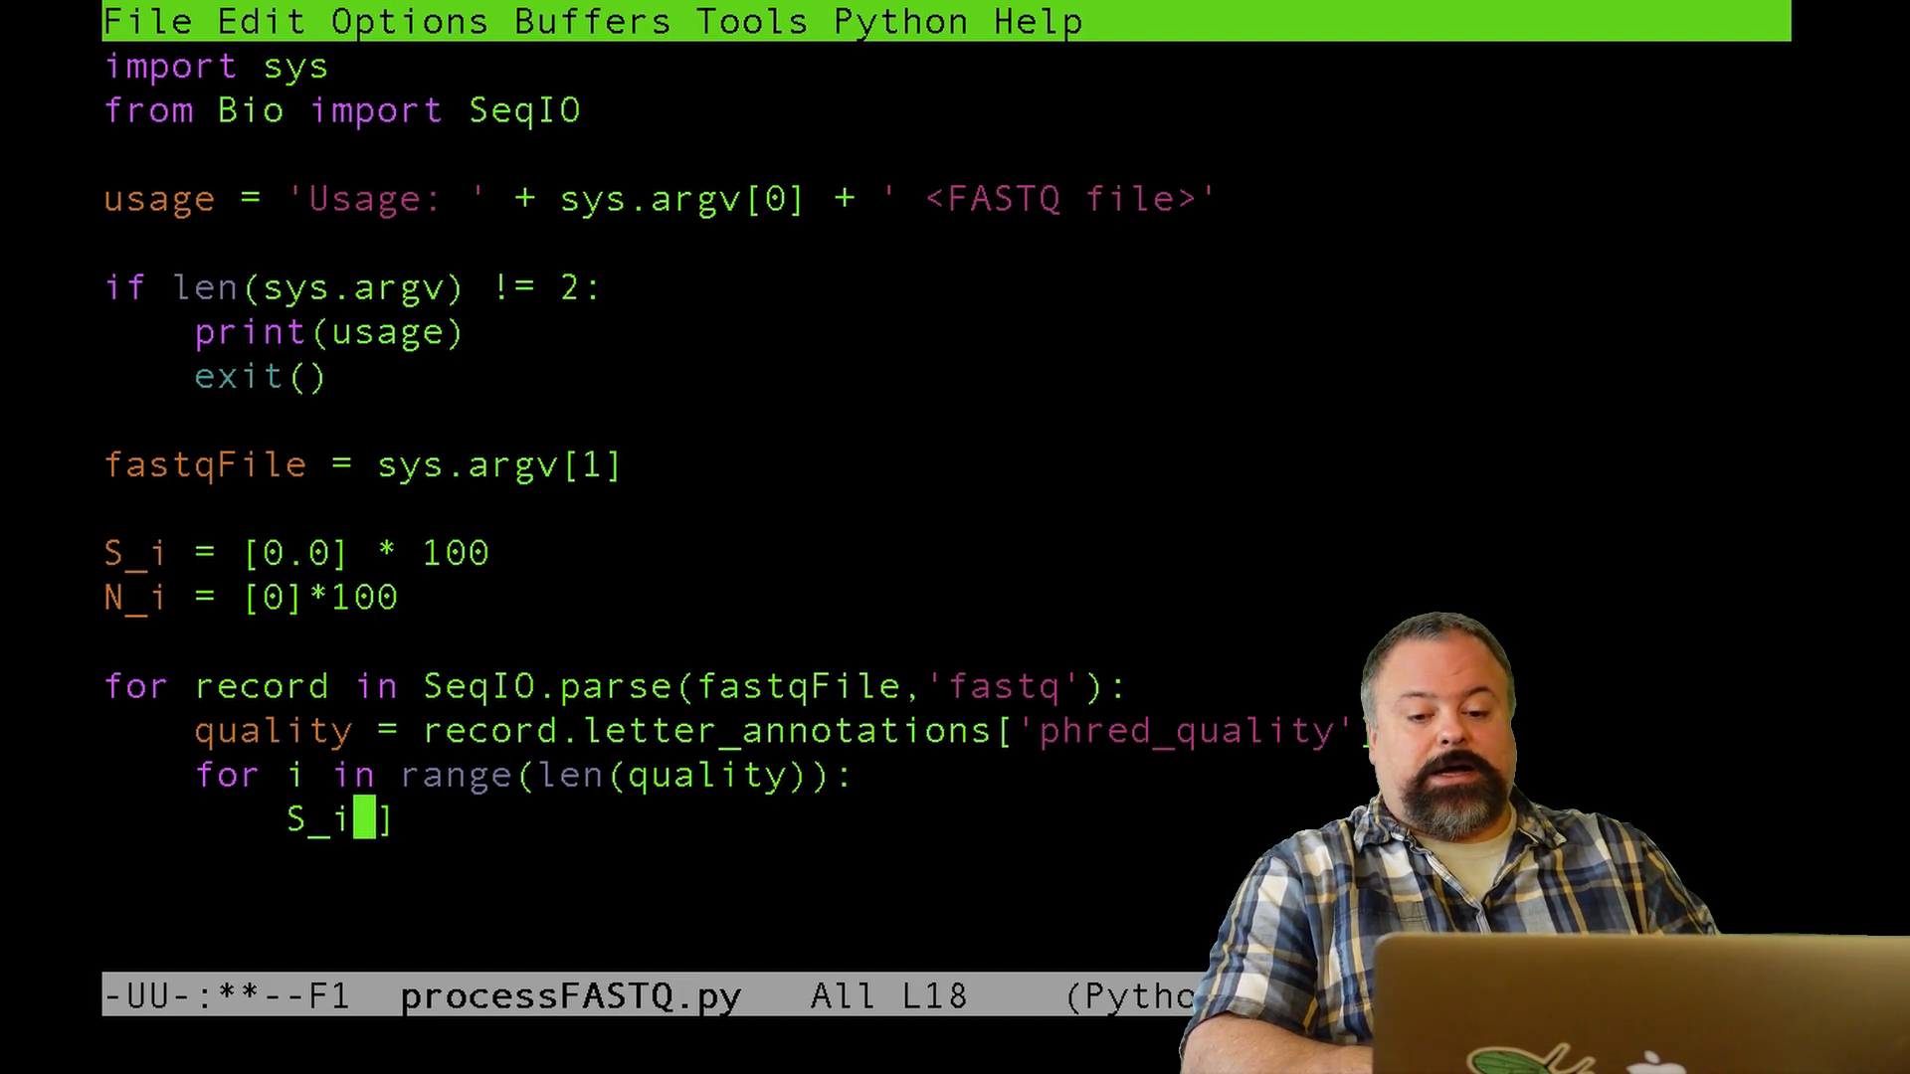
pyautogui.write('[i]')
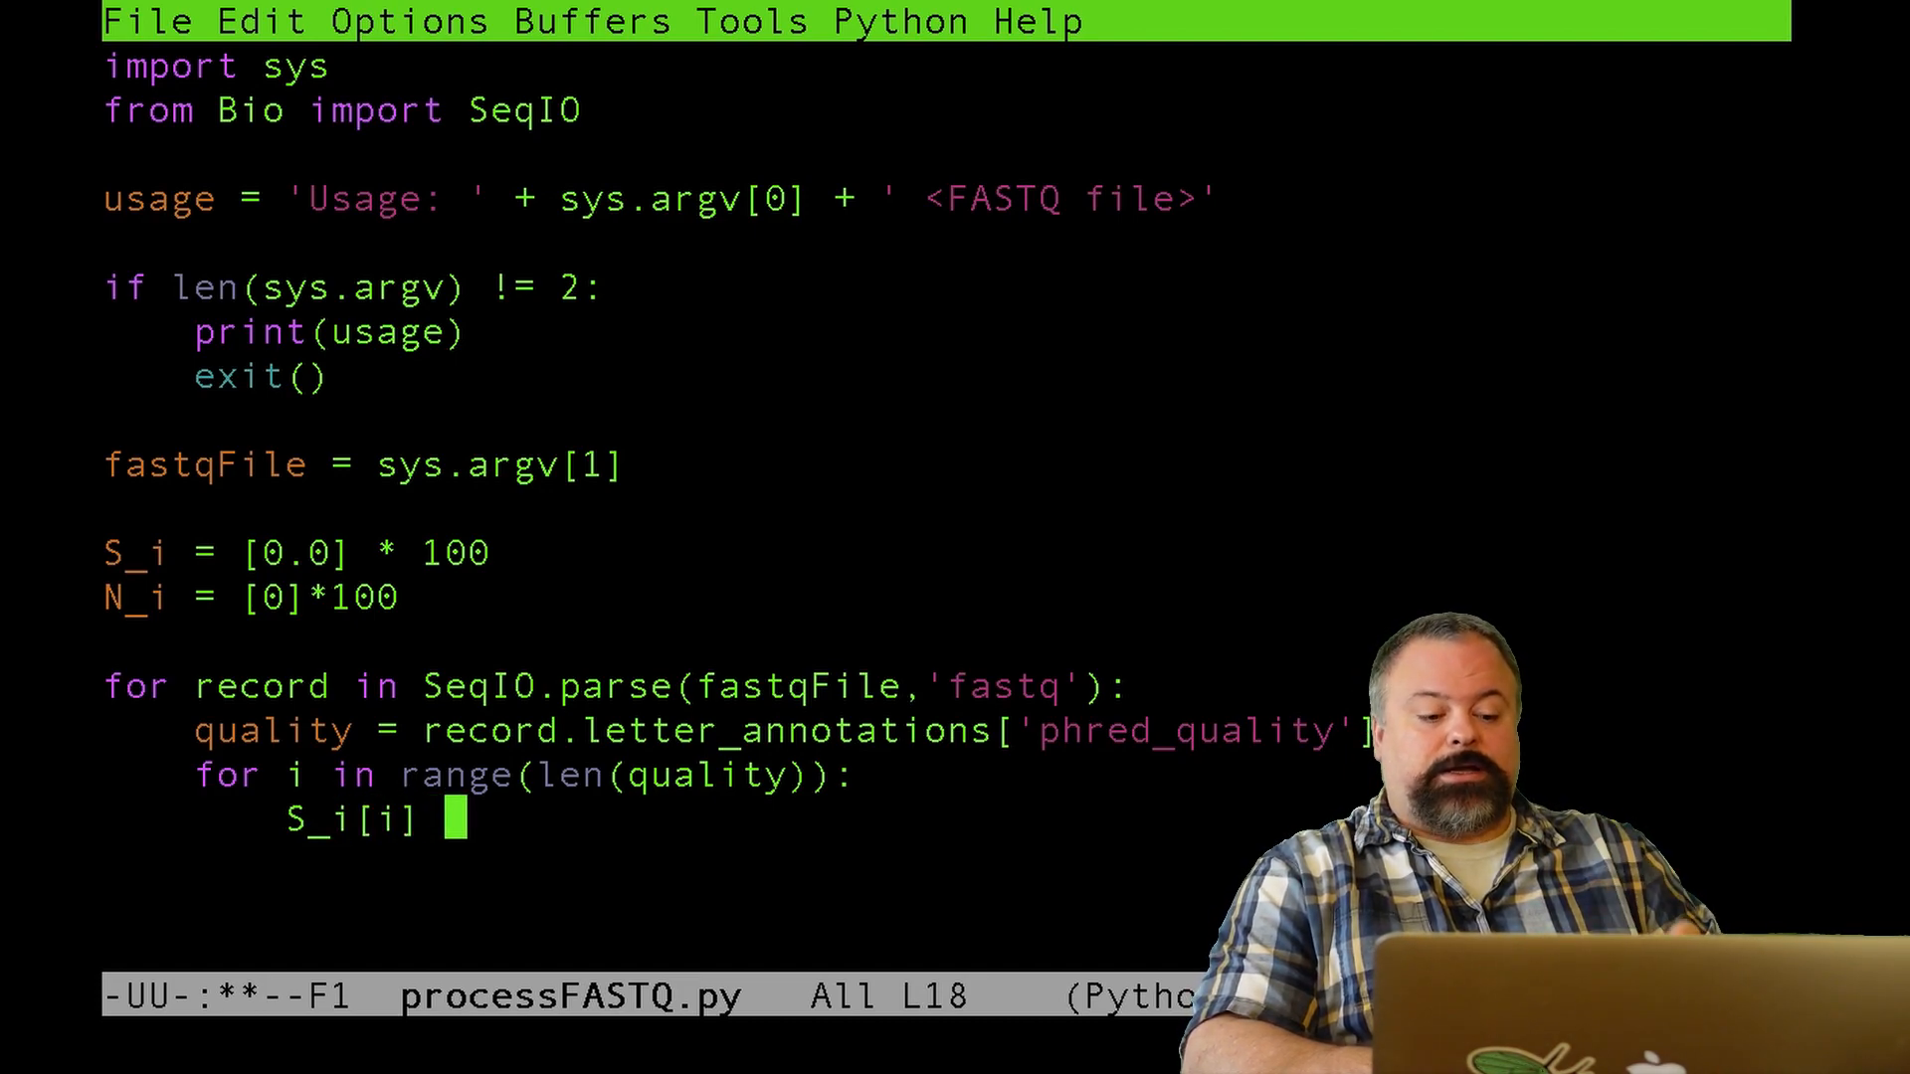
pyautogui.write('+=')
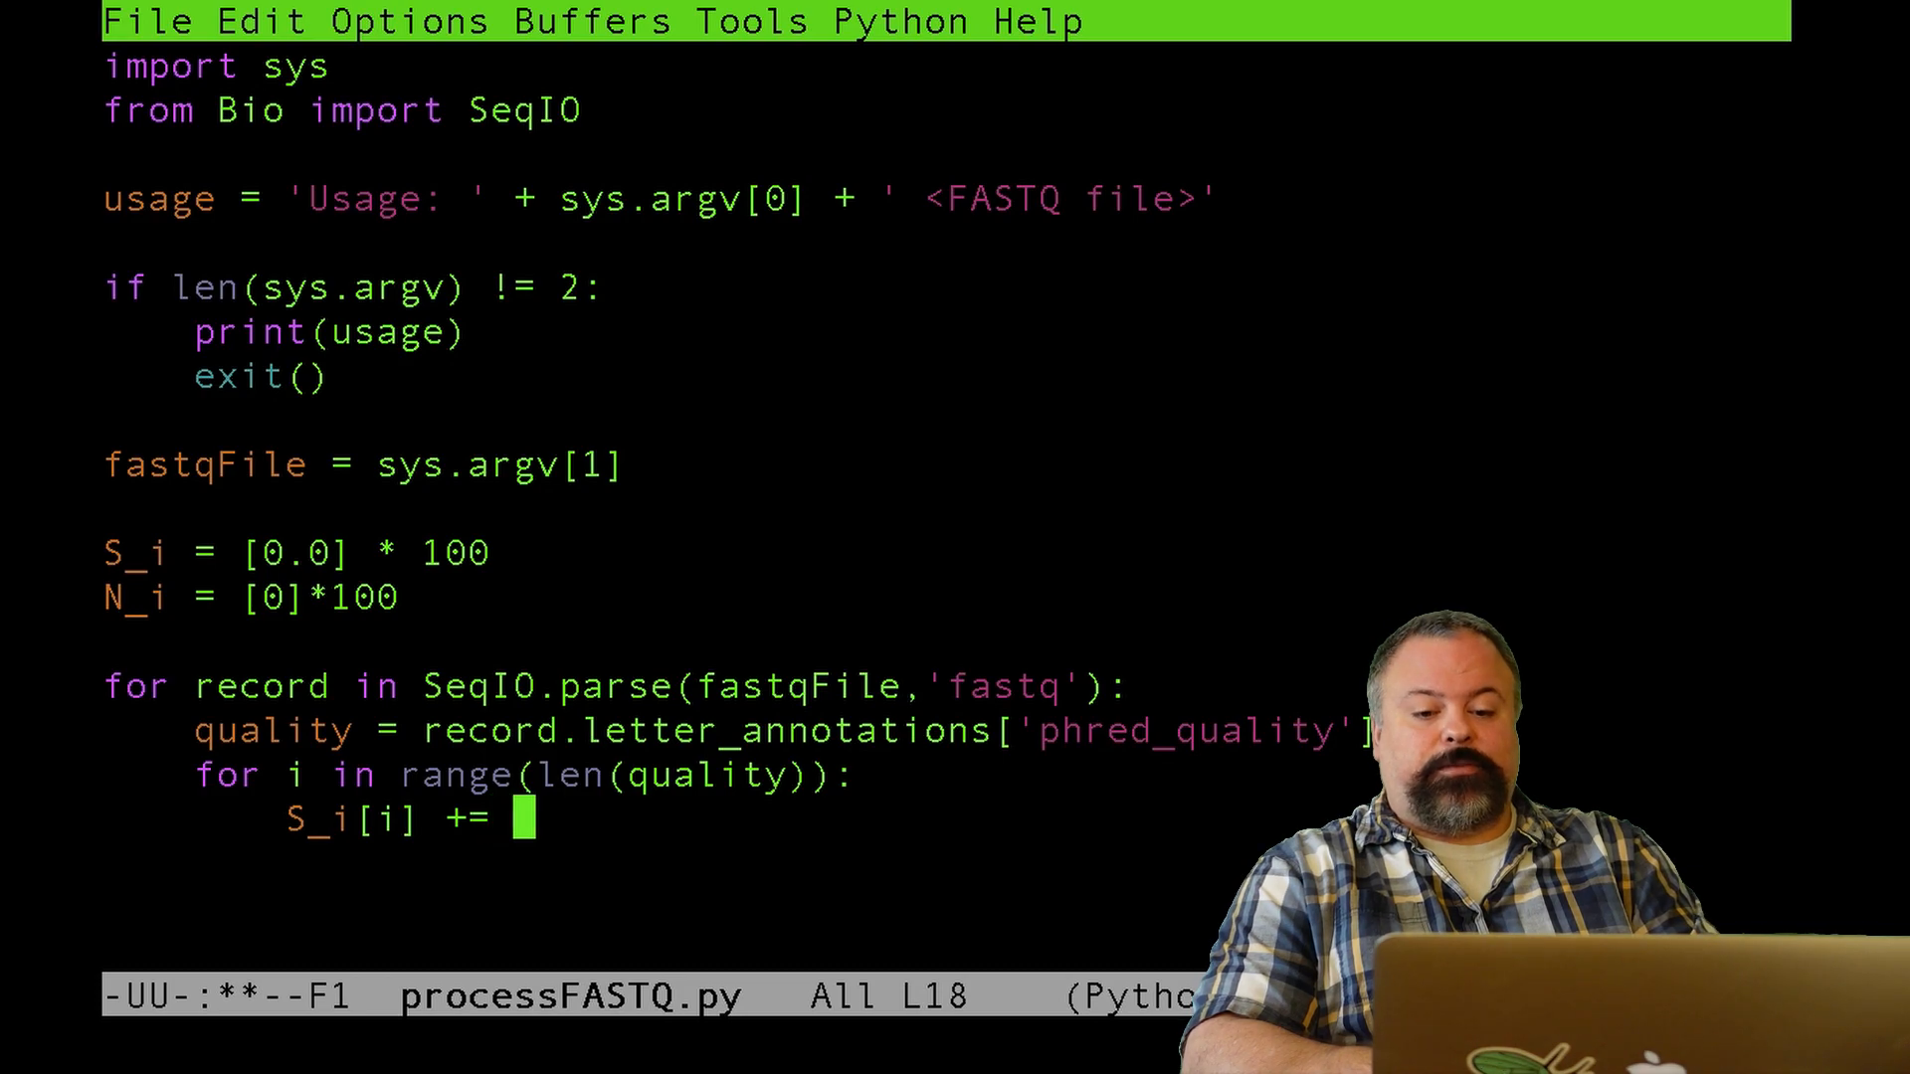
pyautogui.write('quality')
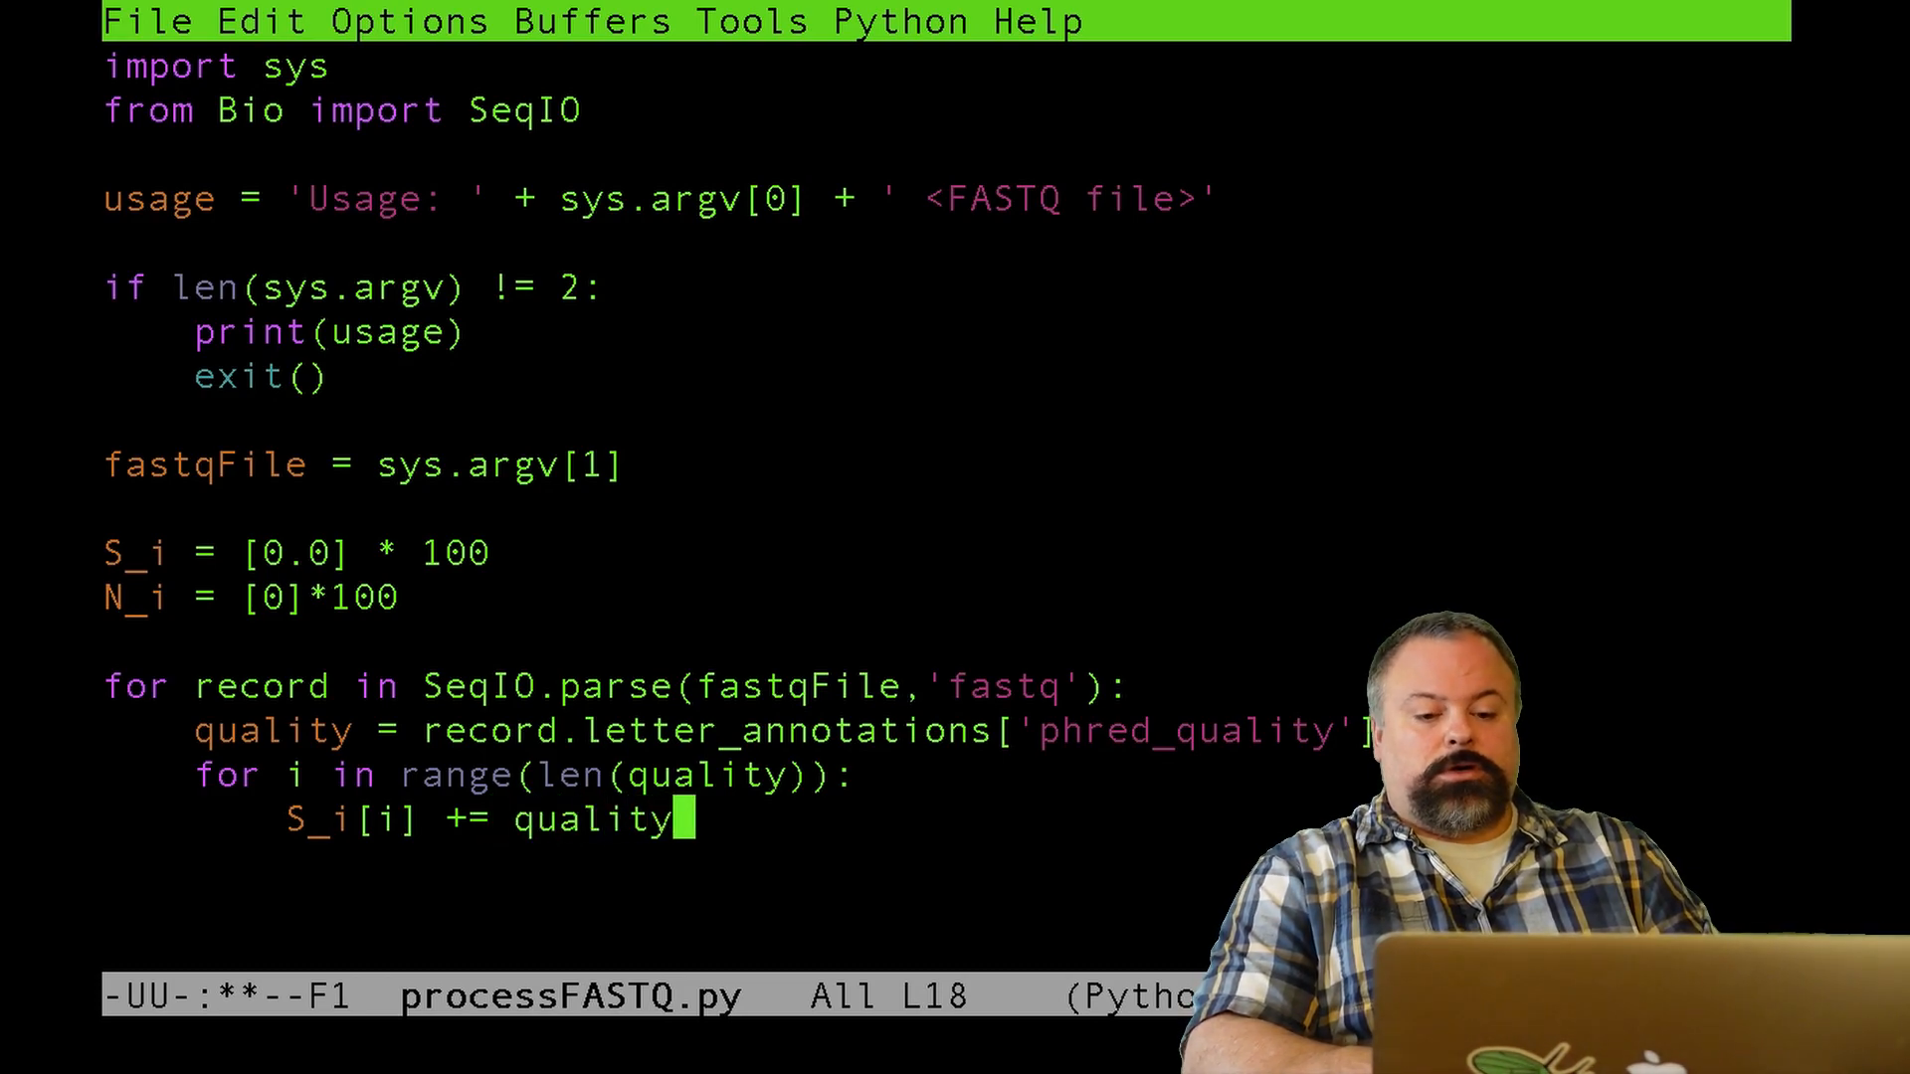
pyautogui.write('[')
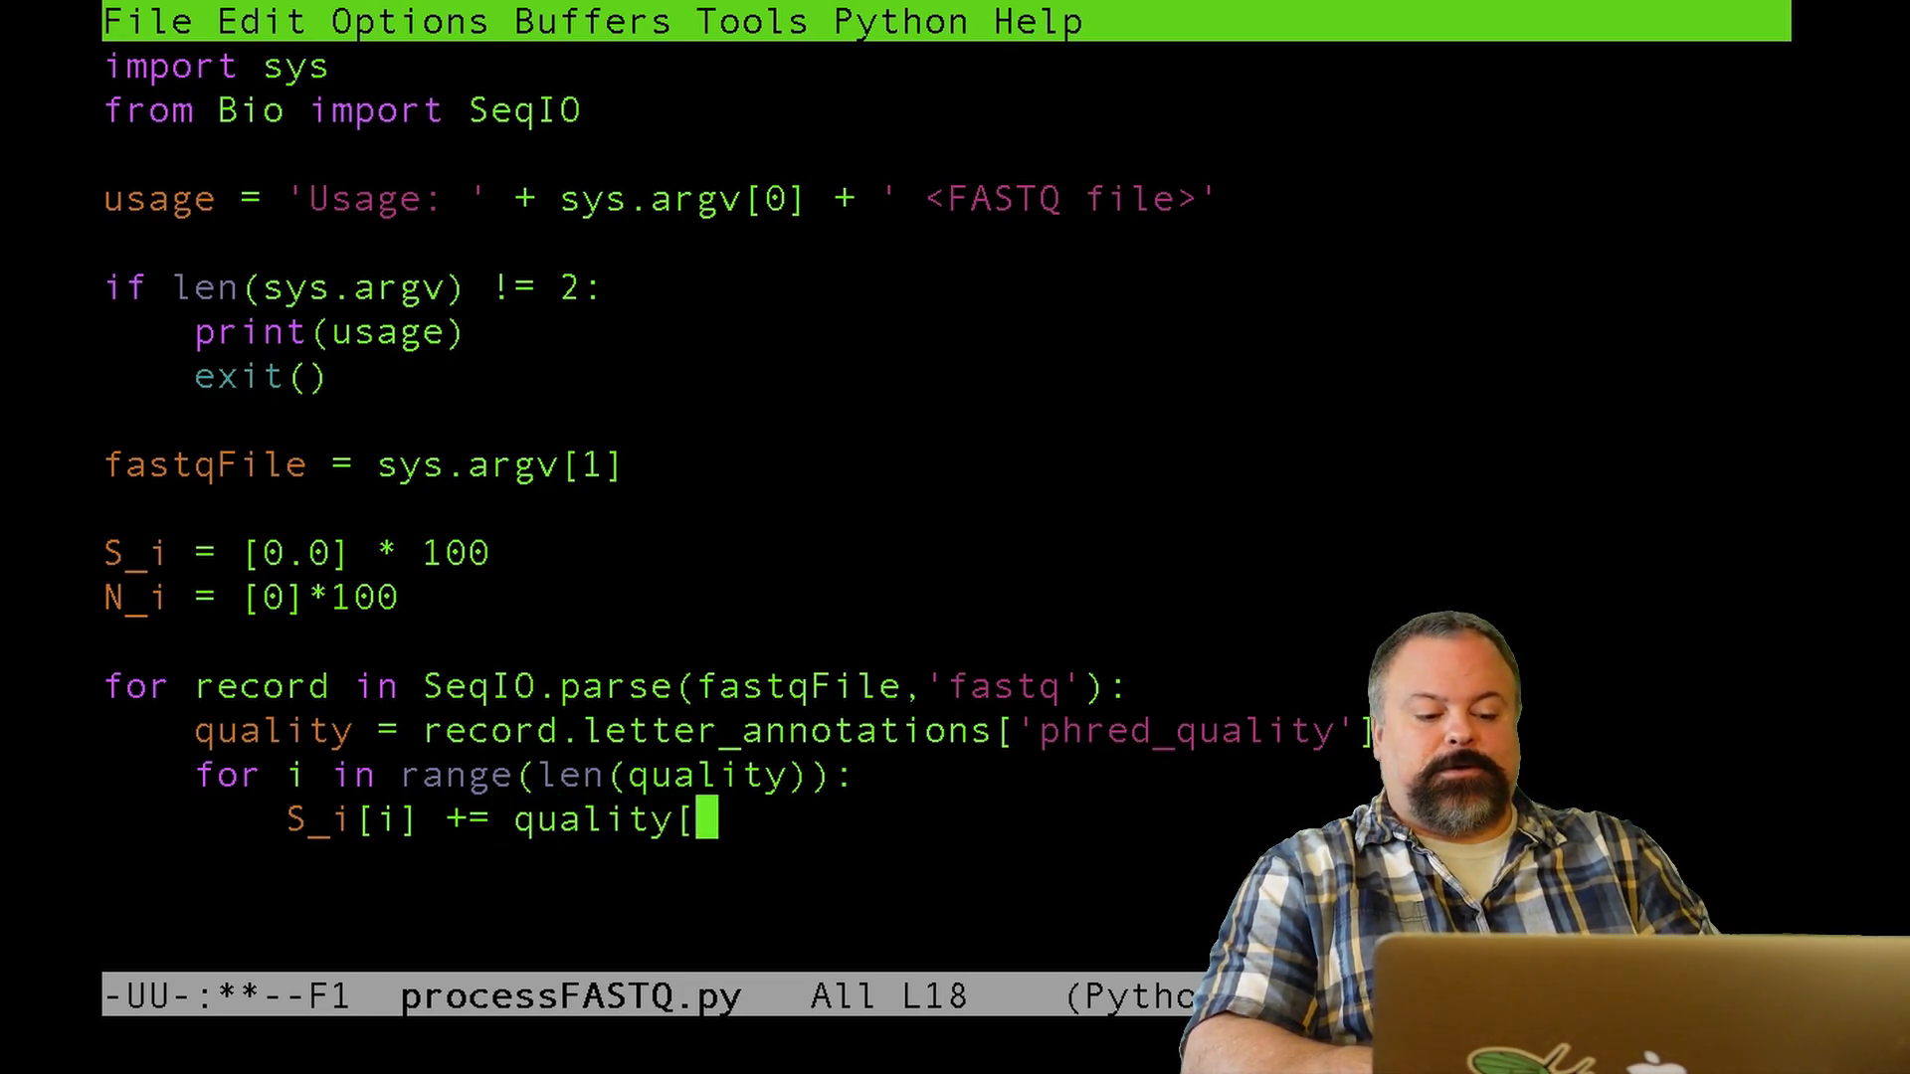
pyautogui.write('i]')
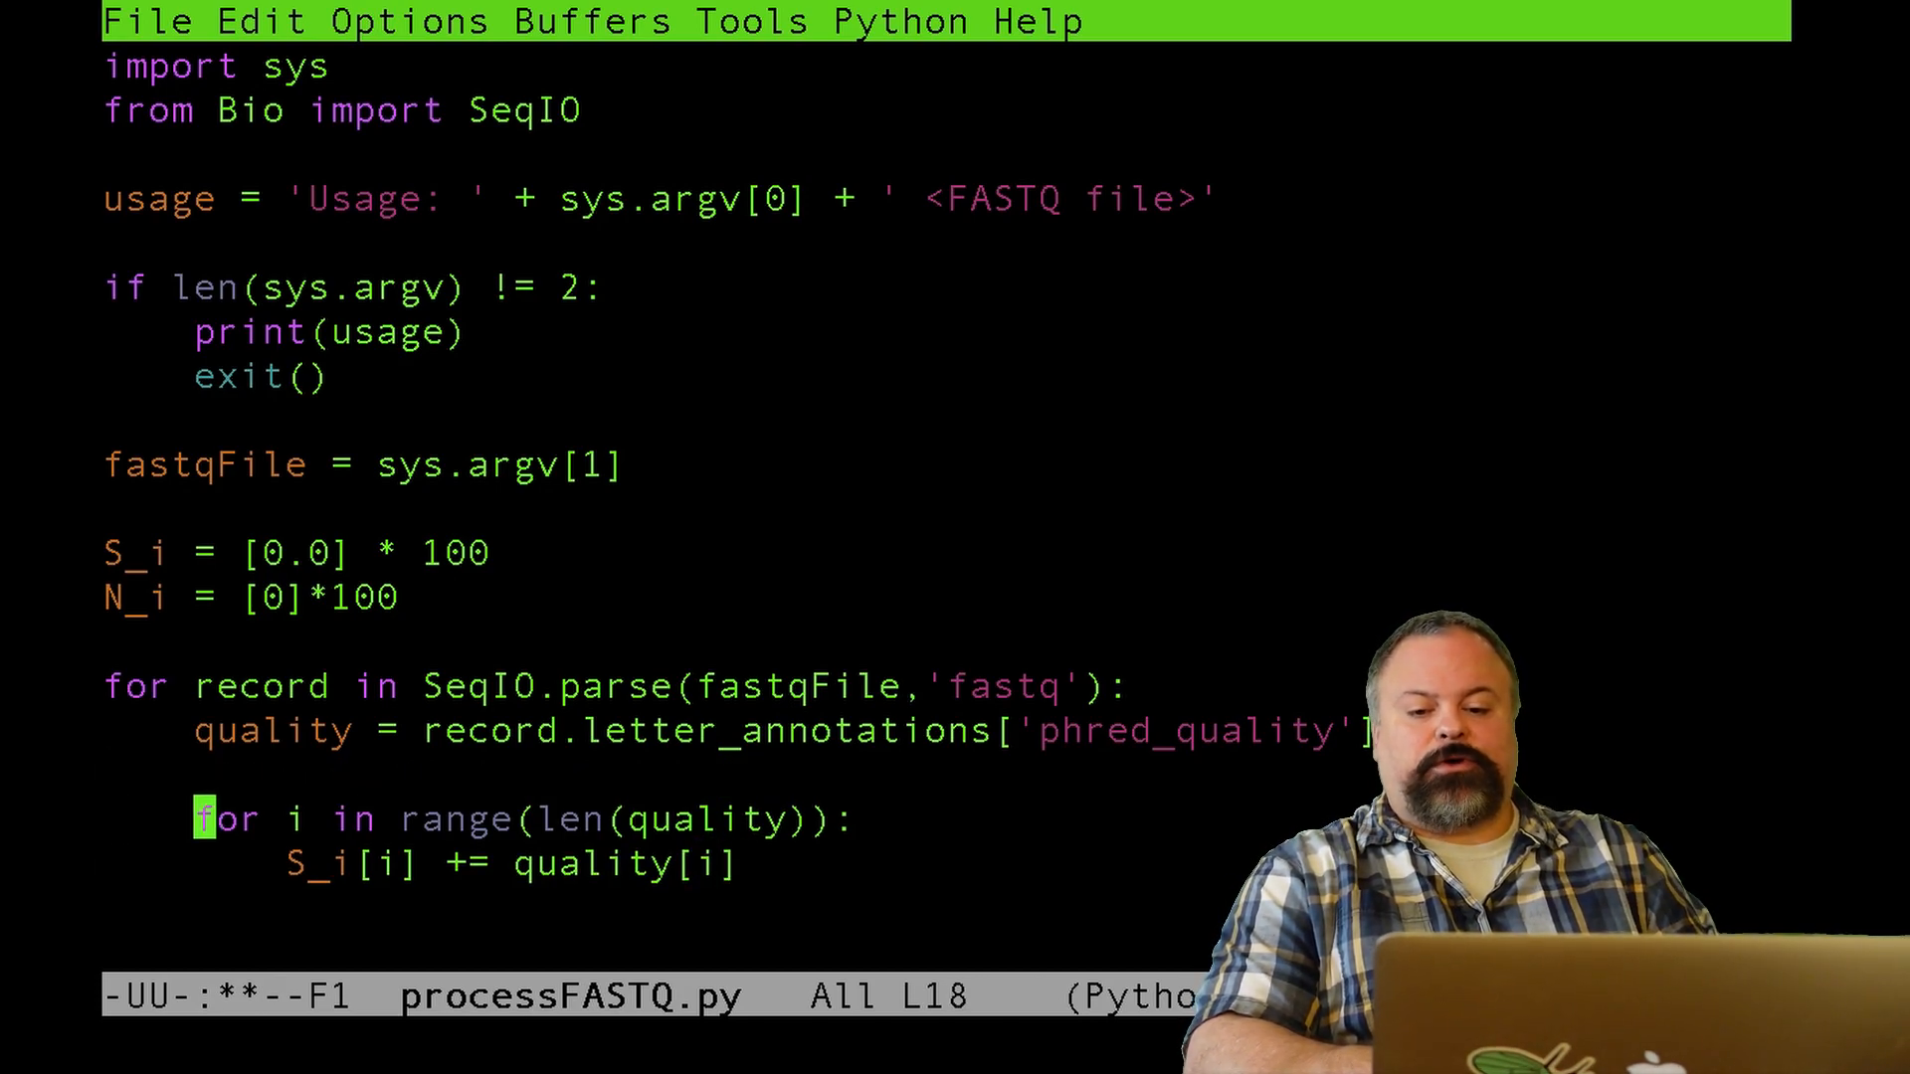
# - Add print(quality) and a break after the quality assignment in the record loop
pyautogui.write('print(')
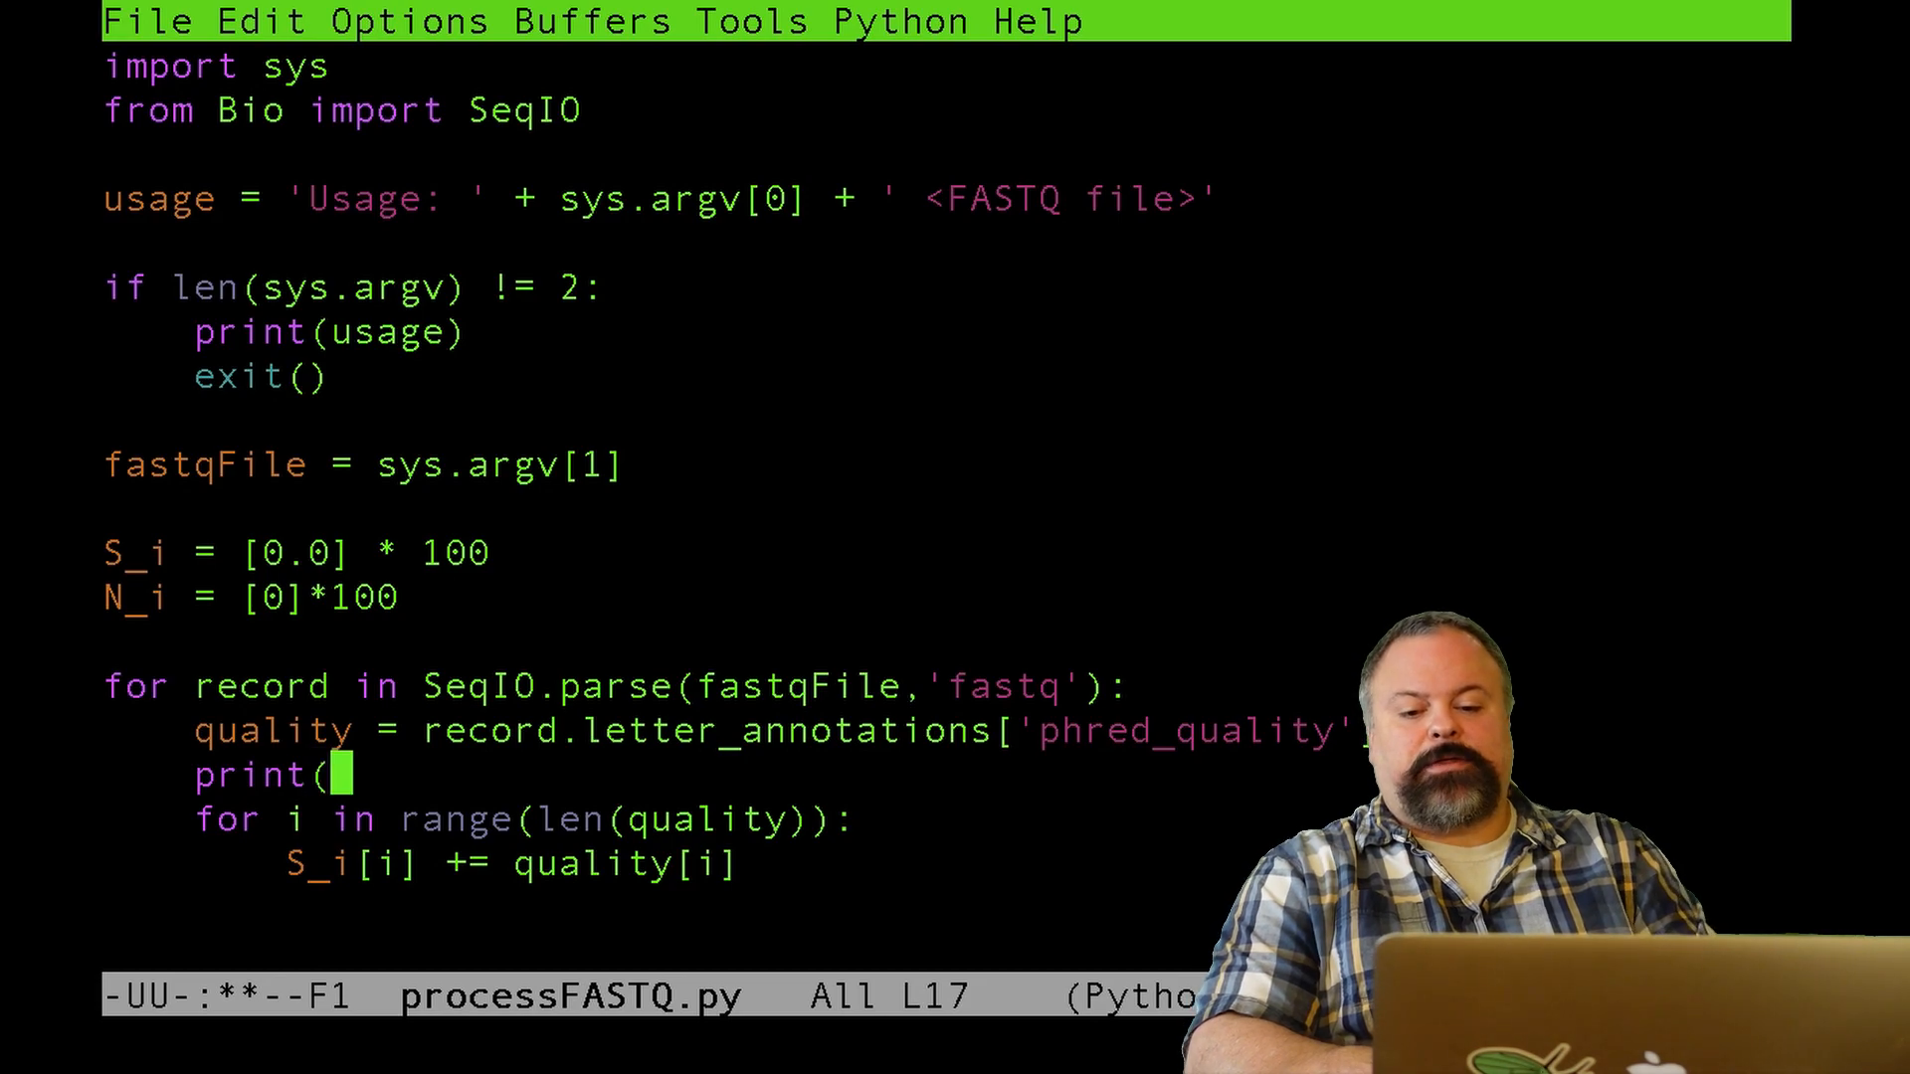
pyautogui.write('quality)')
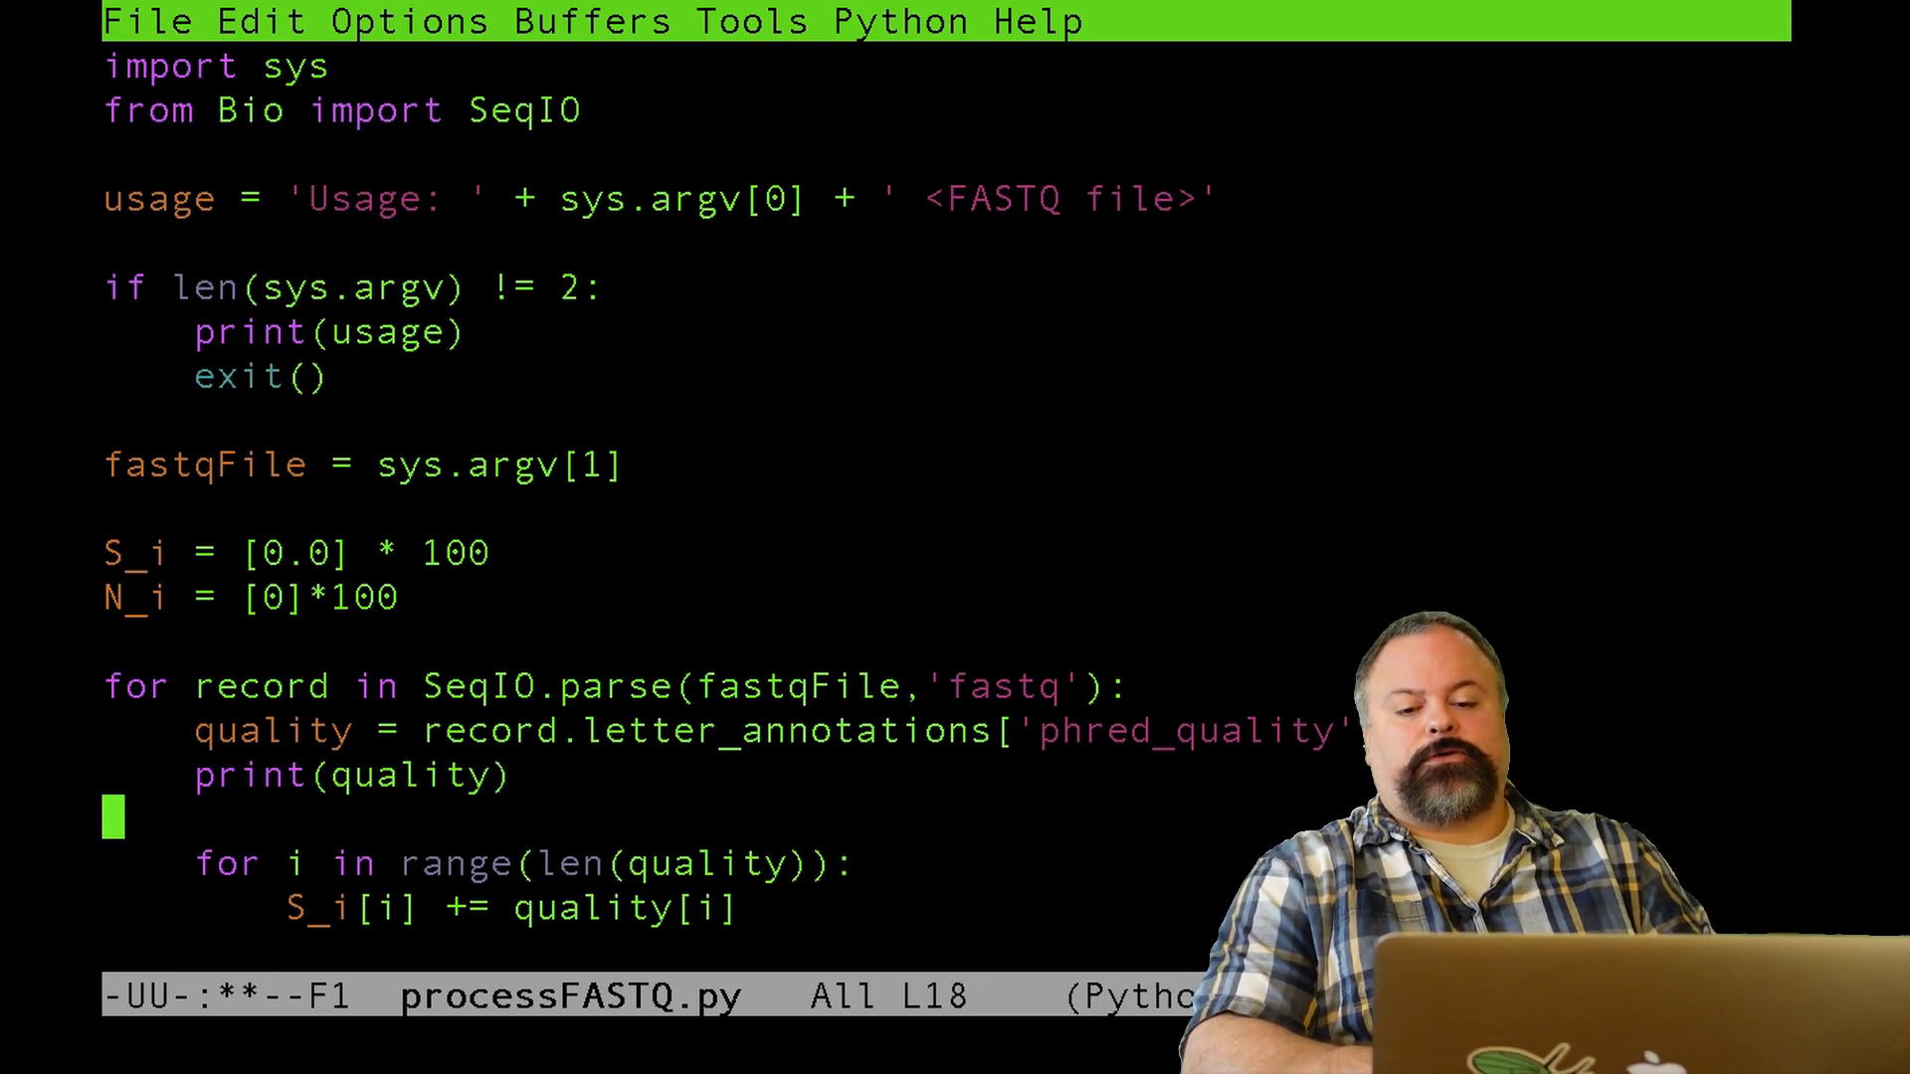
pyautogui.write('b')
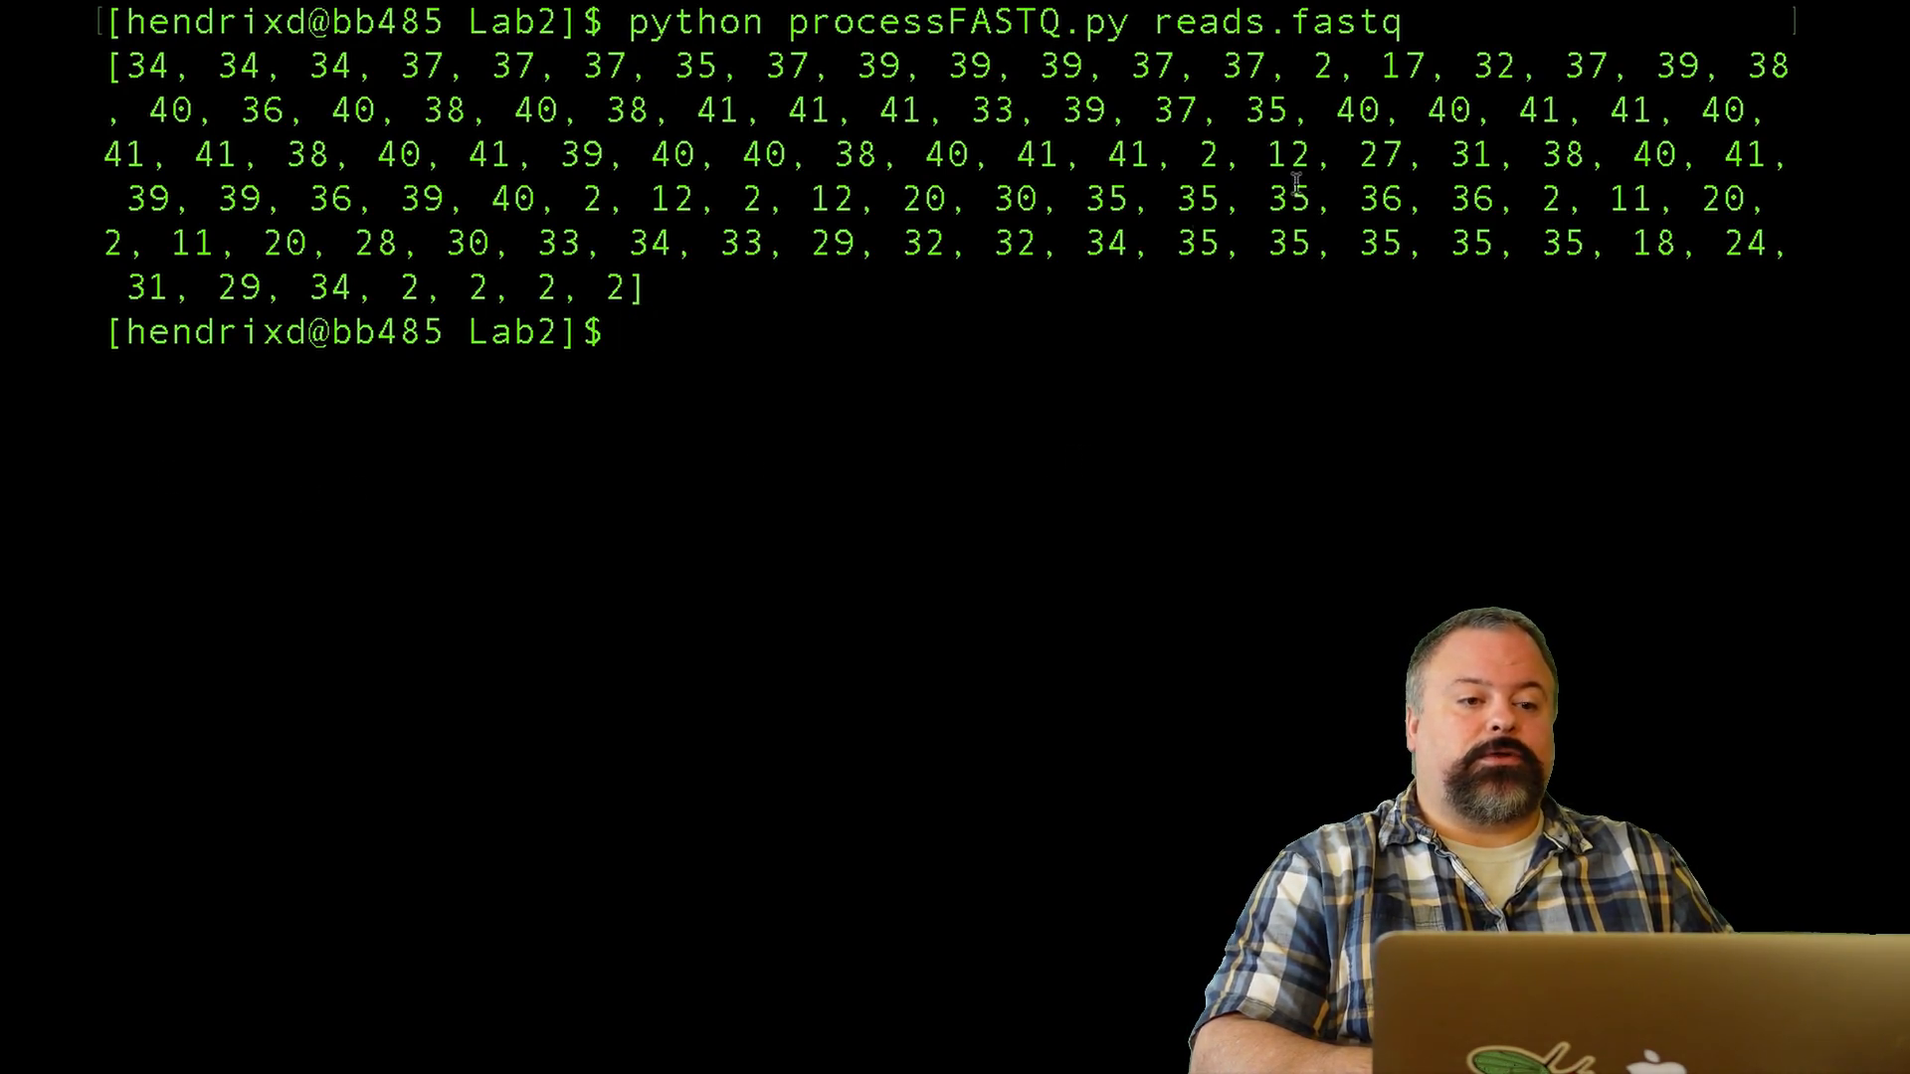
# - Inspect the first read's printed PHRED quality list, then clear the terminal
pyautogui.moveTo(1328, 66); pyautogui.dragTo(1406, 67)
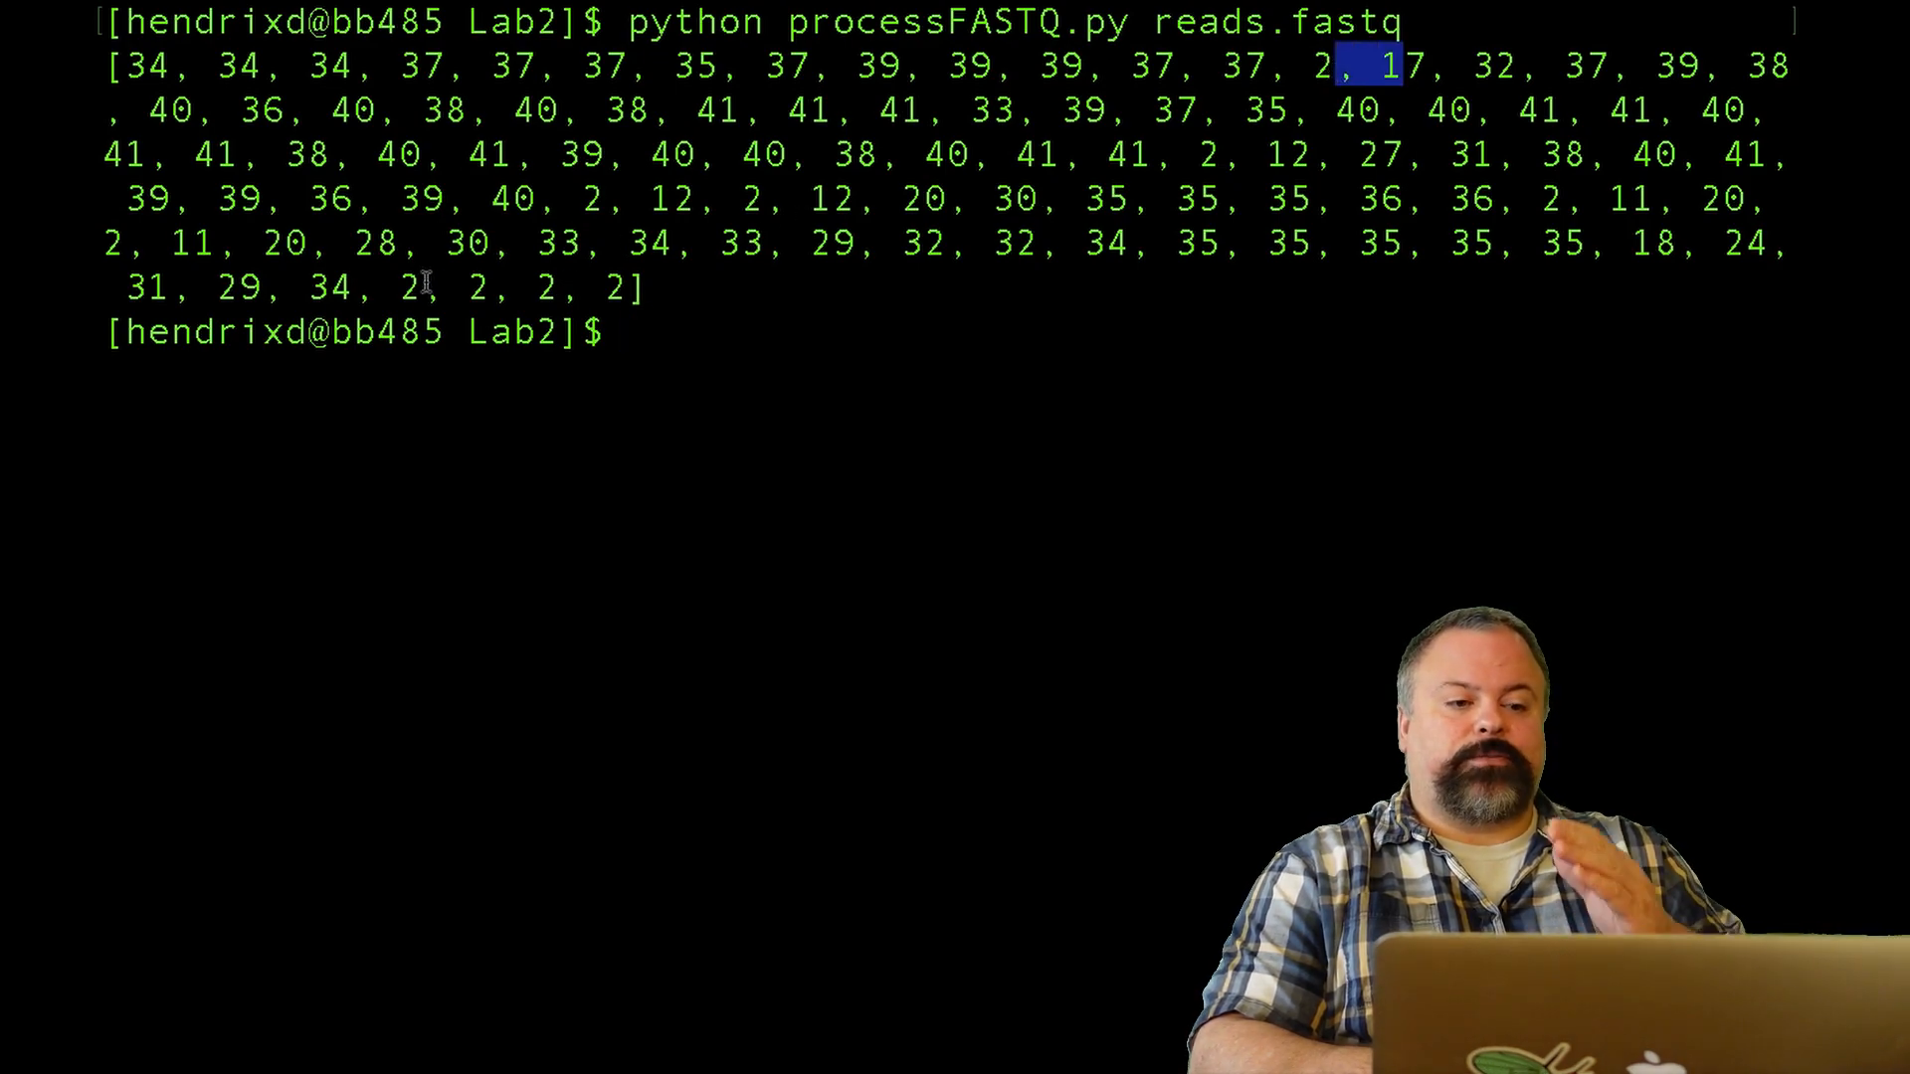
pyautogui.write('clear')
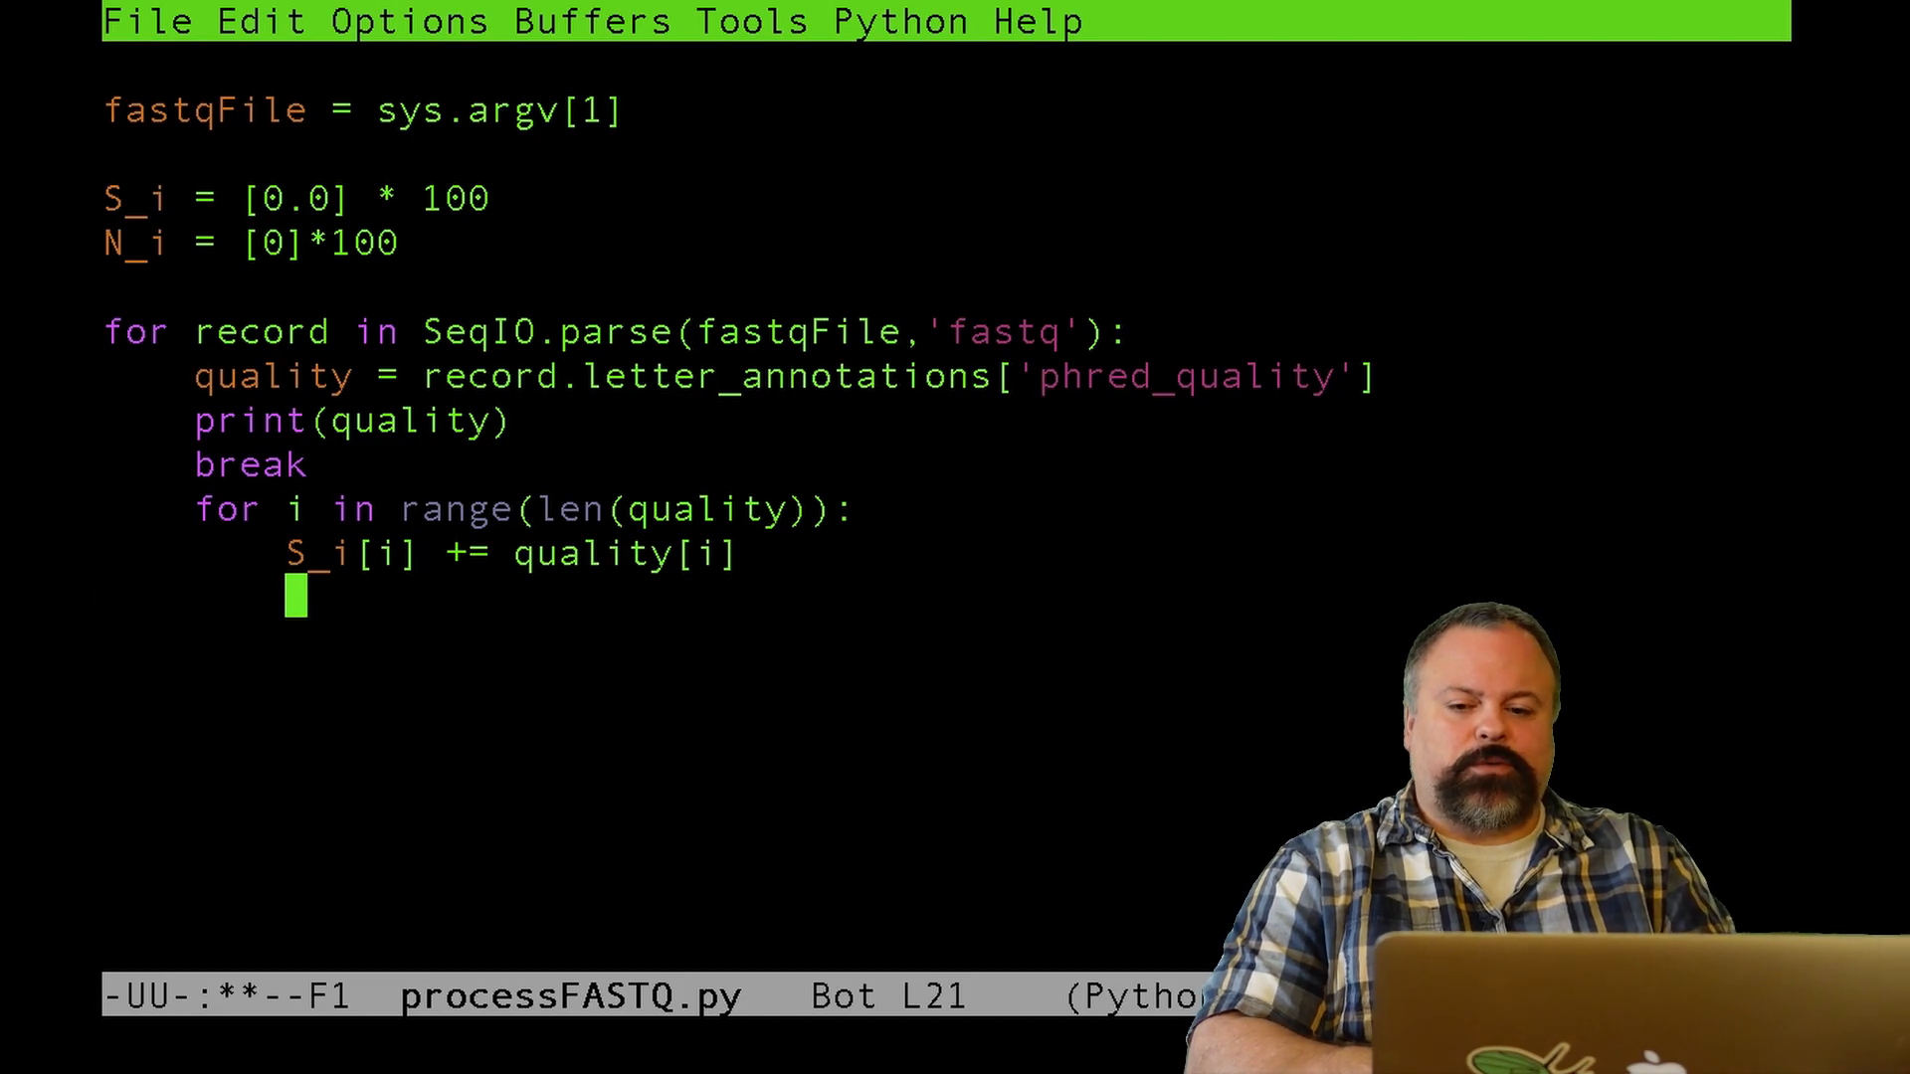
# - Add N_i[i] += 1 below S_i[i] += quality[i] and start new lines
pyautogui.write('N_i')
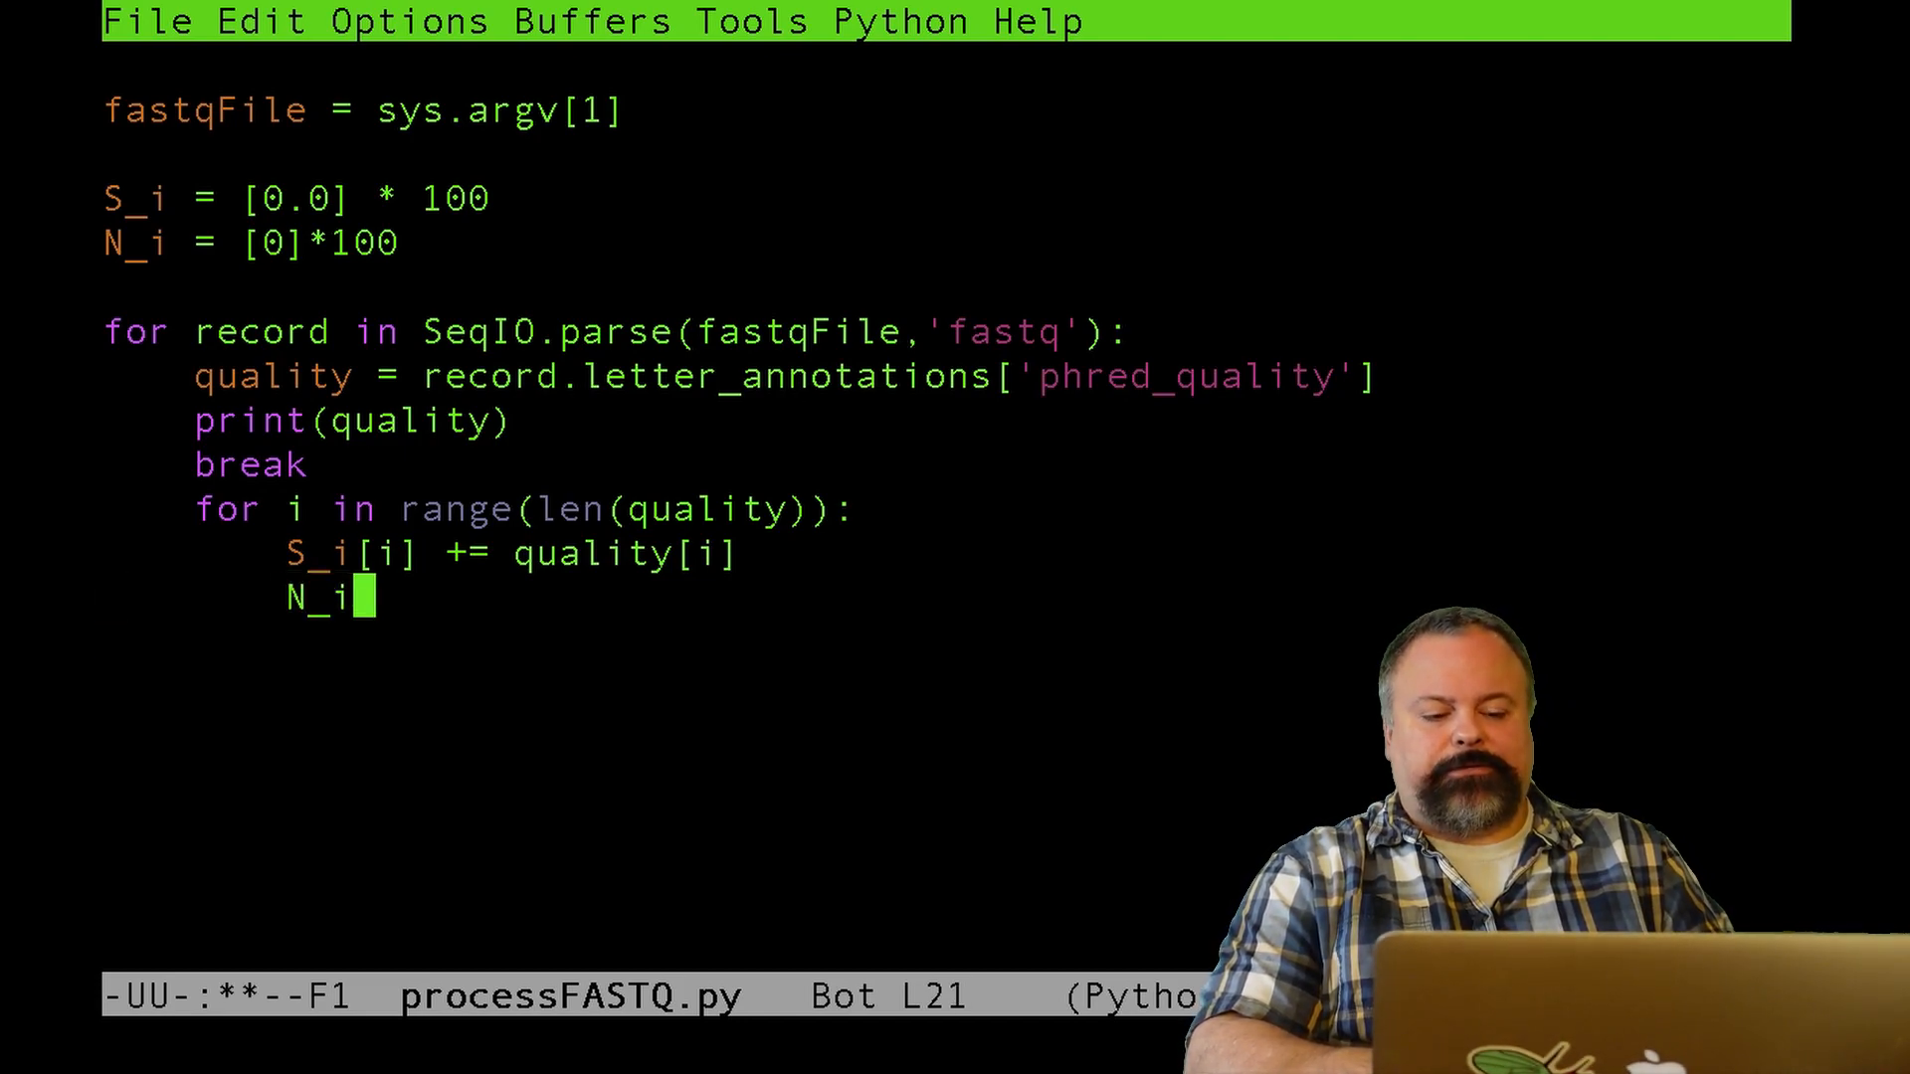
pyautogui.write('[i]')
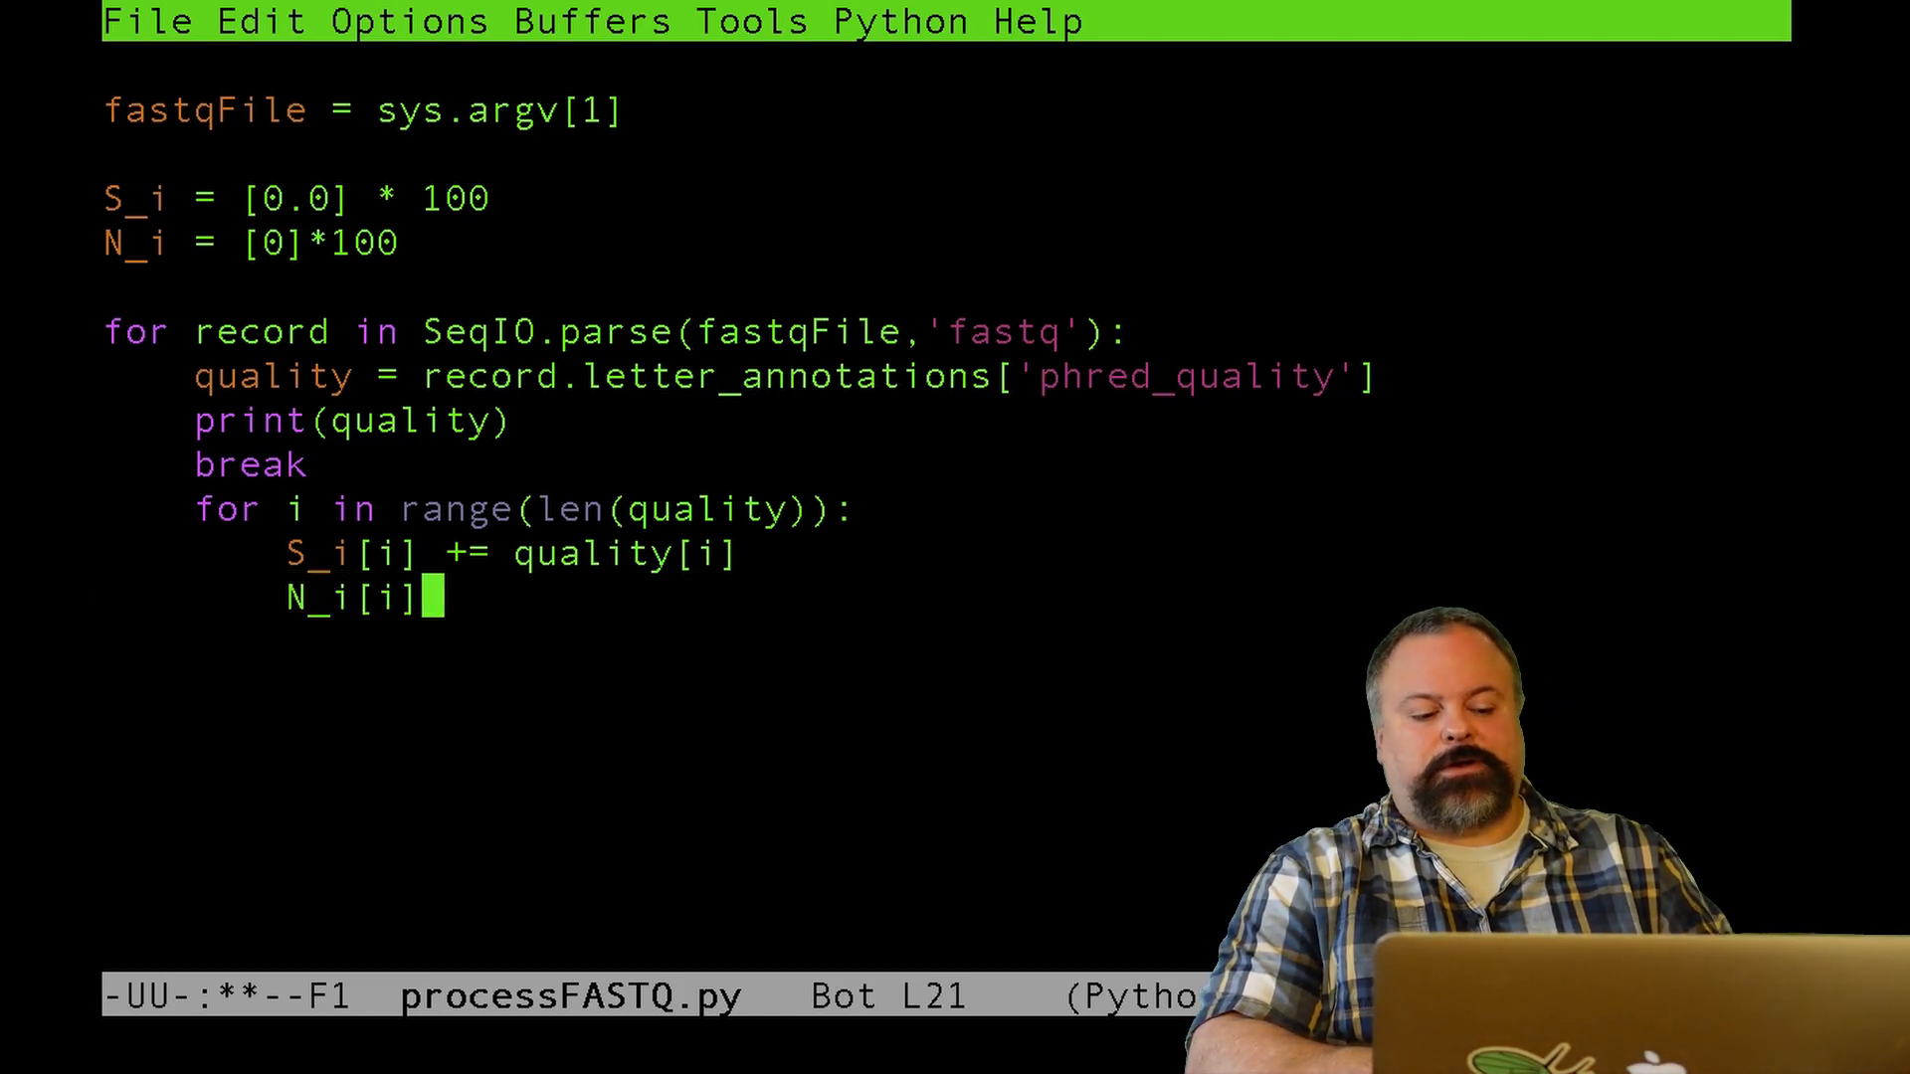
pyautogui.write('+= 1')
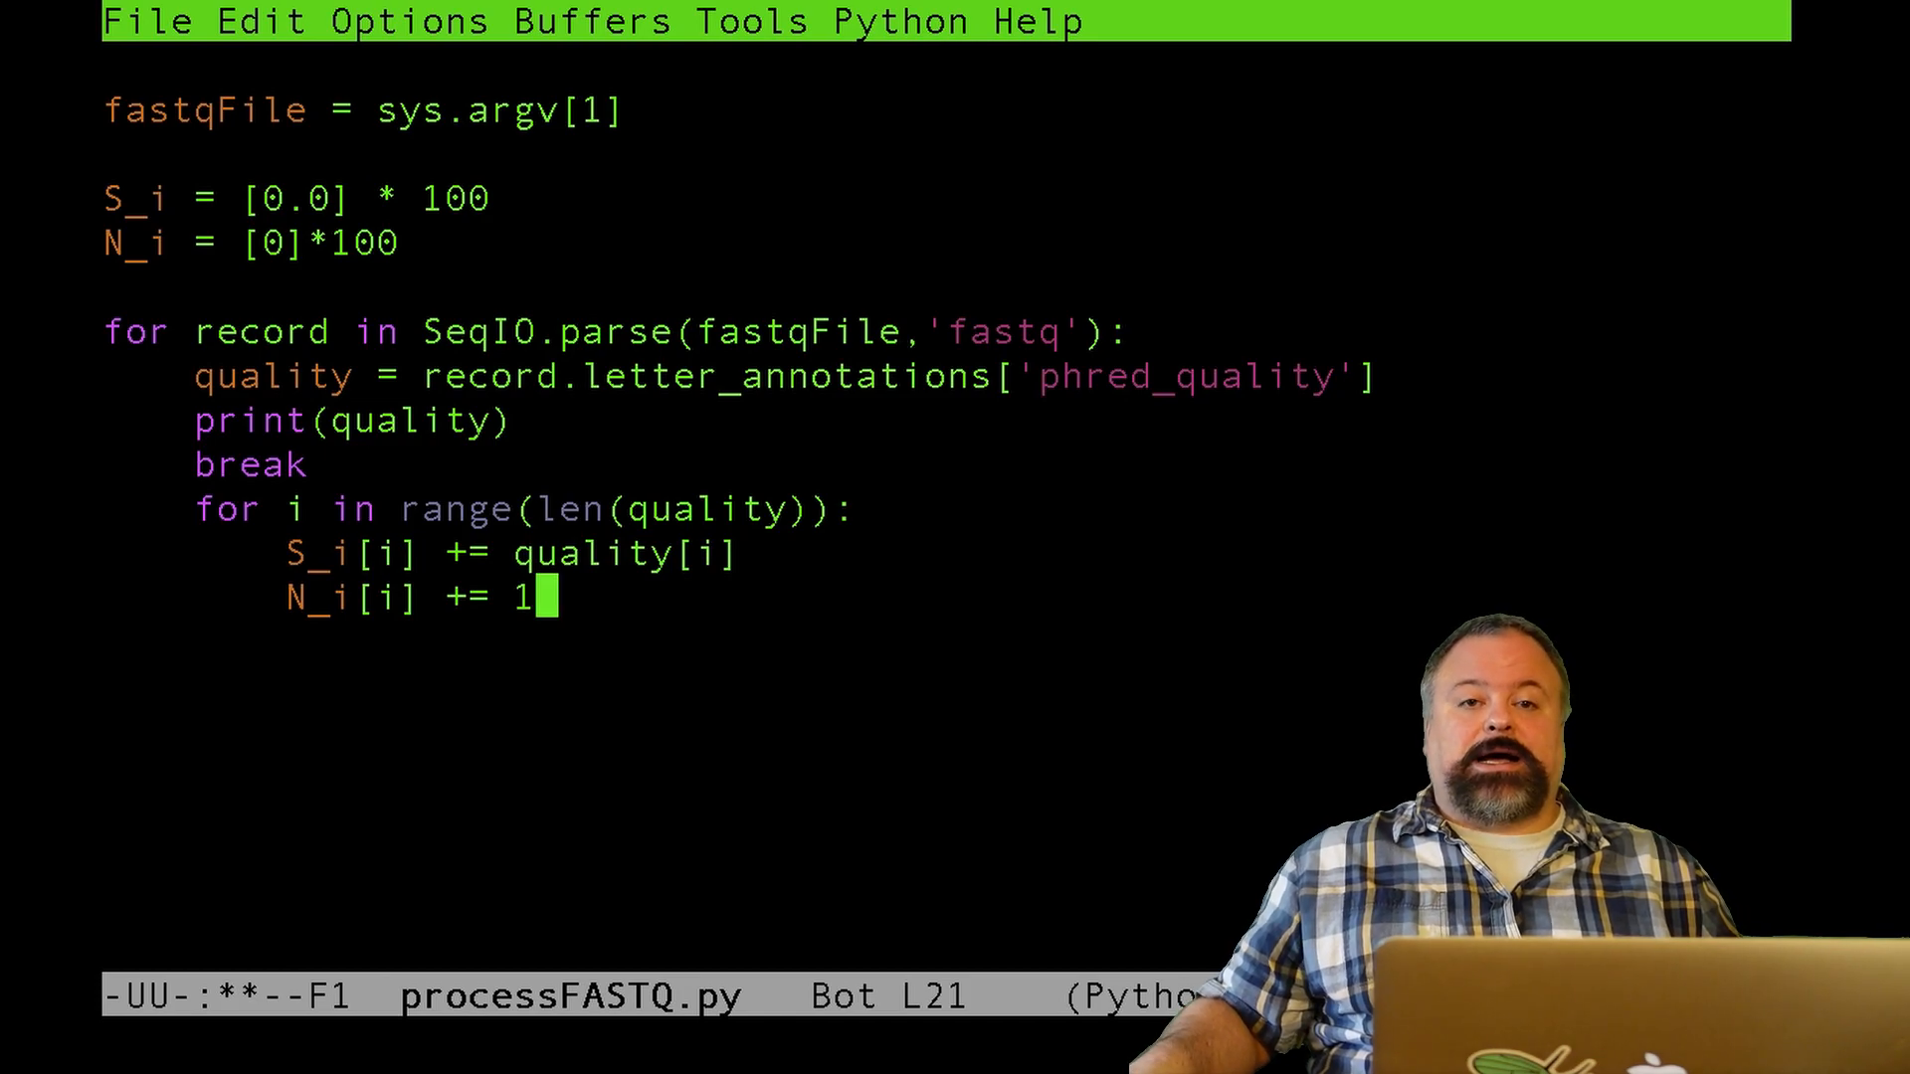
pyautogui.press('Return')
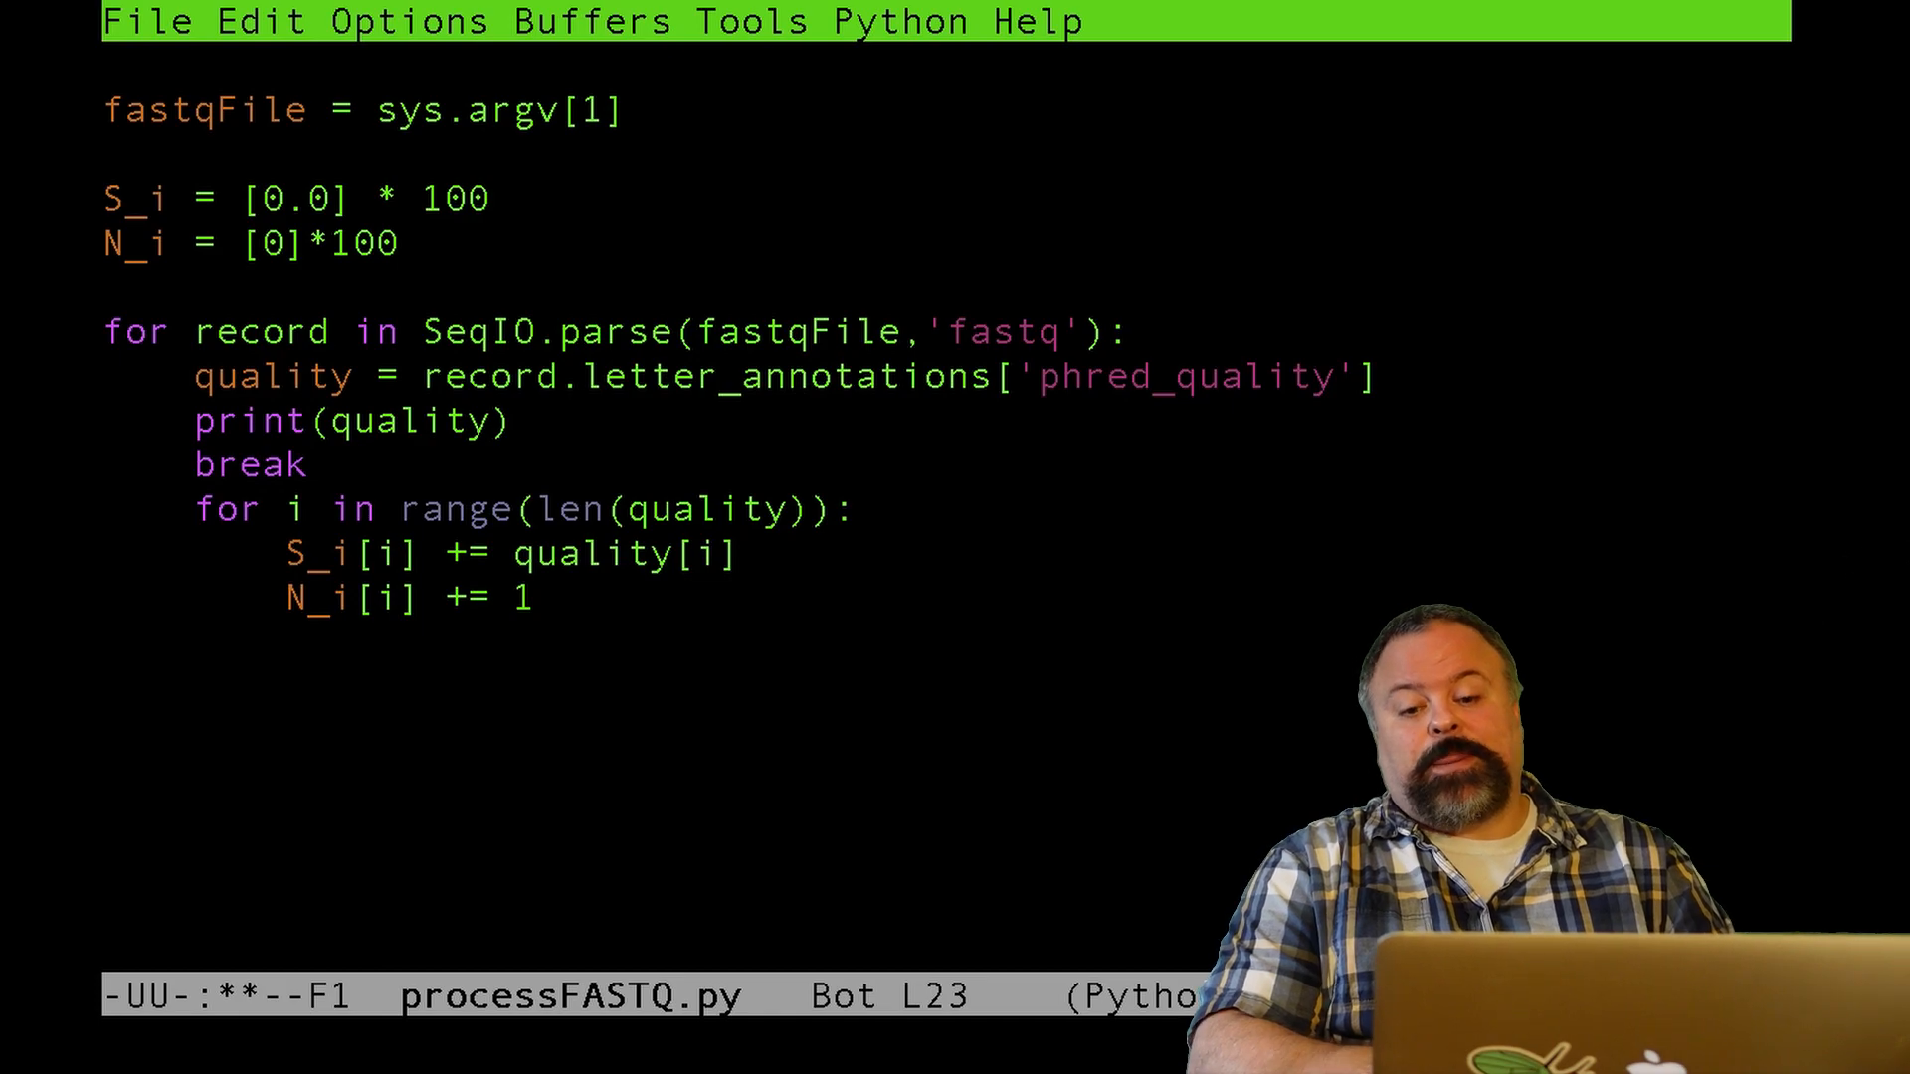
# - Start a position loop: for i in range(len(N_i))
pyautogui.write('S')
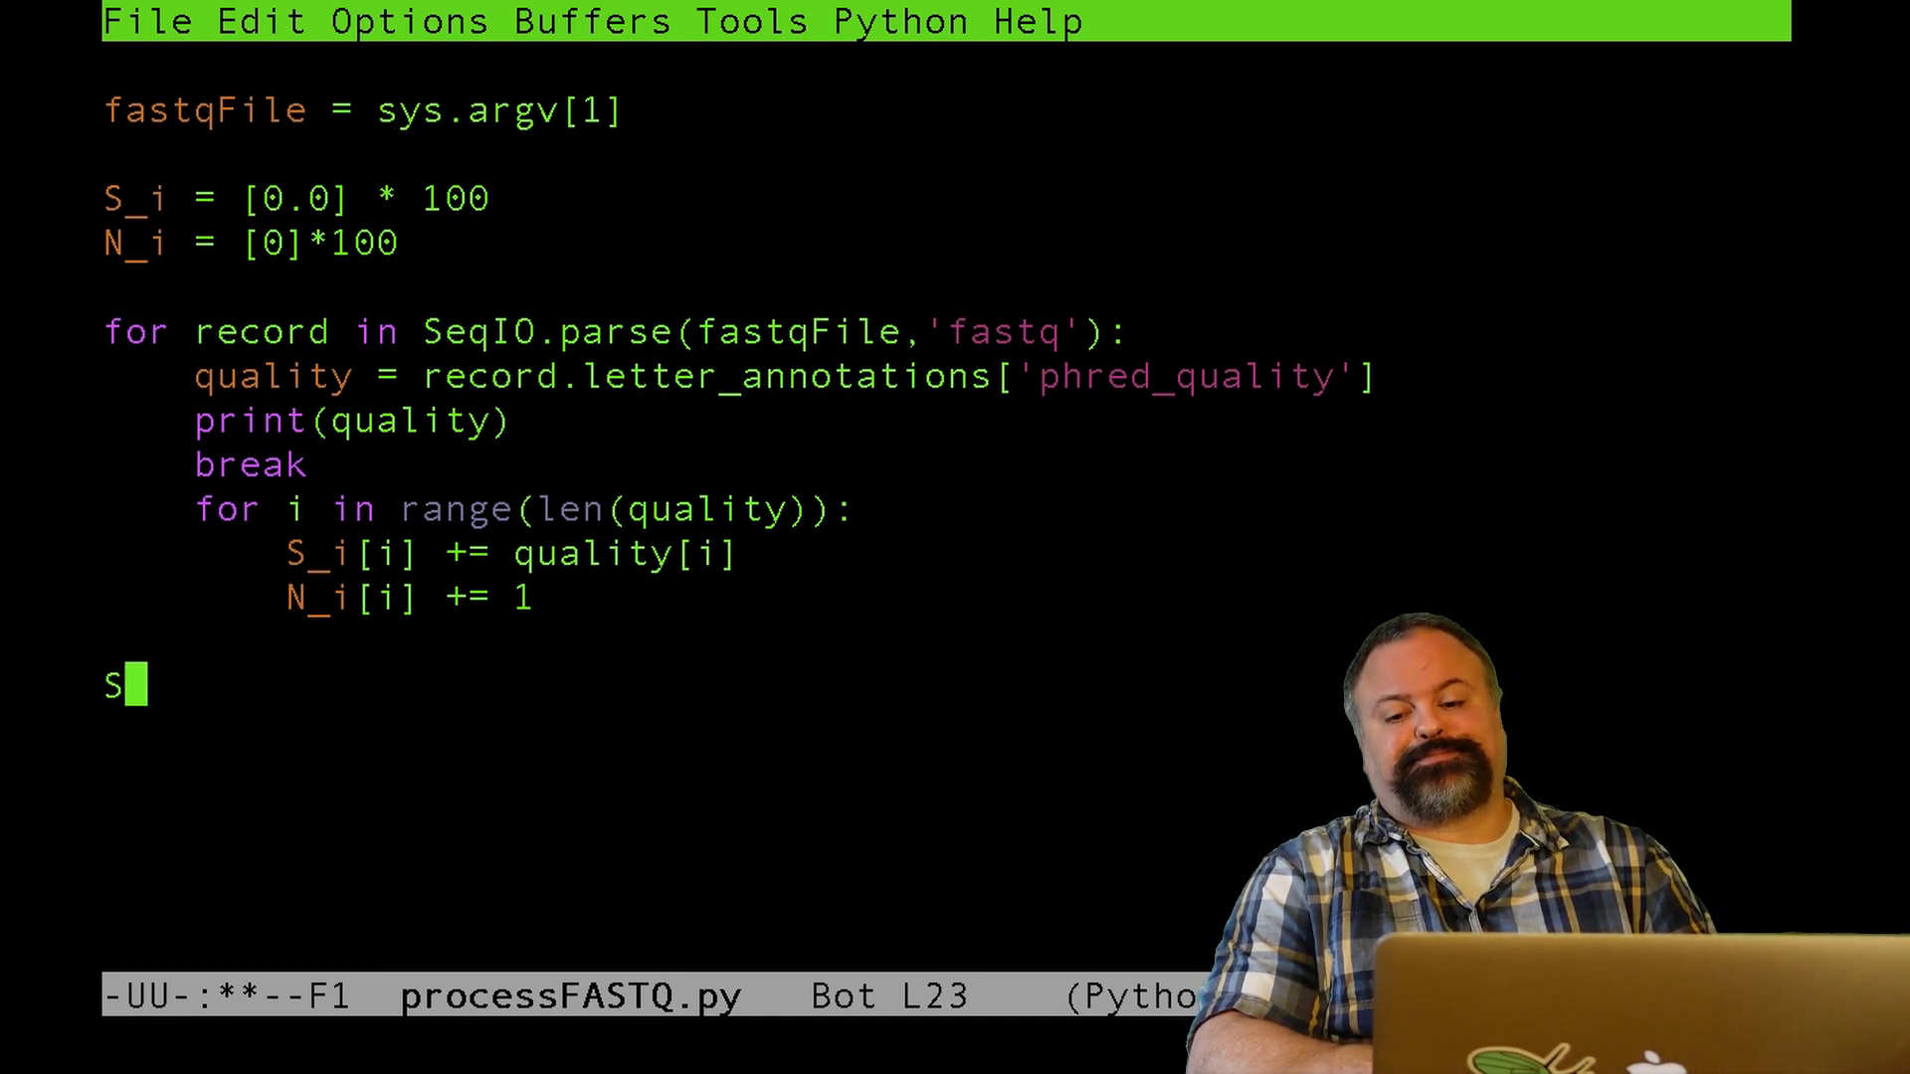
pyautogui.press('BackSpace')
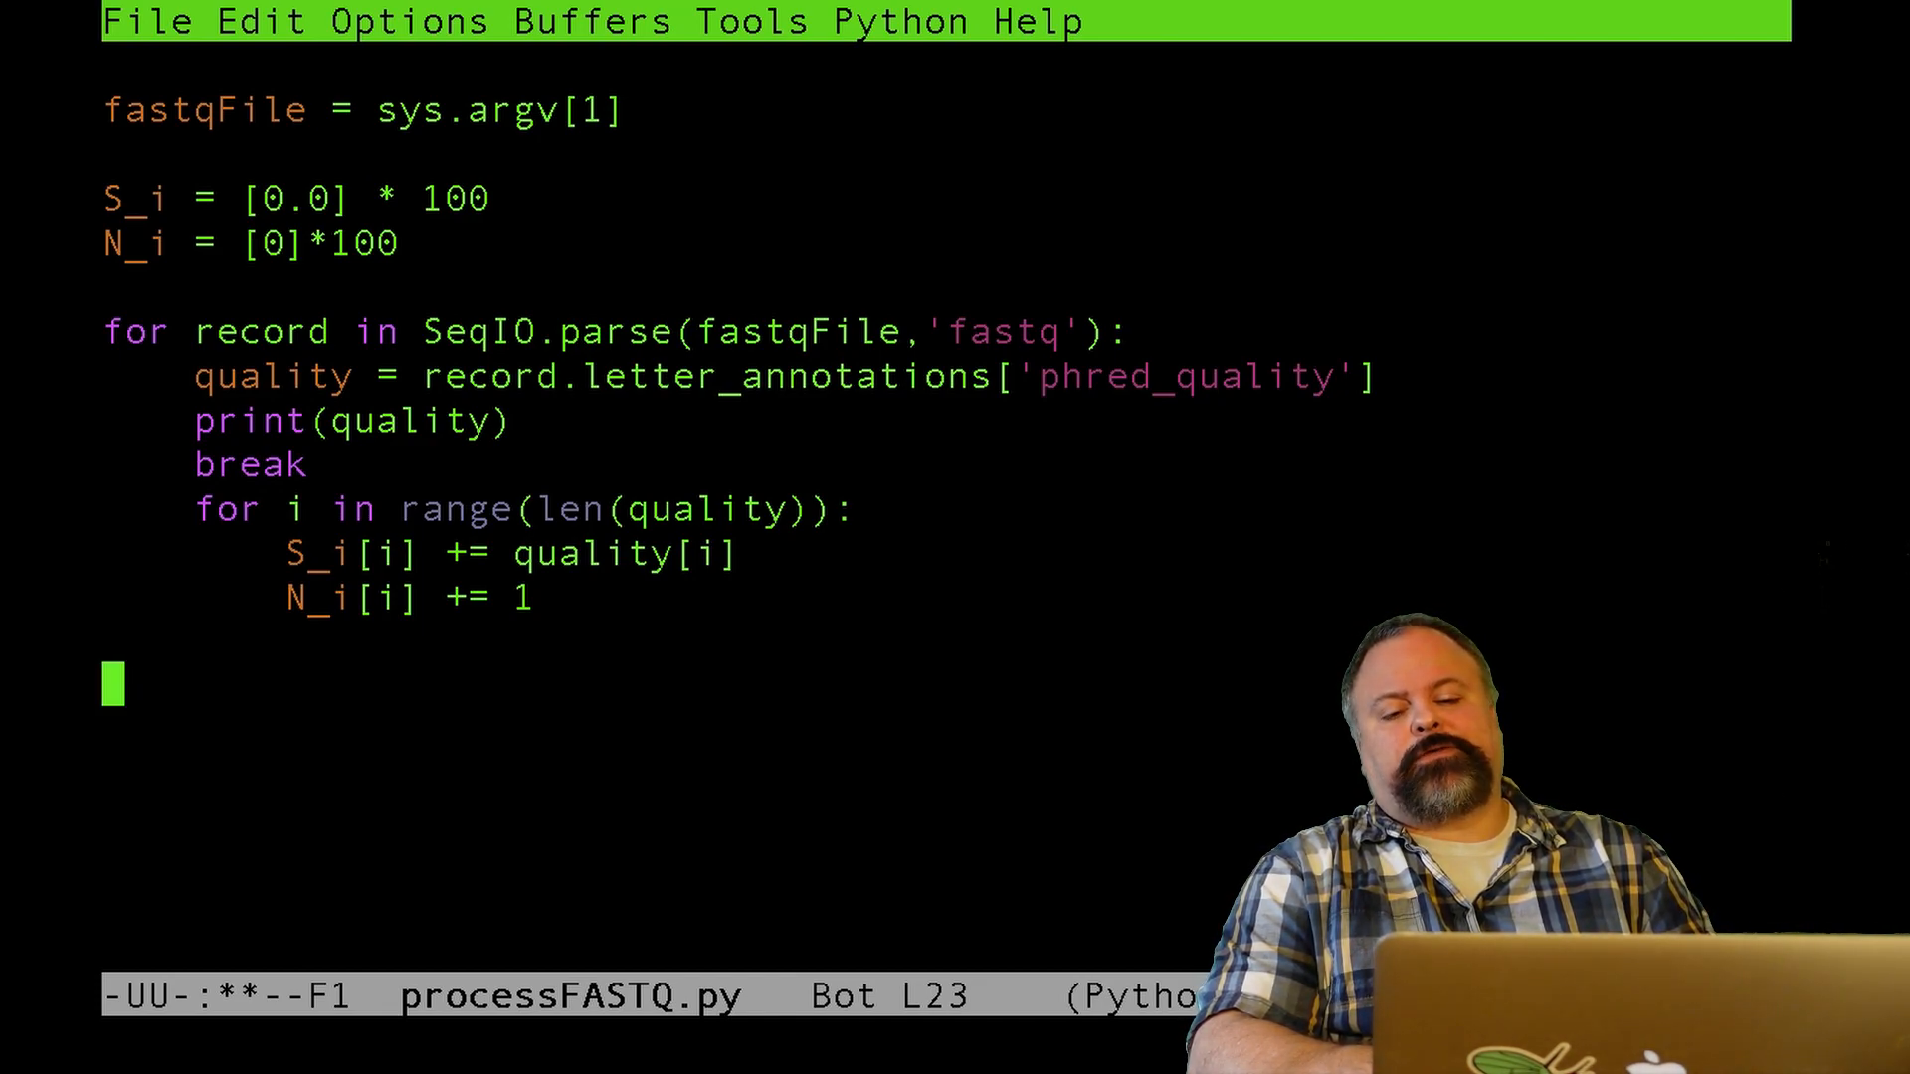
pyautogui.write('for i in r')
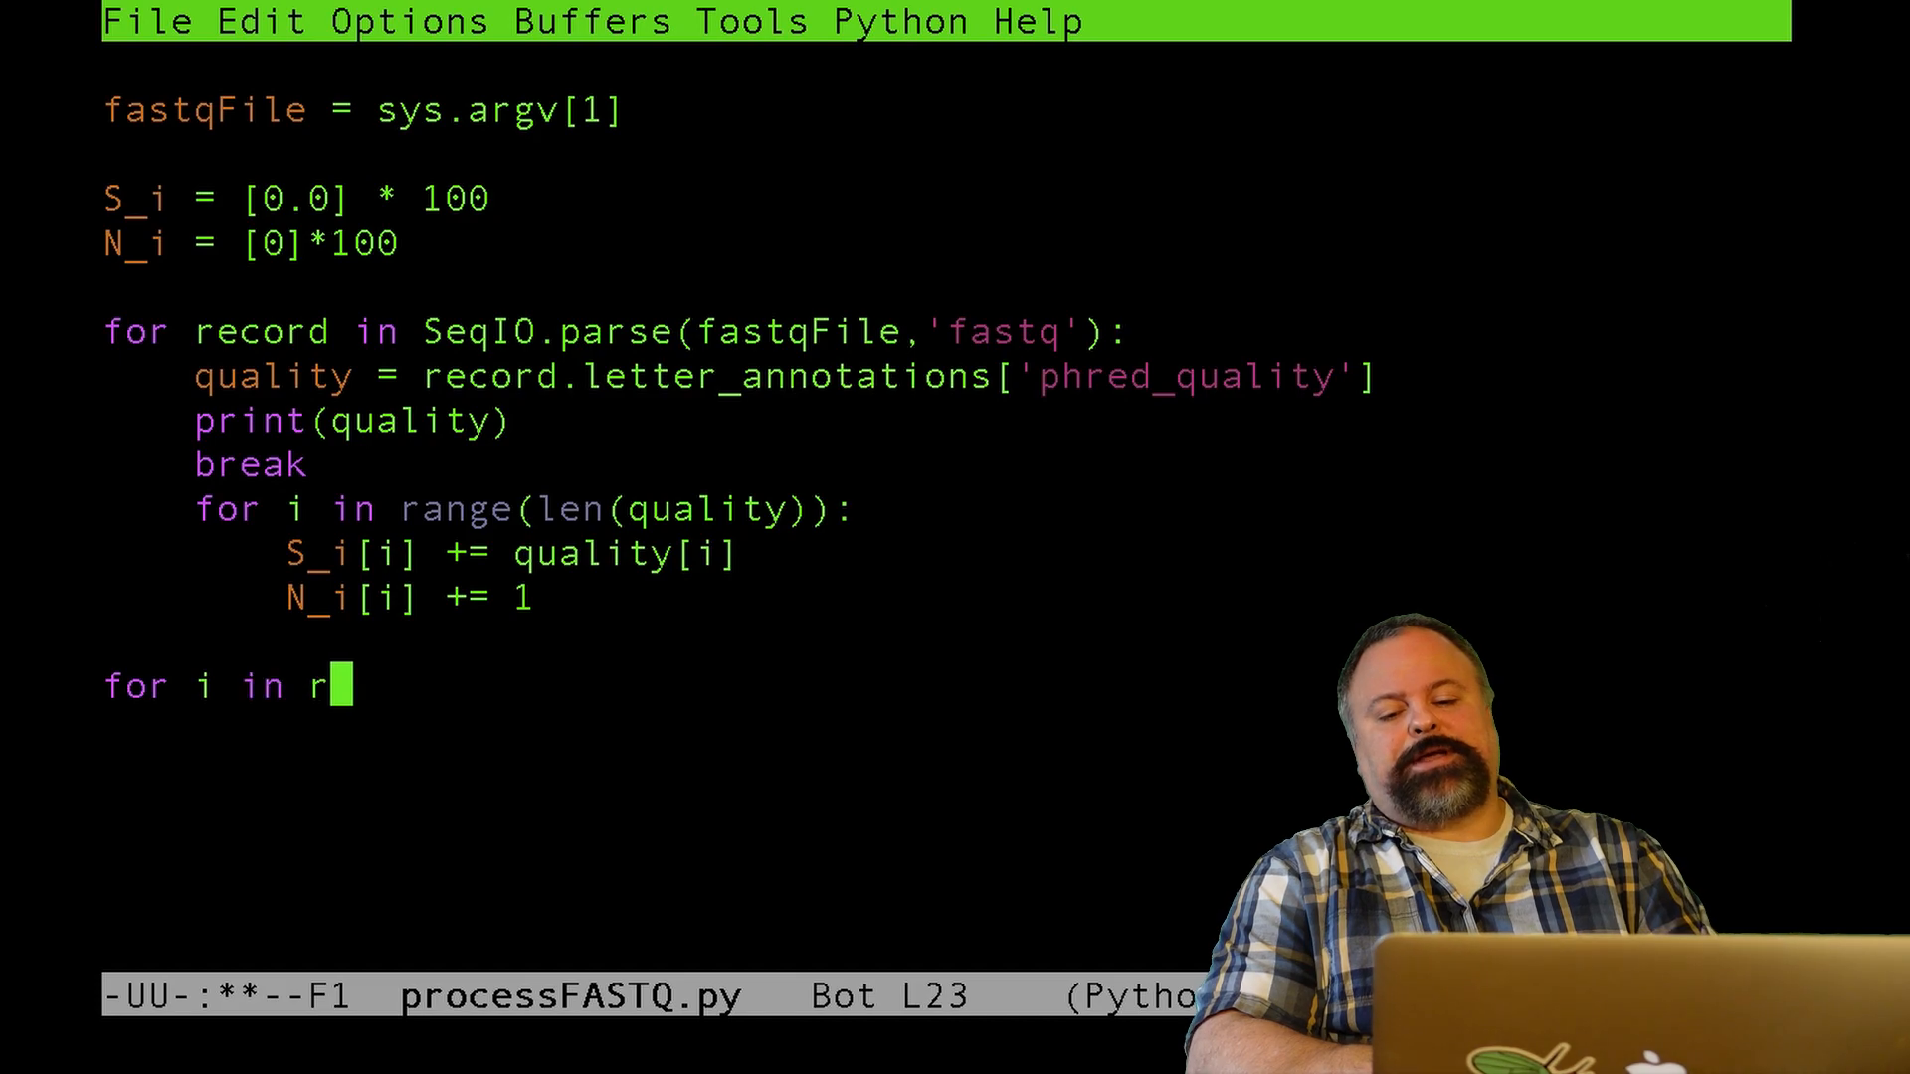
pyautogui.write('ange()')
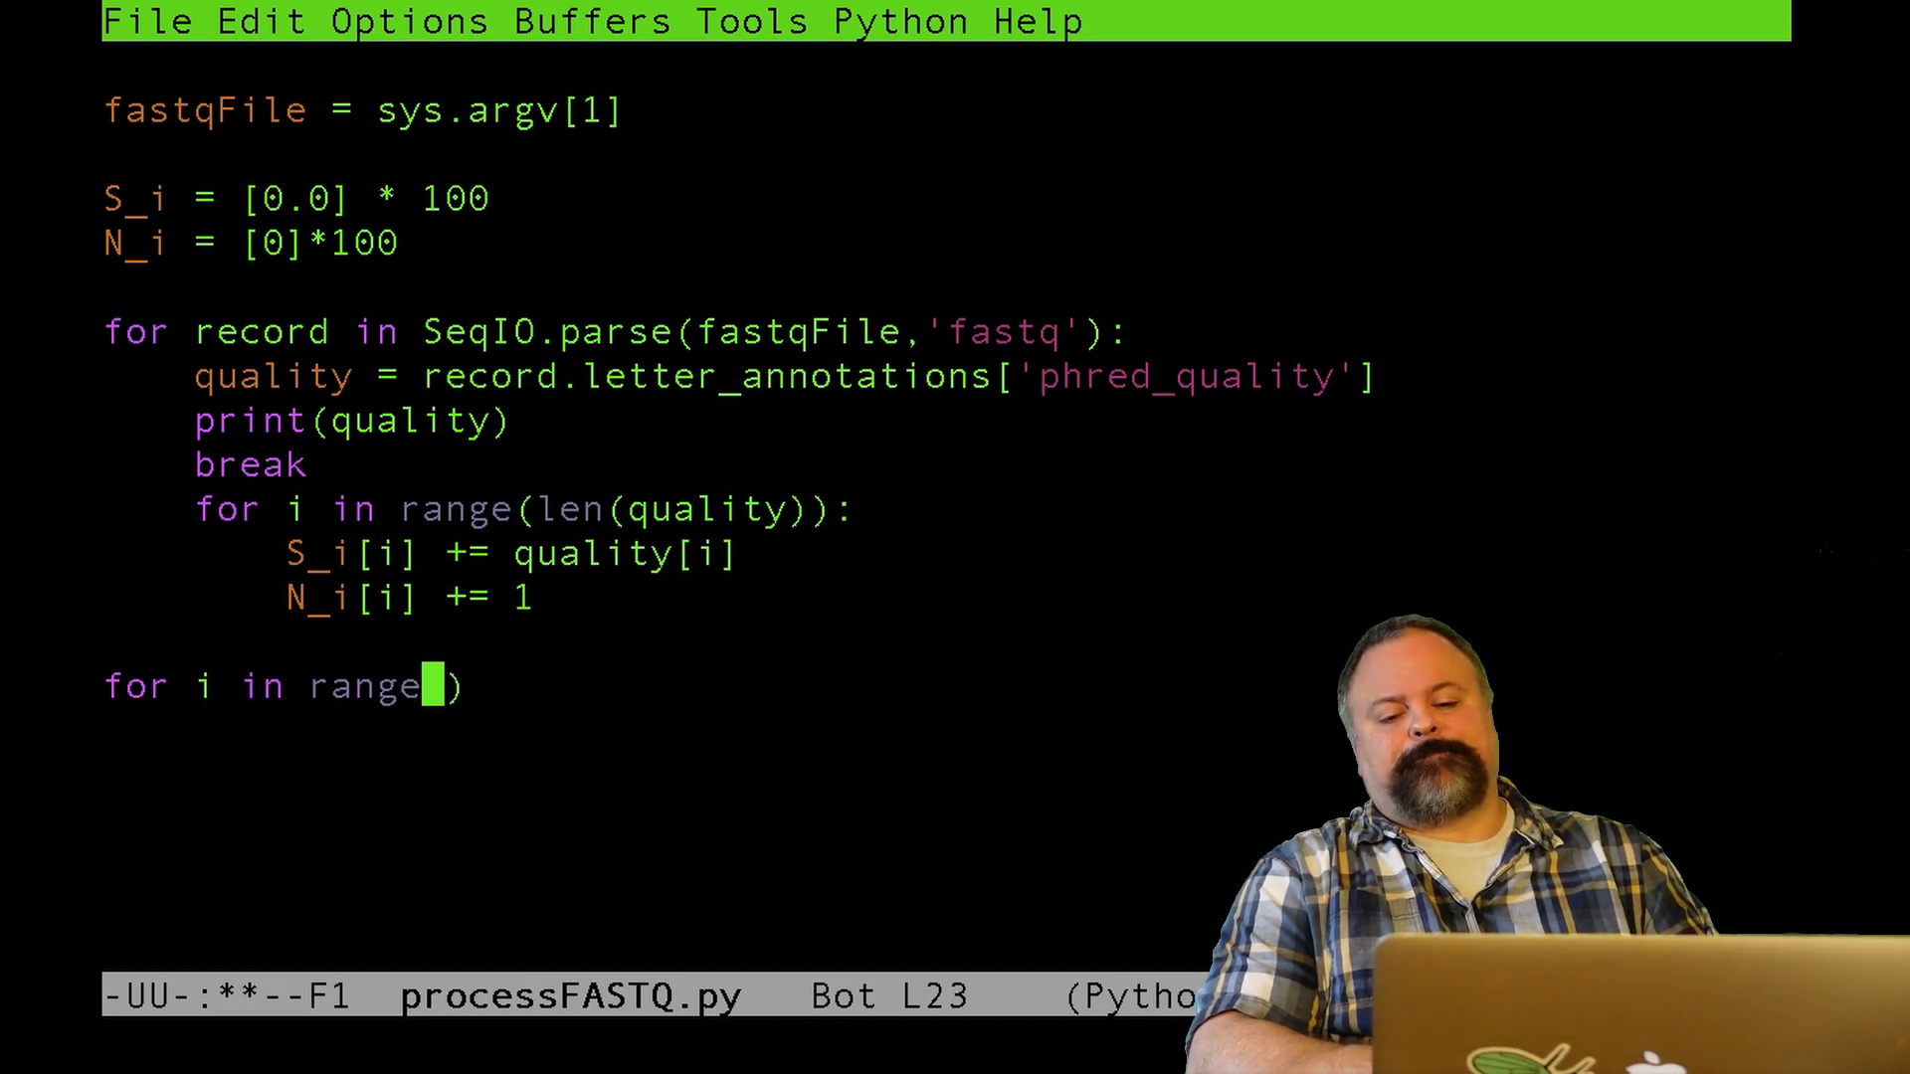
pyautogui.write('len(N')
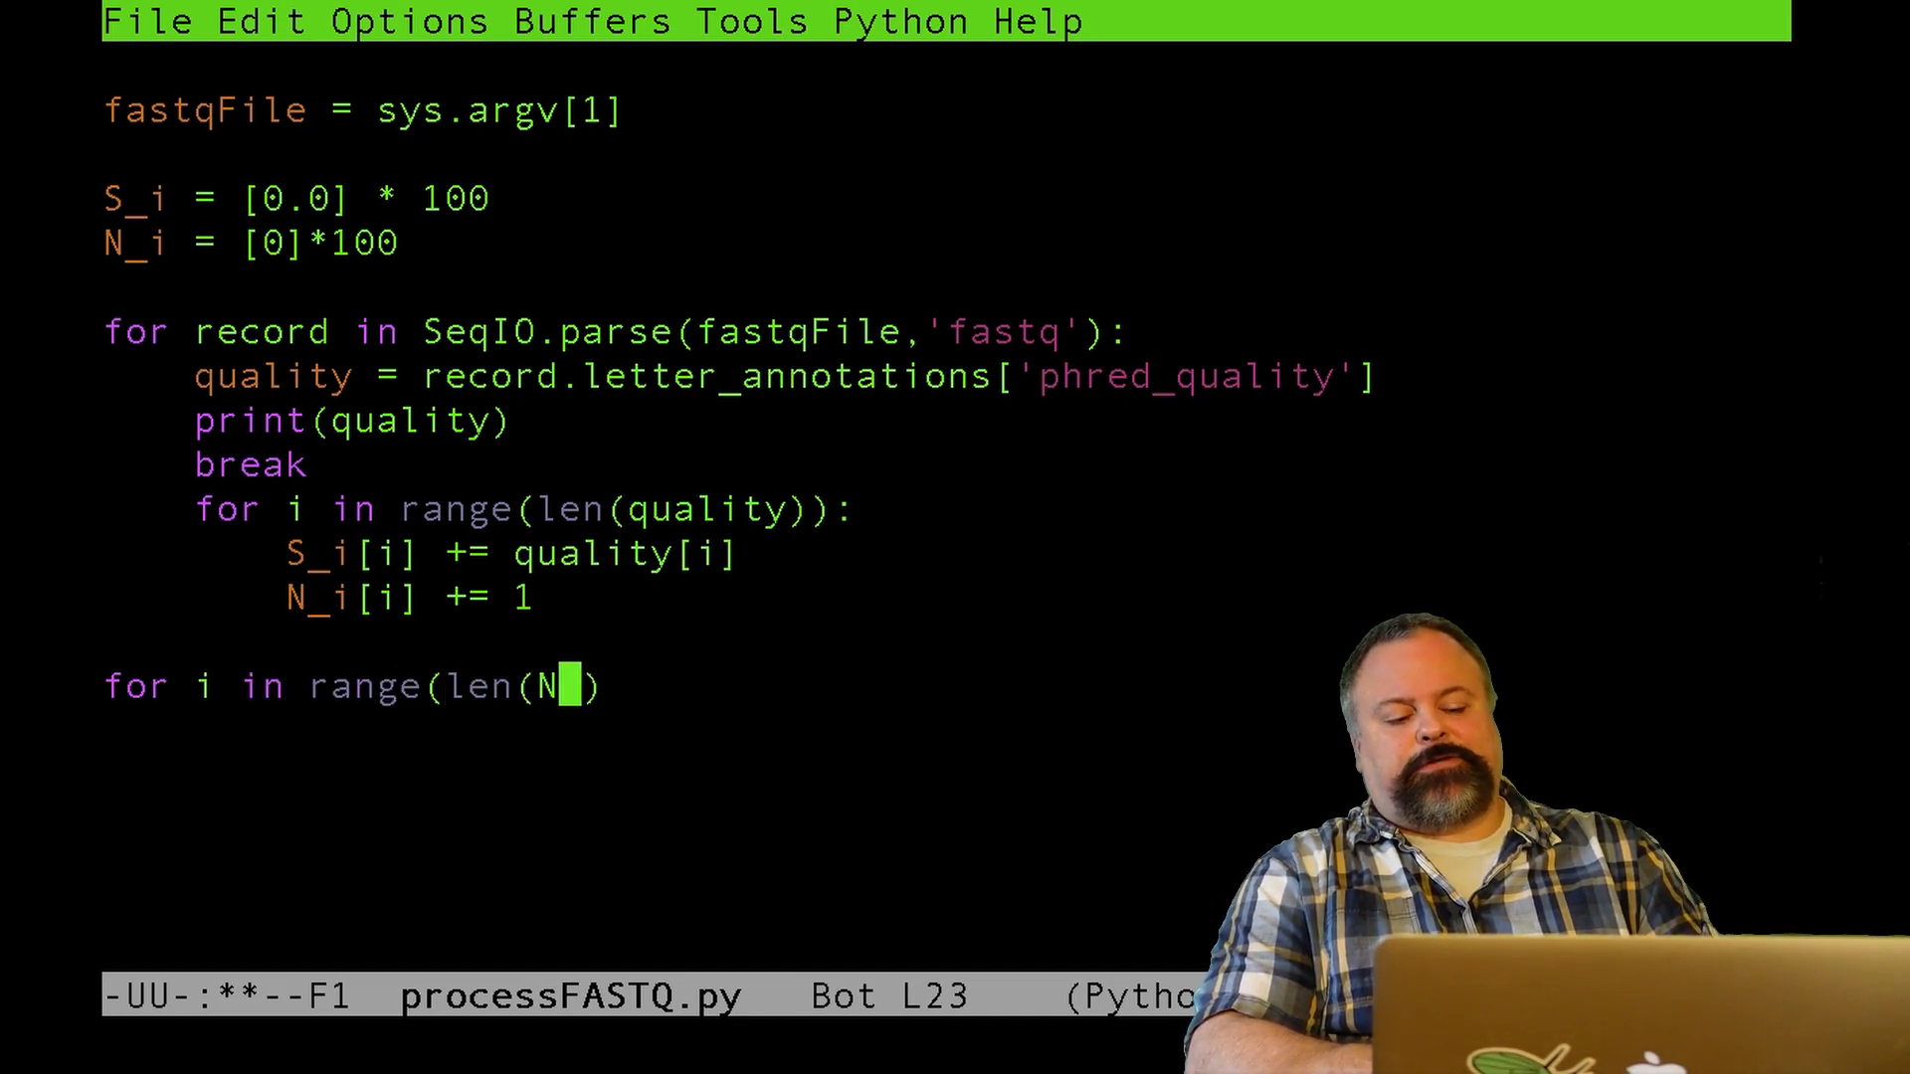
pyautogui.write('_i)):')
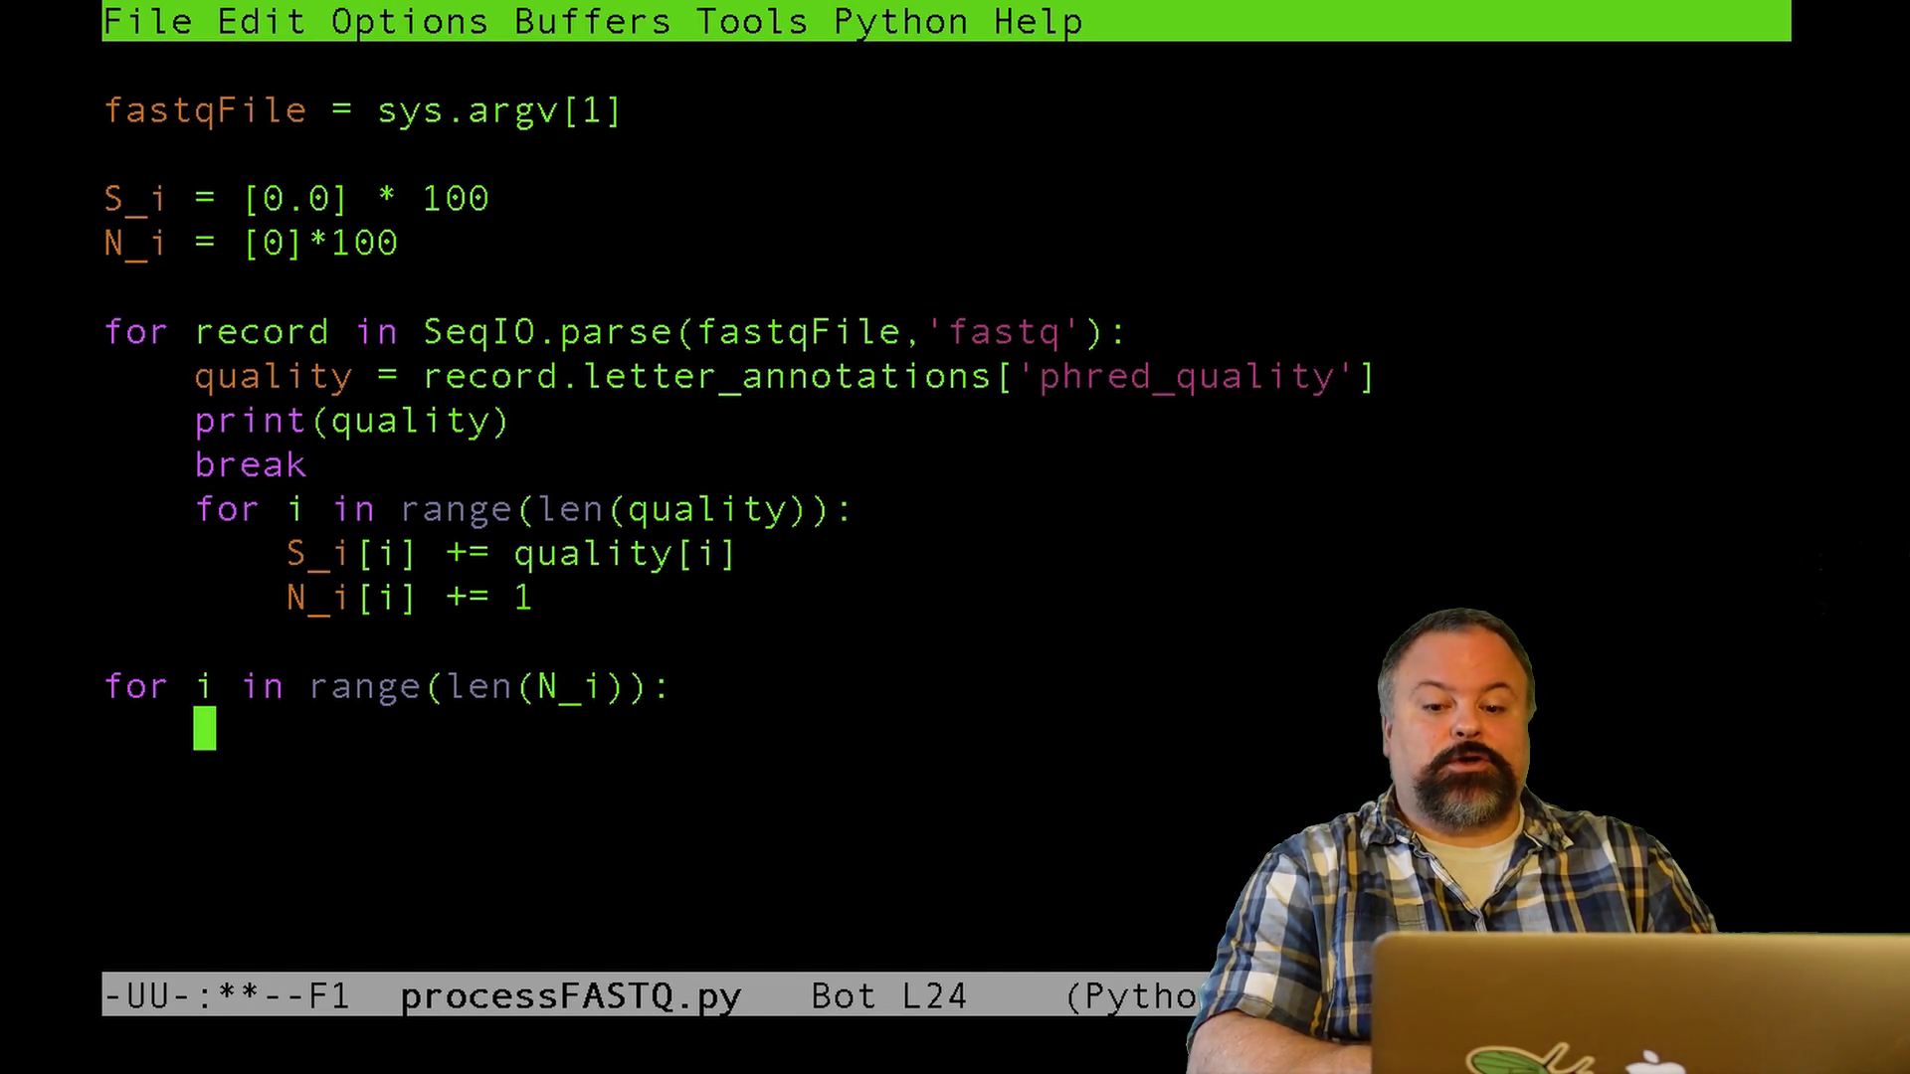
# - Inside it, compute S_avg = S_i[i]/N_i[i] when N_i[i] > 0
pyautogui.write('if')
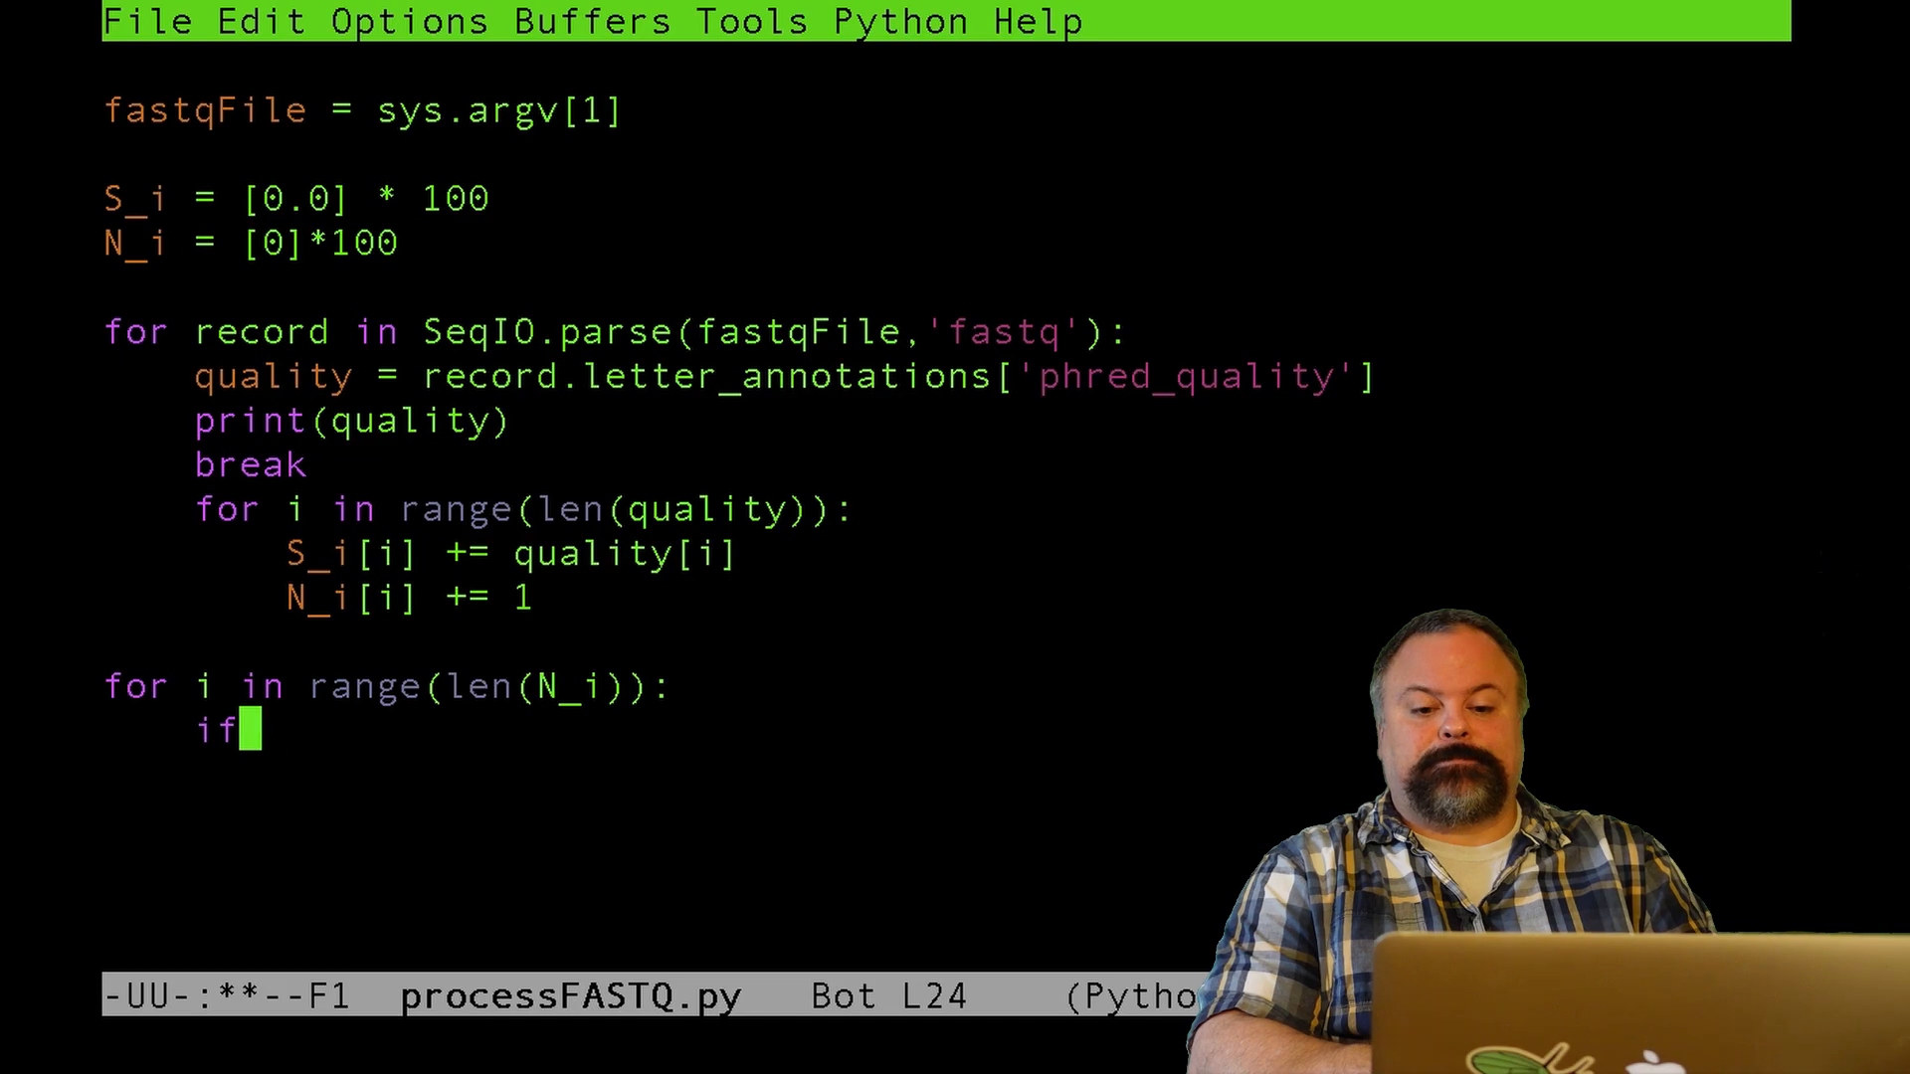
pyautogui.write('N_i')
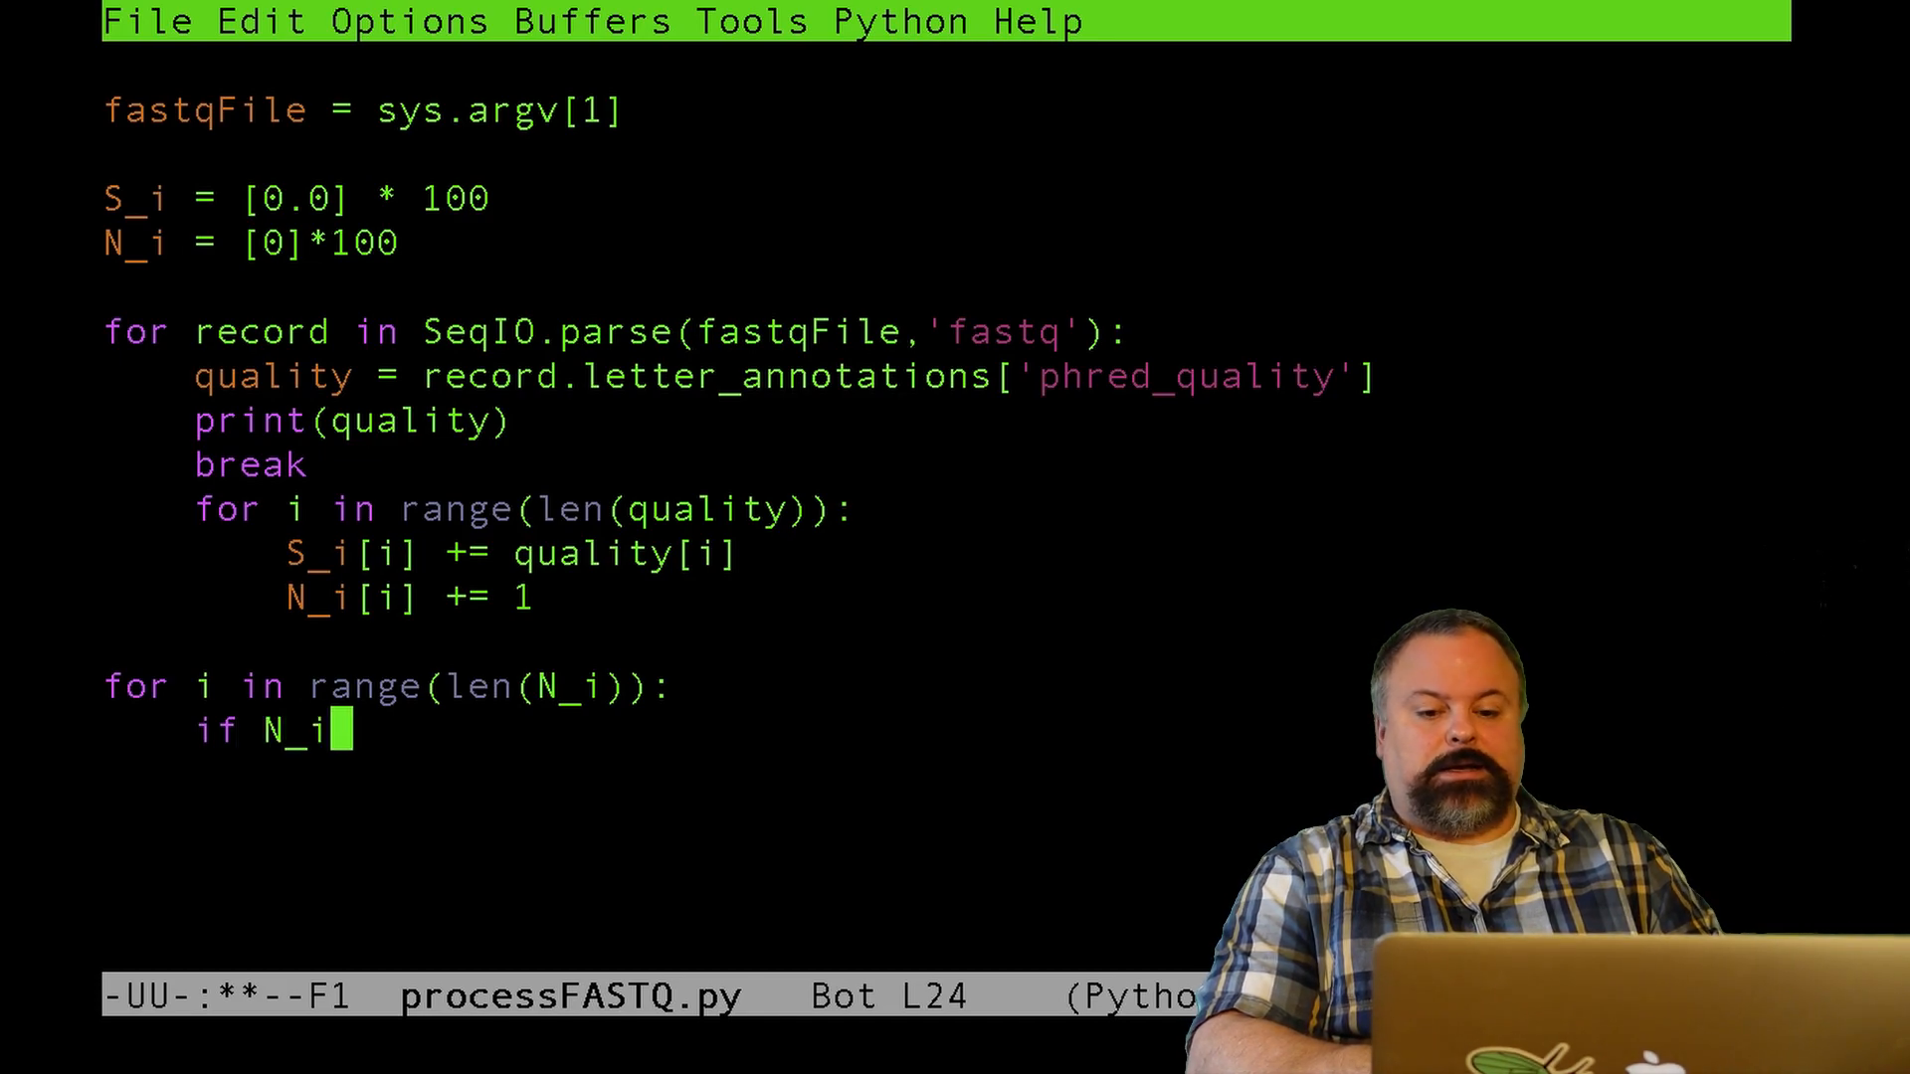
pyautogui.write('[i] > 0')
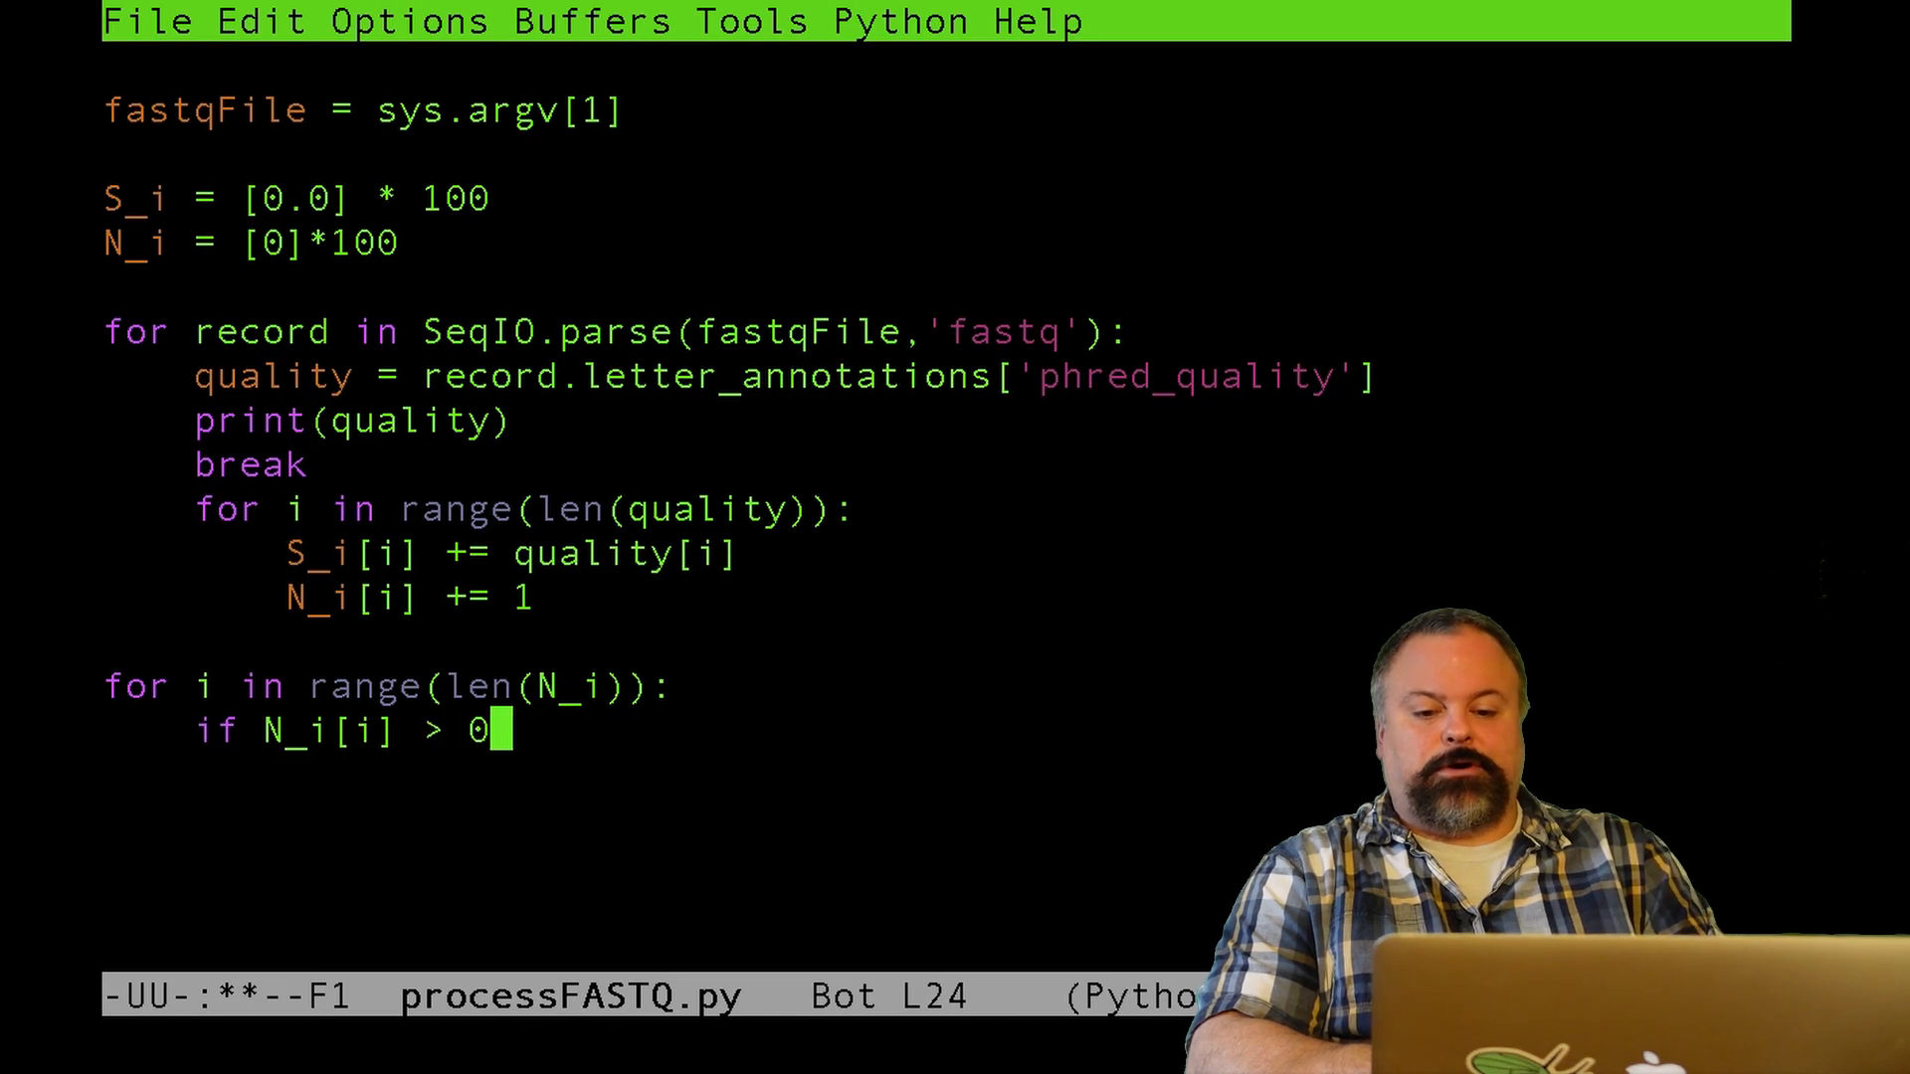
pyautogui.write(':')
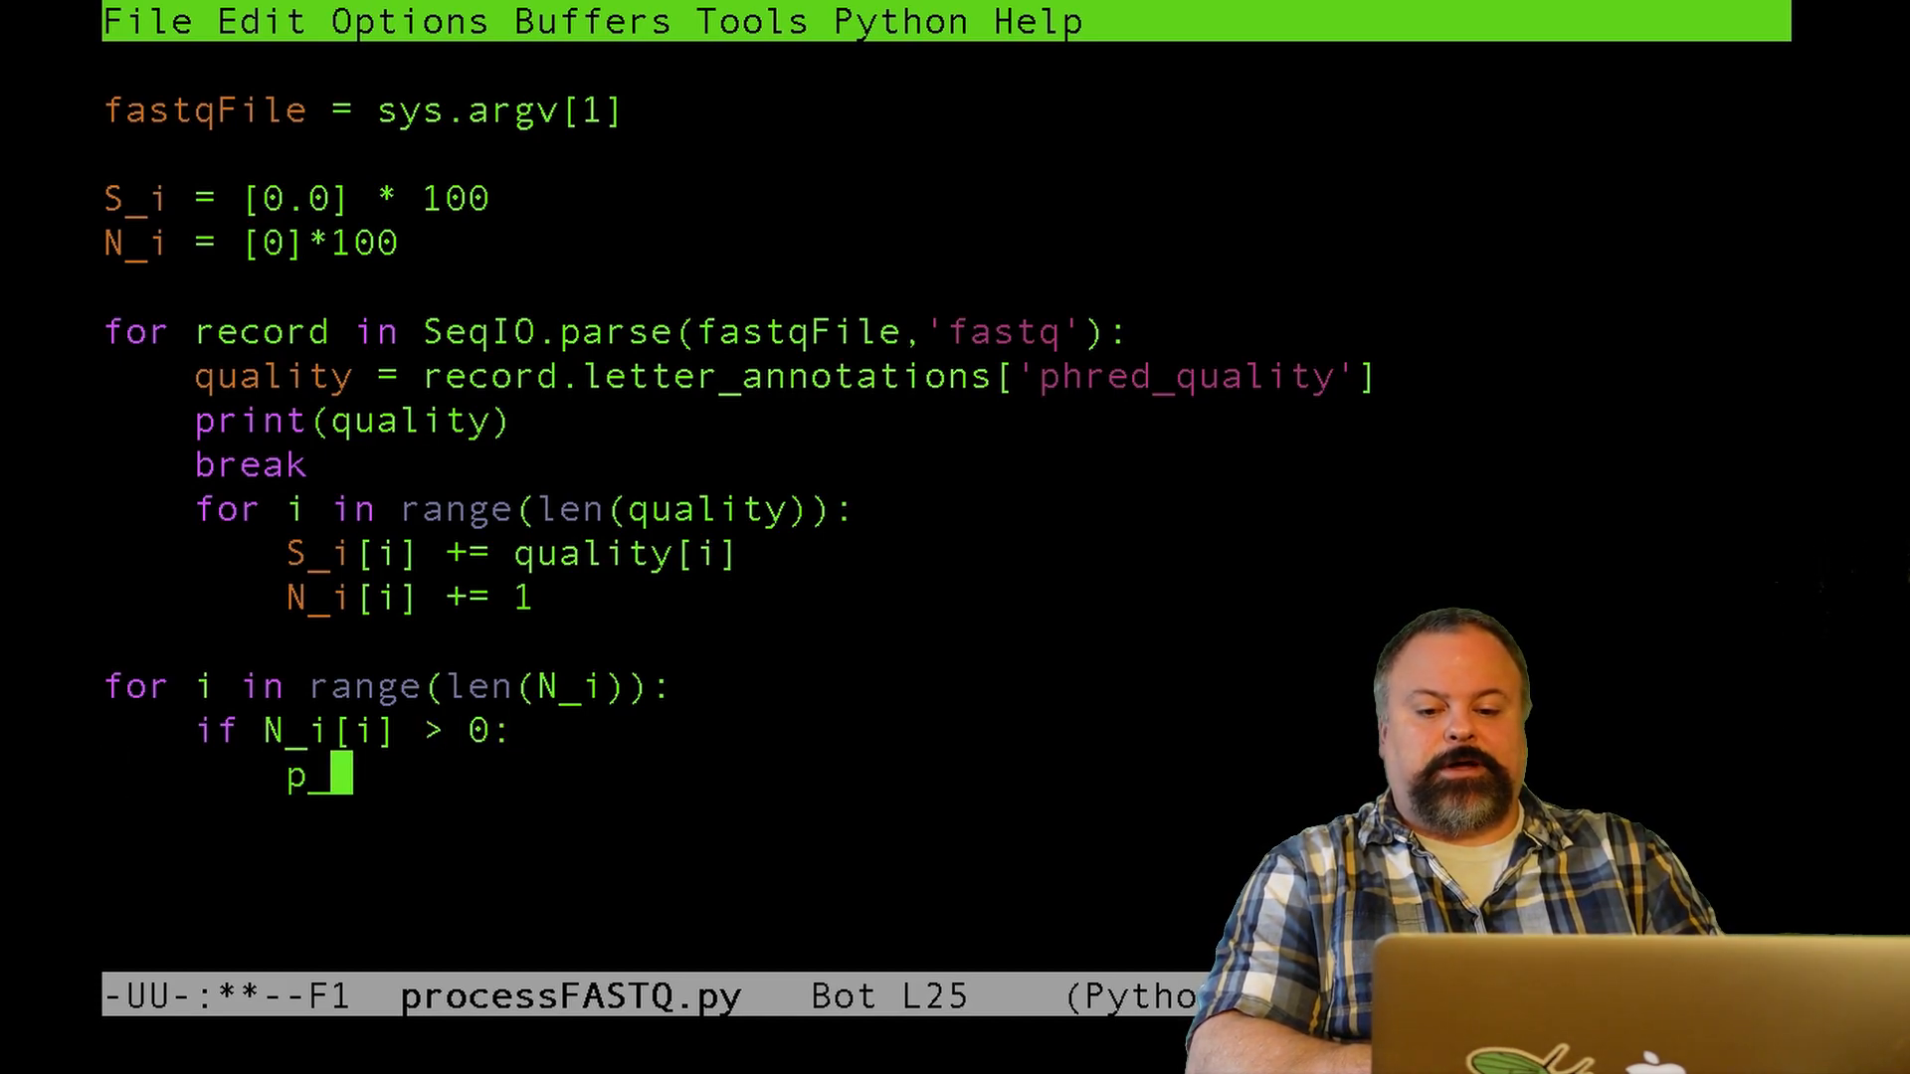
pyautogui.write('S_avg = S')
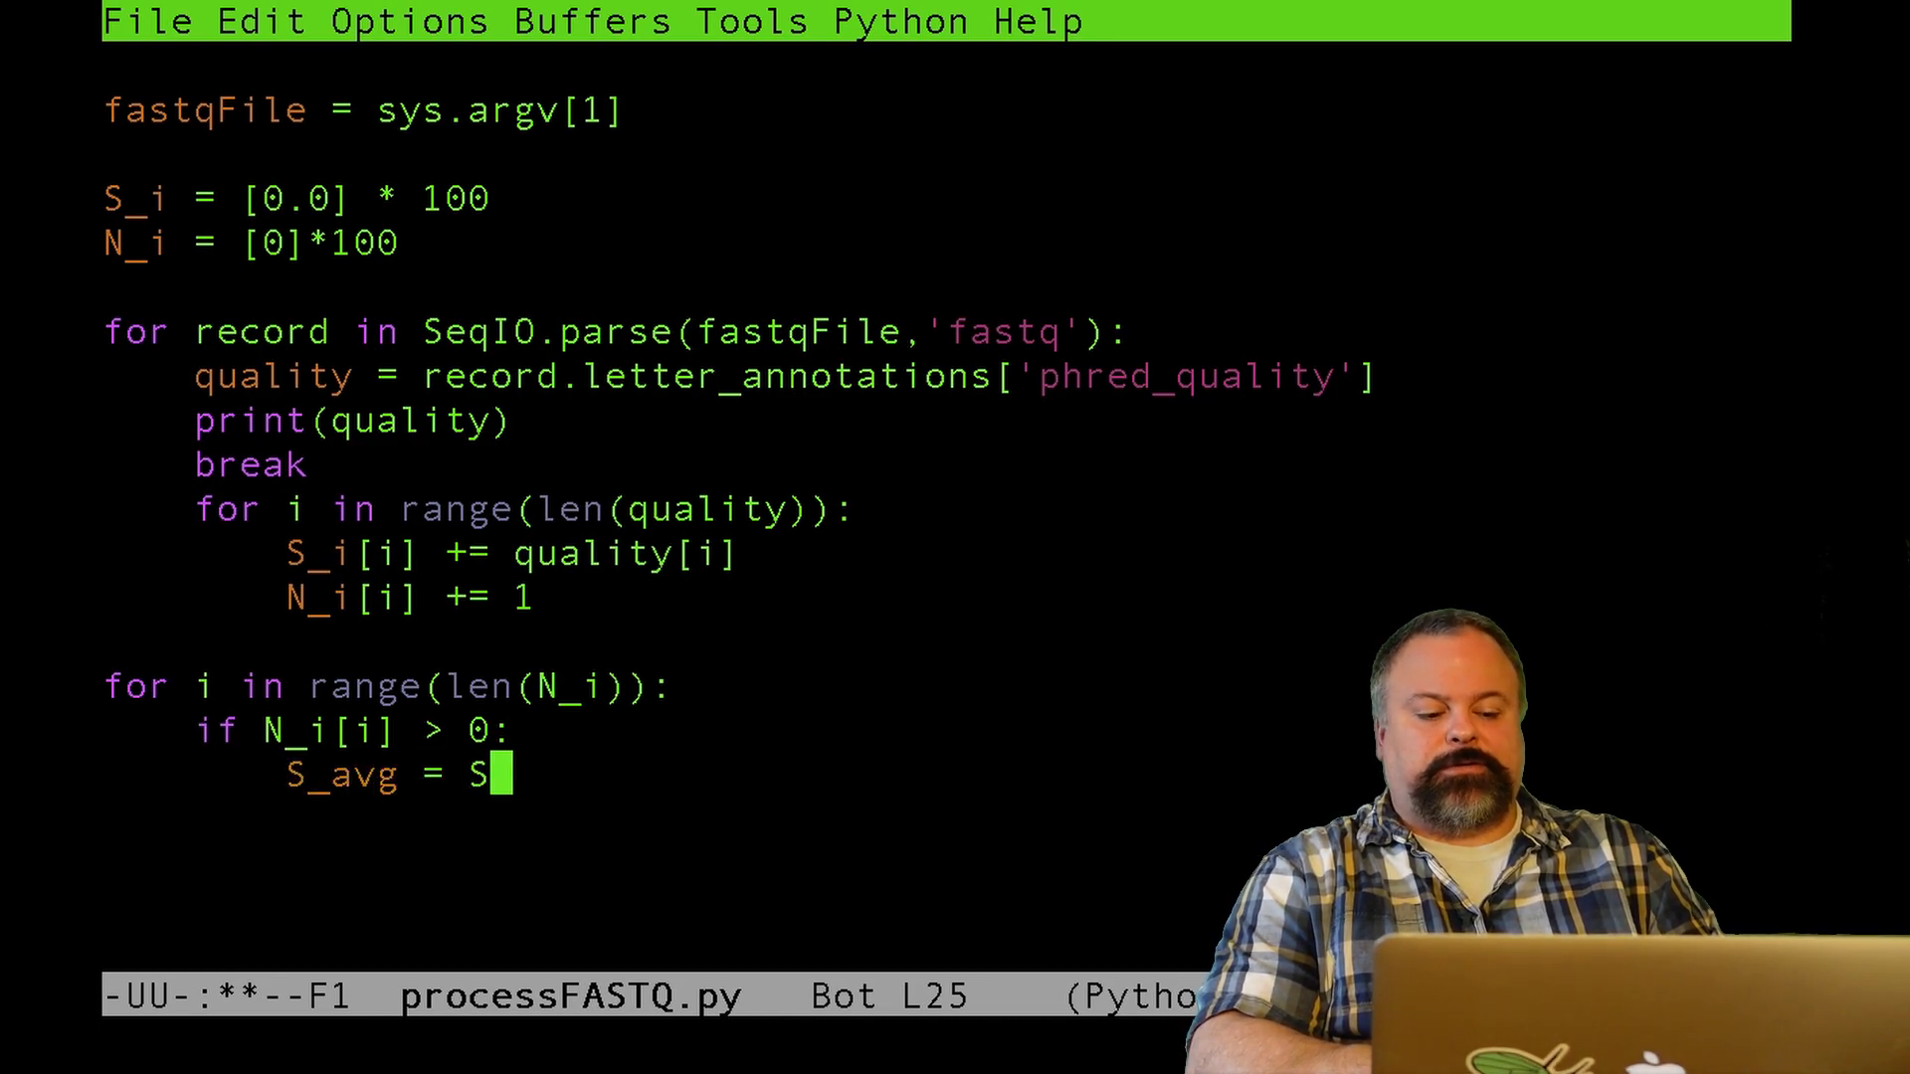
pyautogui.write('_i[]')
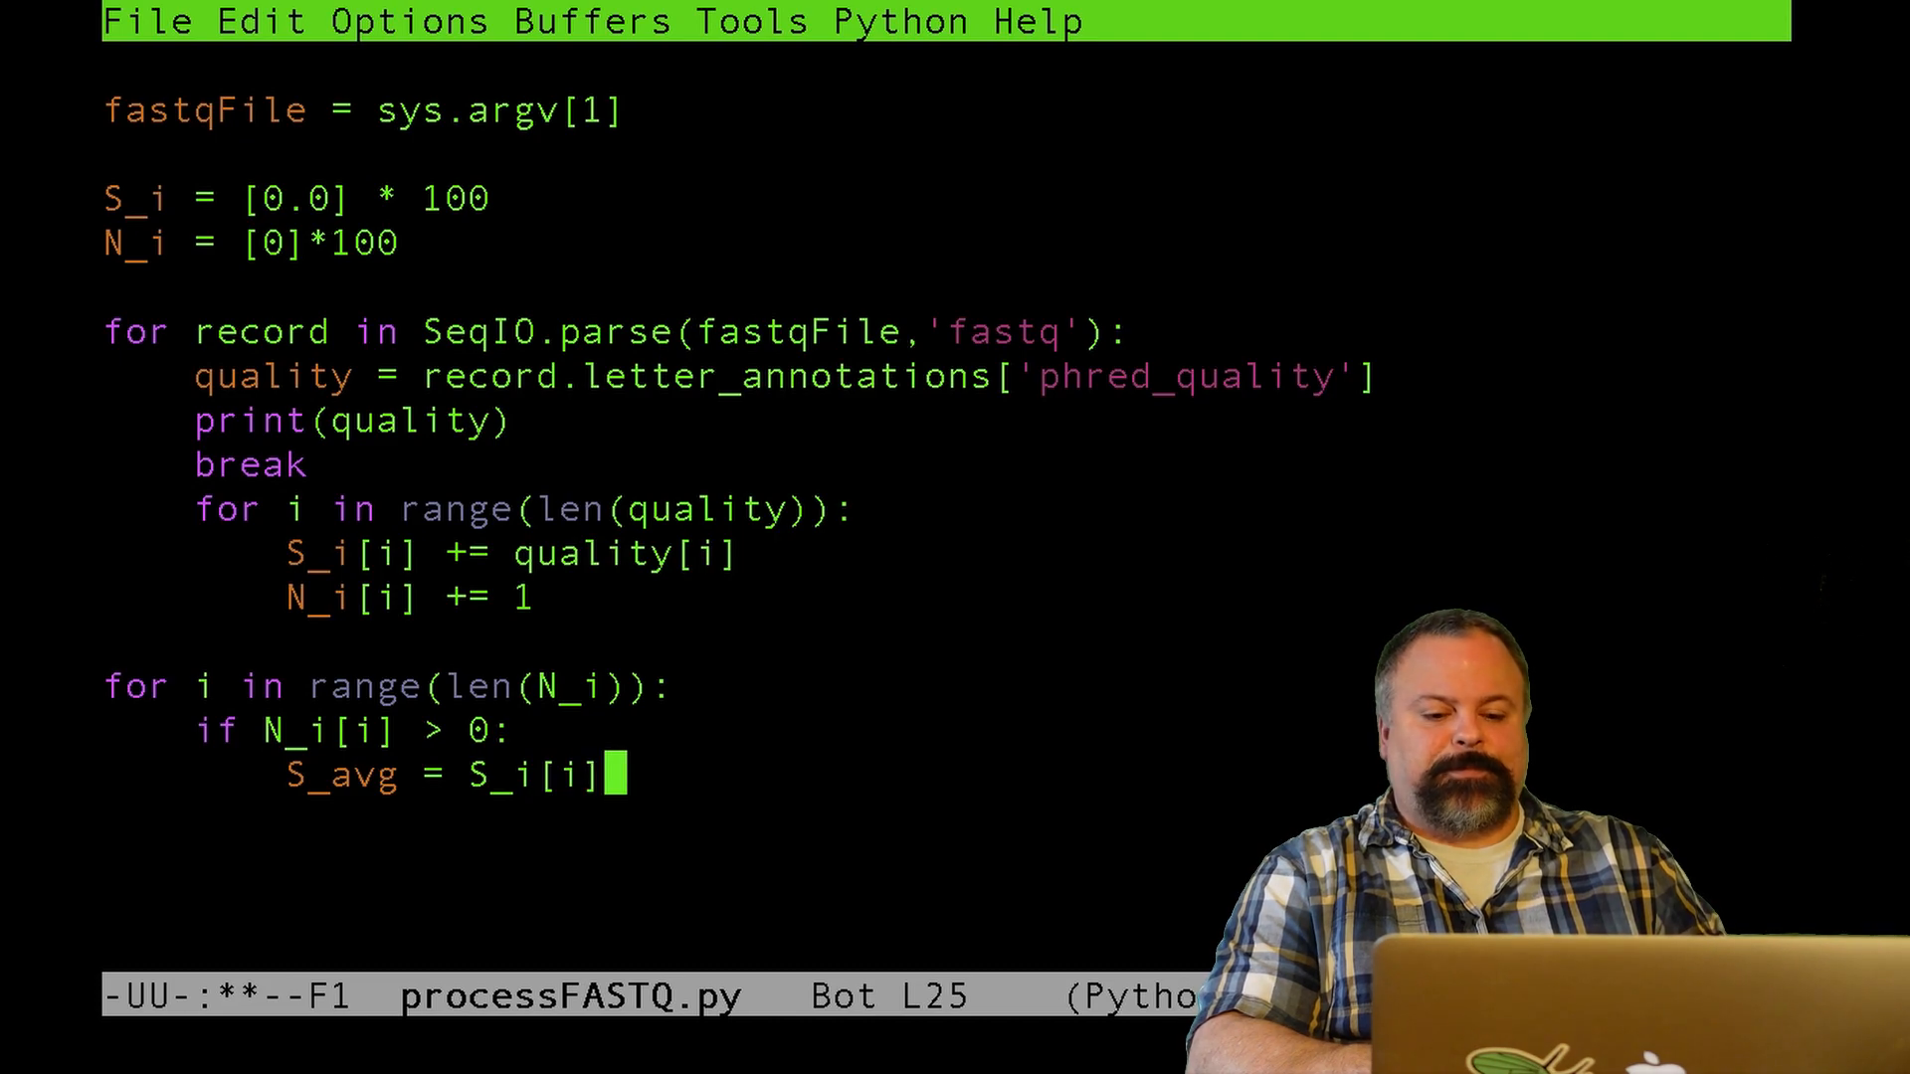
pyautogui.write('/N_i')
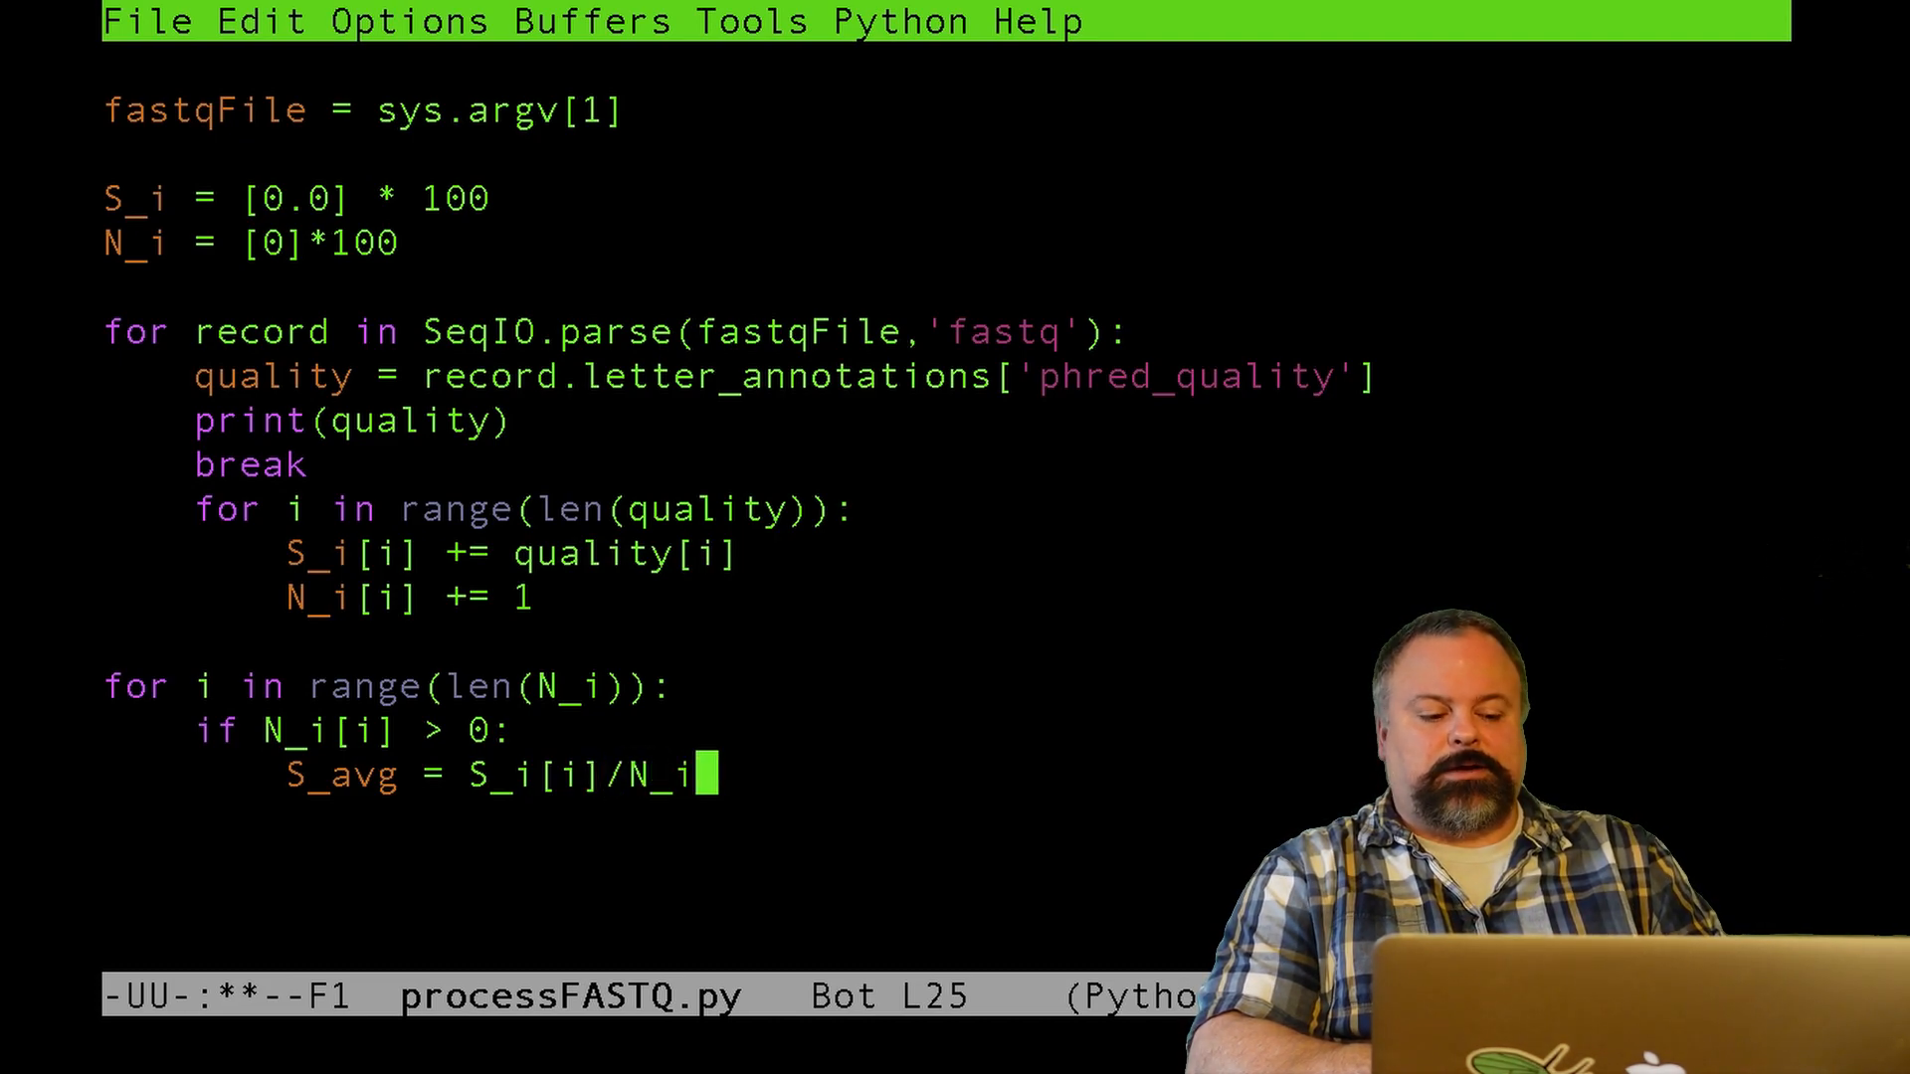
pyautogui.write('[i')
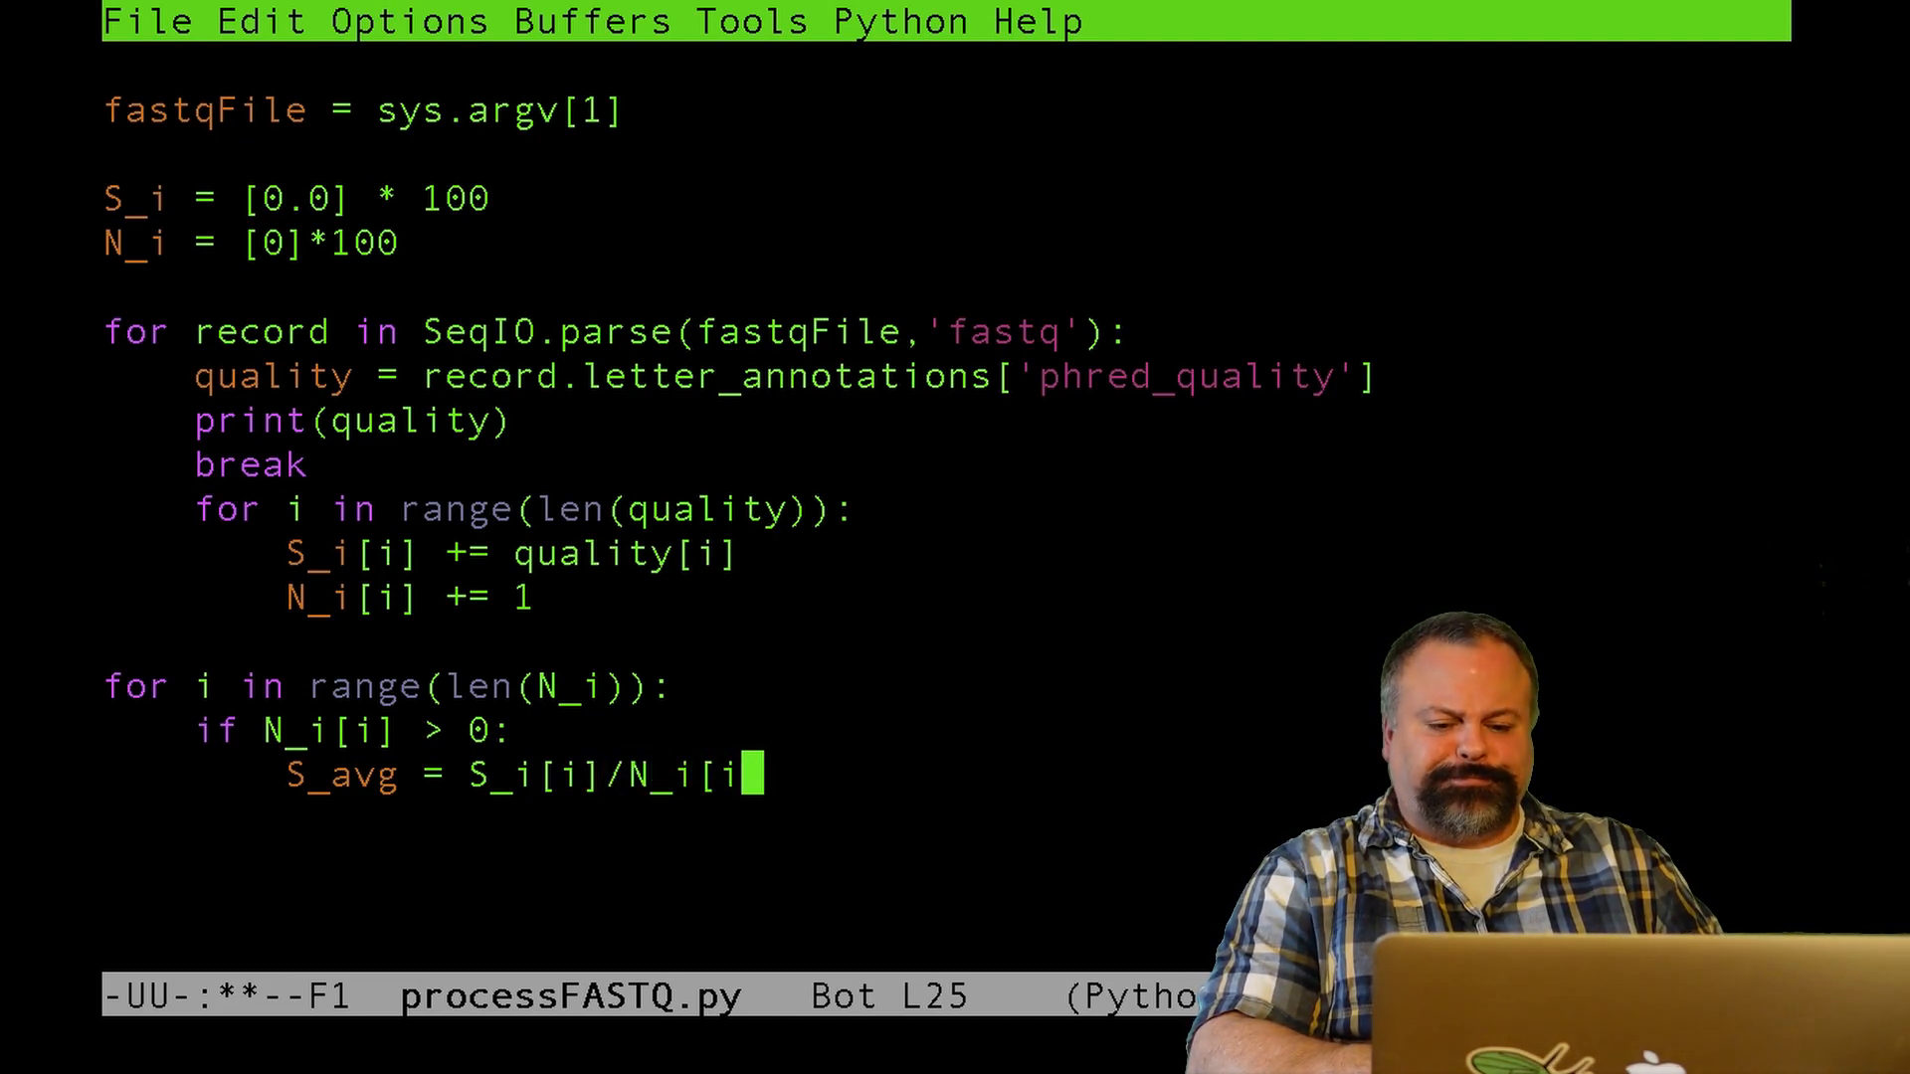
pyautogui.write(']')
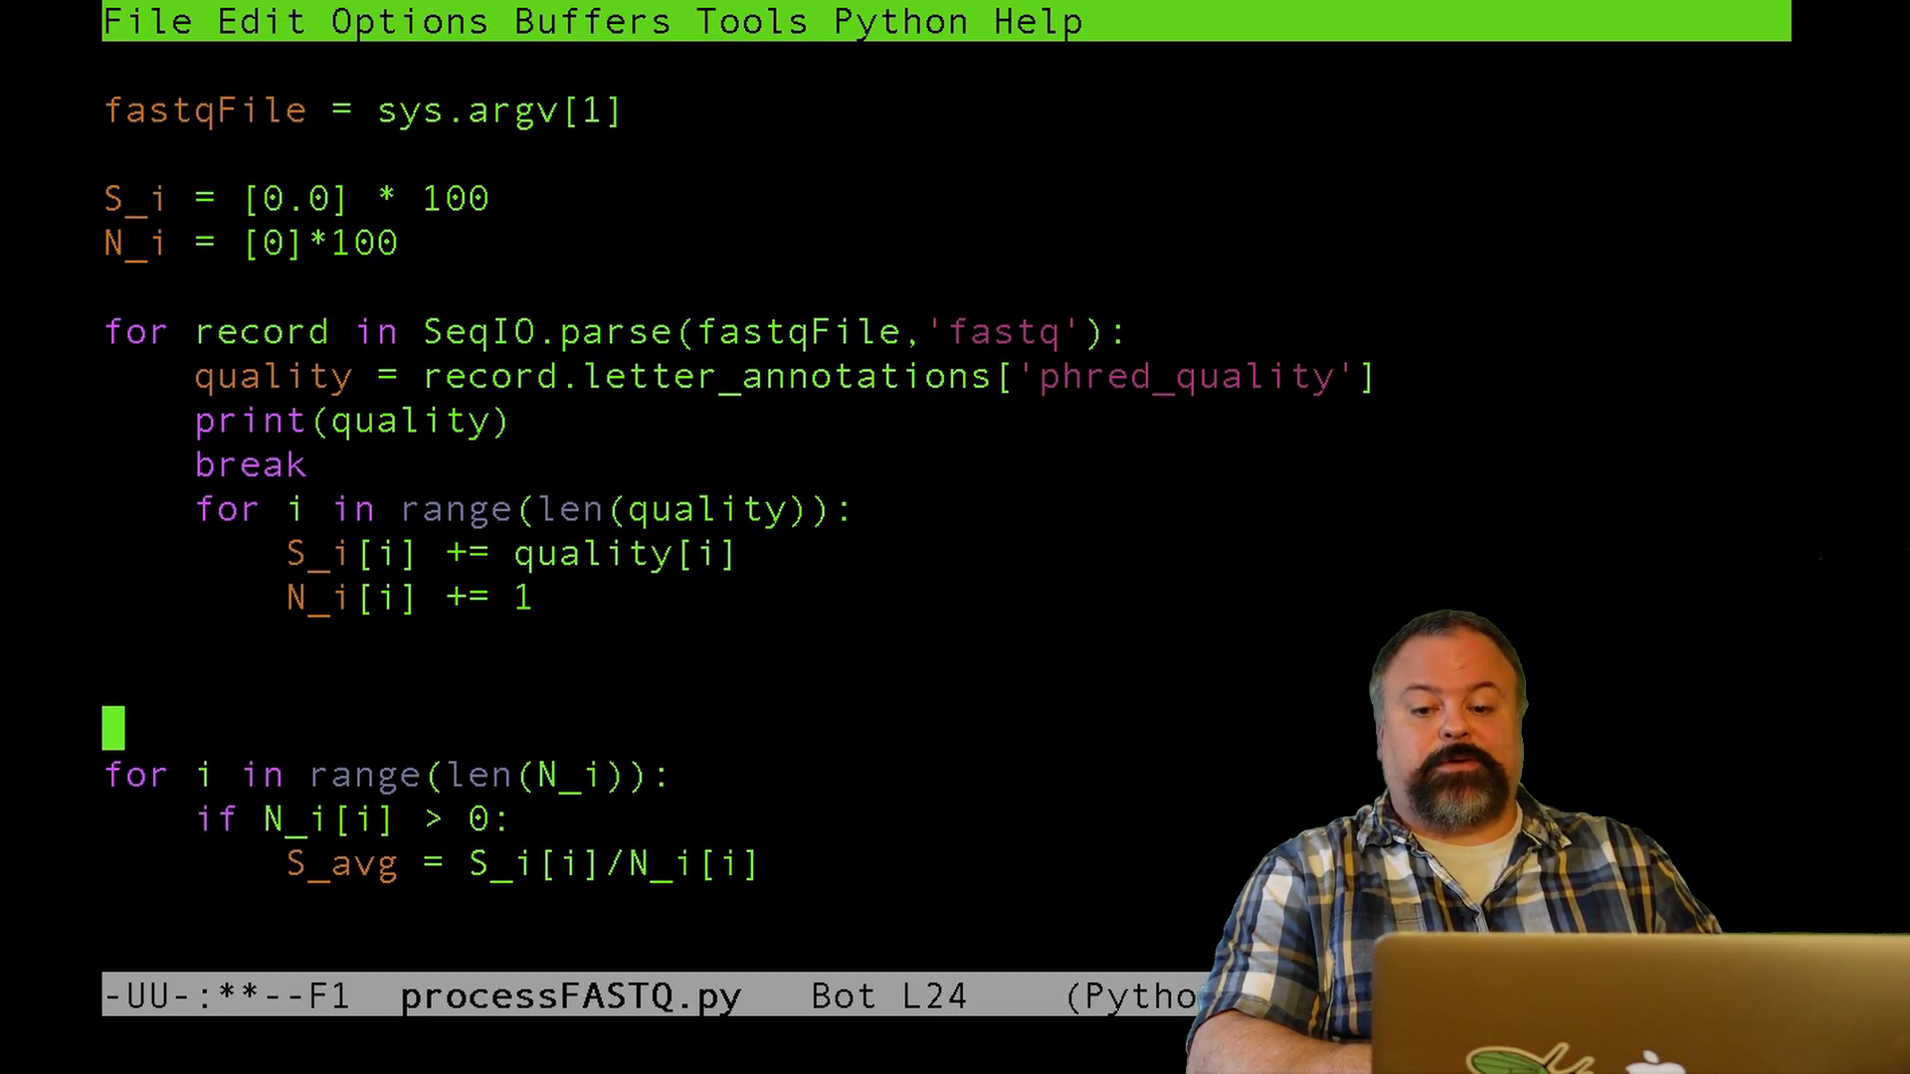
# - Create empty x_vals = [] and y_vals = [] lists above the averaging loop
pyautogui.write('x_va')
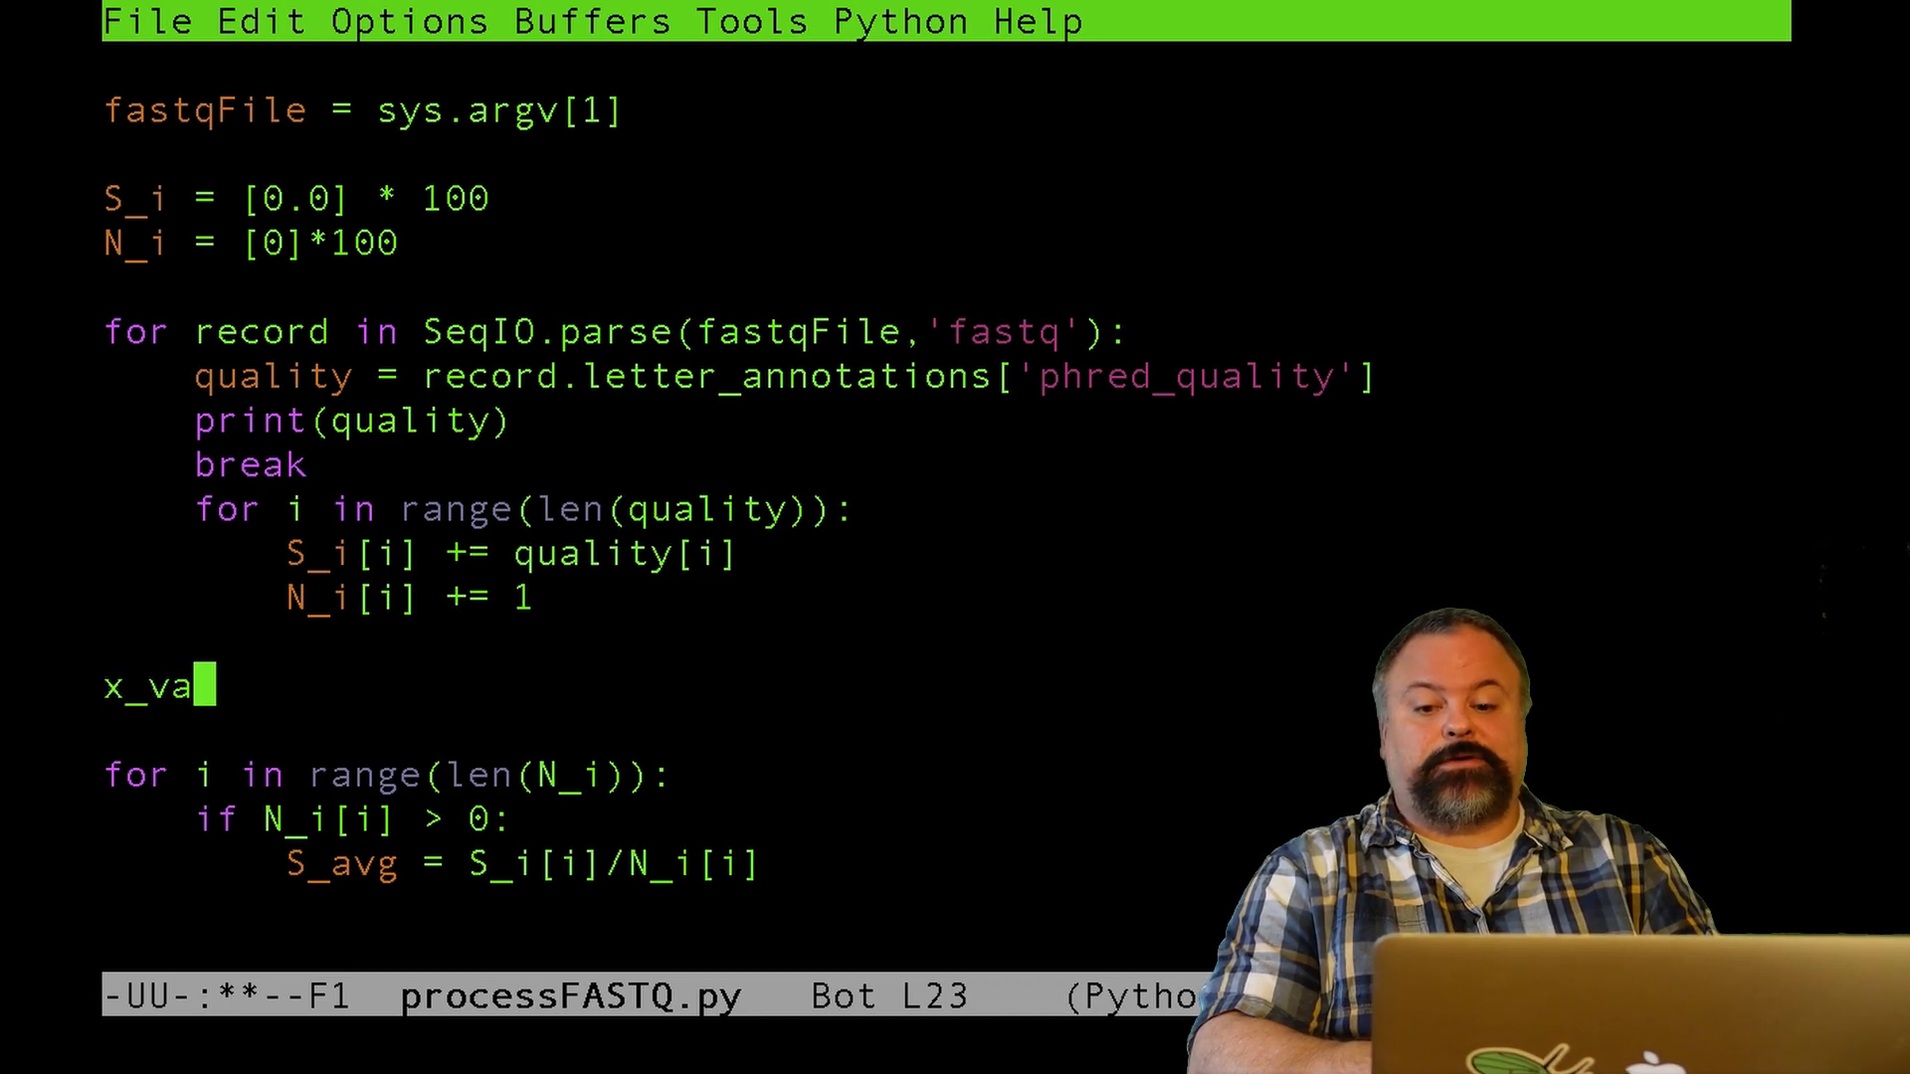
pyautogui.write('l')
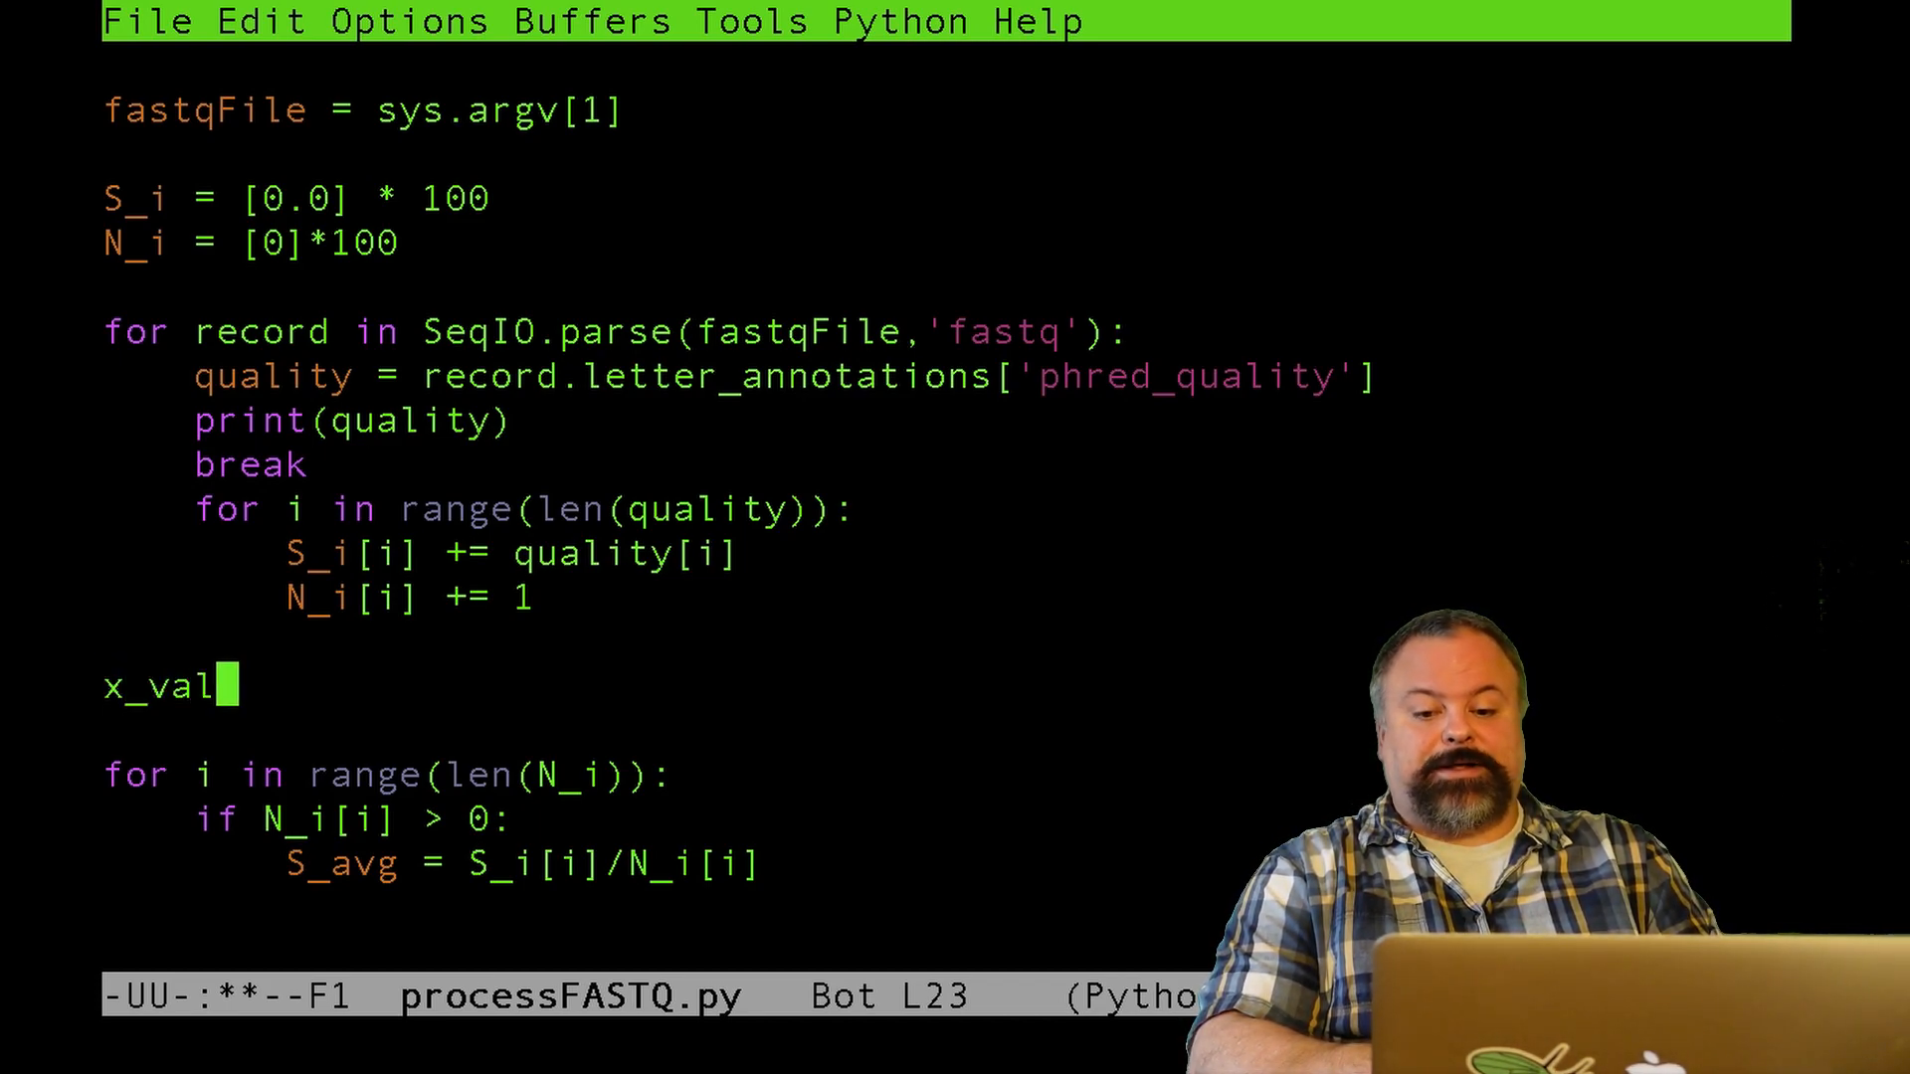
pyautogui.write('s = []')
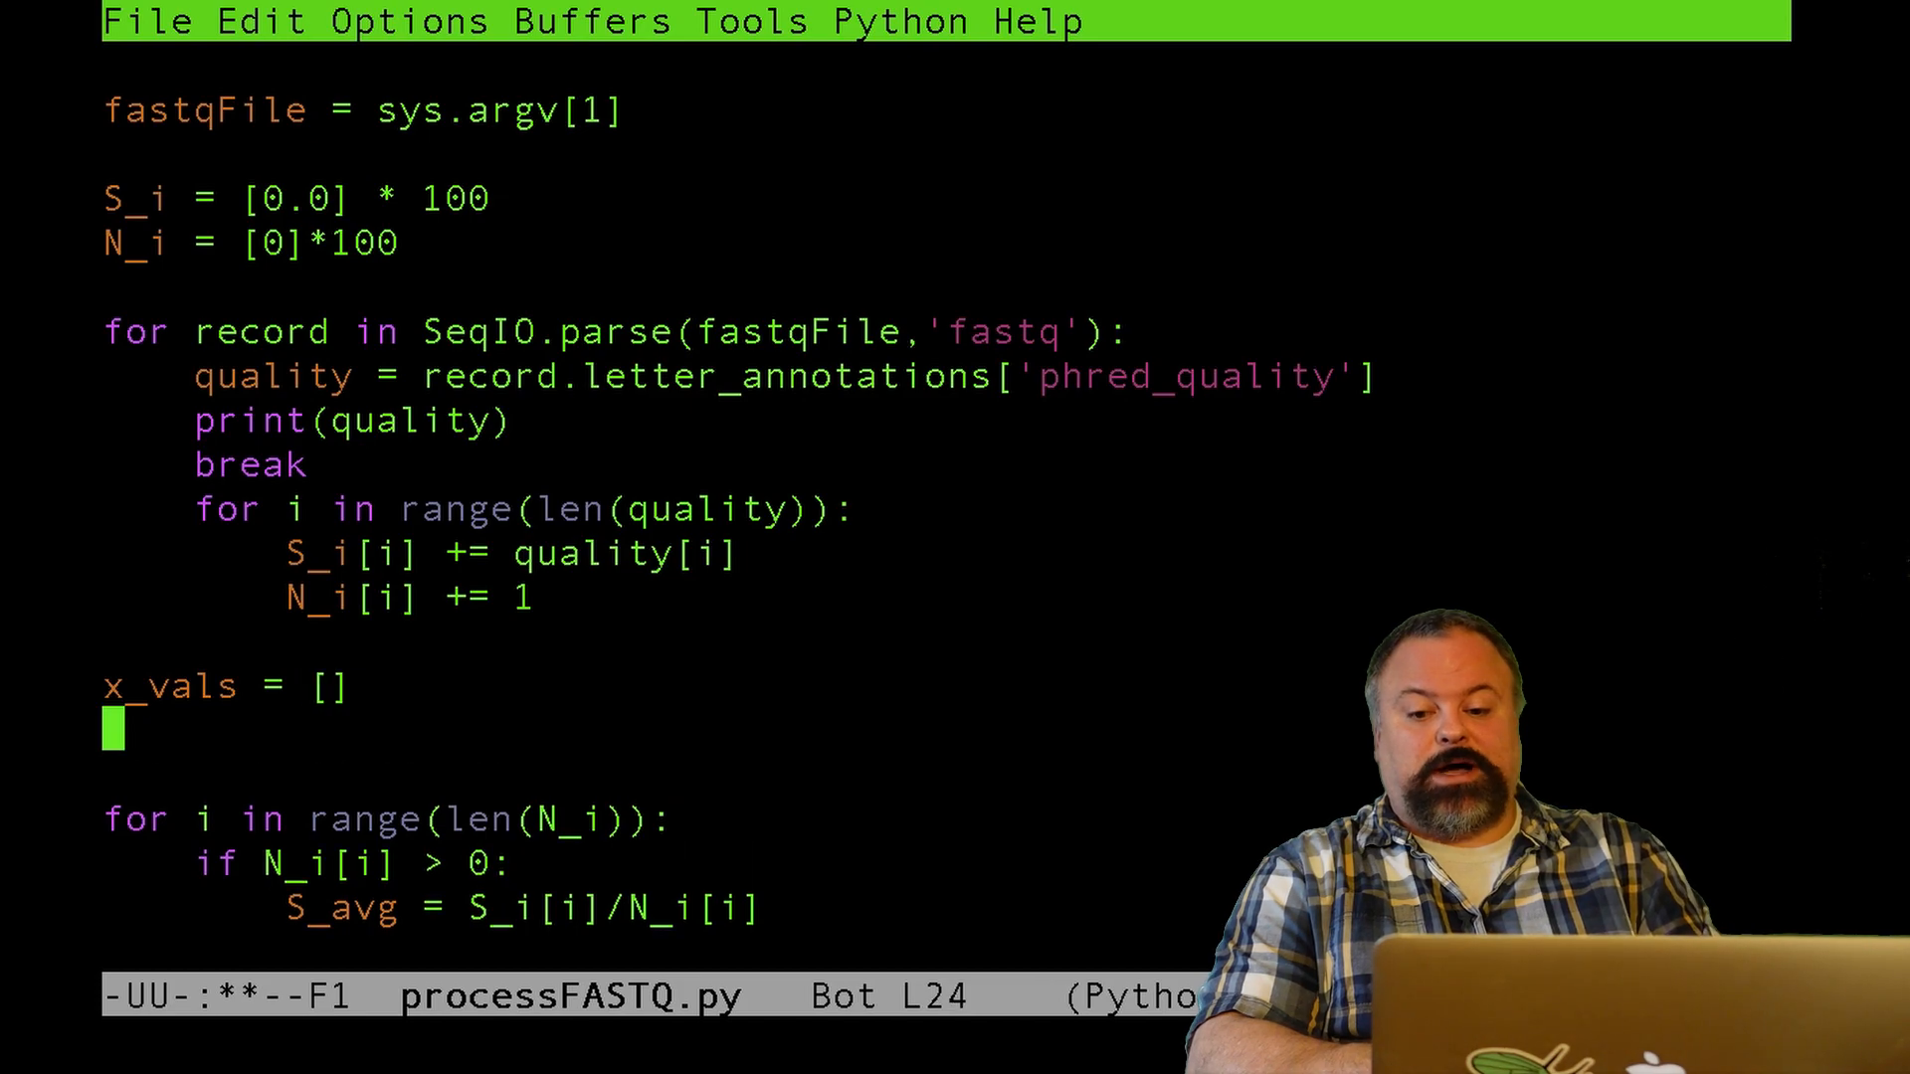
pyautogui.write('y_vals = [')
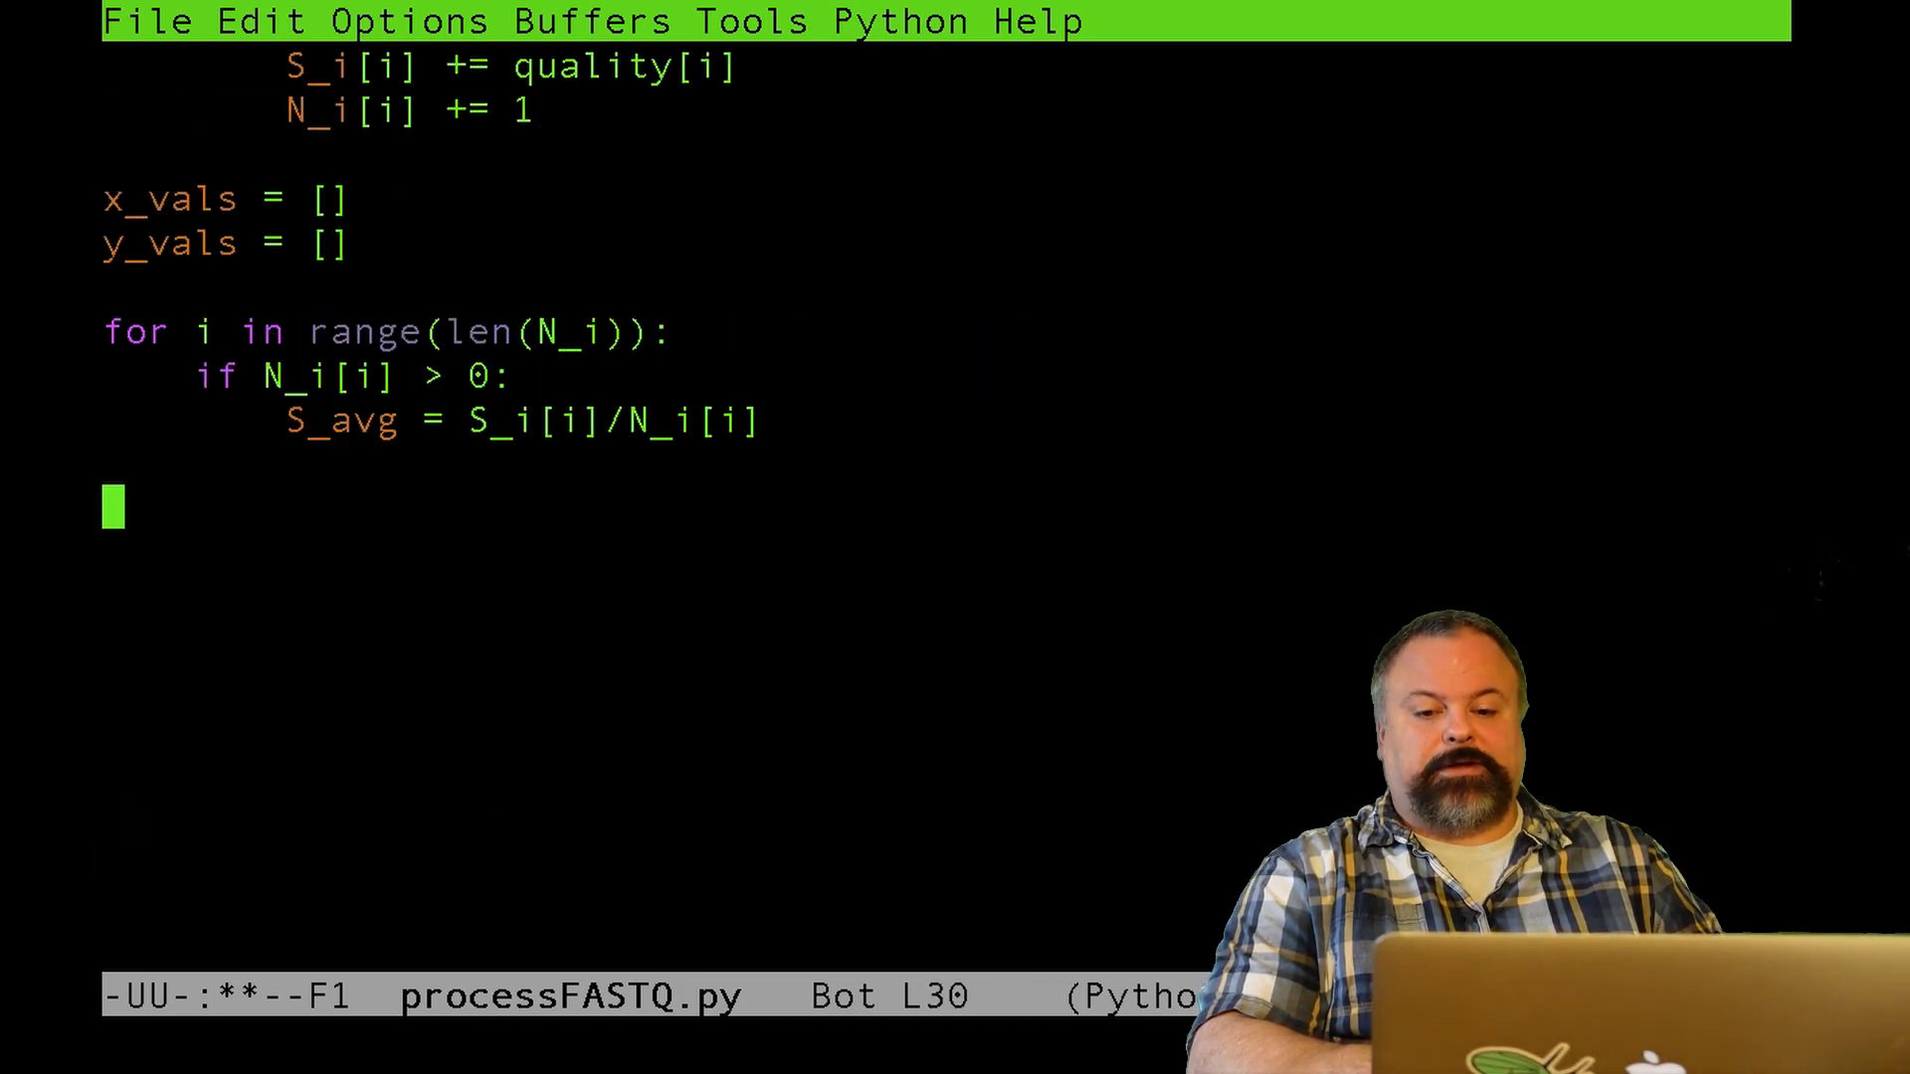
# - Append i to x_vals and S_avg to y_vals inside the loop
pyautogui.write('x')
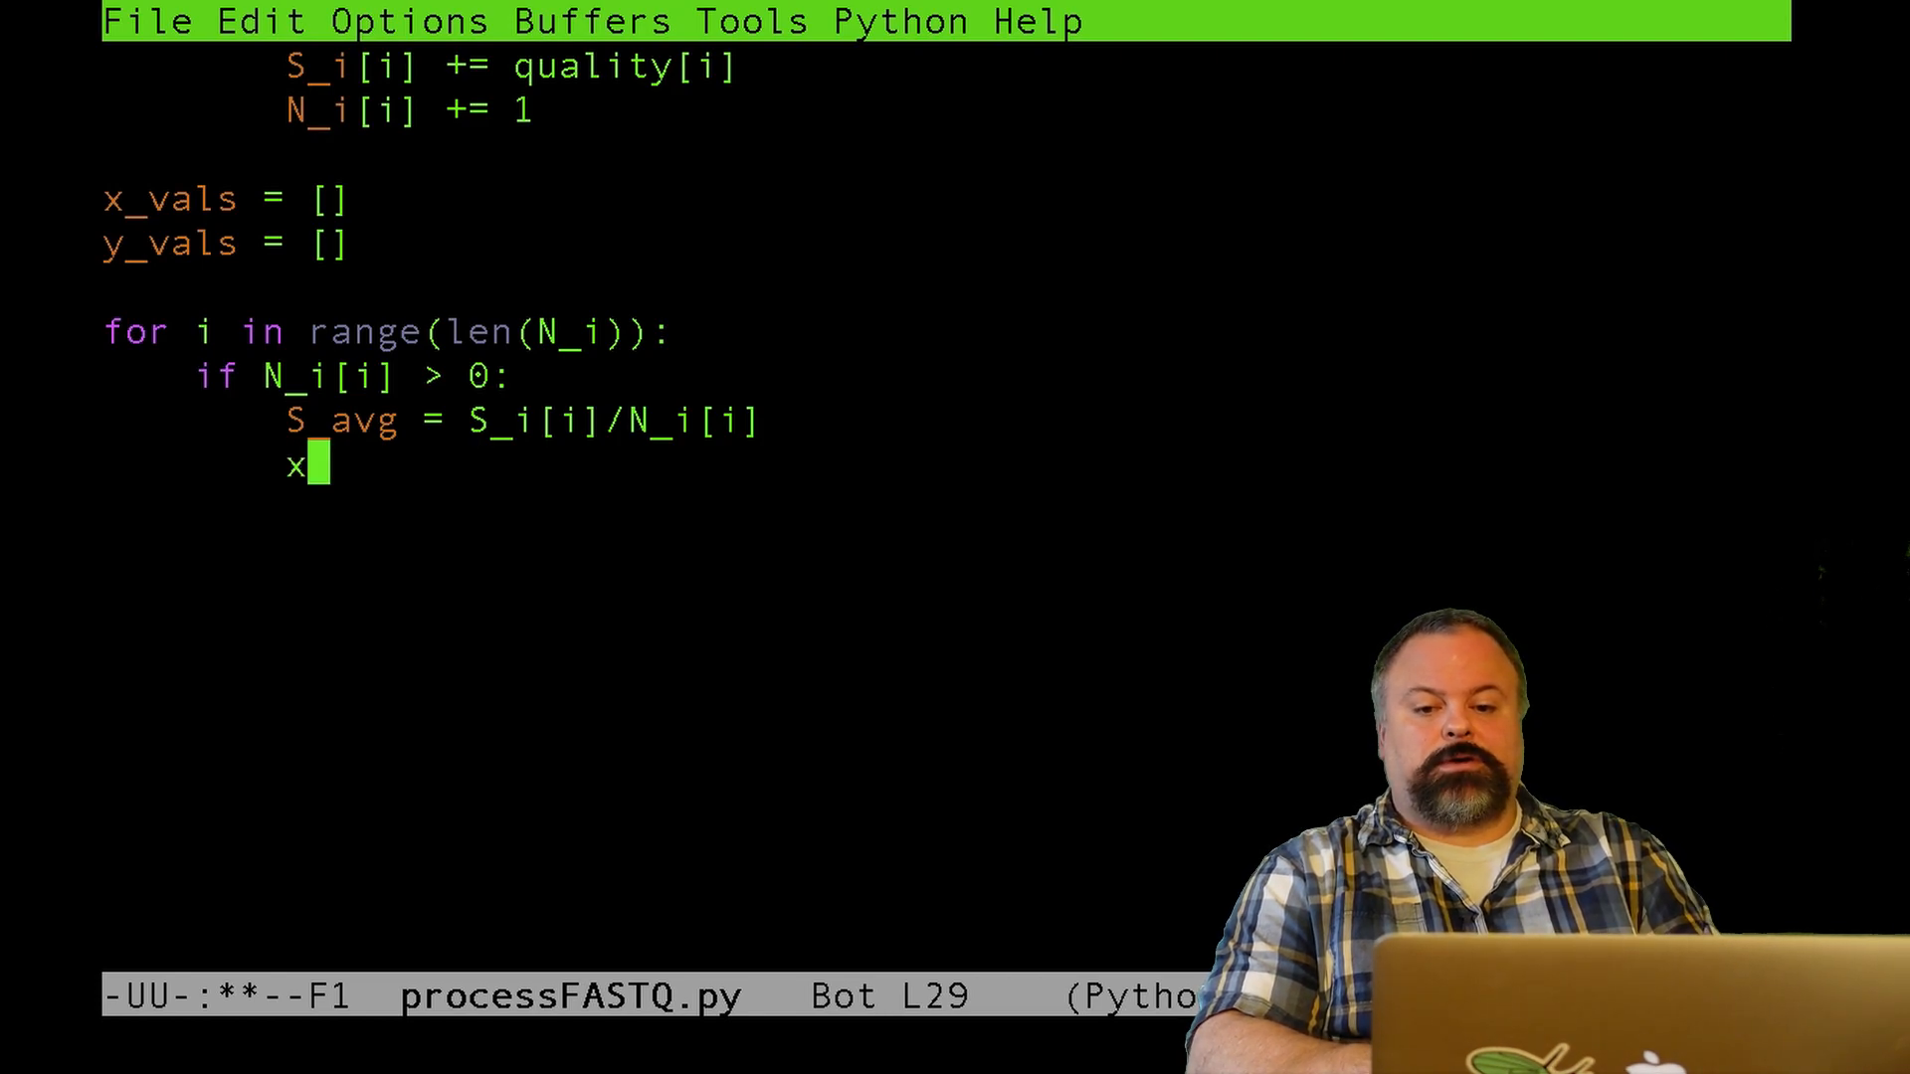
pyautogui.write('_vals.')
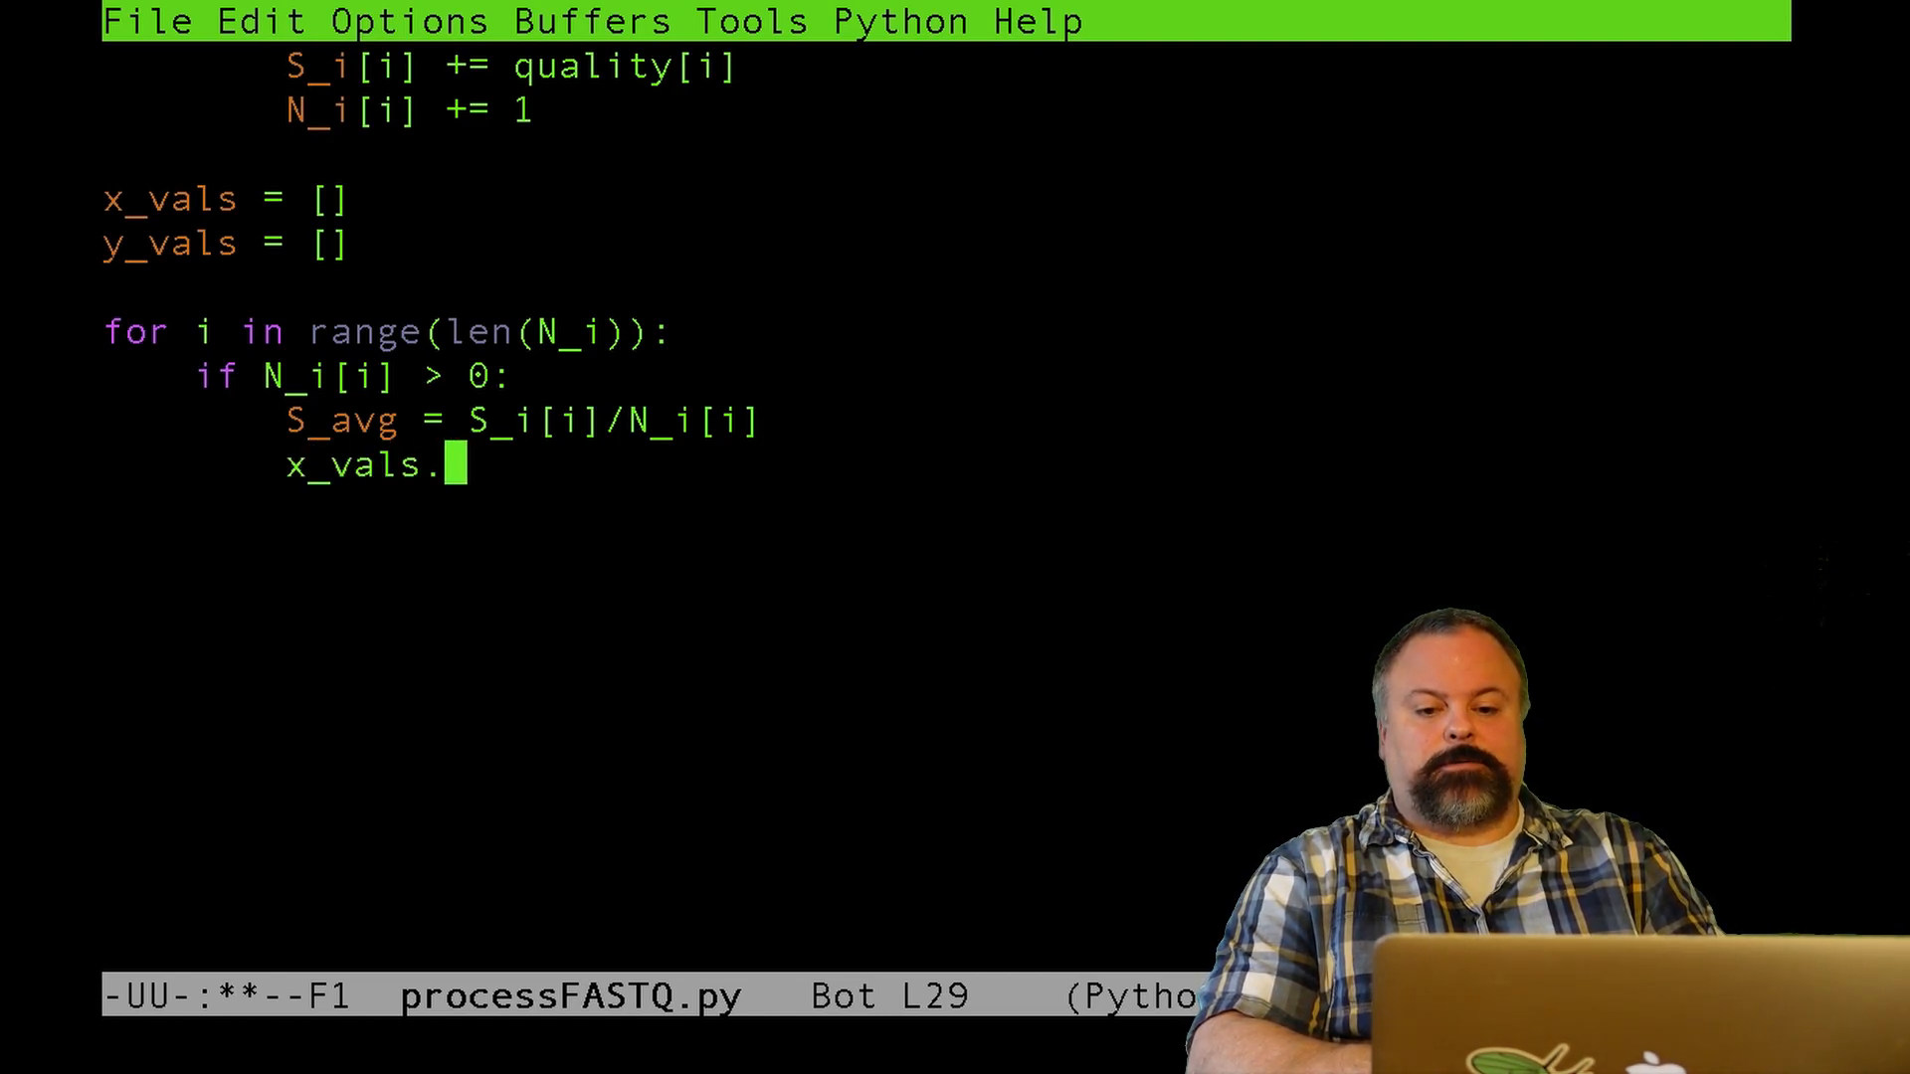
pyautogui.write('append()')
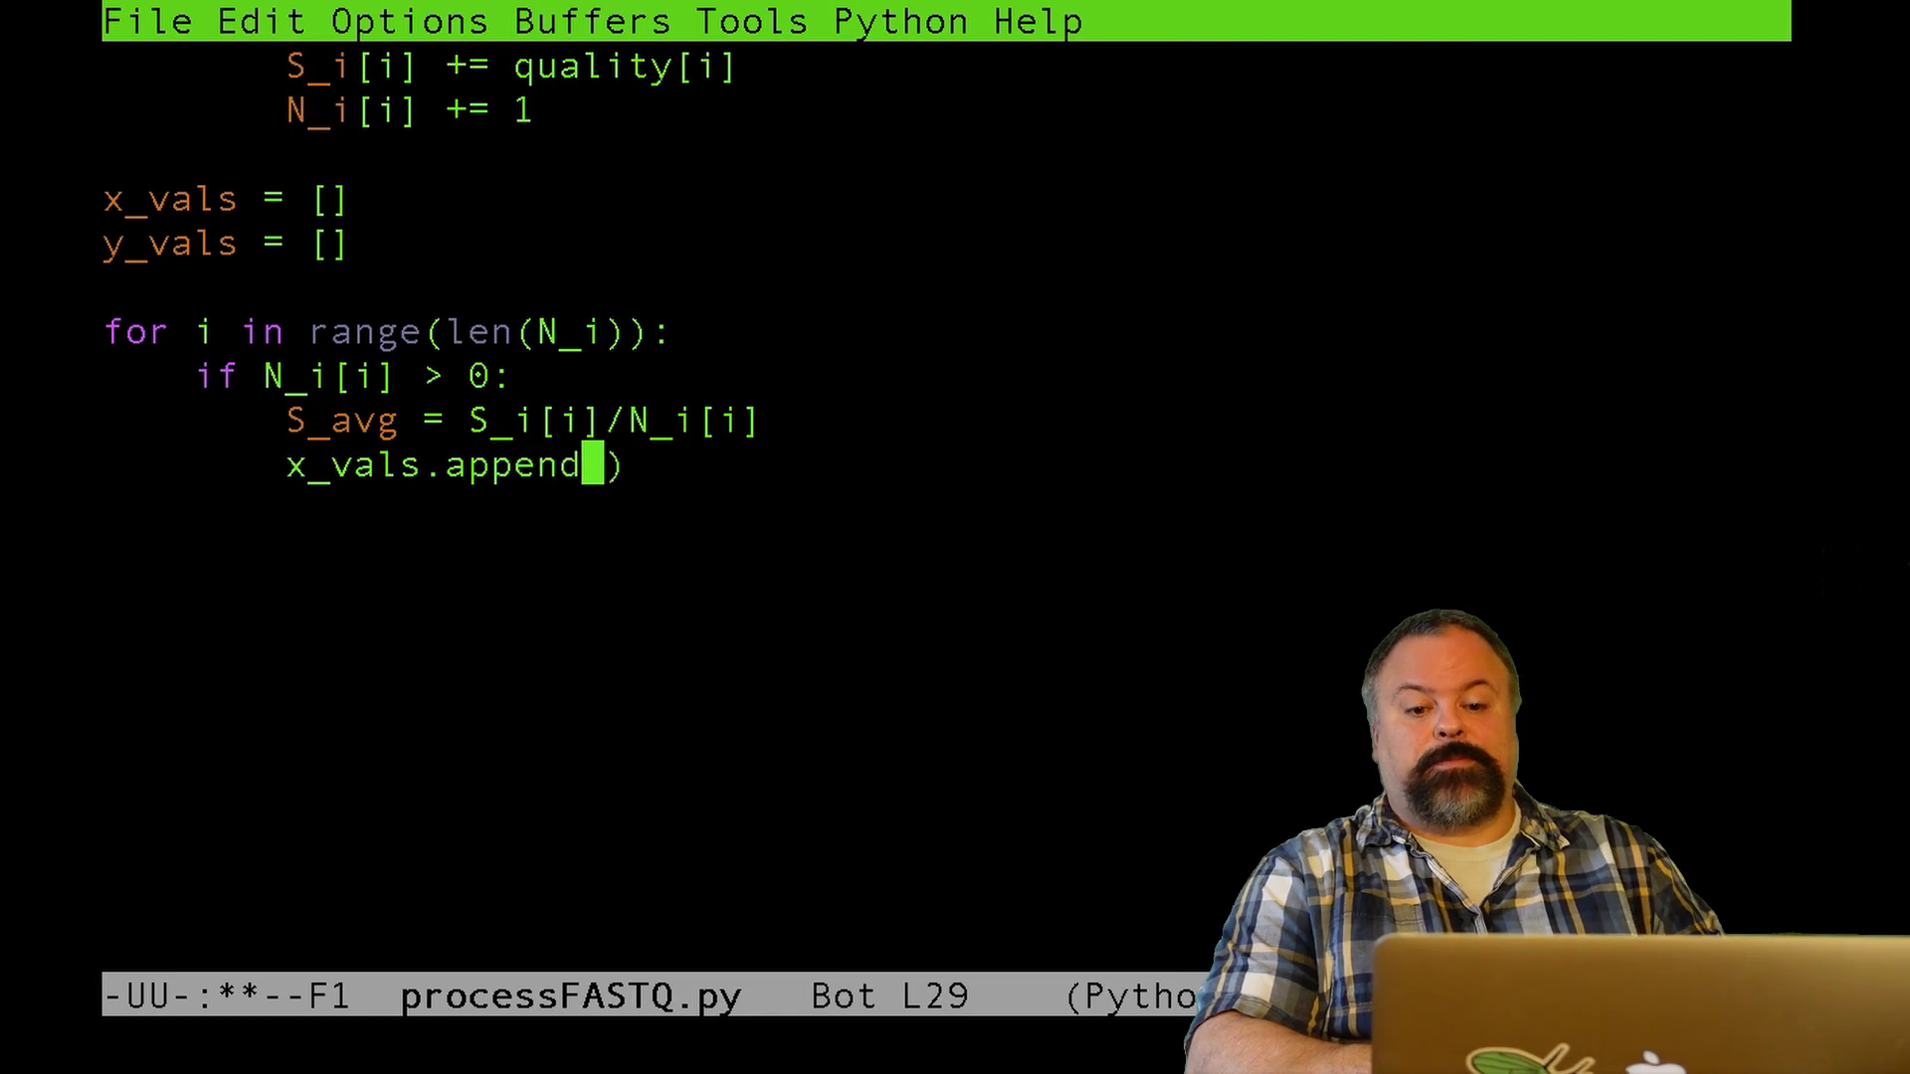
pyautogui.write('i')
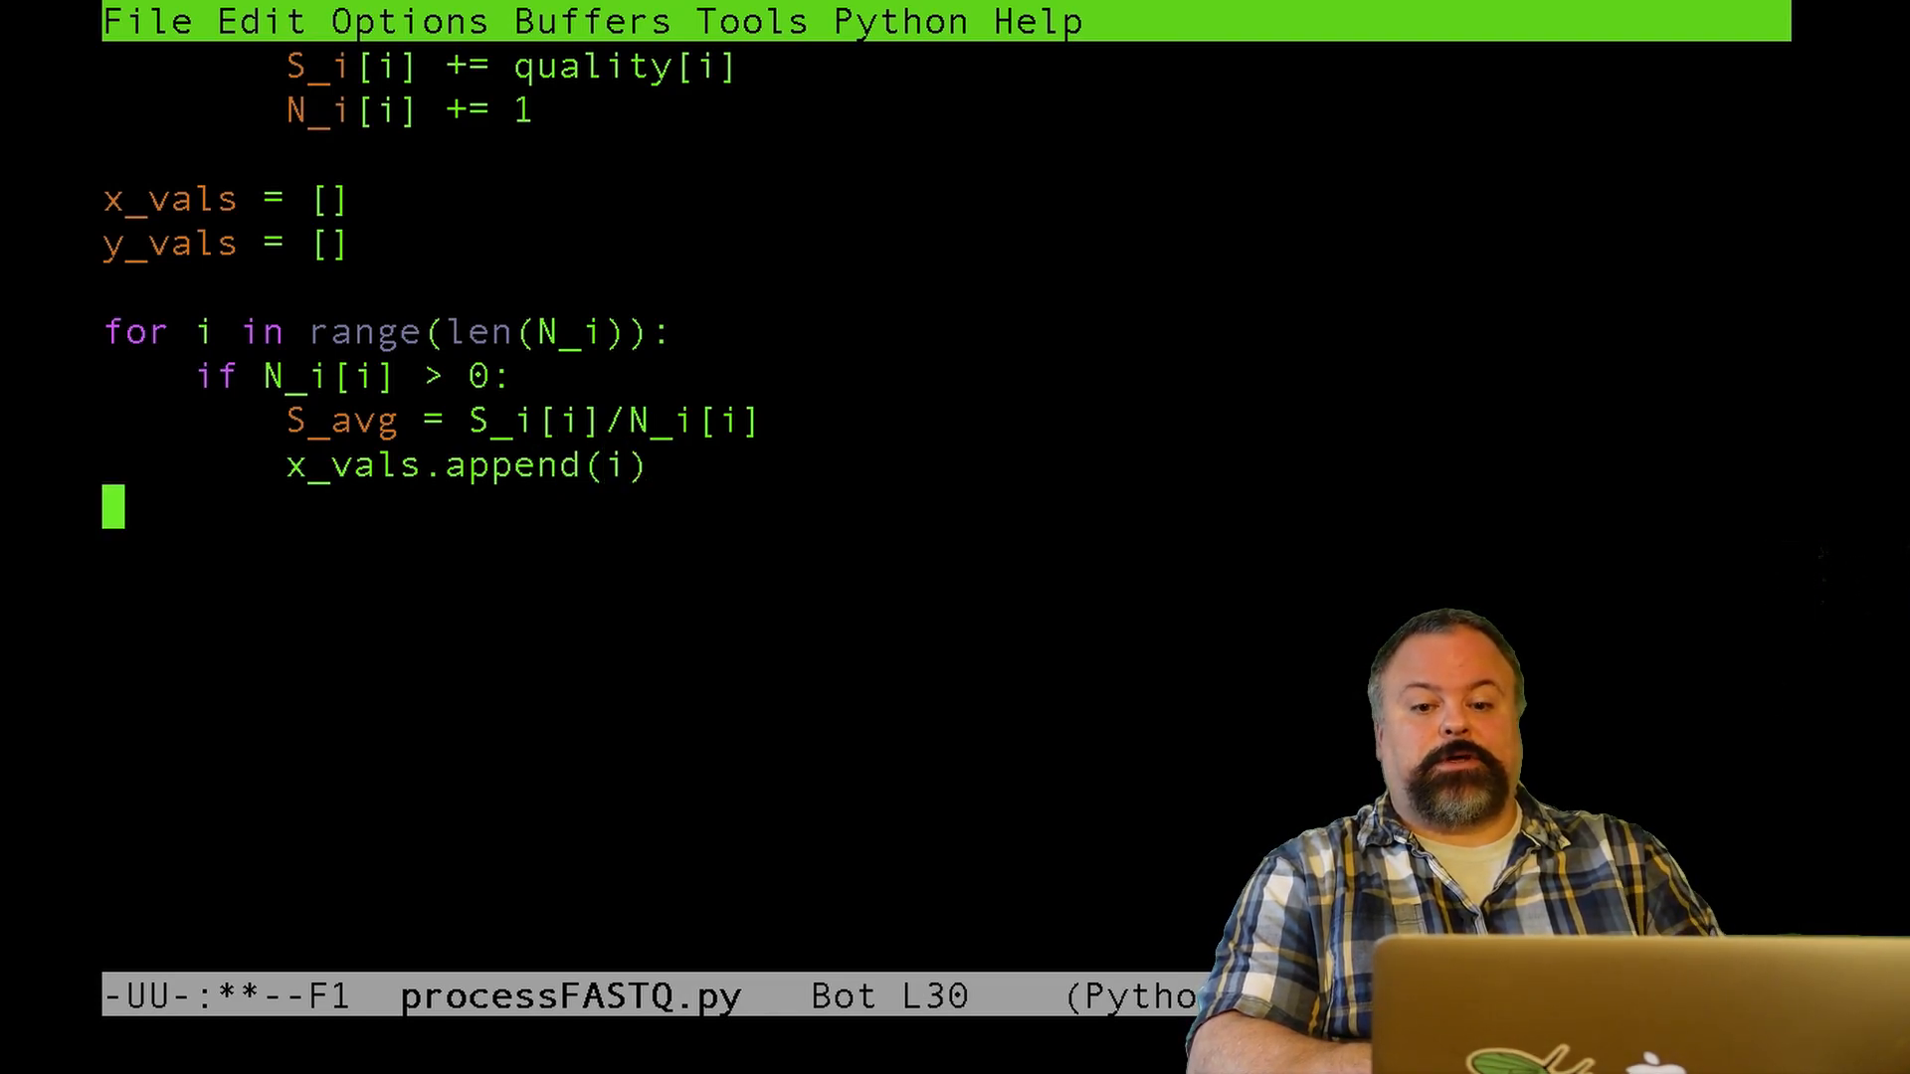
pyautogui.write('y_val')
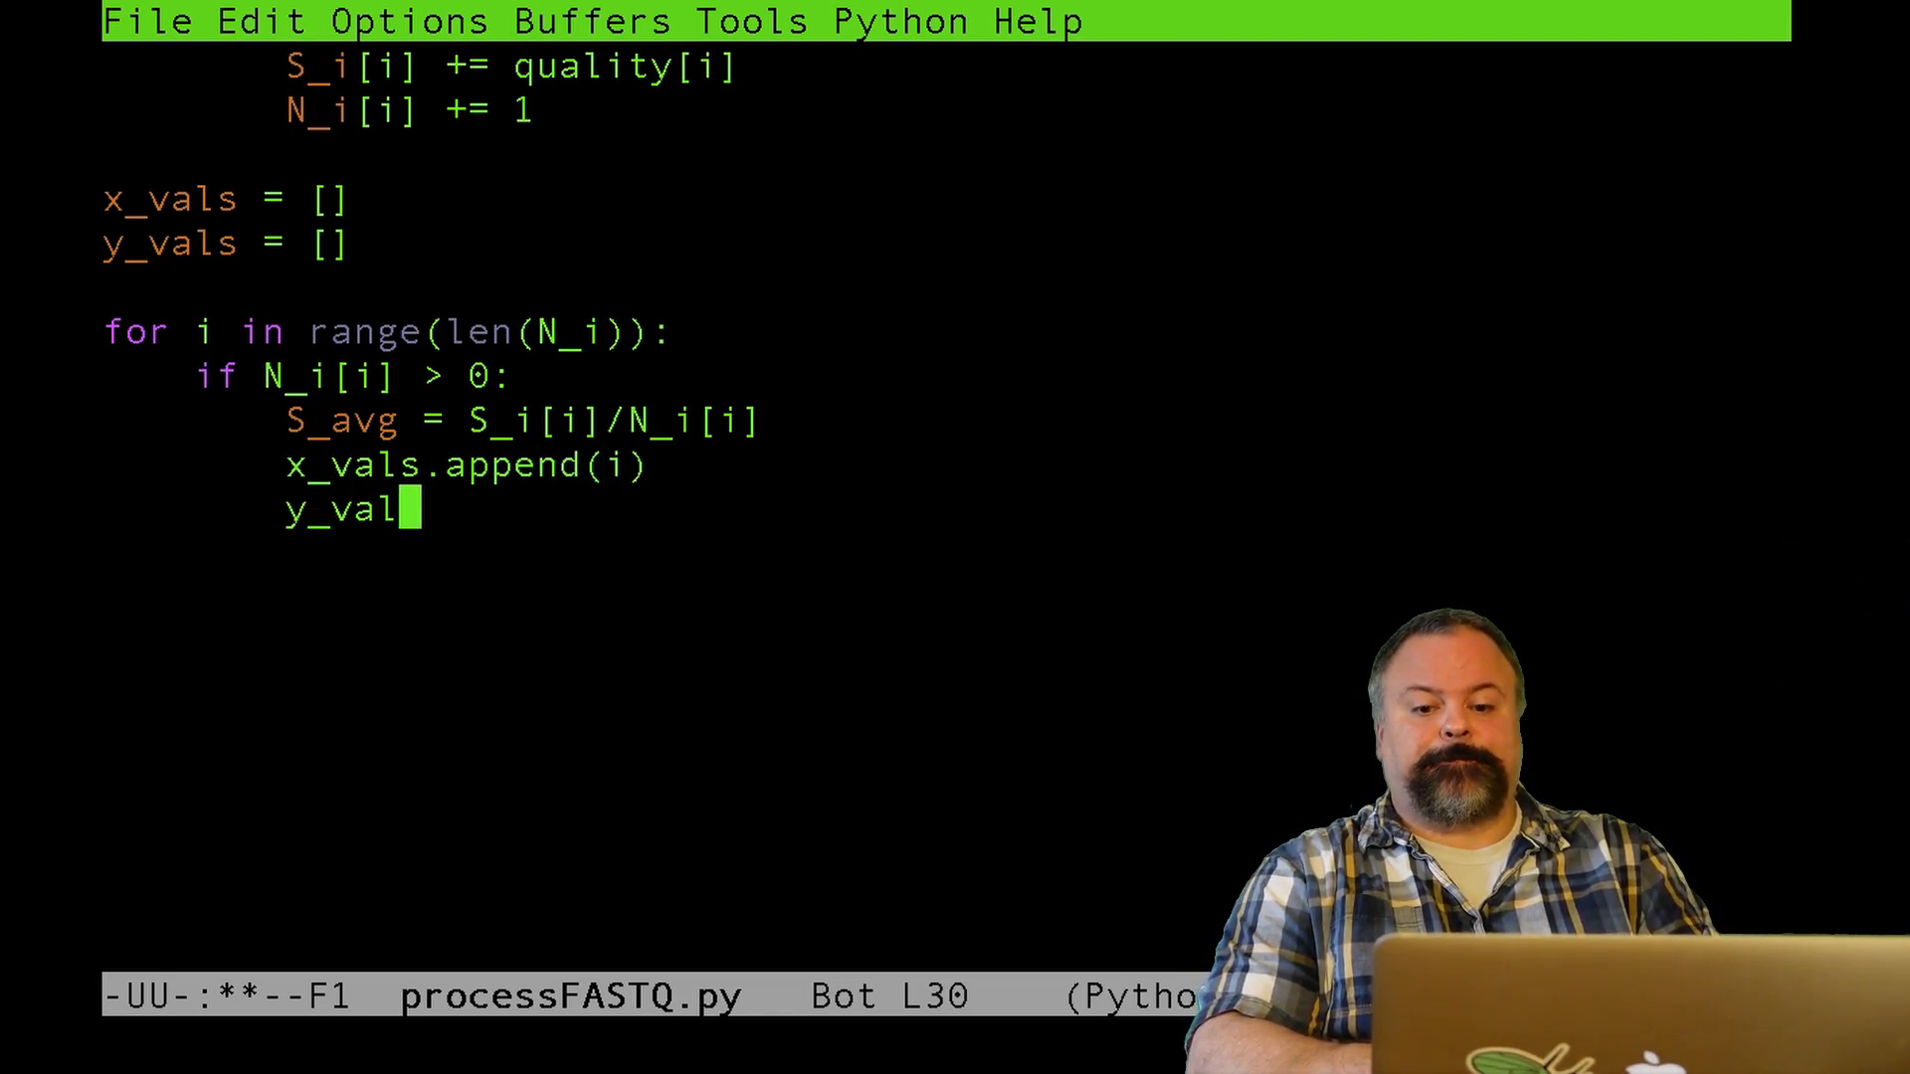
pyautogui.write('s.append')
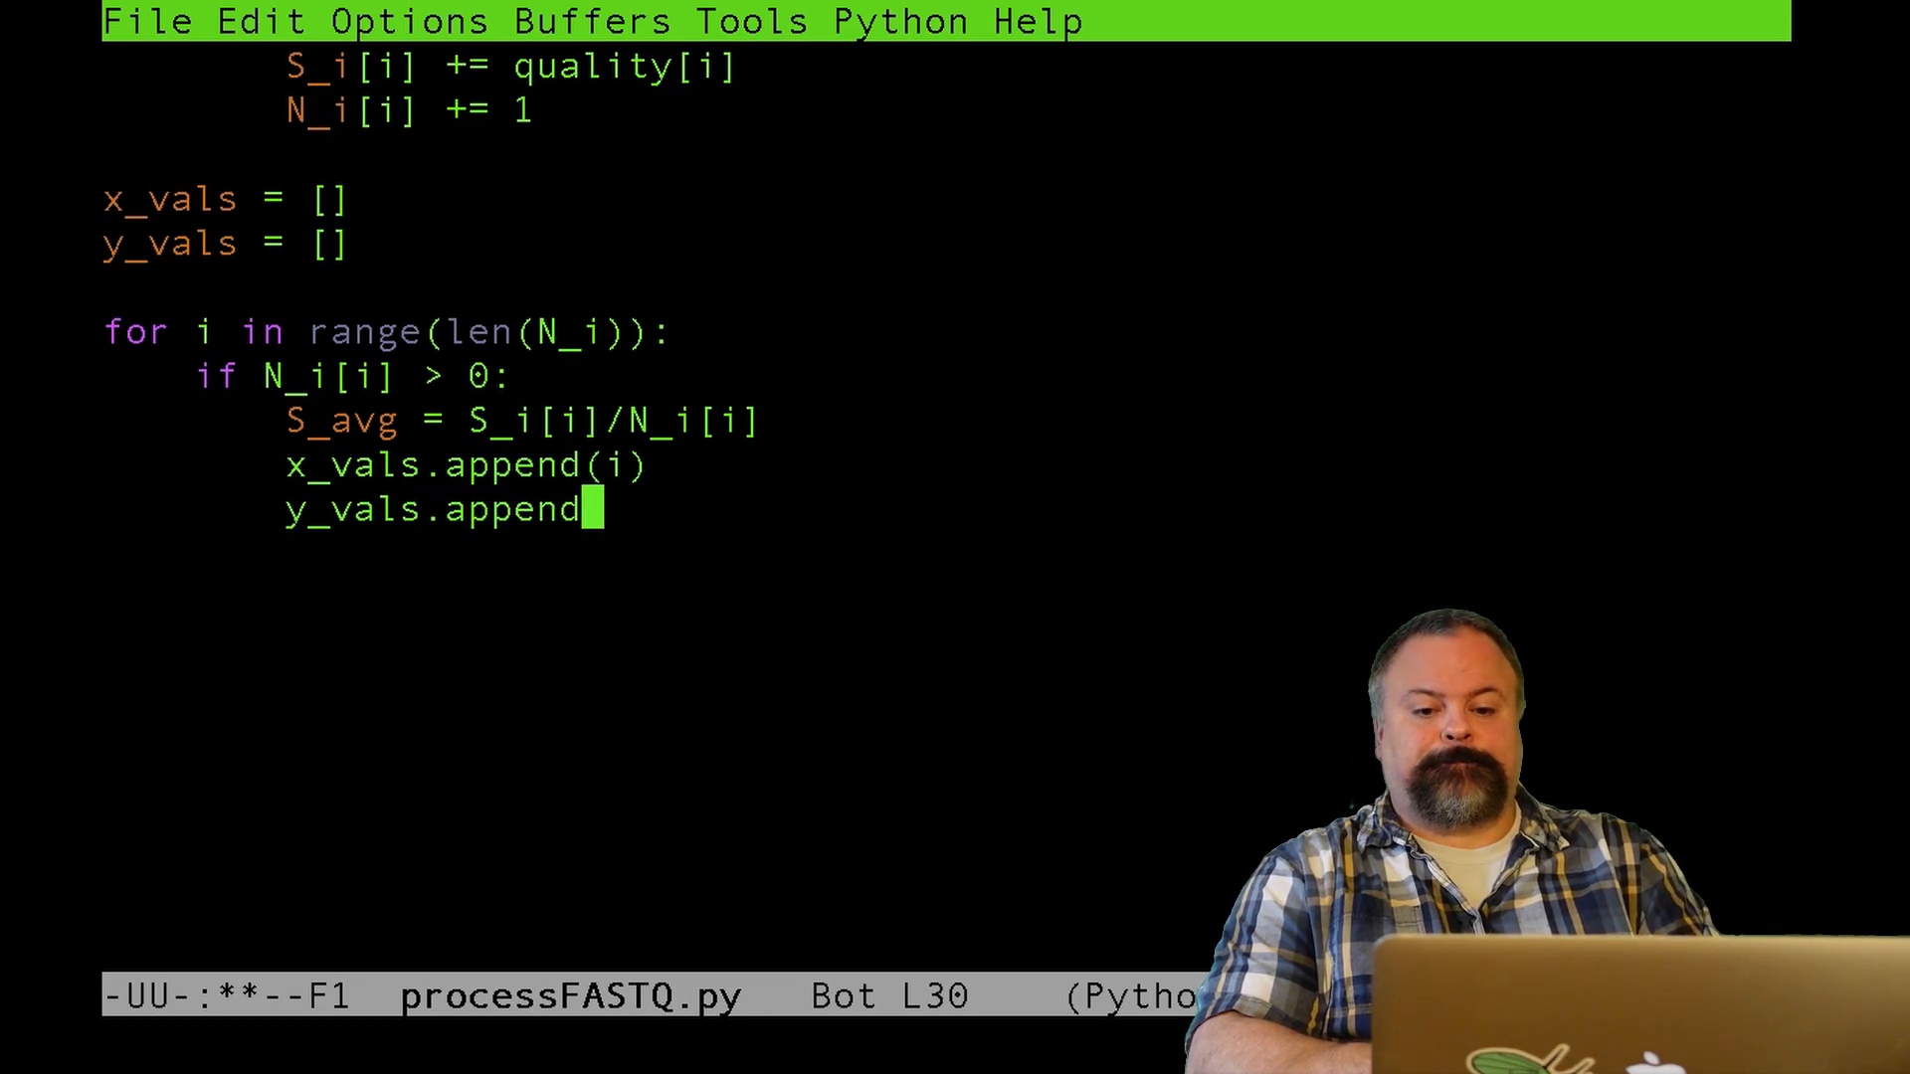
pyautogui.write('(S_')
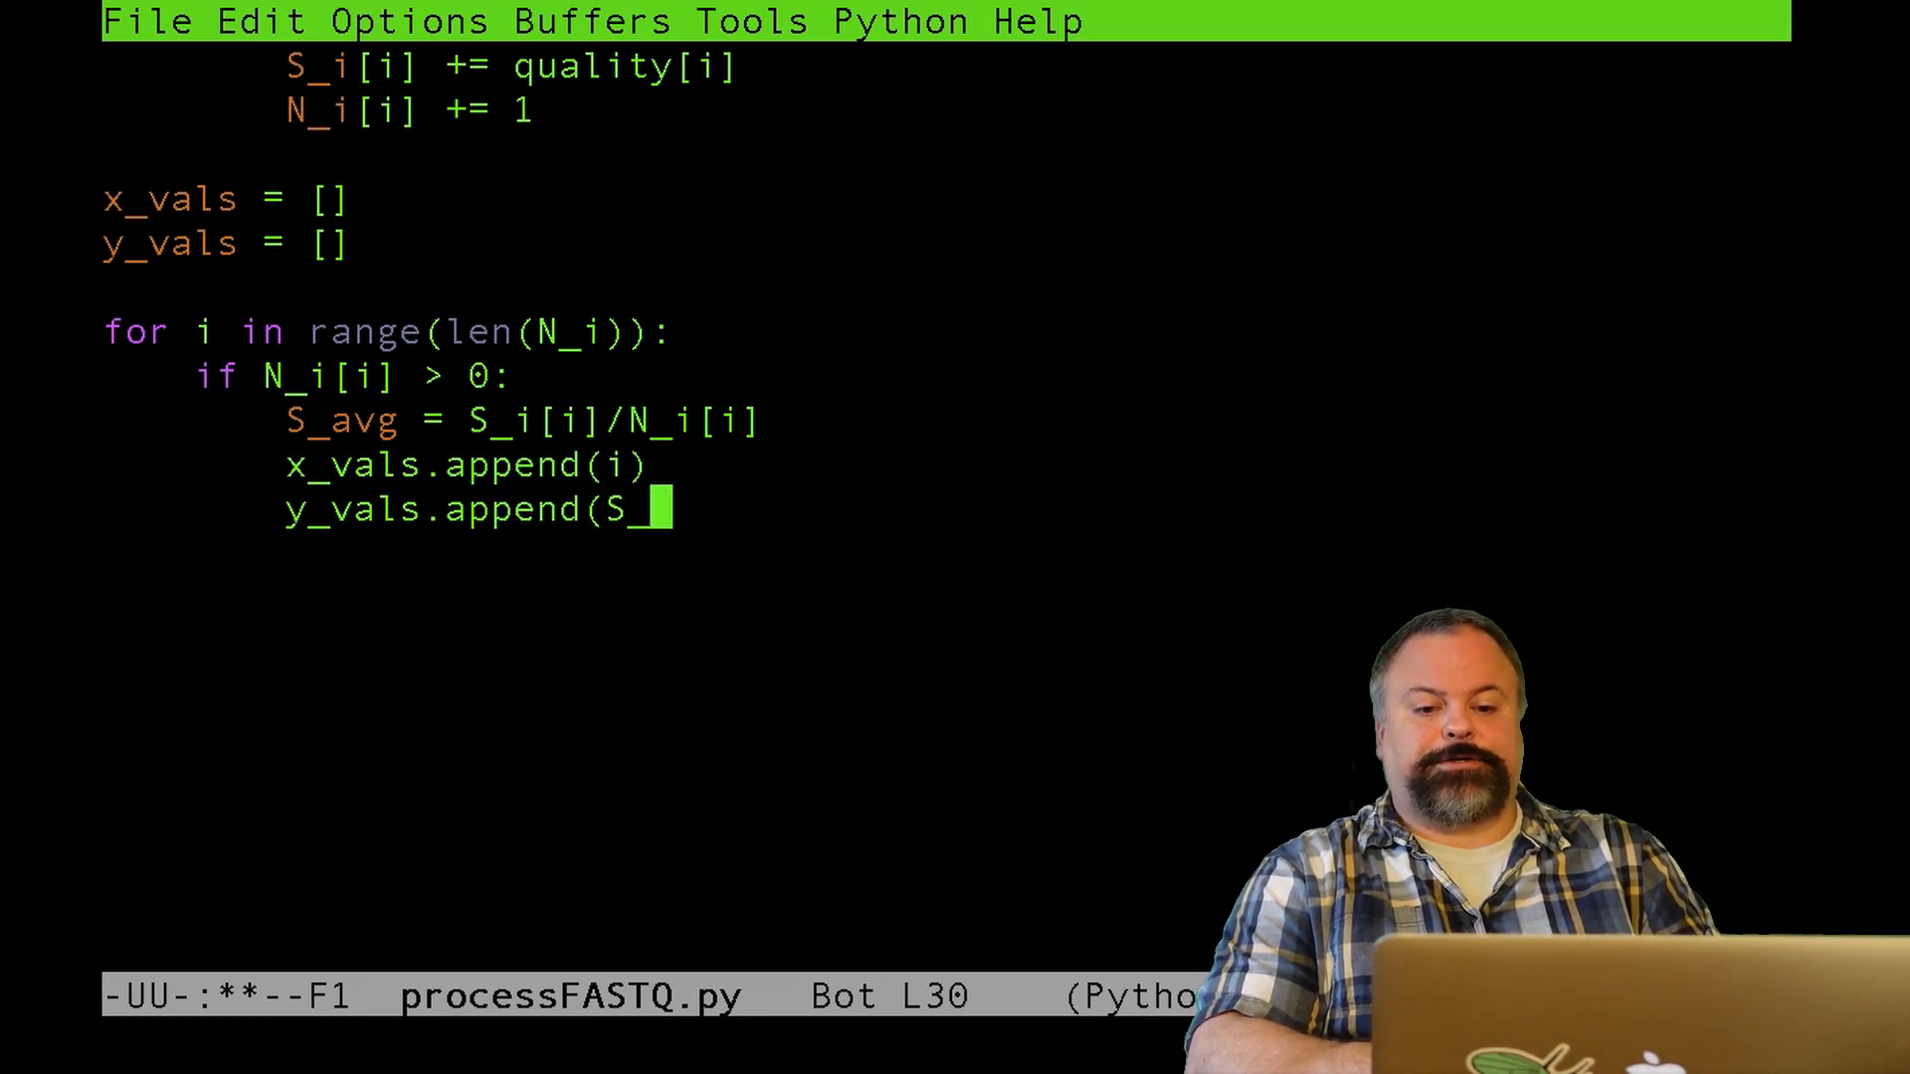
pyautogui.write('avg)')
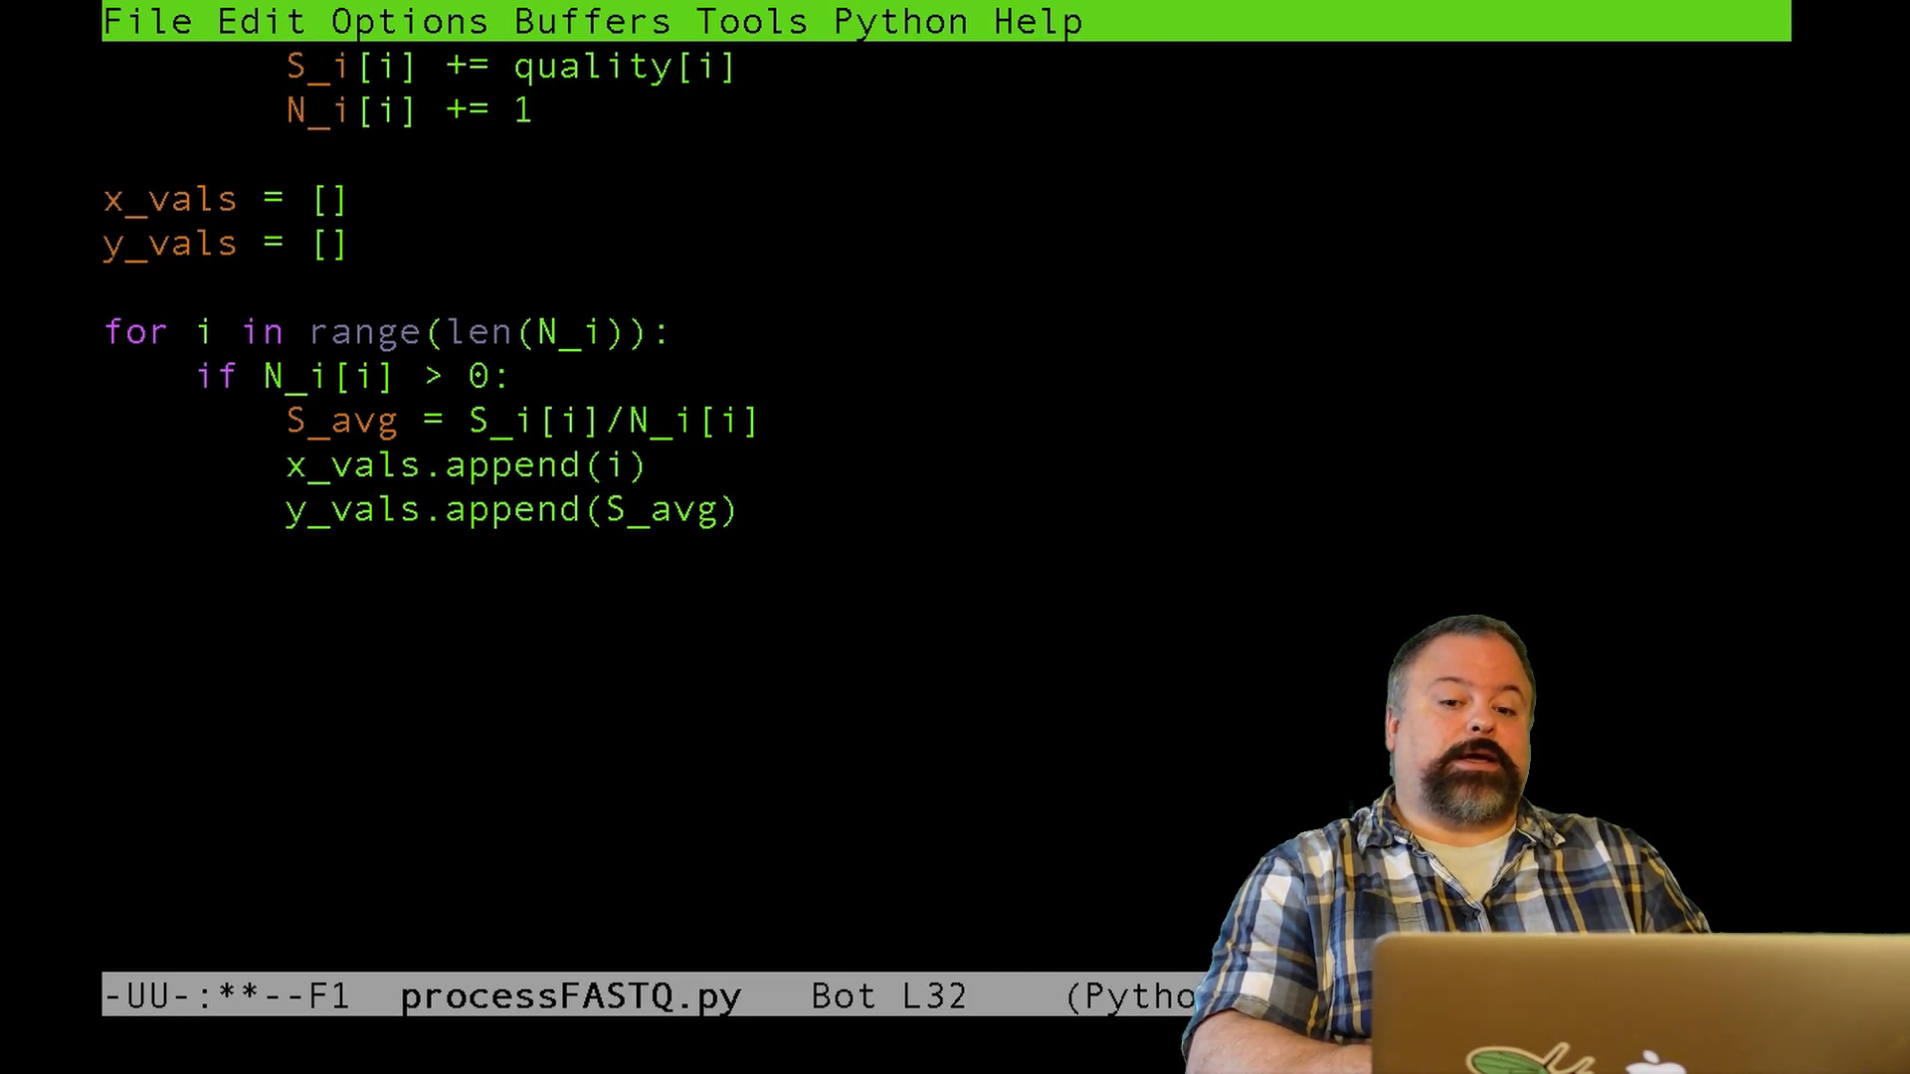
# - Add plt.plot(x_vals, y_vals) at the end of the file
pyautogui.write('p')
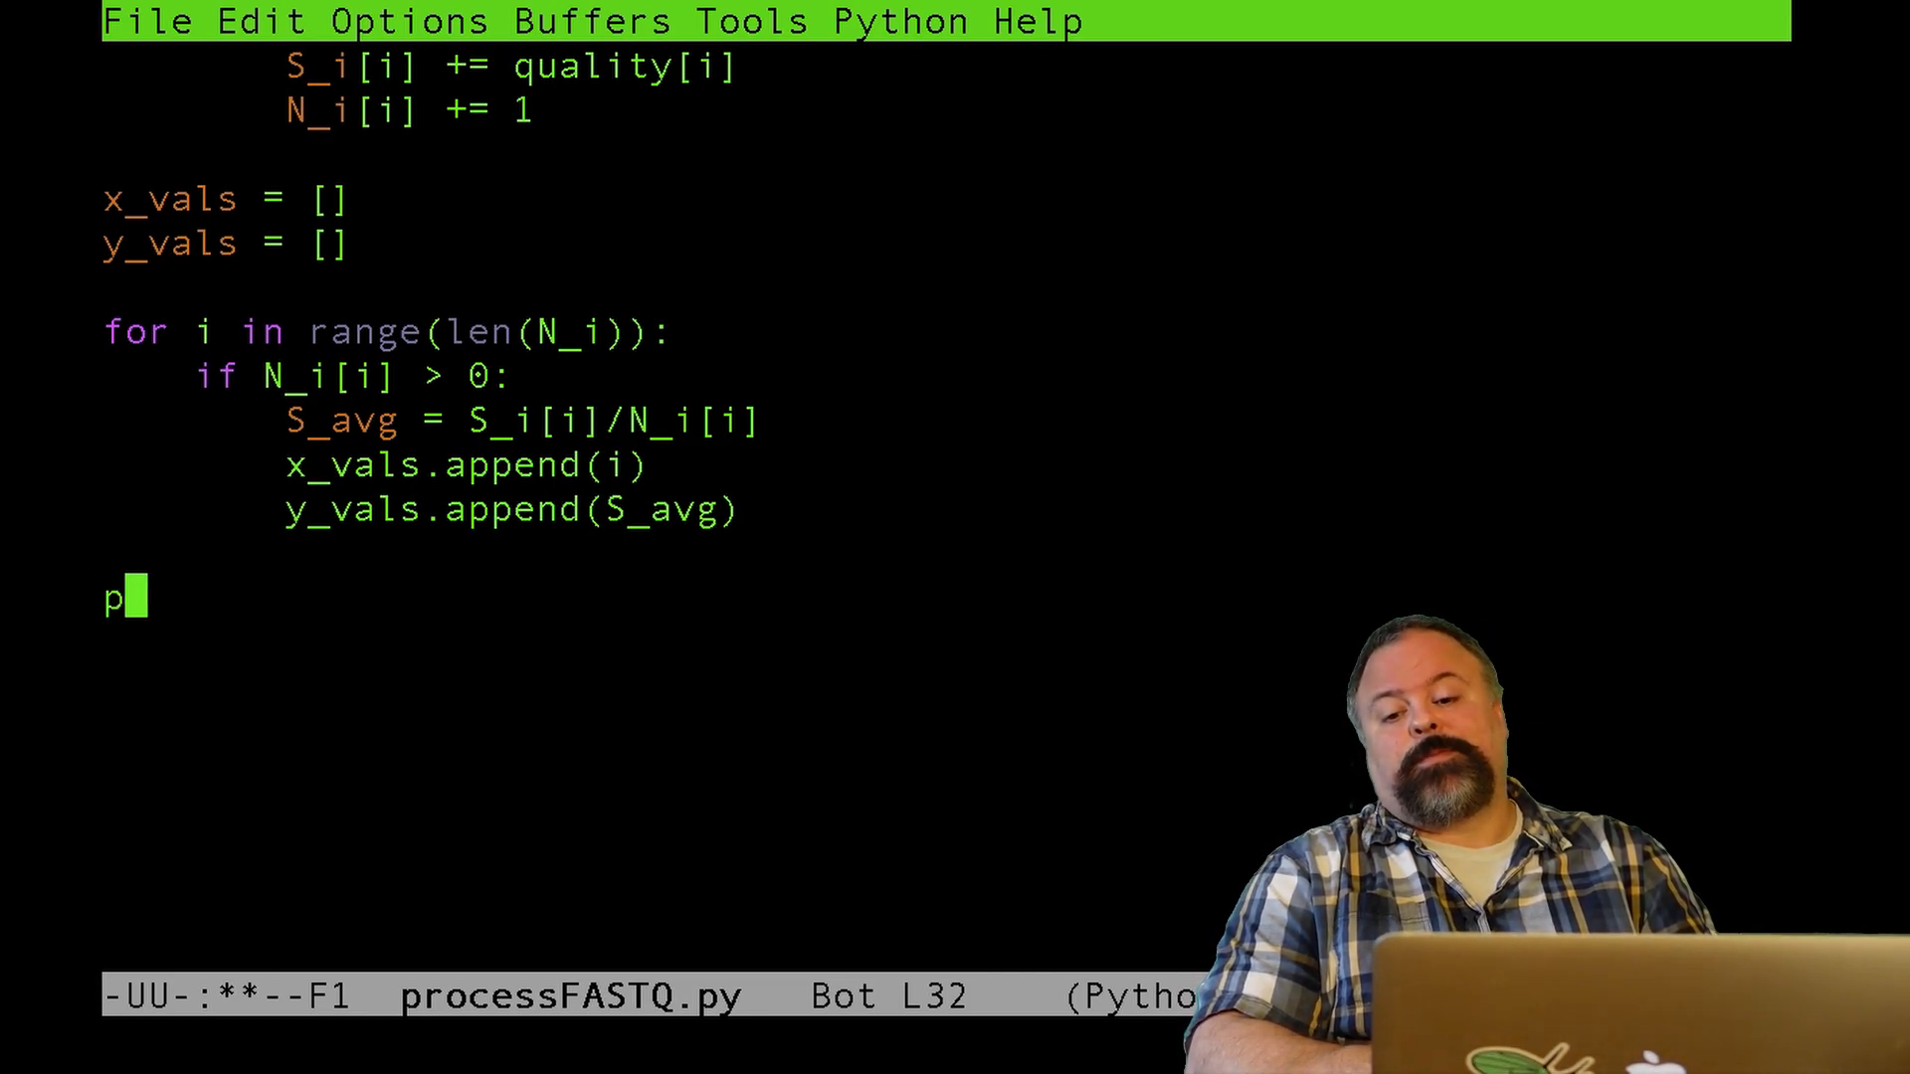
pyautogui.write('lt.')
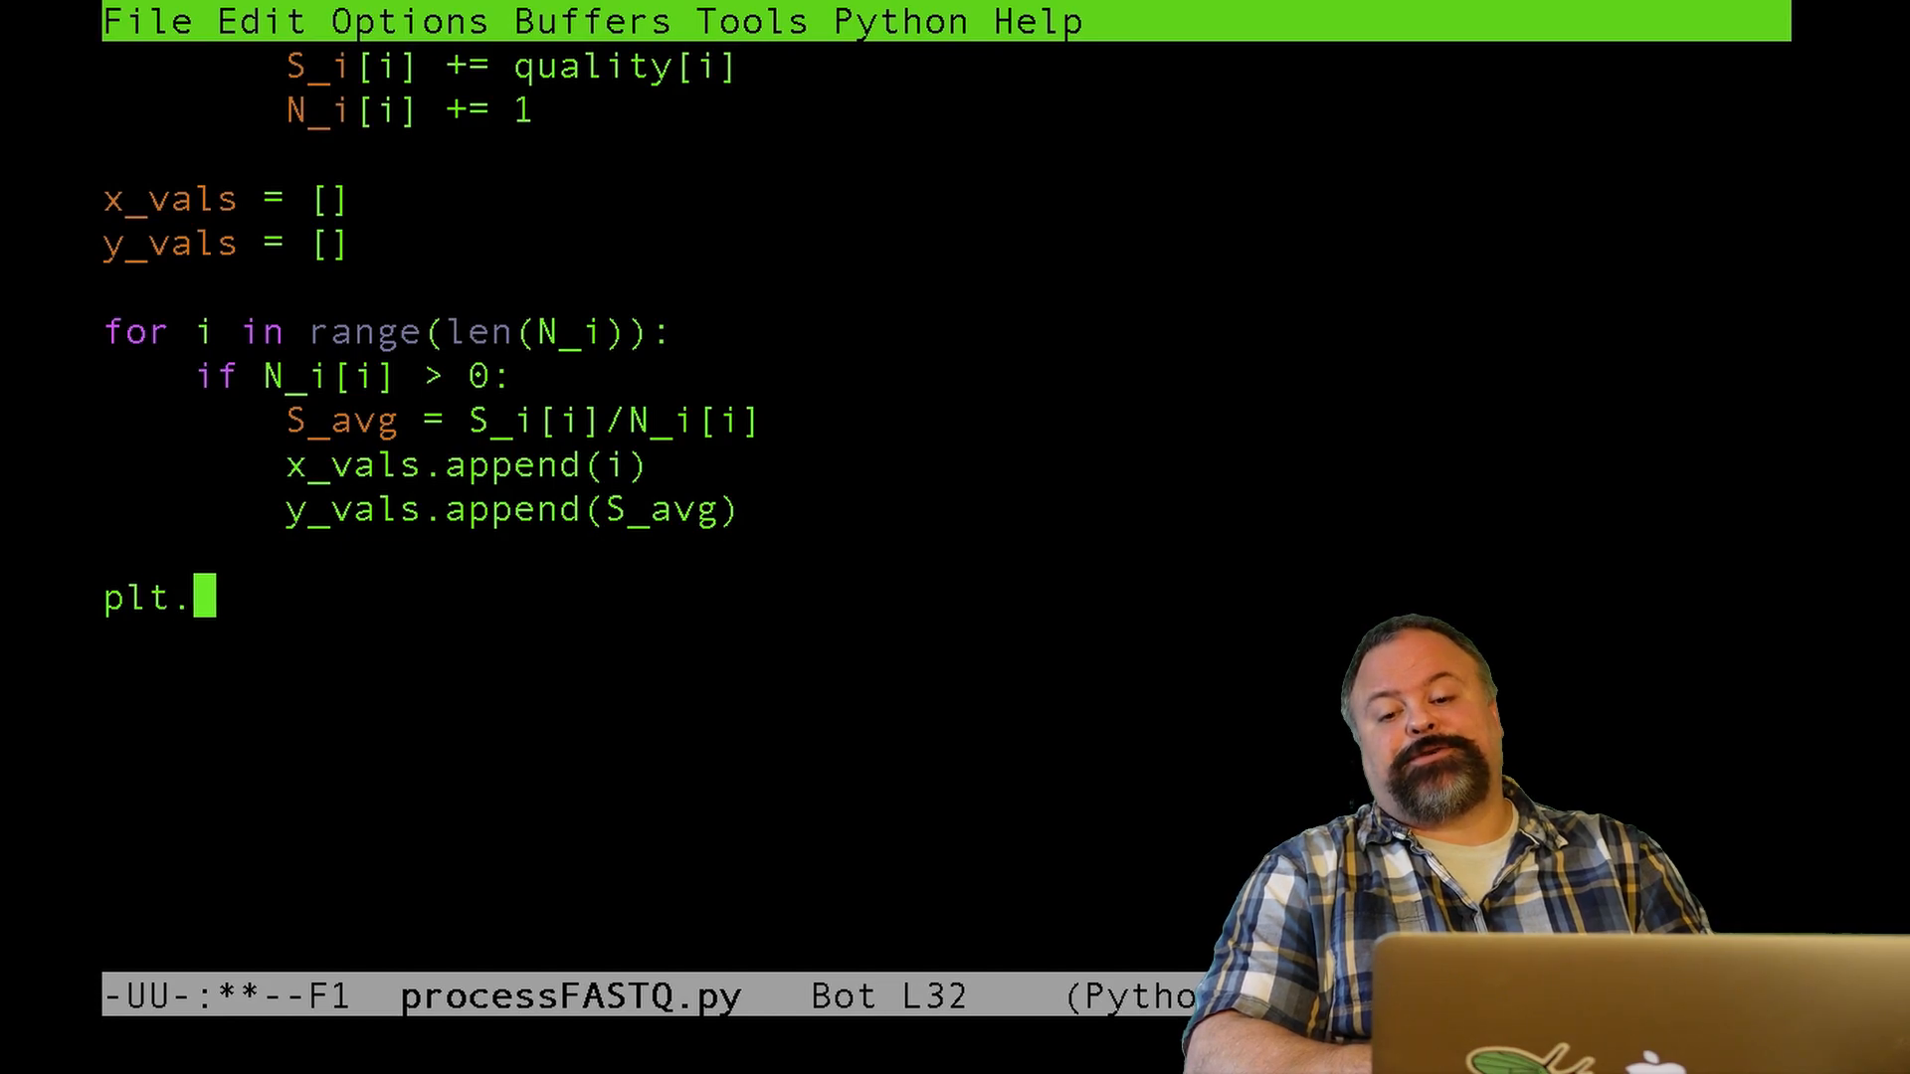
pyautogui.write('plot')
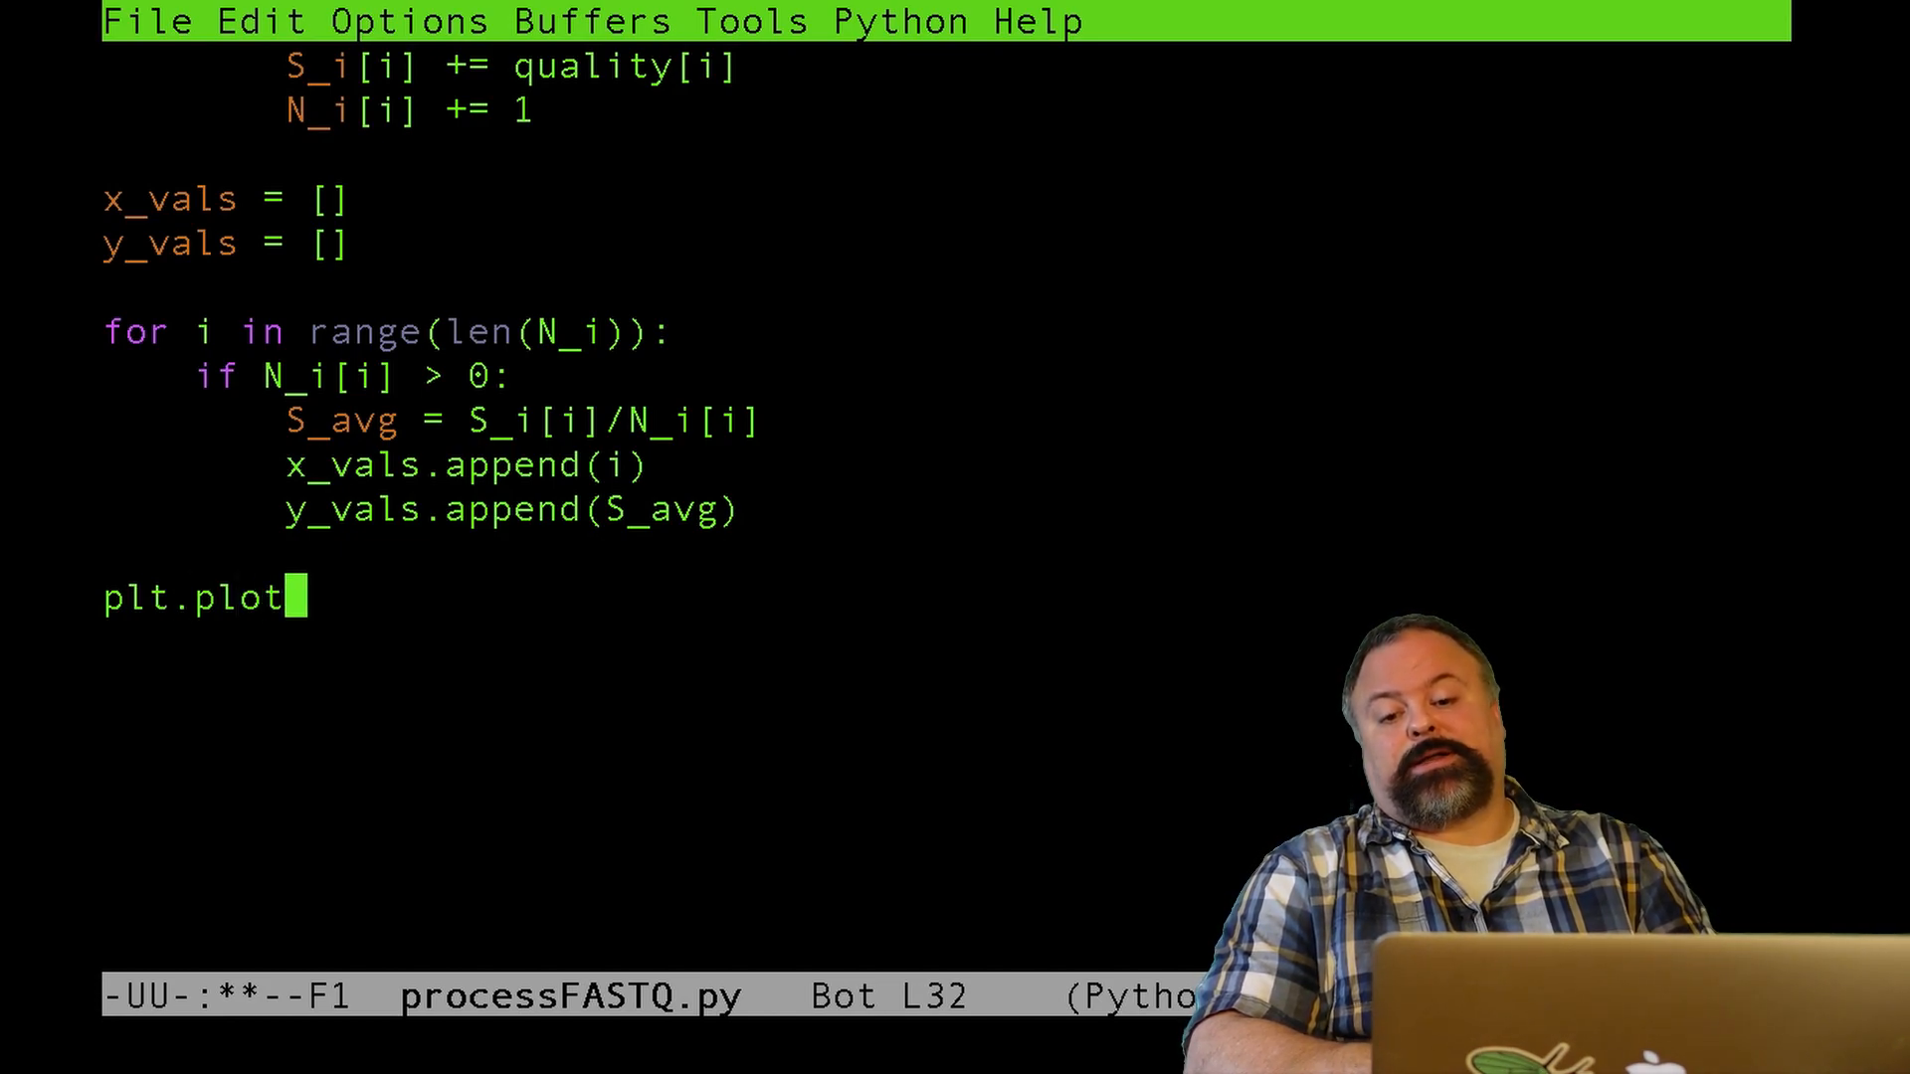
pyautogui.write('(x_vals')
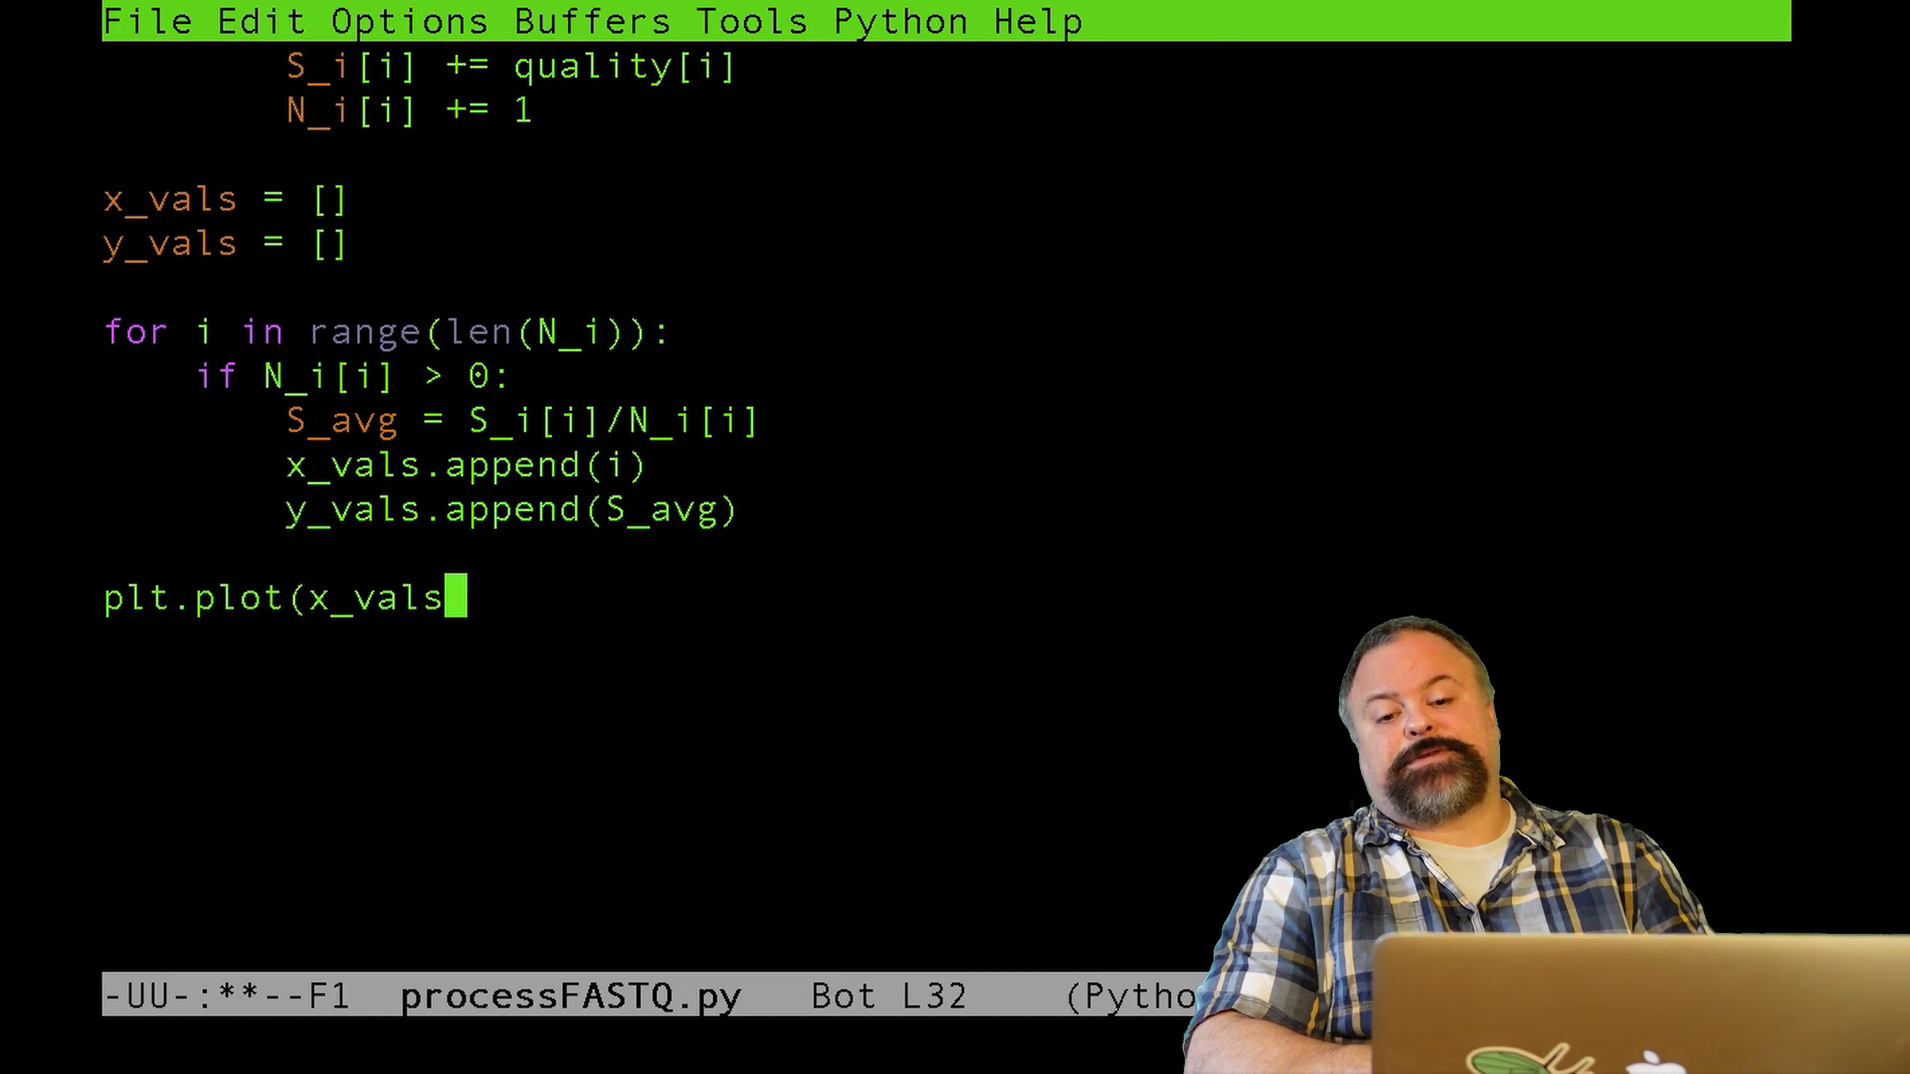
pyautogui.write(',y_vasl')
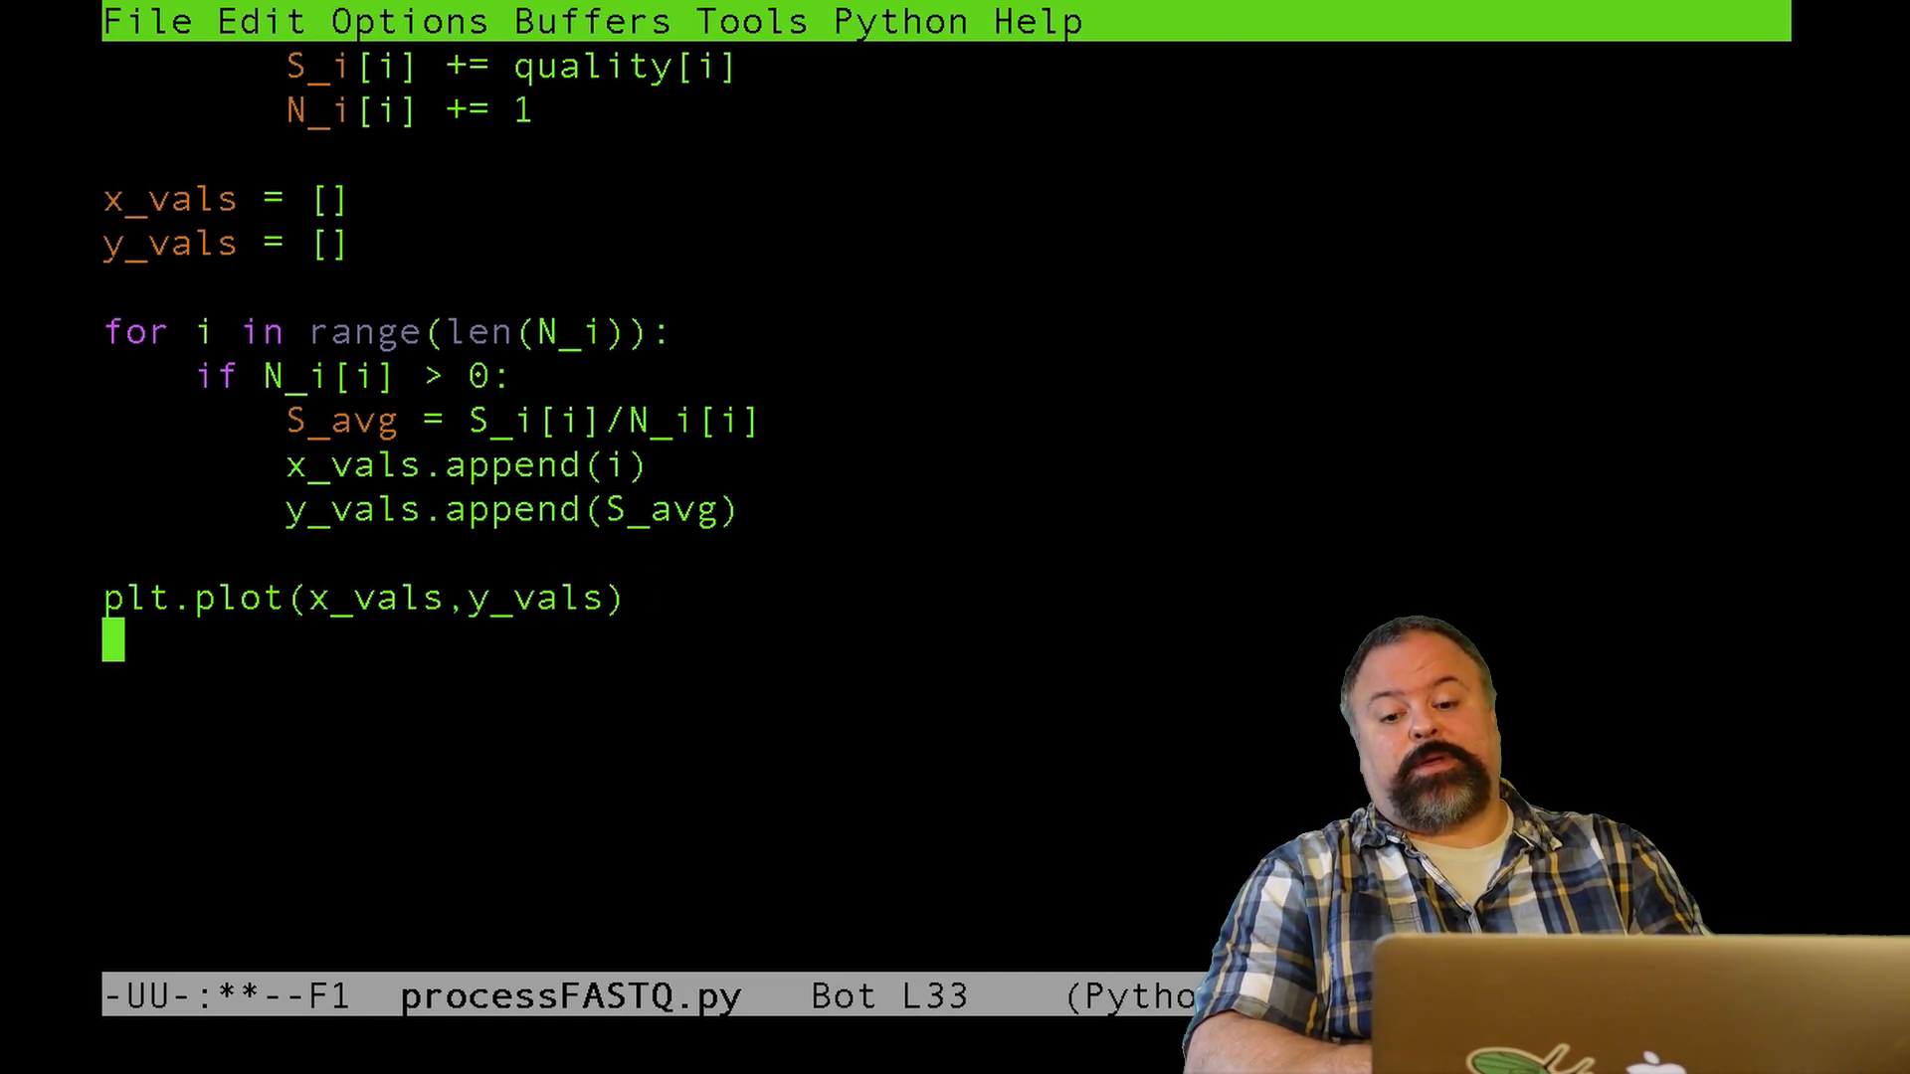
# - Label the axes 'Position (bp)' and 'Average Quality Score'
pyautogui.write('plt')
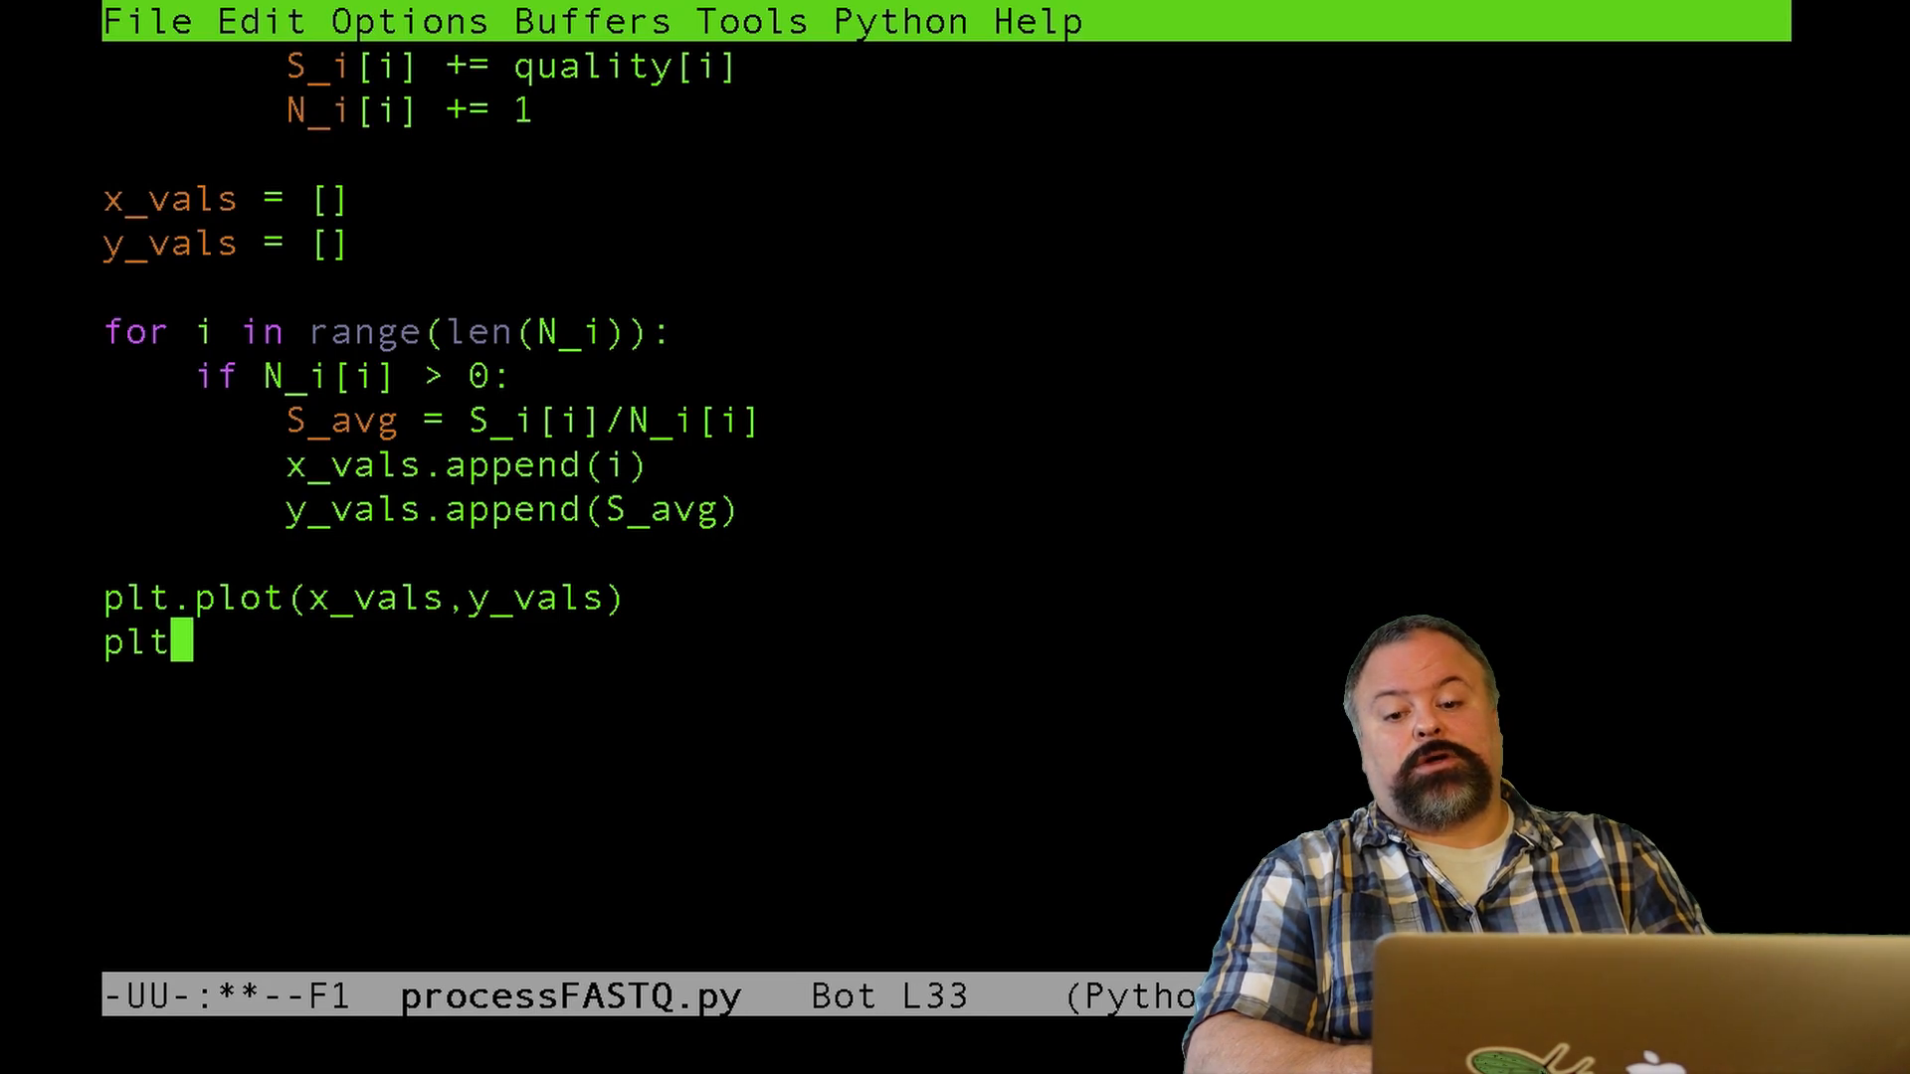
pyautogui.write('.xlable()')
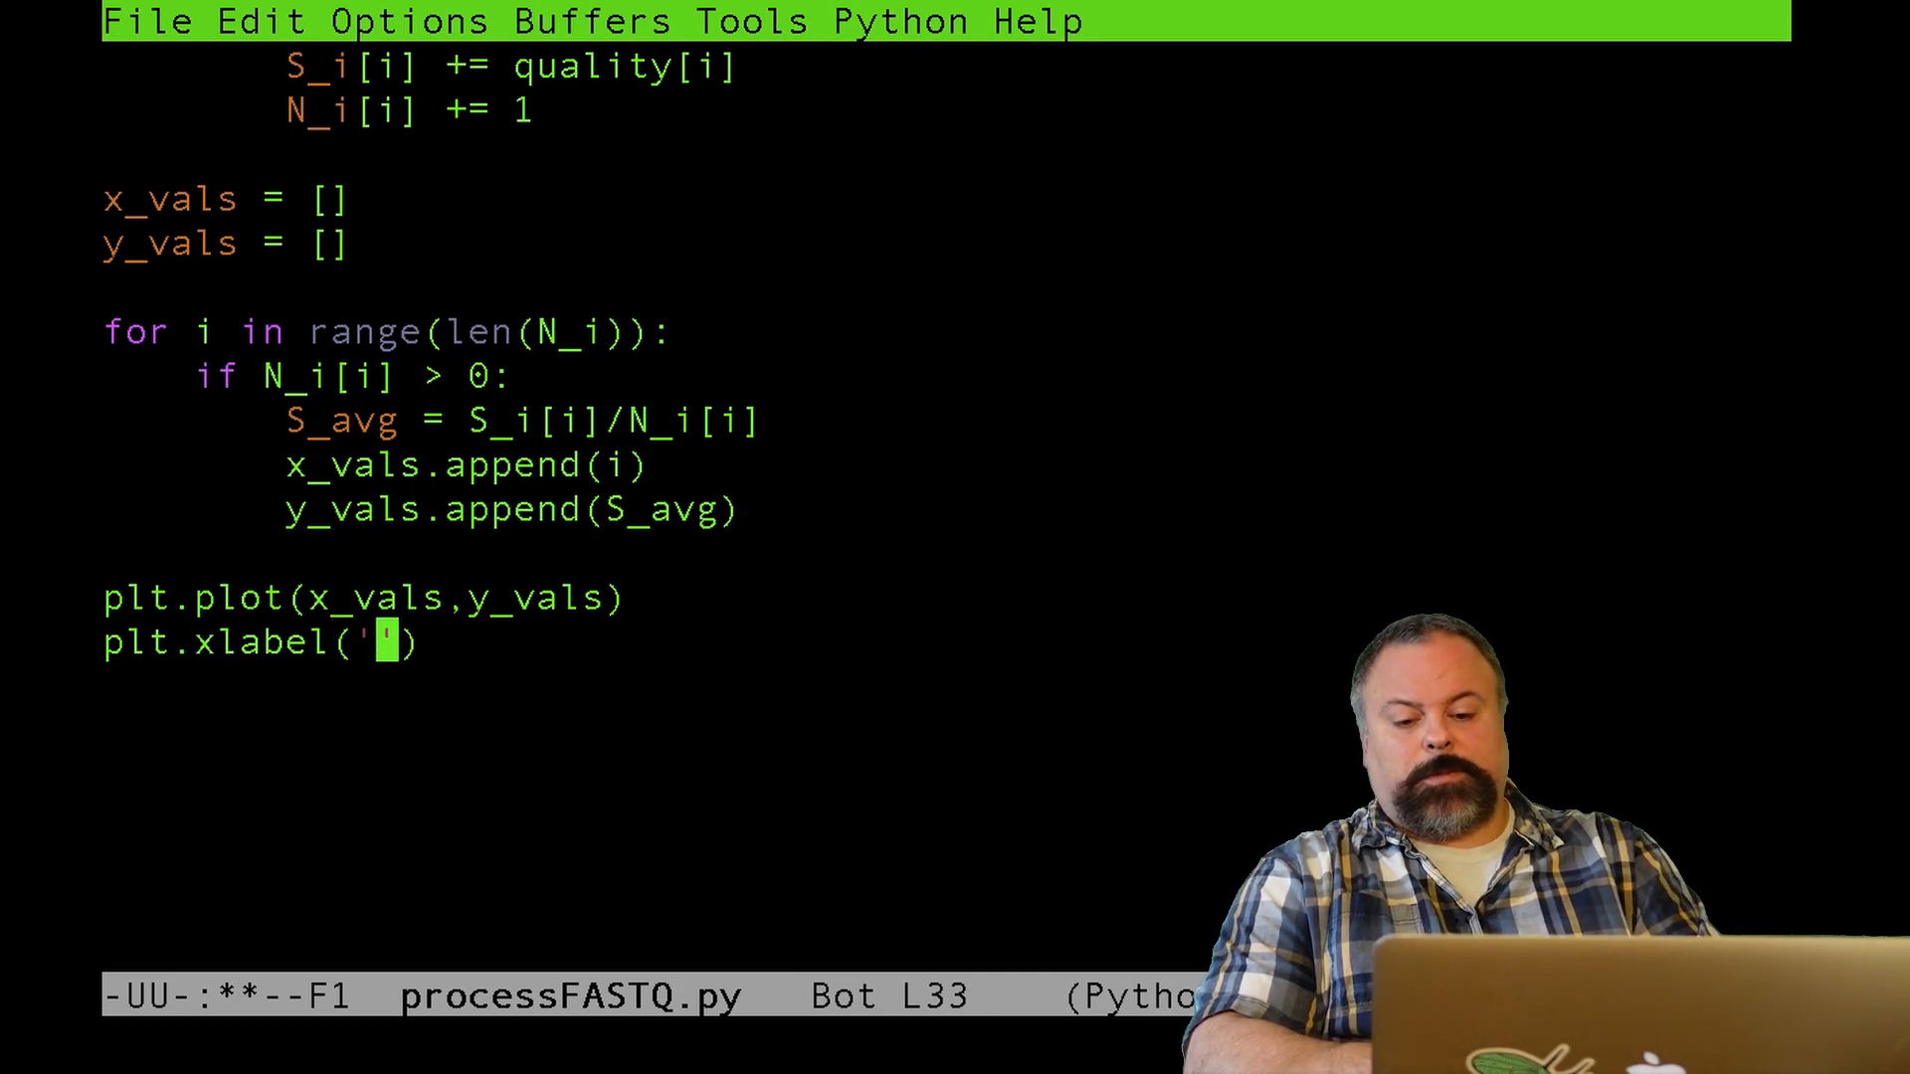
pyautogui.write('Position (bp')
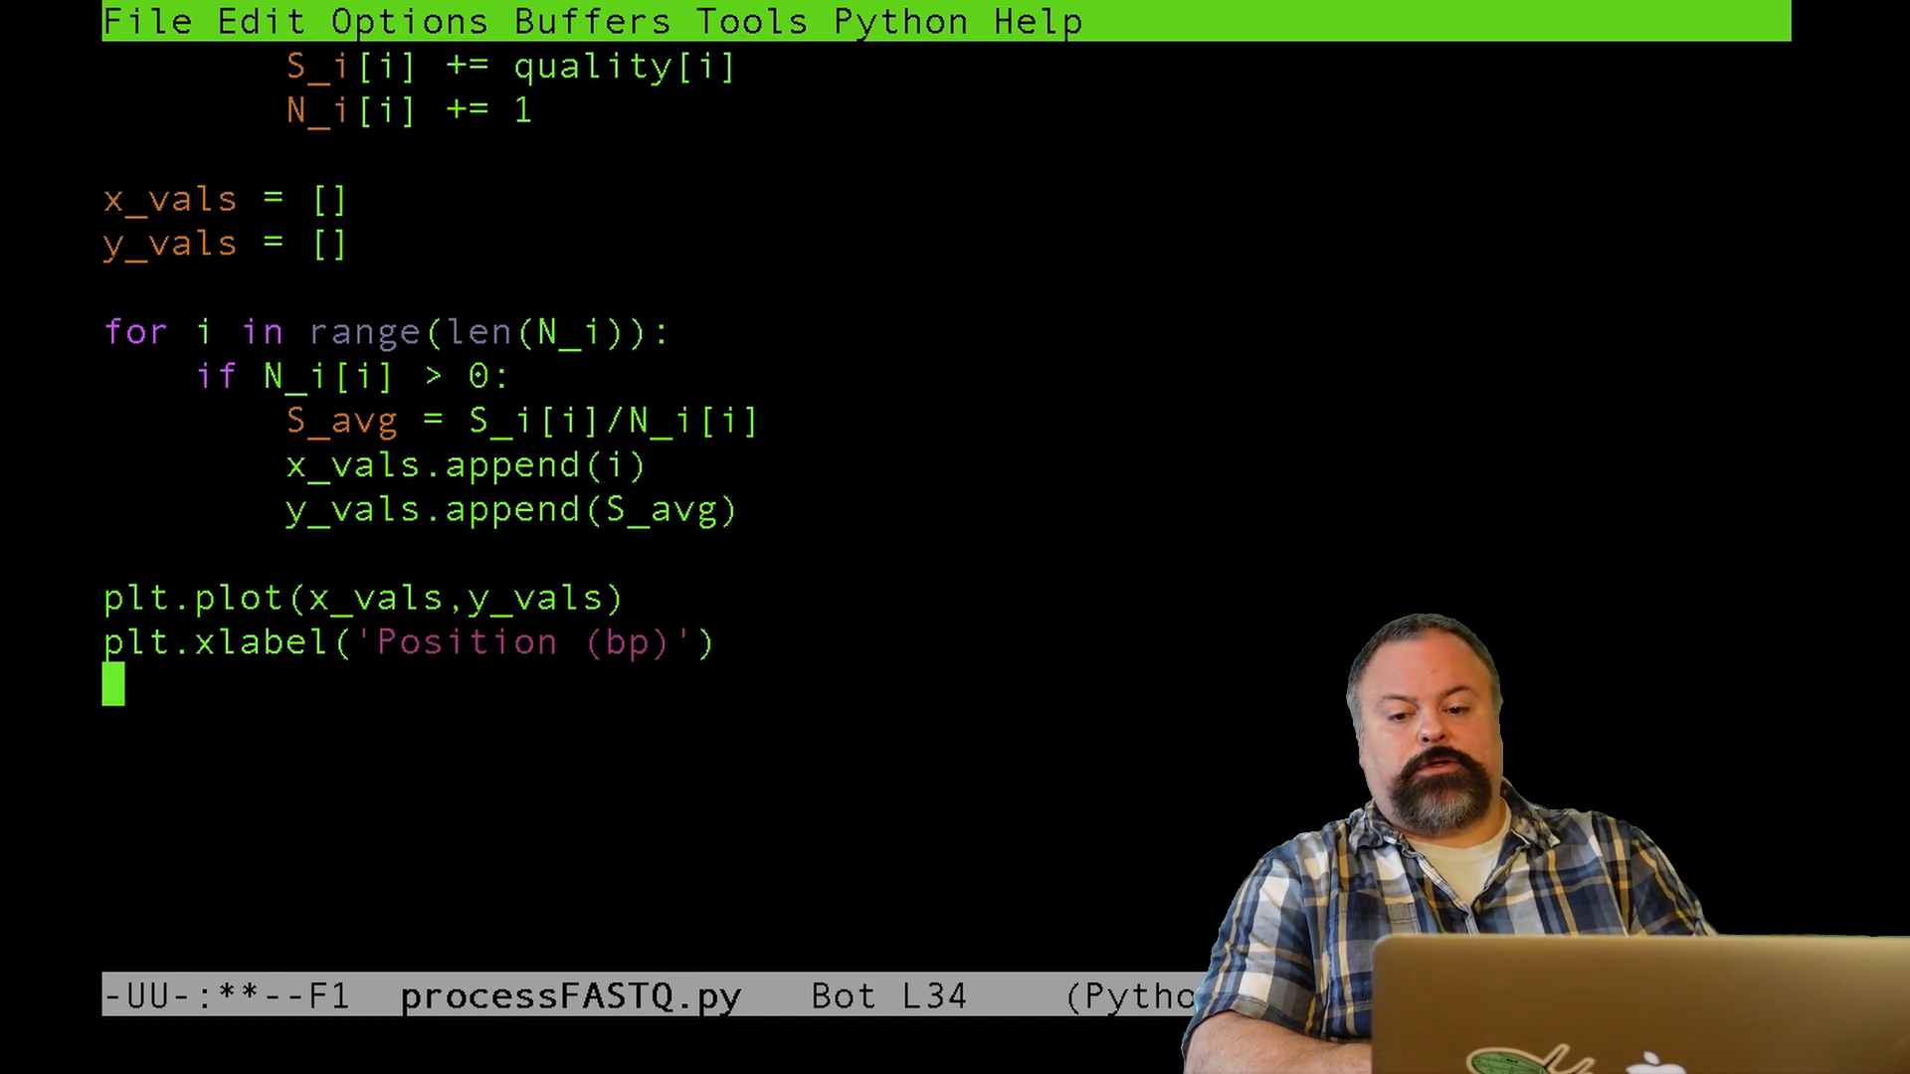
pyautogui.write('pl.y')
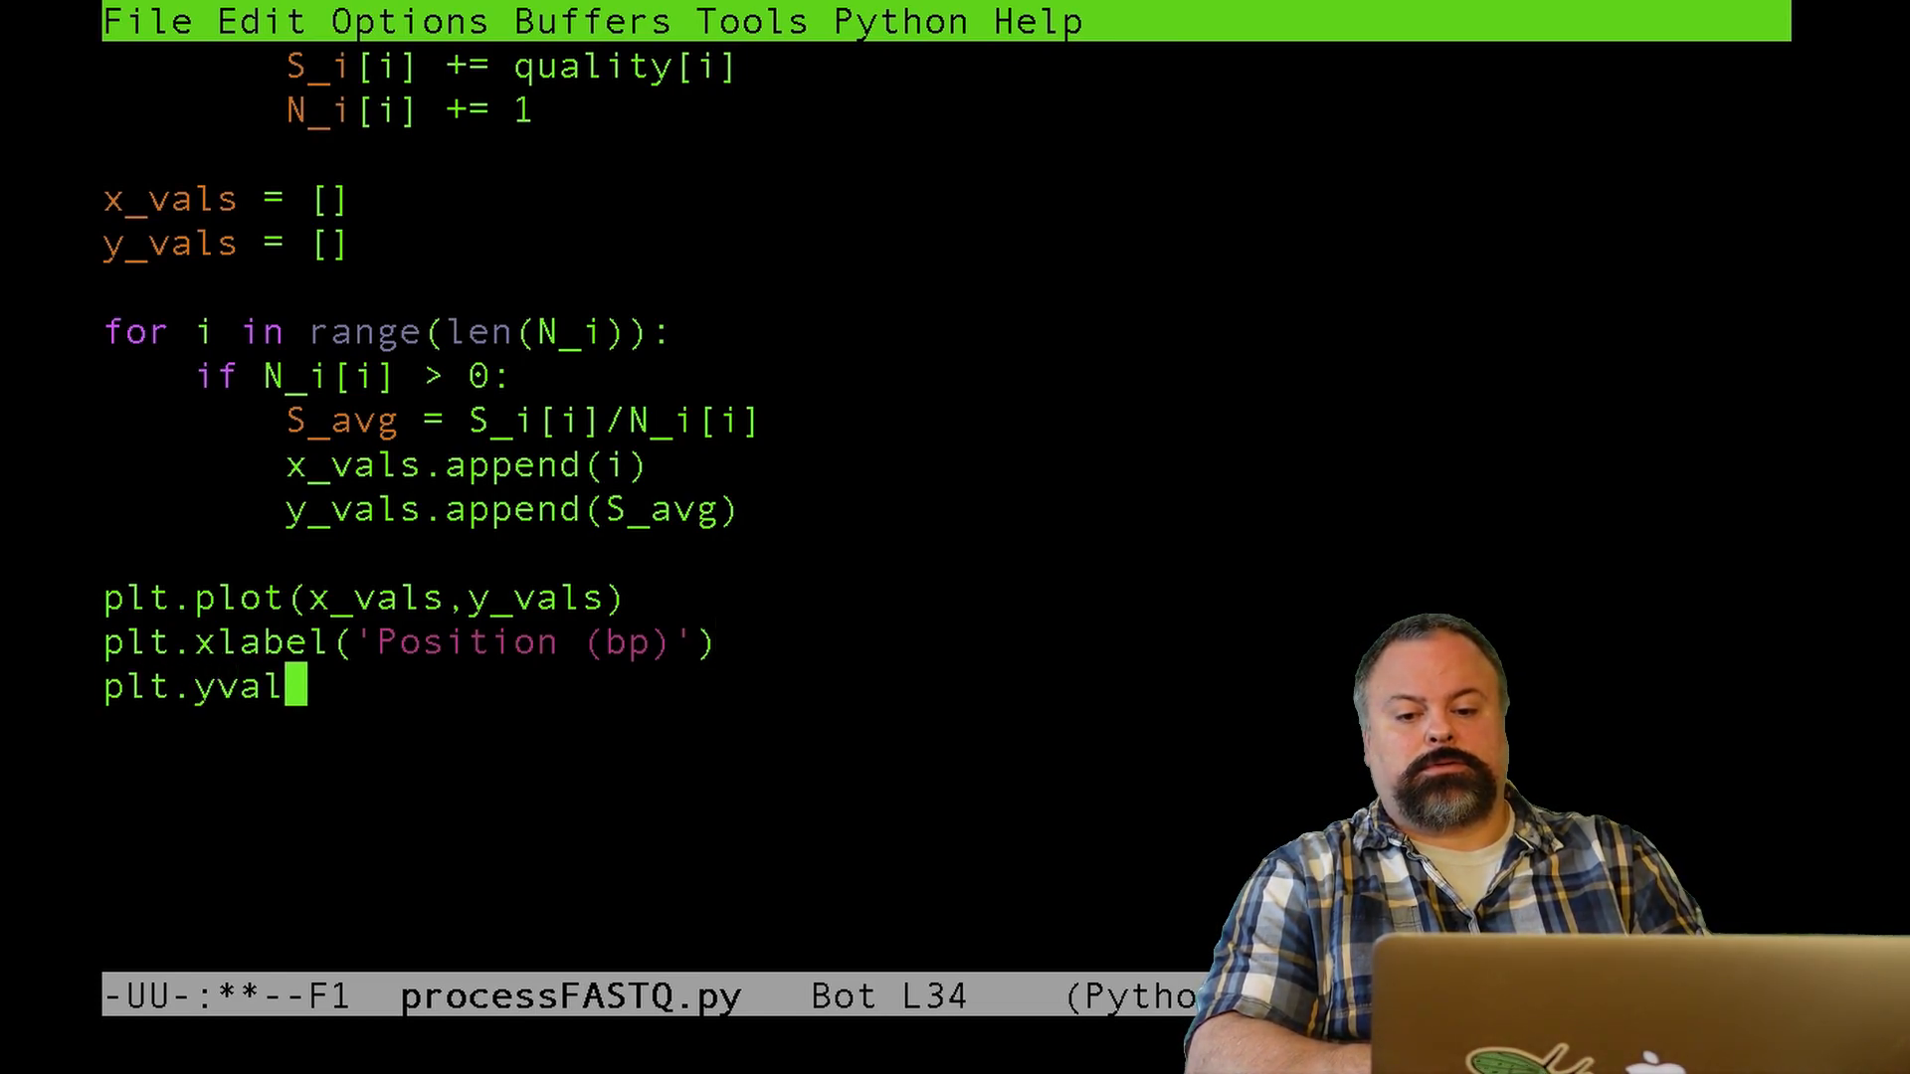
pyautogui.write('be')
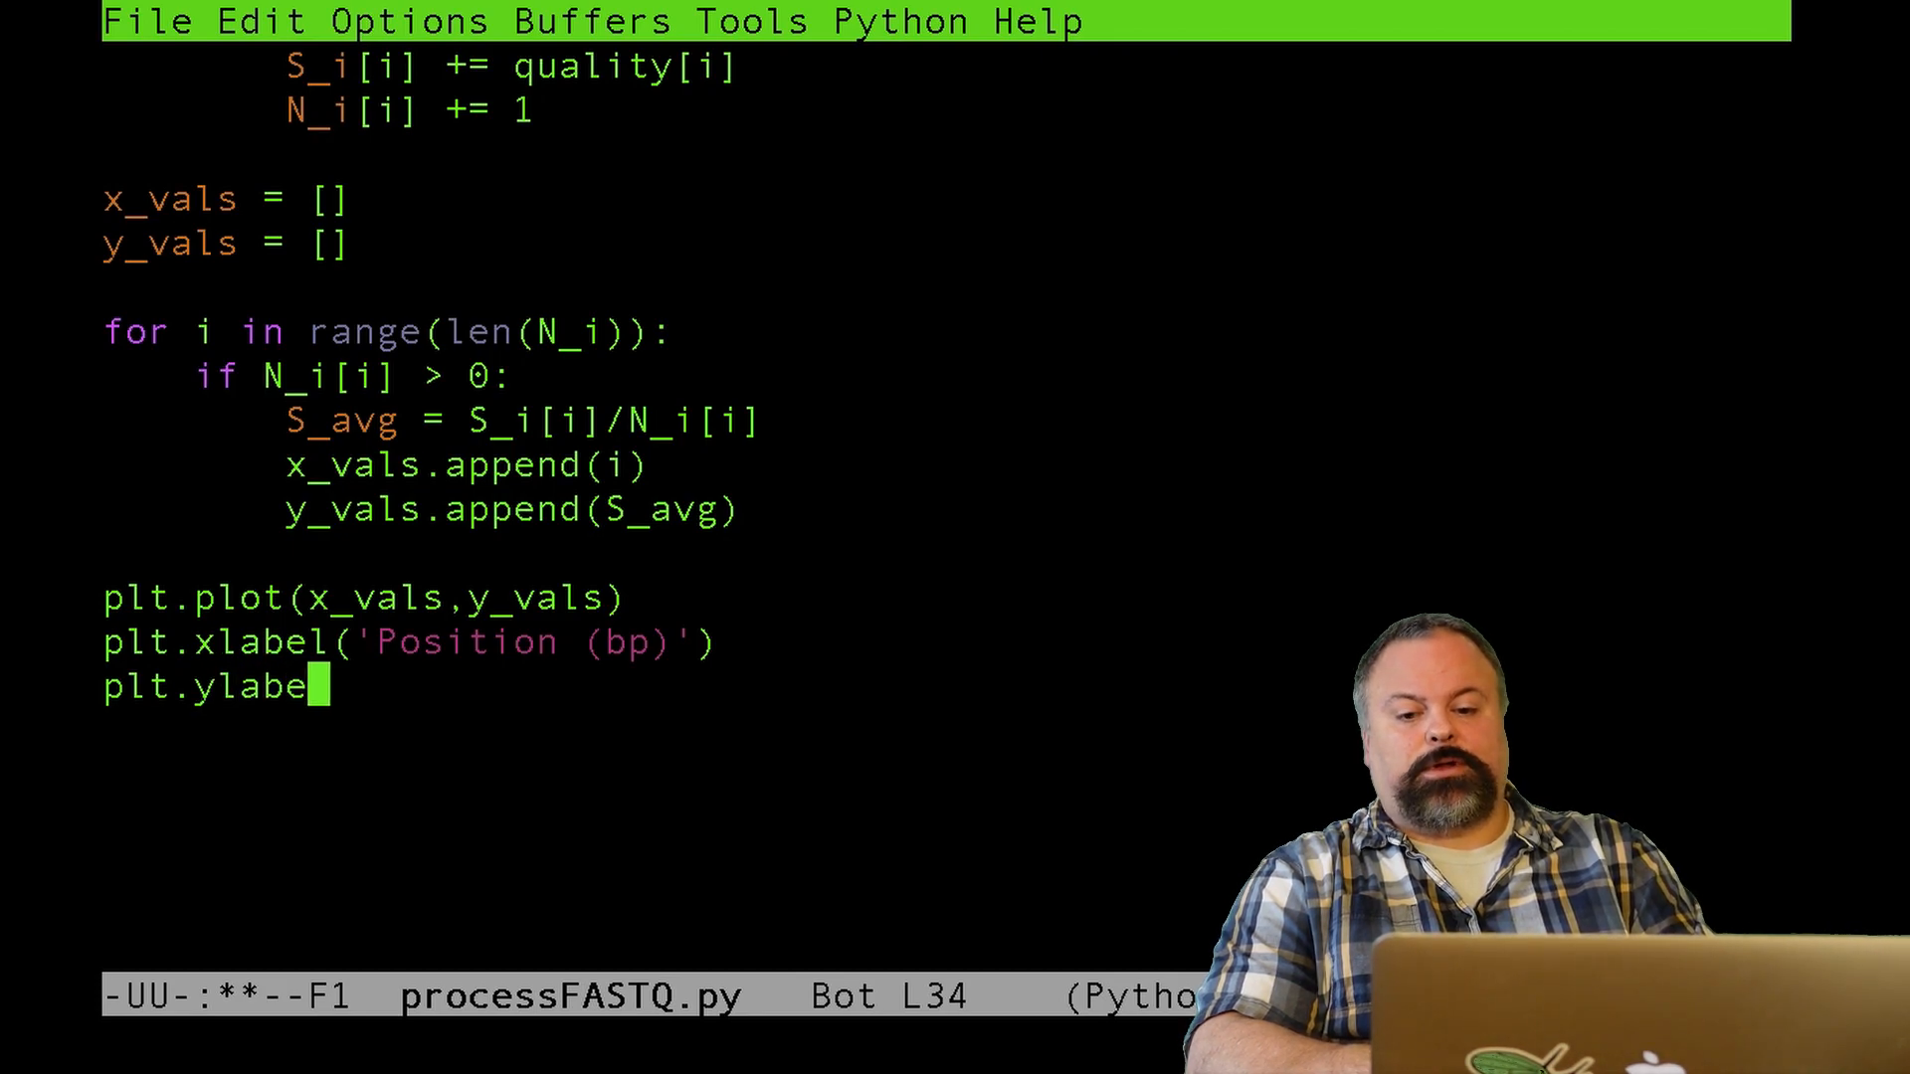
pyautogui.write('l()')
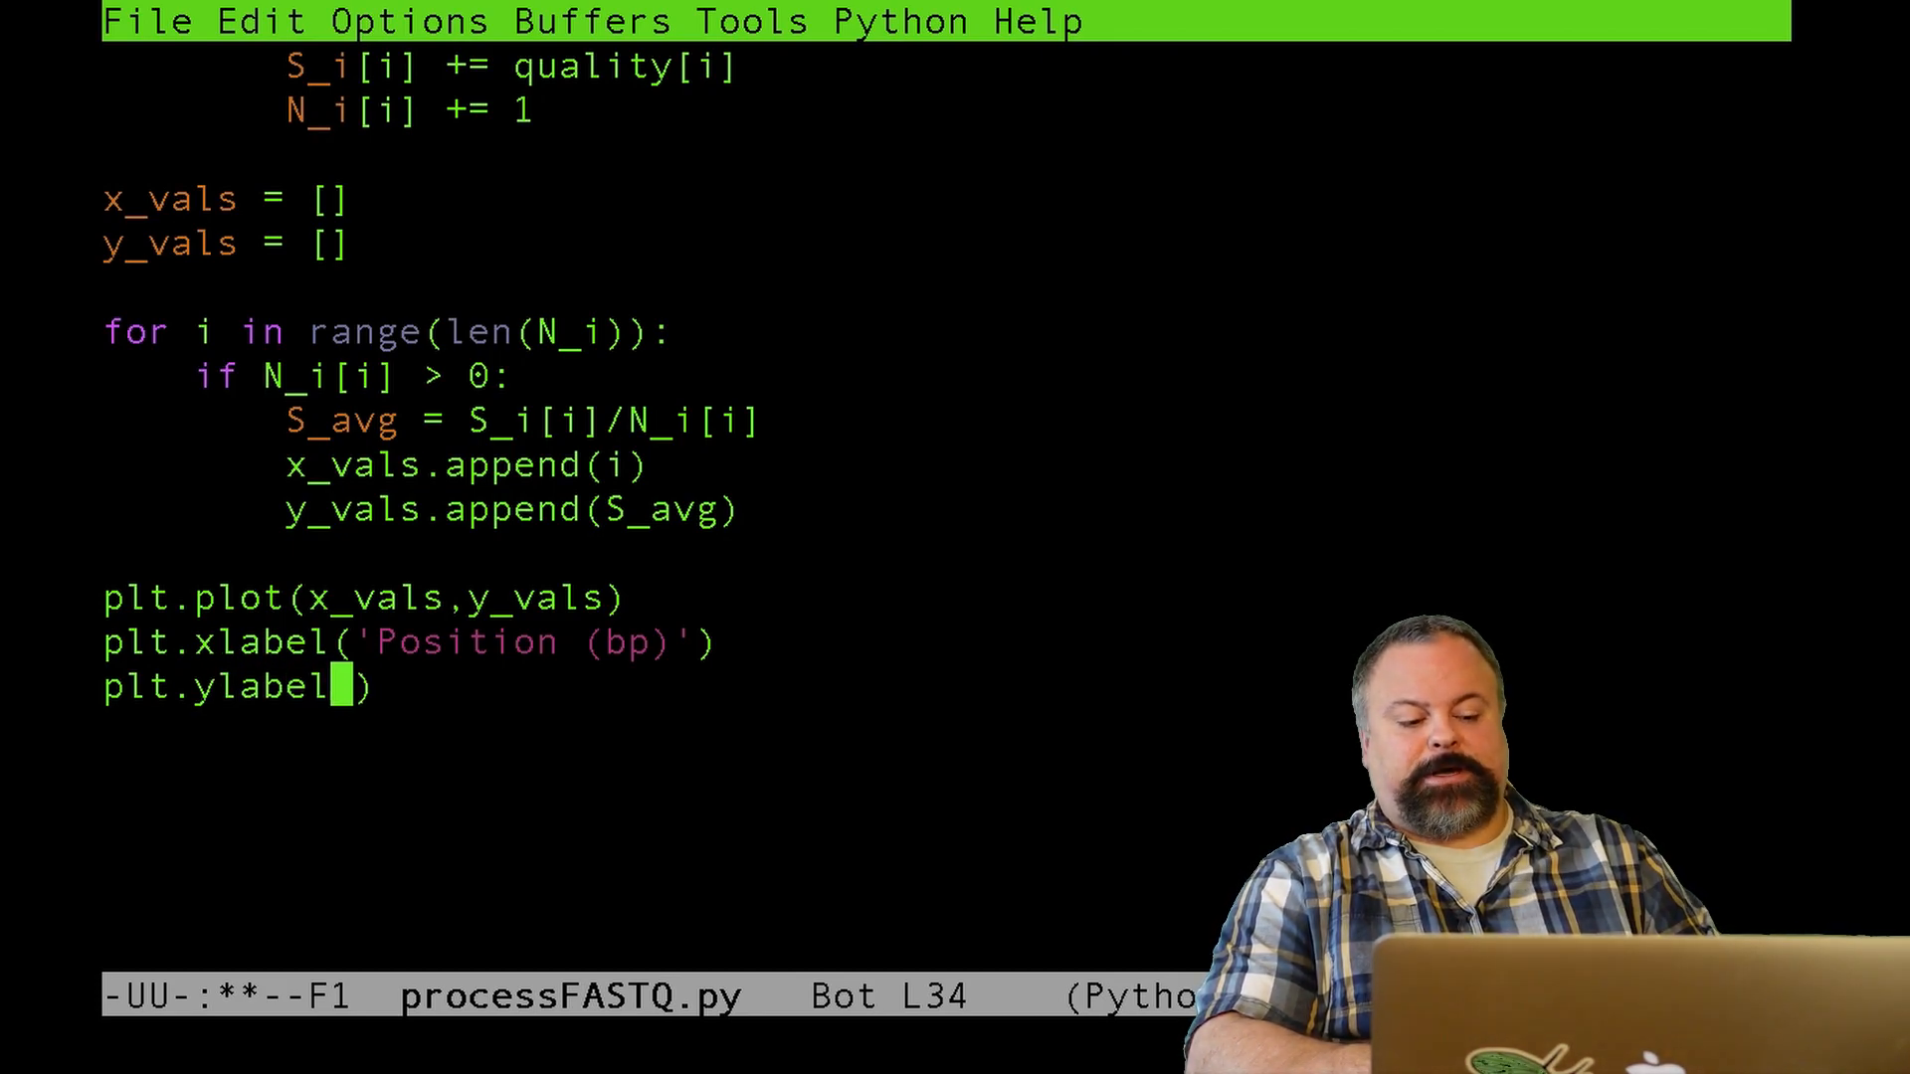
pyautogui.write("'Aver")
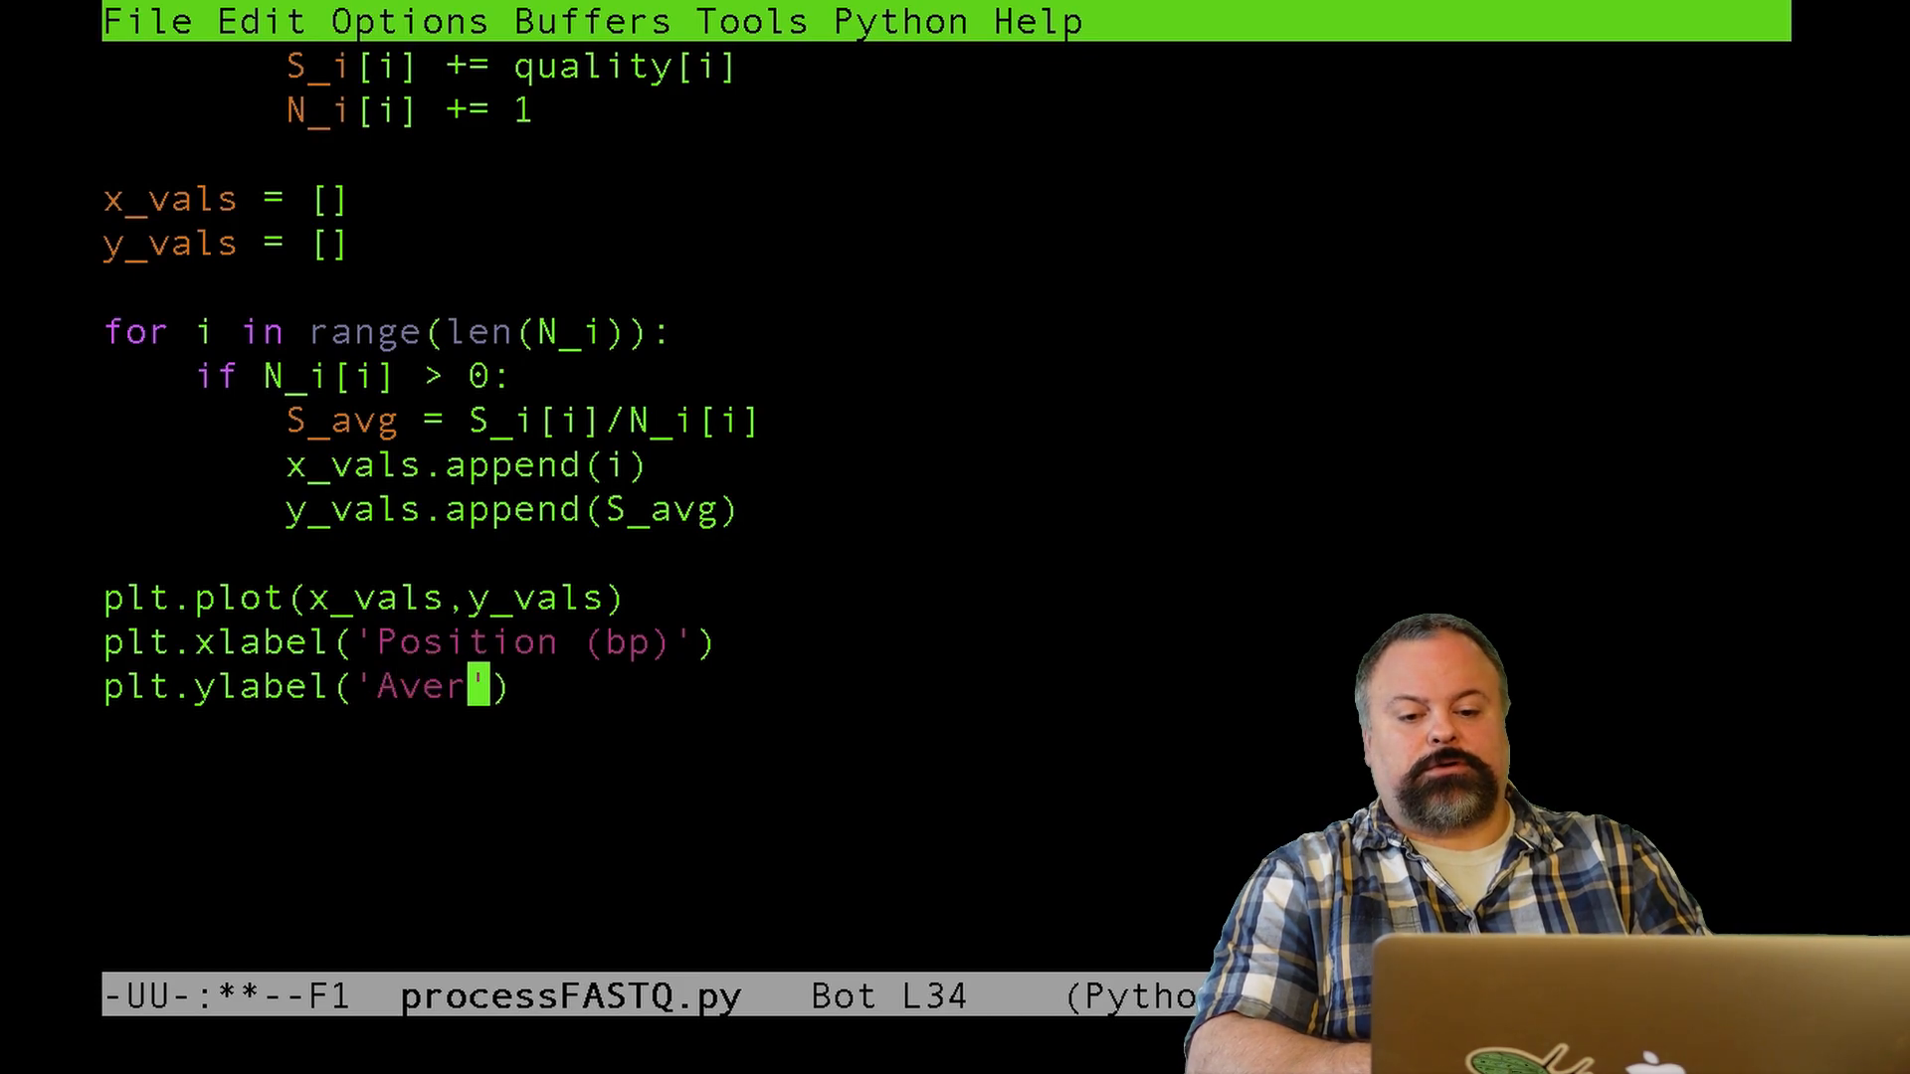
pyautogui.write('age Quality S')
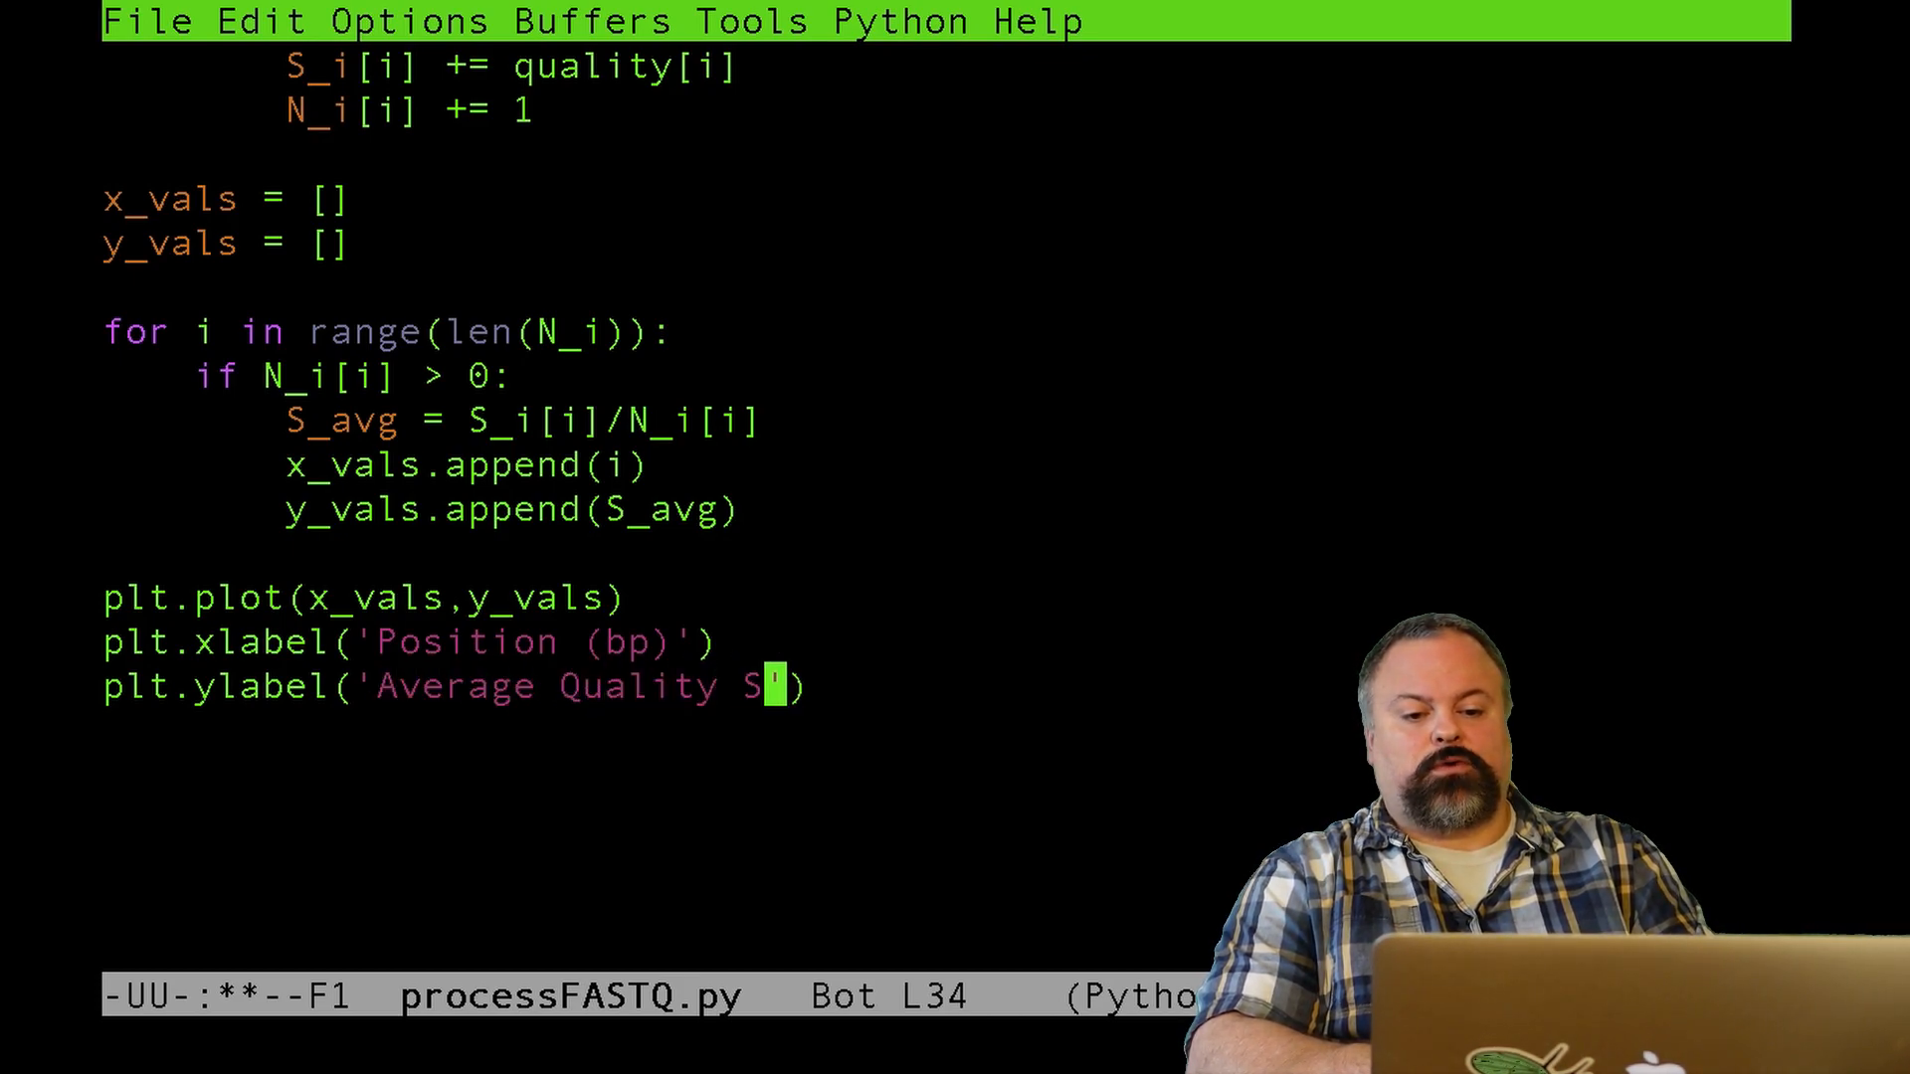
pyautogui.write('core')
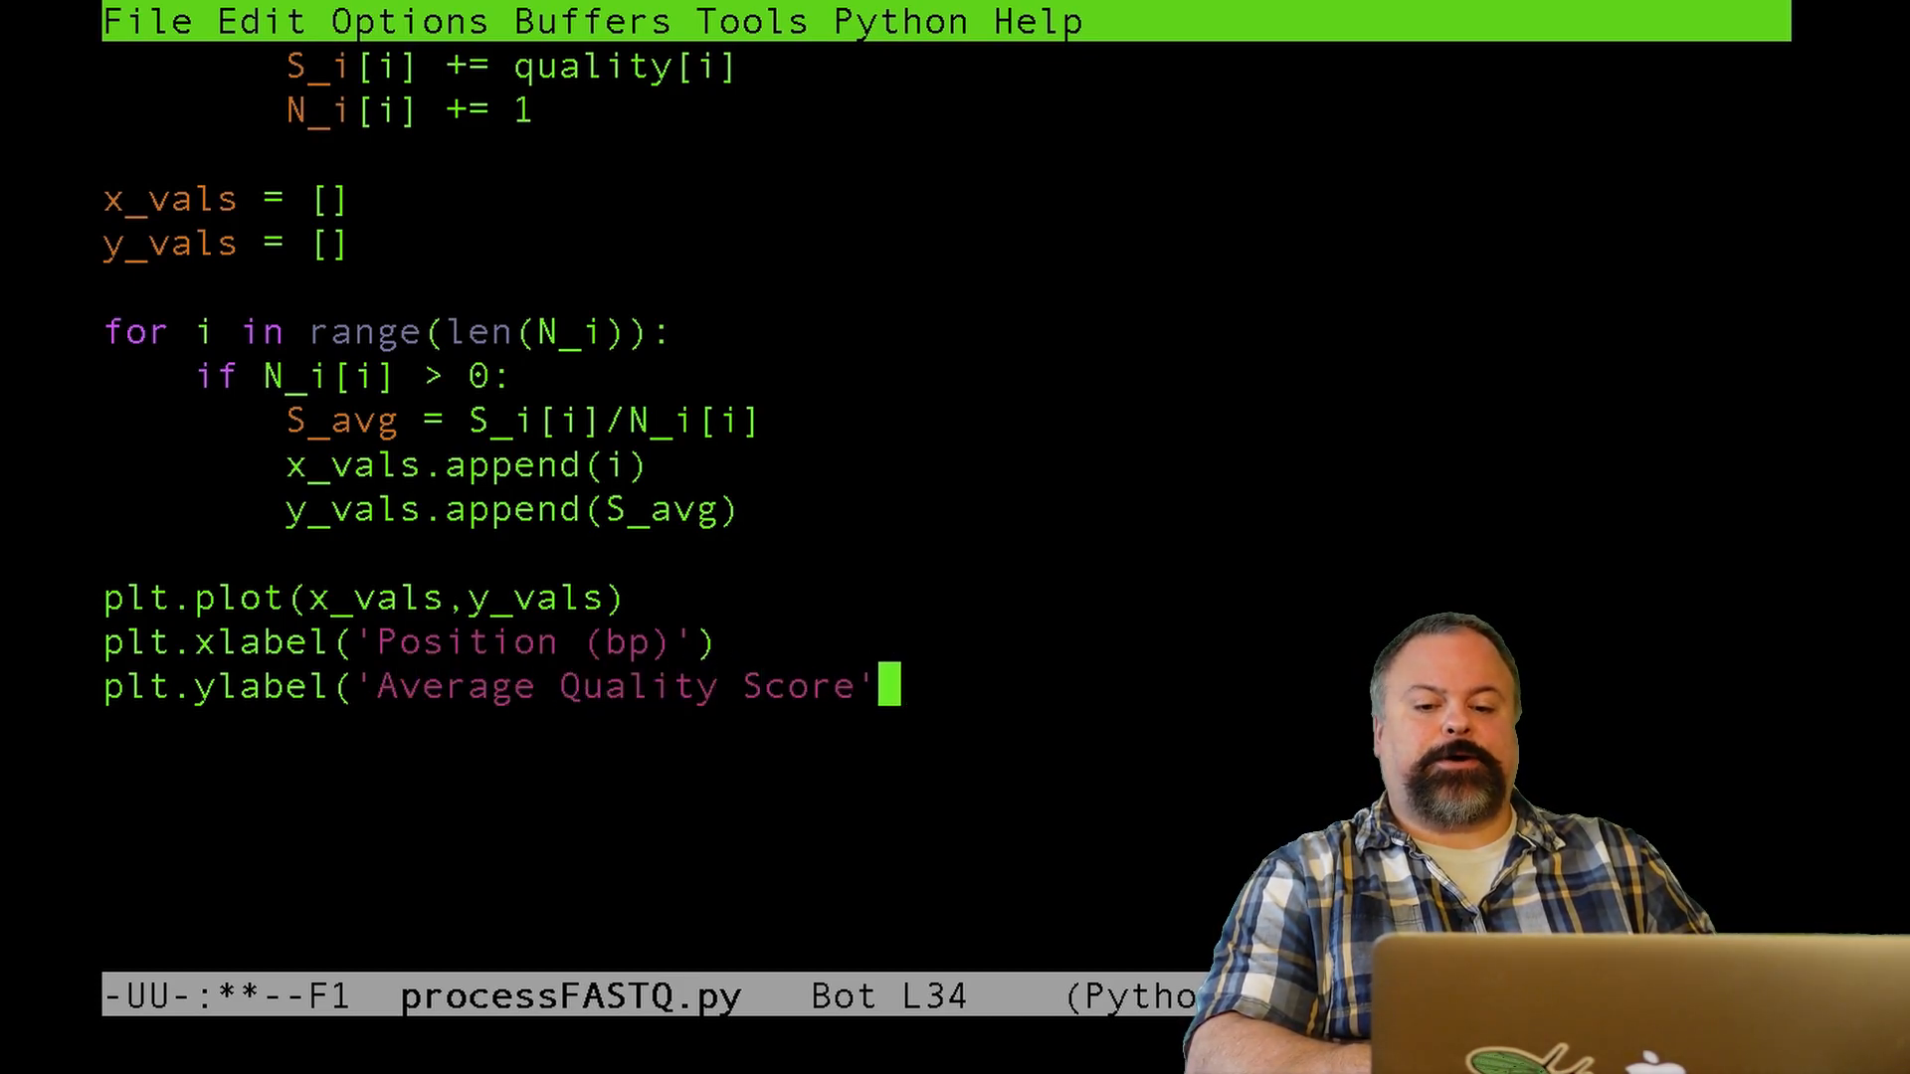
pyautogui.write(')')
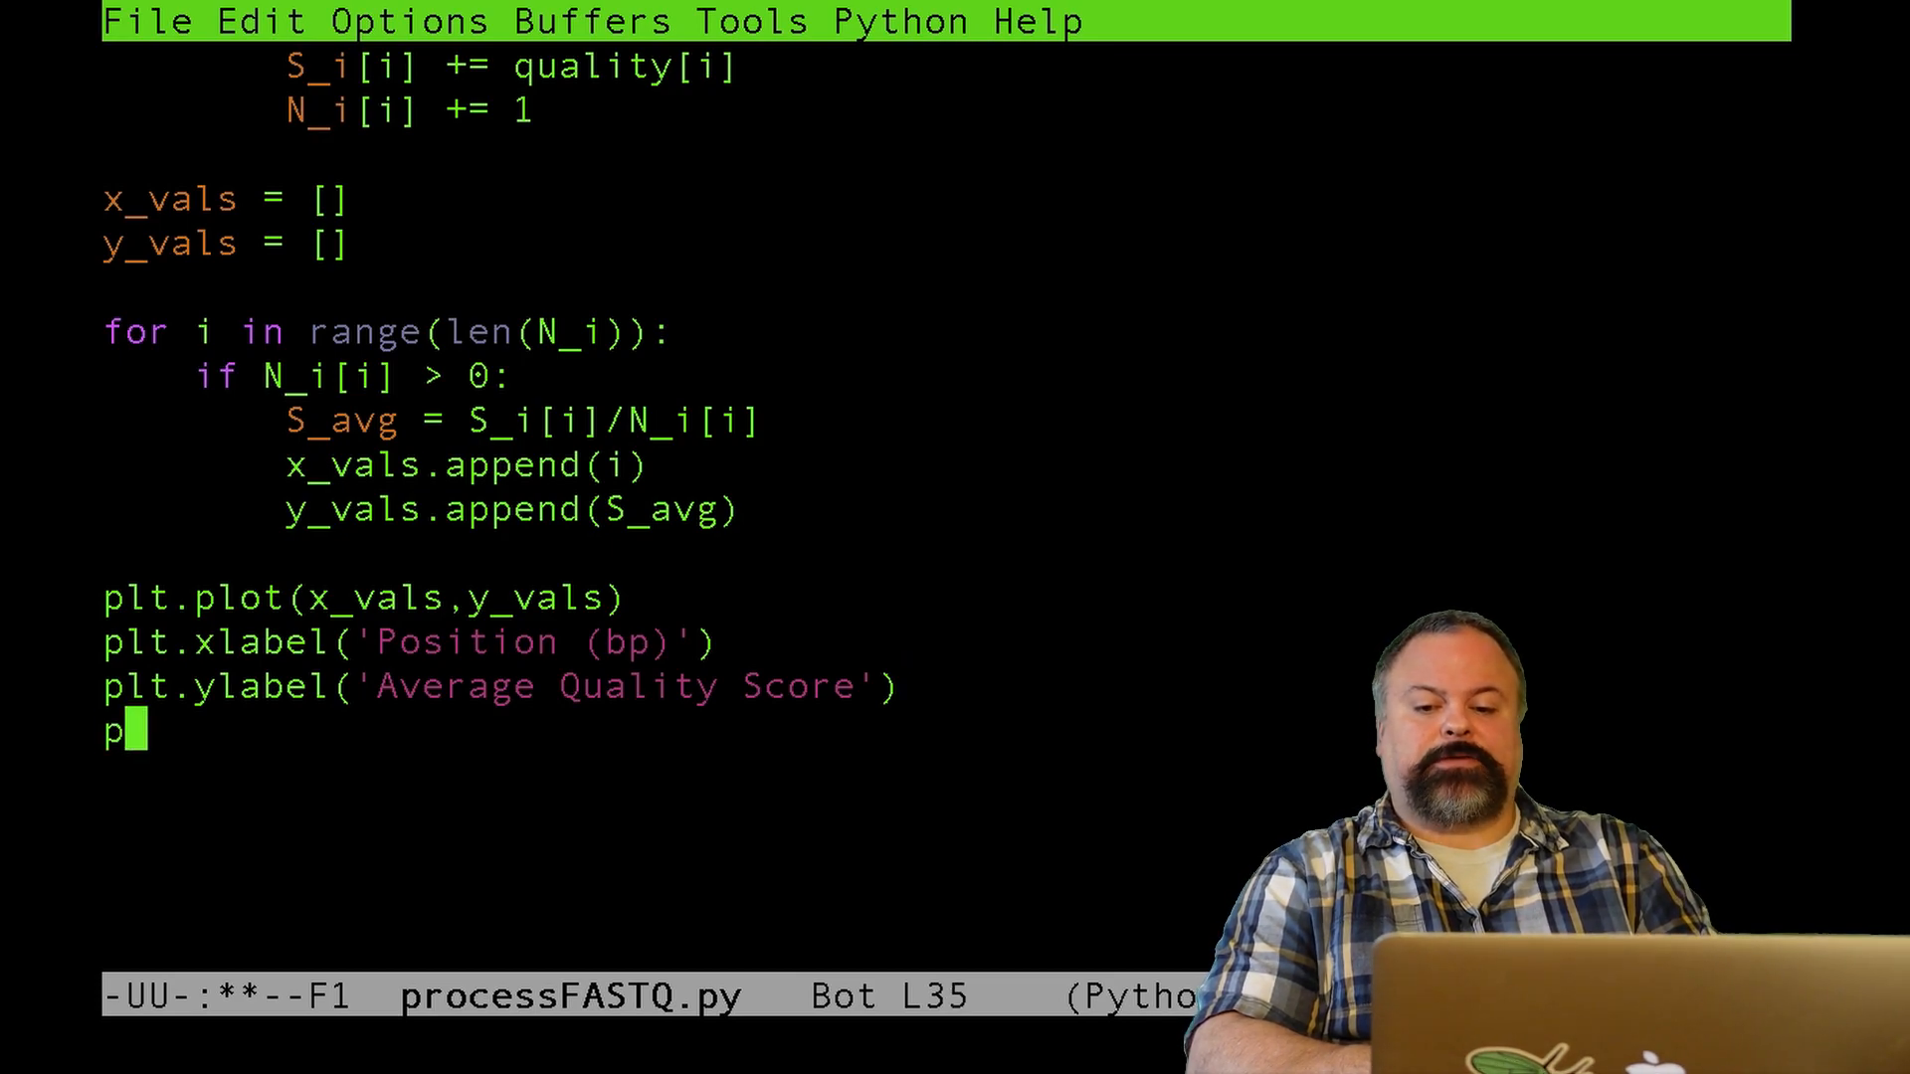
# - Add a plt.savefig line saving the figure to avg_quality .pdf
pyautogui.write("lt.savefig(''")
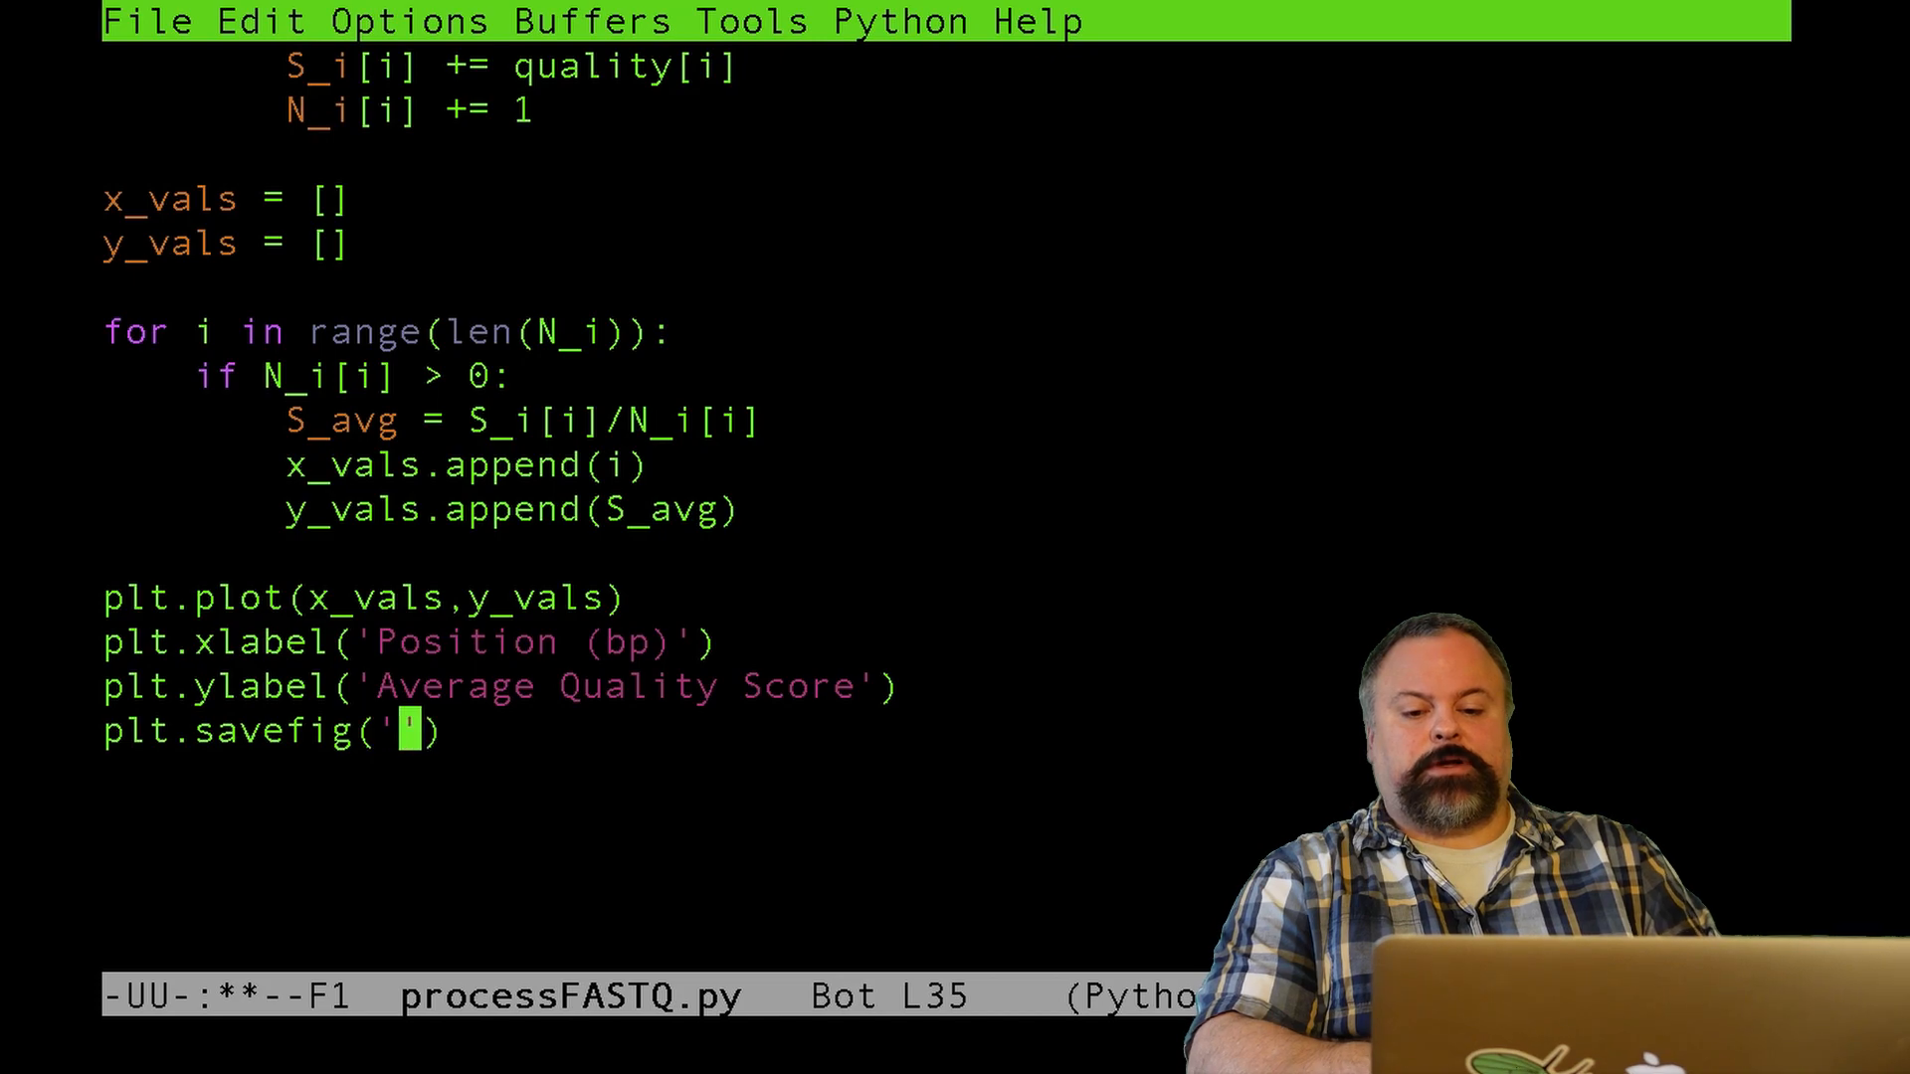
pyautogui.write('.pdf')
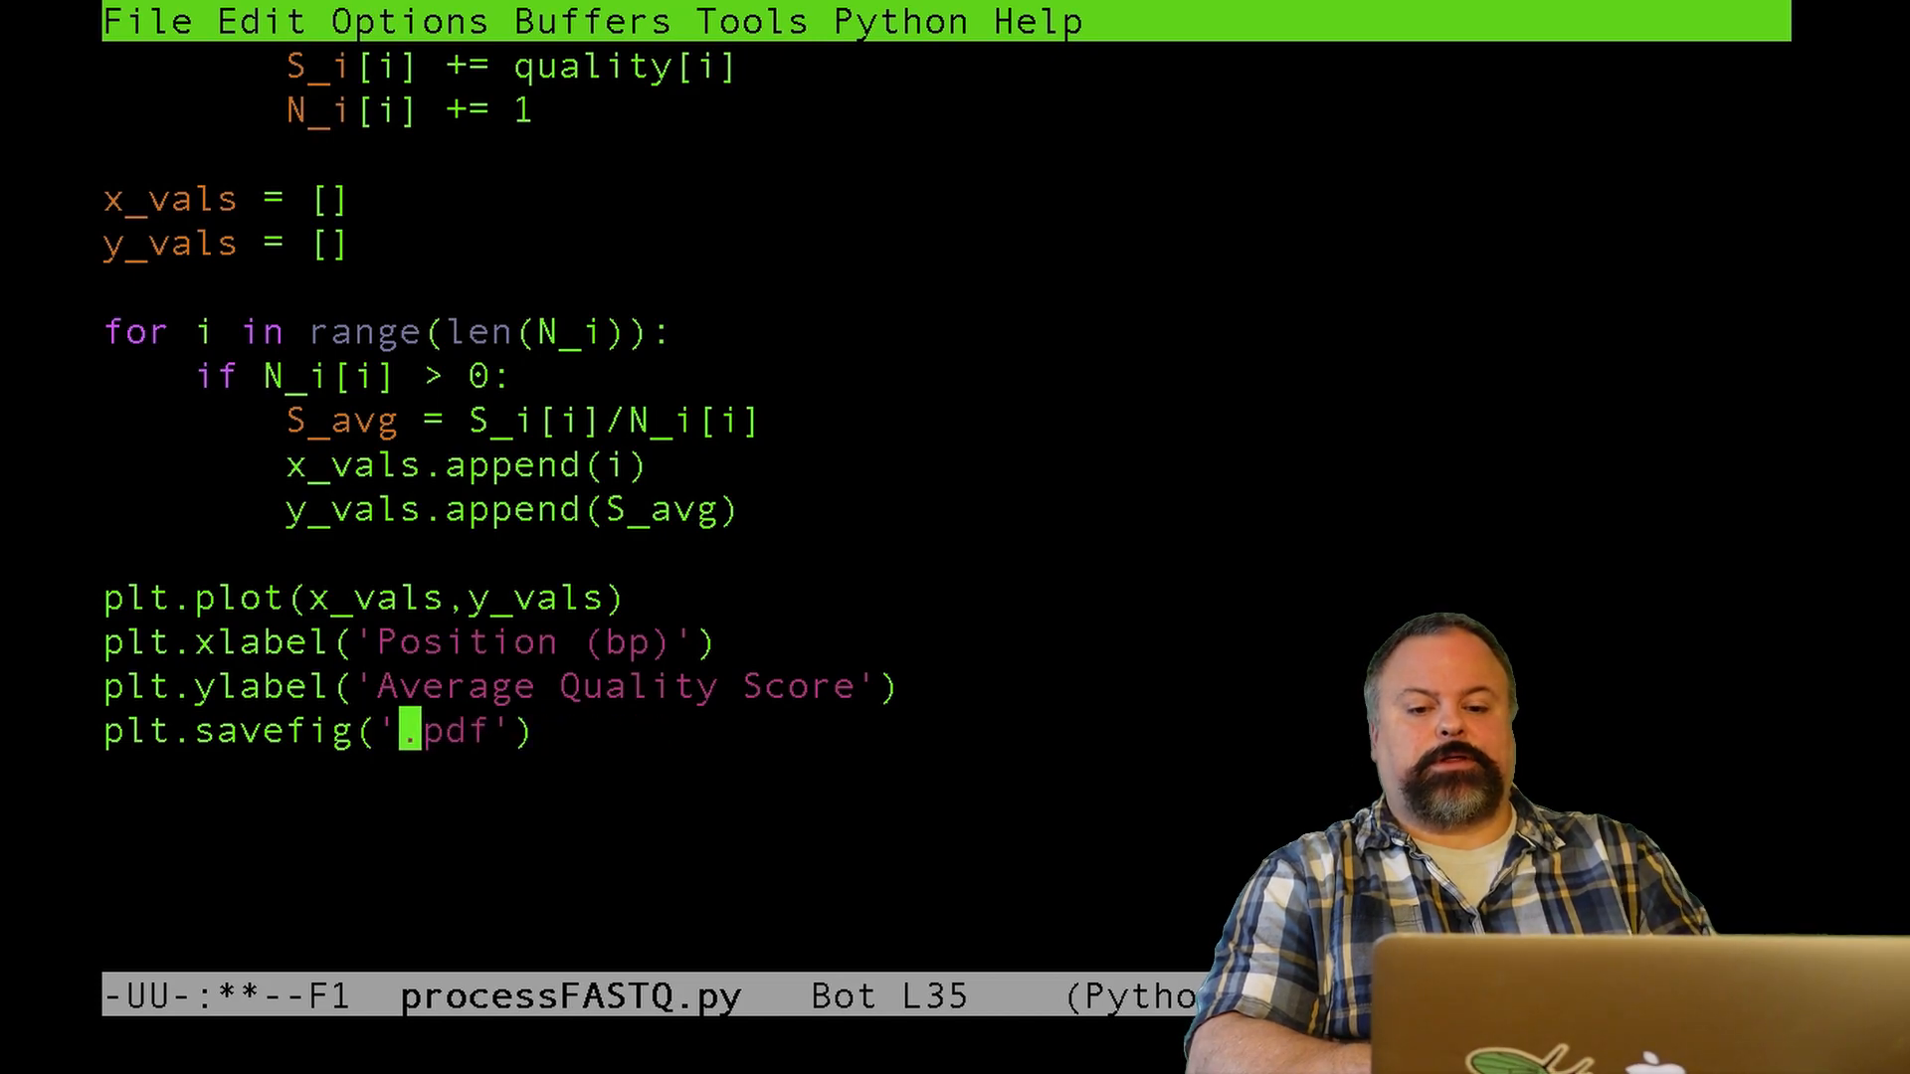
pyautogui.write('avg_quai')
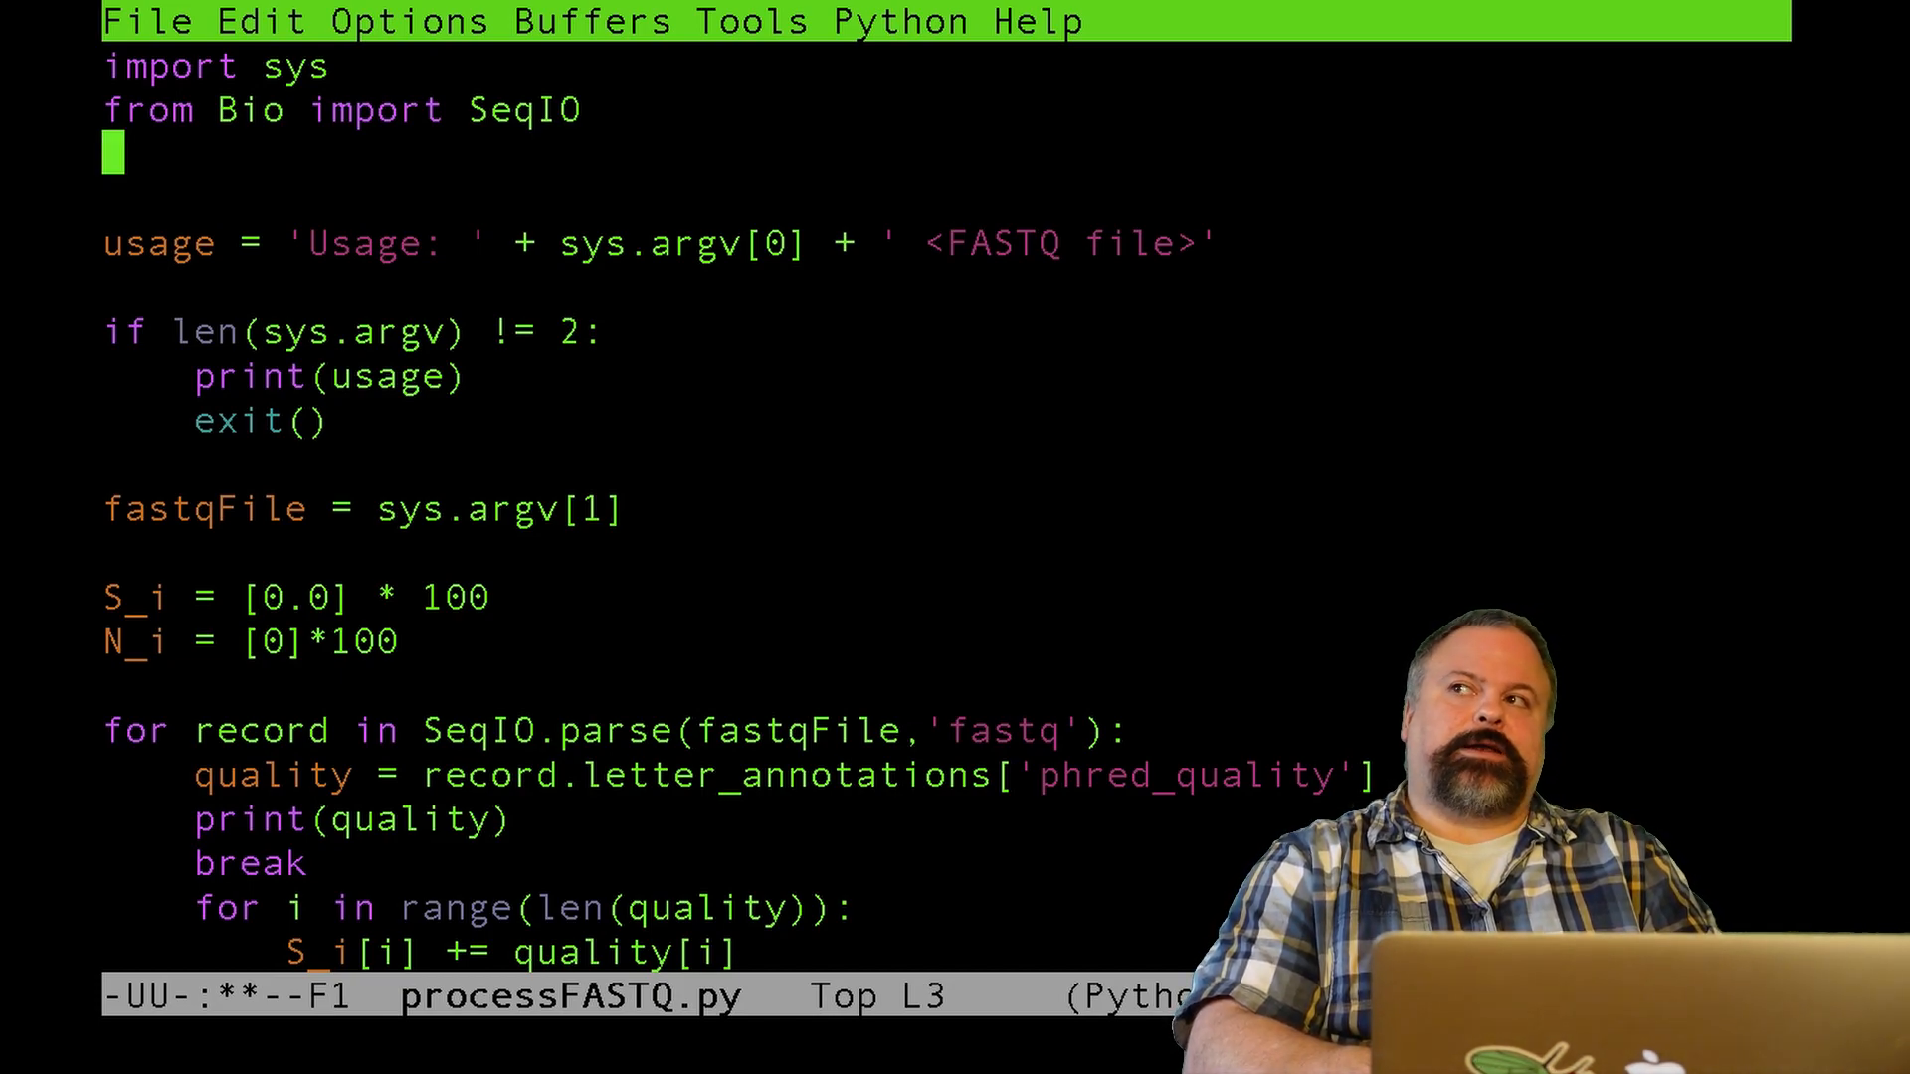
# - Add import matplotlib as mpl, mpl.use('Agg') and import matplotlib.pyplot as plt at the top
pyautogui.write('import matplotlib as mp')
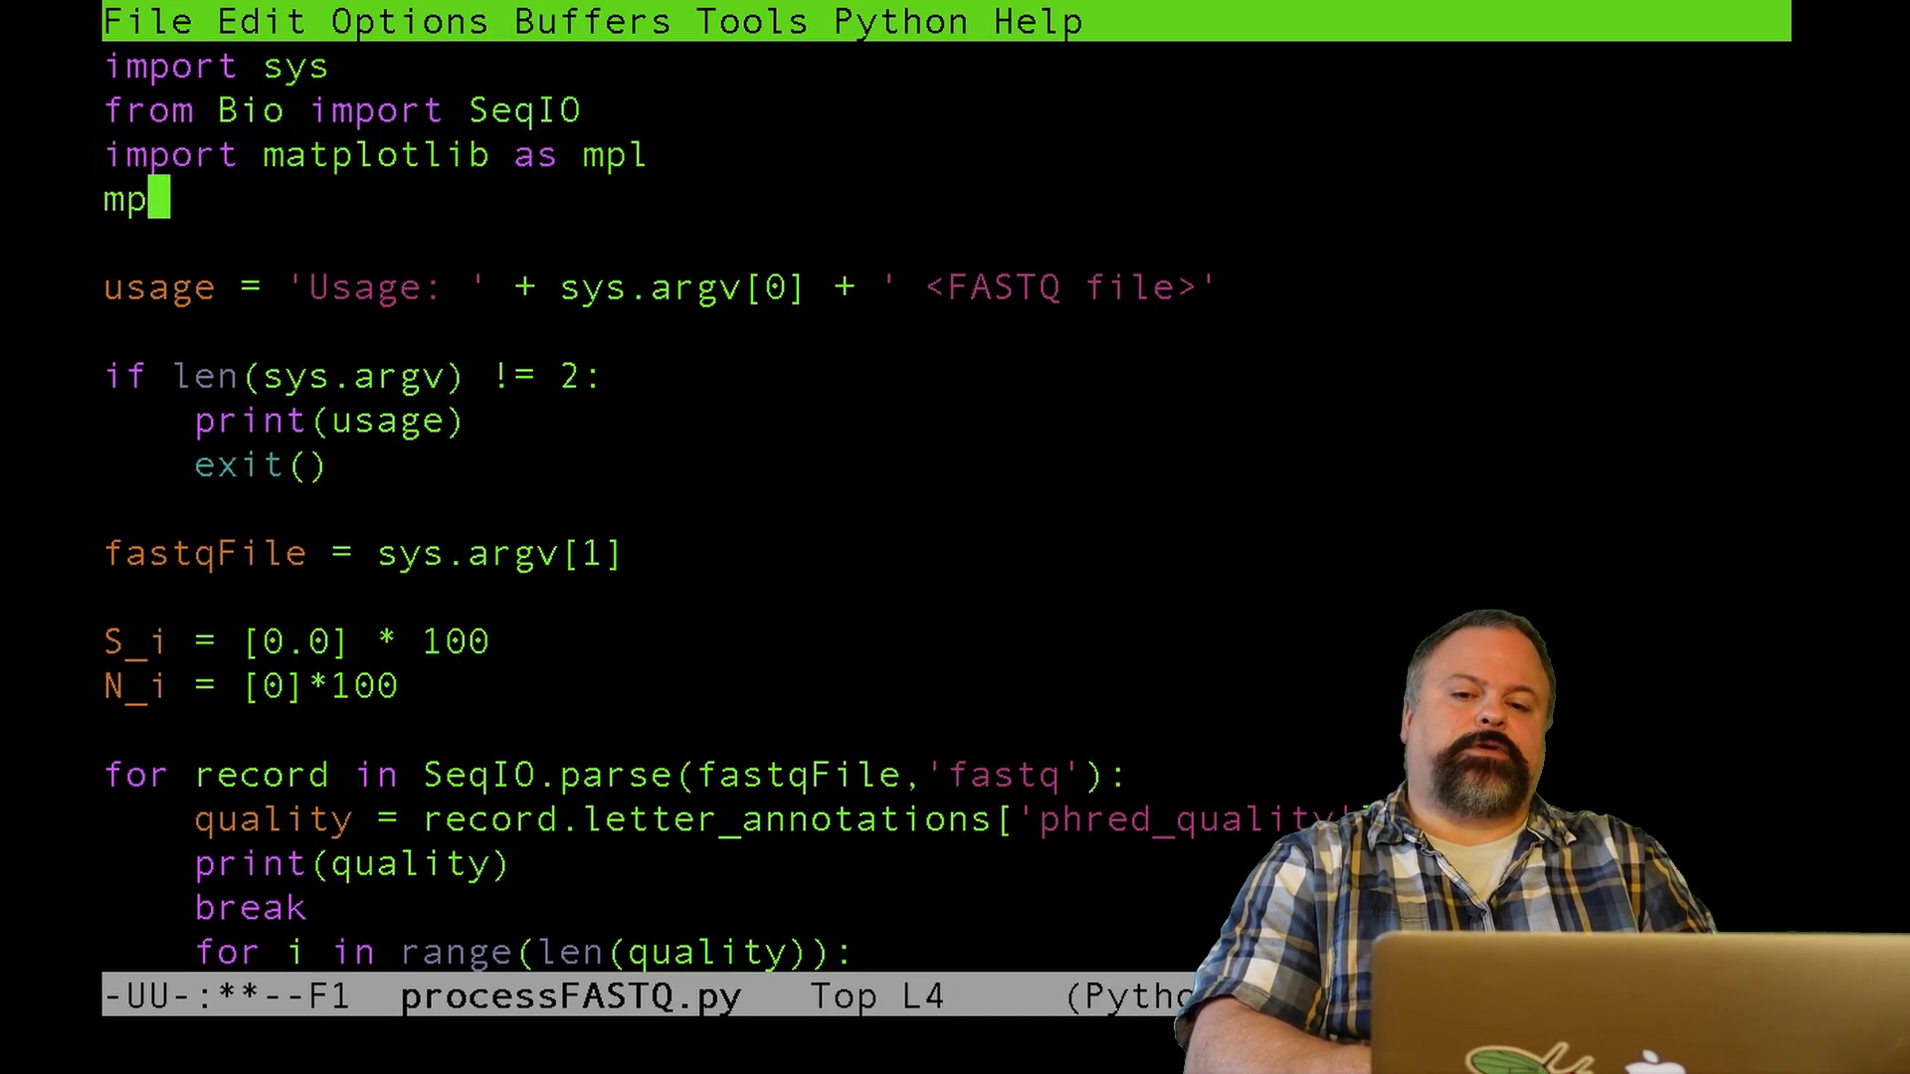
pyautogui.write('l.use()')
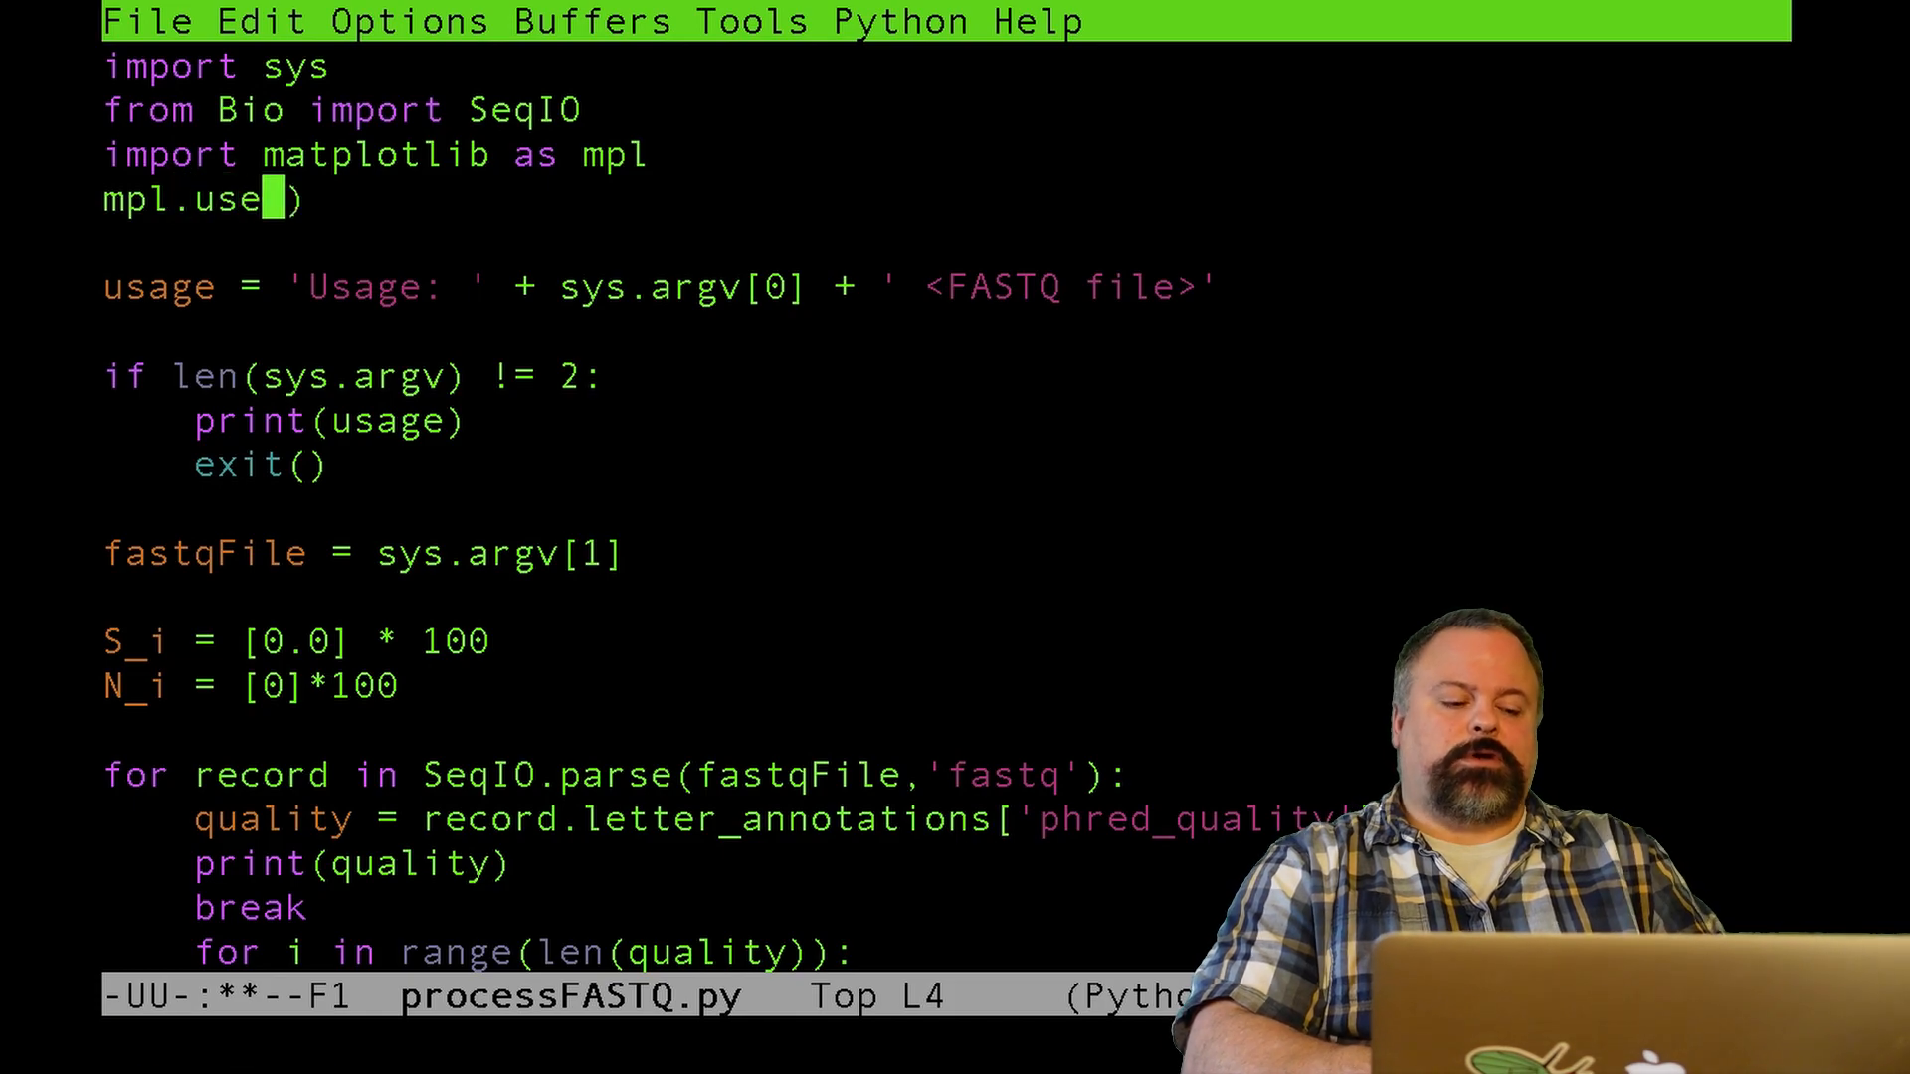
pyautogui.write("'Agg'")
pyautogui.write('import matplotli')
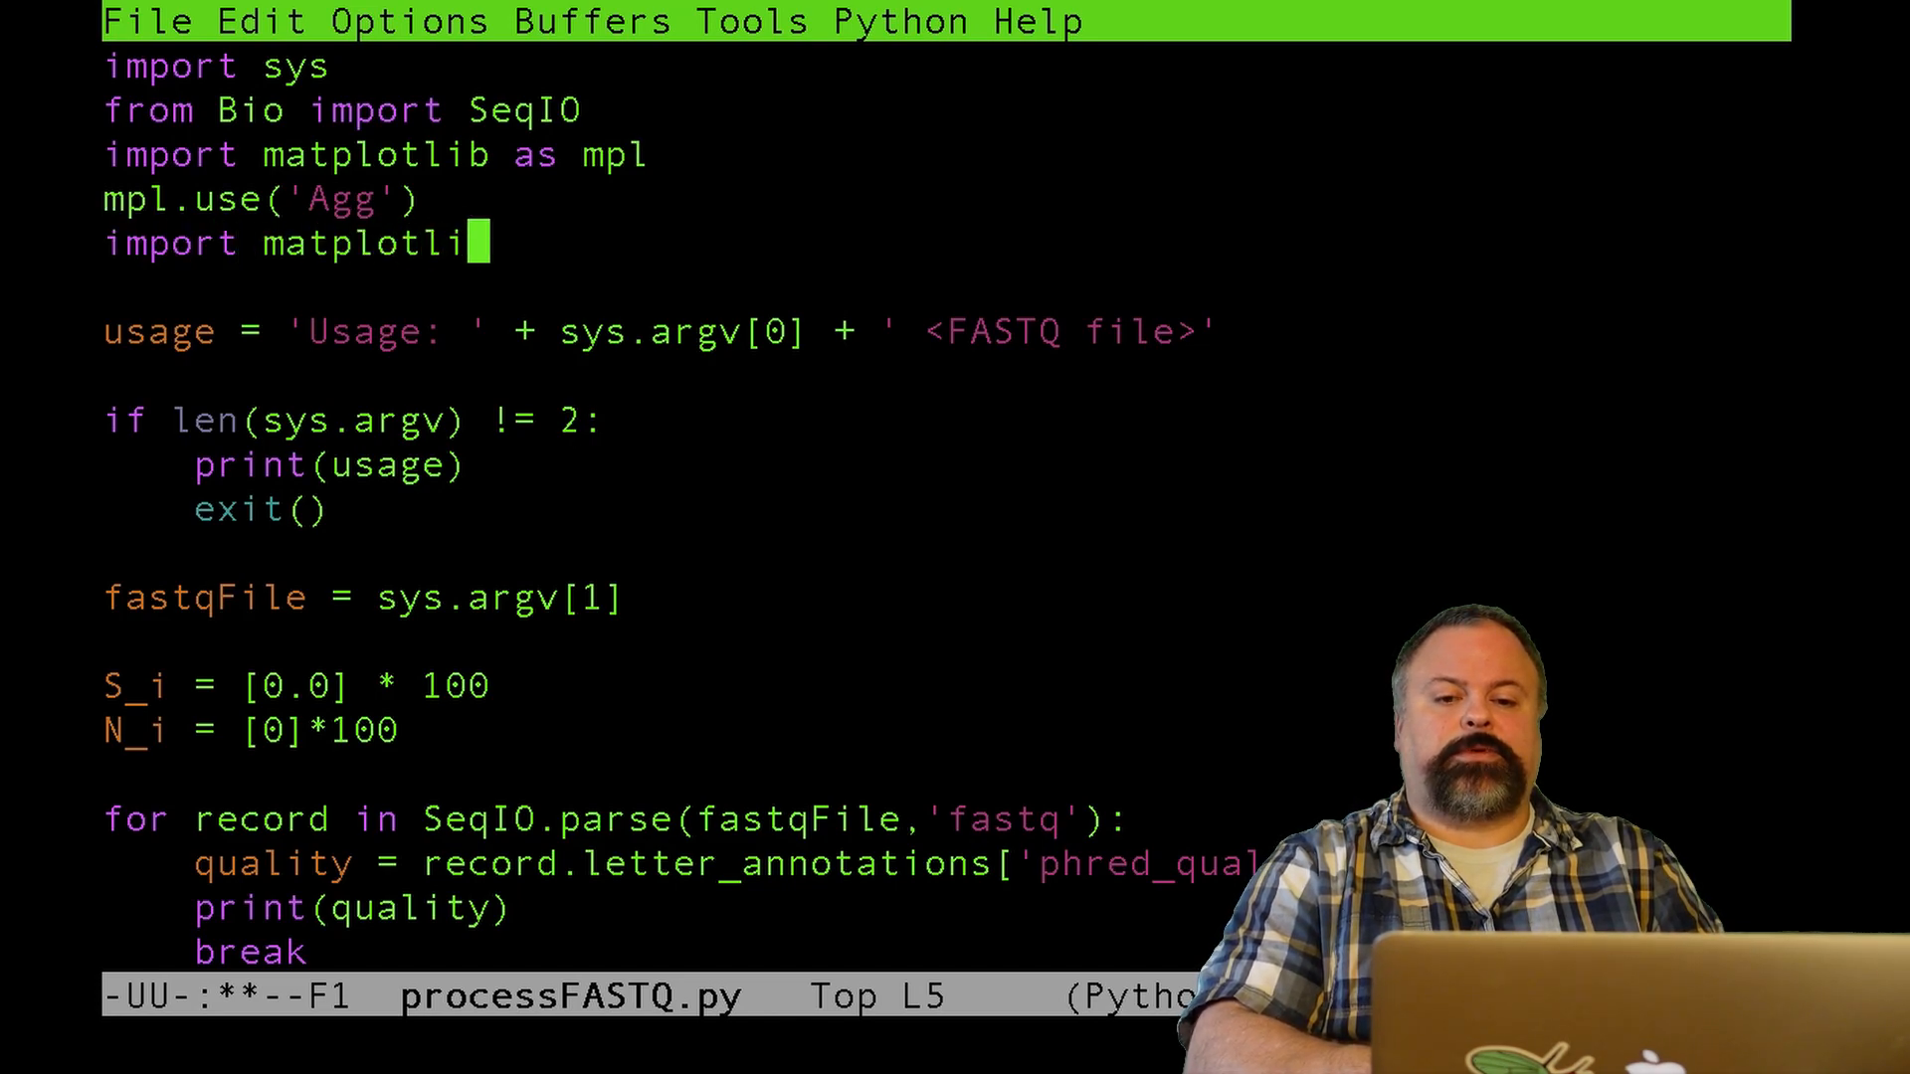
pyautogui.write('b.pyplot as')
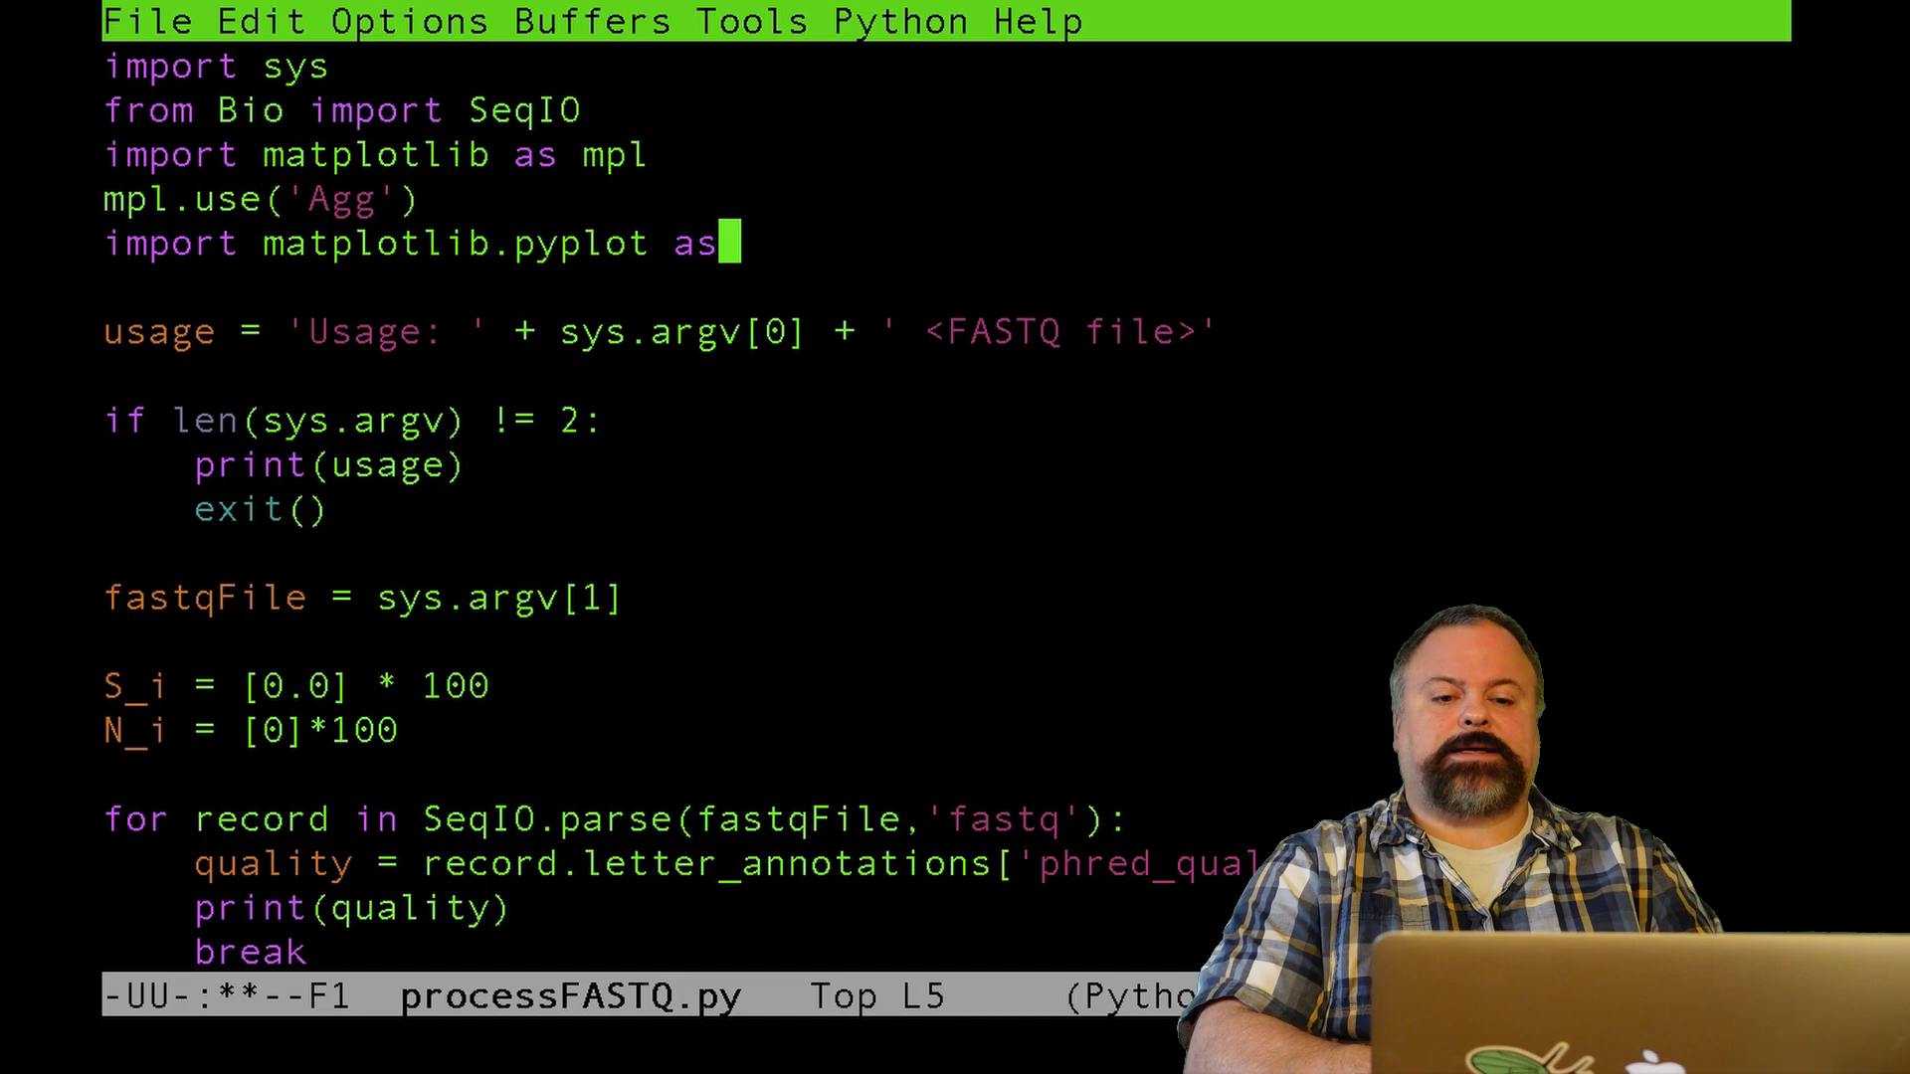
pyautogui.write('plt')
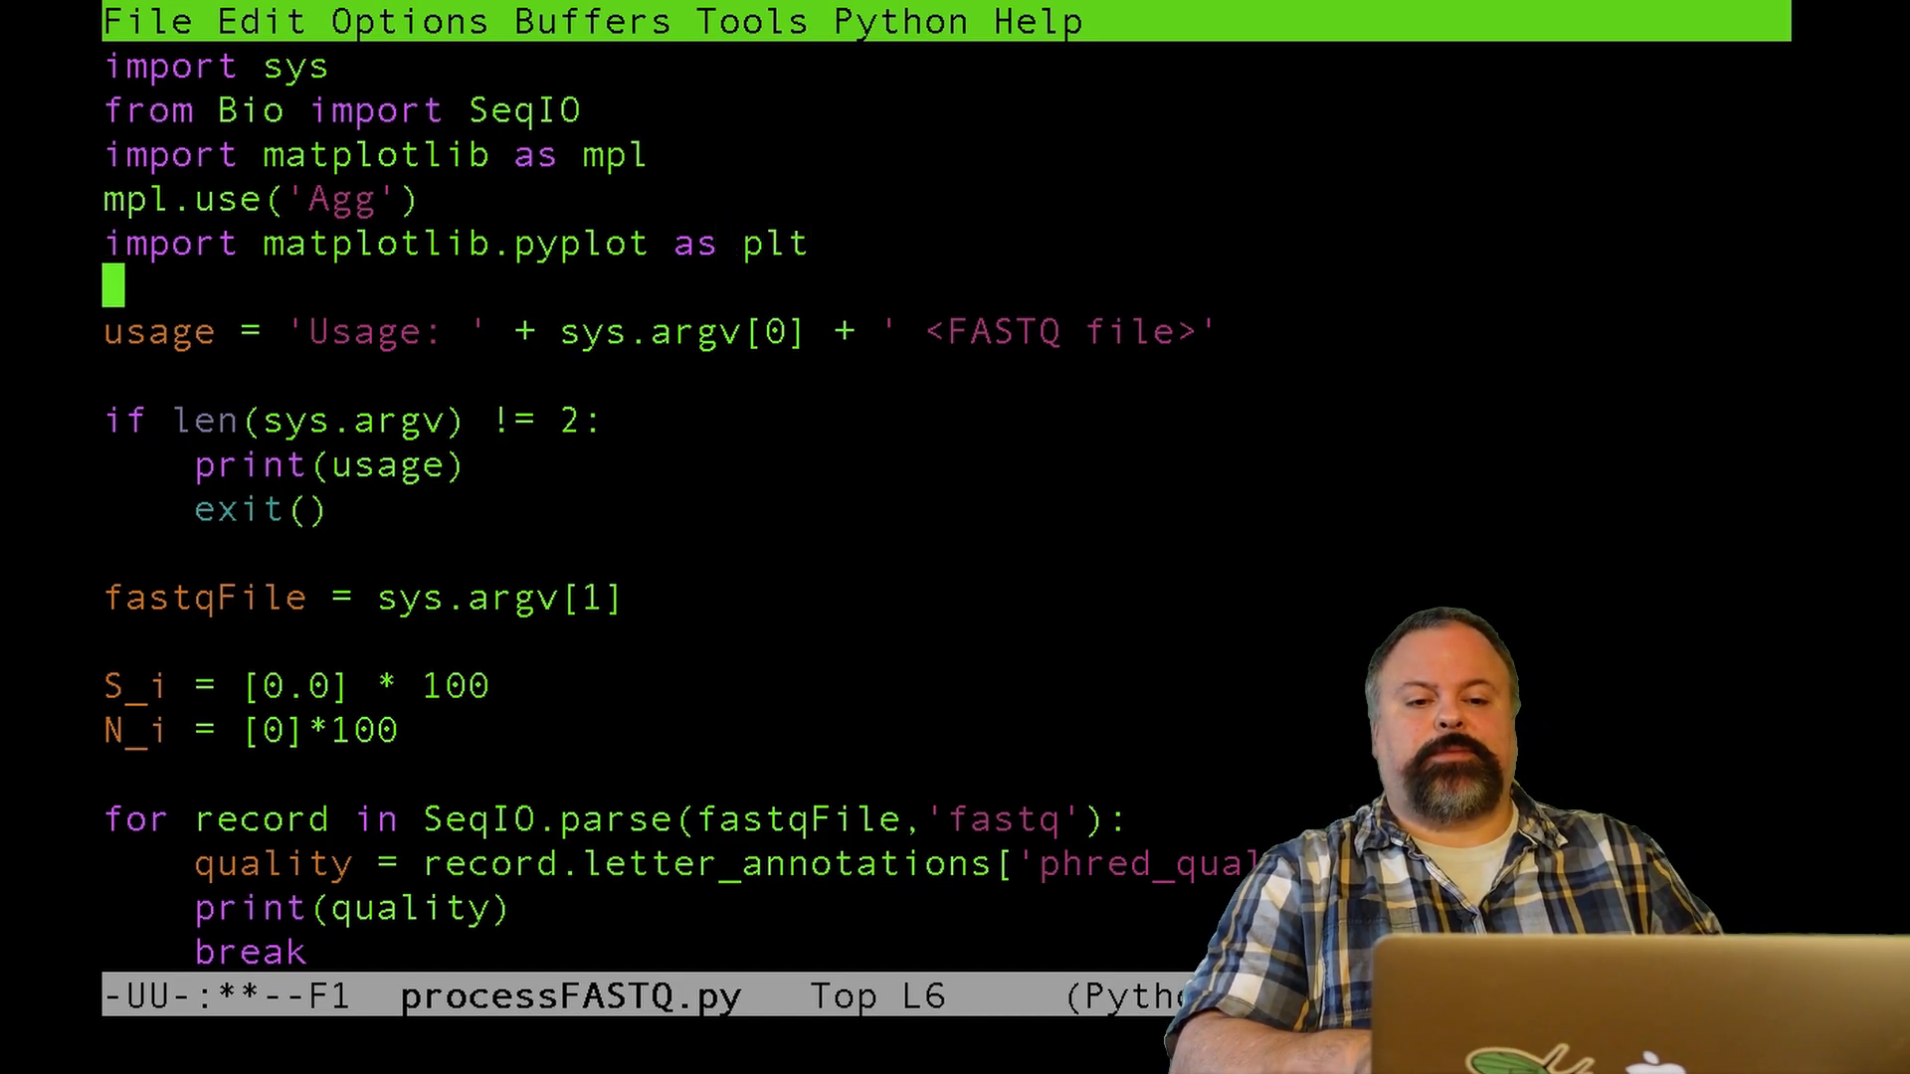
pyautogui.scroll(-3)
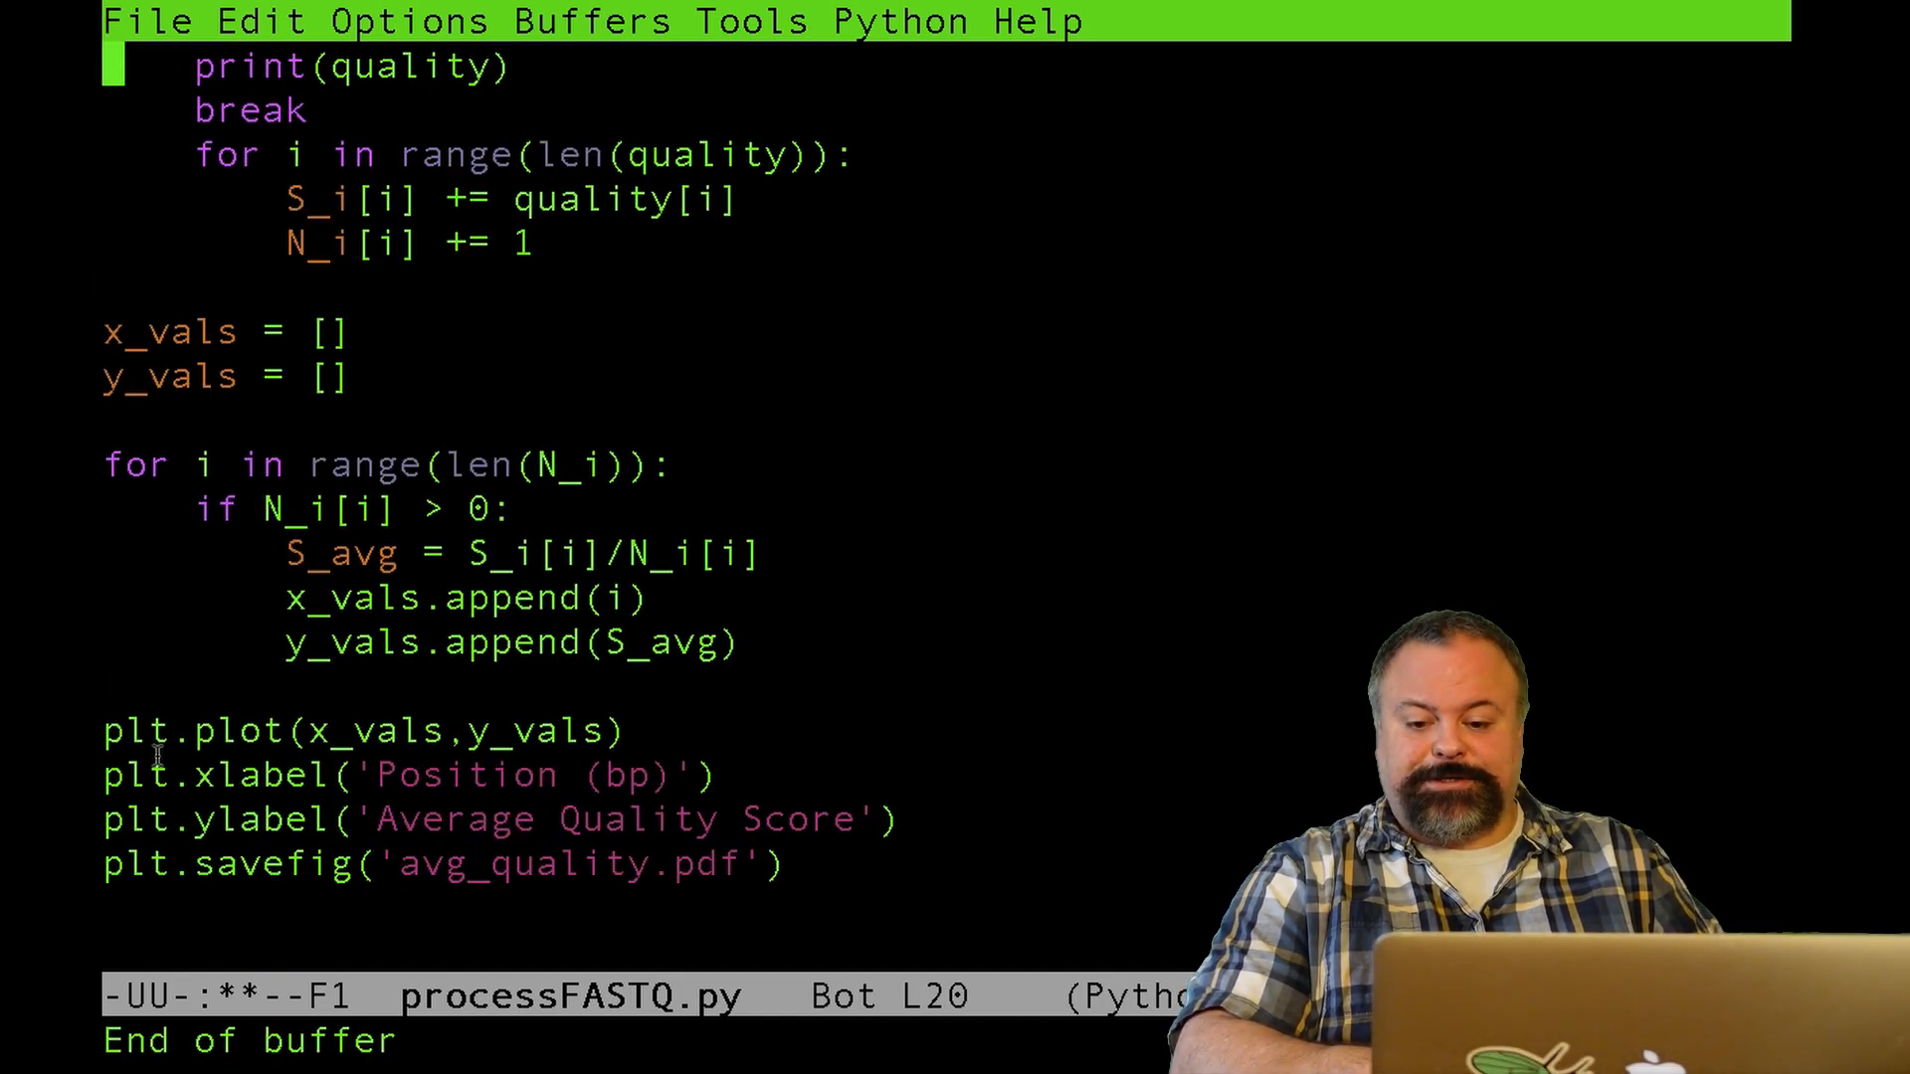
pyautogui.press('Down')
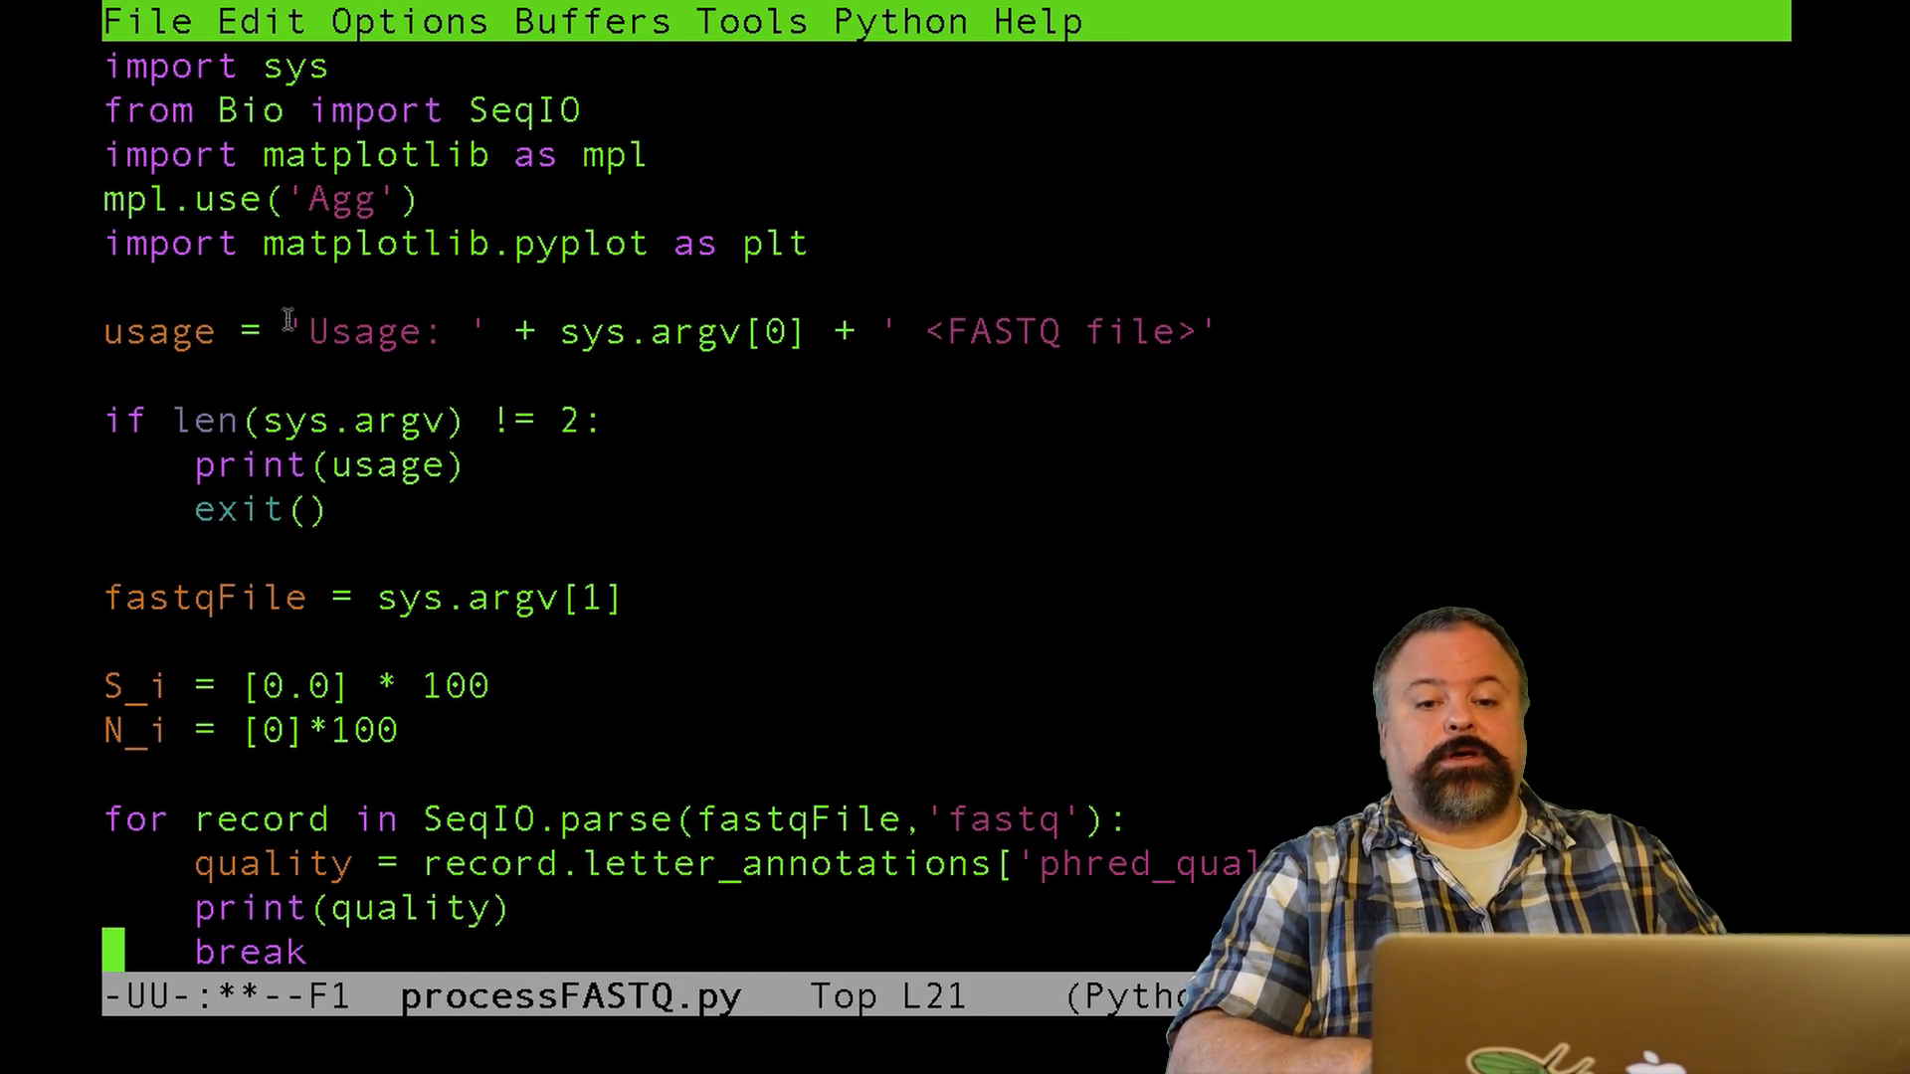
pyautogui.scroll(-3)
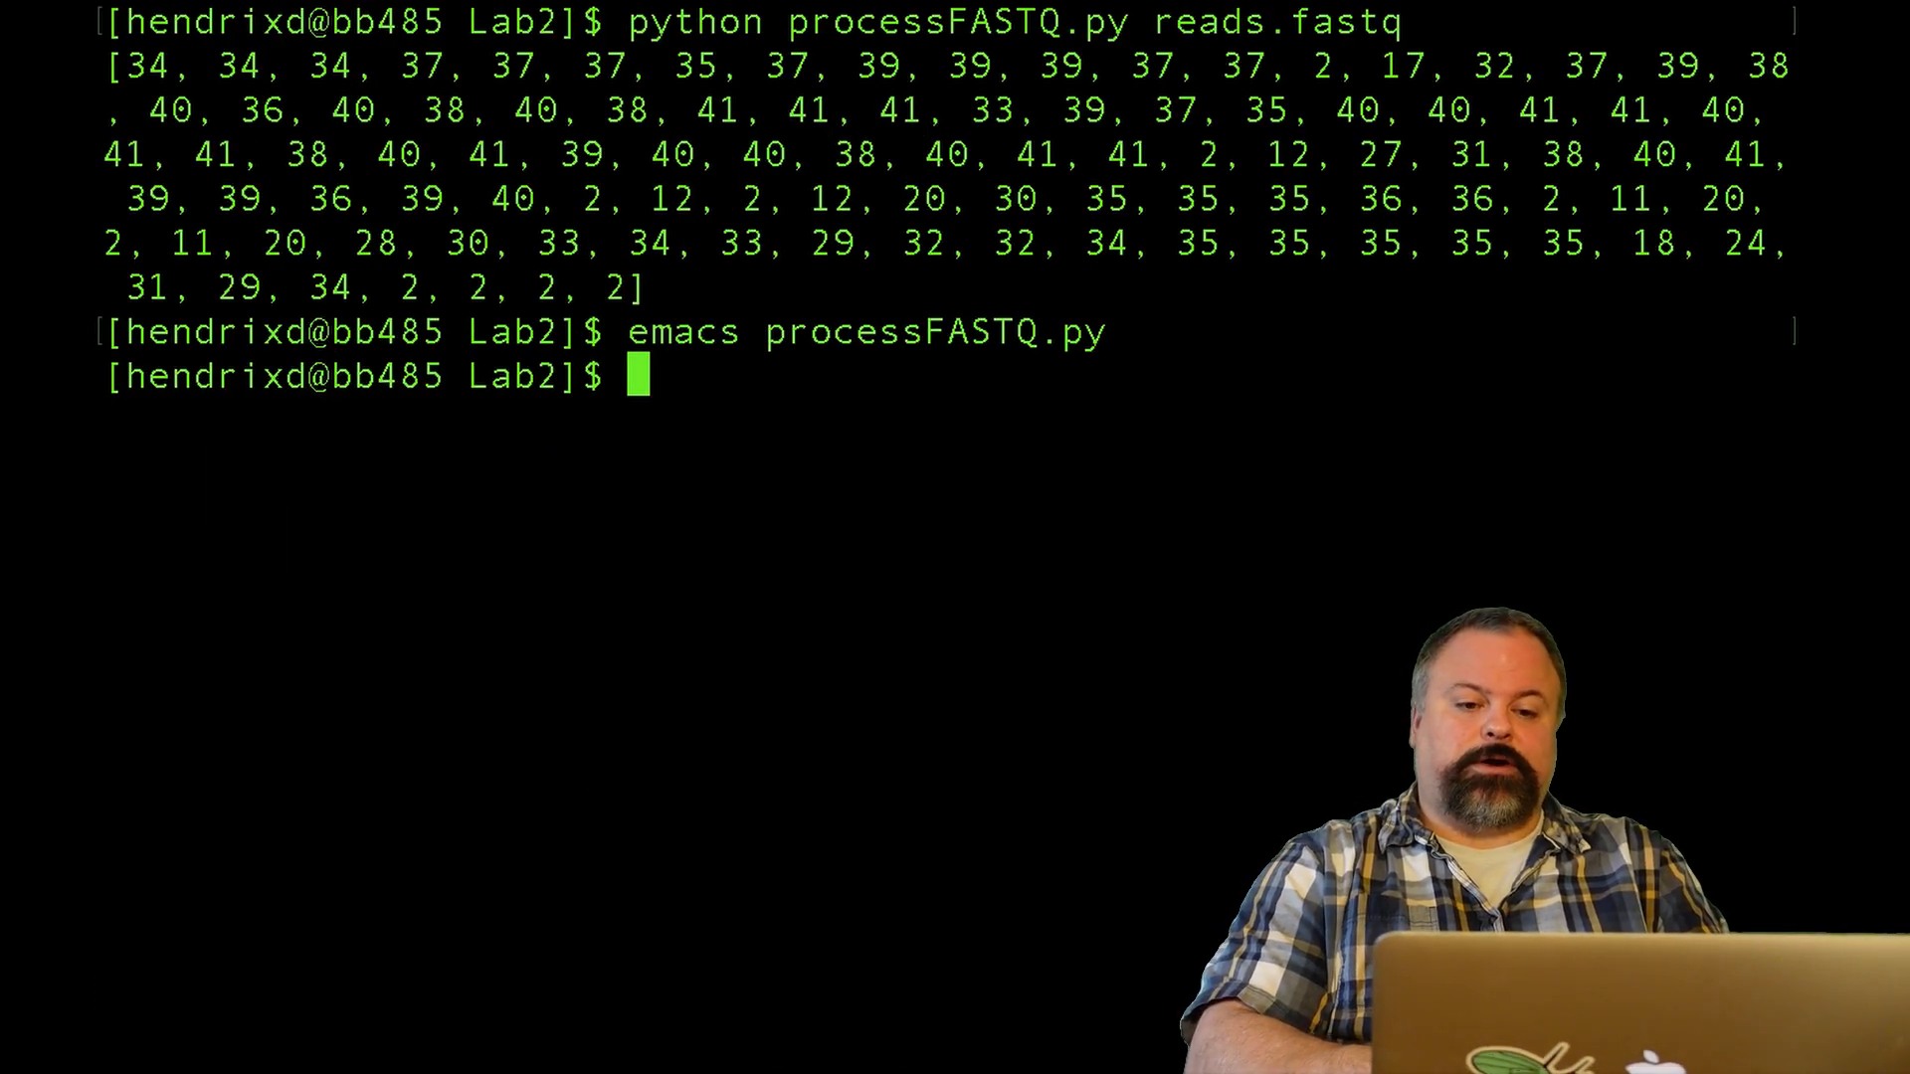
# - Run python processFASTQ.py and hit the matplotlib error
pyautogui.write('python processFASTQ.py')
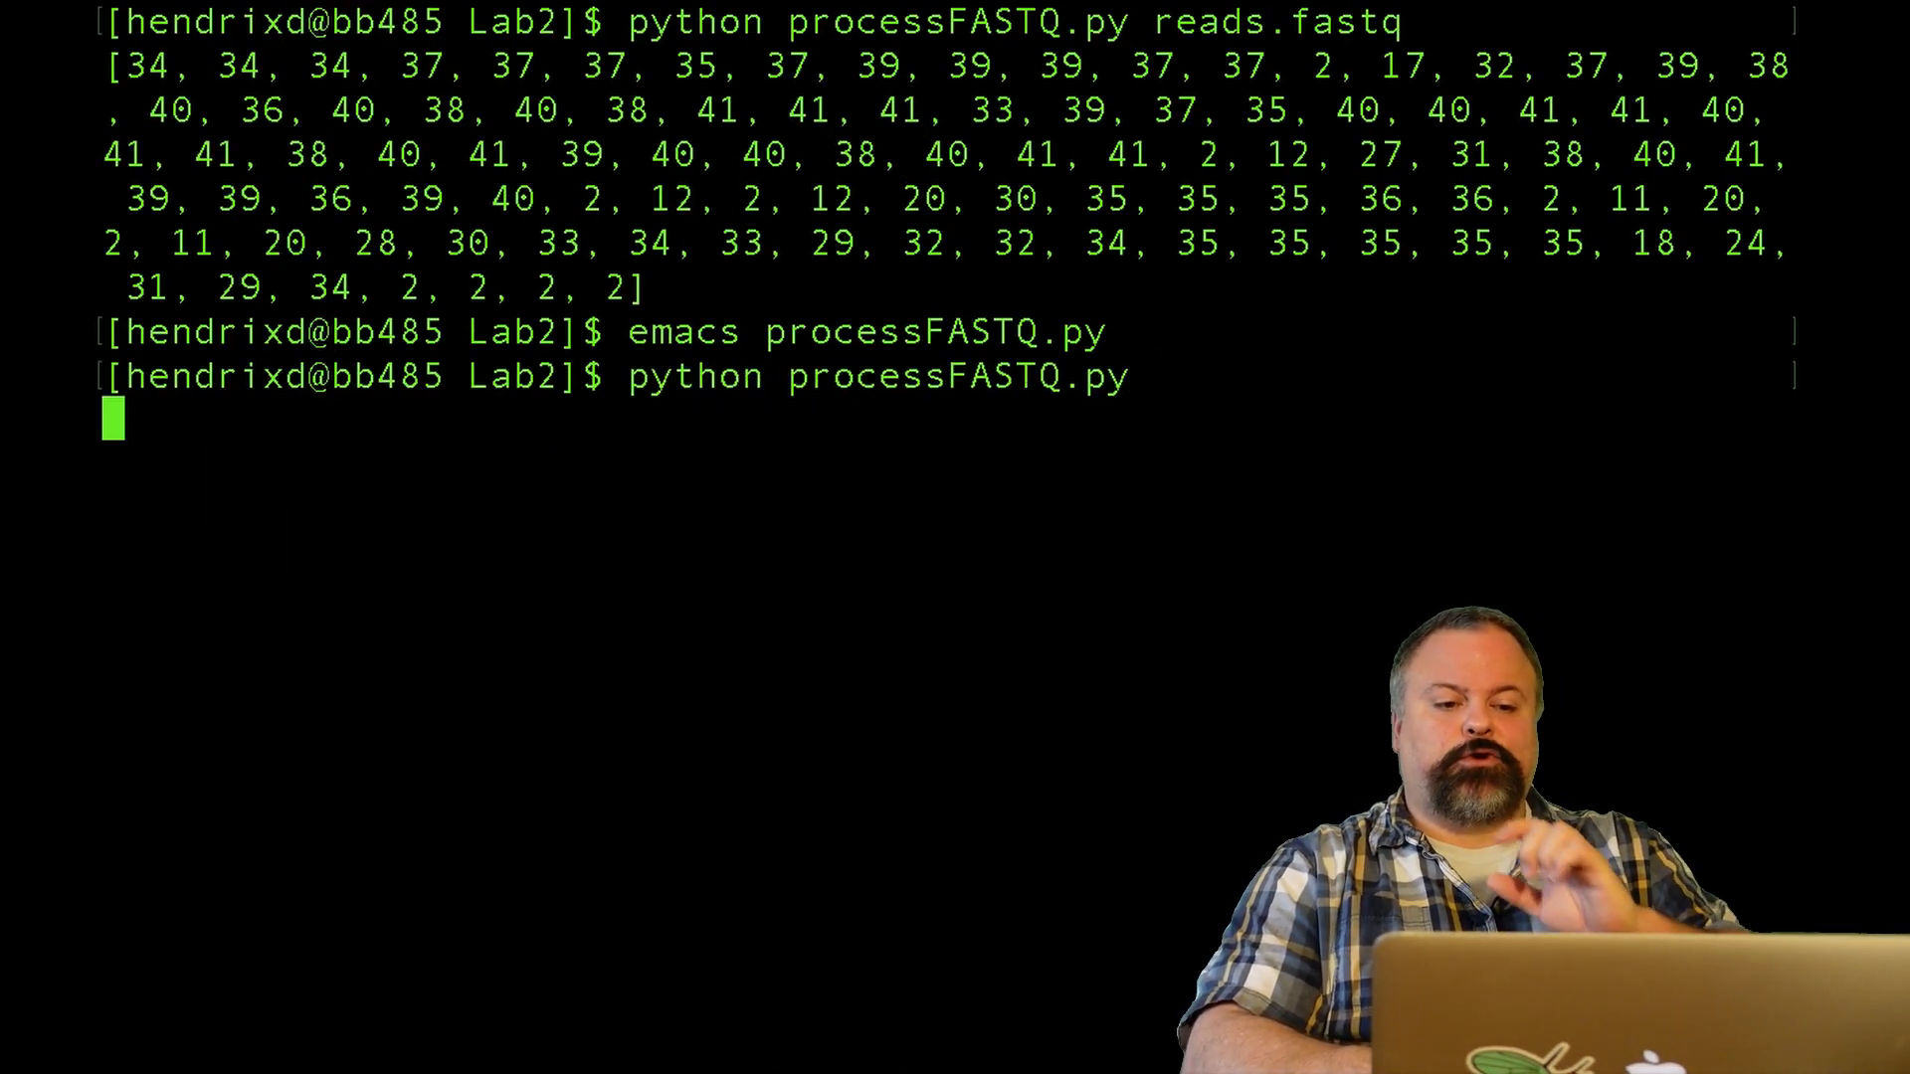
pyautogui.press('Return')
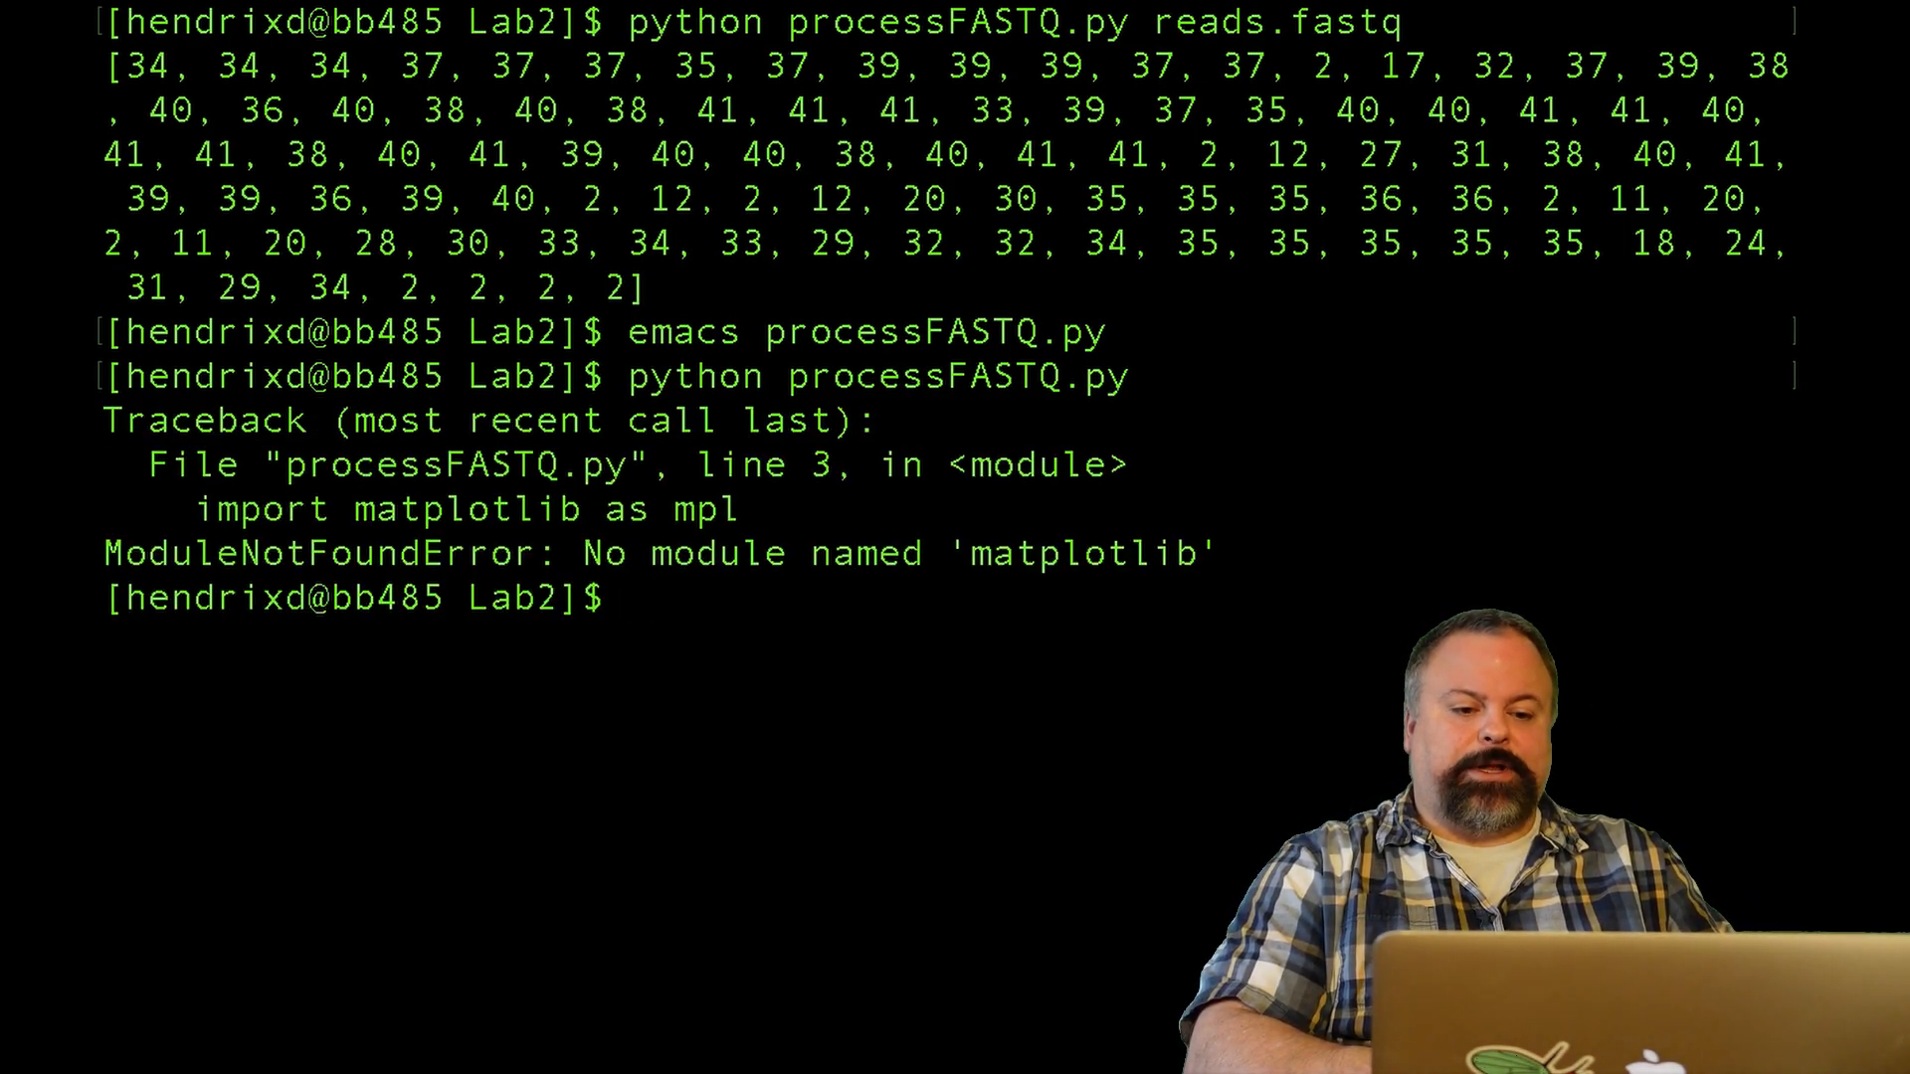
pyautogui.write('python processFASTQ.py')
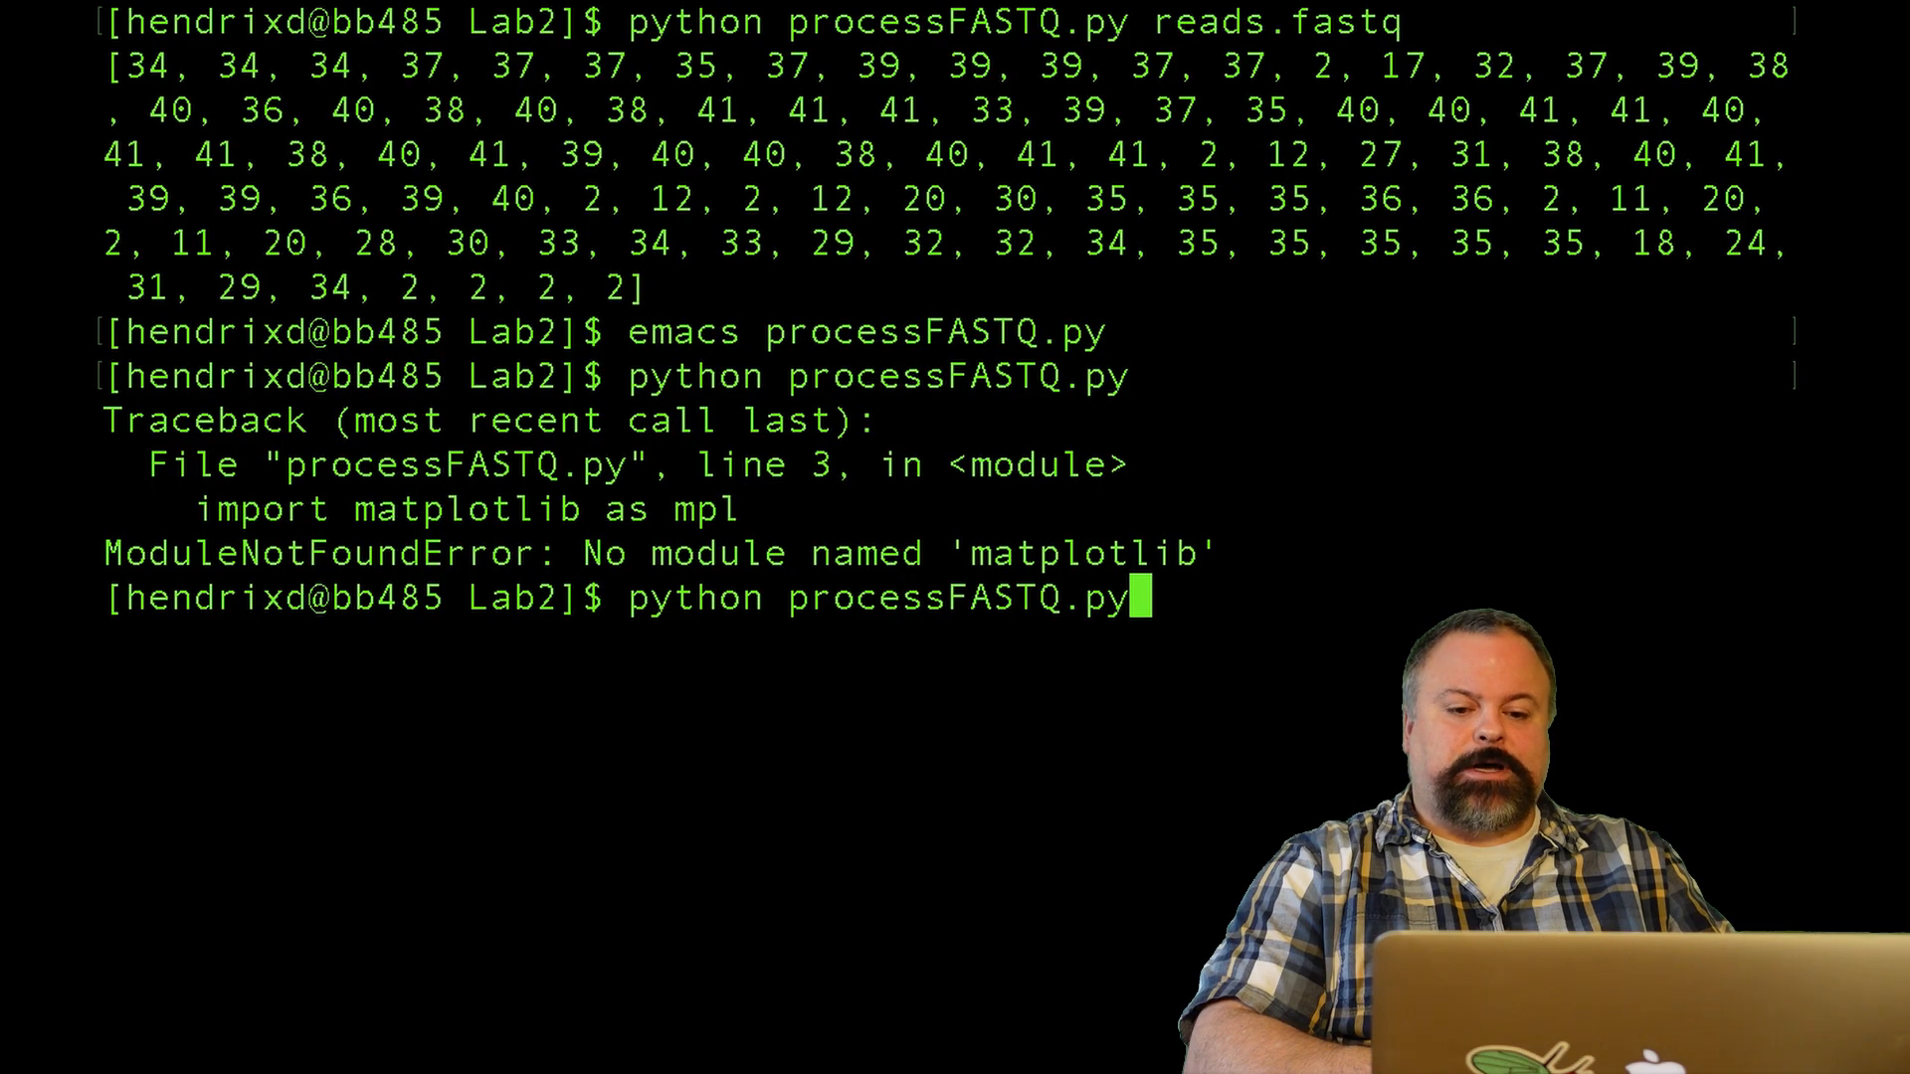
pyautogui.press('Backspace')
pyautogui.write('p')
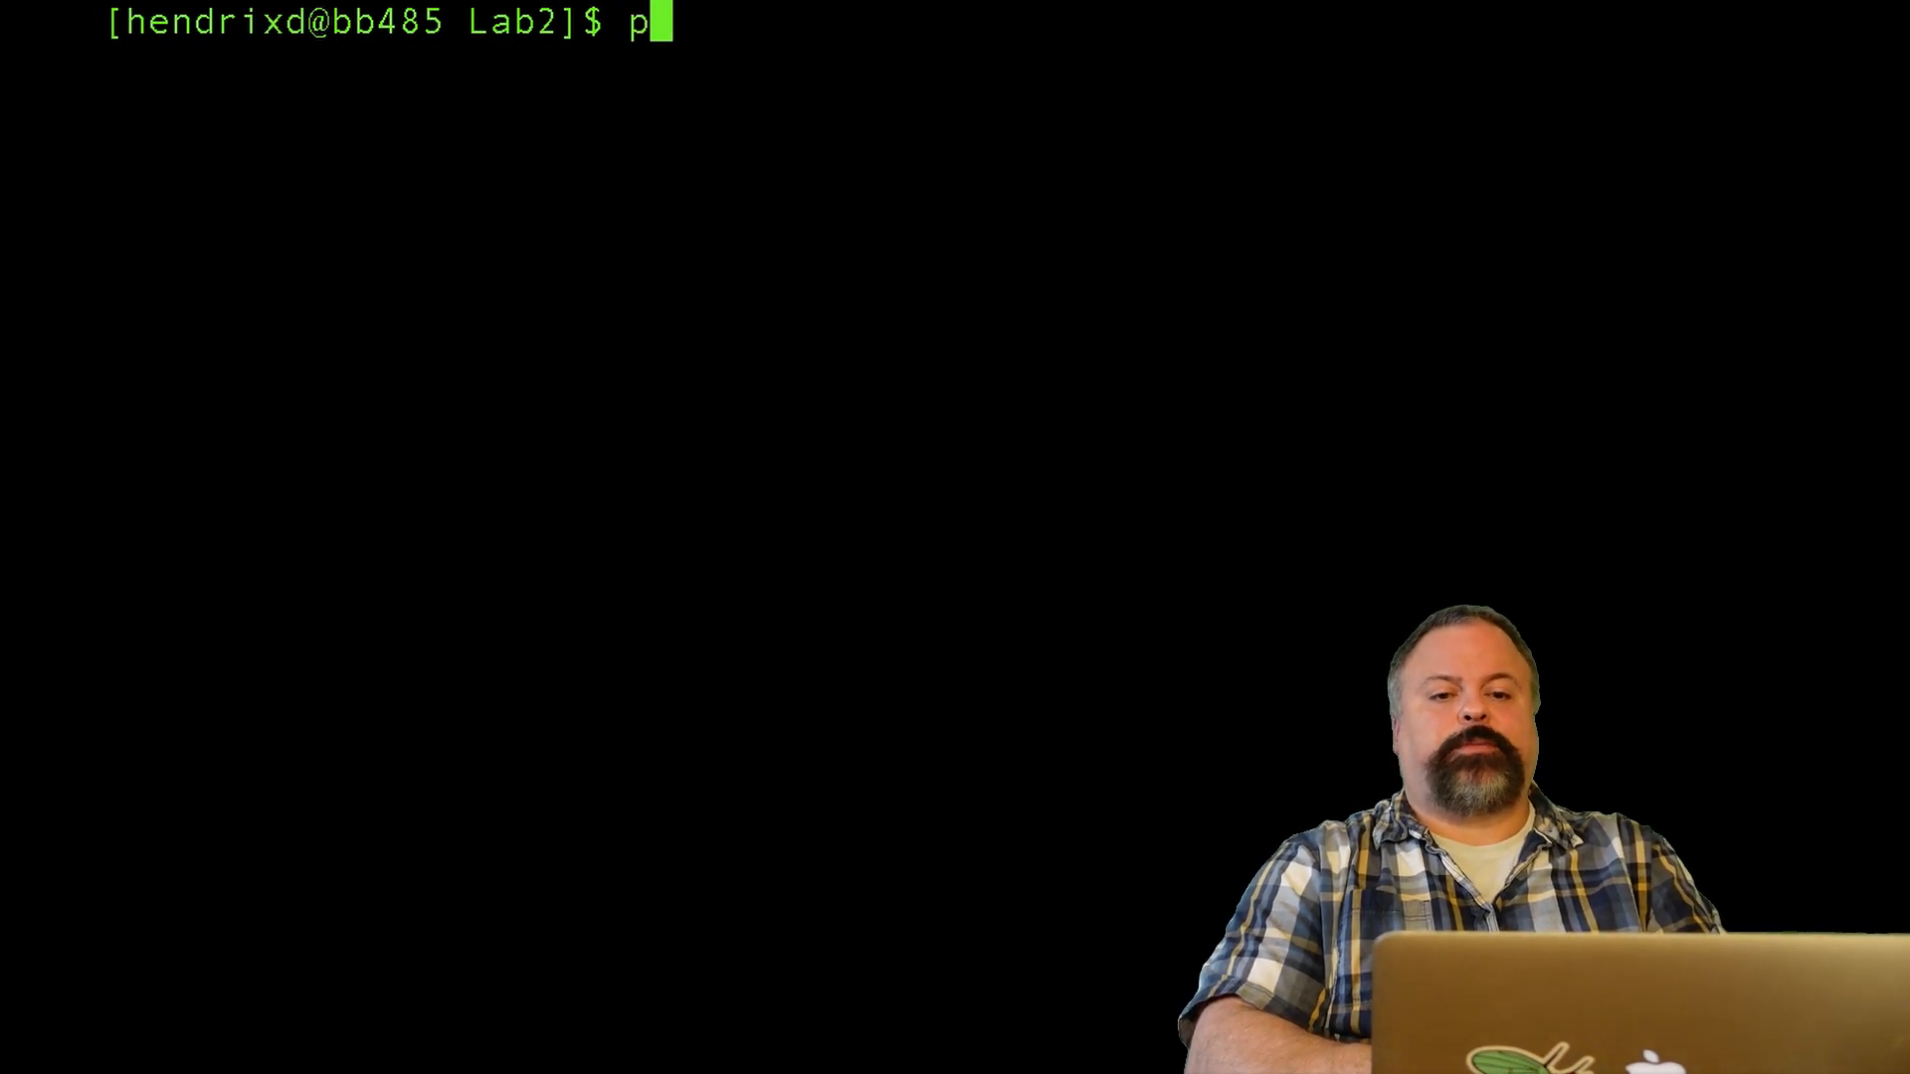
# - Run python2 processFASTQ.py reads.fastq and list files to find avg_quality.pdf
pyautogui.press('Tab')
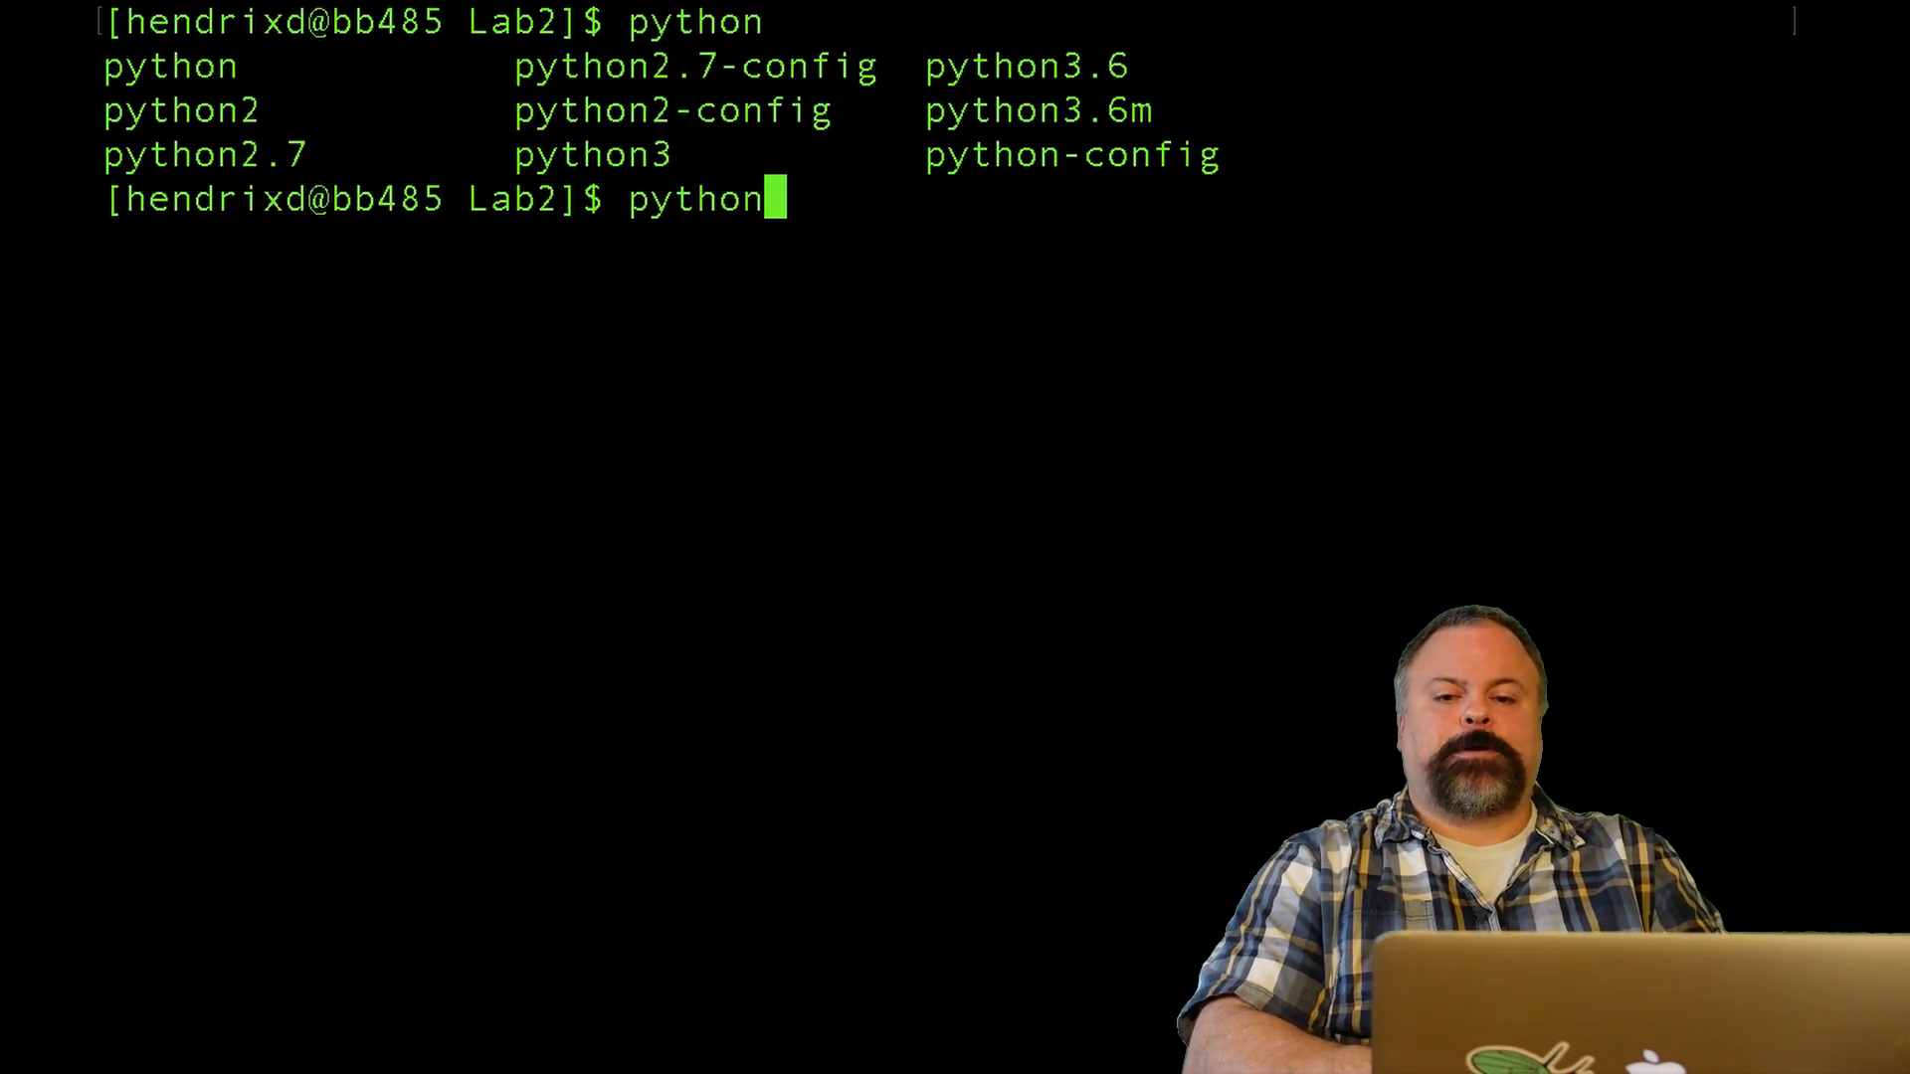
pyautogui.write('processFASTQ.py')
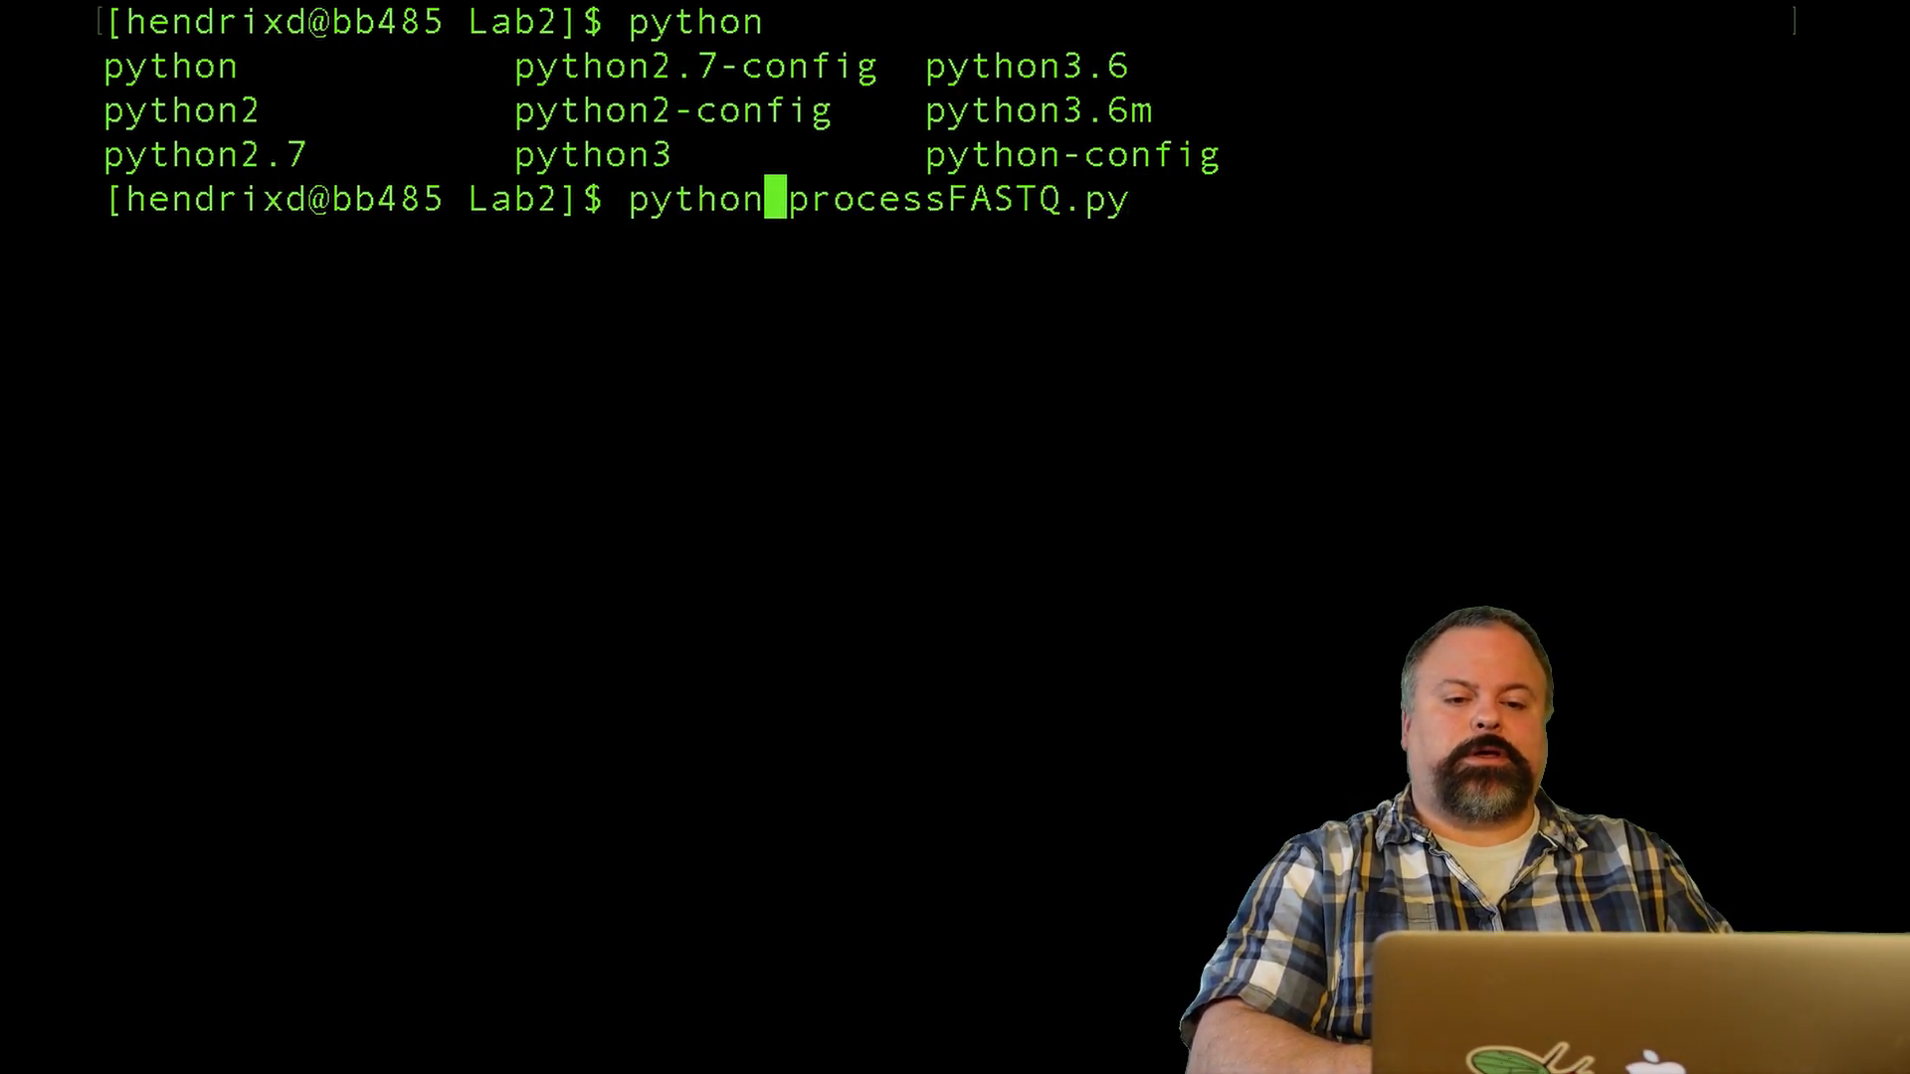
pyautogui.write('2')
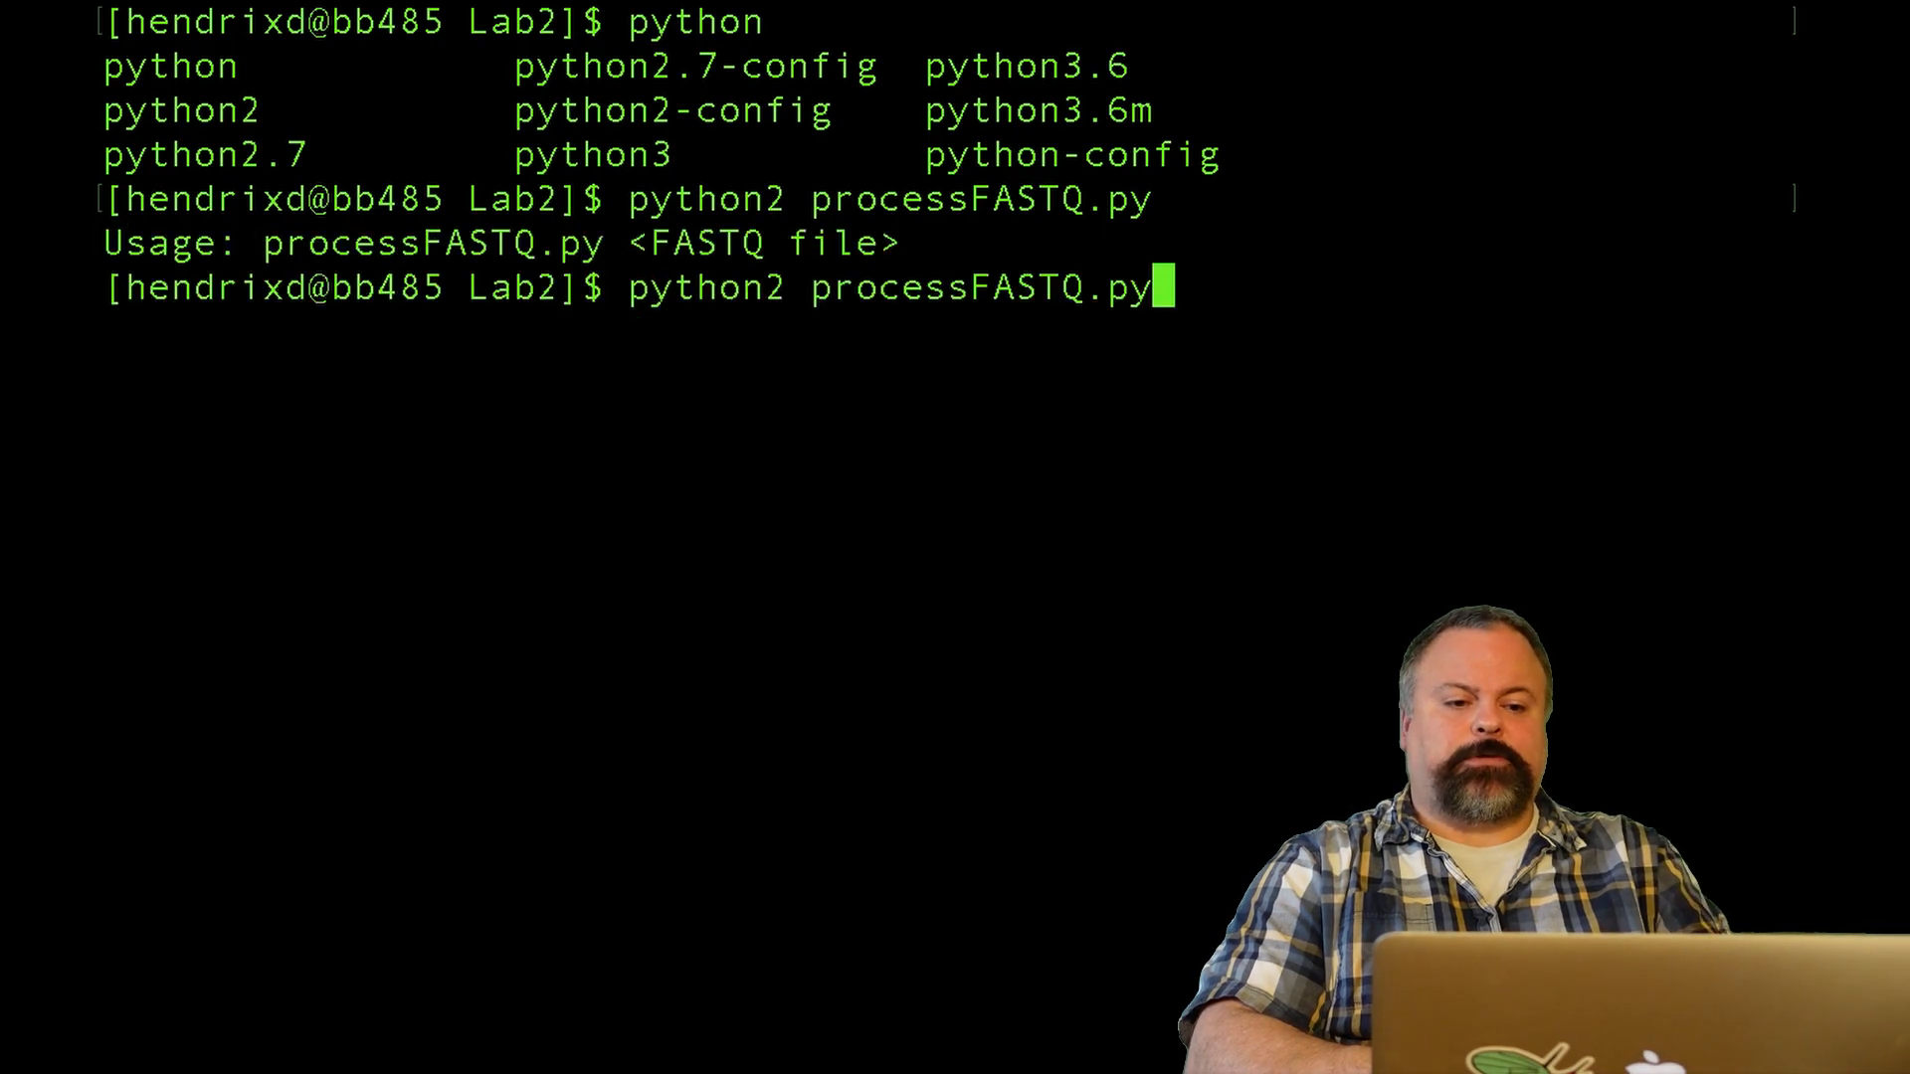
pyautogui.write('reads.fastq')
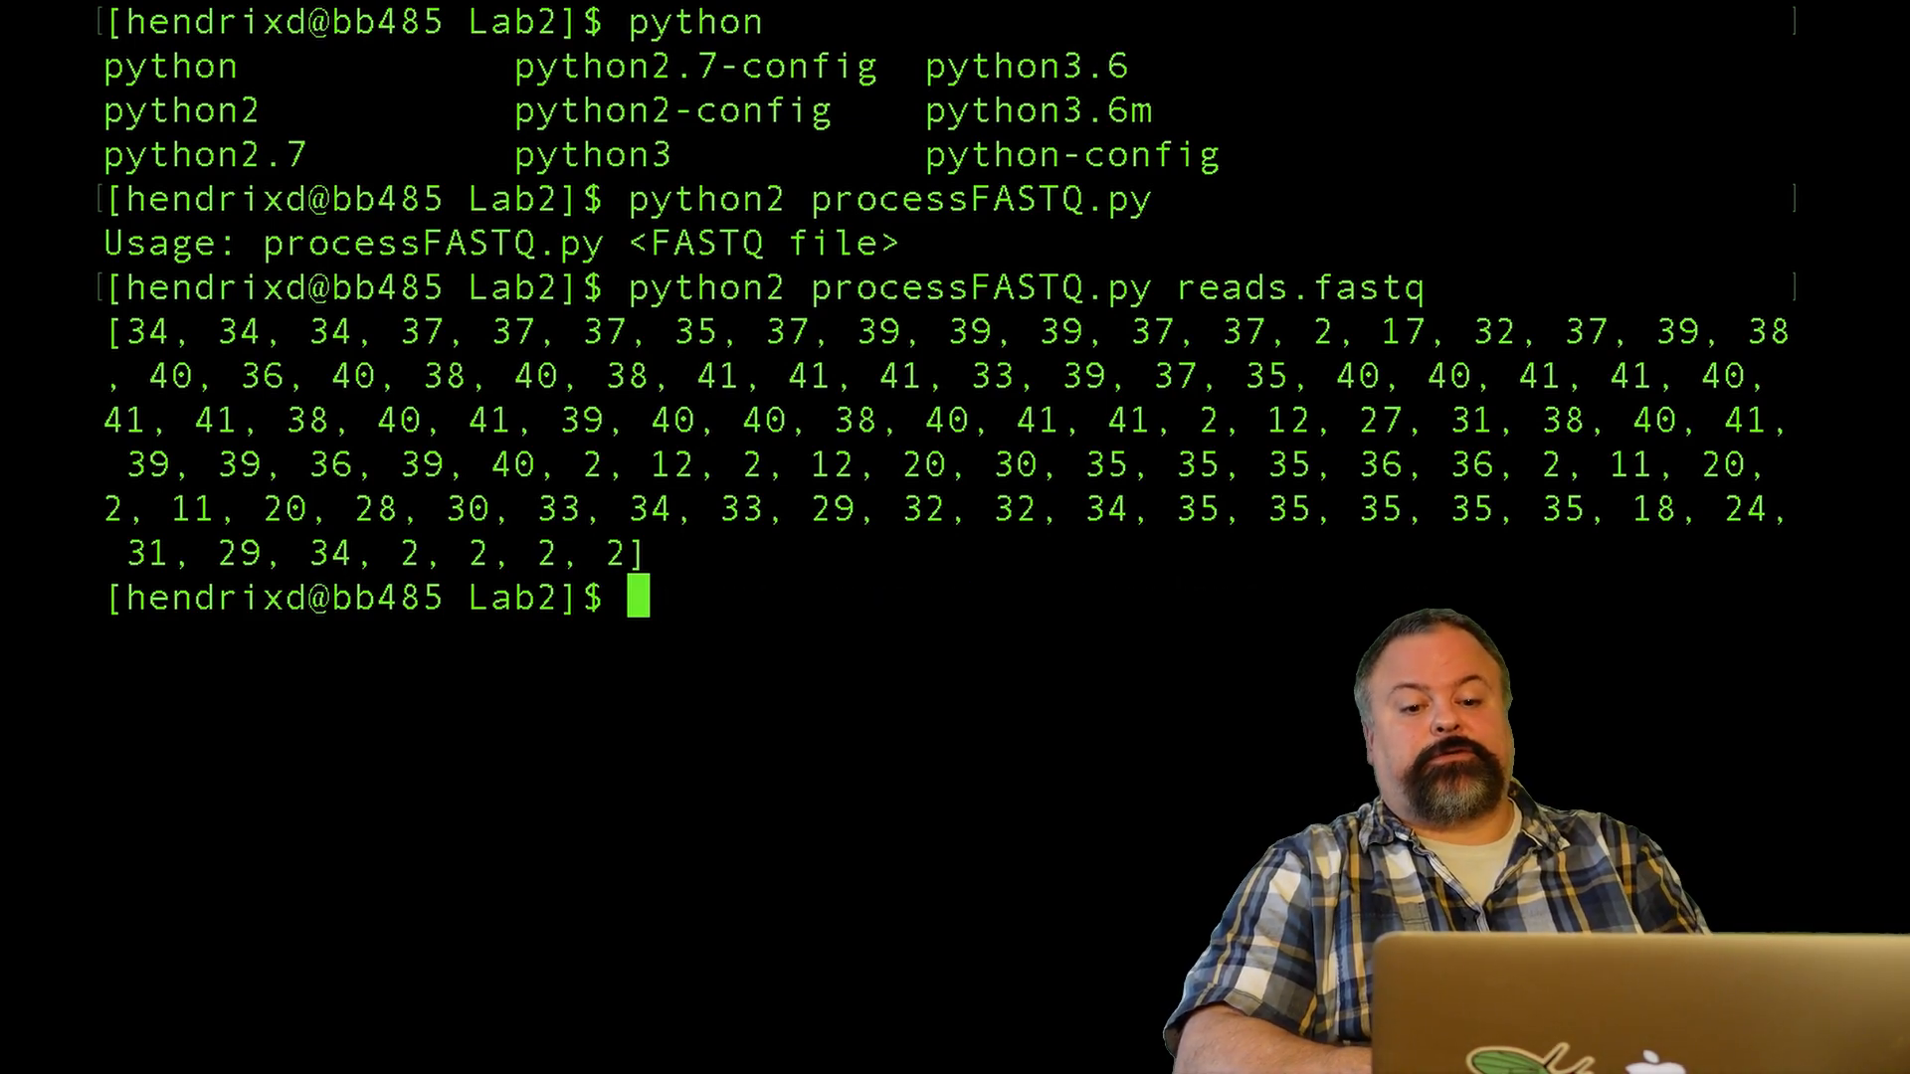
pyautogui.write('ls')
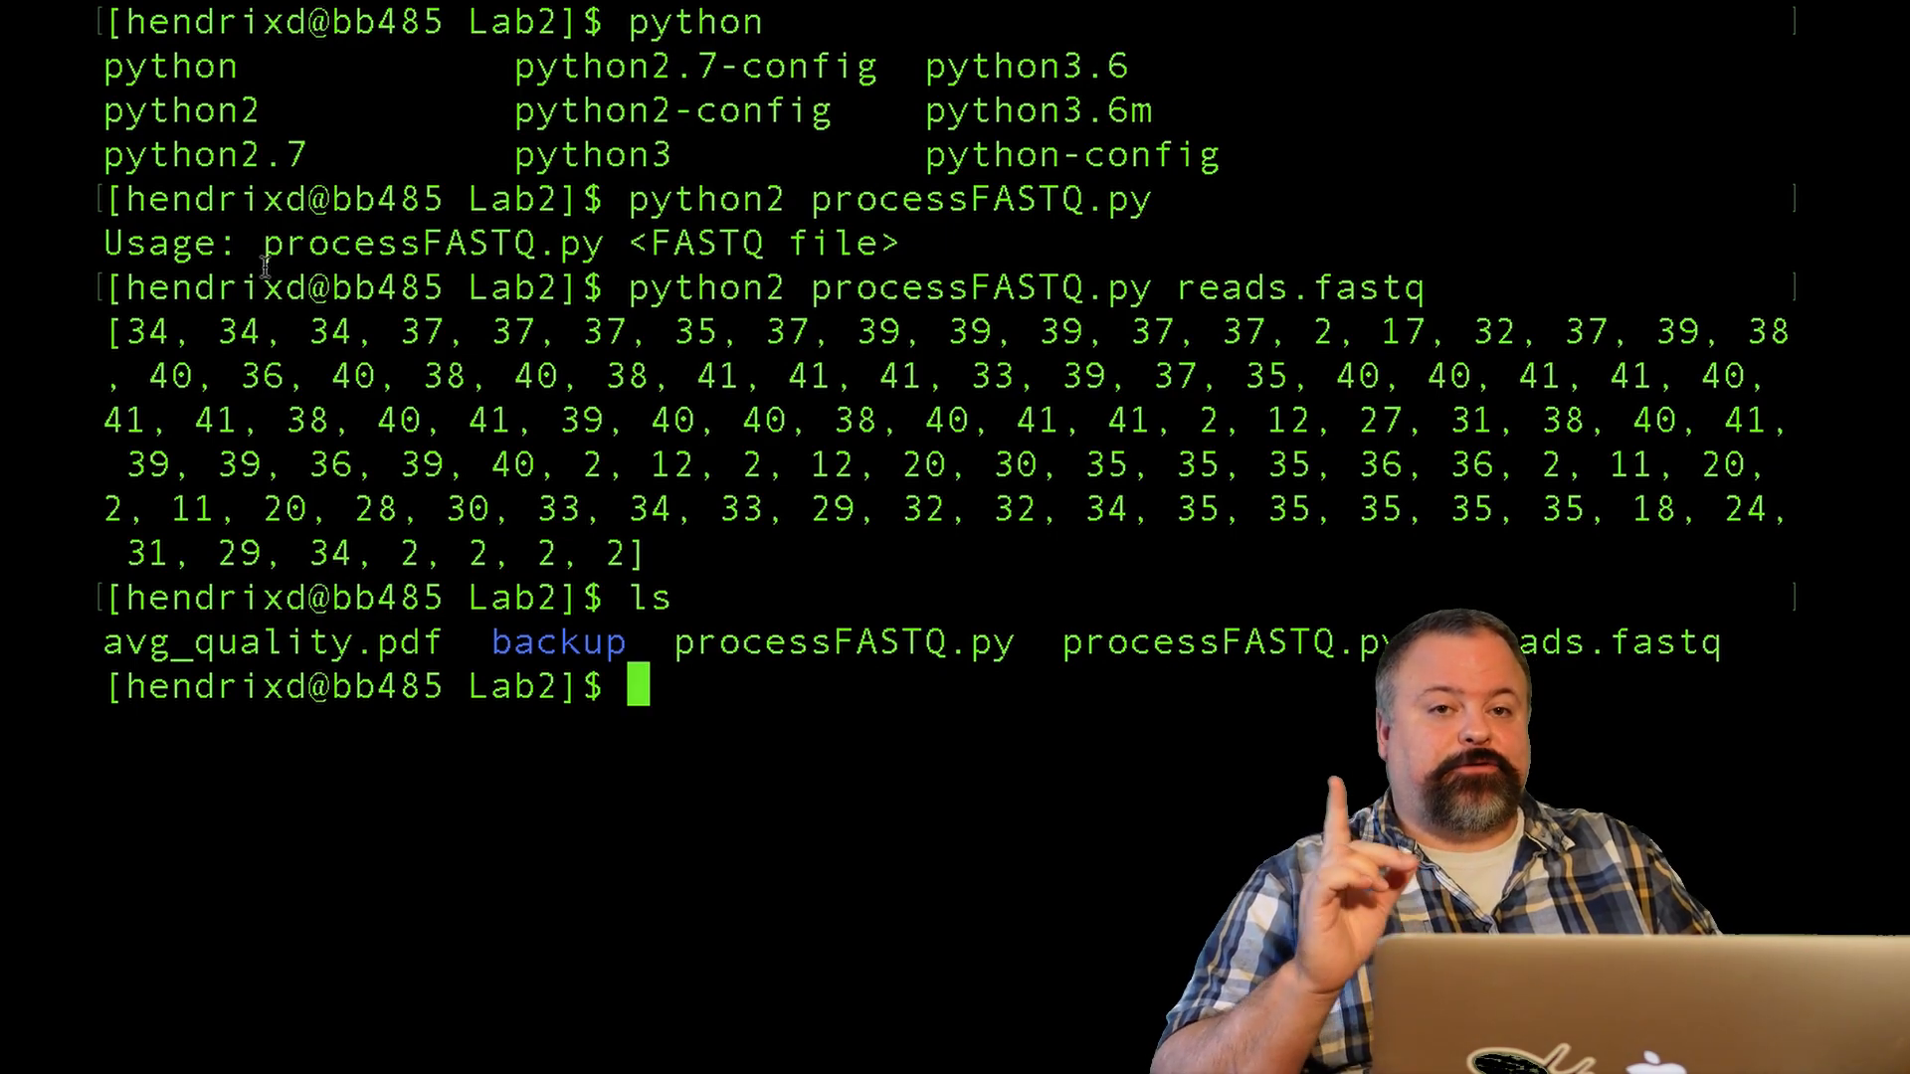
pyautogui.write('python2 processFASTQ.py reads.fastq')
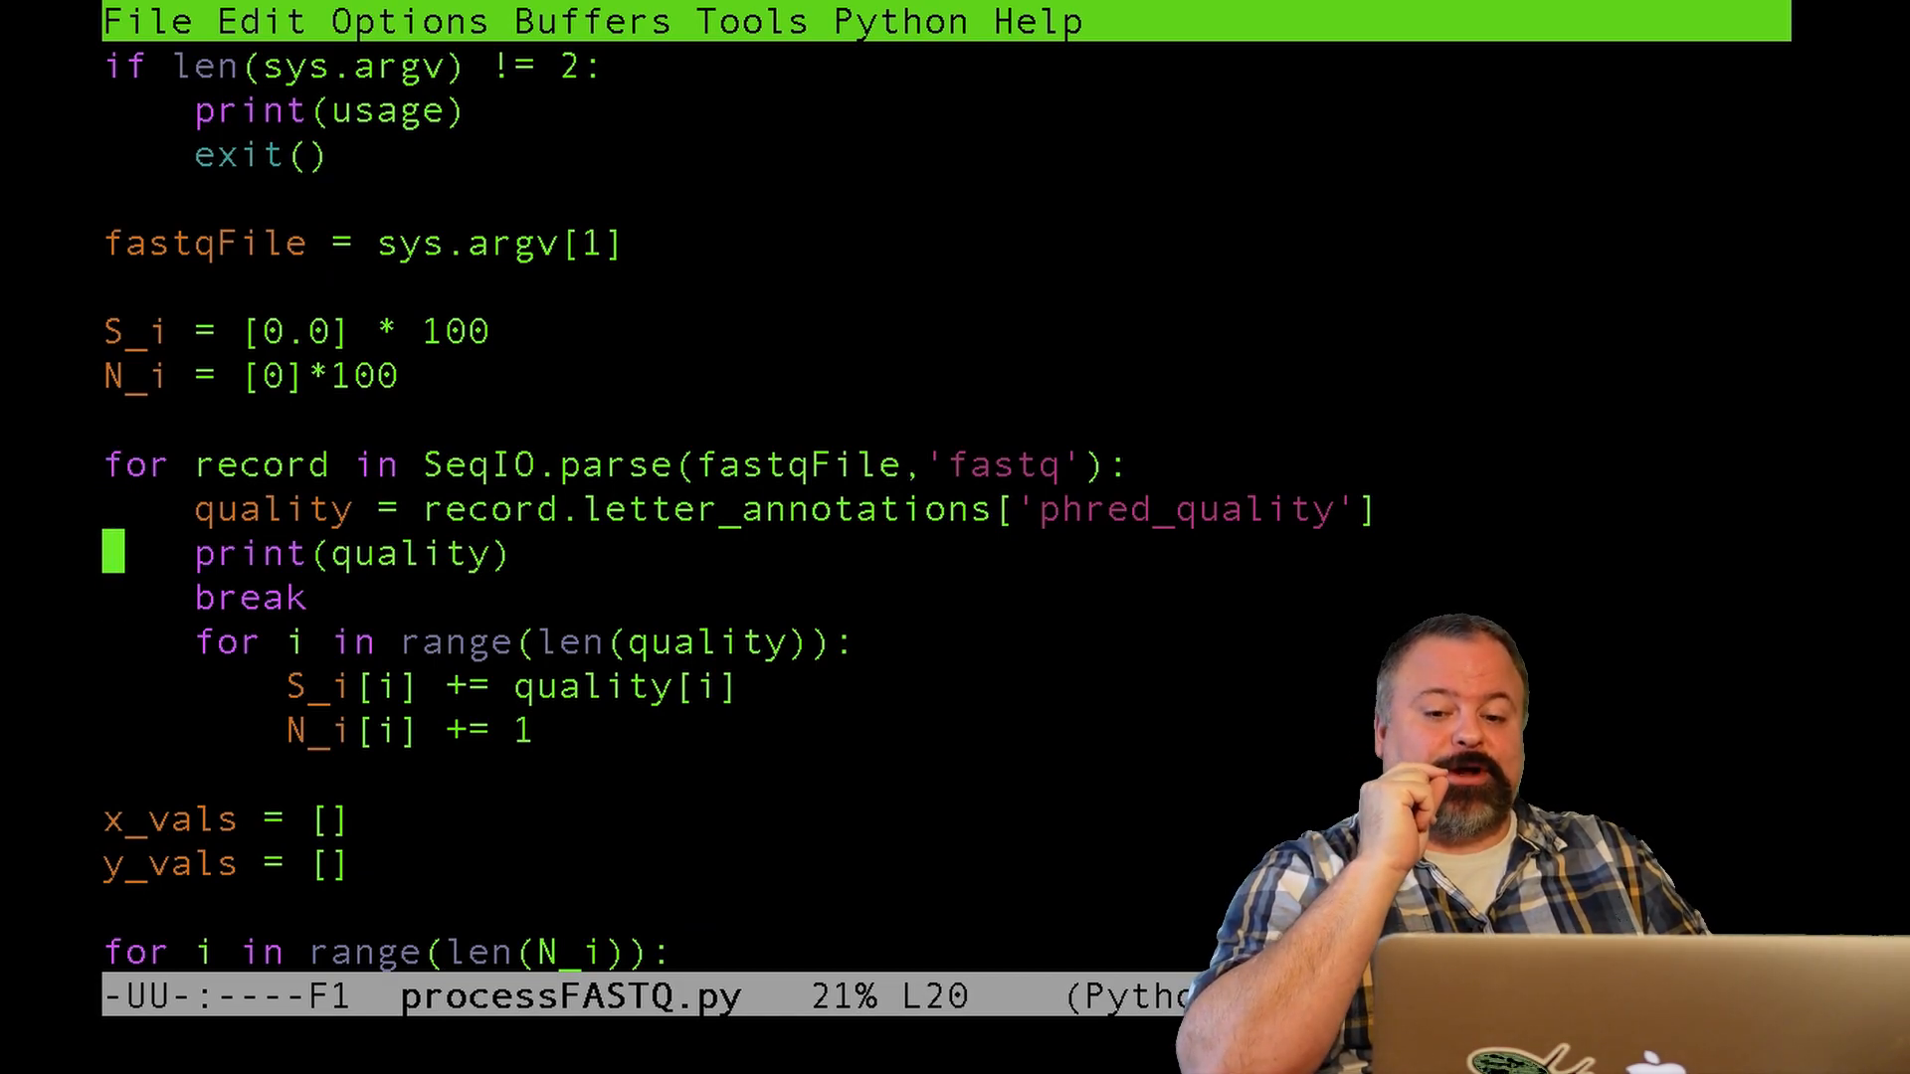
# - Kill the print(quality) and break debugging lines in the record loop
pyautogui.press('Down')
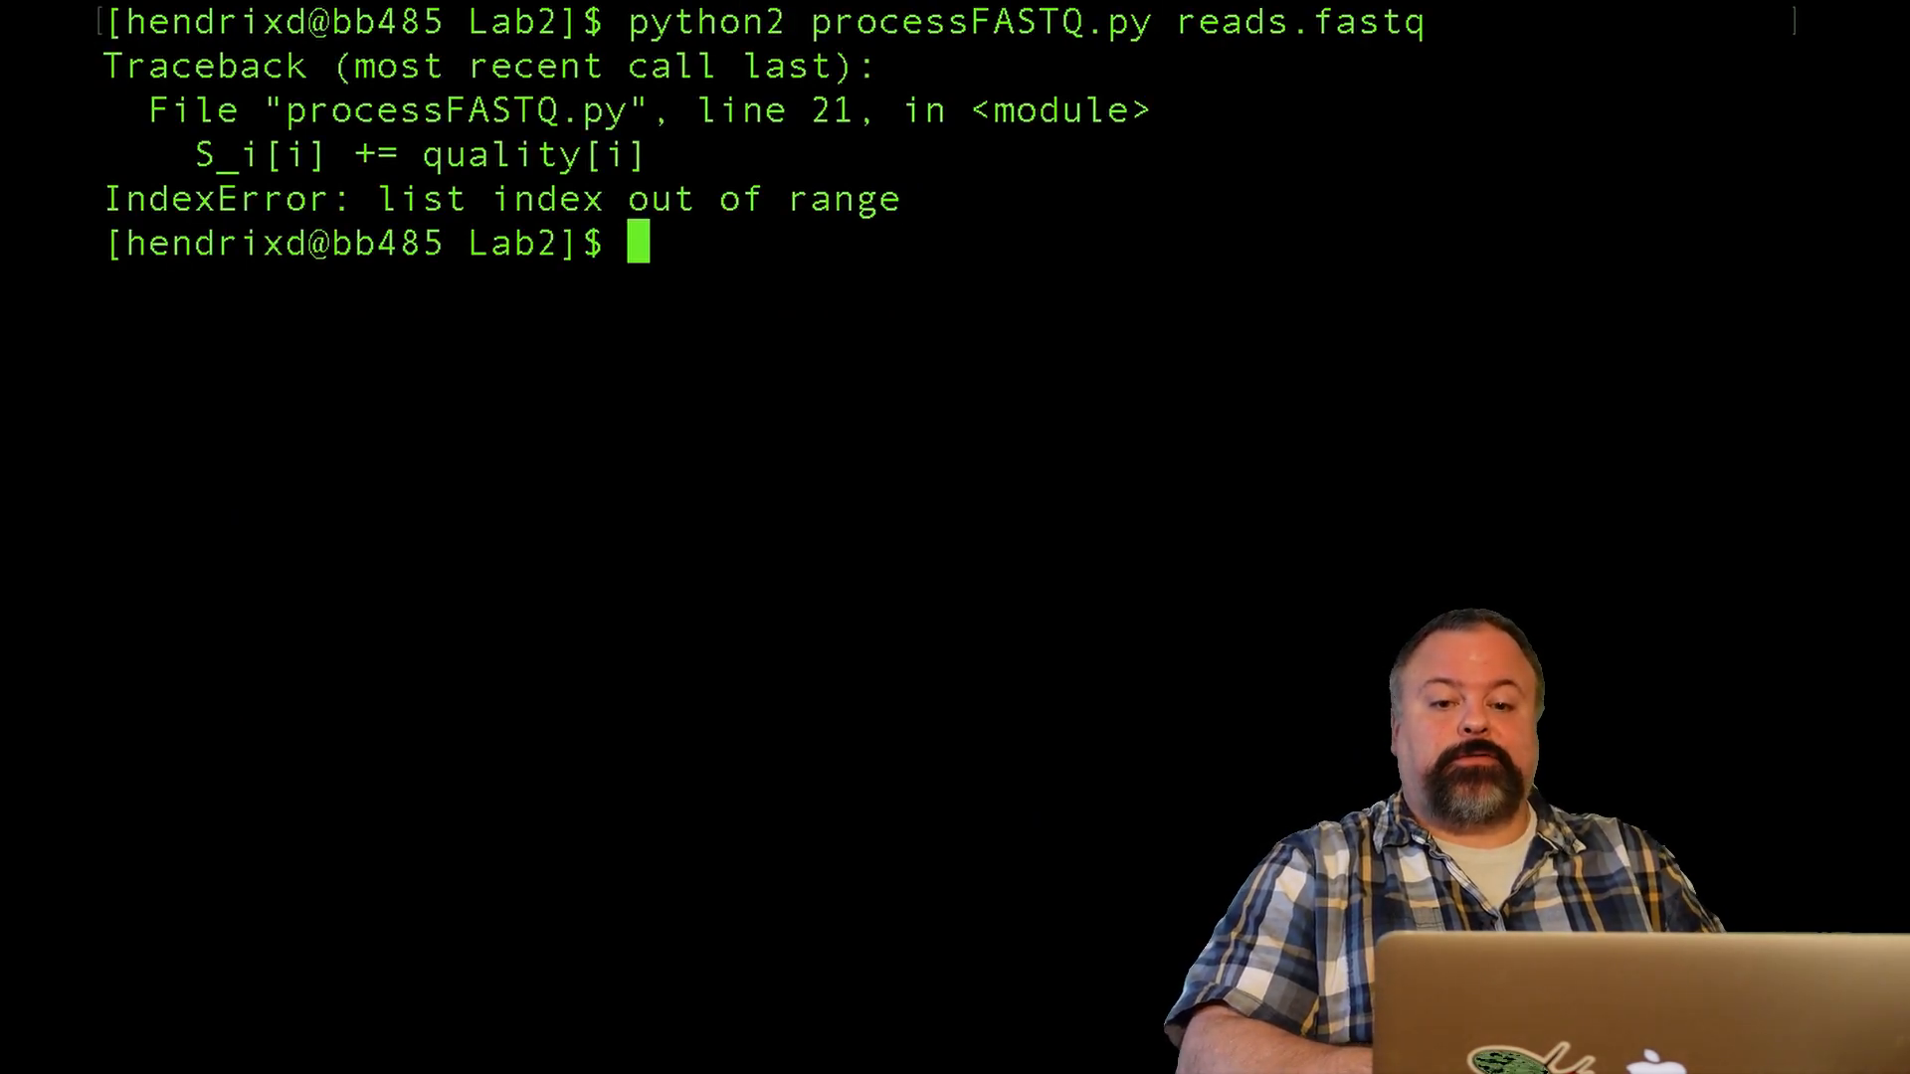
# - Clear the terminal, fix processFASTQ.py in emacs, rerun it and list the files
pyautogui.write('clear')
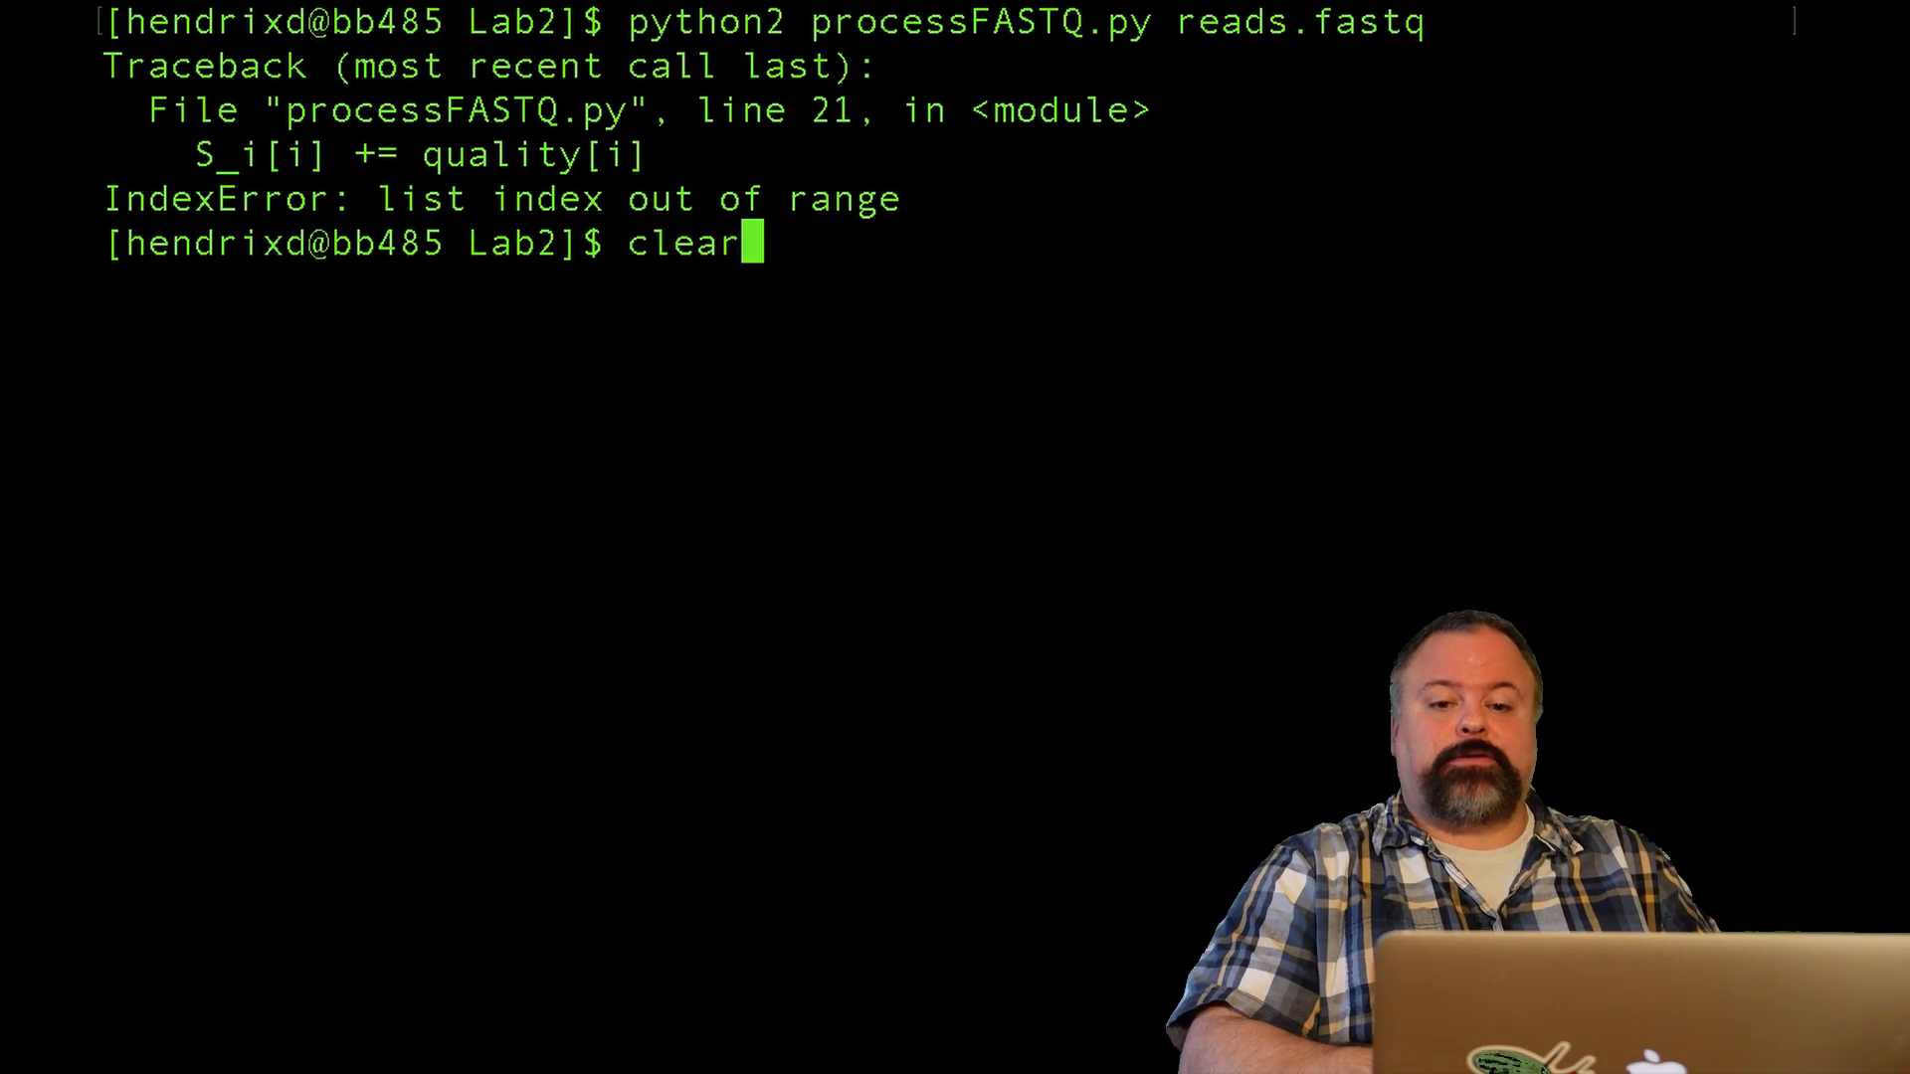
pyautogui.write('emacs processFASTQ.py')
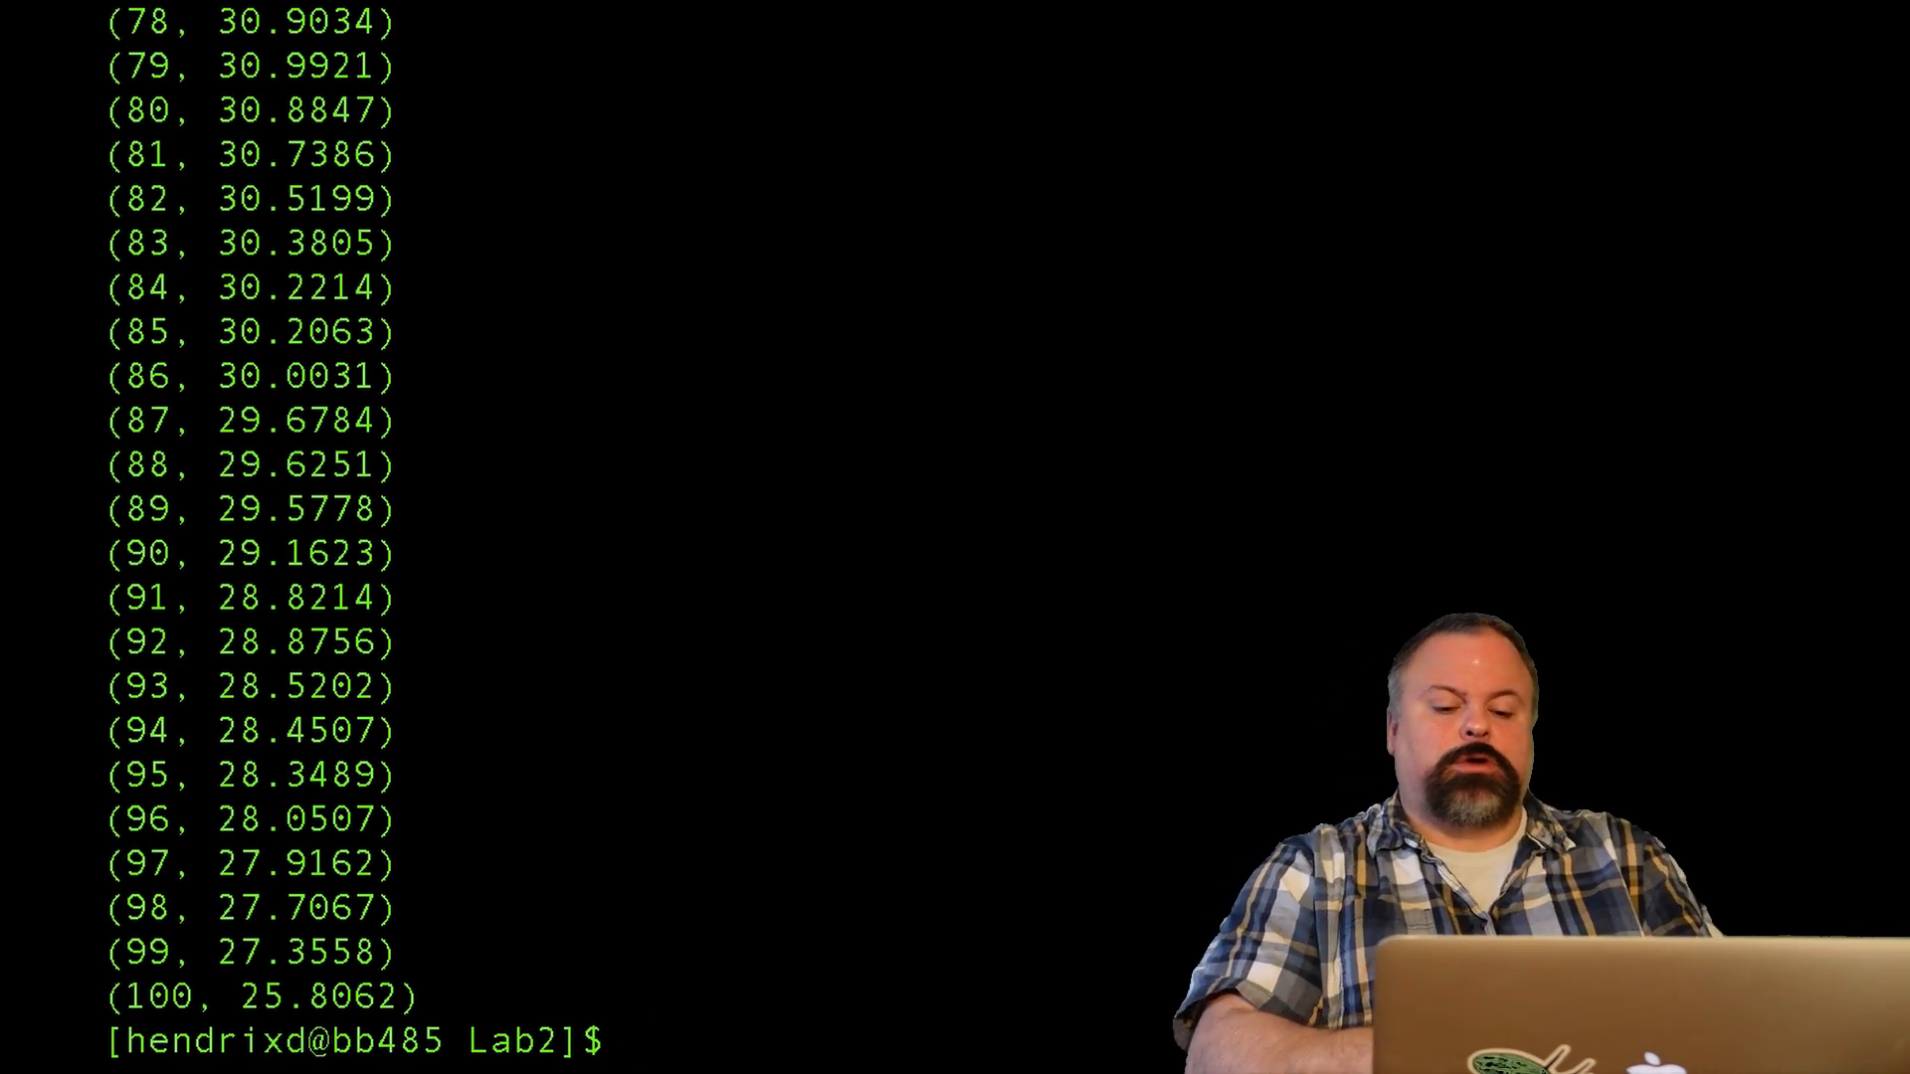
pyautogui.write('ls')
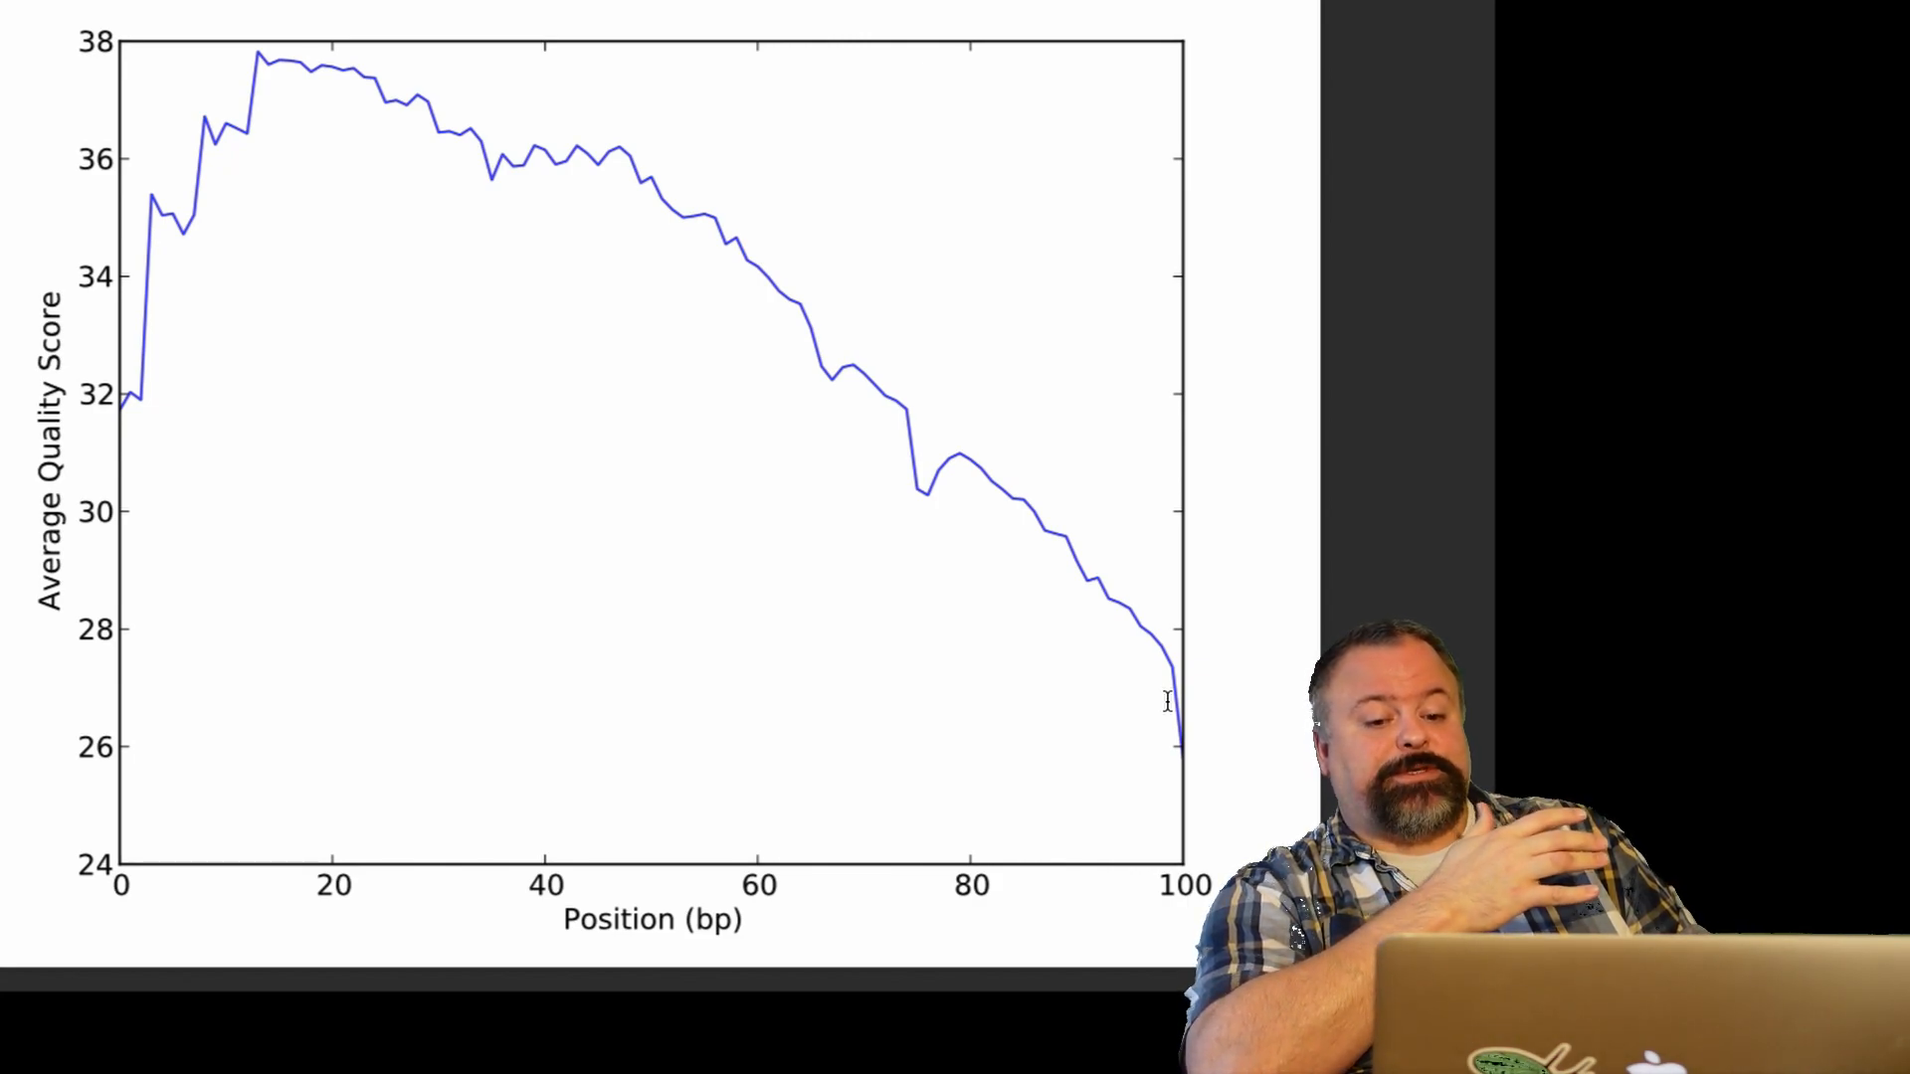
pyautogui.moveTo(899, 430)
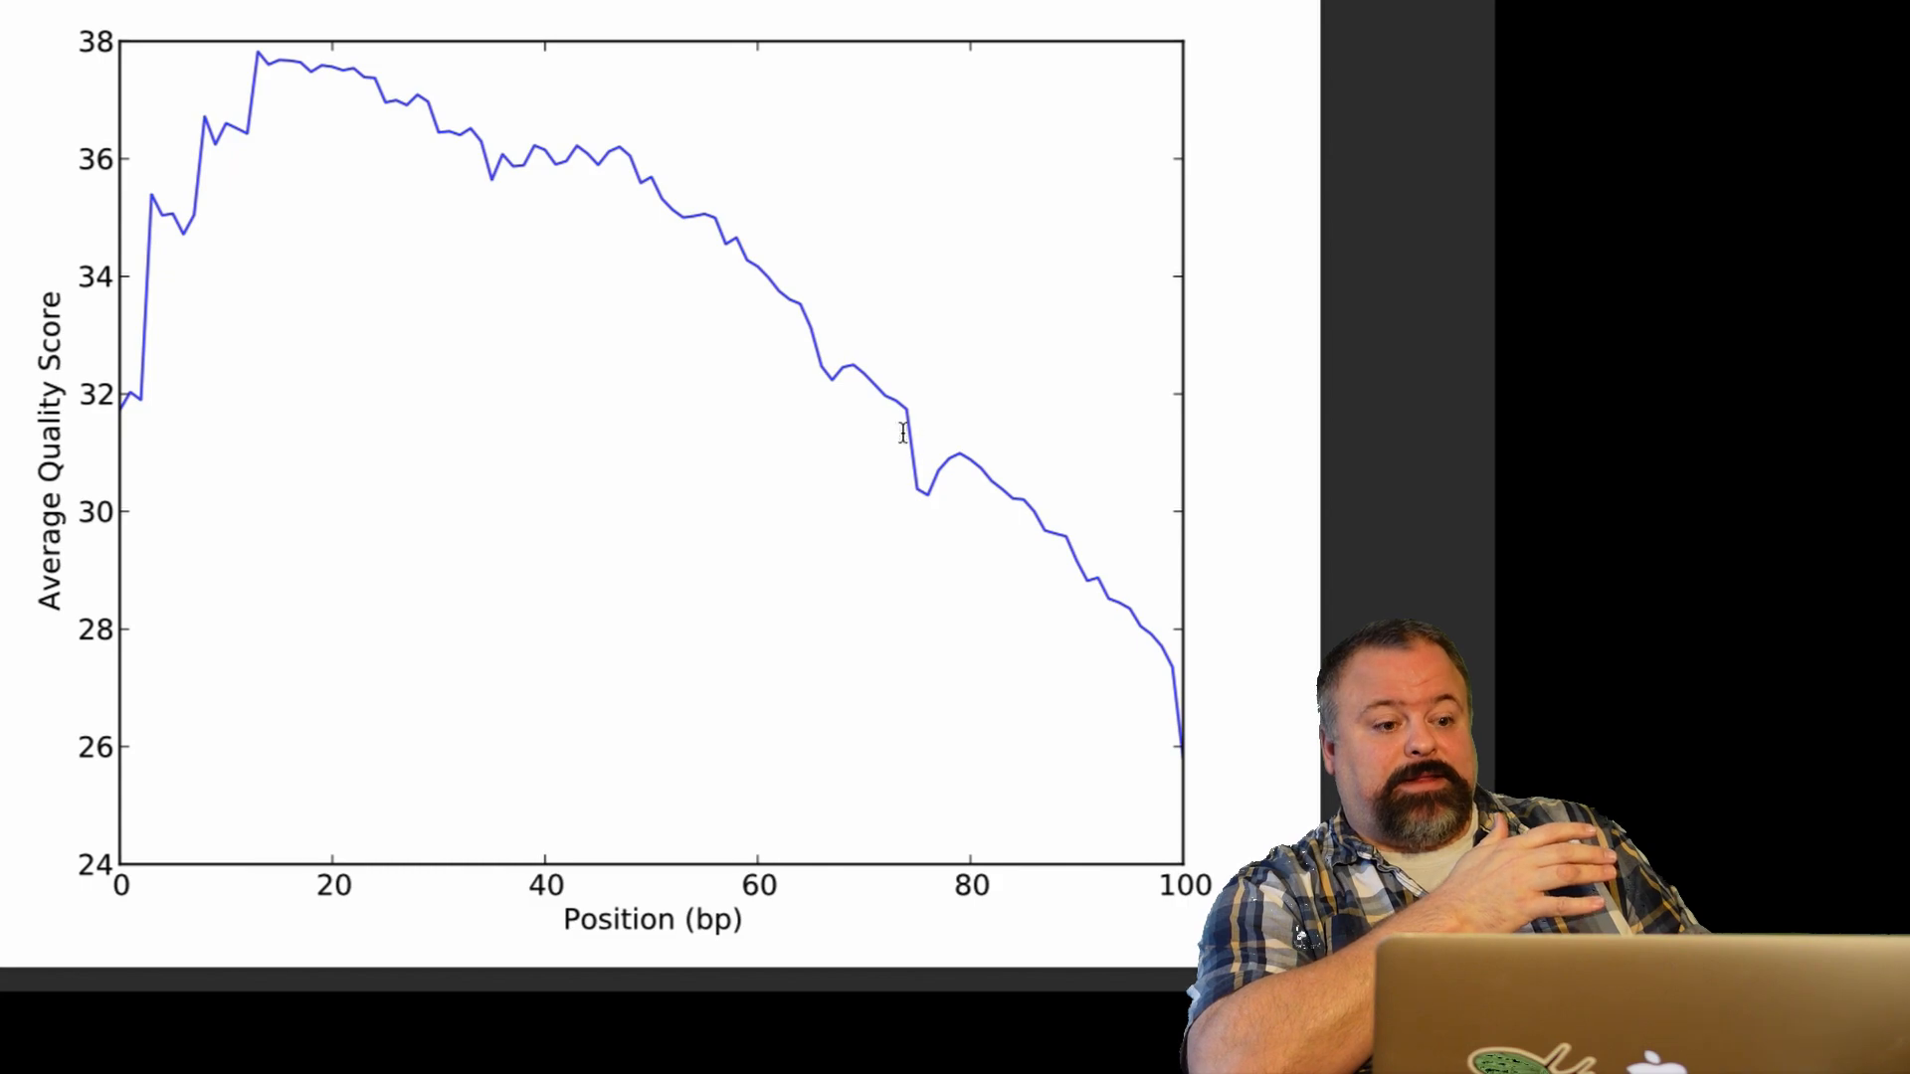